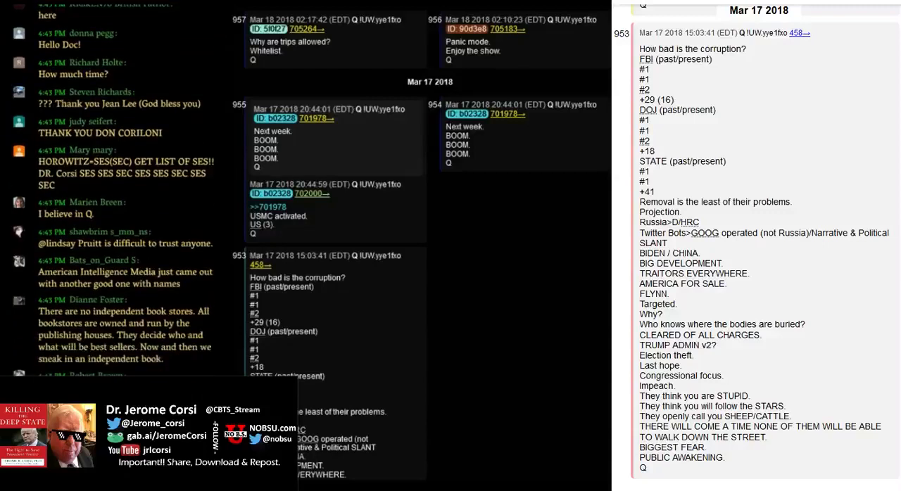
pyautogui.scroll(-3)
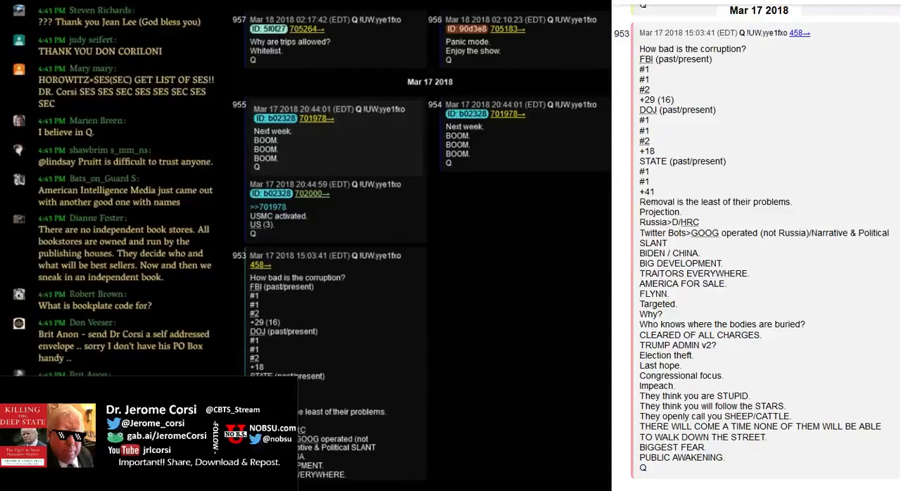
pyautogui.scroll(-3)
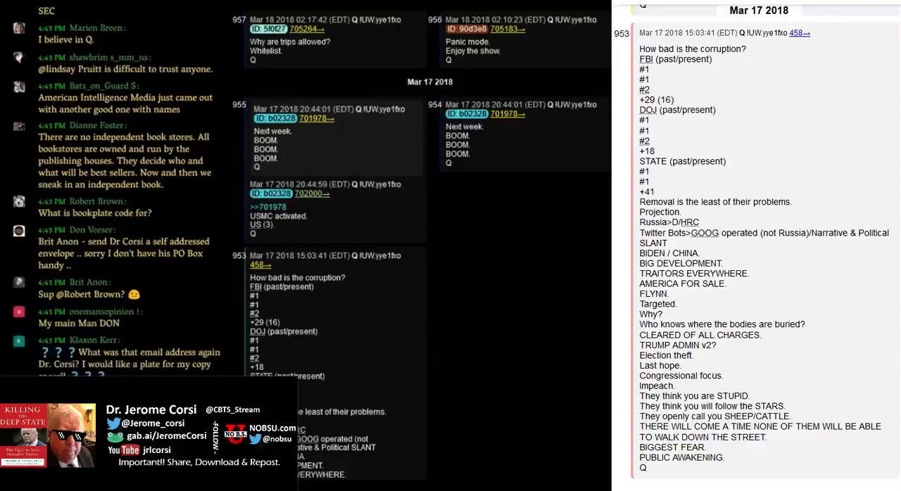
pyautogui.scroll(-3)
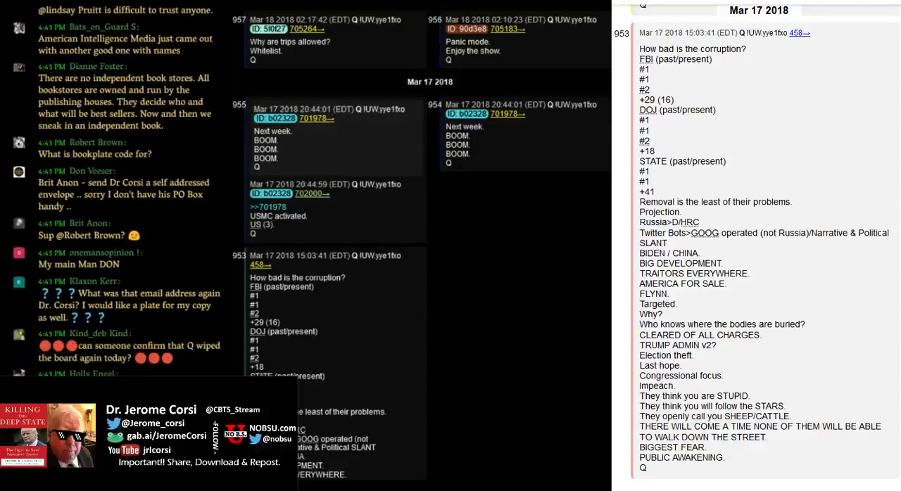
pyautogui.scroll(-3)
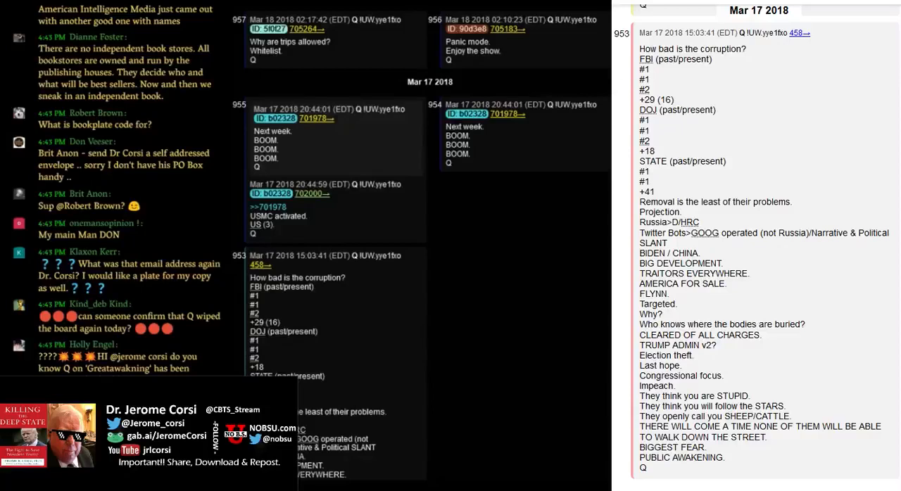
pyautogui.scroll(-3)
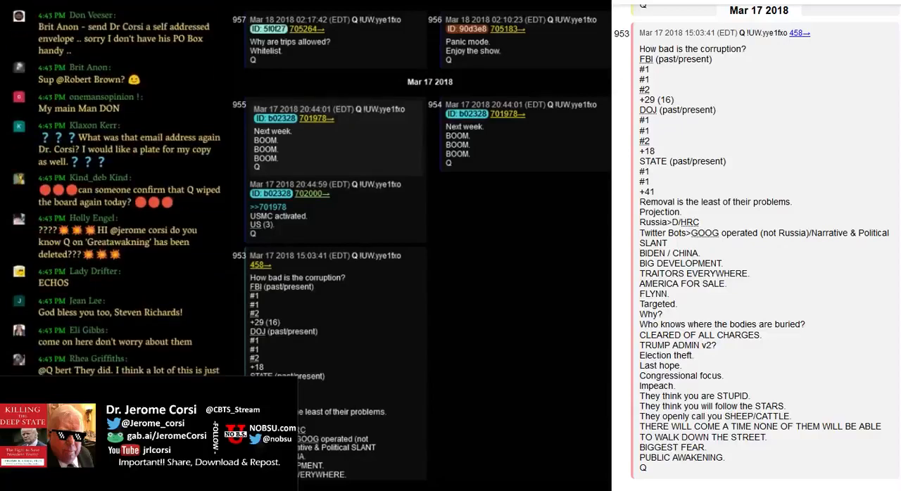
pyautogui.scroll(-3)
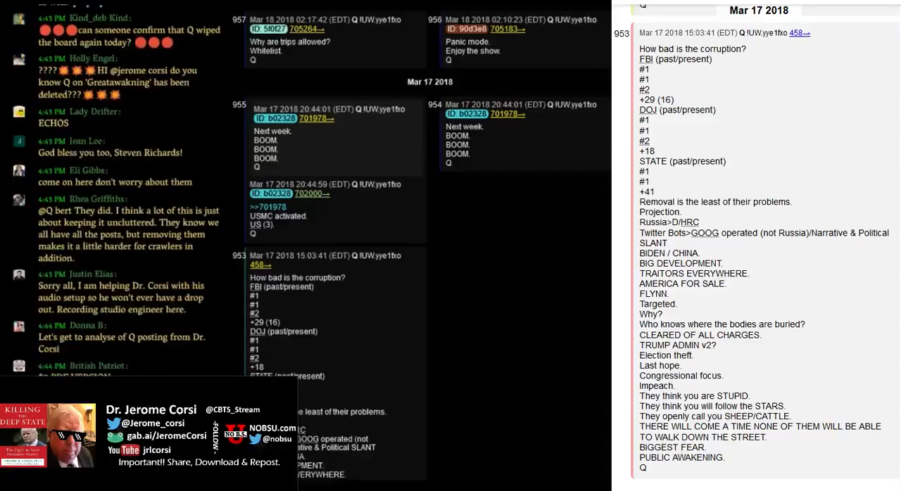
pyautogui.scroll(-3)
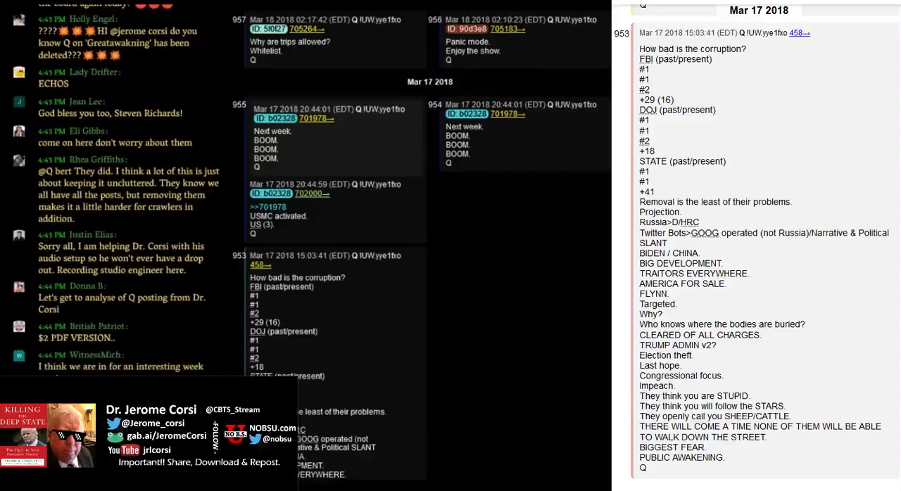
pyautogui.scroll(-3)
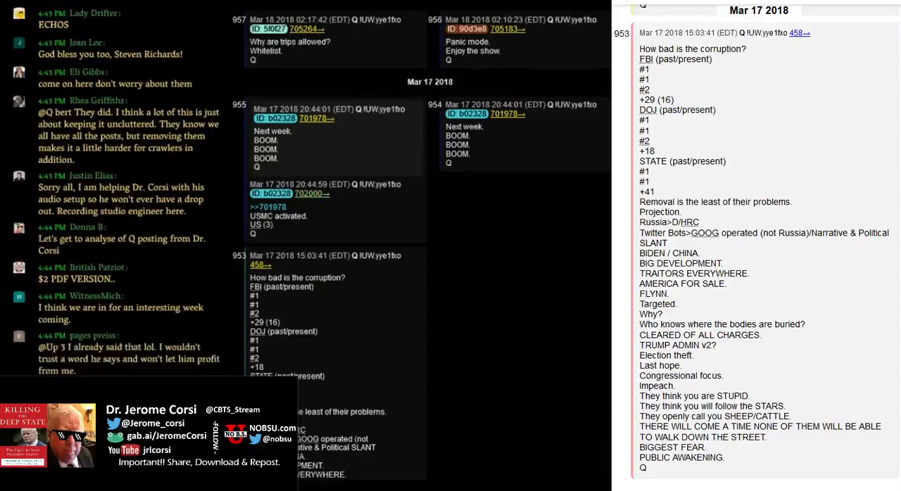
pyautogui.scroll(-3)
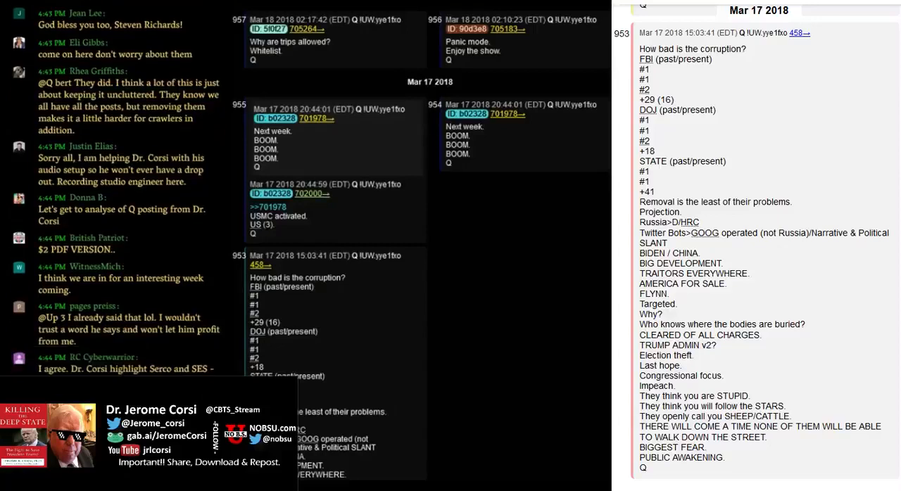
pyautogui.scroll(-3)
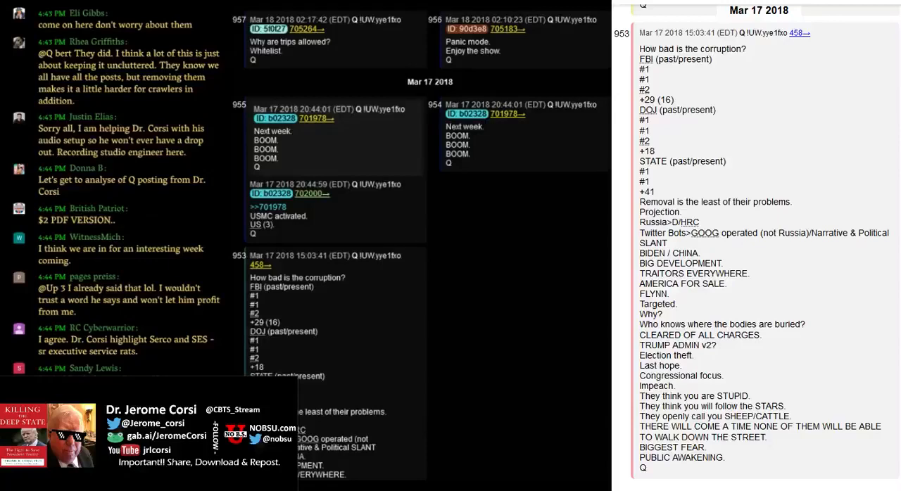
pyautogui.scroll(-3)
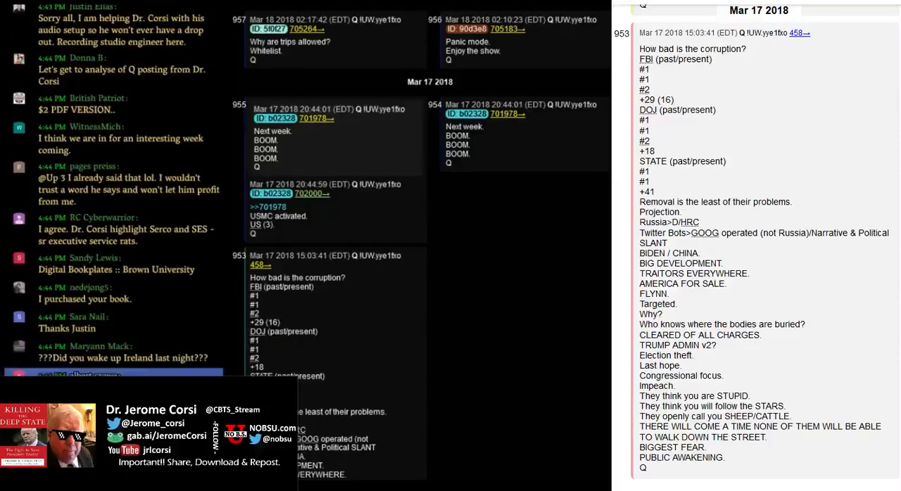
pyautogui.scroll(-3)
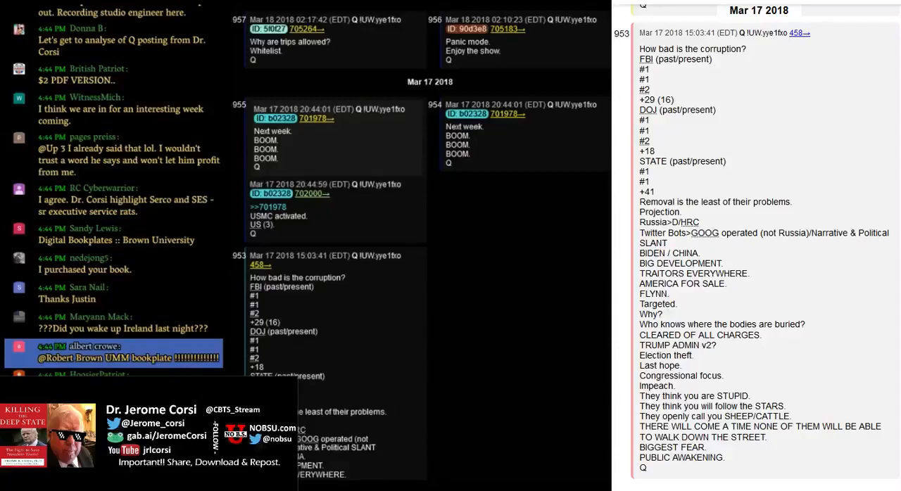
pyautogui.scroll(-3)
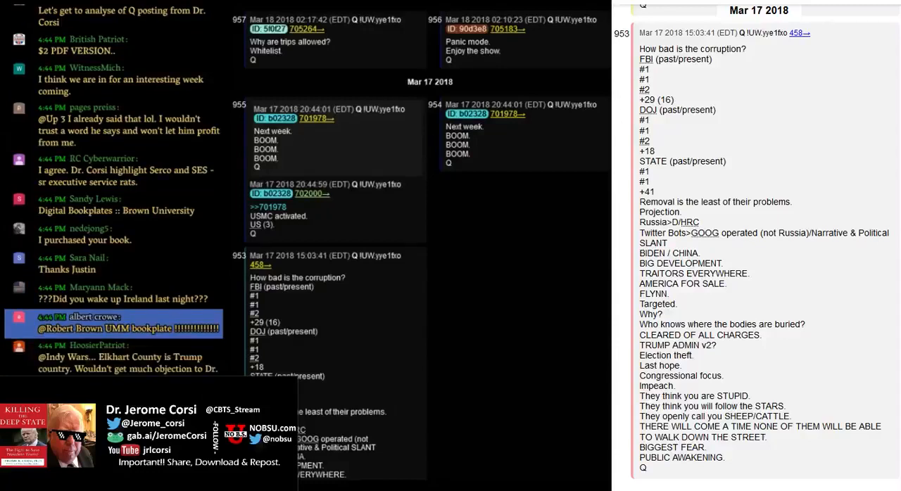
pyautogui.scroll(-3)
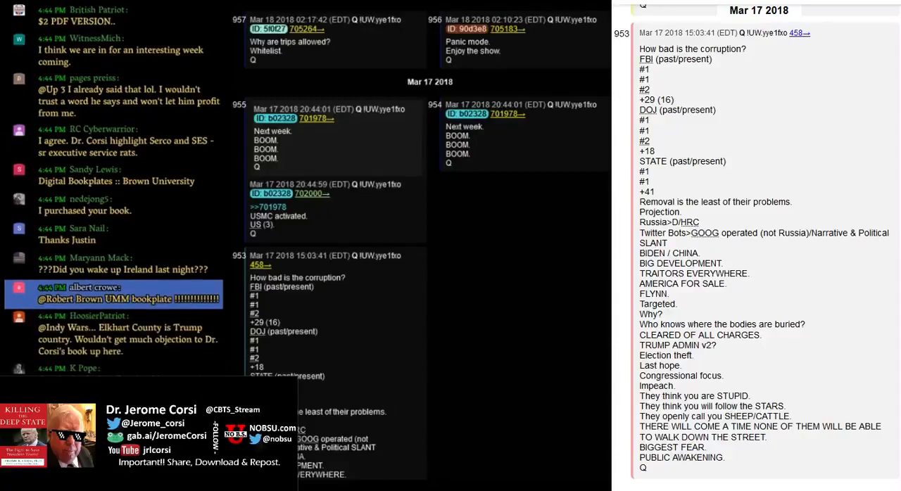
pyautogui.scroll(-3)
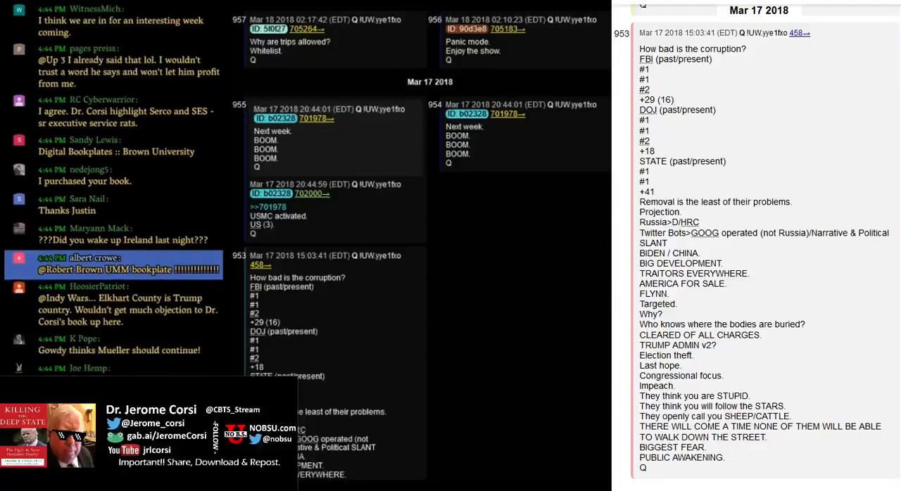
pyautogui.scroll(-3)
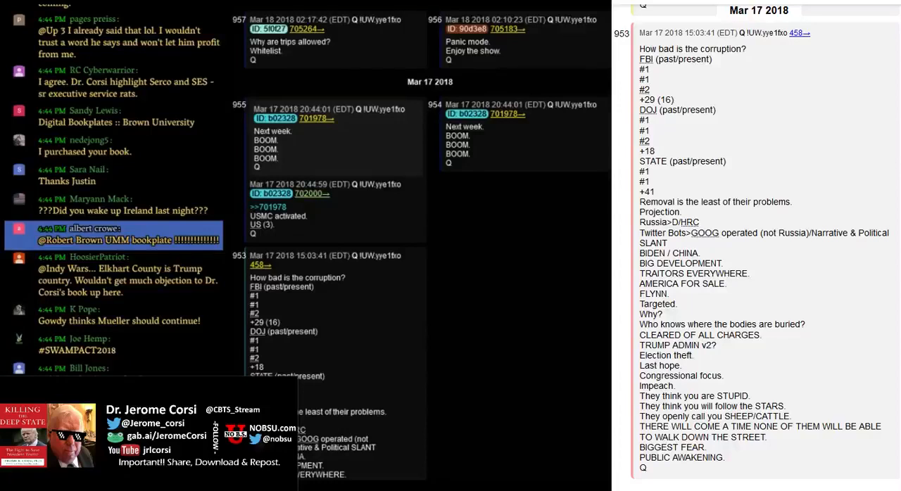
pyautogui.scroll(-3)
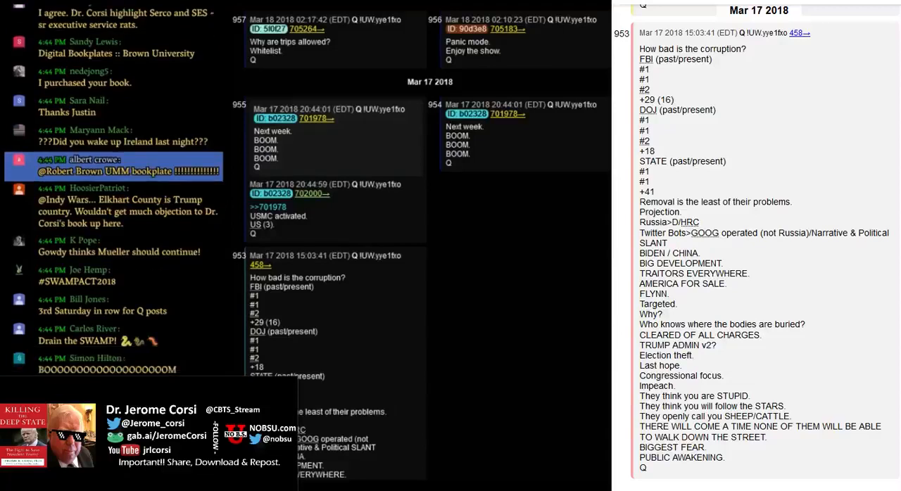
pyautogui.scroll(-3)
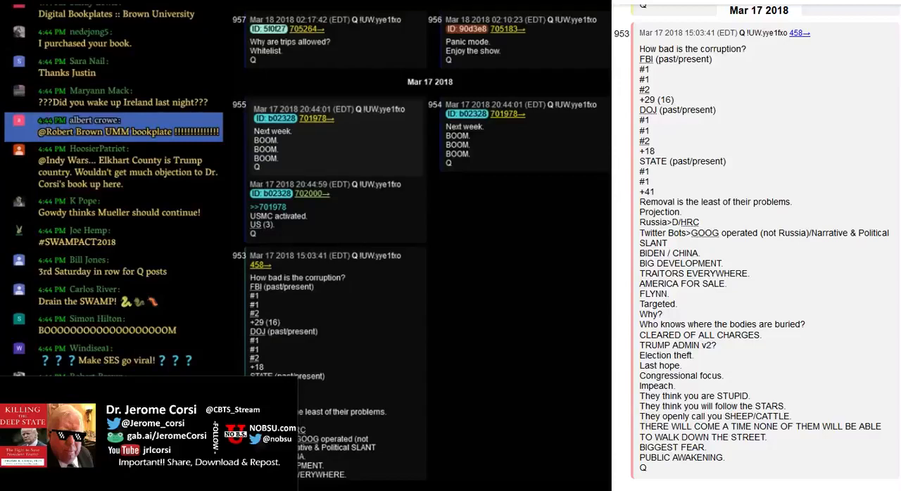
pyautogui.scroll(-3)
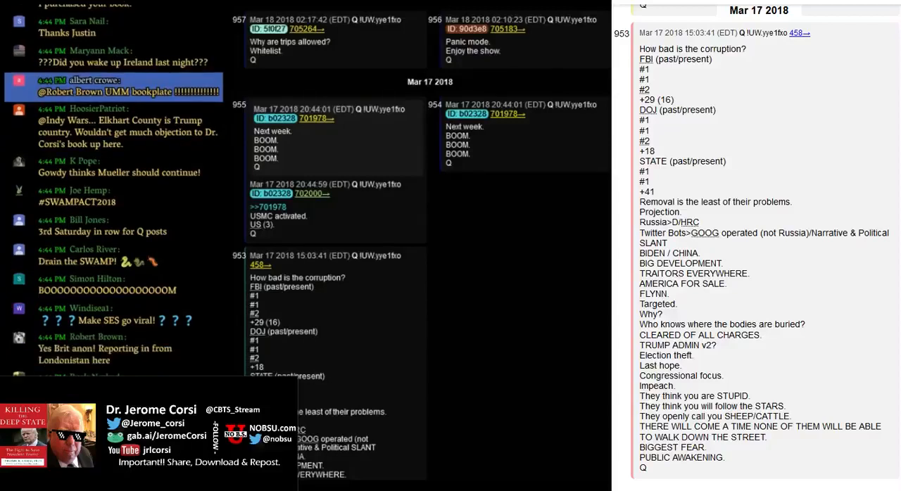
pyautogui.scroll(-3)
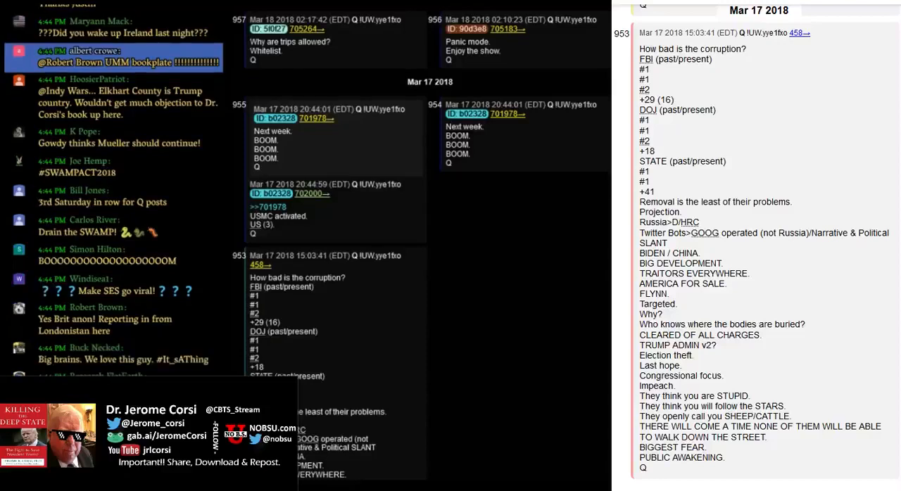
pyautogui.scroll(-3)
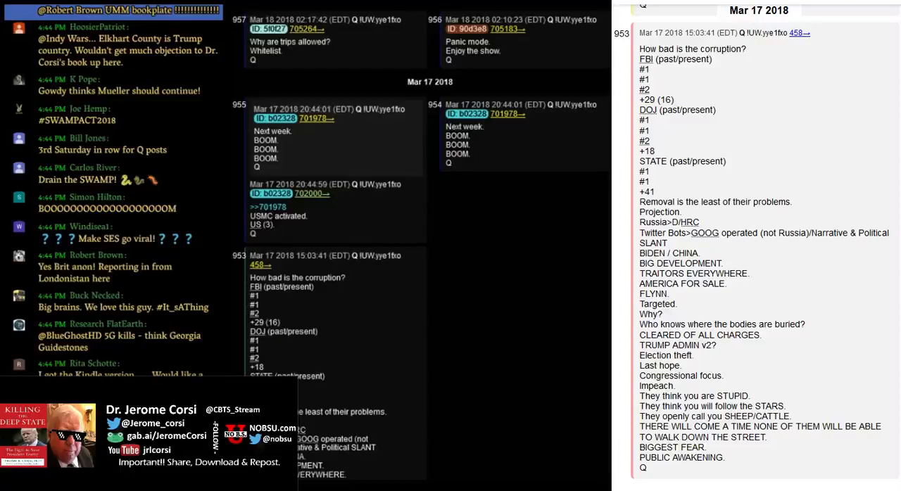
pyautogui.scroll(-3)
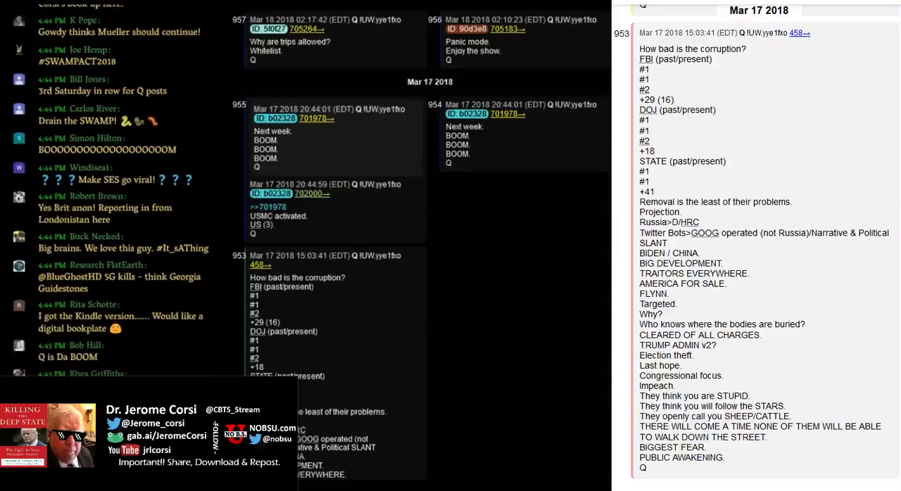
pyautogui.scroll(-3)
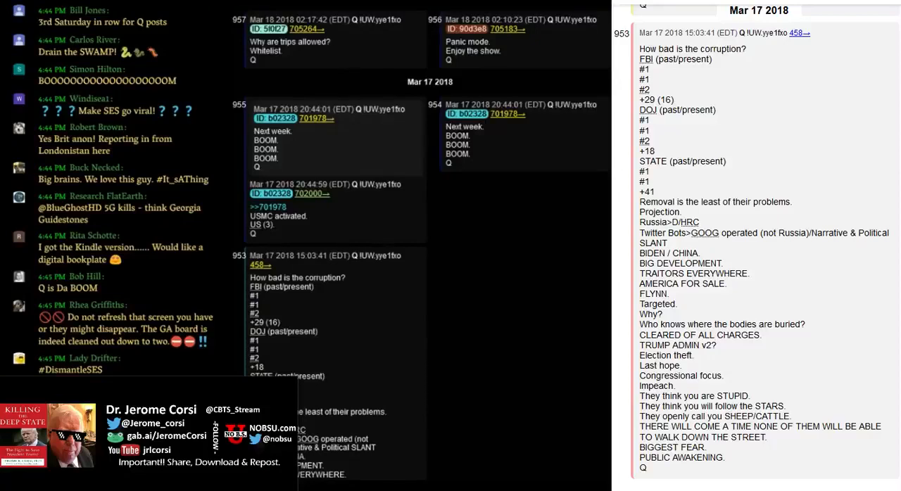
pyautogui.scroll(-3)
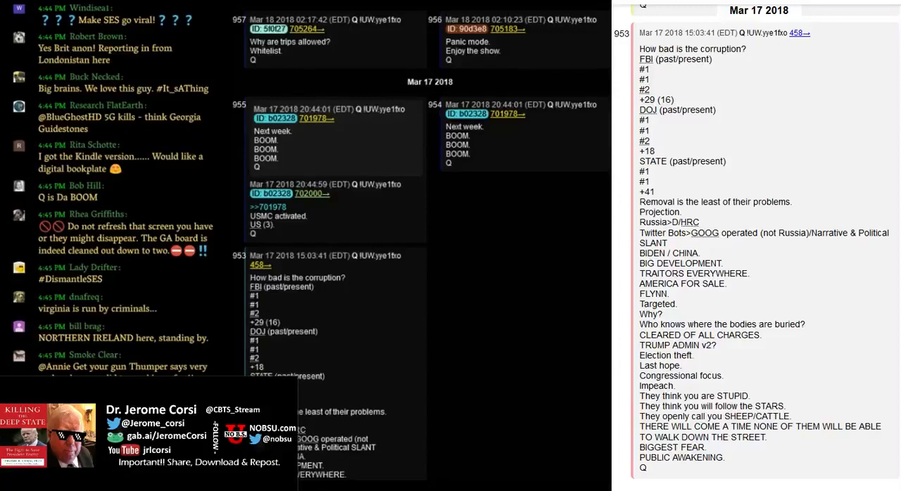
pyautogui.scroll(-3)
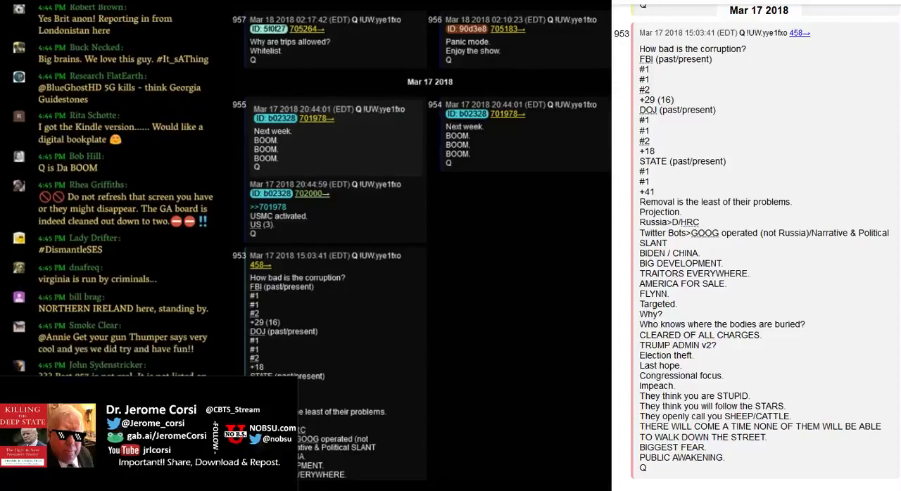
pyautogui.scroll(-3)
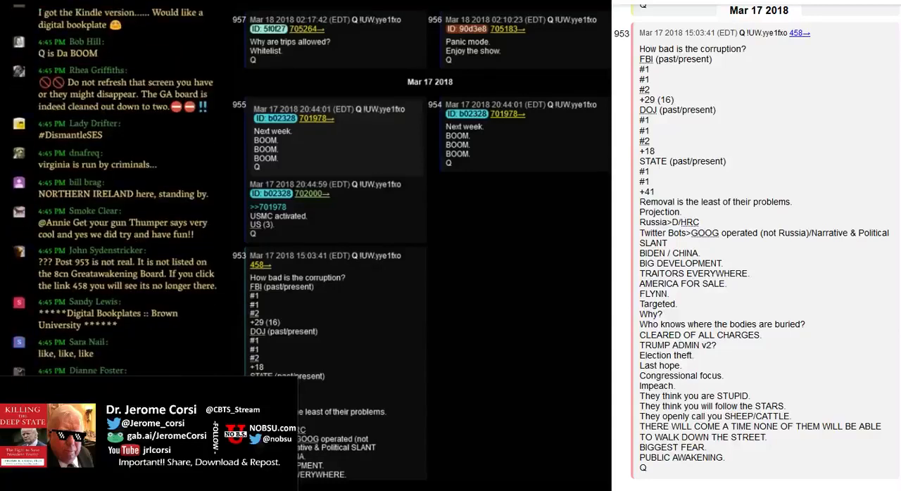
pyautogui.scroll(-3)
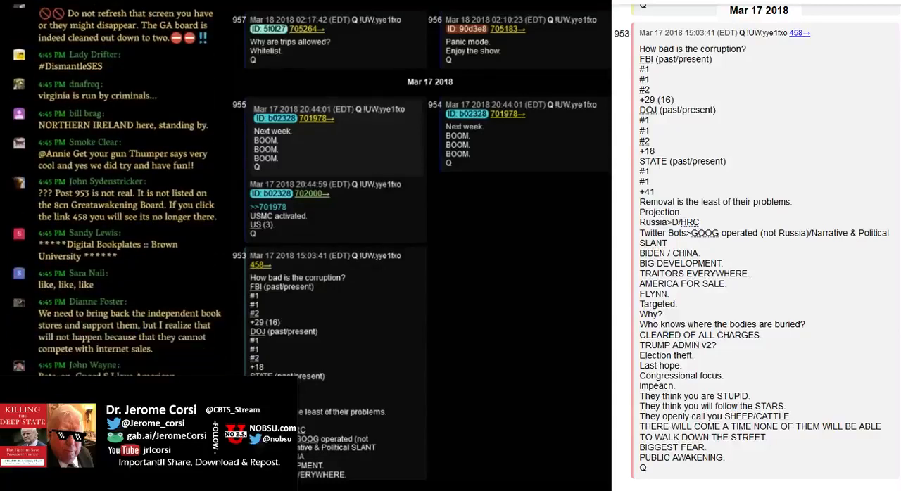
pyautogui.scroll(-3)
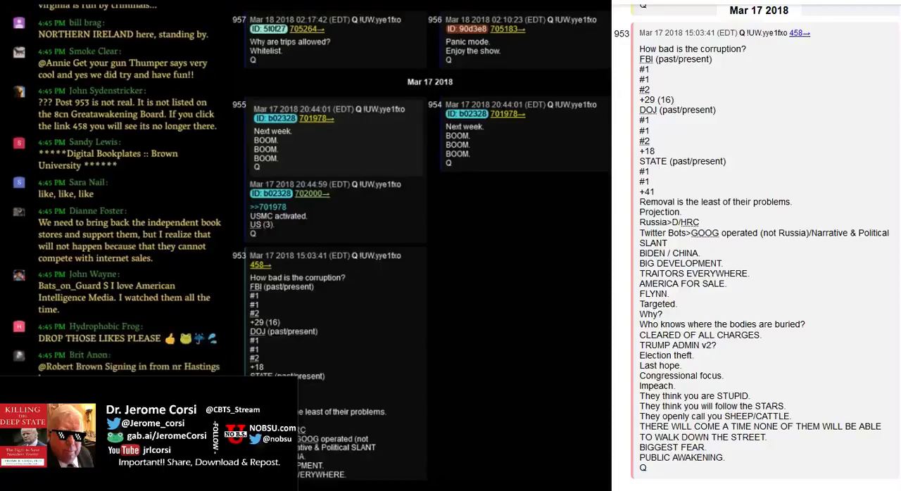
pyautogui.scroll(-3)
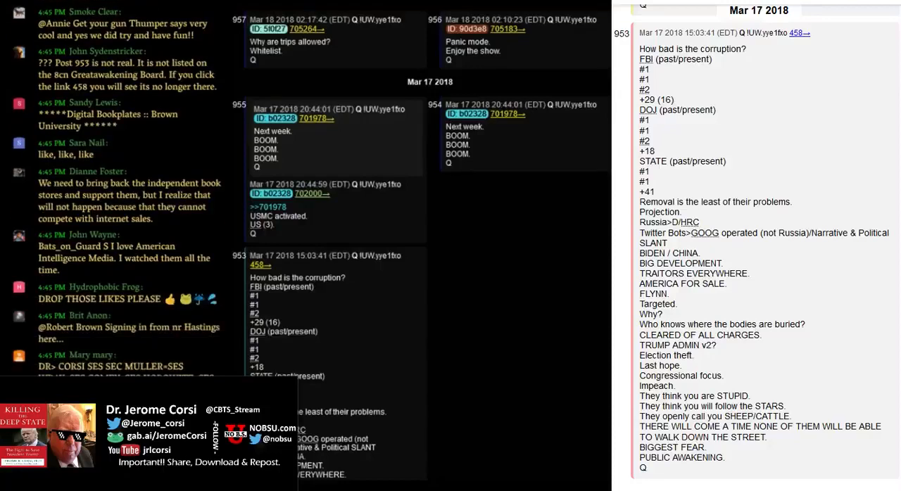
pyautogui.scroll(-3)
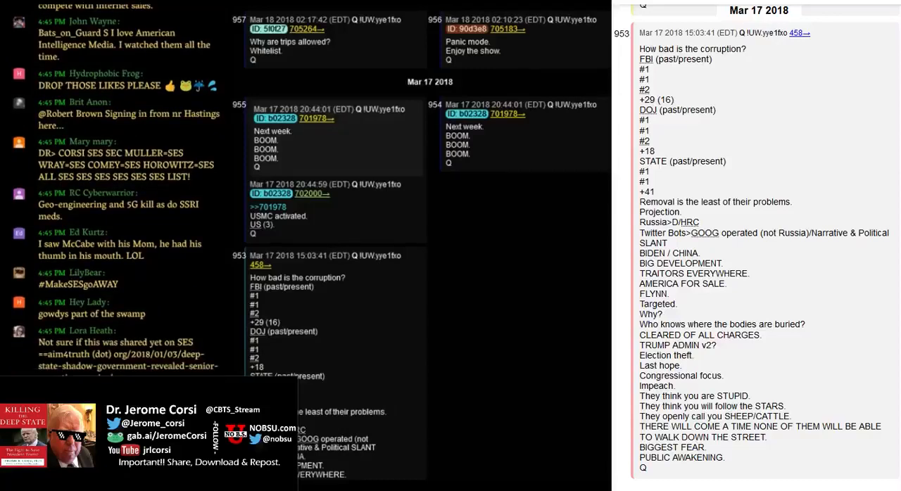
pyautogui.scroll(-3)
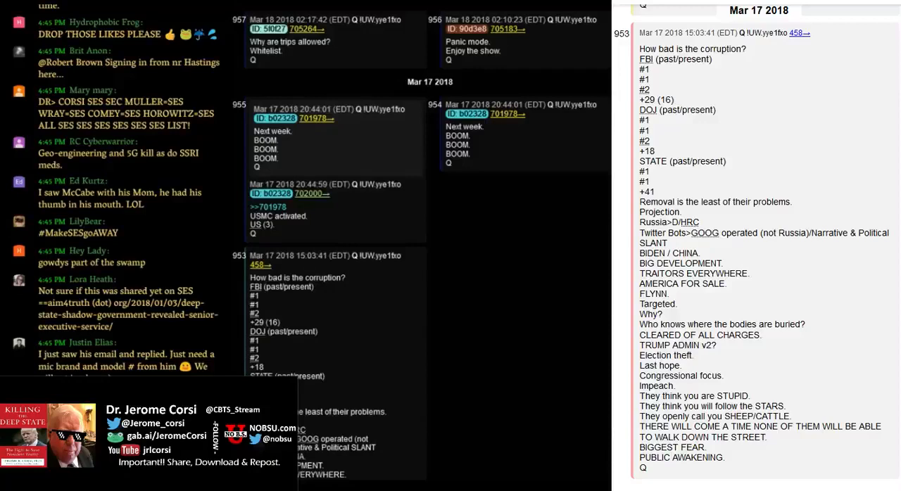
pyautogui.scroll(-3)
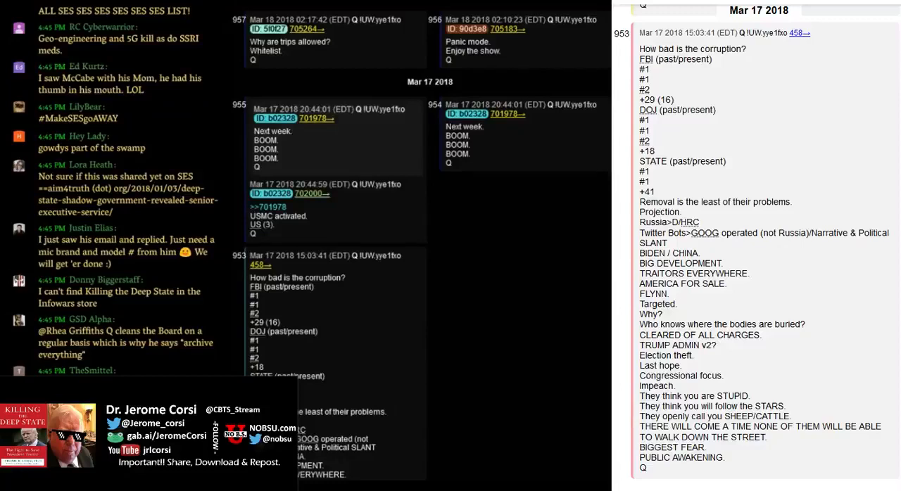
pyautogui.scroll(-3)
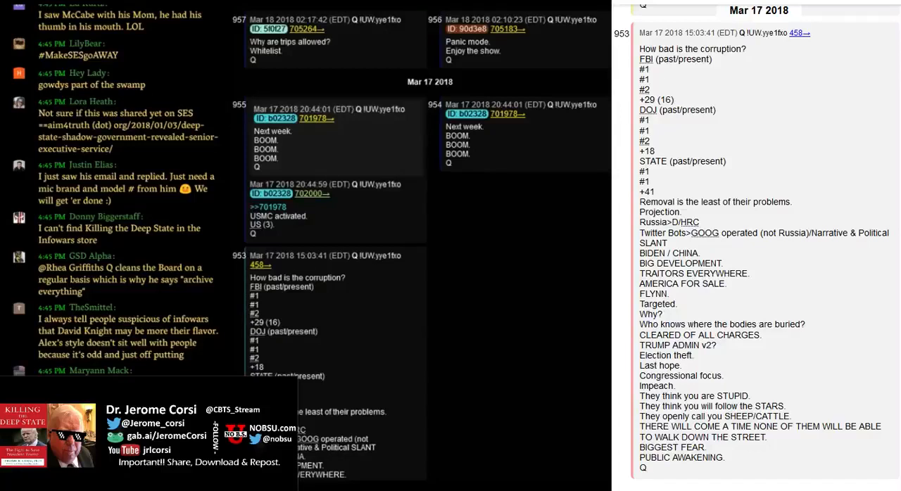
pyautogui.scroll(-3)
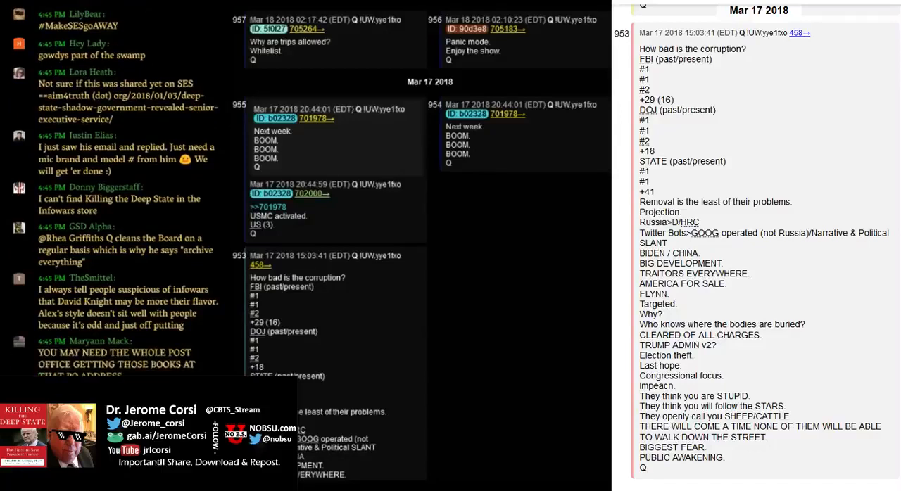
pyautogui.scroll(-3)
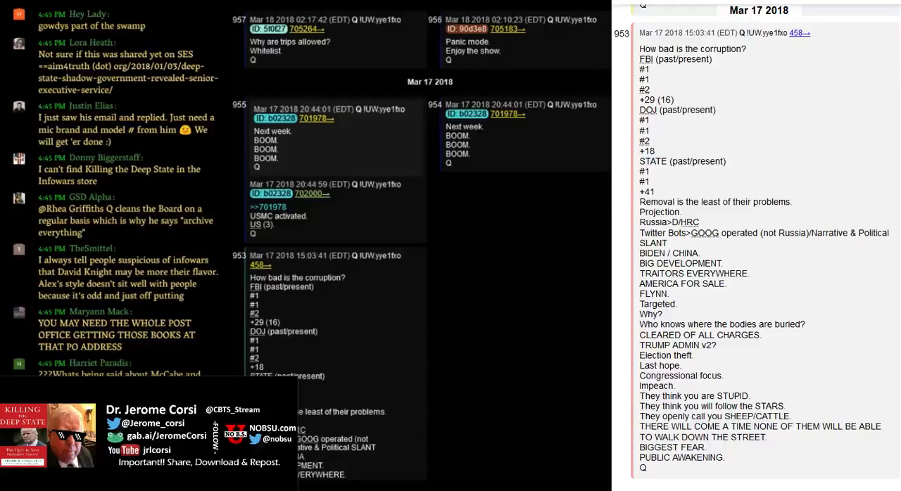
pyautogui.scroll(-3)
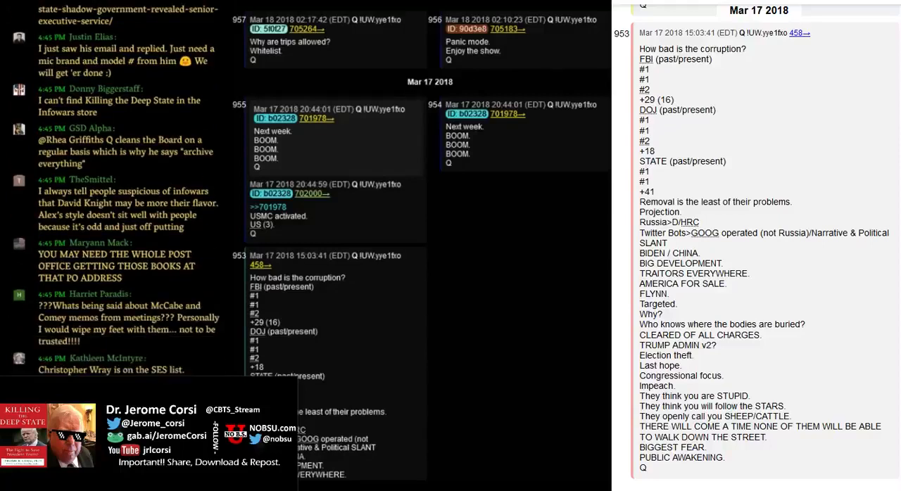
pyautogui.scroll(-3)
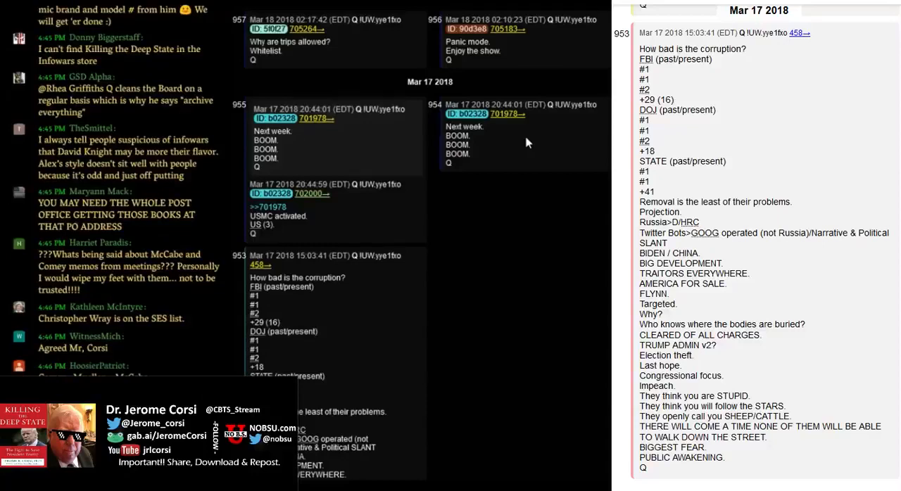
pyautogui.moveTo(533, 214)
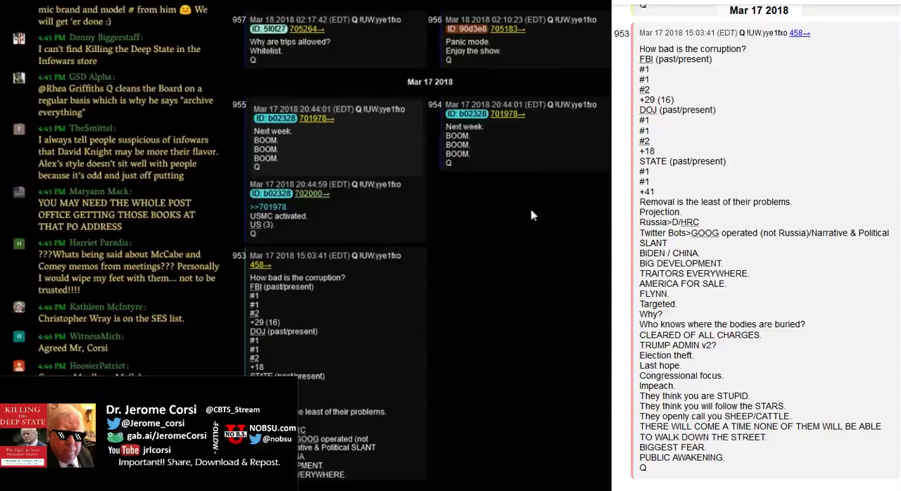
pyautogui.scroll(-3)
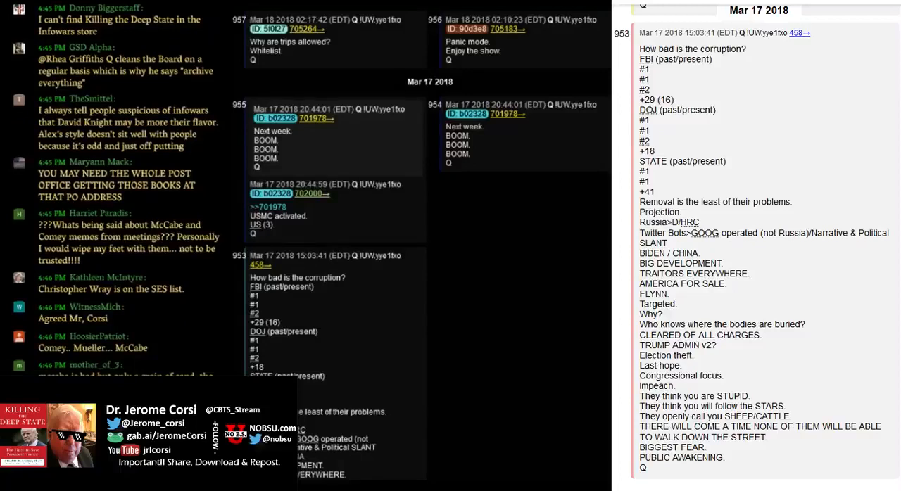
pyautogui.scroll(-3)
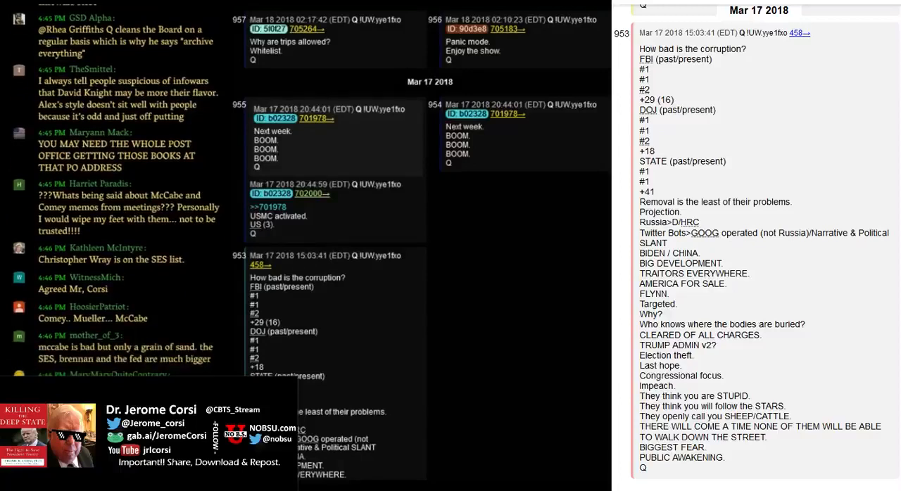
pyautogui.scroll(-3)
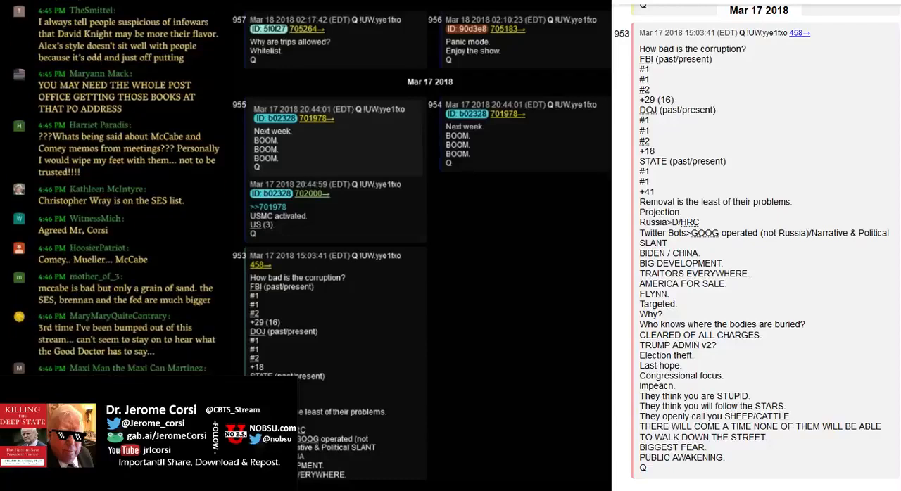
pyautogui.scroll(-3)
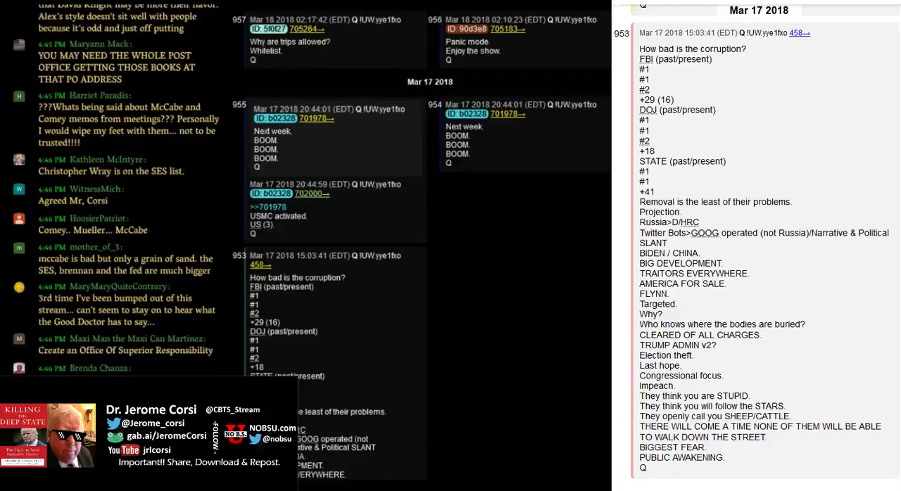
pyautogui.scroll(-3)
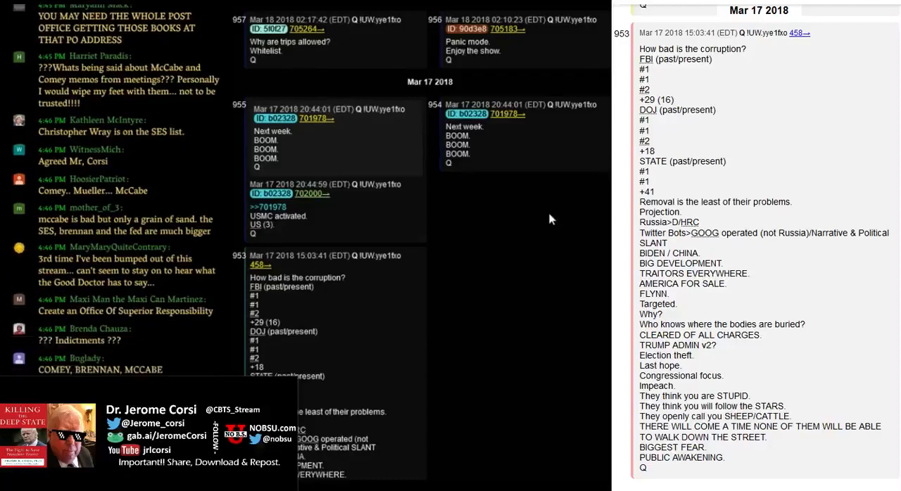
pyautogui.scroll(-3)
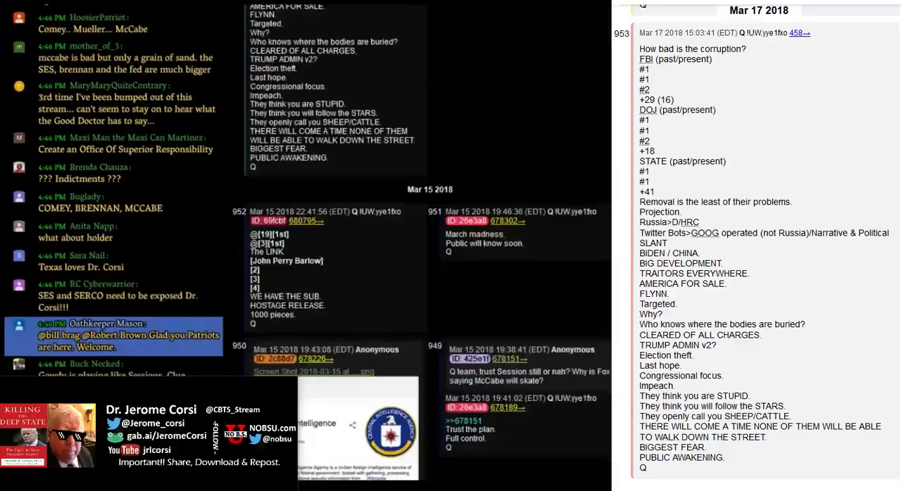
pyautogui.scroll(-3)
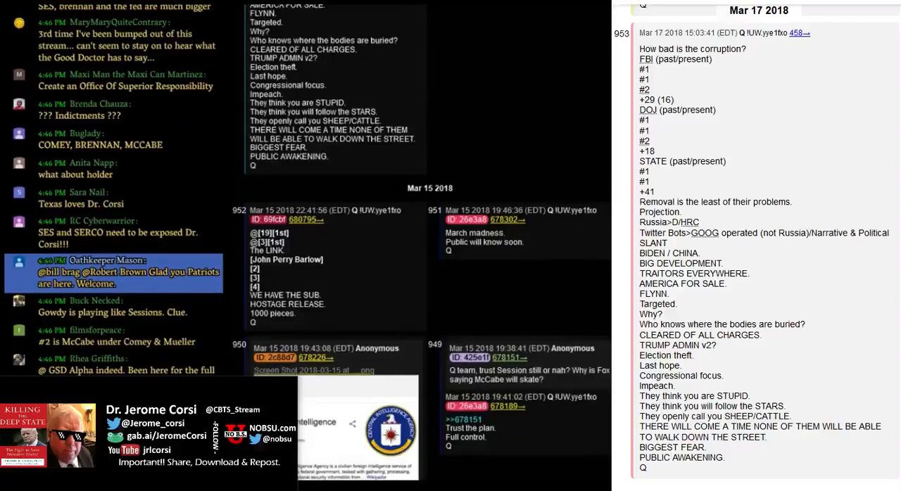
pyautogui.scroll(-3)
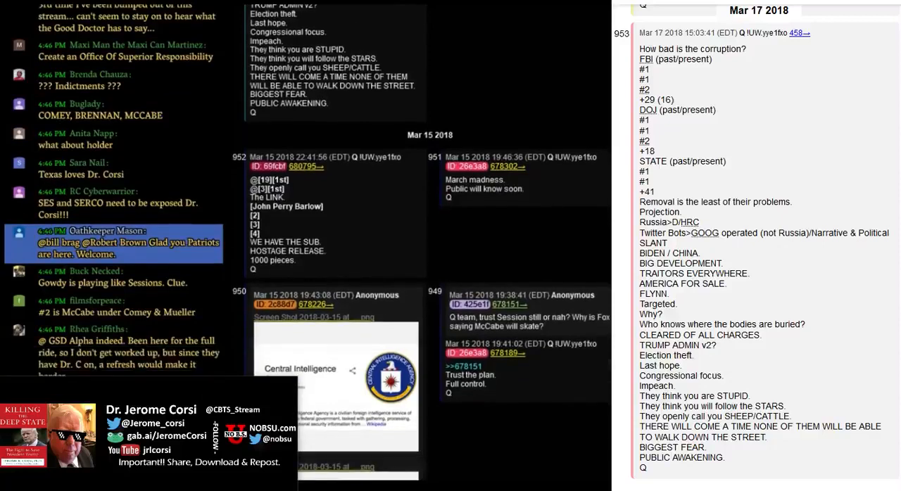
pyautogui.scroll(-3)
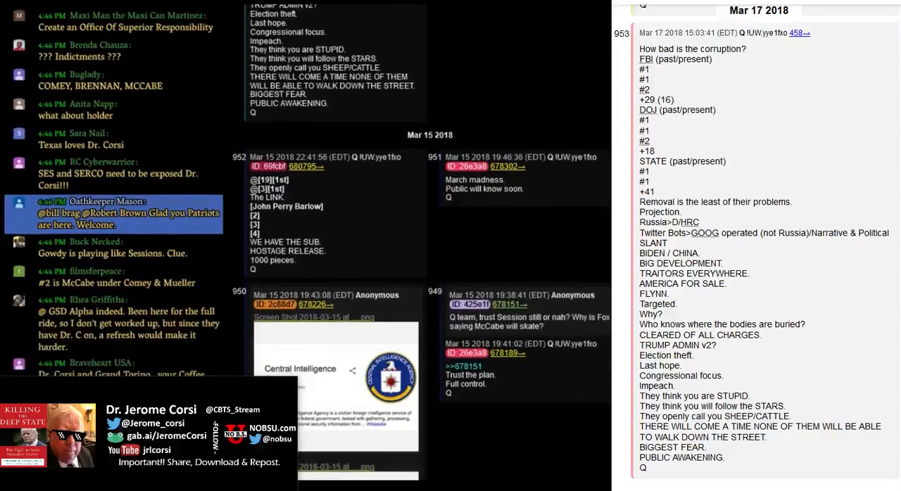
pyautogui.scroll(-3)
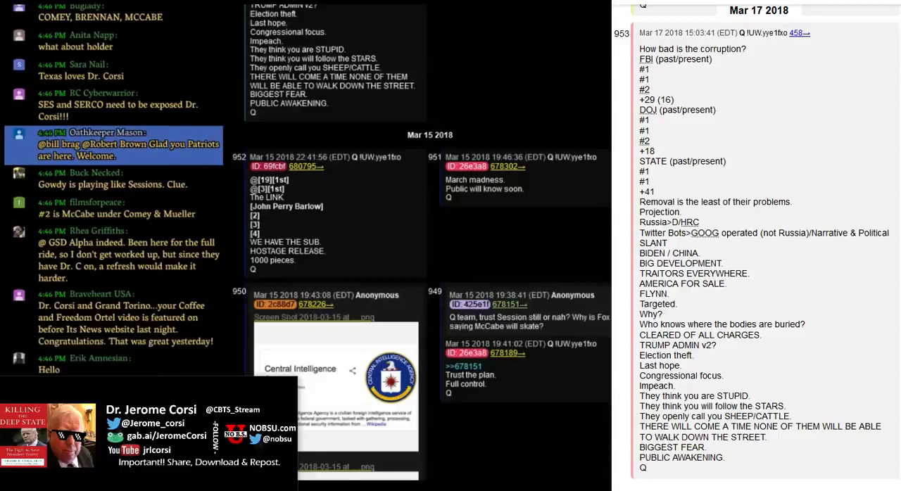
pyautogui.scroll(-3)
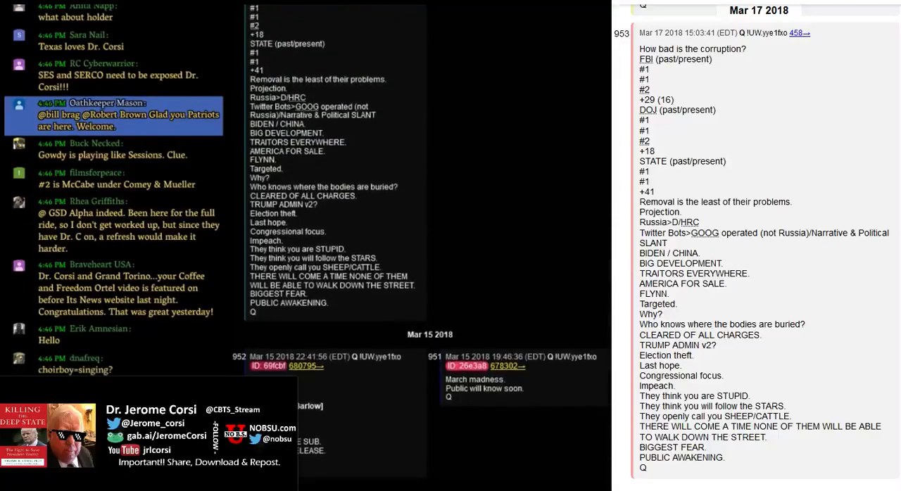
pyautogui.scroll(-3)
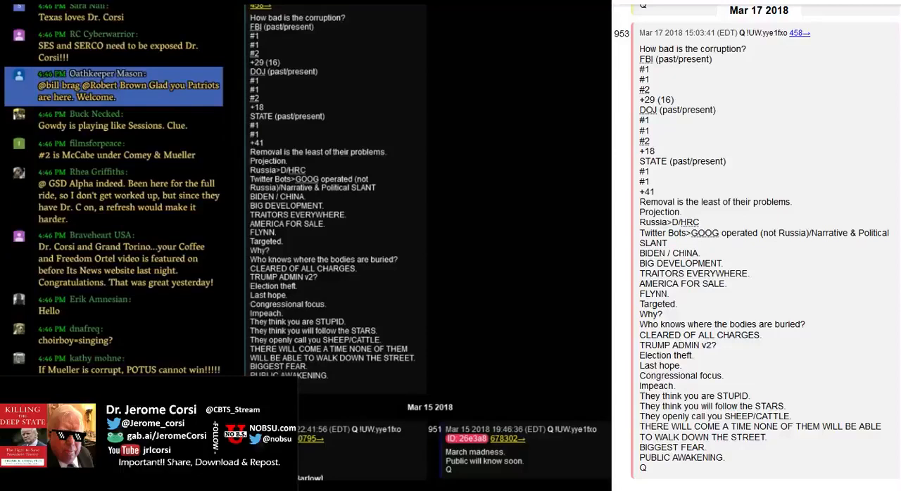
pyautogui.scroll(-3)
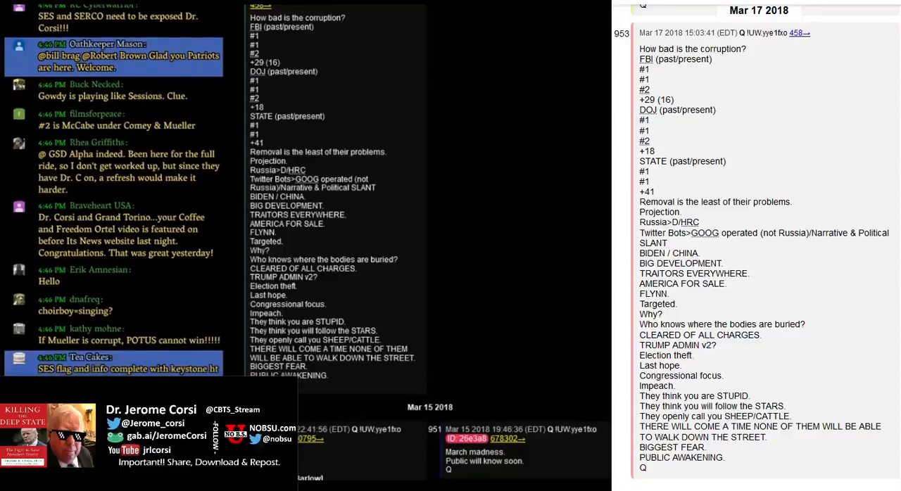
pyautogui.scroll(-3)
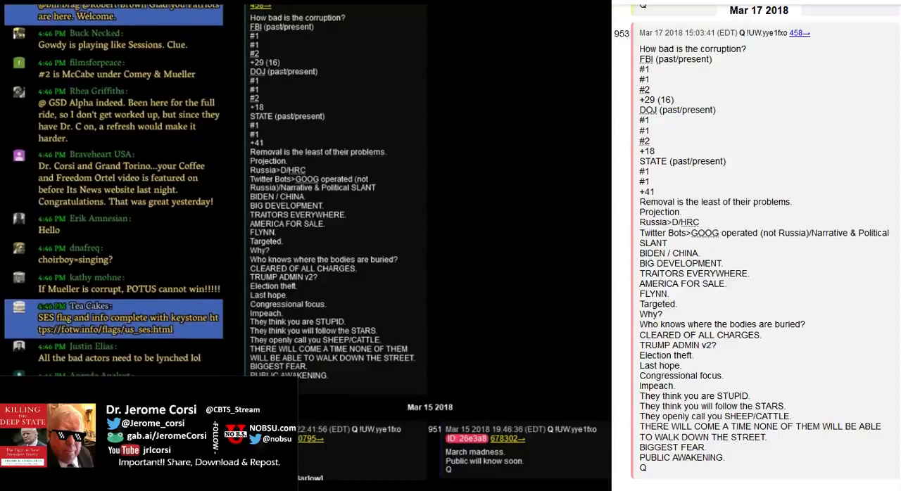
pyautogui.scroll(-3)
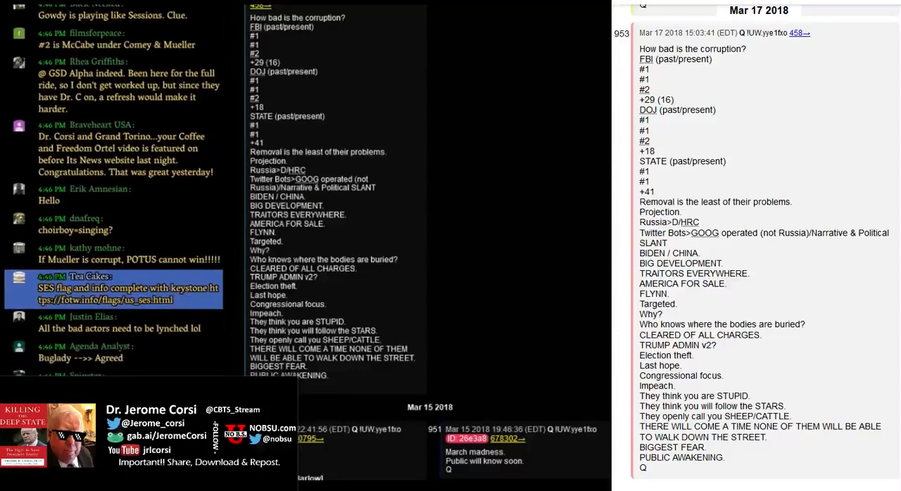
pyautogui.scroll(-3)
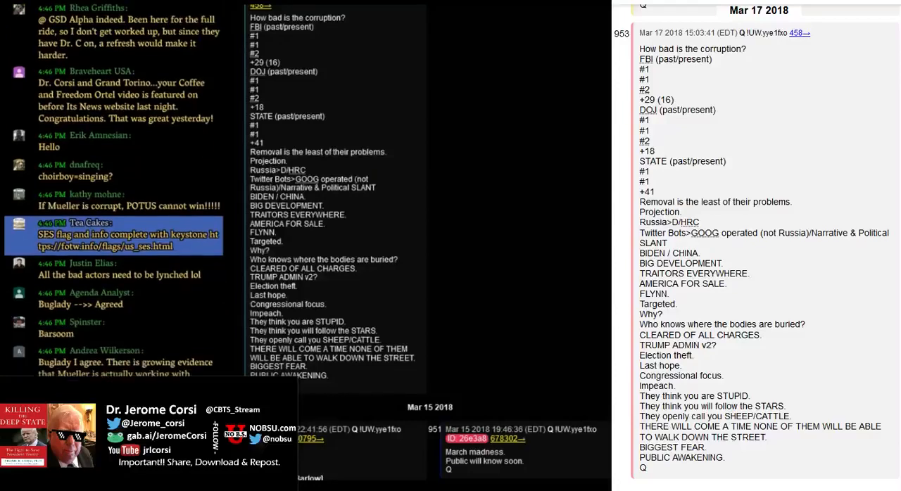
pyautogui.scroll(-3)
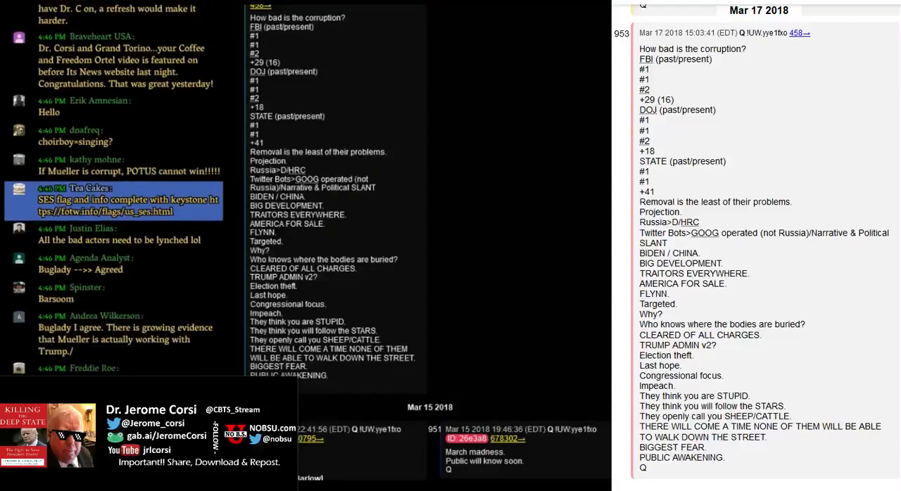
pyautogui.scroll(-3)
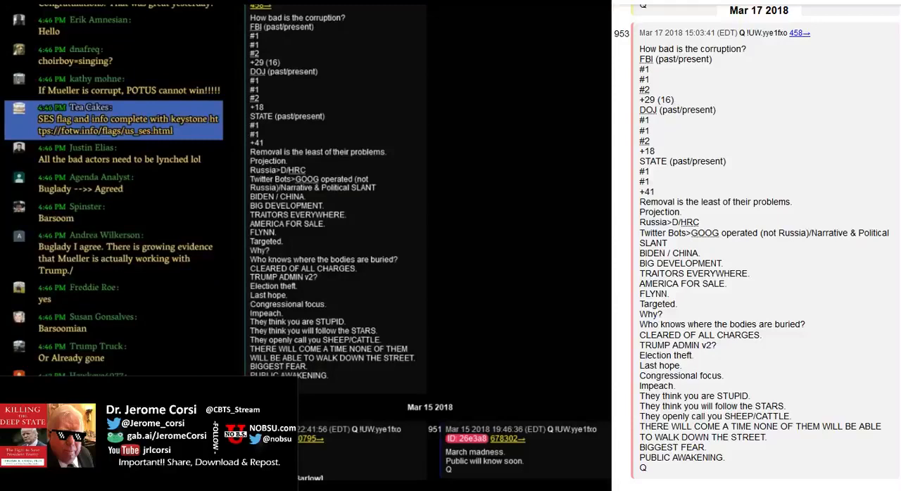
pyautogui.scroll(-3)
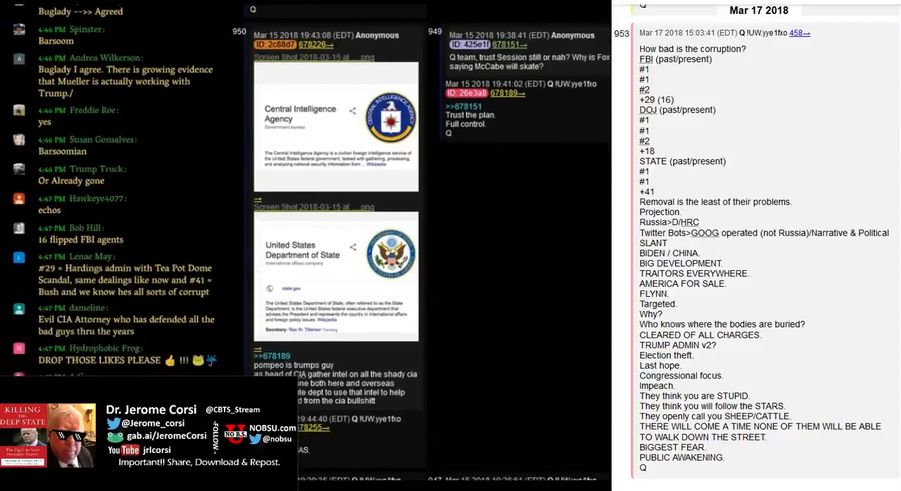
pyautogui.scroll(-3)
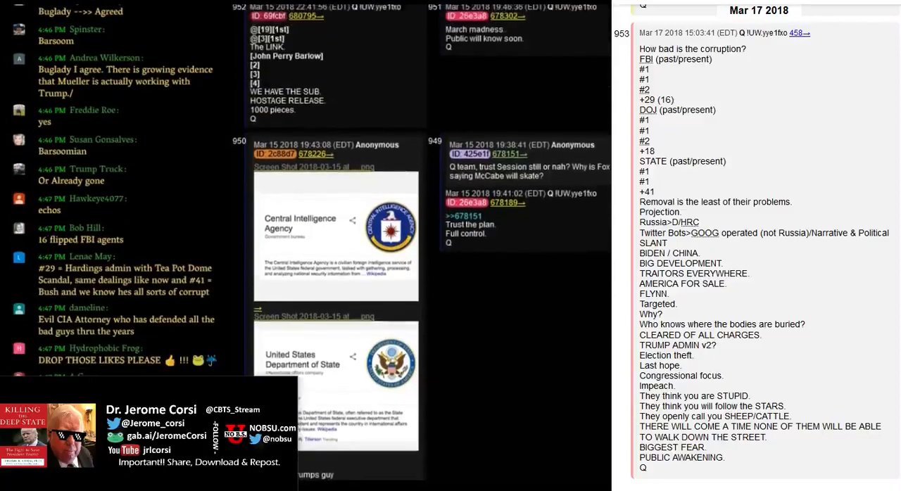
pyautogui.scroll(-3)
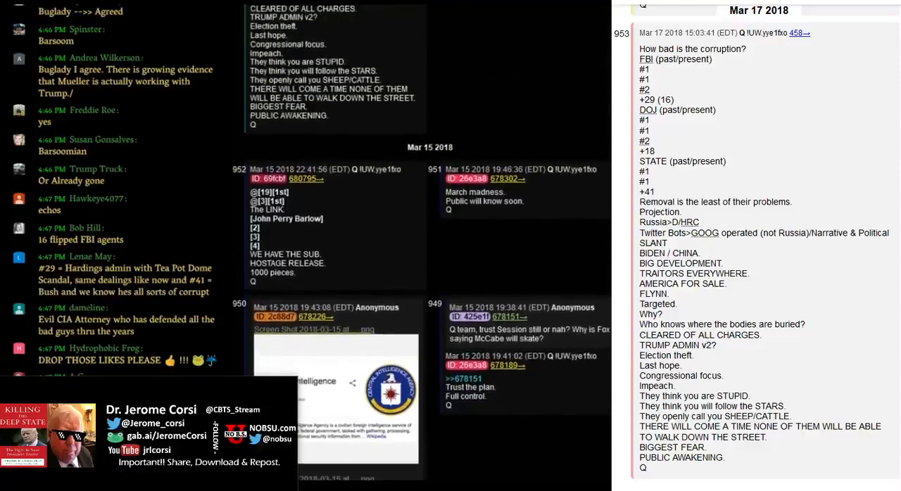
pyautogui.scroll(-3)
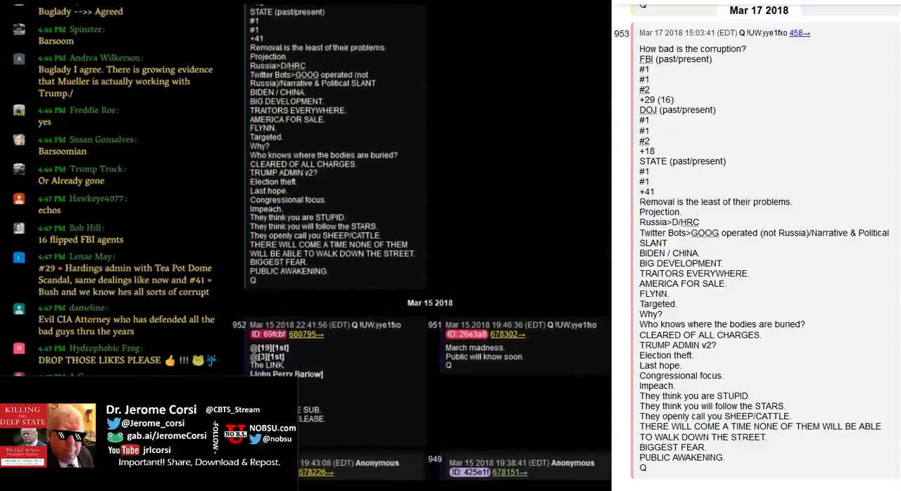
pyautogui.scroll(-3)
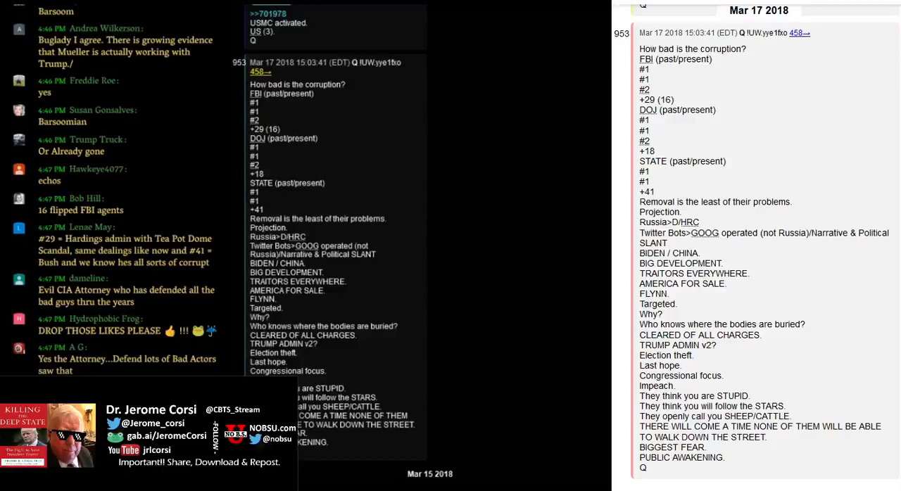
pyautogui.scroll(-3)
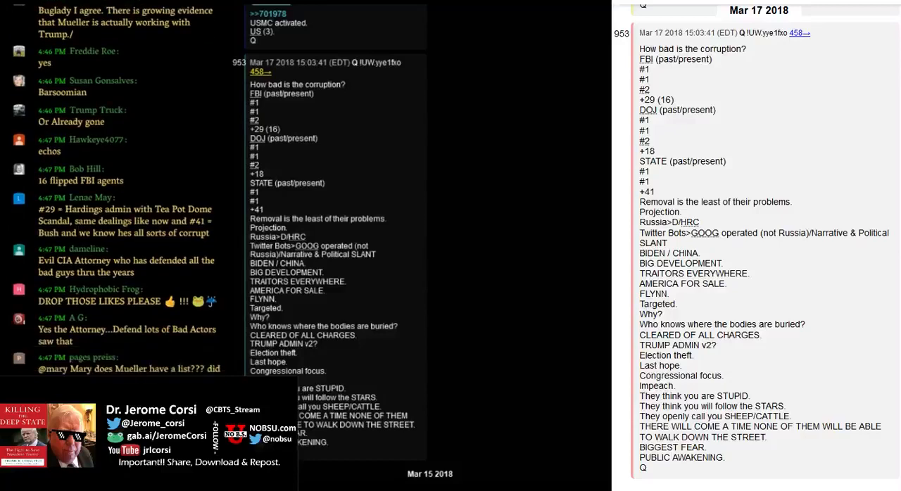
pyautogui.scroll(-3)
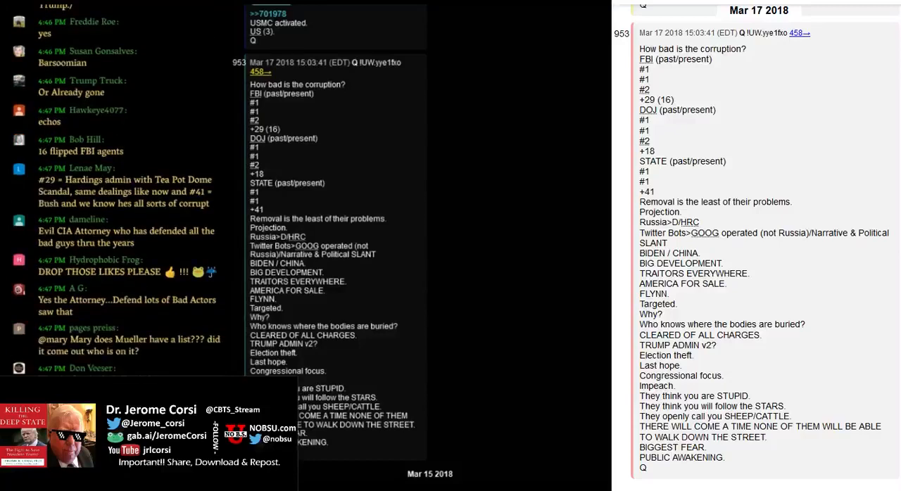
pyautogui.scroll(-3)
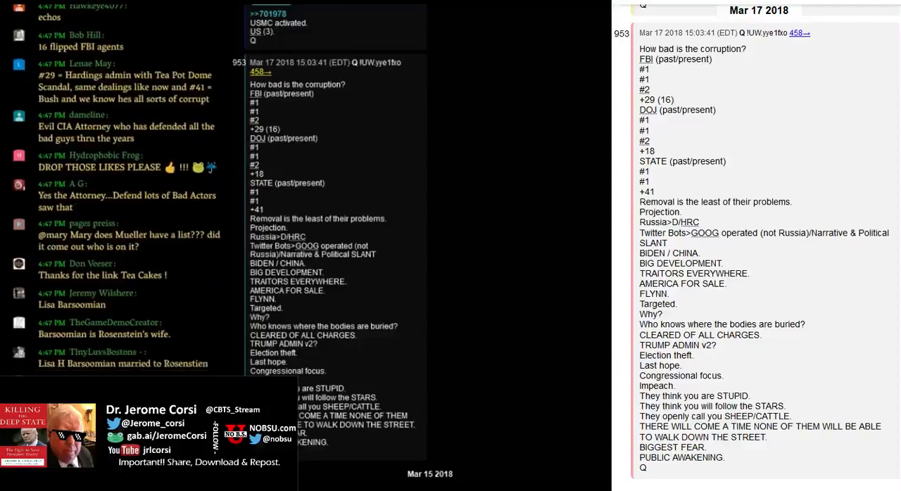
pyautogui.scroll(-3)
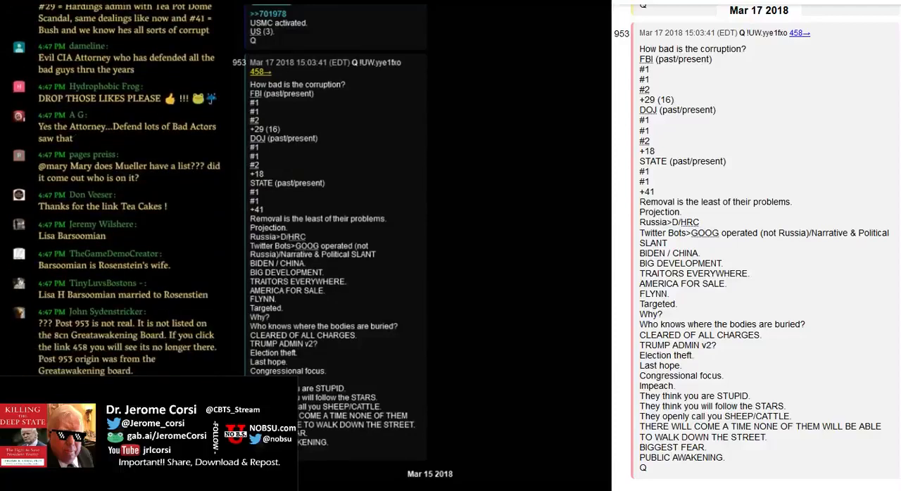
pyautogui.scroll(-3)
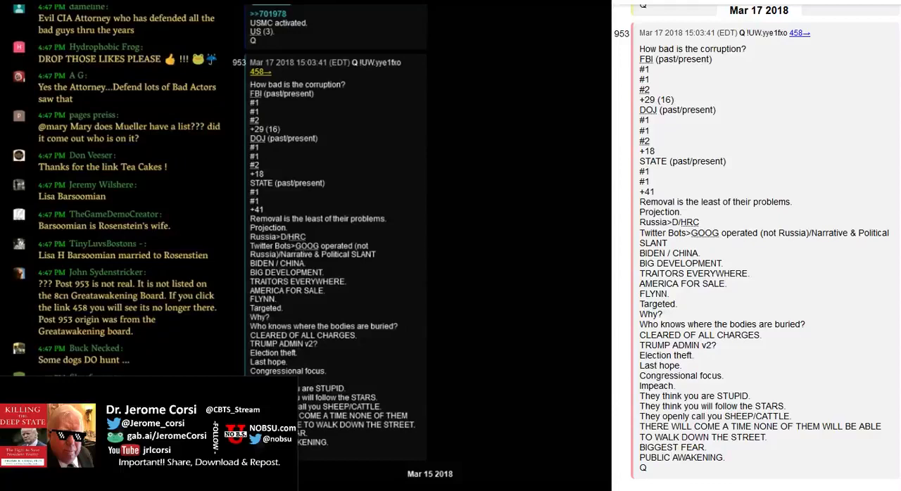
pyautogui.scroll(-3)
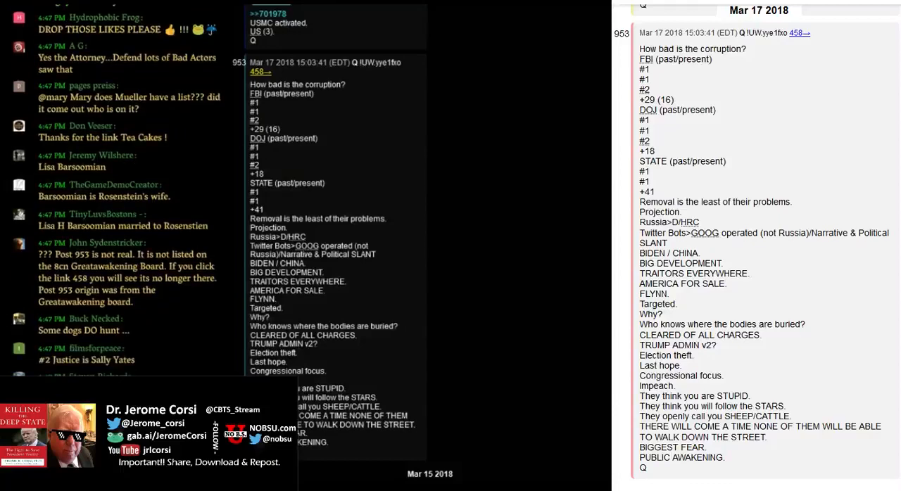
pyautogui.scroll(-3)
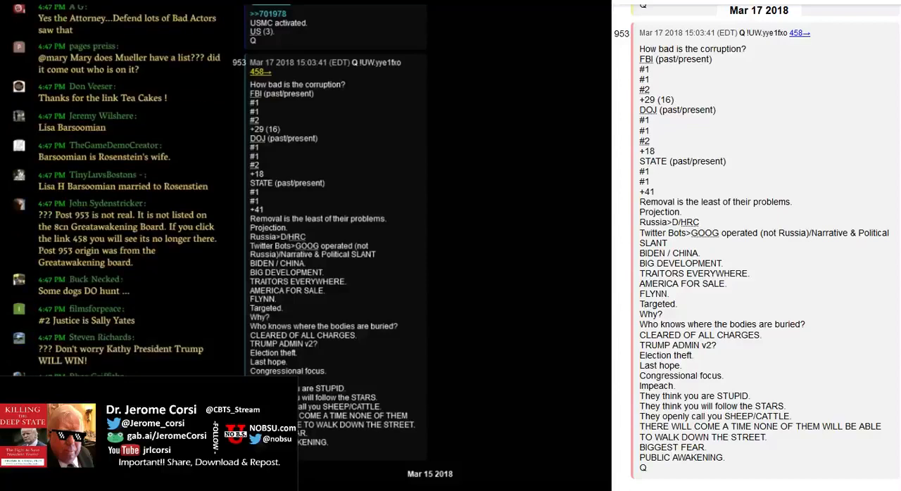
pyautogui.scroll(-3)
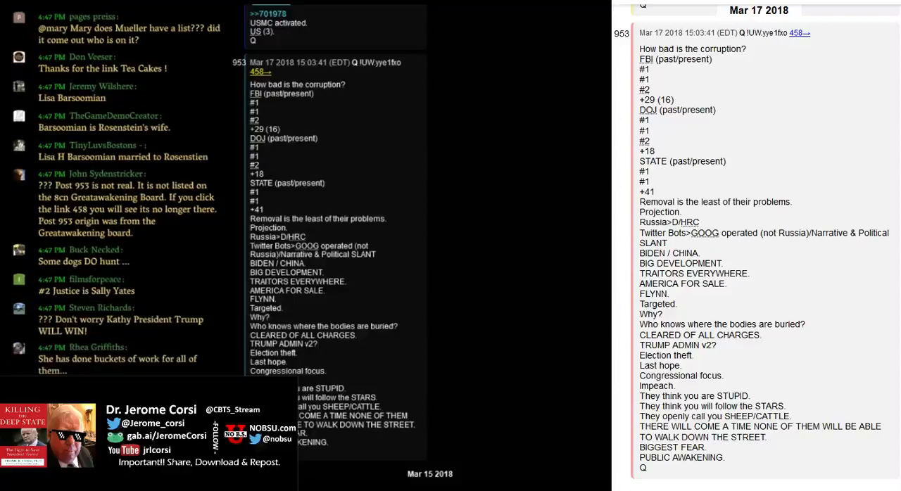
pyautogui.scroll(-3)
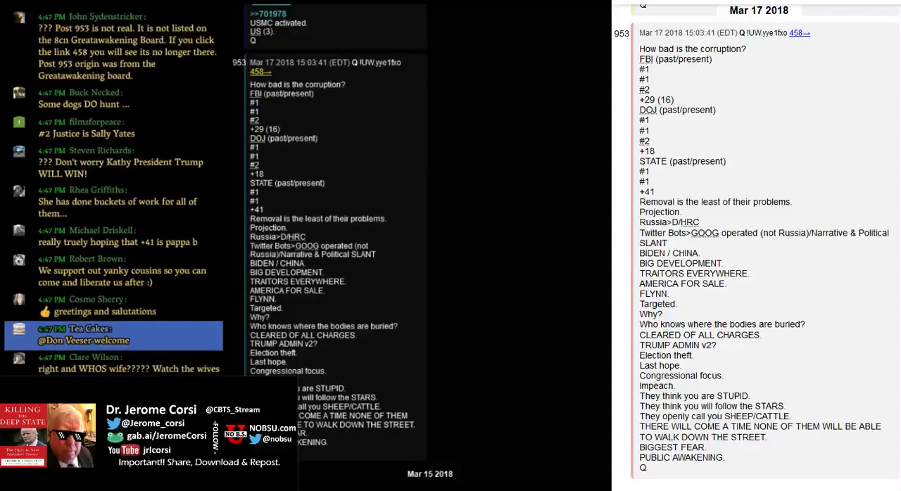
pyautogui.scroll(-3)
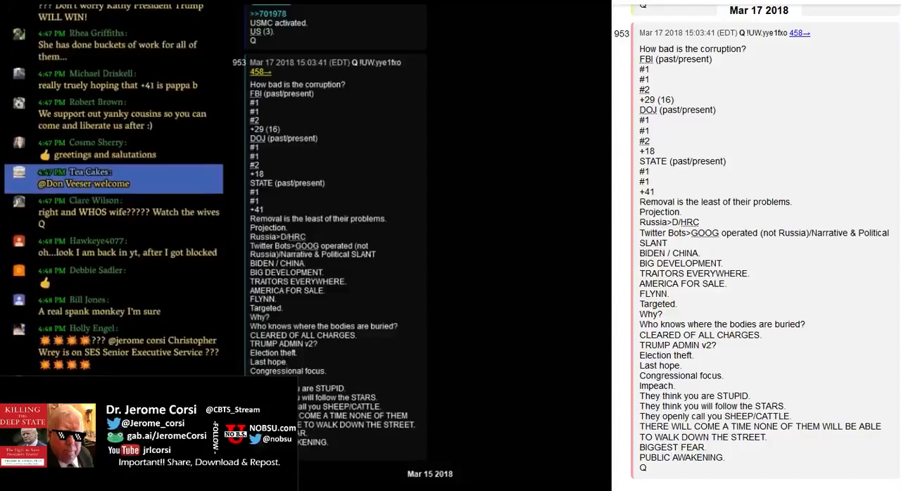
pyautogui.scroll(-3)
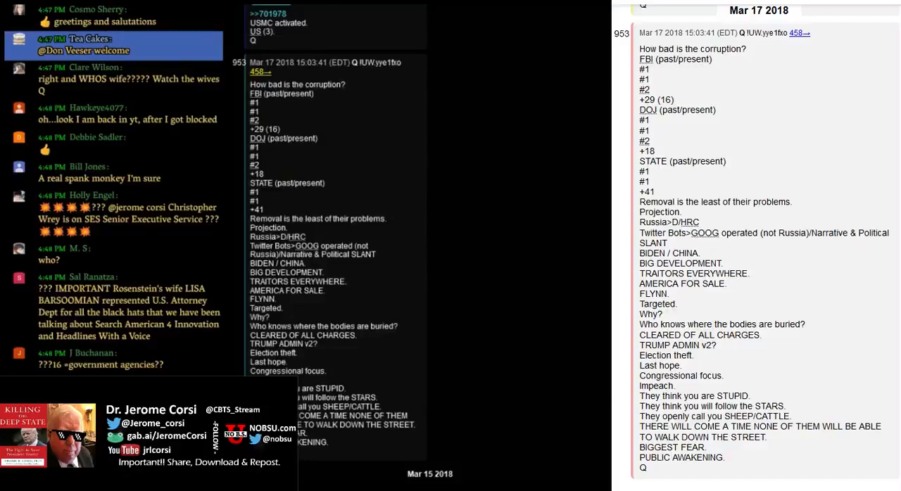
pyautogui.scroll(-3)
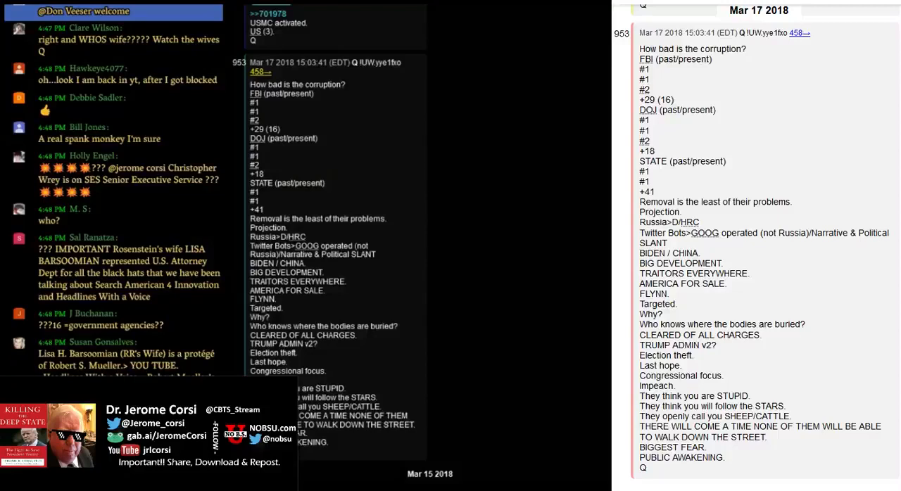
pyautogui.scroll(-3)
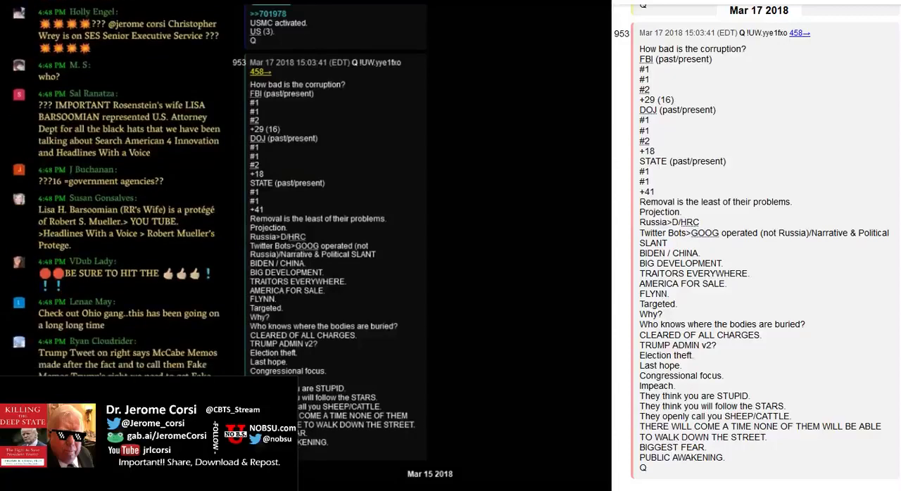
pyautogui.scroll(-3)
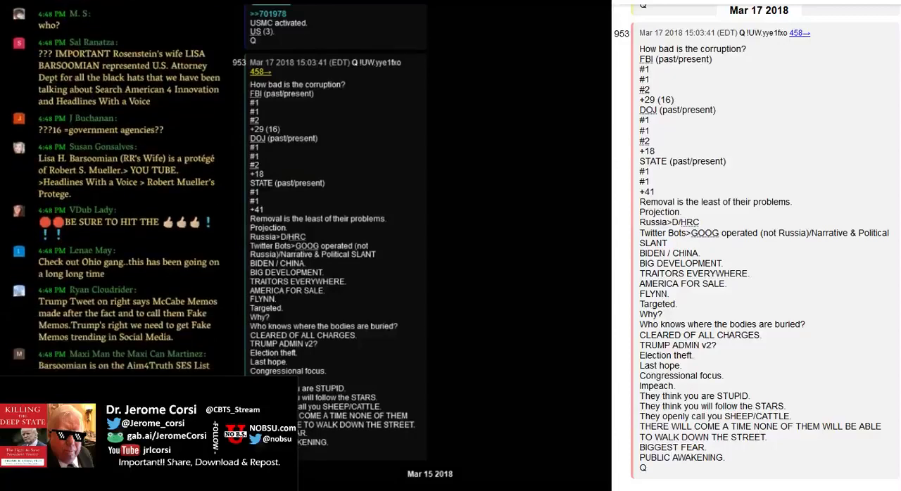
pyautogui.scroll(-3)
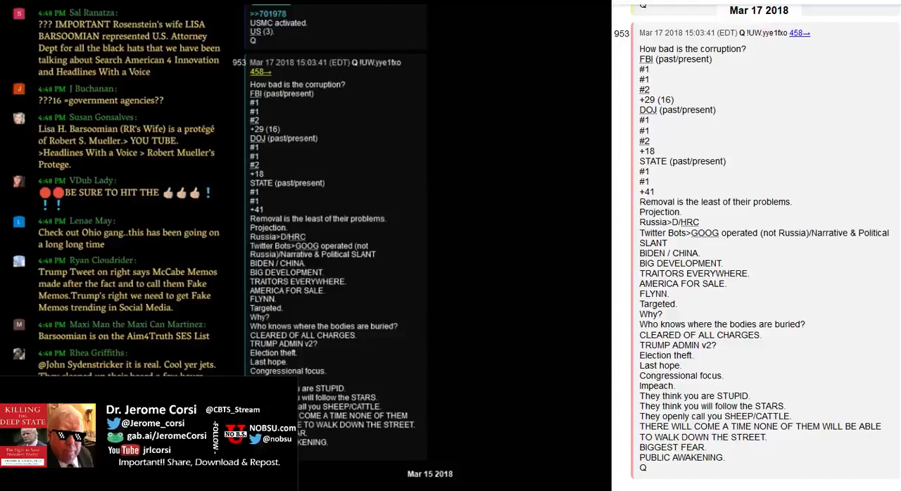
pyautogui.scroll(-3)
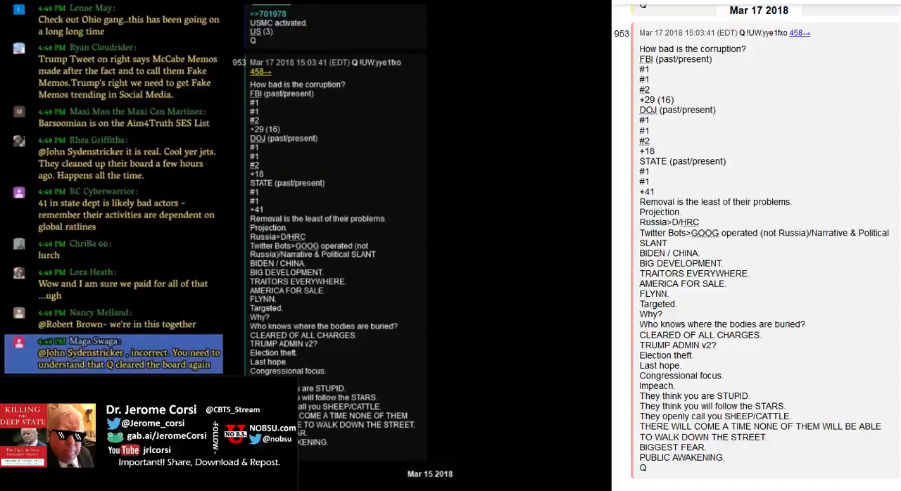
pyautogui.scroll(-3)
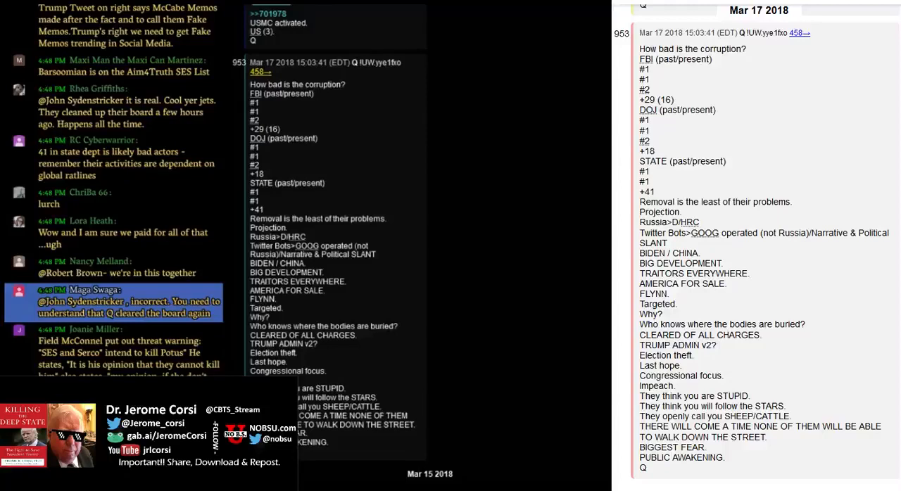
pyautogui.scroll(-3)
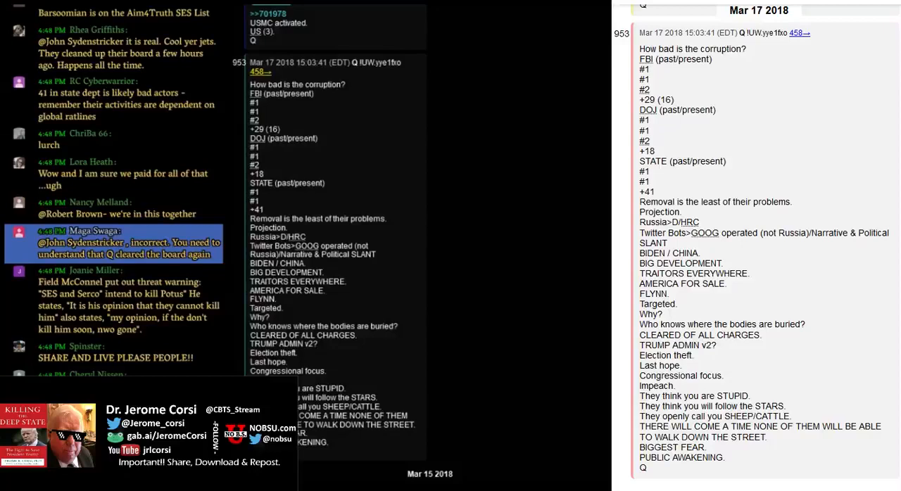
pyautogui.scroll(-3)
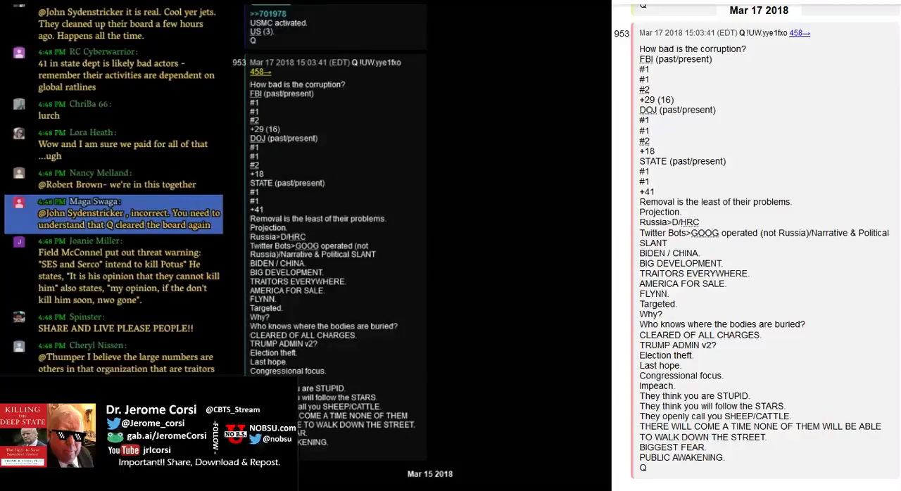
pyautogui.scroll(-3)
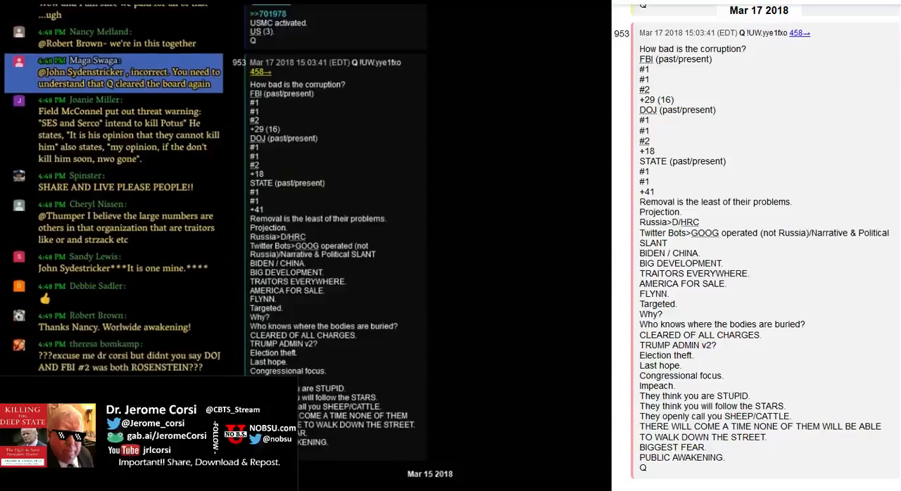
pyautogui.scroll(-3)
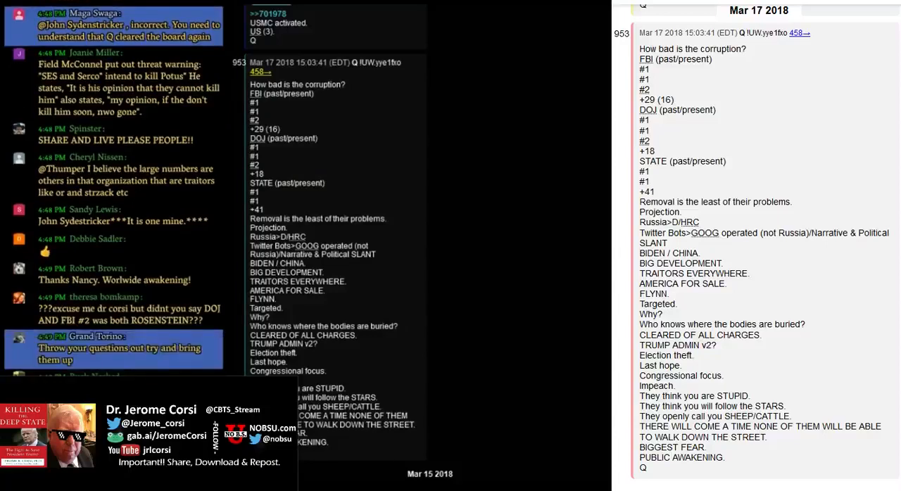
pyautogui.scroll(-3)
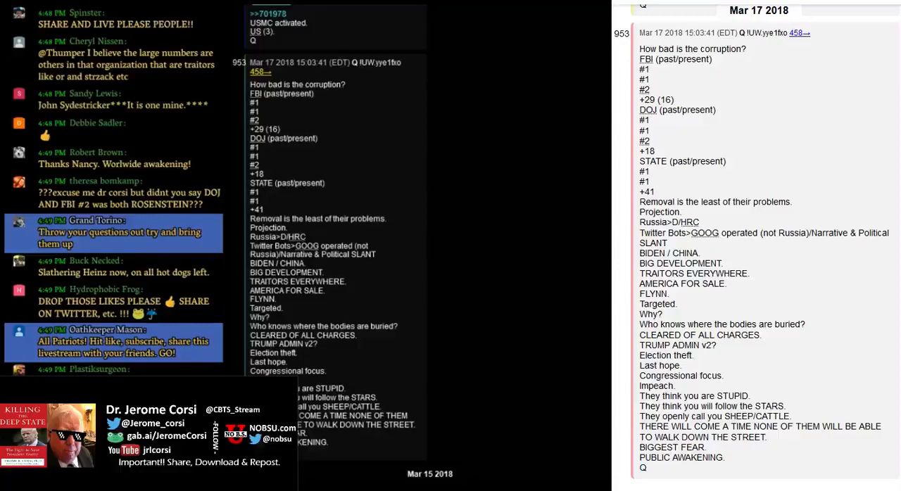
pyautogui.scroll(-3)
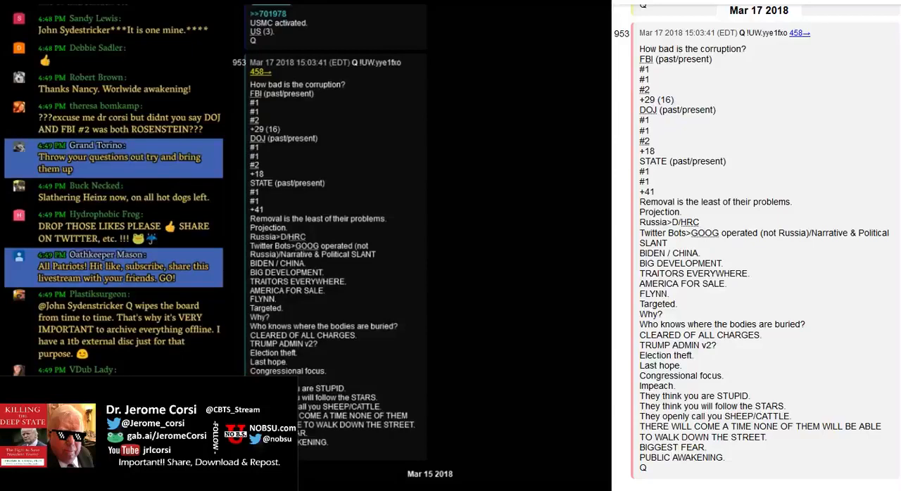
pyautogui.scroll(-3)
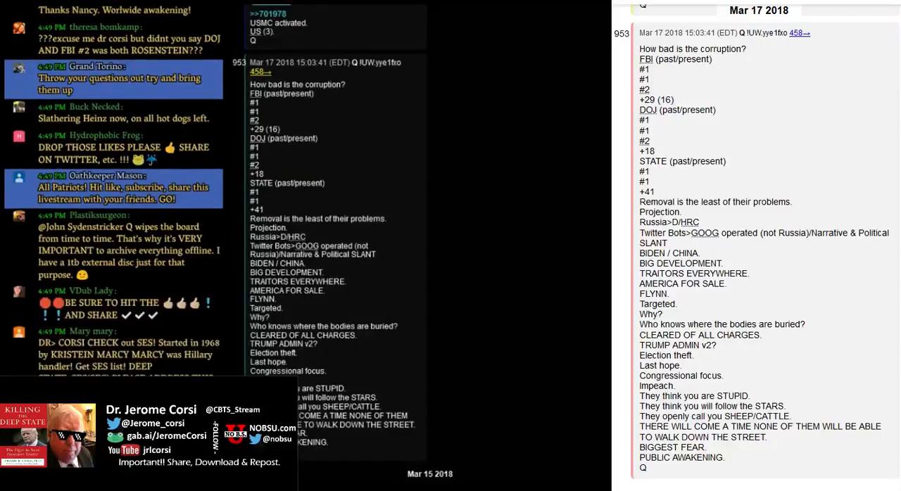
pyautogui.scroll(-3)
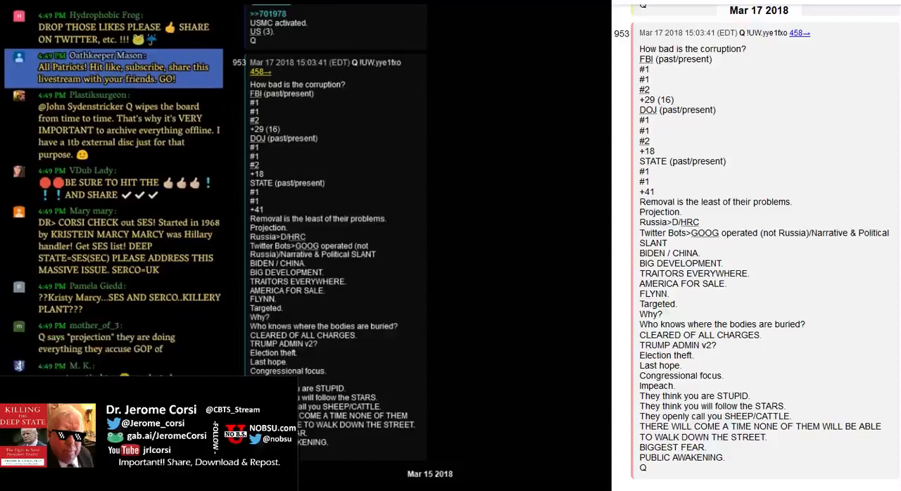
pyautogui.scroll(-3)
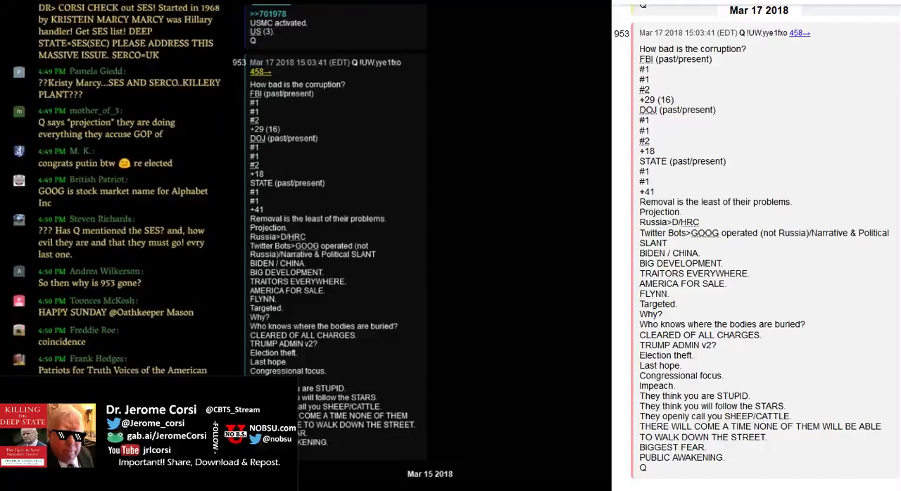
pyautogui.scroll(-3)
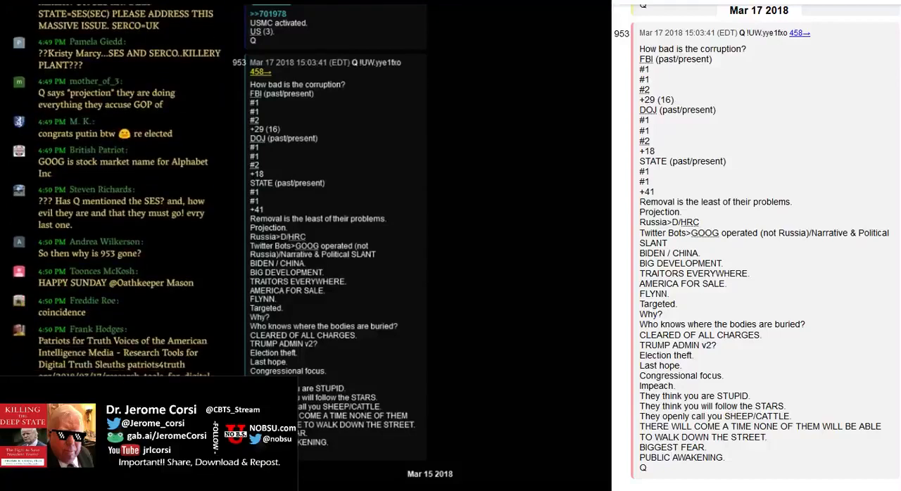
pyautogui.scroll(-3)
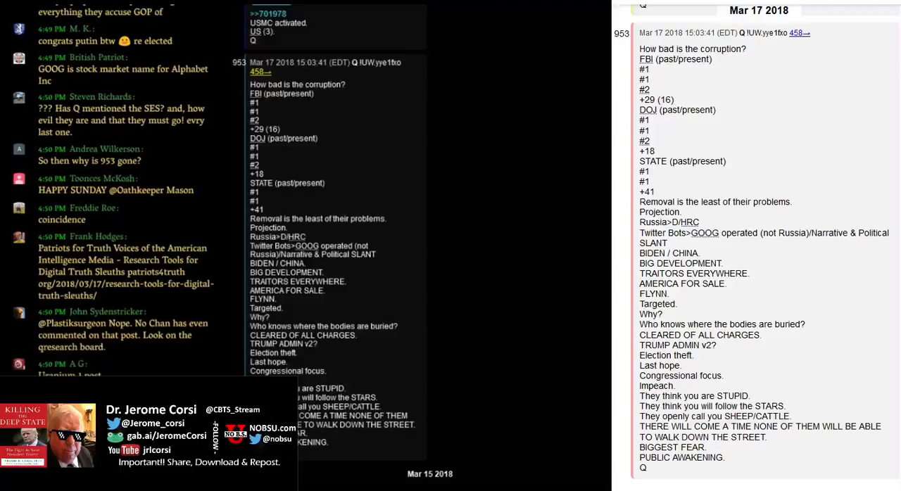
pyautogui.scroll(-3)
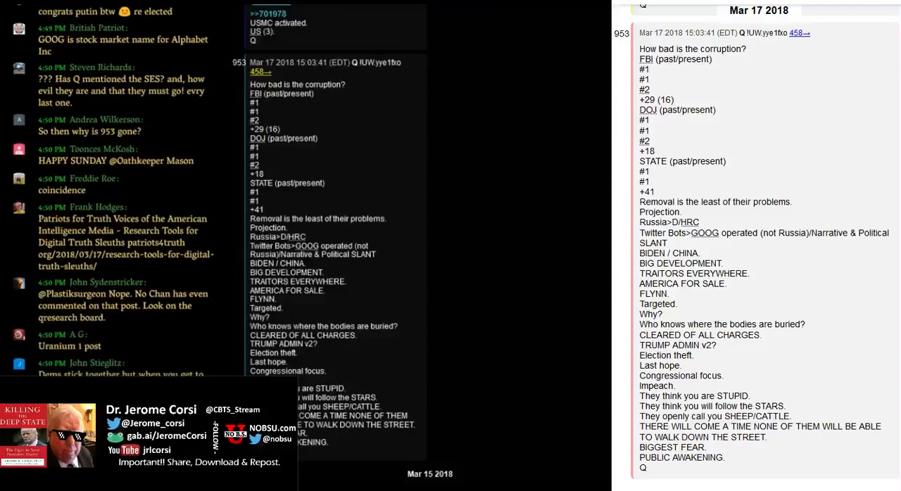
pyautogui.scroll(-3)
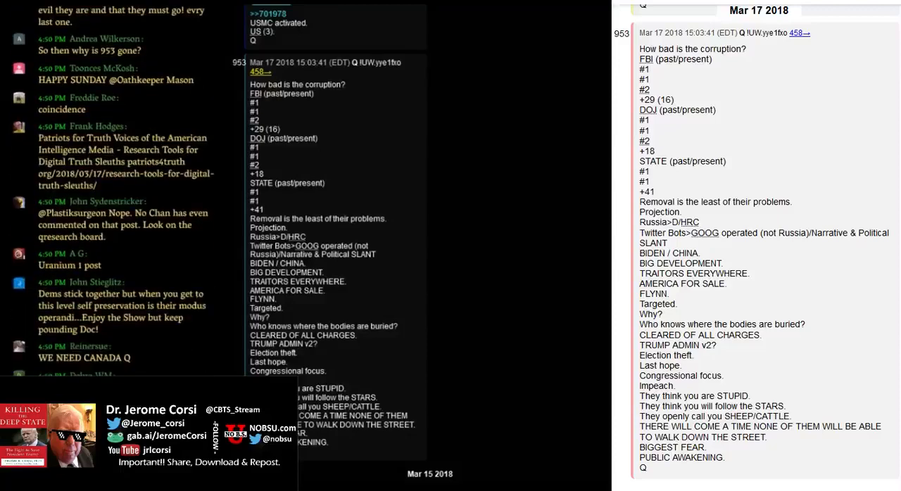
pyautogui.scroll(-3)
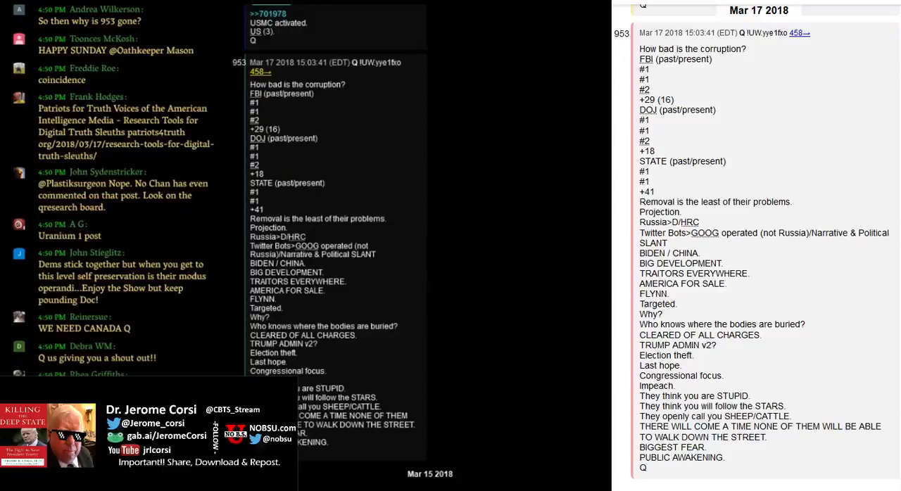
pyautogui.scroll(-3)
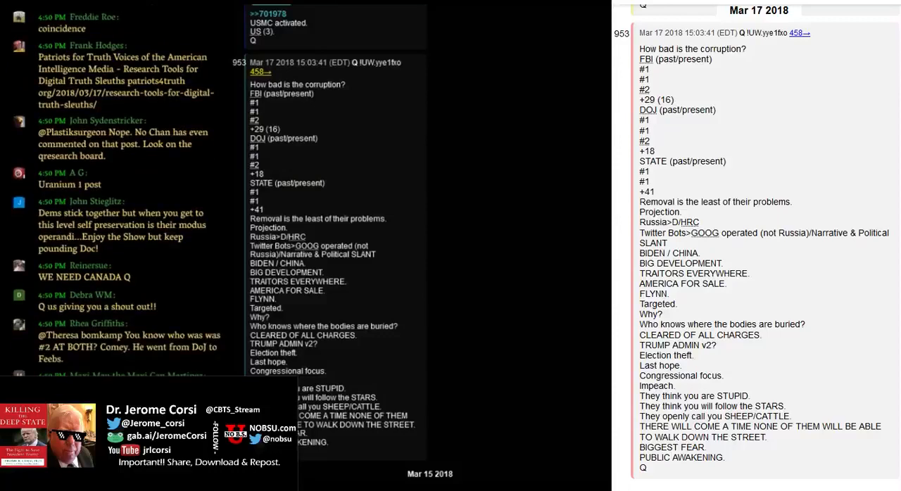
pyautogui.scroll(-3)
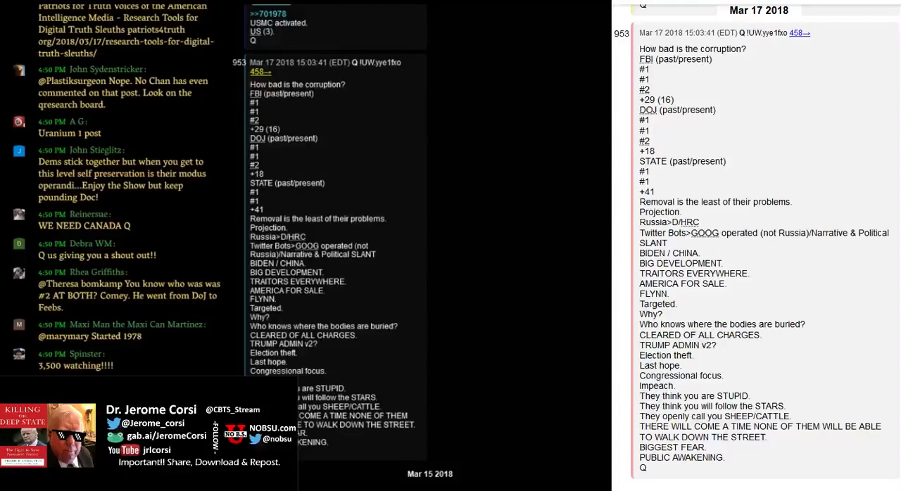
pyautogui.scroll(-3)
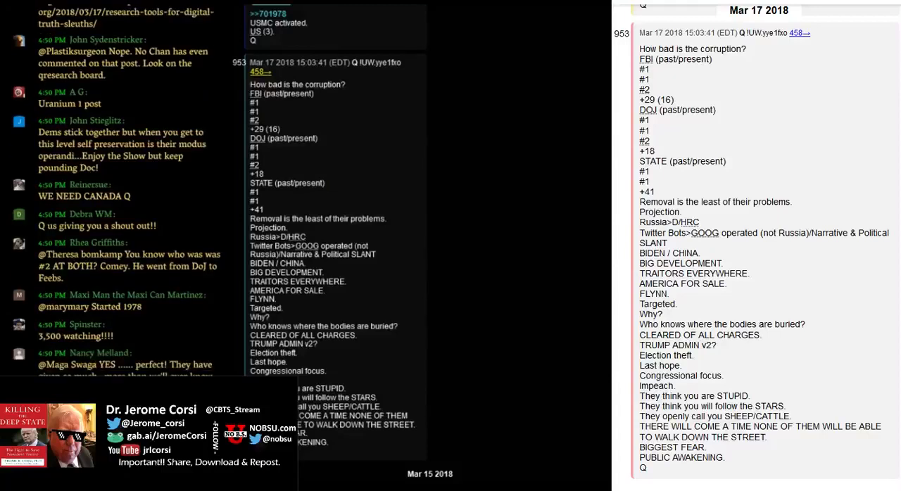
pyautogui.scroll(-3)
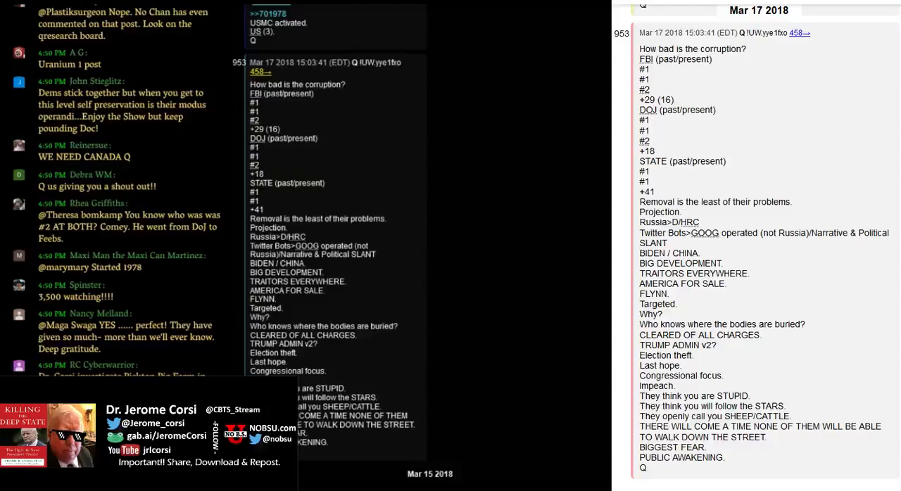
pyautogui.scroll(-3)
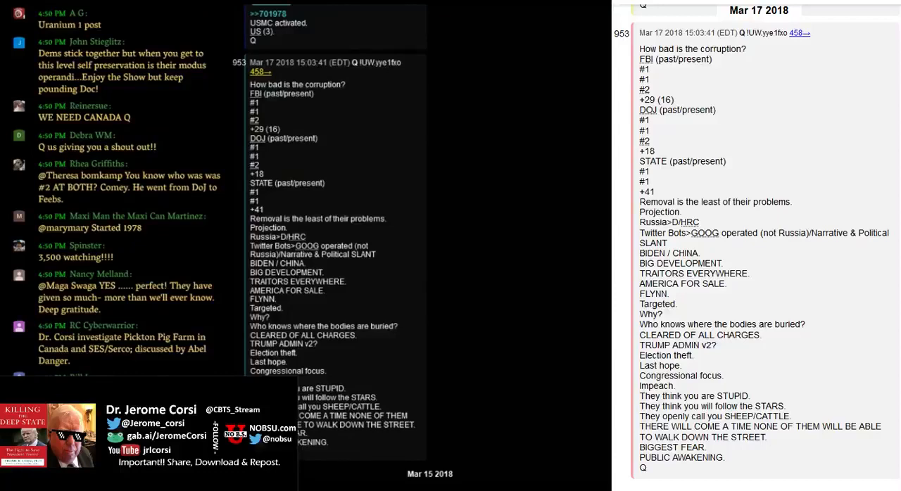
pyautogui.scroll(-3)
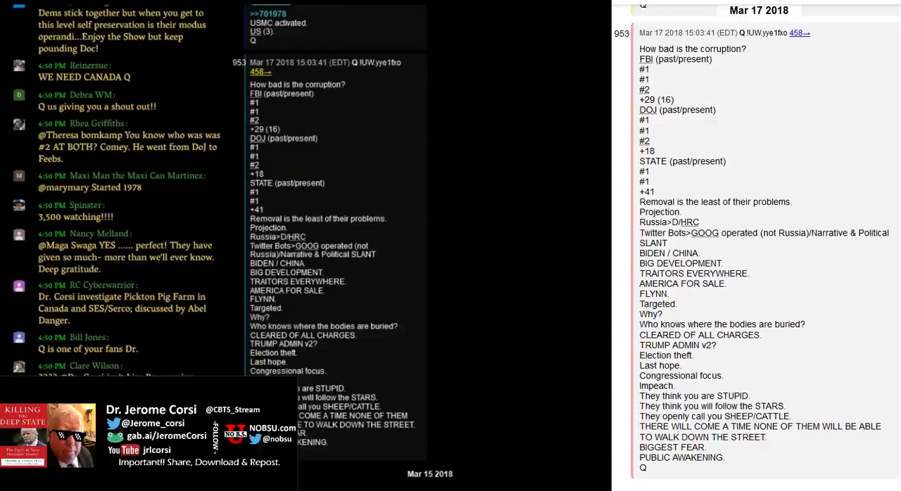
pyautogui.scroll(-3)
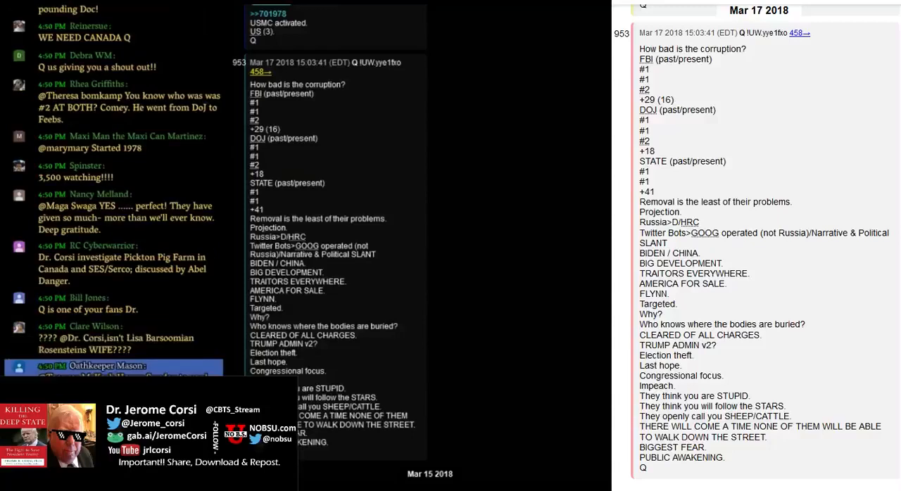
pyautogui.scroll(-3)
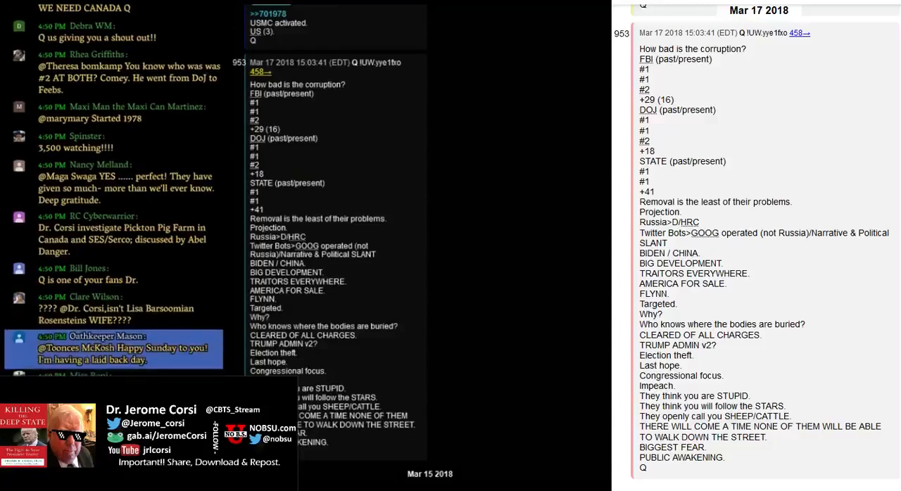
pyautogui.scroll(-3)
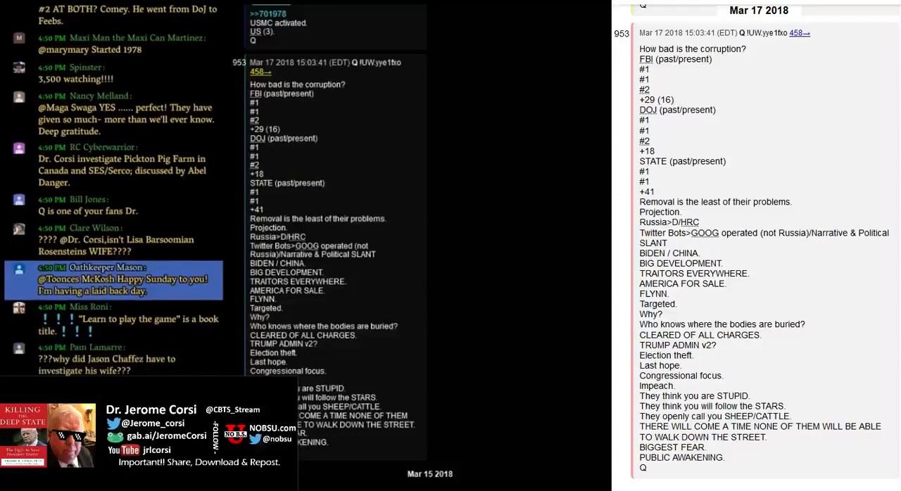
pyautogui.scroll(-3)
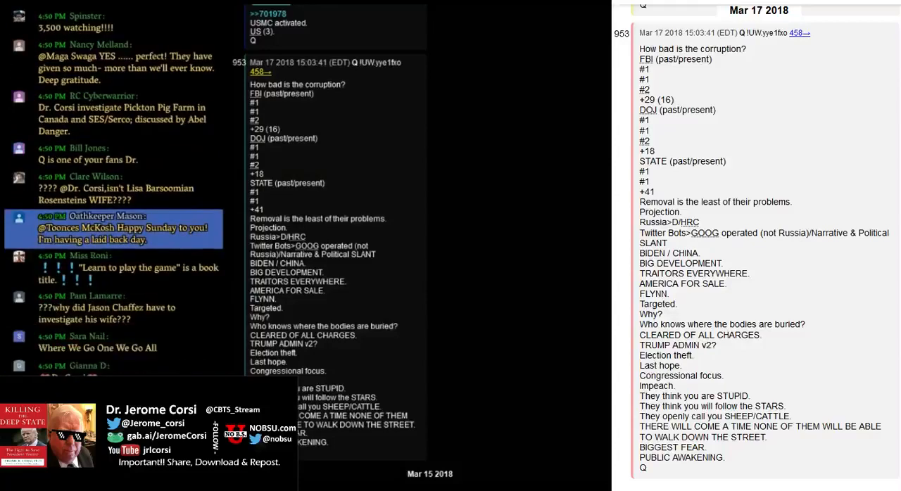
pyautogui.scroll(-3)
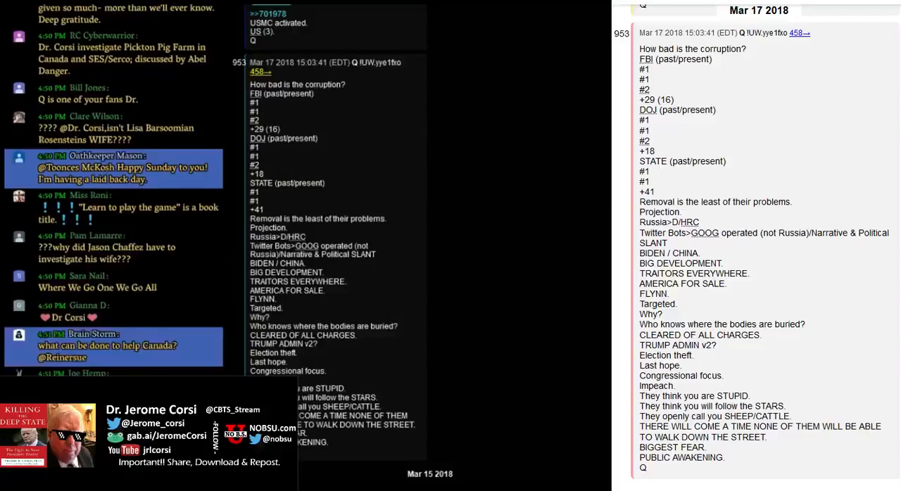
pyautogui.scroll(-3)
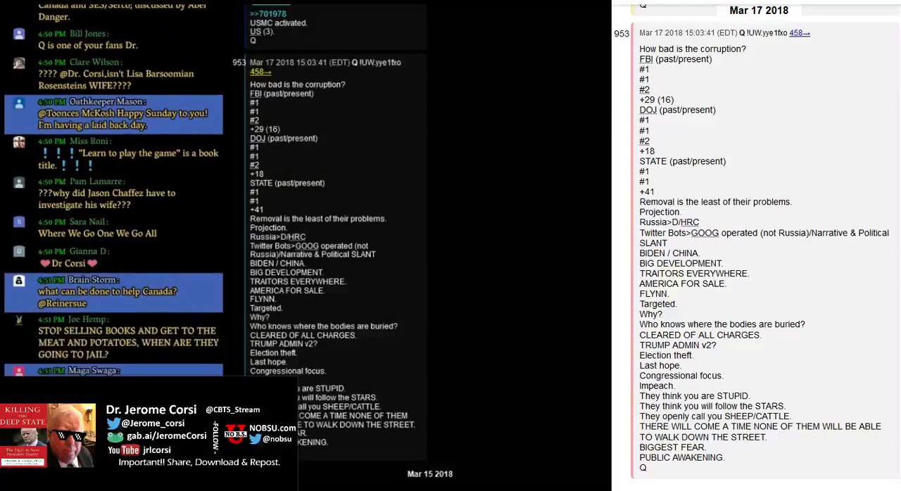
pyautogui.scroll(-3)
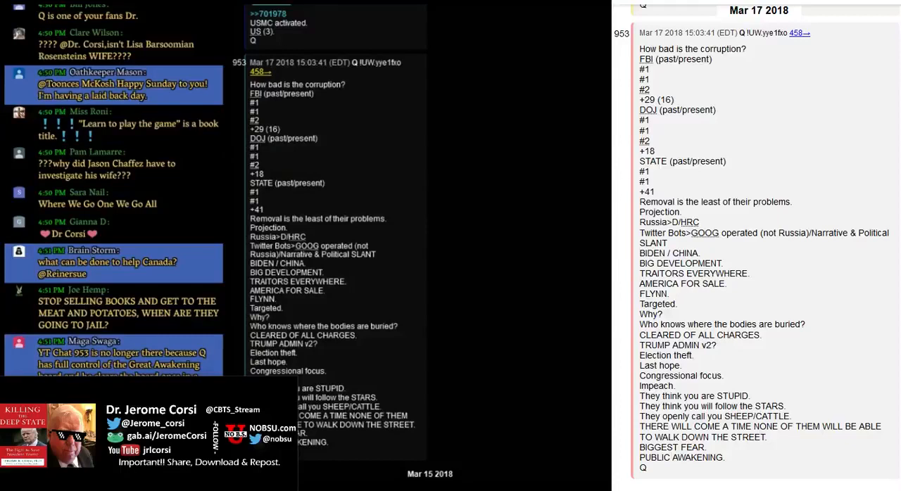
pyautogui.scroll(-3)
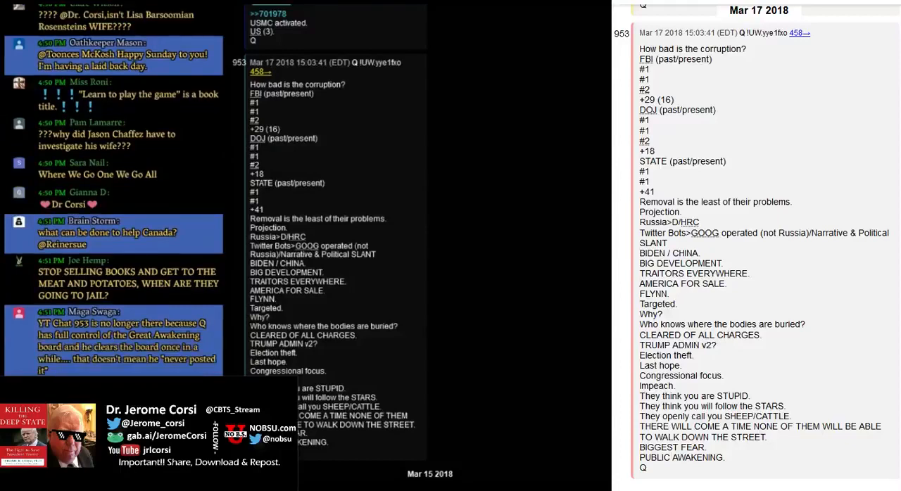
pyautogui.scroll(-3)
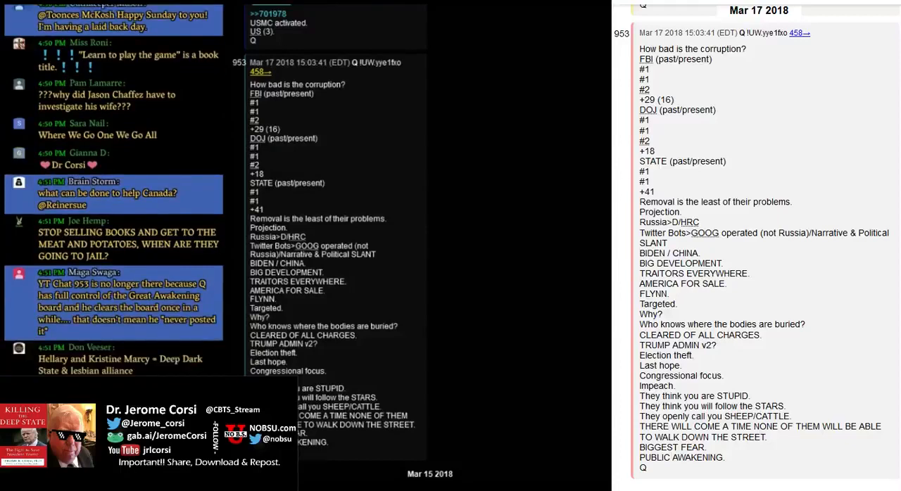
pyautogui.scroll(-3)
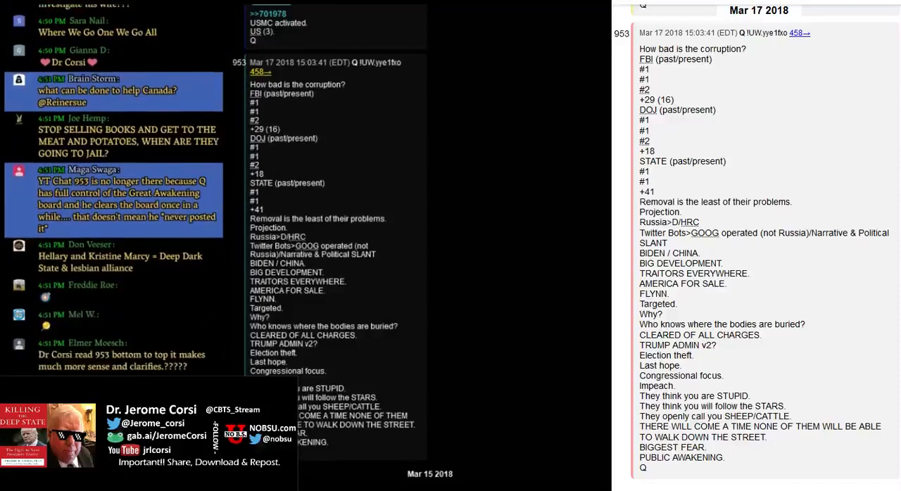
pyautogui.scroll(-3)
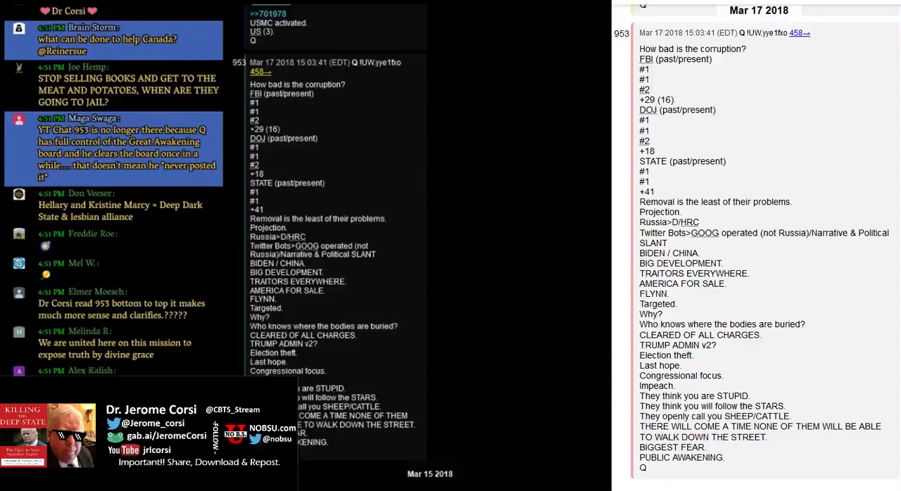
pyautogui.scroll(-3)
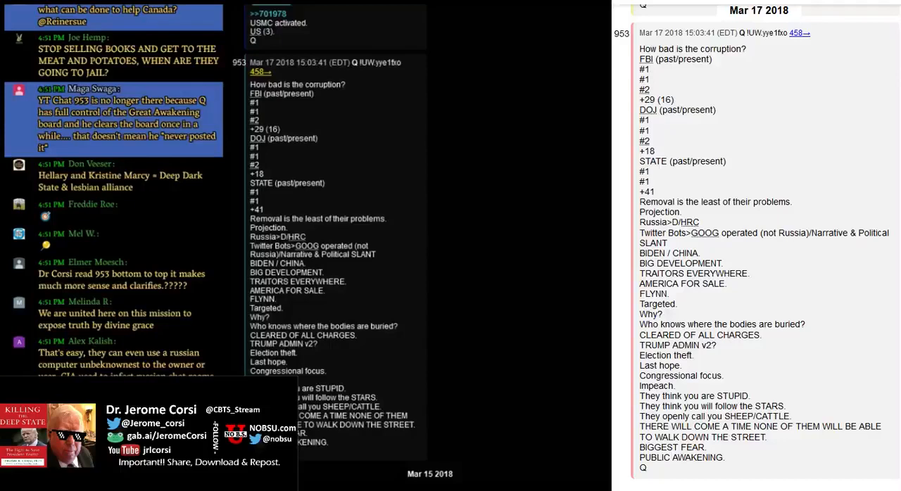
pyautogui.scroll(-3)
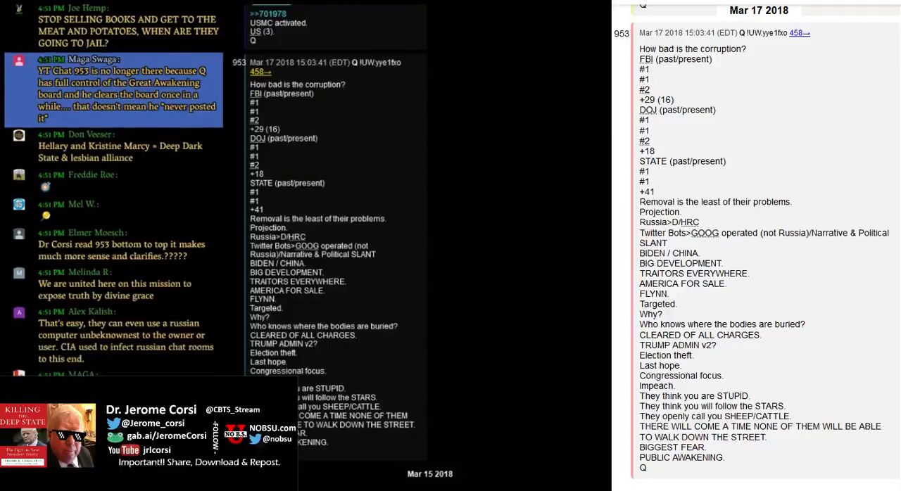
pyautogui.scroll(-3)
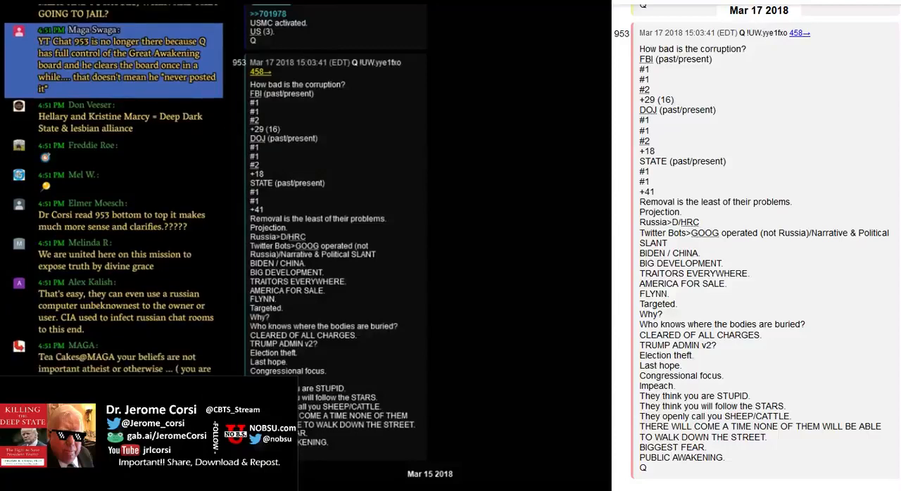
pyautogui.scroll(-3)
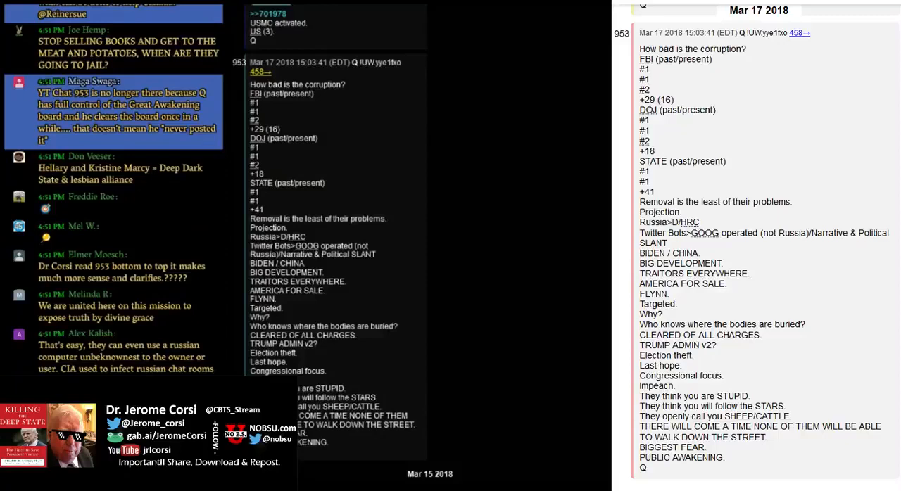
pyautogui.scroll(-3)
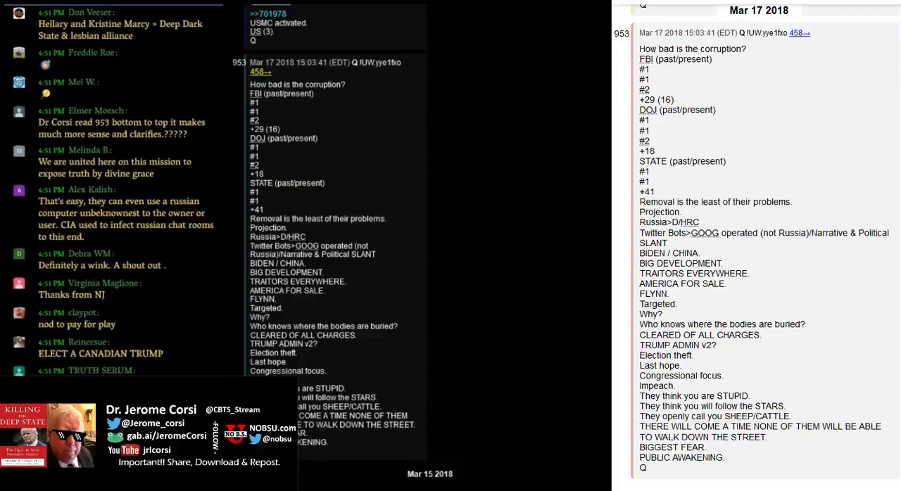
pyautogui.scroll(-3)
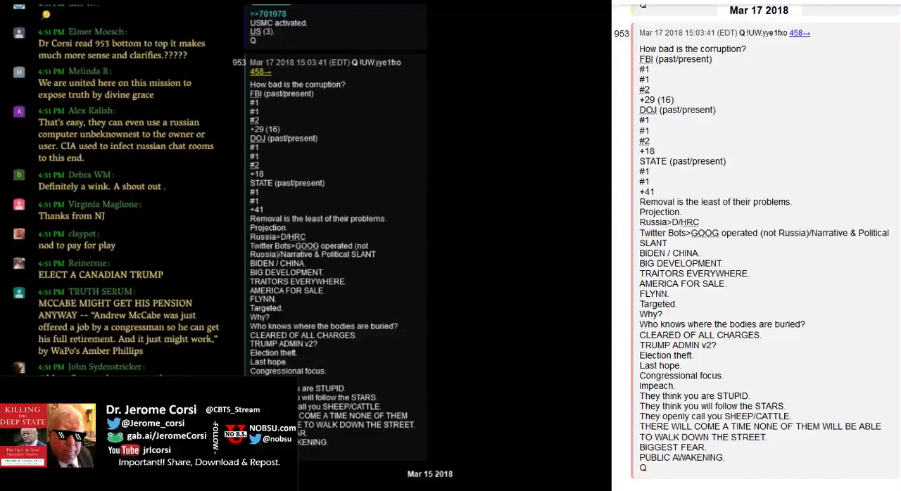
pyautogui.scroll(-3)
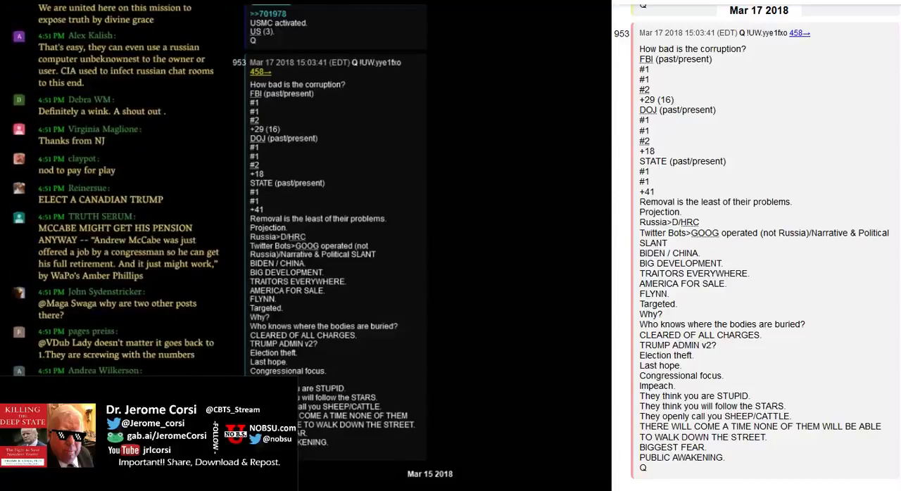
pyautogui.scroll(-3)
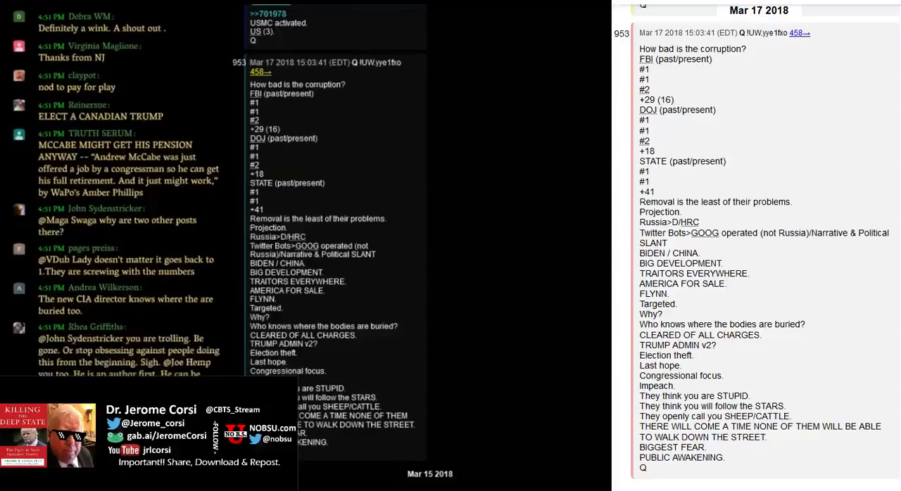
pyautogui.scroll(-3)
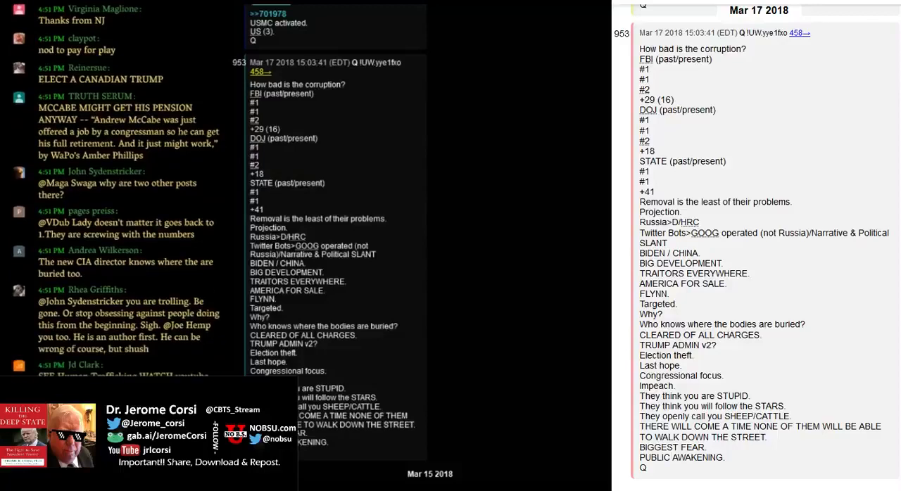
pyautogui.scroll(-3)
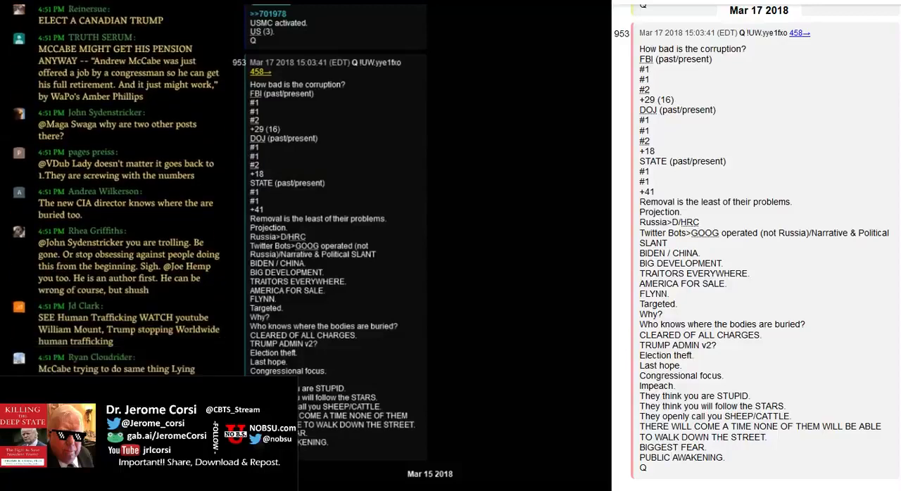
pyautogui.scroll(-3)
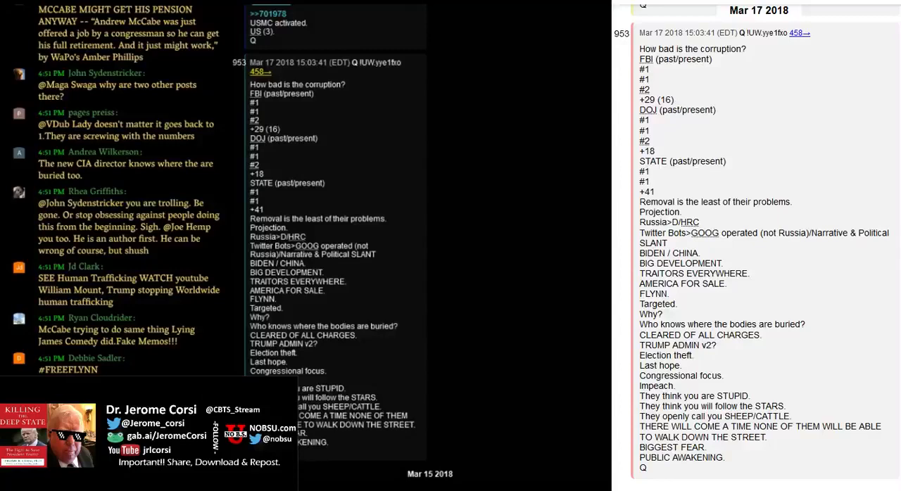
pyautogui.scroll(-3)
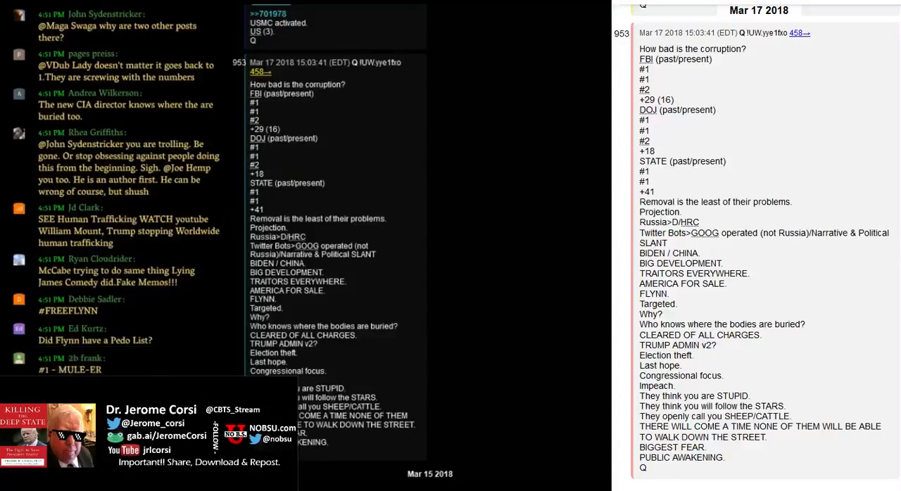
pyautogui.scroll(-3)
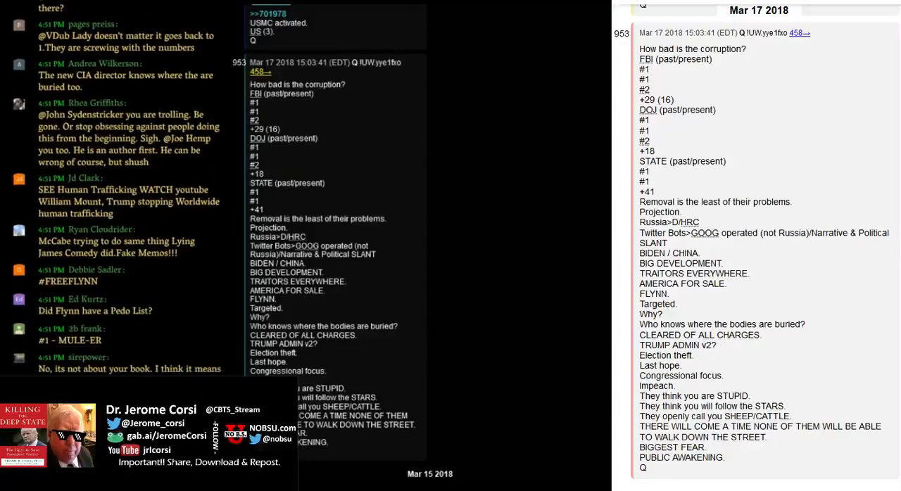
pyautogui.scroll(-3)
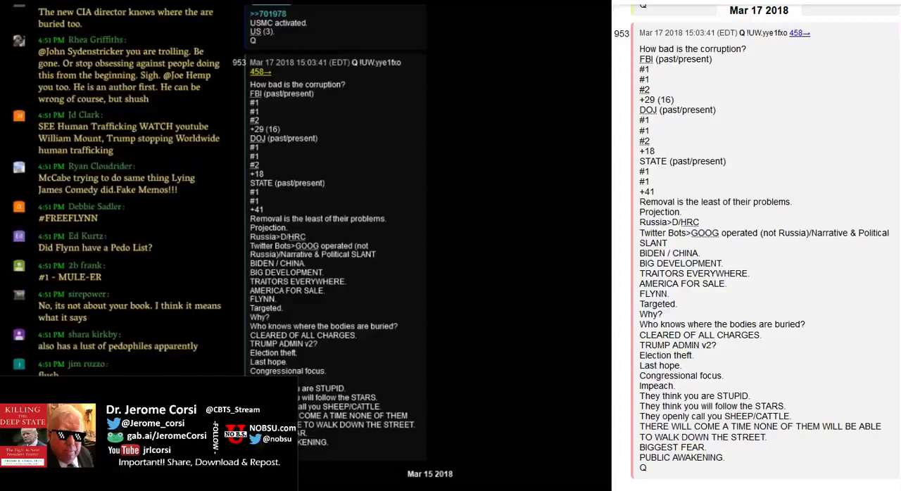
pyautogui.scroll(-3)
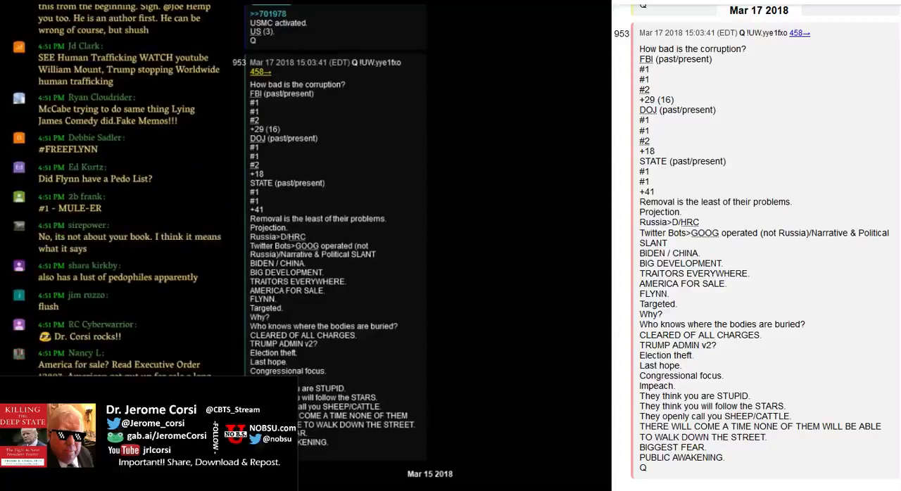
pyautogui.scroll(-3)
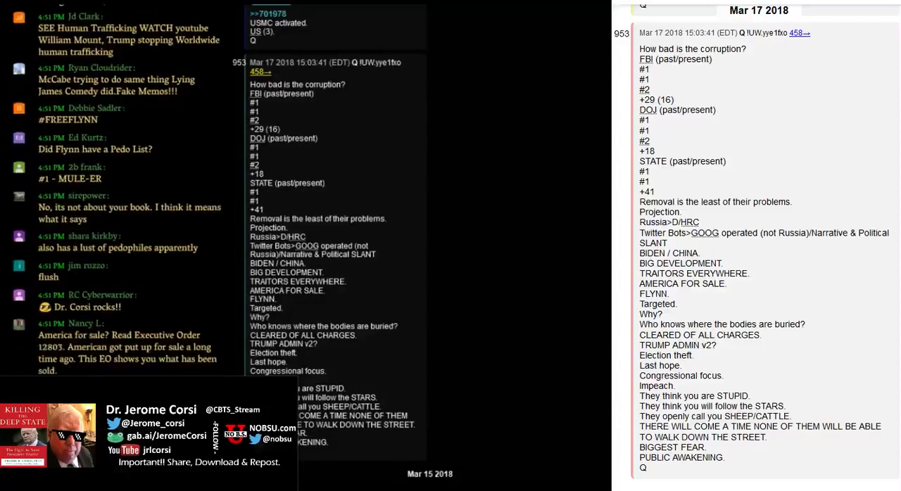
pyautogui.scroll(-3)
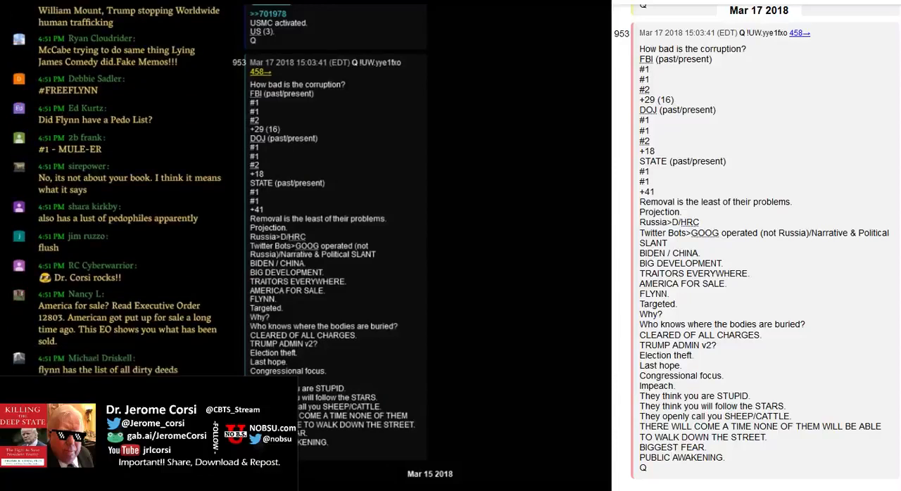
pyautogui.scroll(-3)
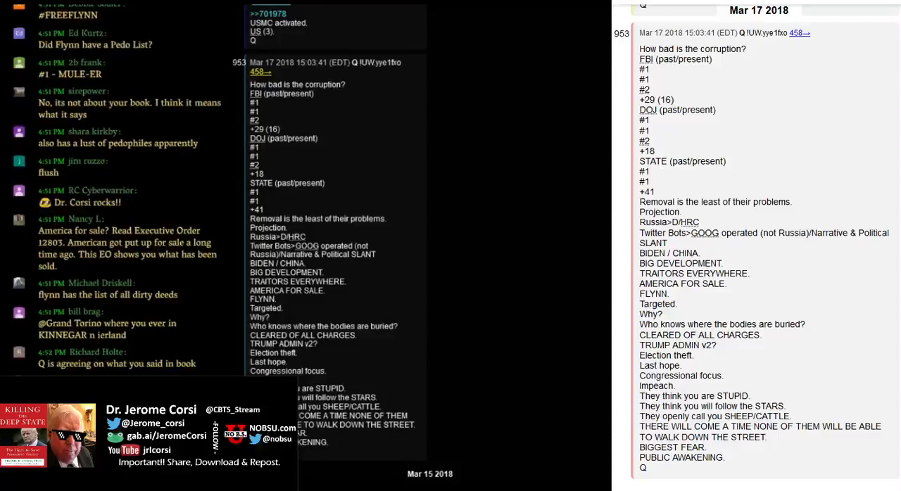
pyautogui.scroll(-3)
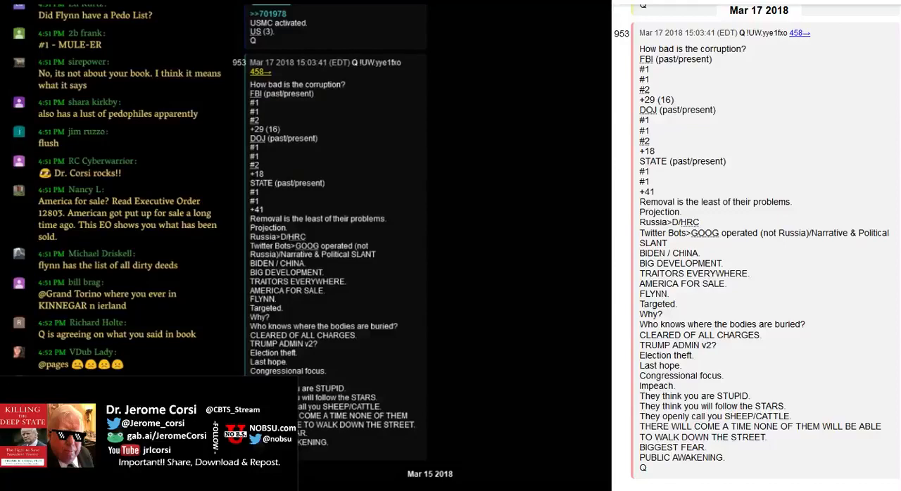
pyautogui.scroll(-3)
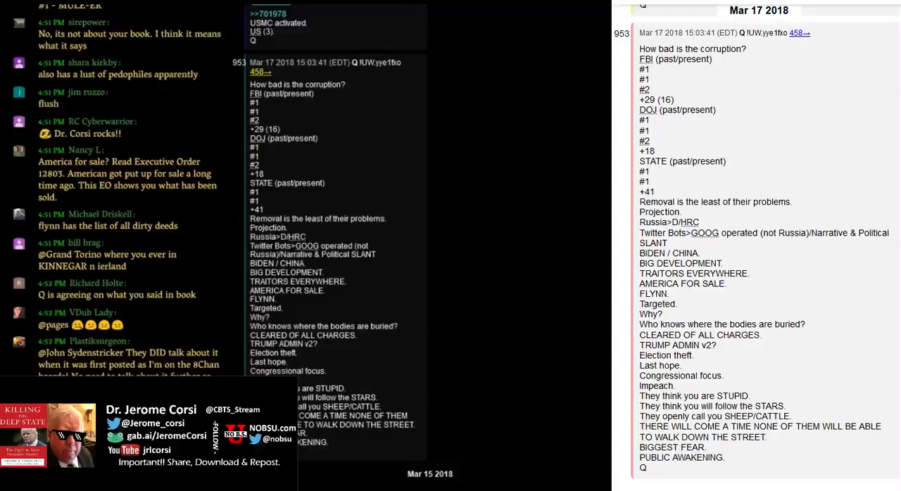
pyautogui.scroll(-3)
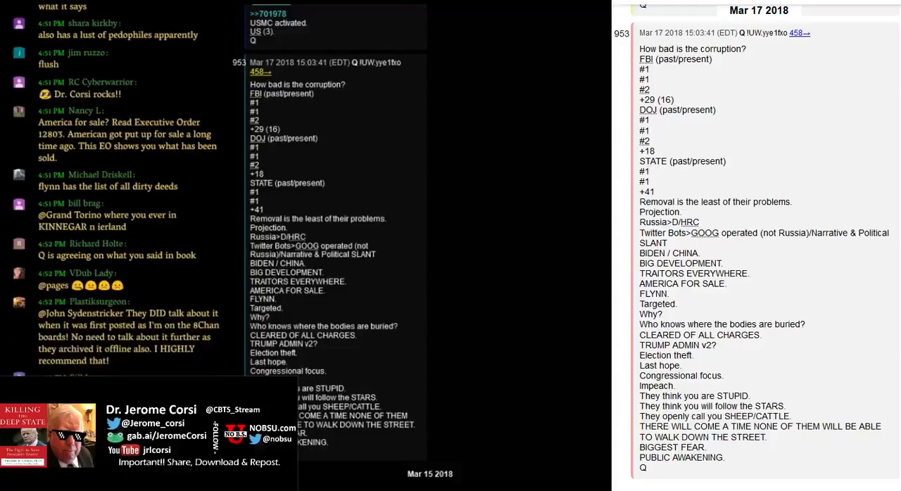
pyautogui.scroll(-3)
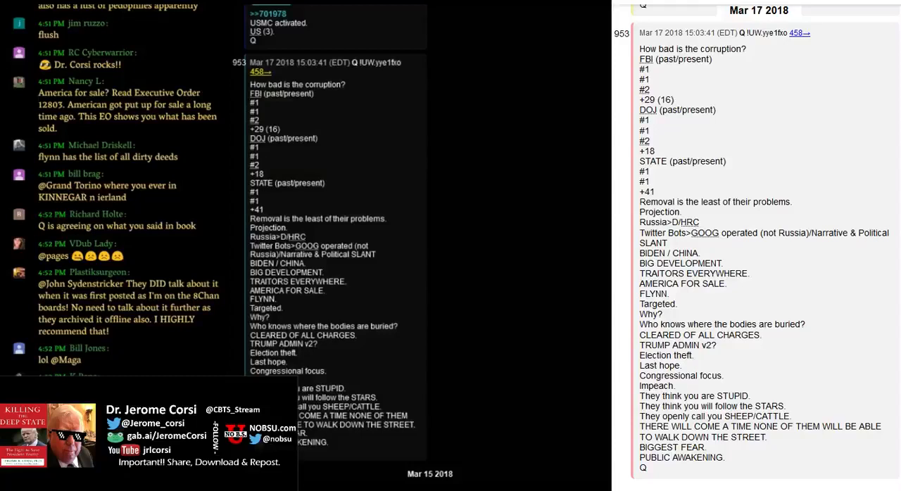
pyautogui.scroll(-3)
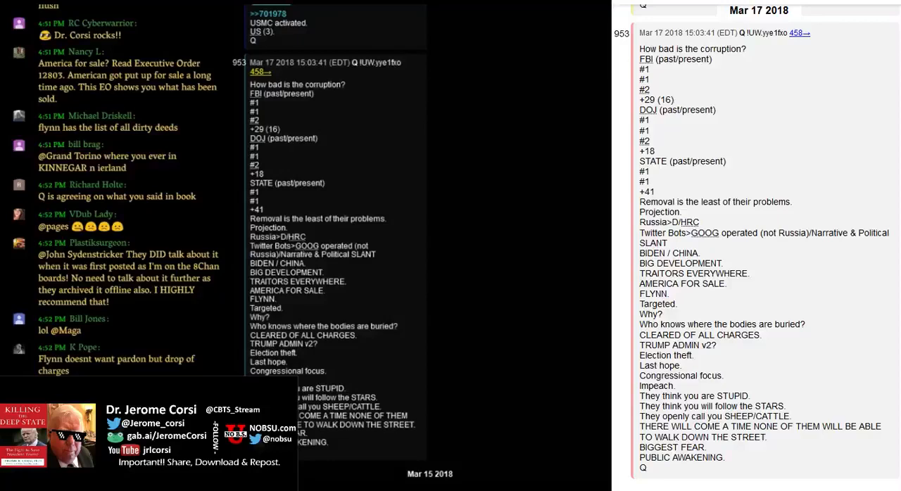
pyautogui.scroll(-3)
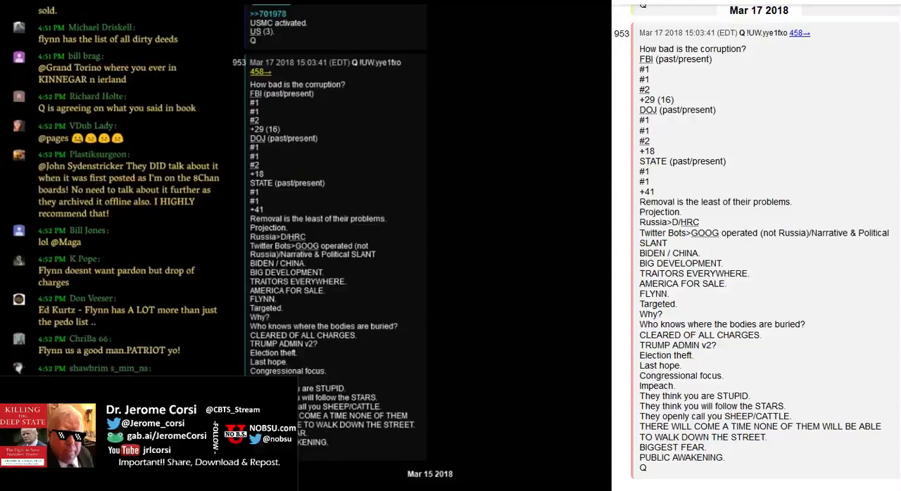
pyautogui.scroll(-3)
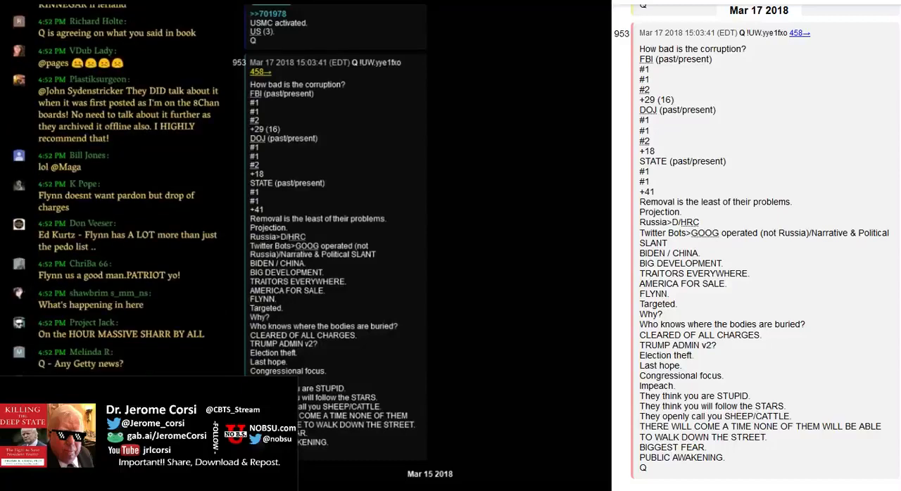
pyautogui.scroll(-3)
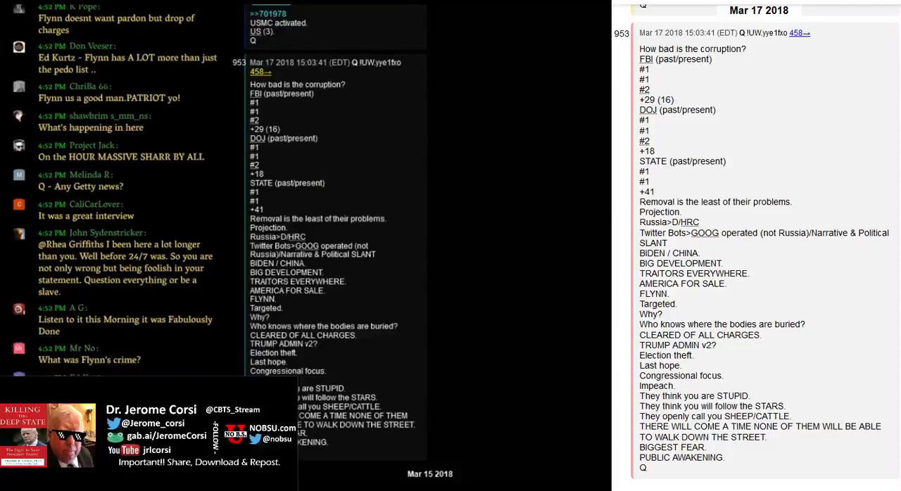
pyautogui.scroll(-3)
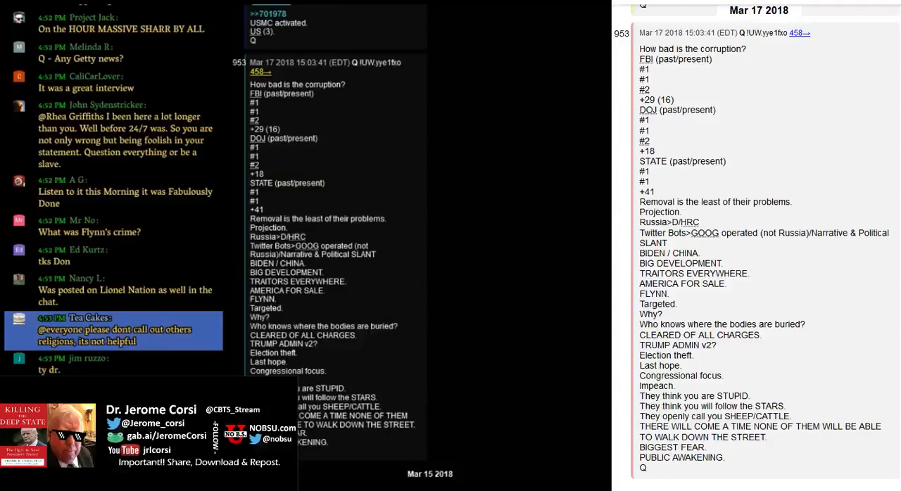
pyautogui.scroll(-3)
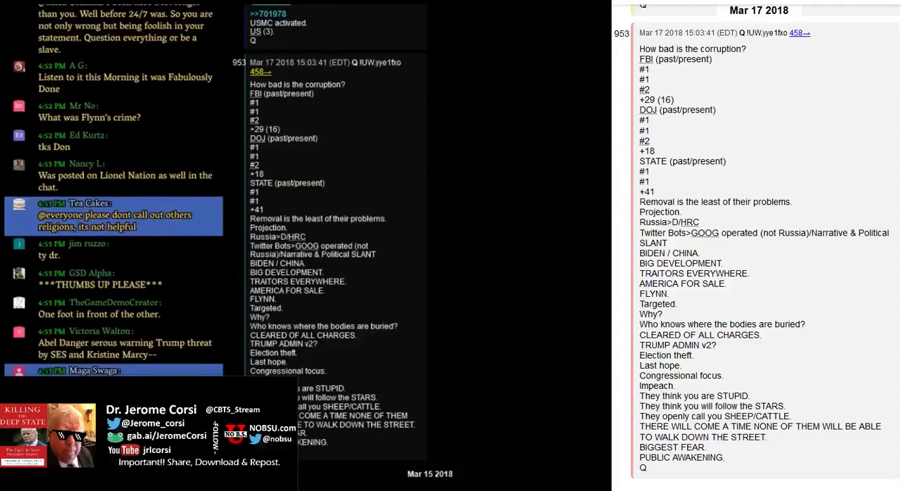
pyautogui.scroll(-3)
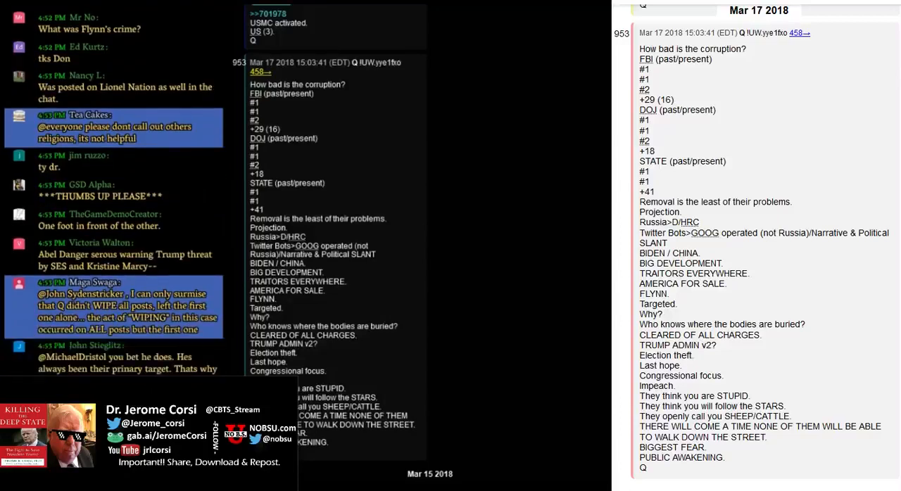
pyautogui.scroll(-3)
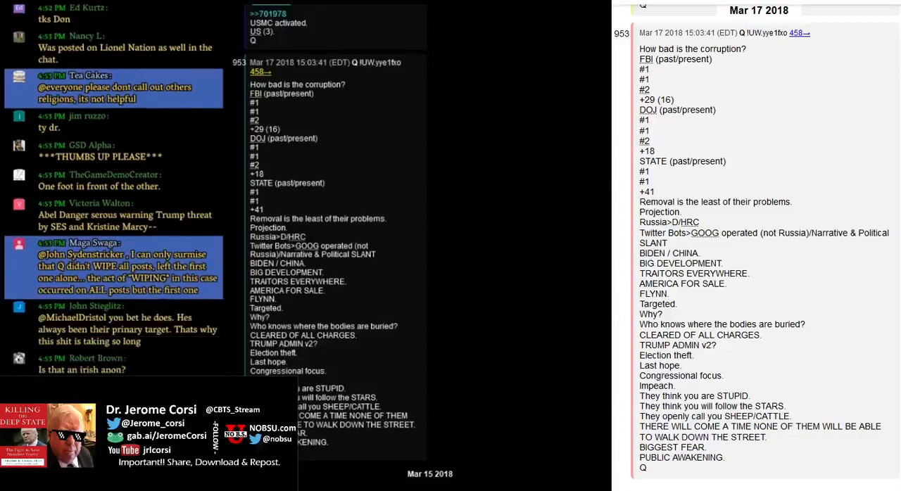
pyautogui.scroll(3)
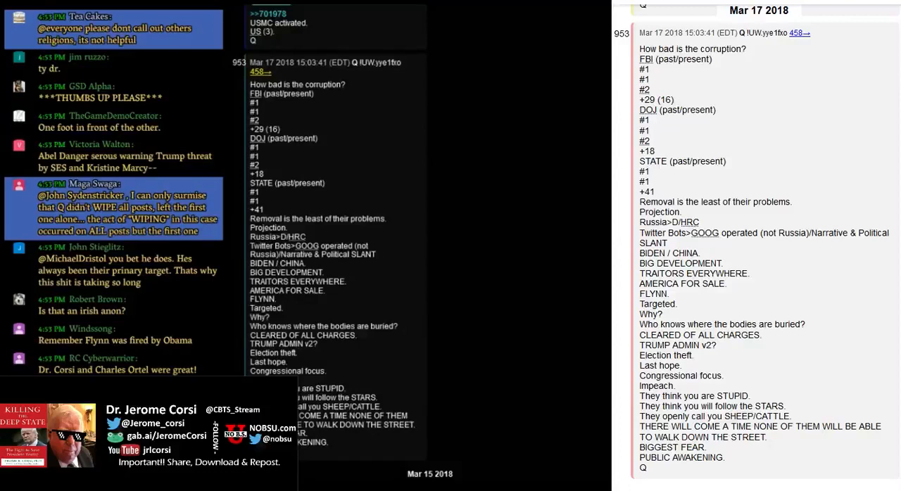
pyautogui.scroll(-3)
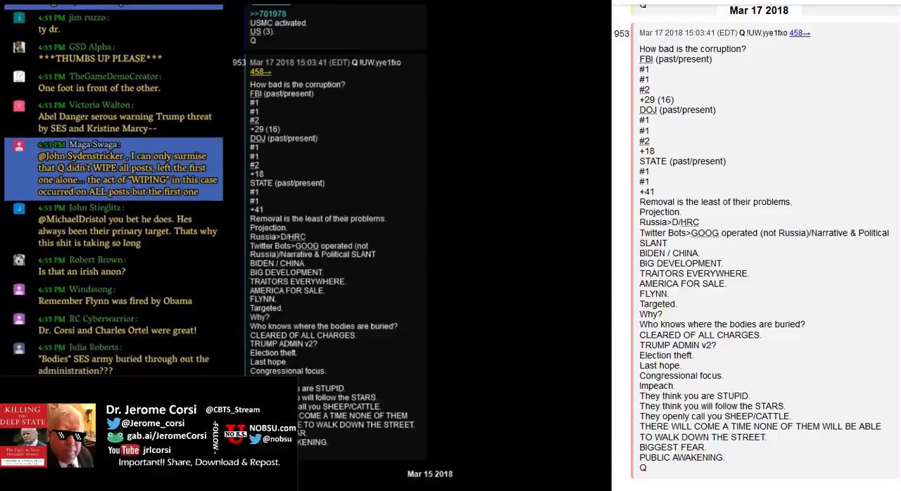
pyautogui.scroll(-3)
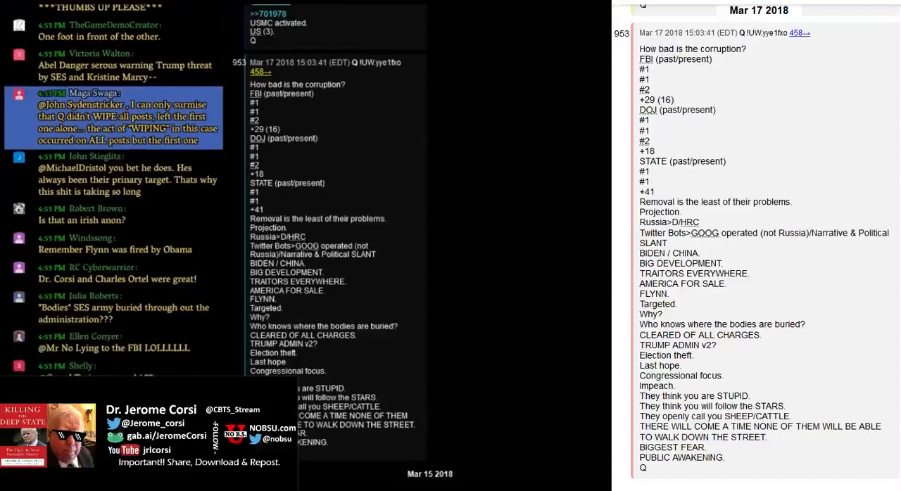
pyautogui.scroll(-3)
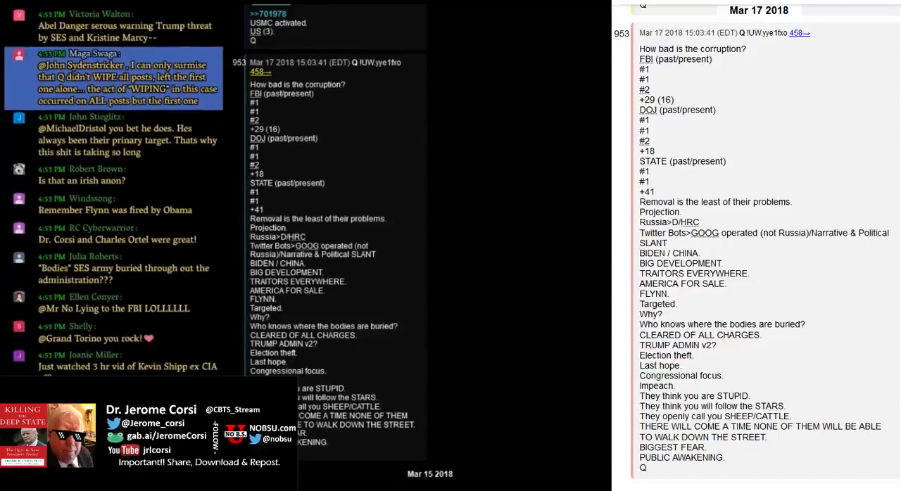
pyautogui.scroll(-3)
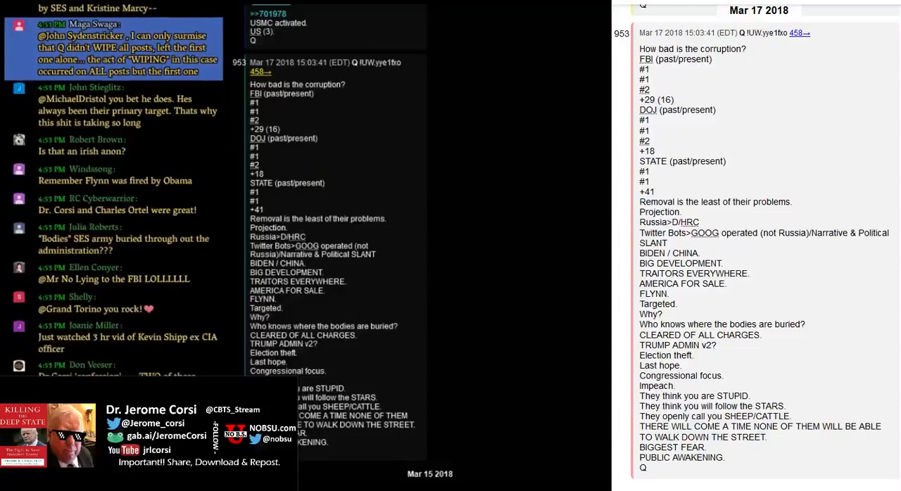
pyautogui.scroll(-3)
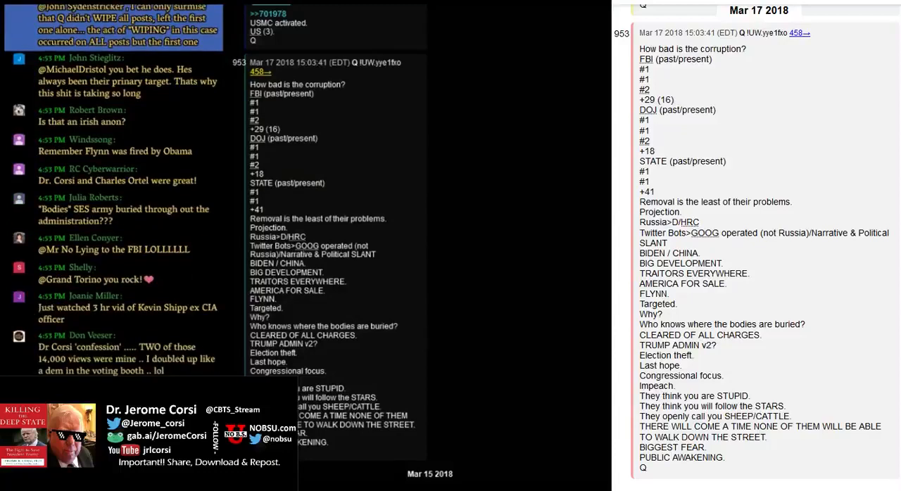
pyautogui.scroll(-3)
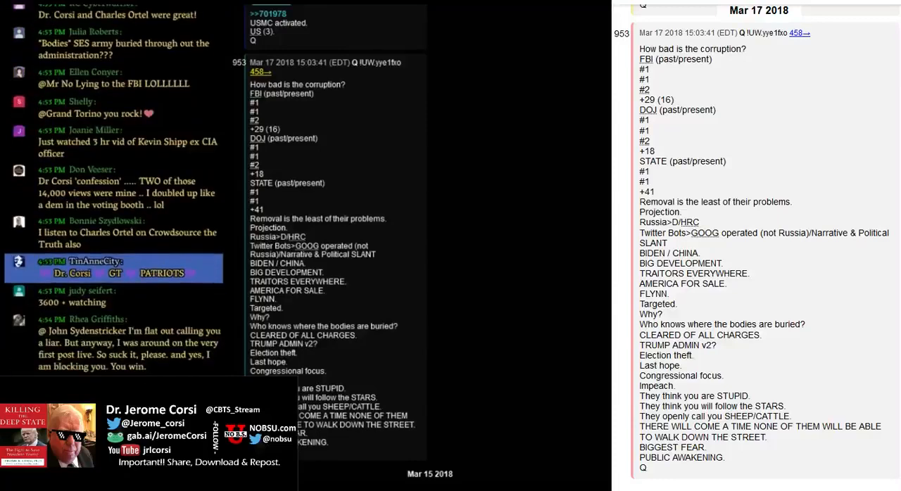
pyautogui.scroll(-3)
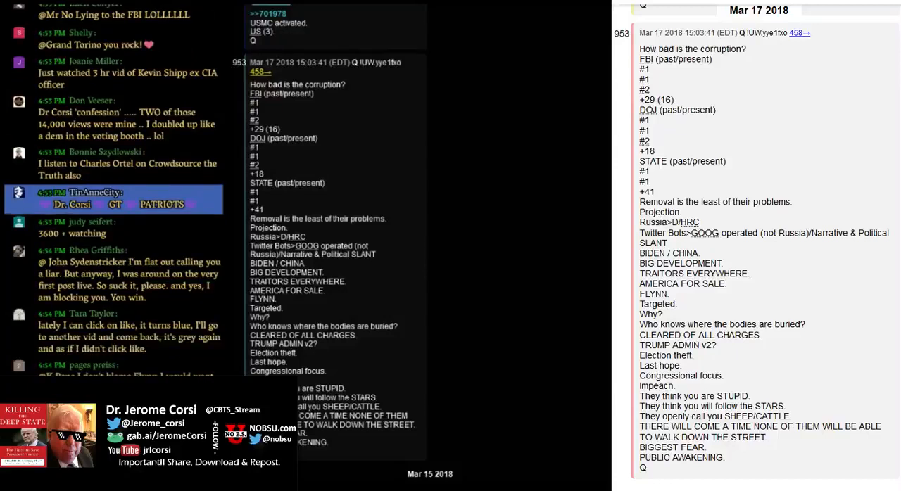
pyautogui.scroll(-3)
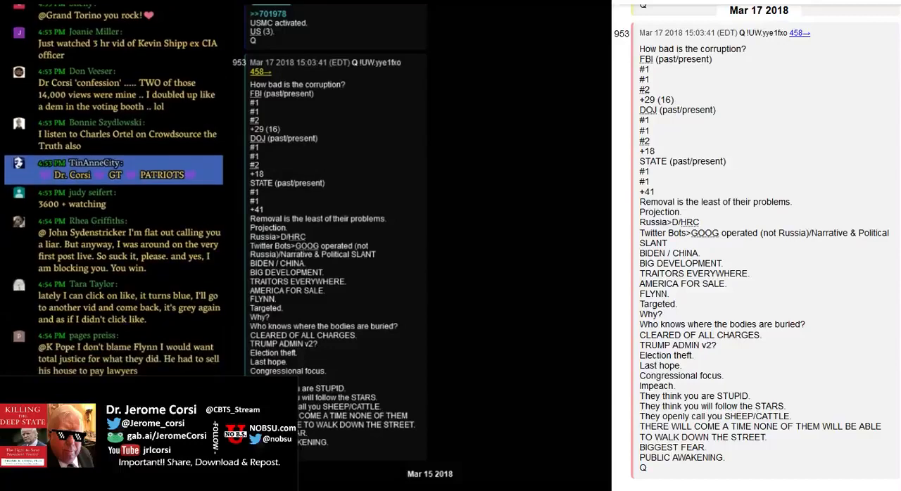
pyautogui.scroll(-3)
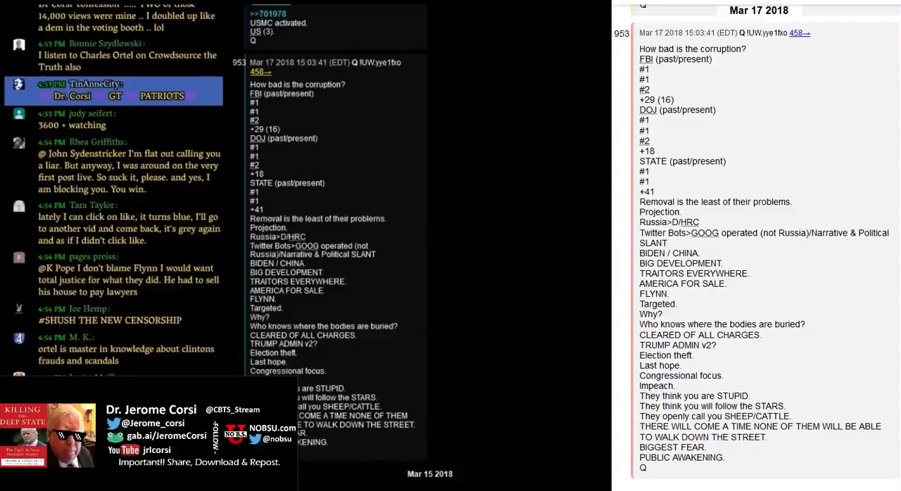
pyautogui.scroll(-3)
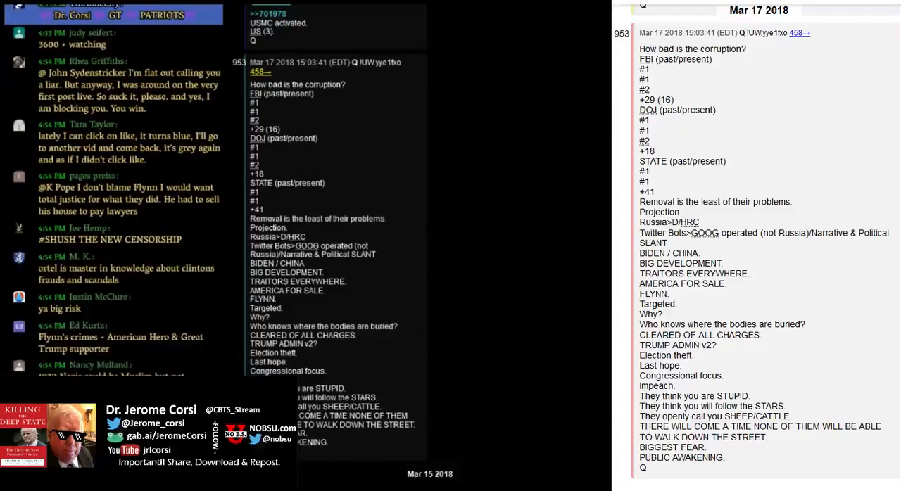
pyautogui.scroll(-3)
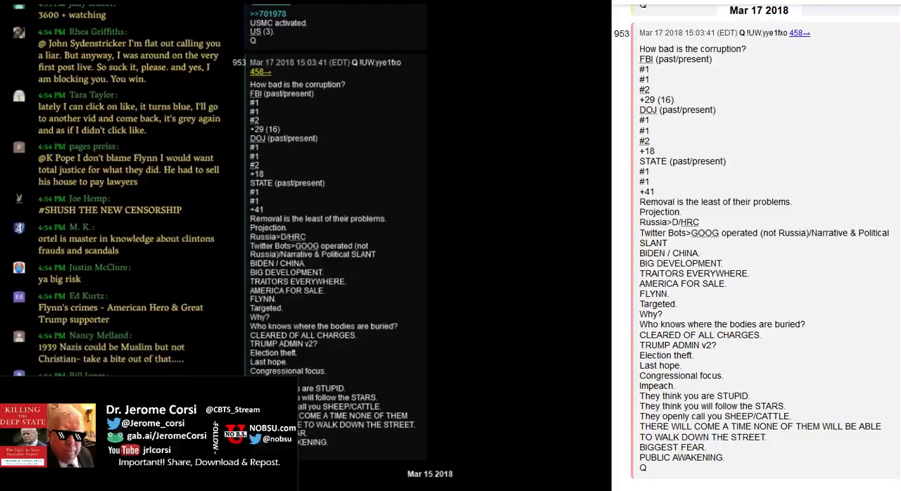
pyautogui.scroll(-3)
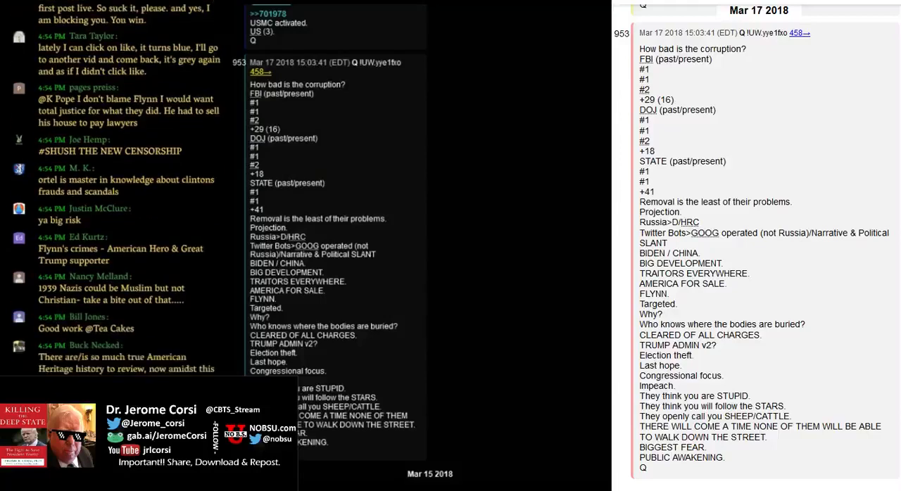
pyautogui.scroll(-3)
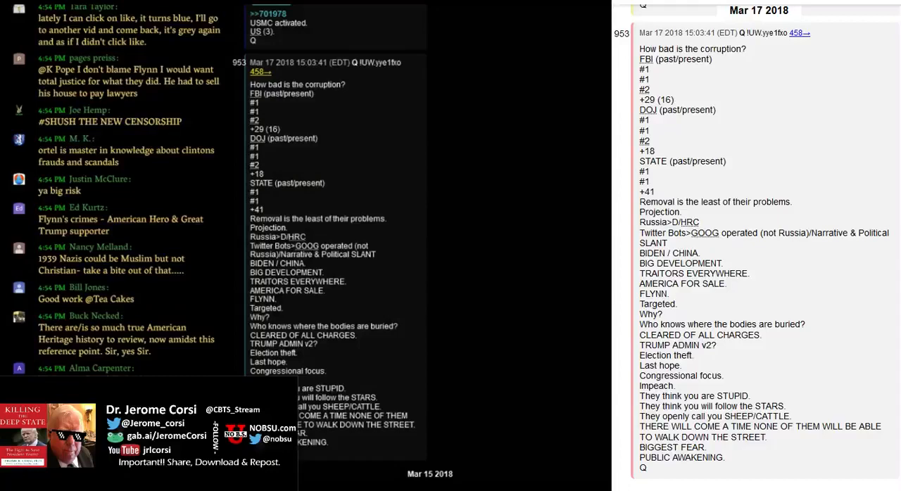
pyautogui.scroll(-3)
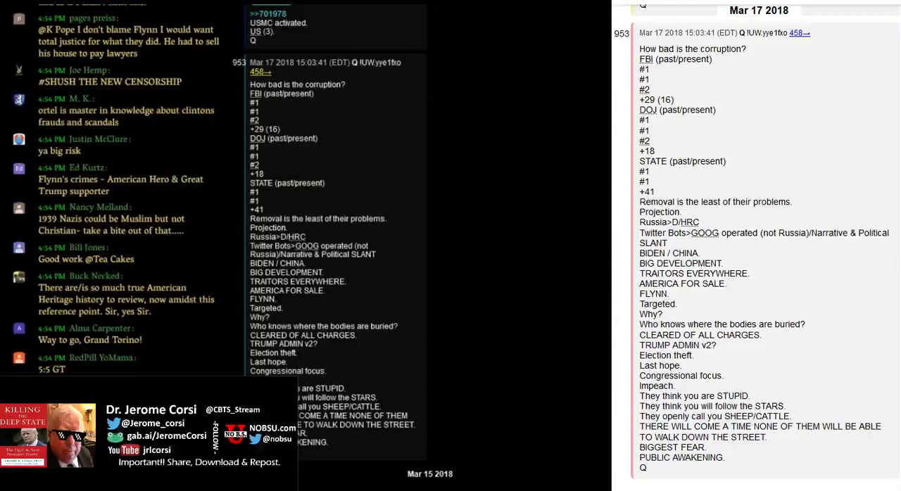
pyautogui.scroll(-3)
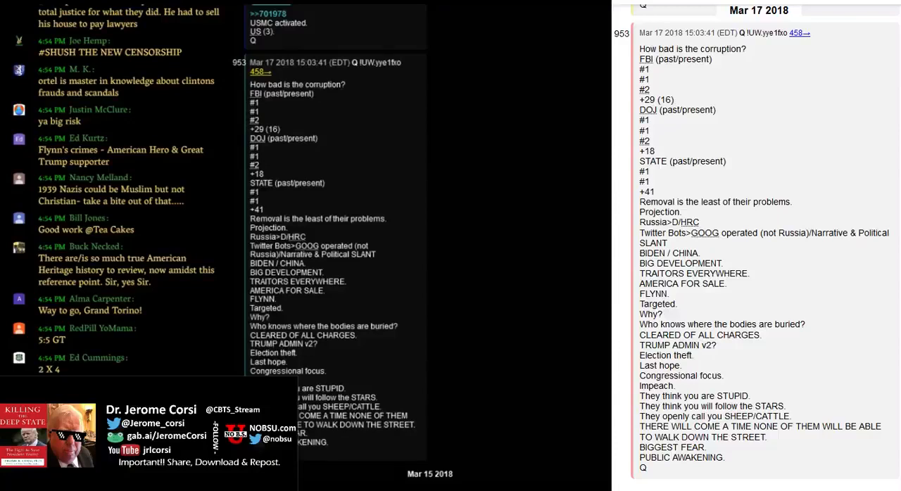
pyautogui.scroll(-3)
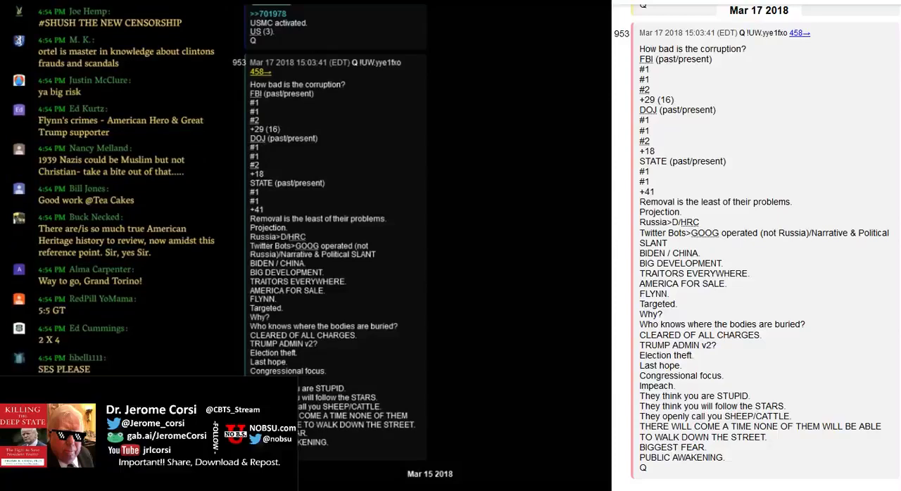
pyautogui.scroll(-3)
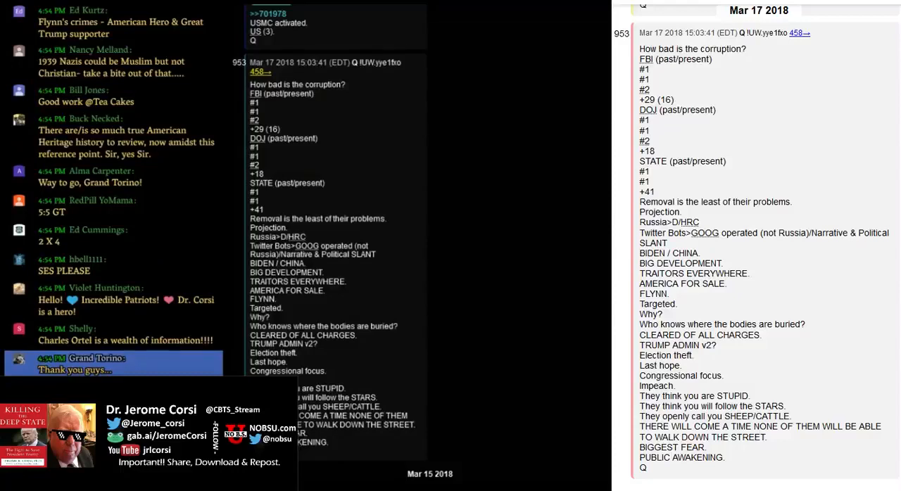
pyautogui.scroll(-3)
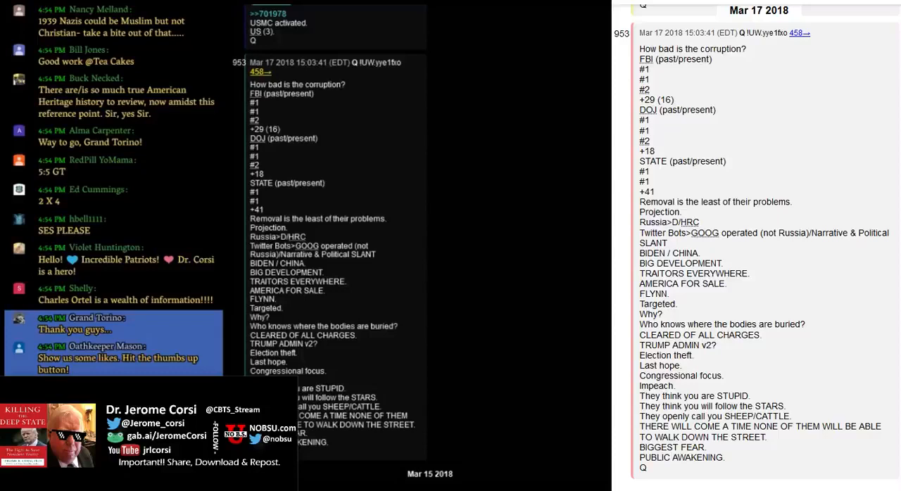
pyautogui.scroll(-3)
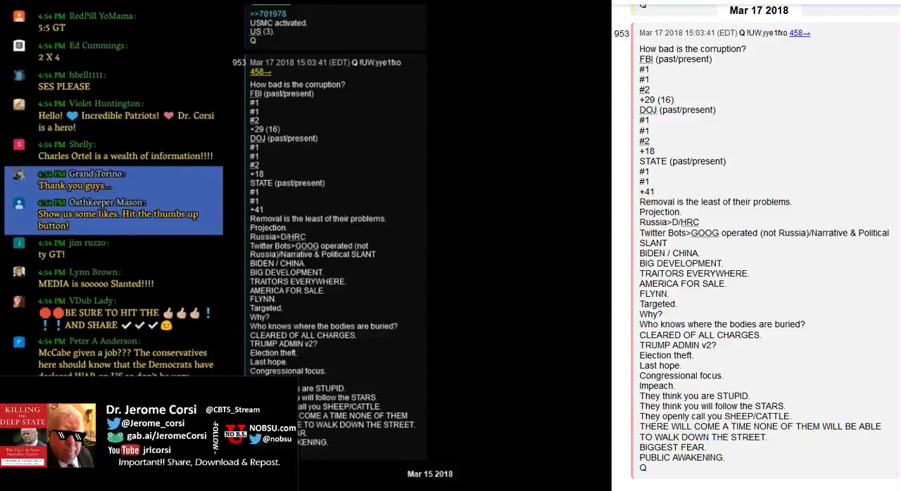
pyautogui.scroll(-3)
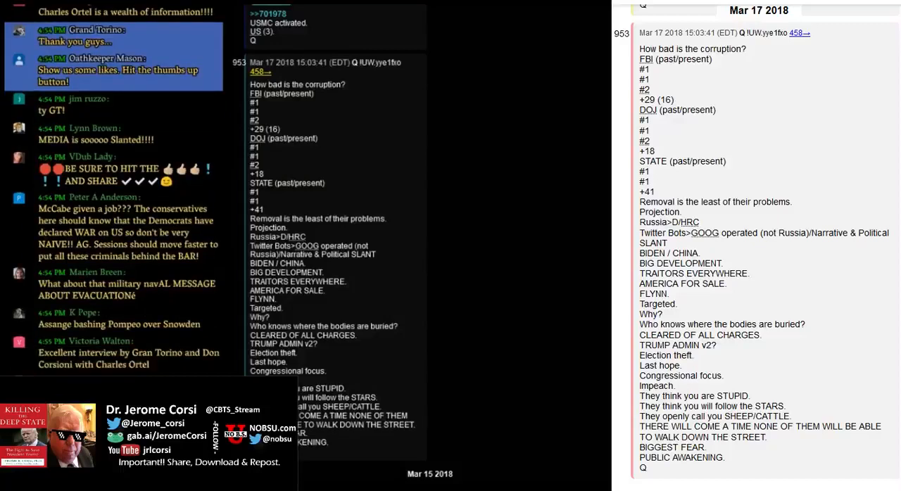
pyautogui.scroll(-3)
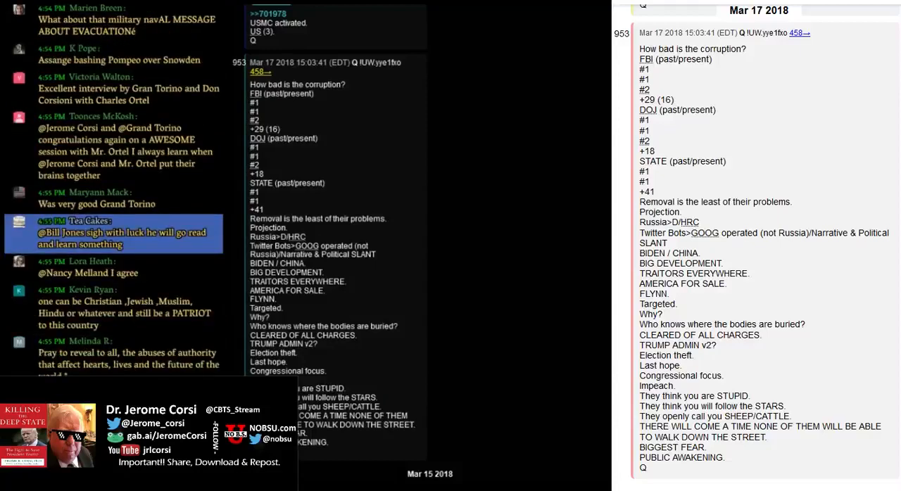
pyautogui.scroll(-3)
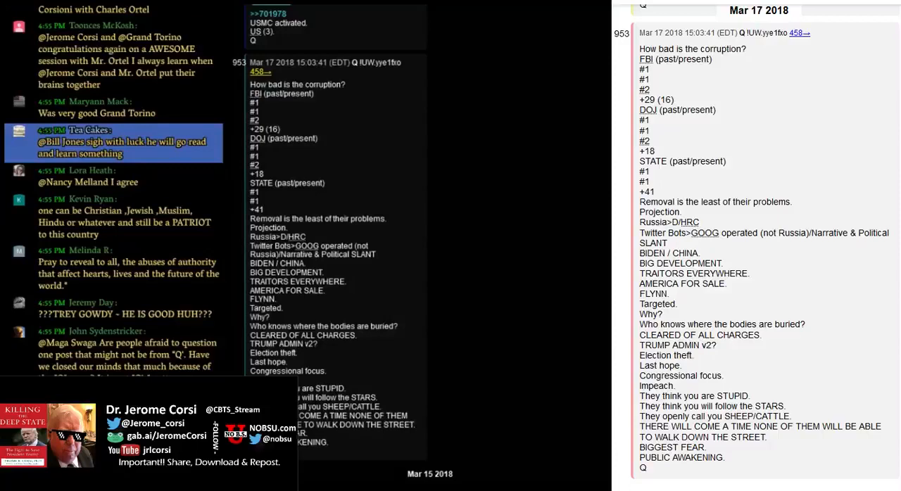
pyautogui.scroll(-3)
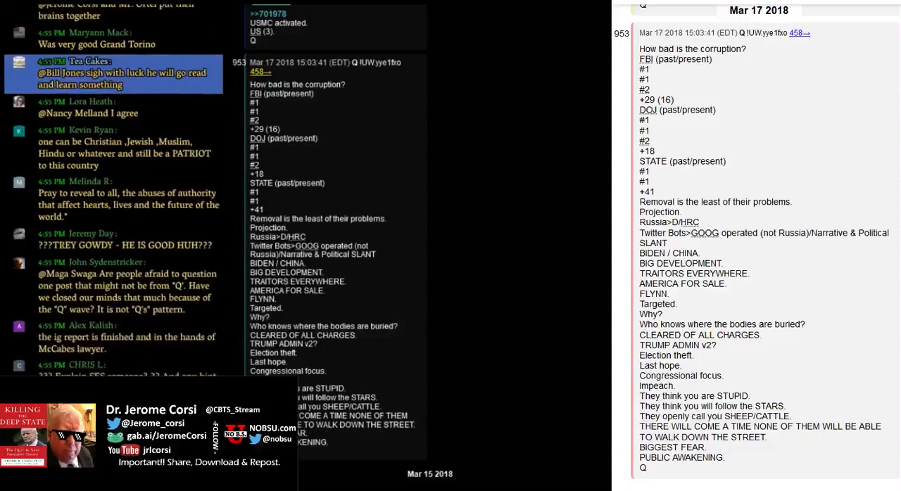
pyautogui.scroll(-3)
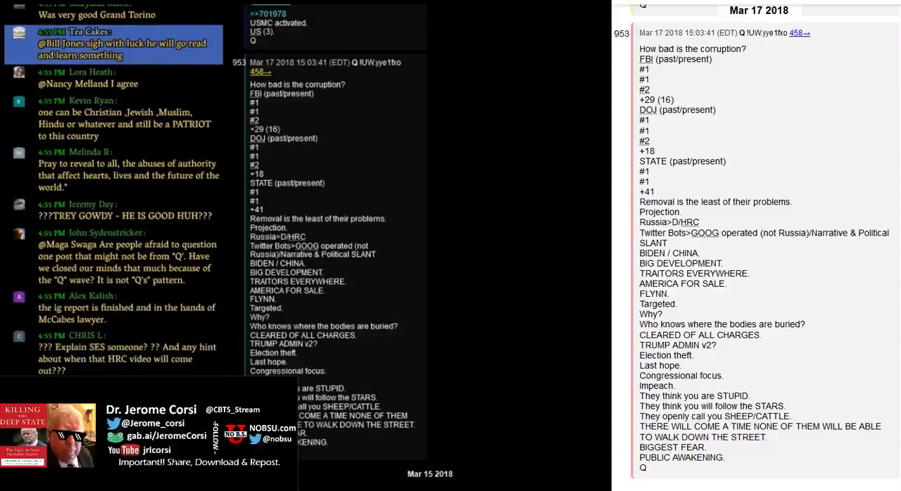
pyautogui.scroll(-3)
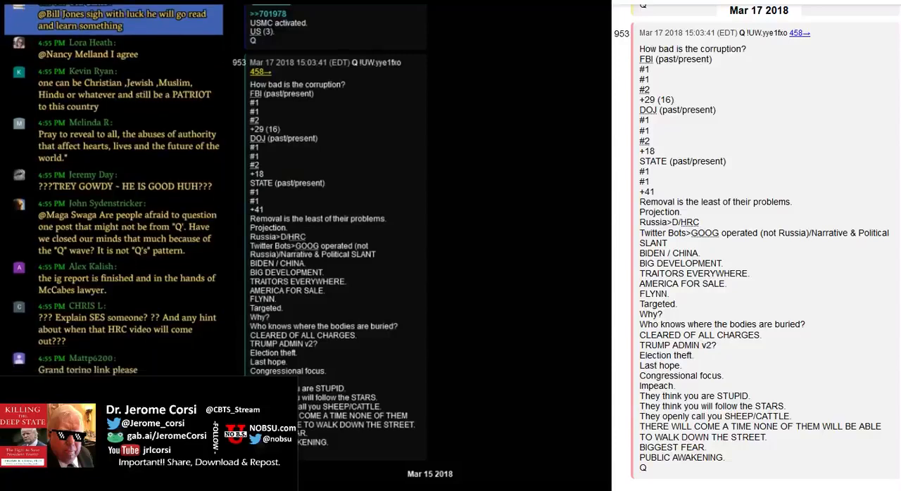
pyautogui.scroll(-3)
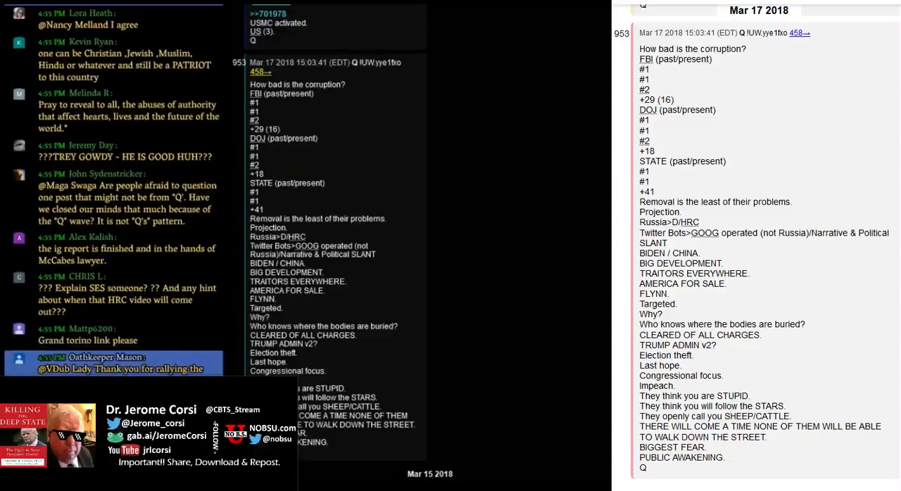
pyautogui.scroll(-3)
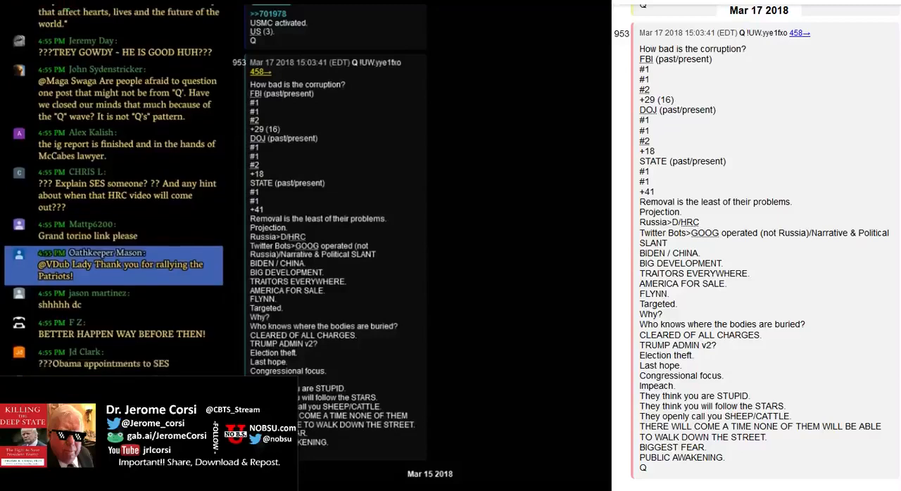
pyautogui.scroll(-3)
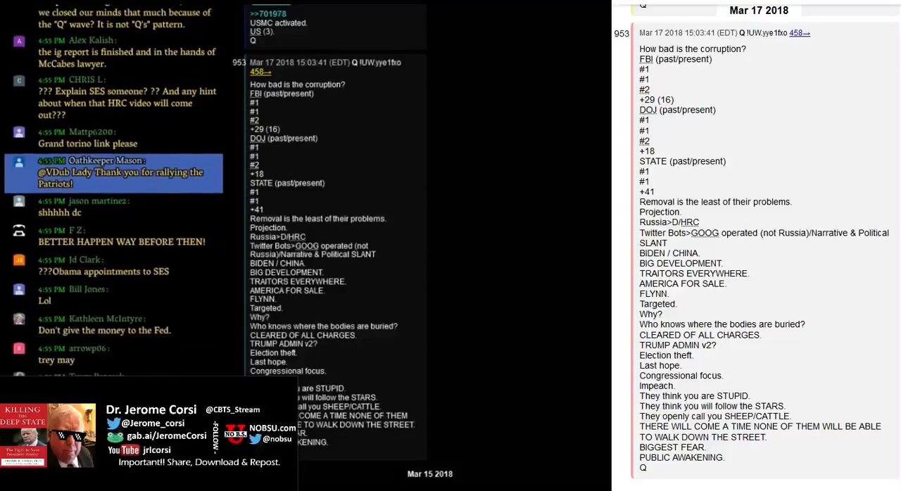
pyautogui.scroll(-3)
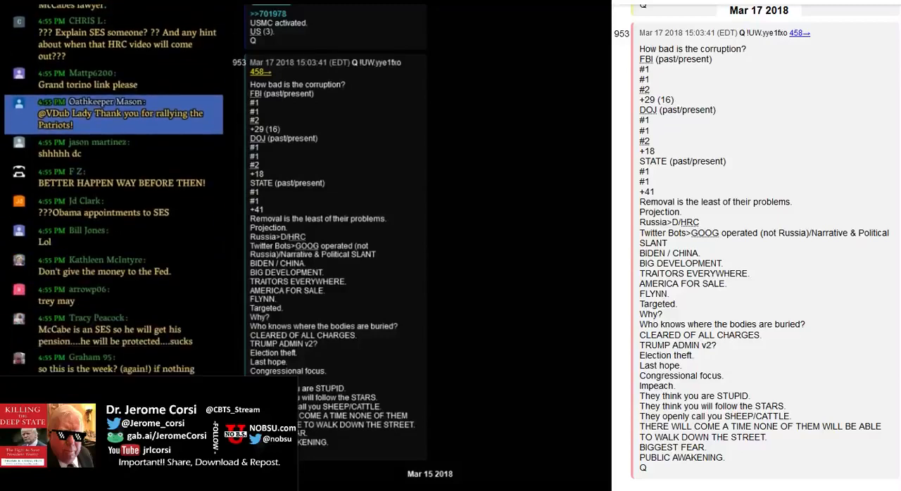
pyautogui.scroll(-3)
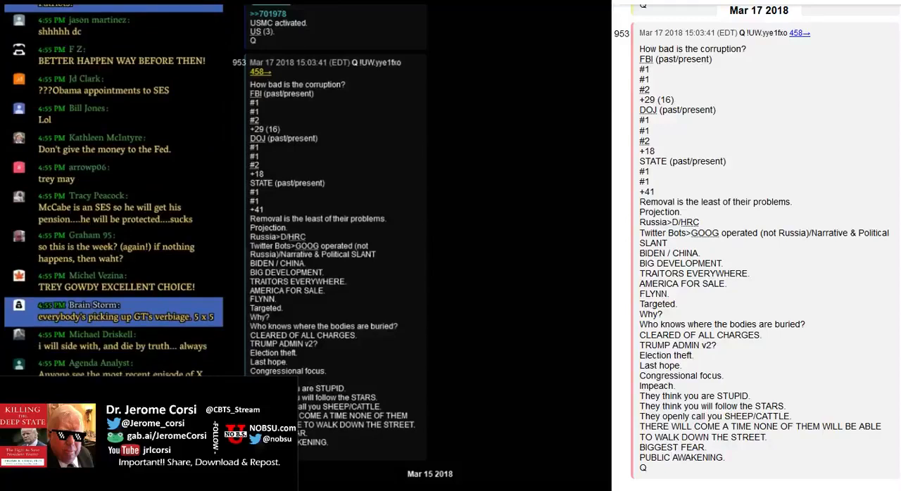
pyautogui.scroll(-3)
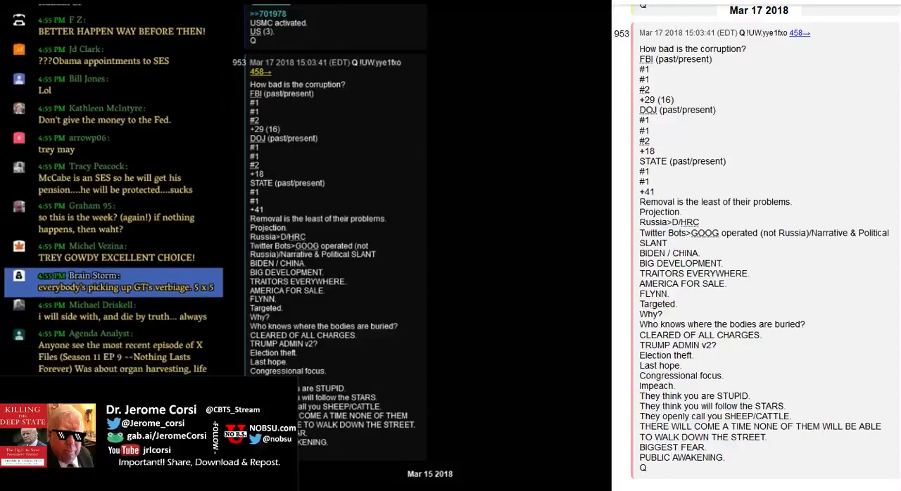
pyautogui.scroll(-3)
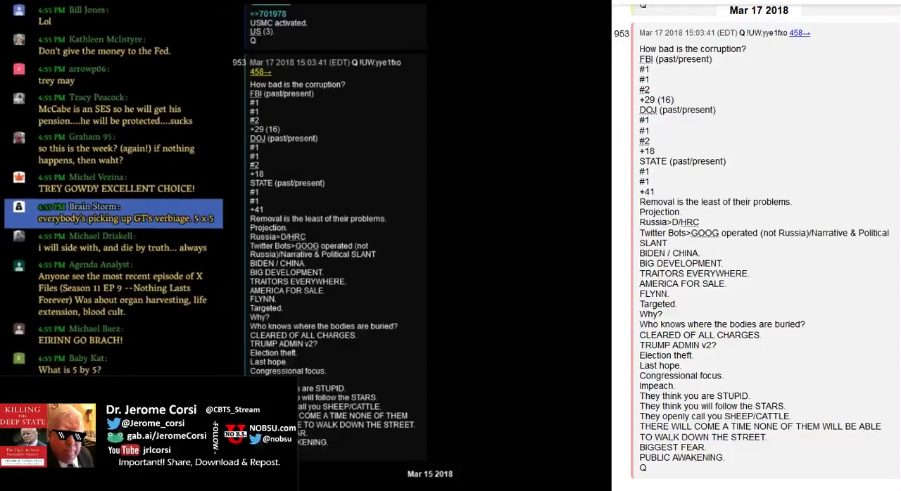
pyautogui.scroll(-3)
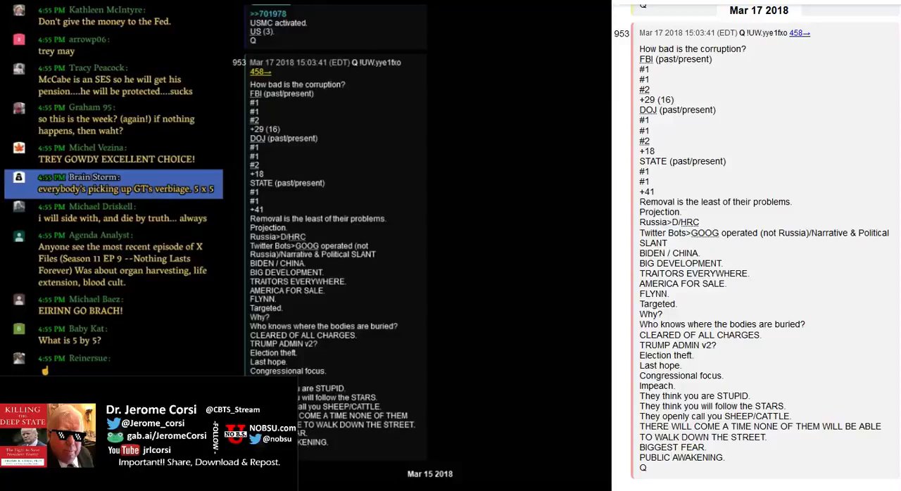
pyautogui.scroll(-3)
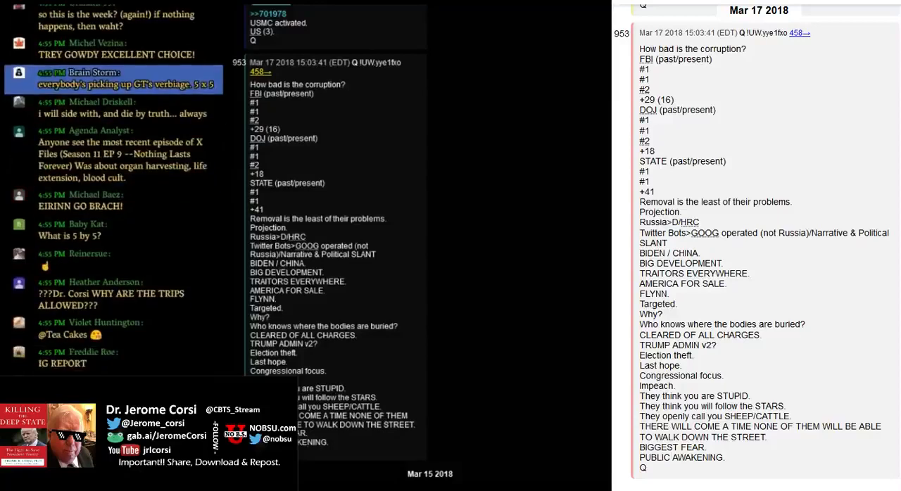
pyautogui.scroll(-3)
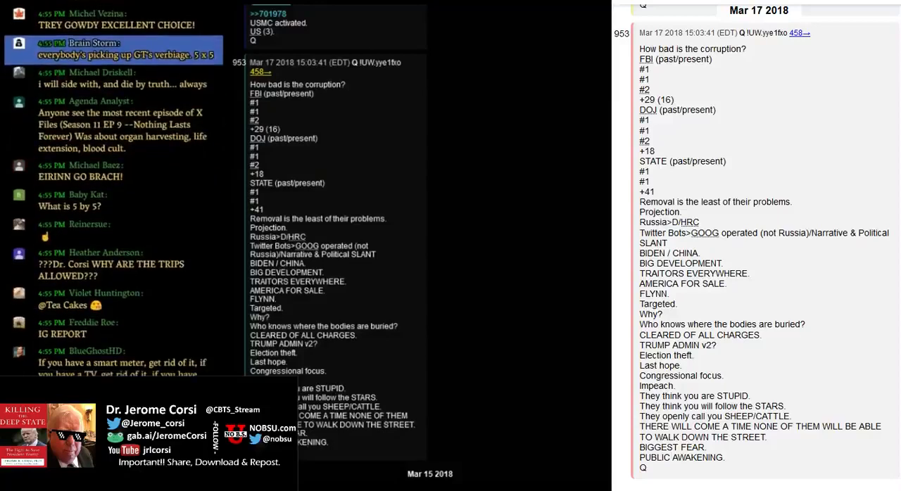
pyautogui.scroll(-3)
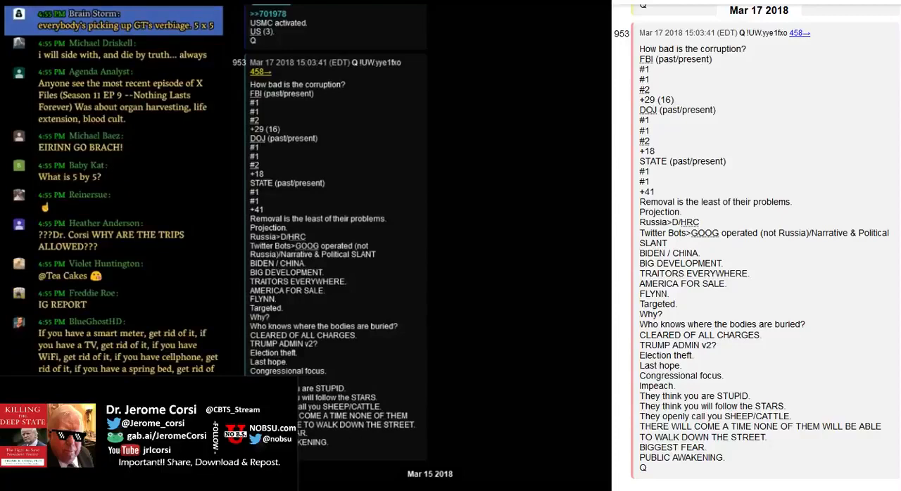
pyautogui.scroll(-3)
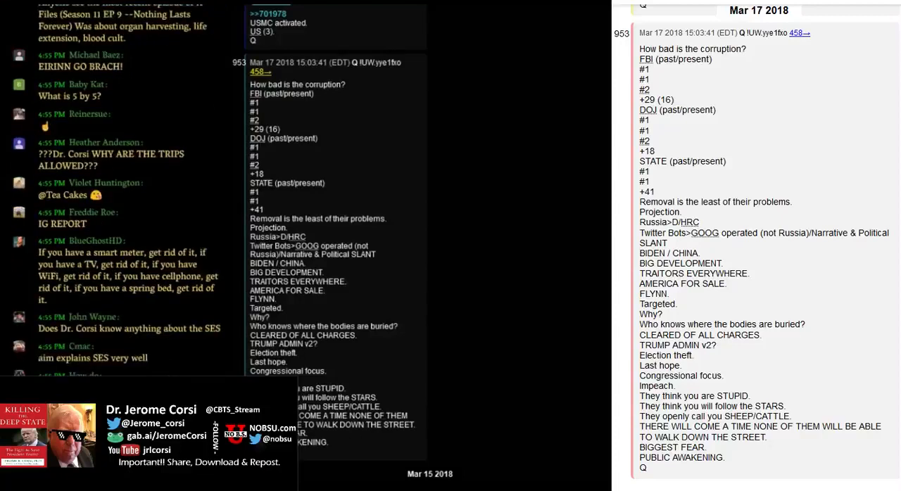
pyautogui.scroll(-3)
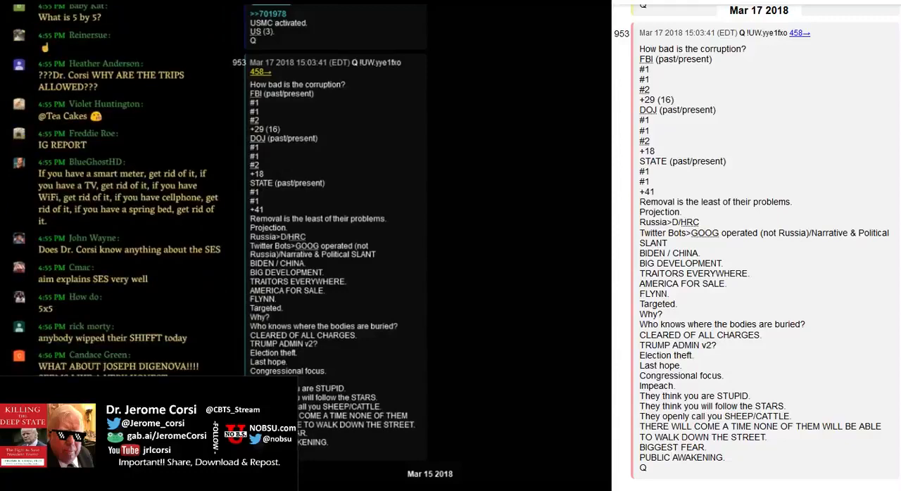
pyautogui.scroll(-3)
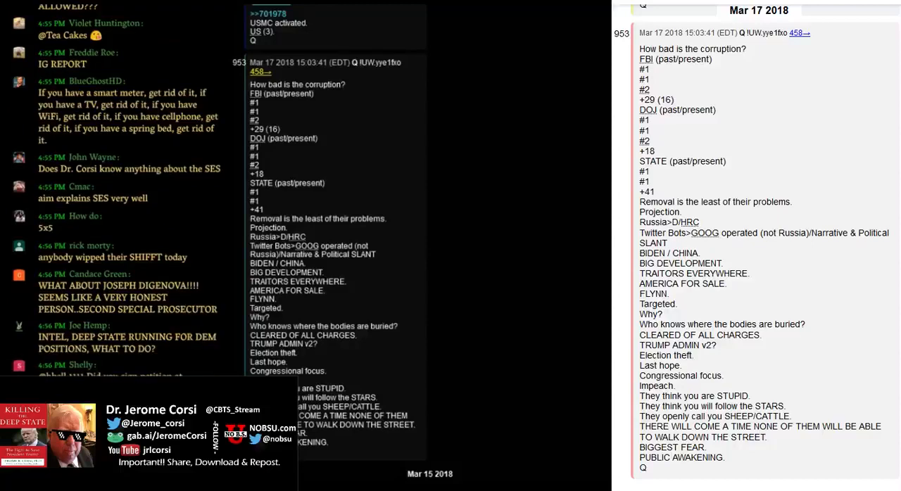
pyautogui.scroll(-3)
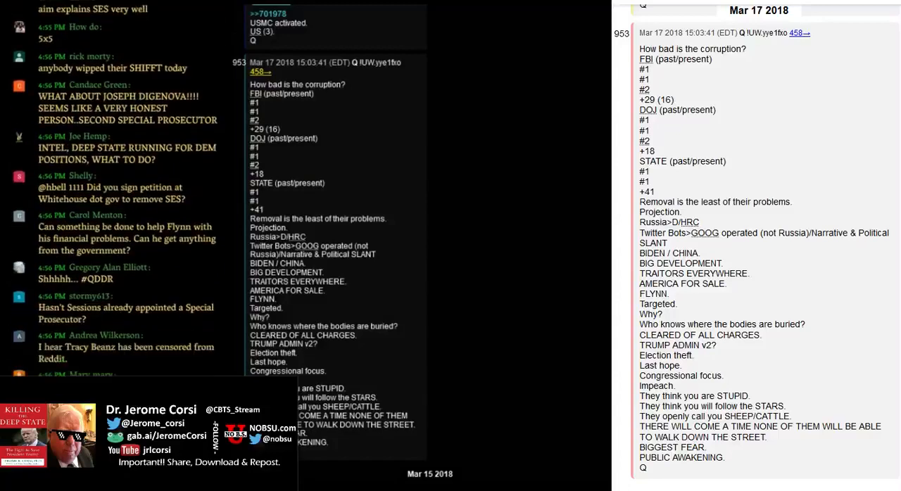
pyautogui.scroll(-3)
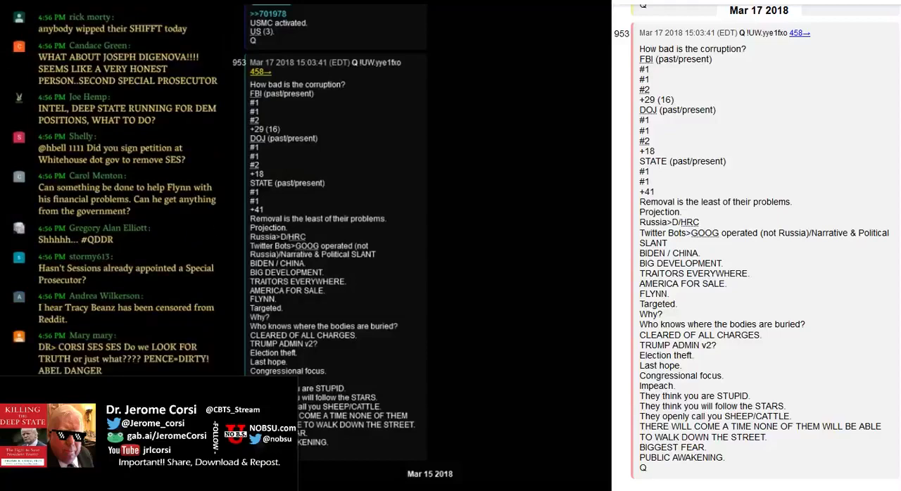
pyautogui.scroll(-3)
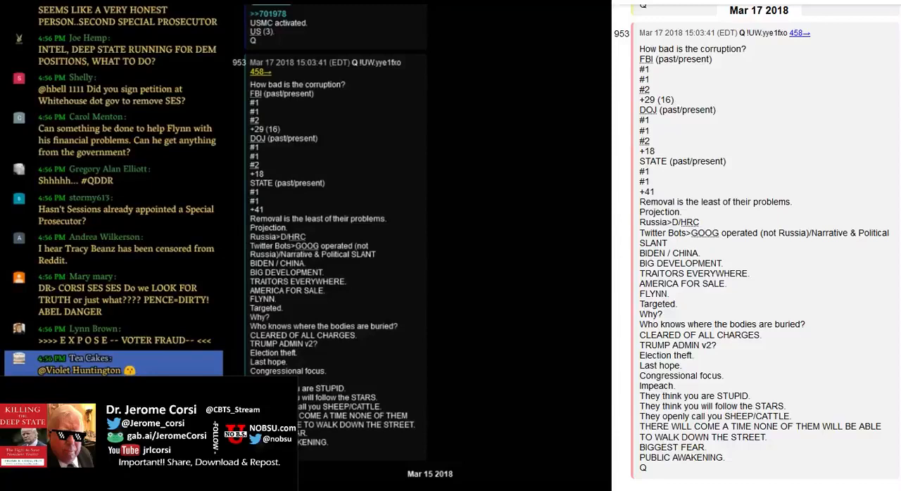
pyautogui.scroll(-3)
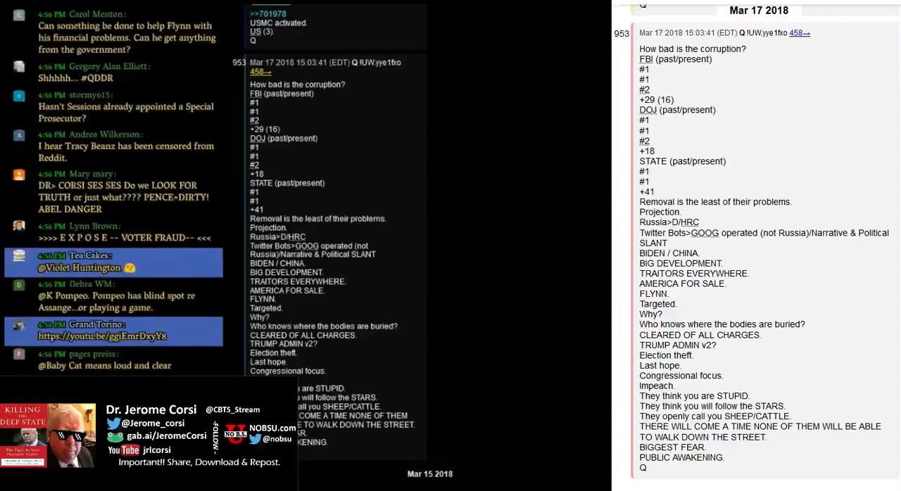
pyautogui.scroll(-3)
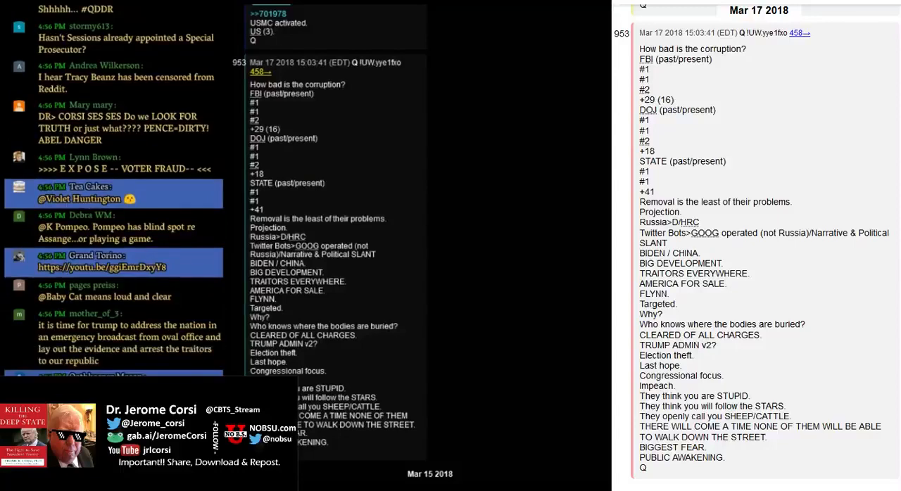
pyautogui.scroll(-3)
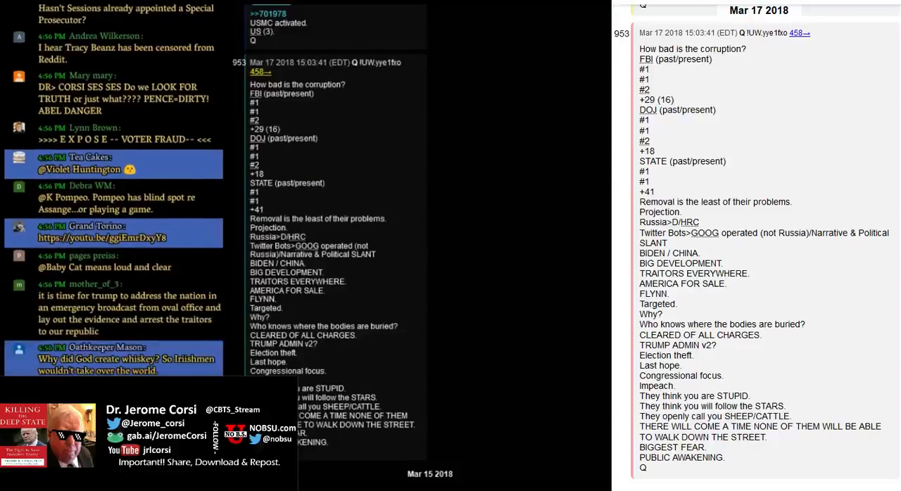
pyautogui.scroll(-3)
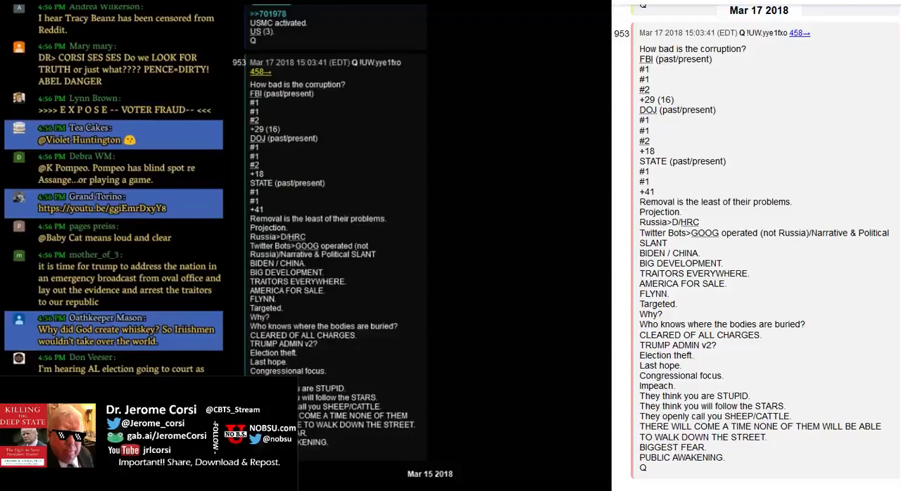
pyautogui.scroll(-3)
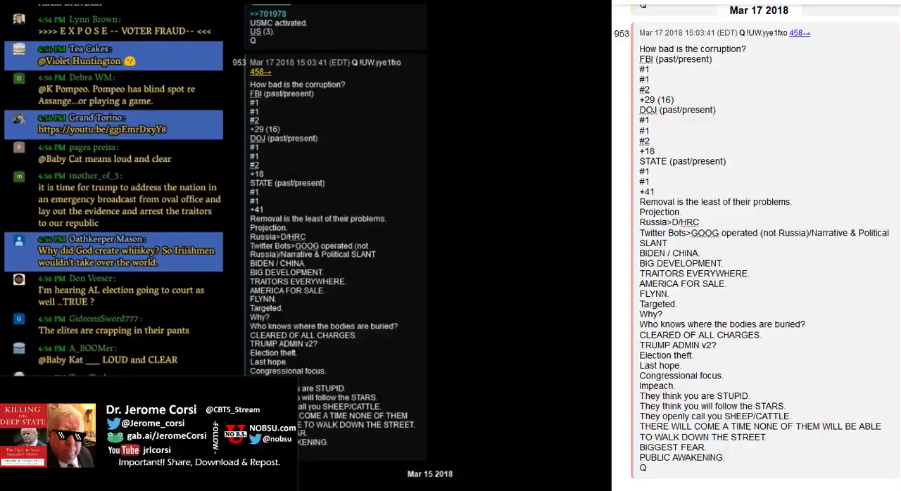
pyautogui.scroll(-3)
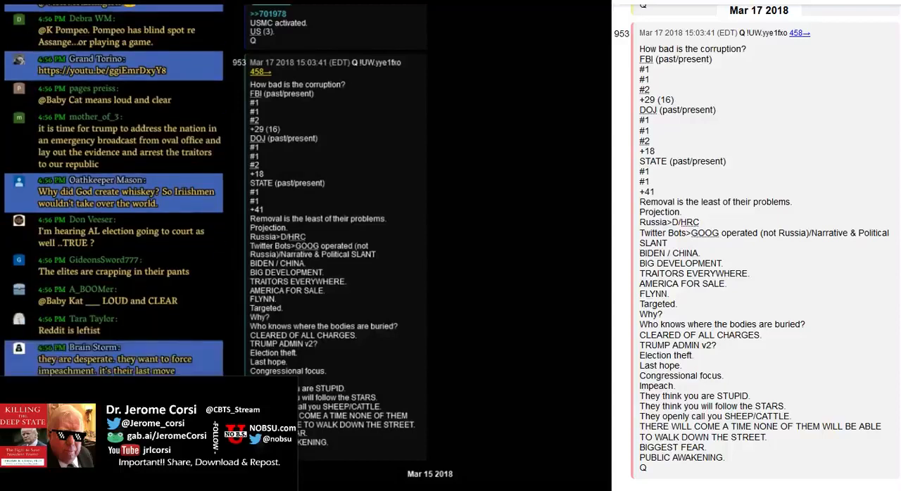
pyautogui.scroll(-3)
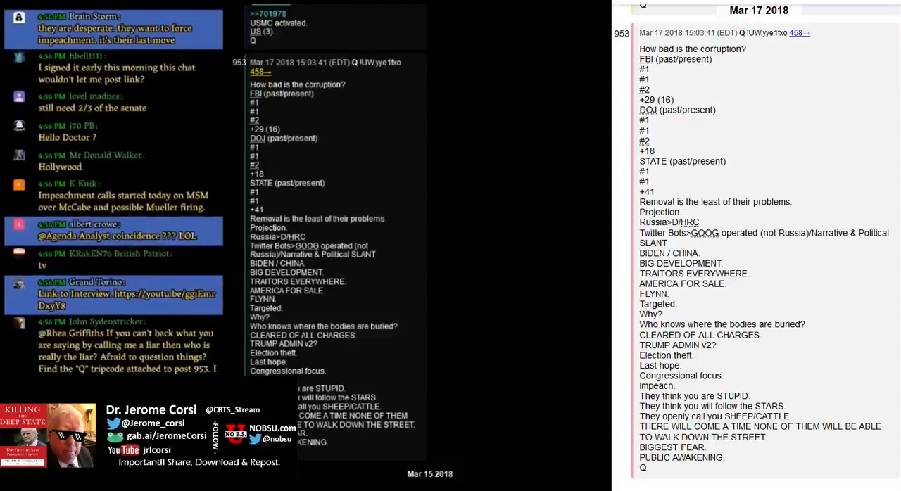
pyautogui.scroll(-3)
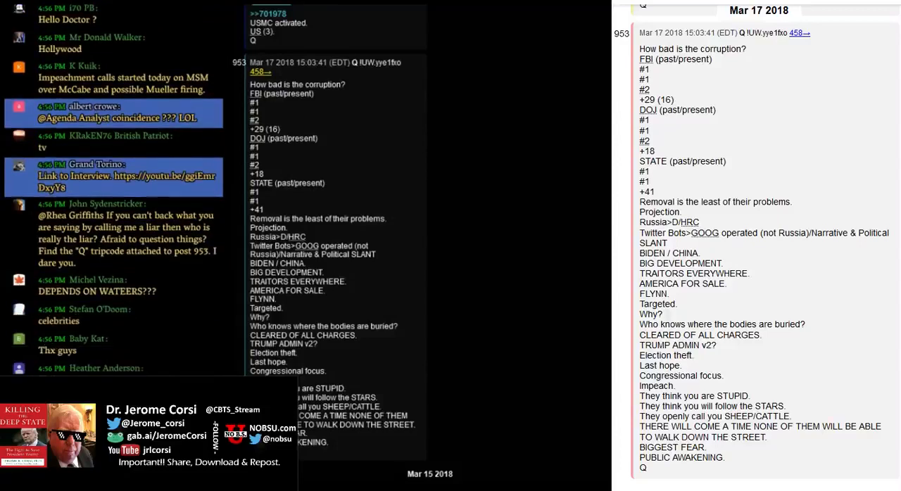
pyautogui.scroll(-3)
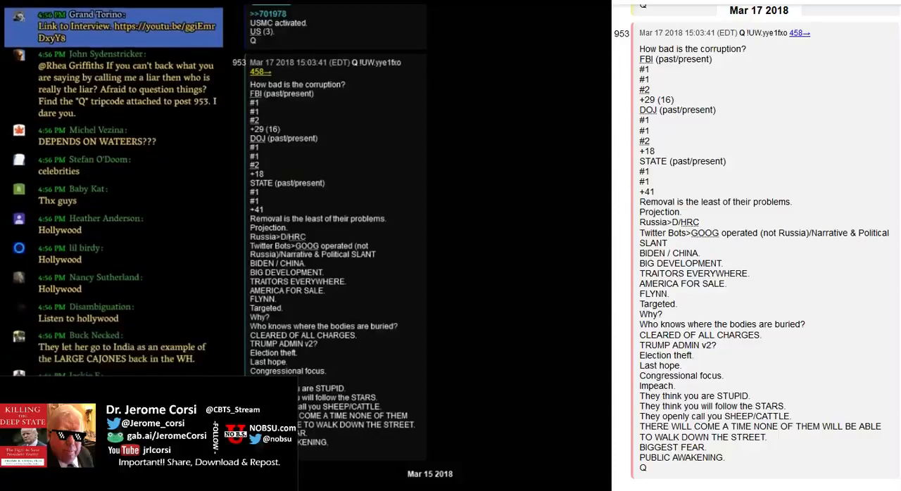
pyautogui.scroll(-3)
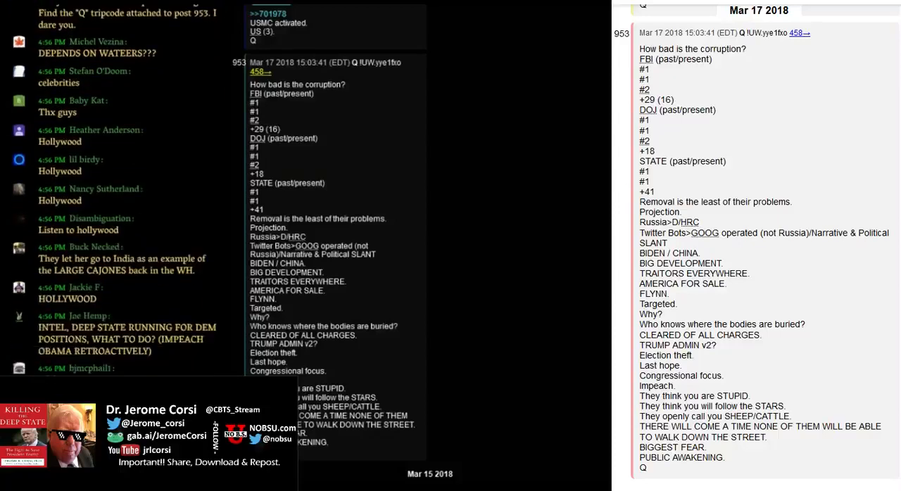
pyautogui.scroll(-3)
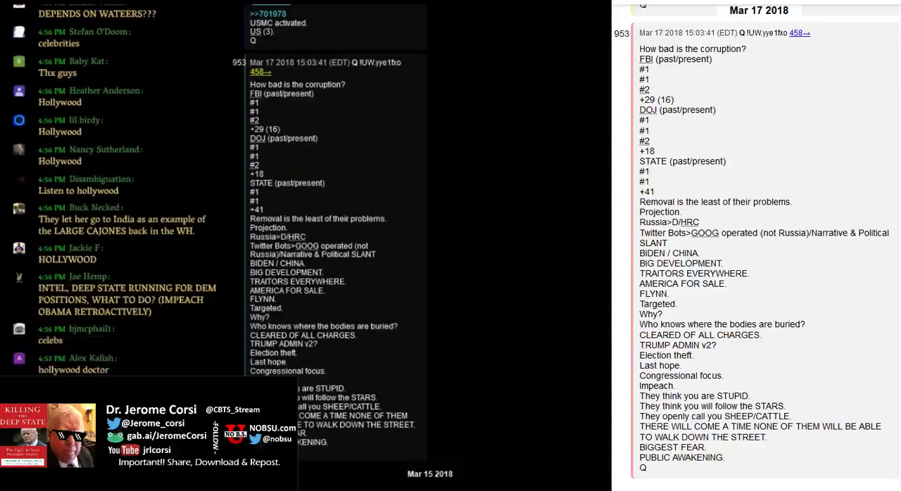
pyautogui.scroll(-3)
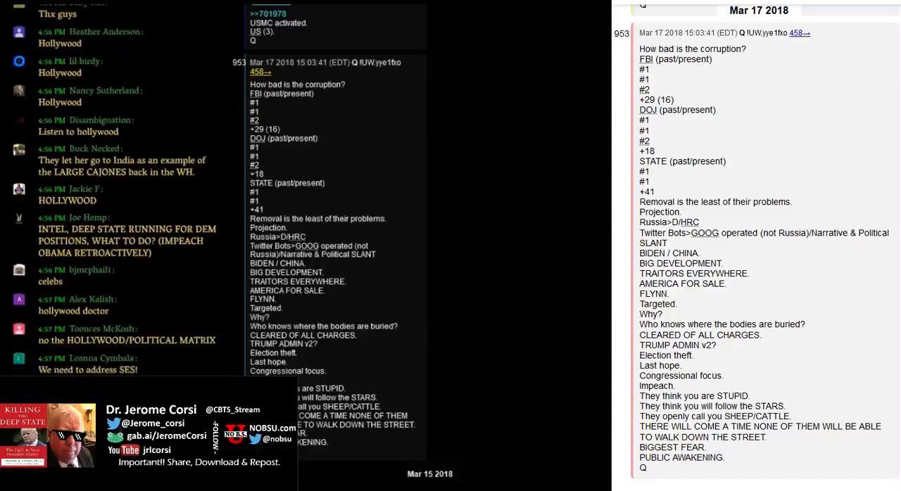
pyautogui.scroll(-3)
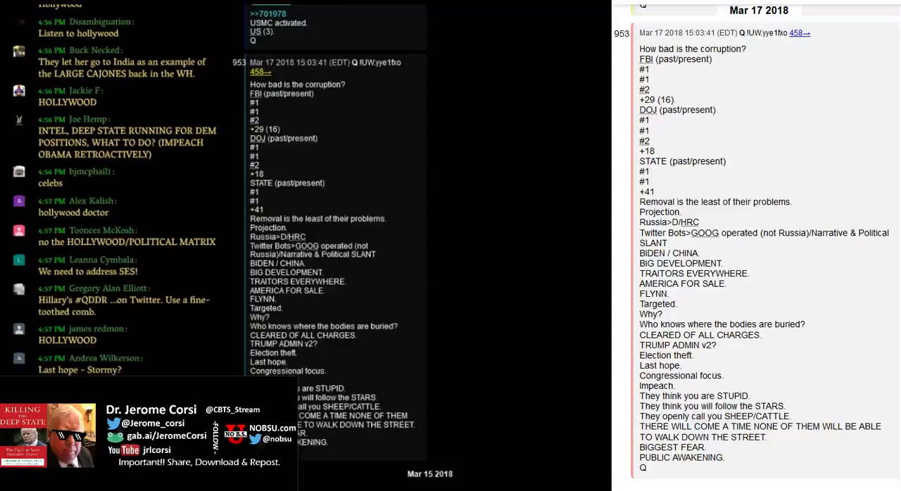
pyautogui.scroll(-3)
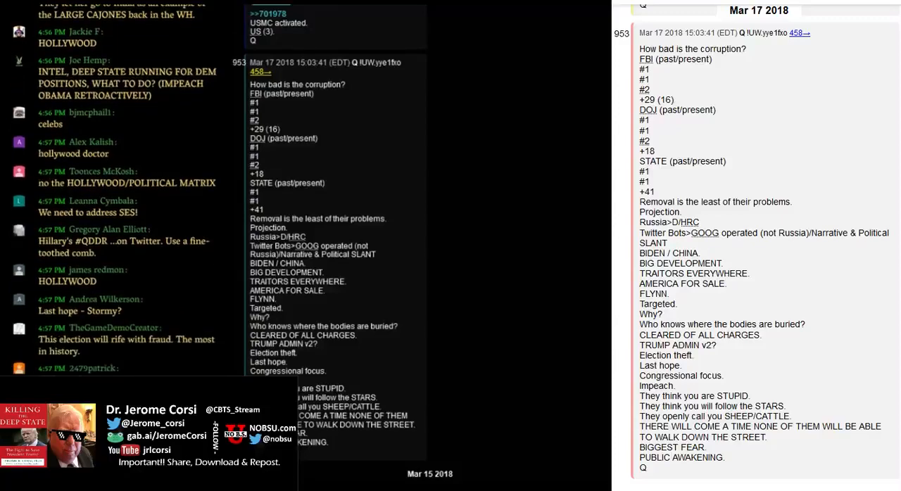
pyautogui.scroll(-3)
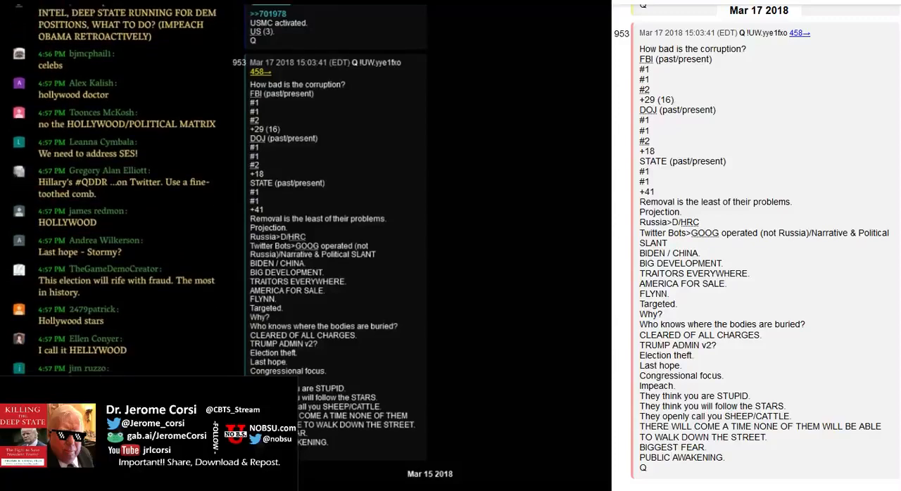
pyautogui.scroll(-3)
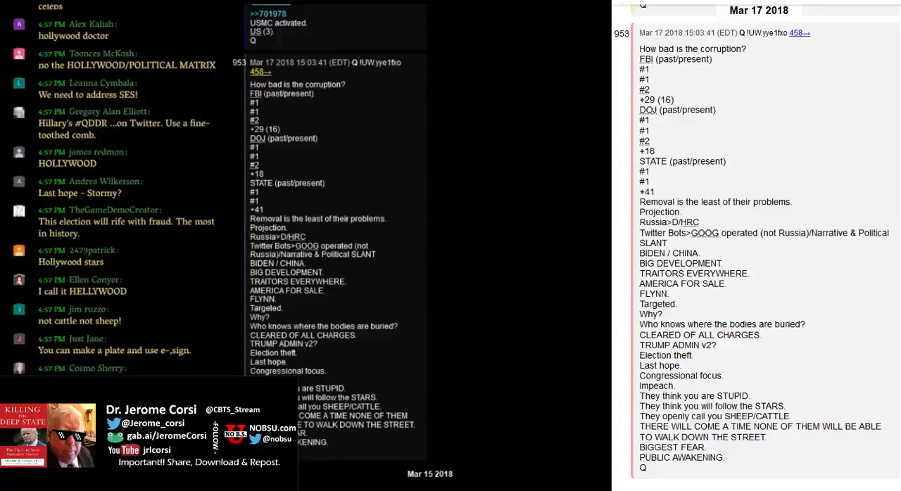
pyautogui.scroll(-3)
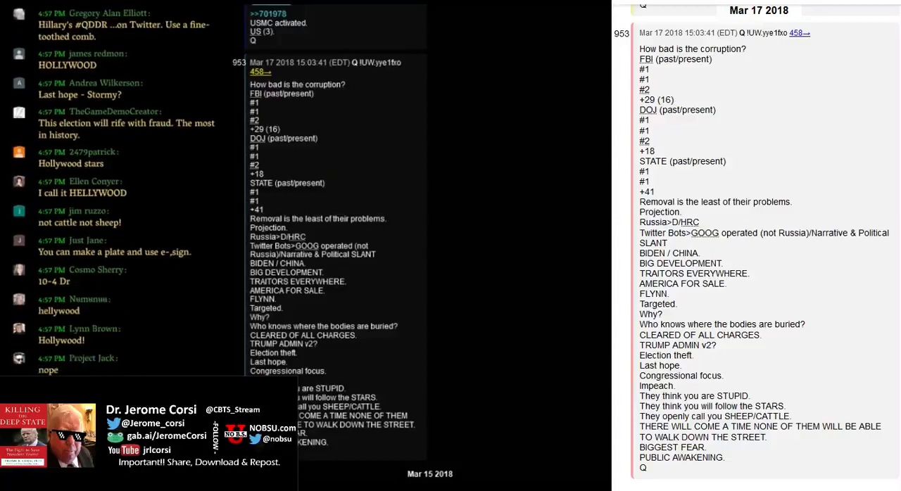
pyautogui.scroll(-3)
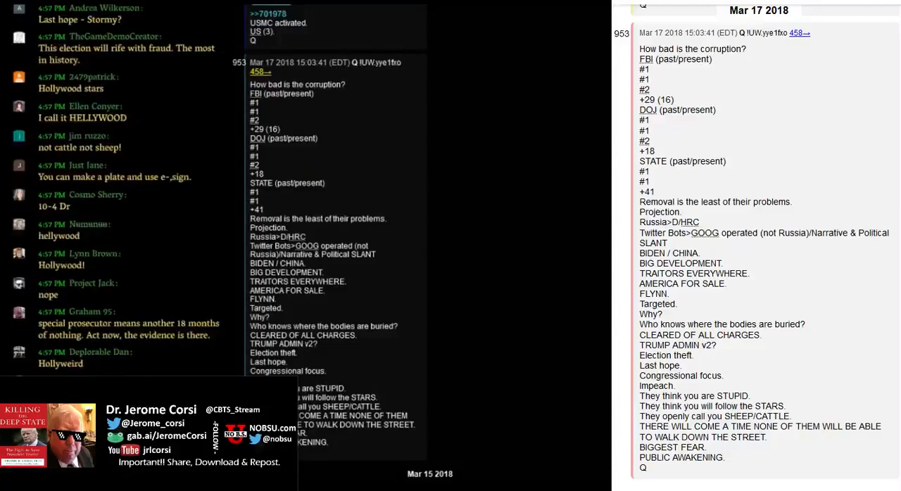
pyautogui.scroll(-3)
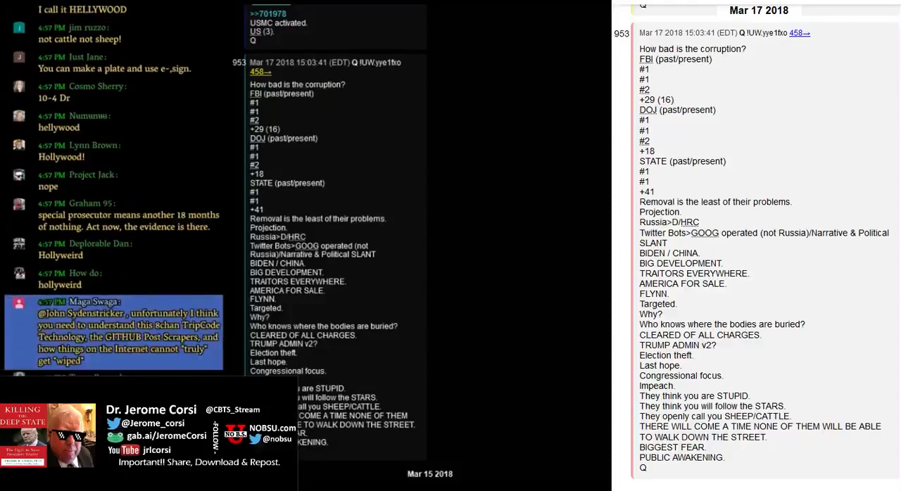
pyautogui.scroll(-3)
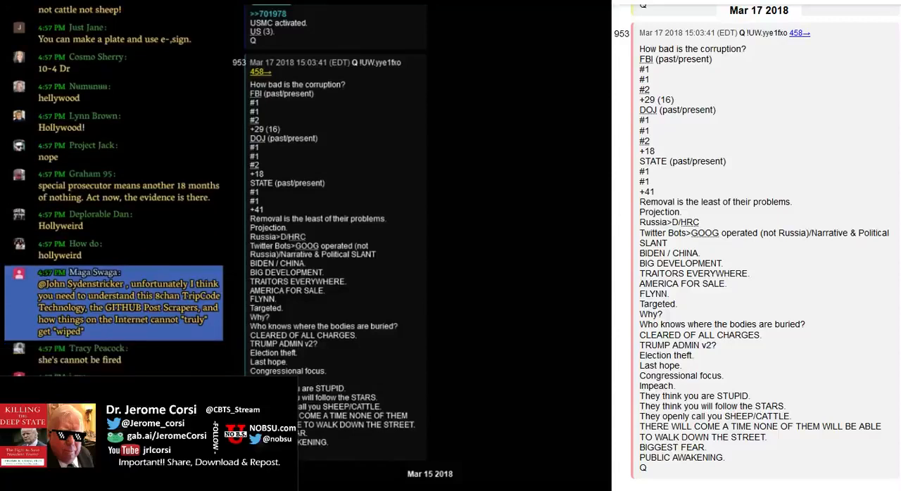
pyautogui.scroll(-3)
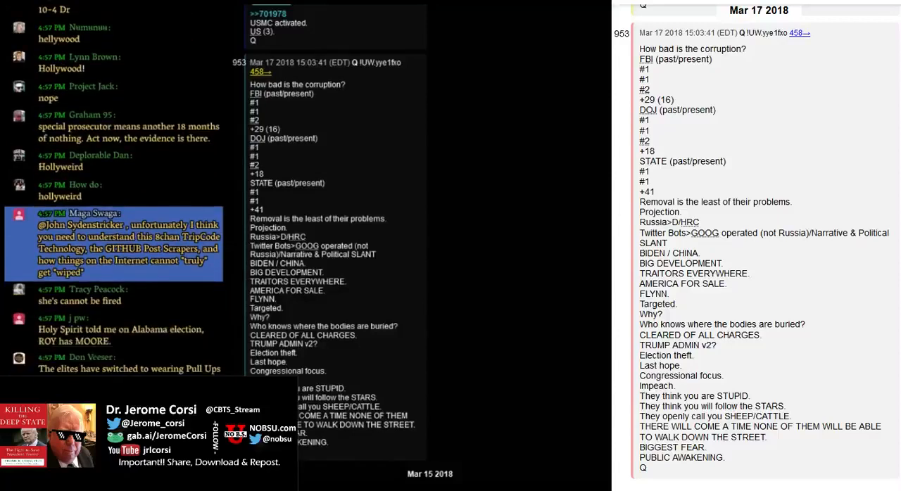
pyautogui.scroll(-3)
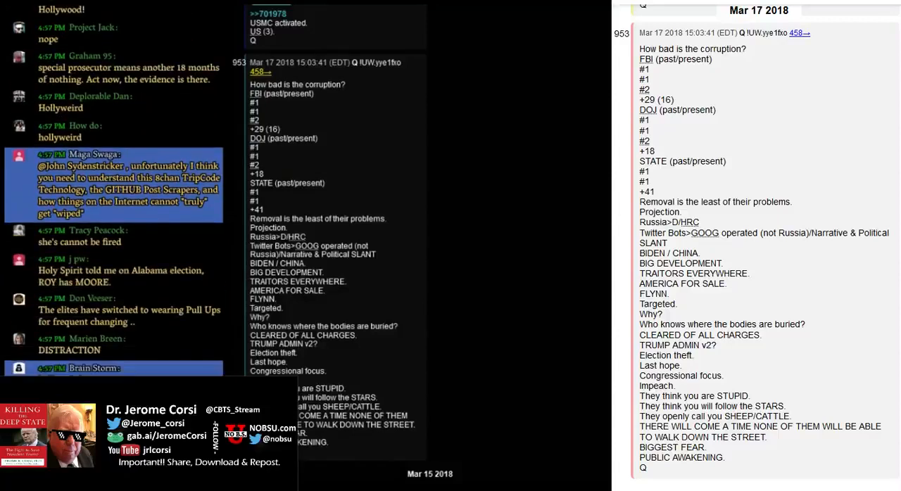
pyautogui.scroll(-3)
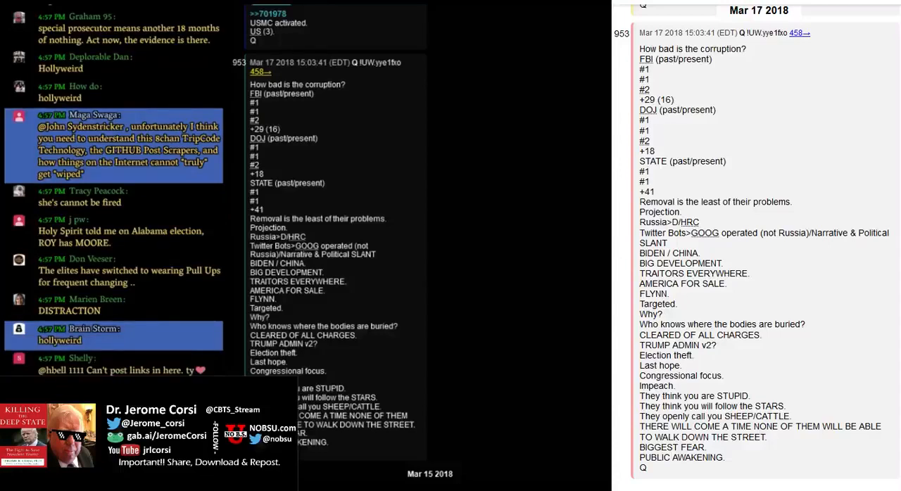
pyautogui.scroll(-3)
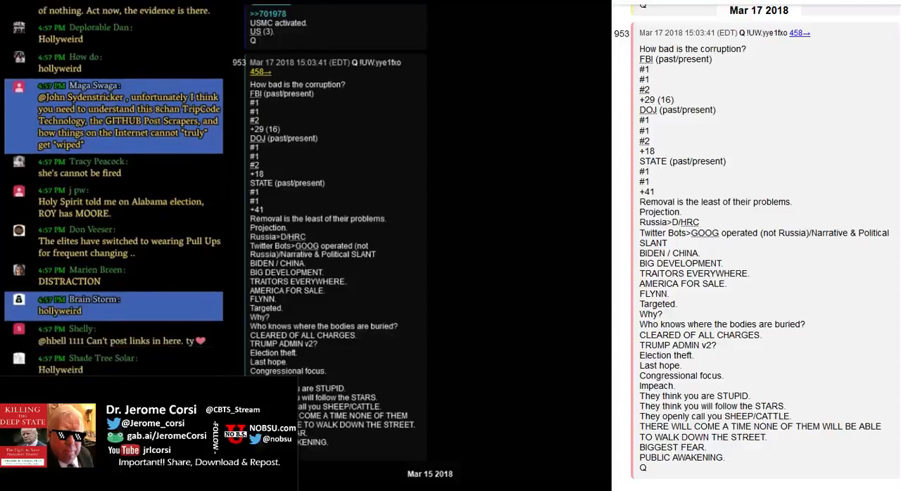
pyautogui.scroll(-3)
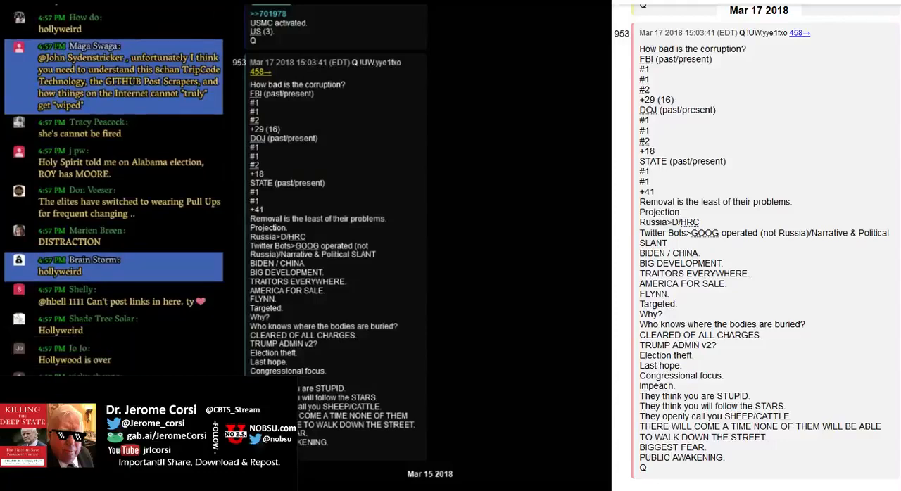
pyautogui.scroll(-3)
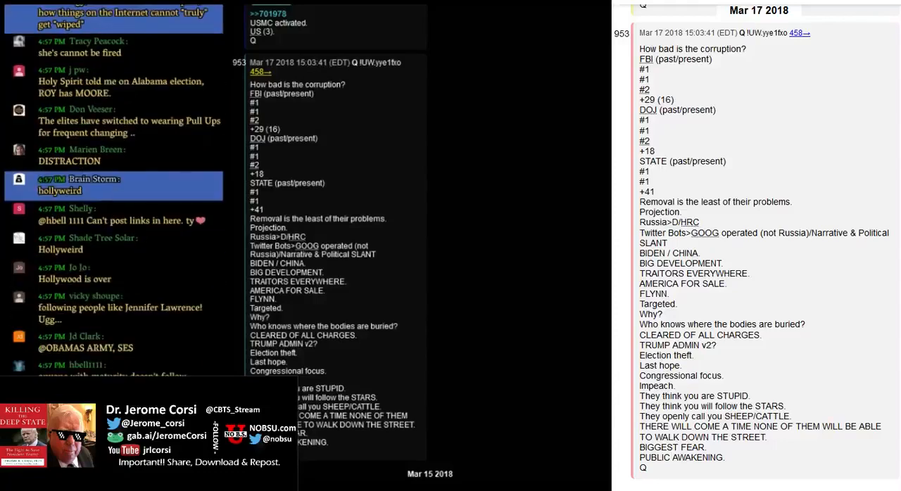
pyautogui.scroll(-3)
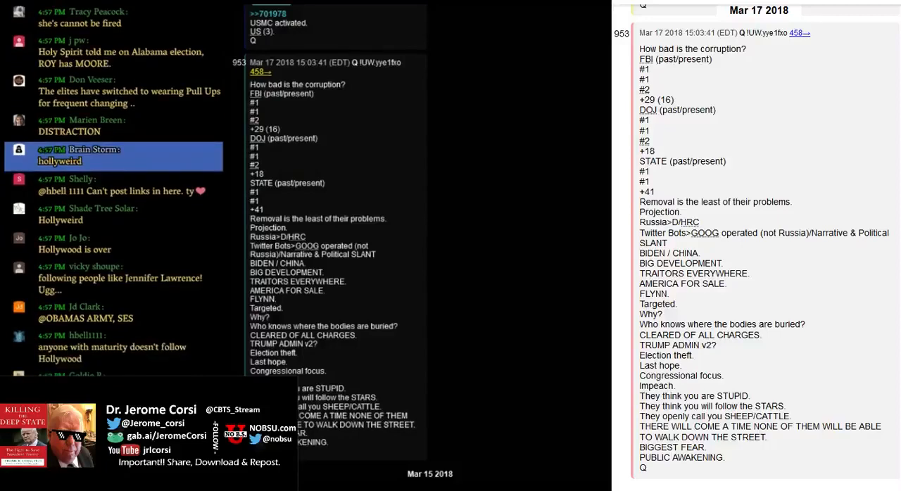
pyautogui.scroll(-3)
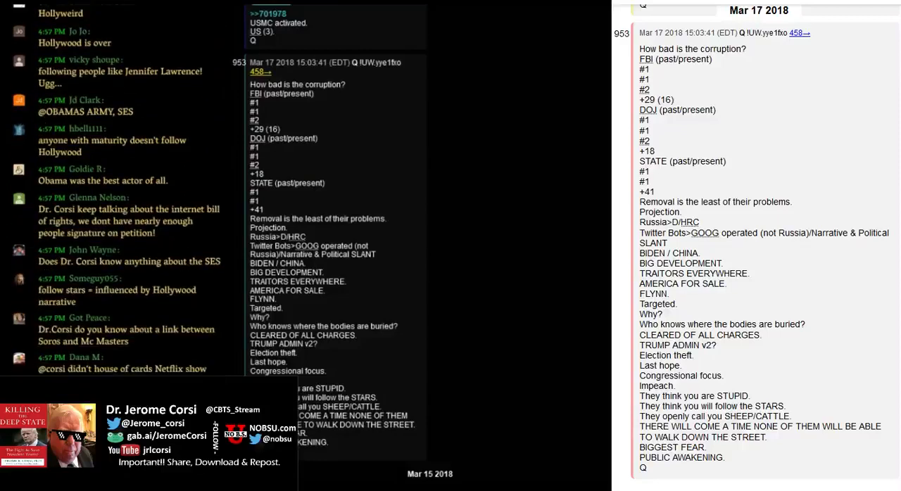
pyautogui.scroll(-3)
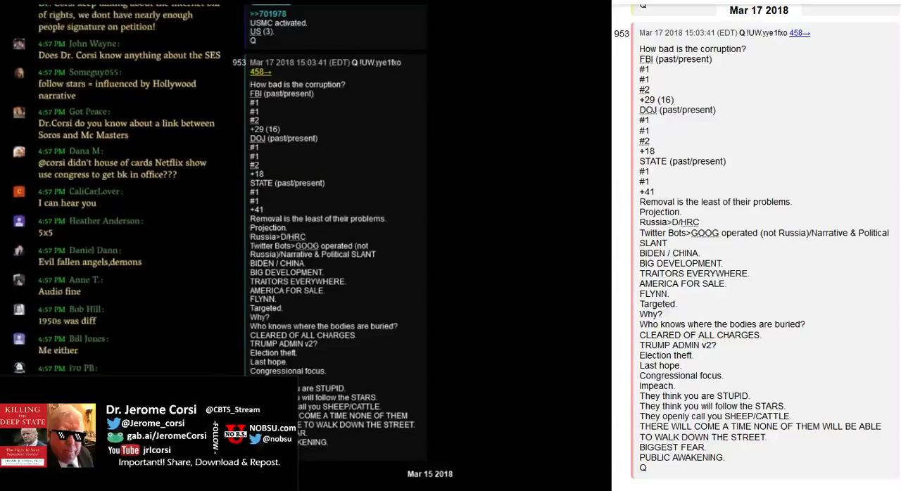
pyautogui.scroll(-3)
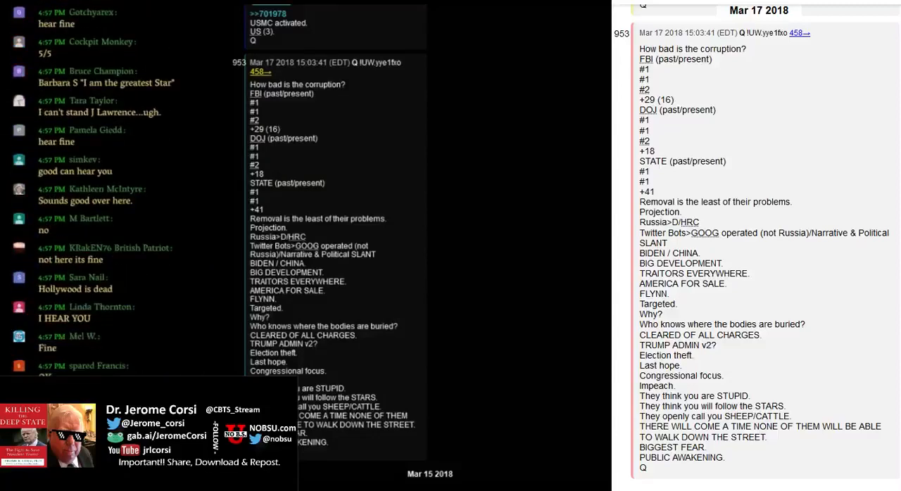
pyautogui.scroll(-3)
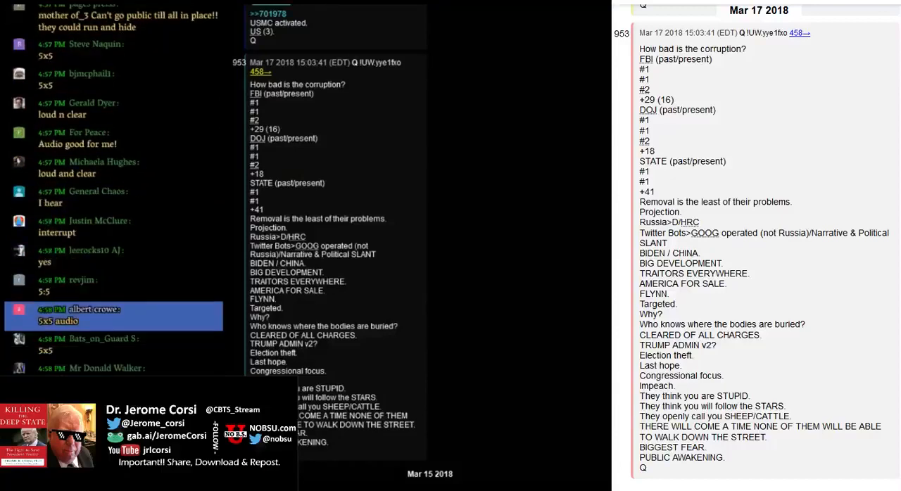
pyautogui.scroll(-3)
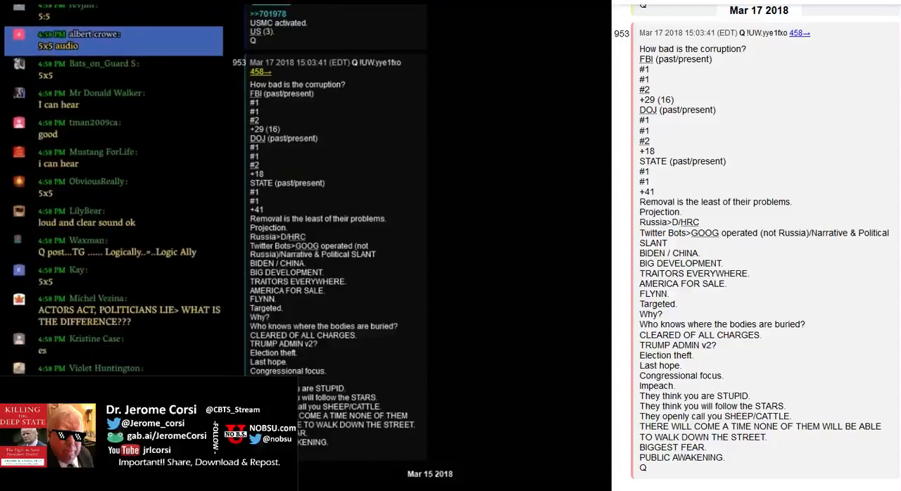
pyautogui.scroll(-3)
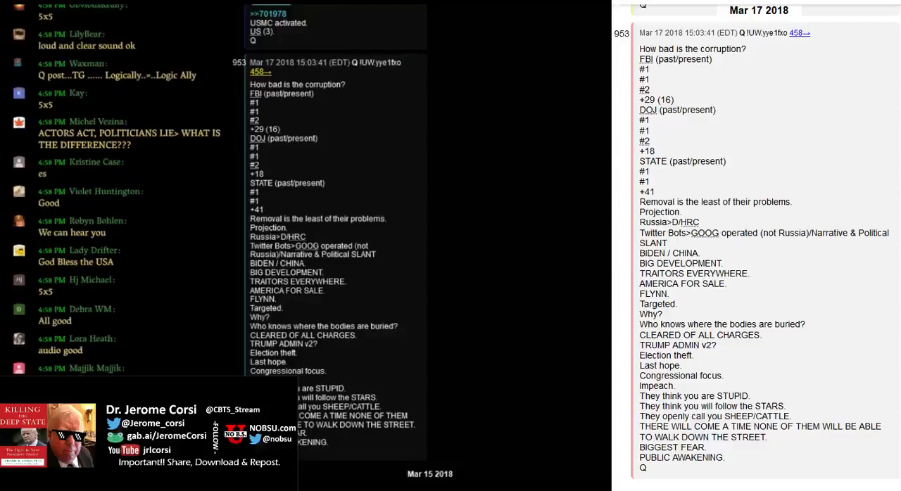
pyautogui.scroll(-3)
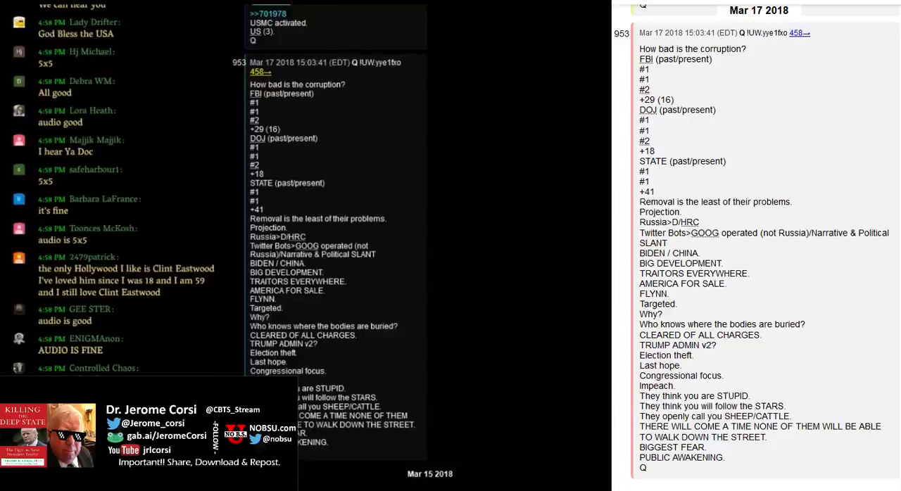
pyautogui.scroll(-3)
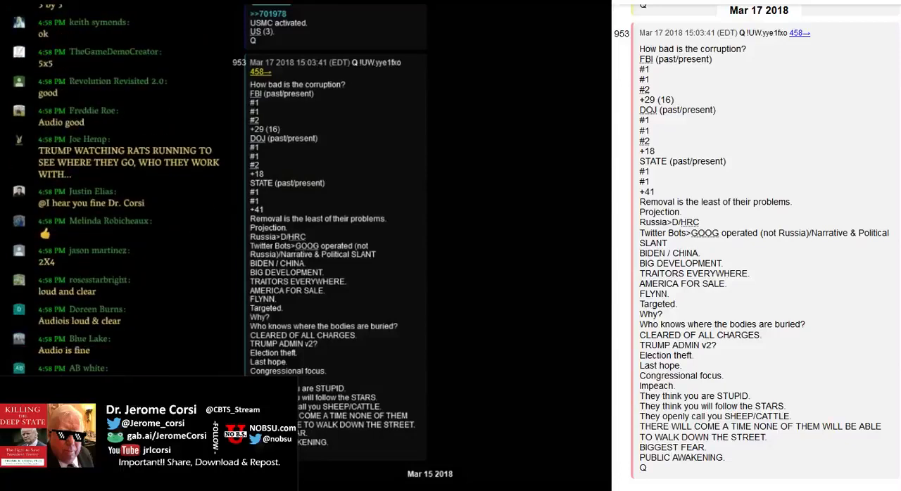
pyautogui.scroll(-3)
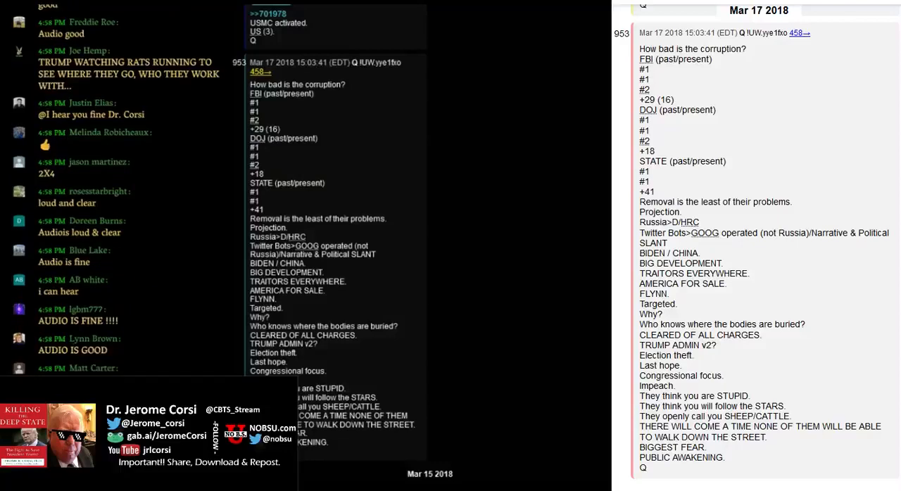
pyautogui.scroll(-3)
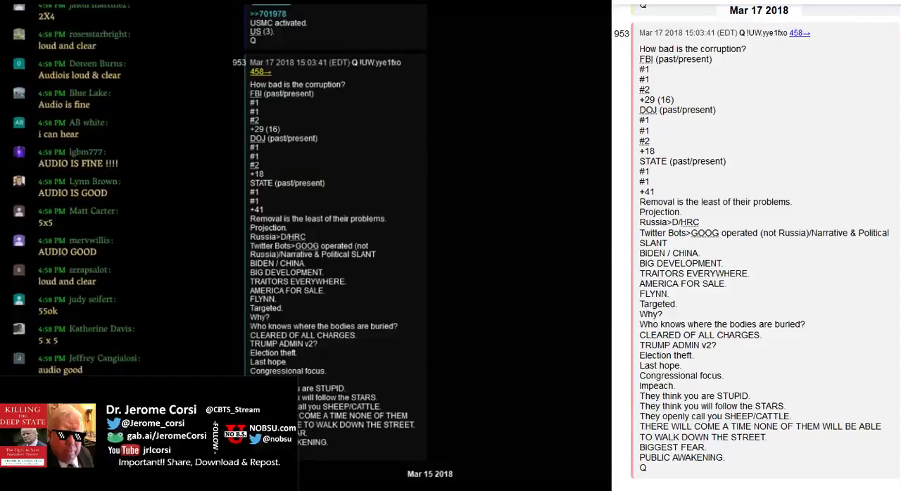
pyautogui.scroll(-3)
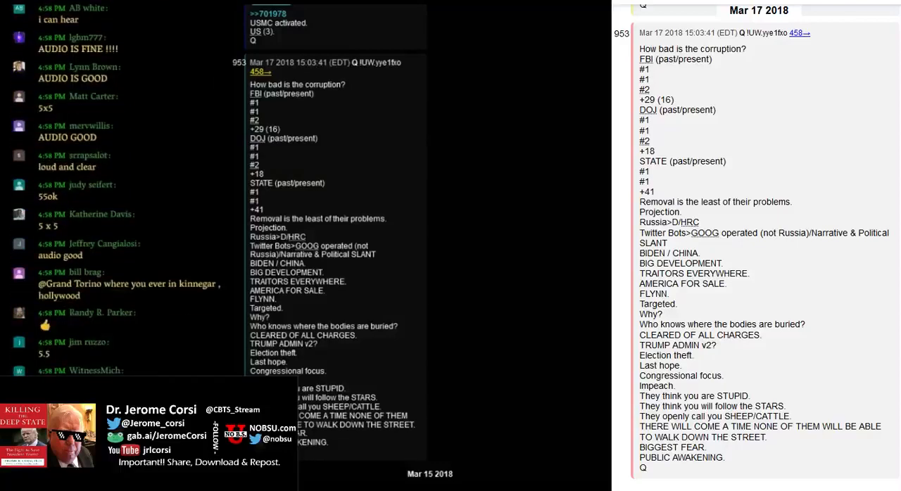
pyautogui.scroll(-3)
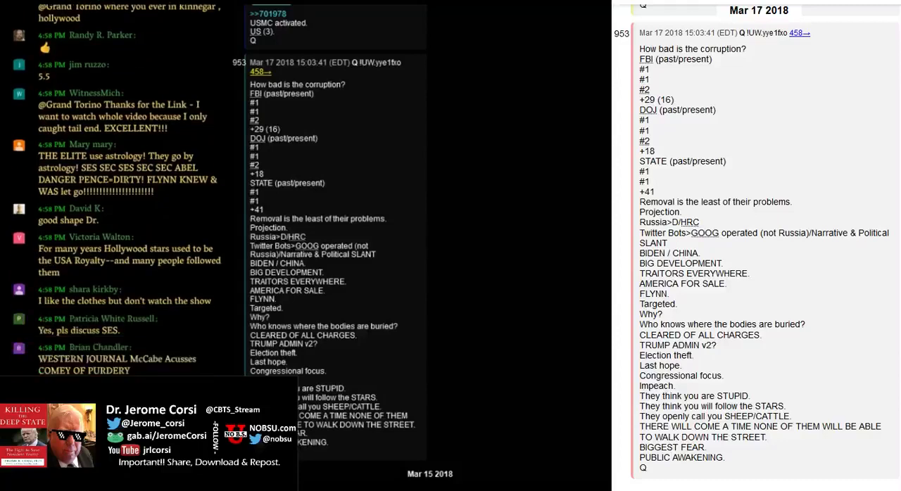
pyautogui.scroll(-3)
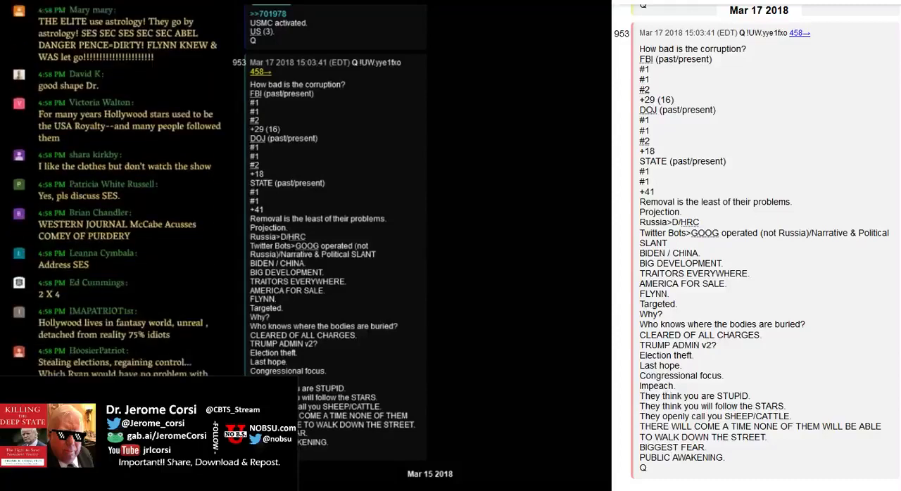
pyautogui.scroll(-3)
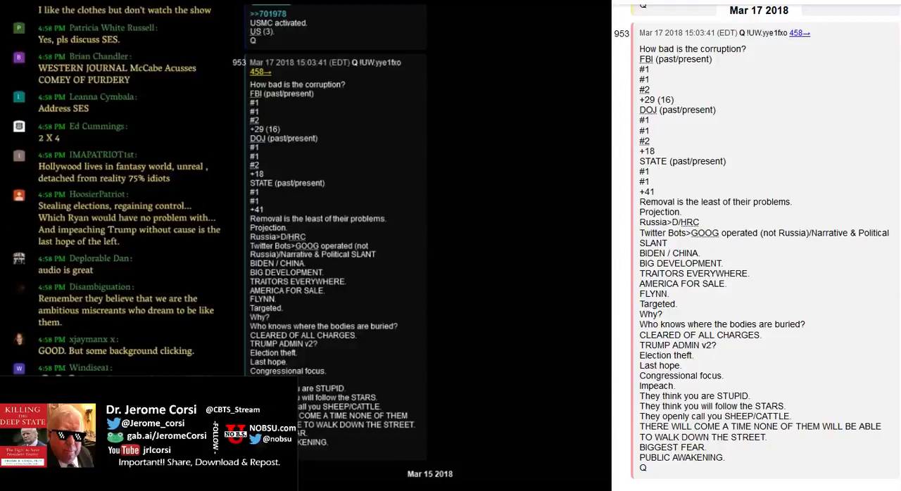
pyautogui.scroll(-3)
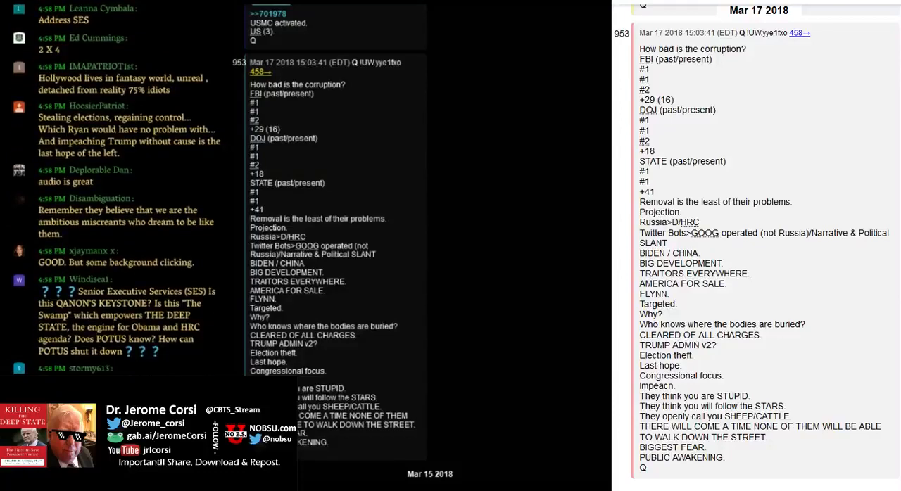
pyautogui.scroll(-3)
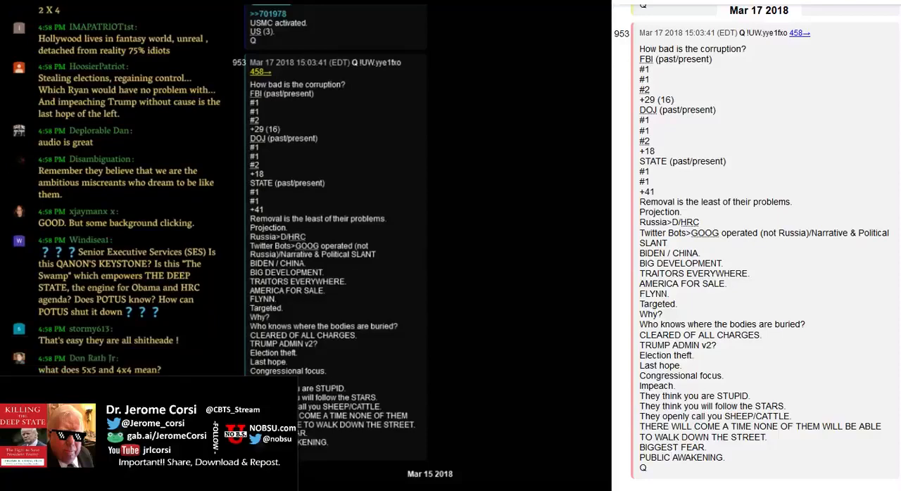
pyautogui.scroll(-3)
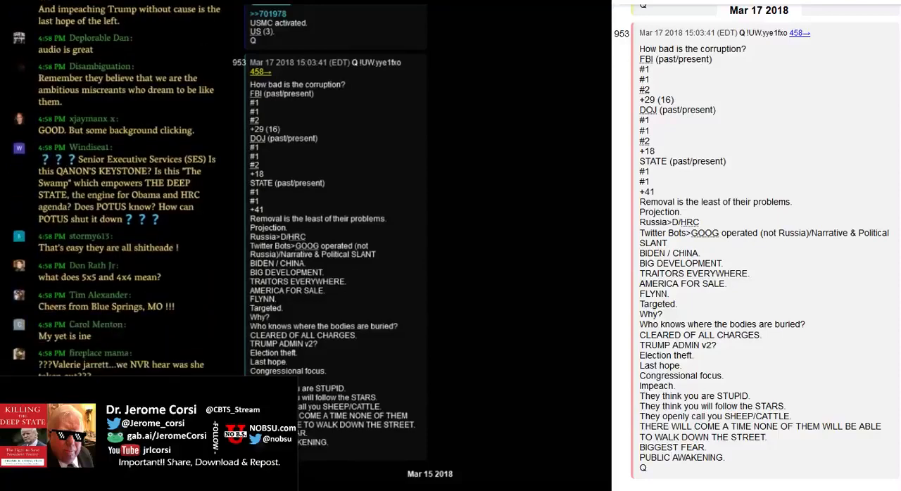
pyautogui.scroll(-3)
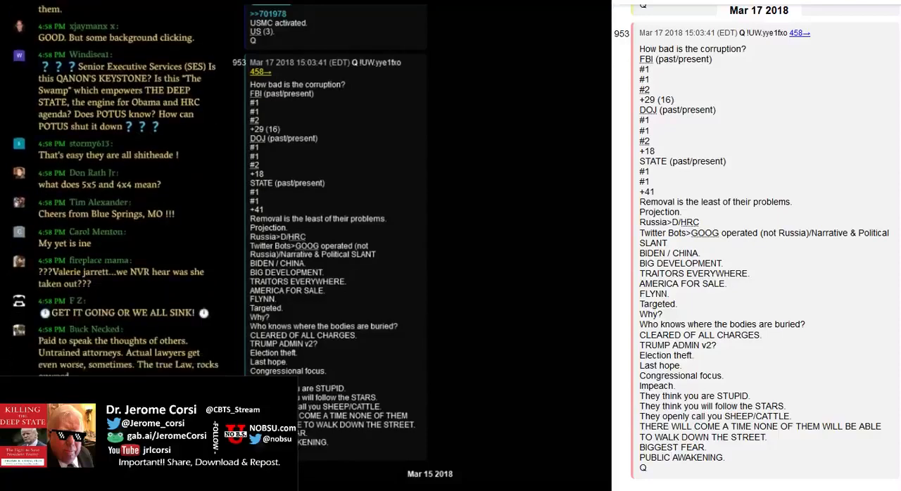
pyautogui.scroll(-3)
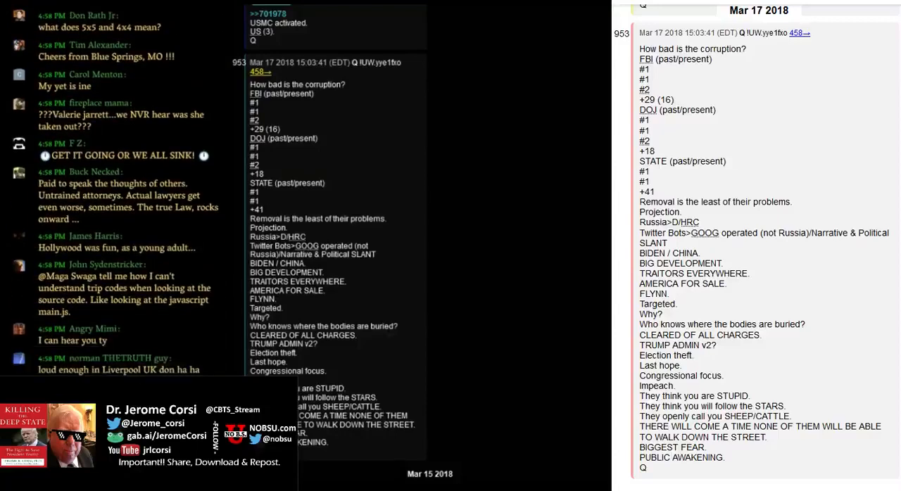
pyautogui.scroll(-3)
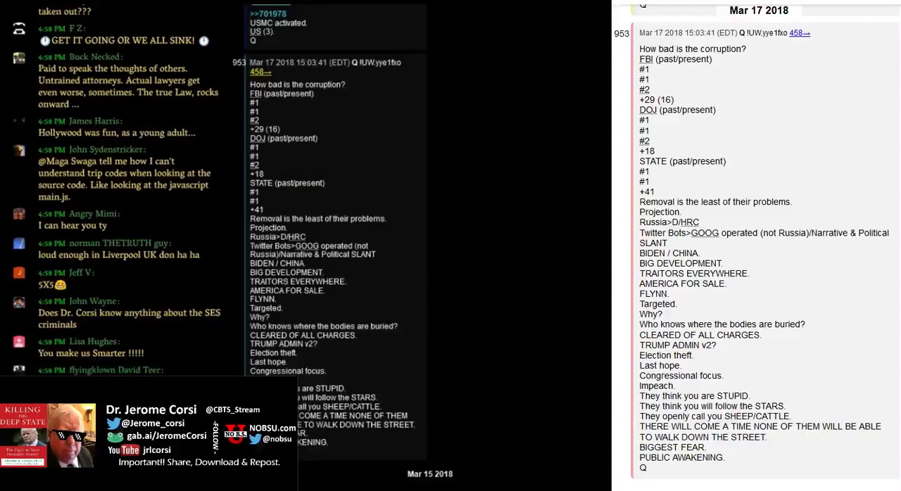
pyautogui.scroll(-3)
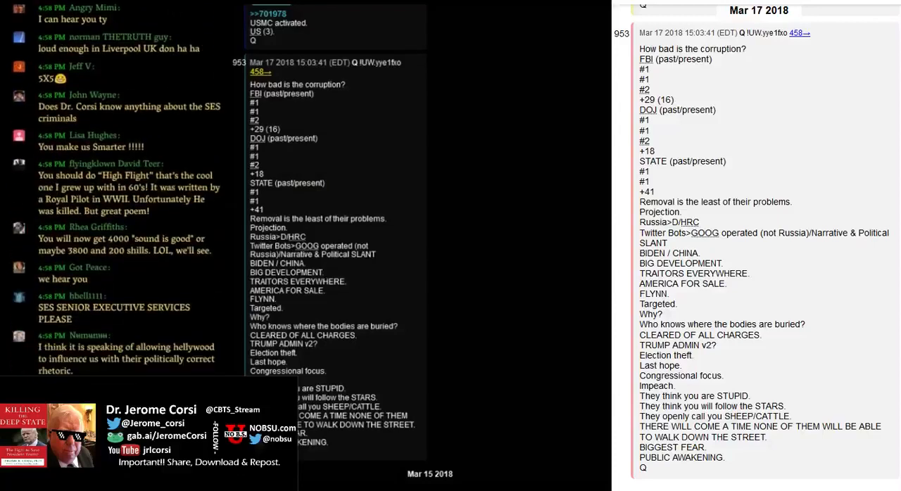
pyautogui.scroll(-3)
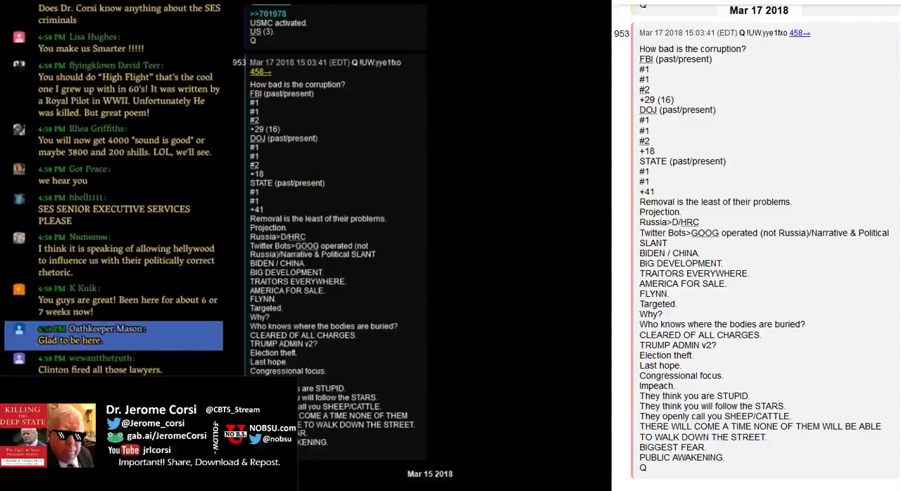
pyautogui.scroll(-3)
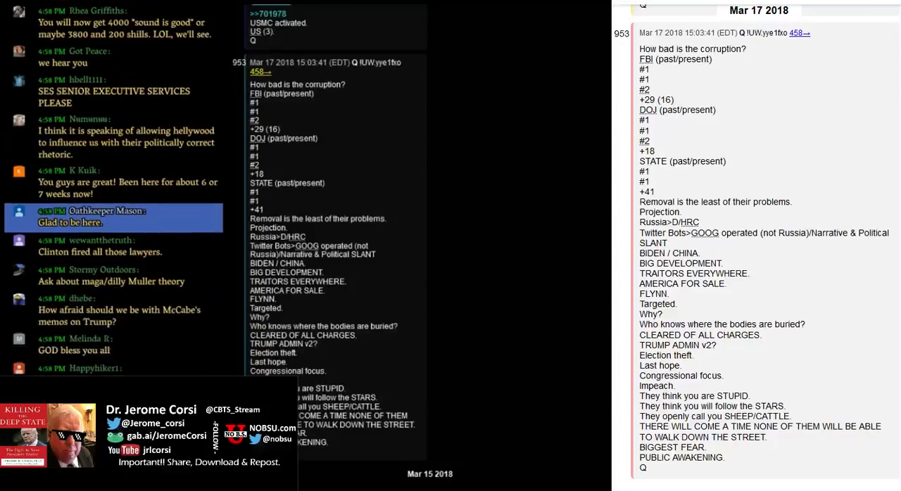
pyautogui.scroll(-3)
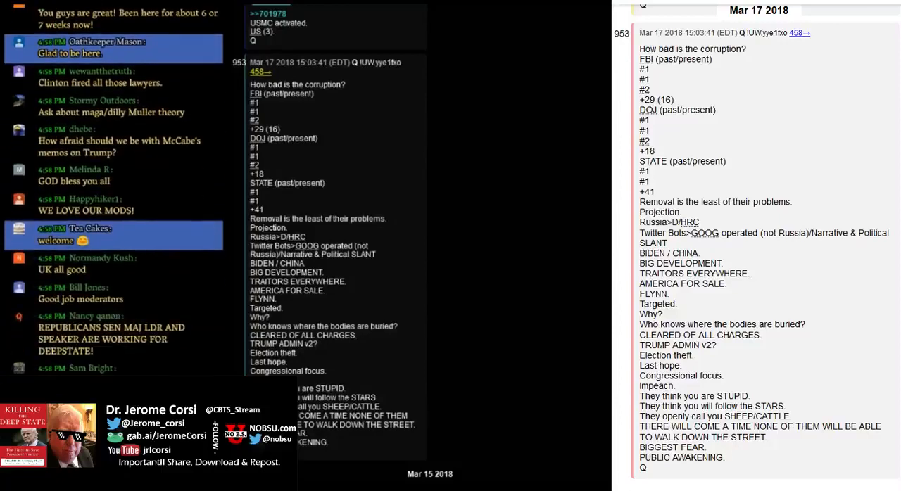
pyautogui.scroll(-3)
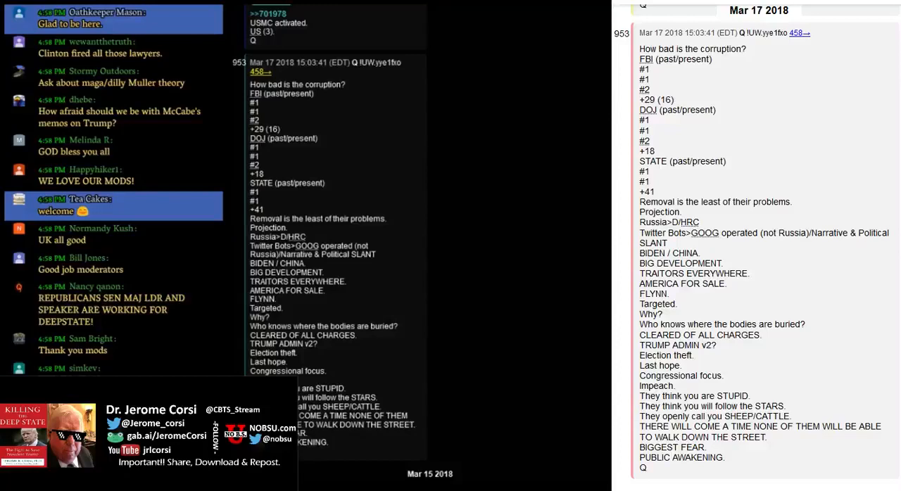
pyautogui.scroll(-3)
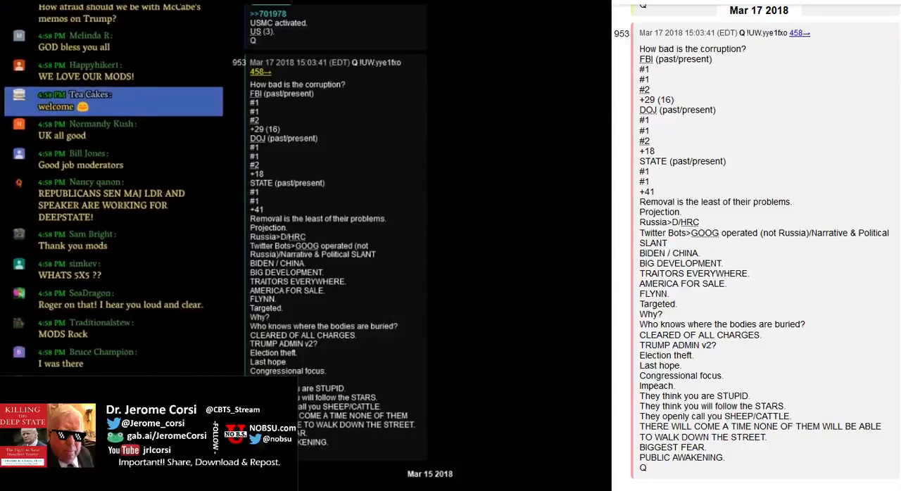
pyautogui.scroll(-3)
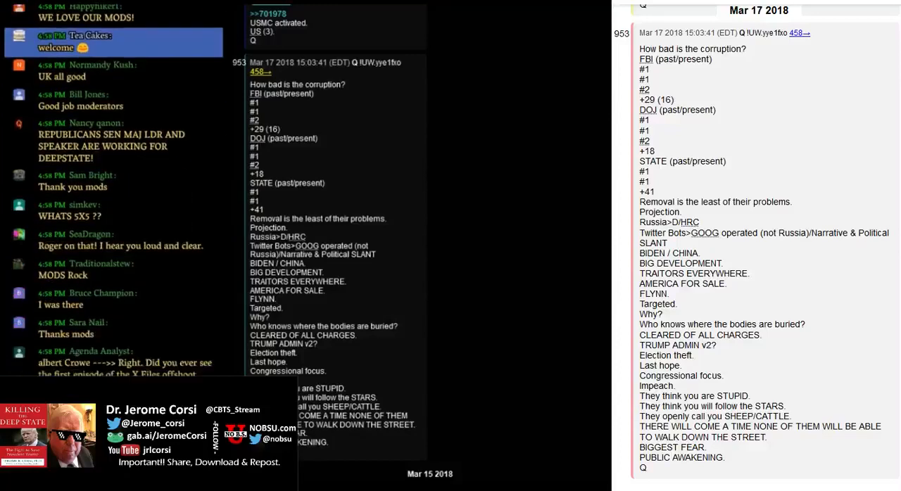
pyautogui.scroll(-3)
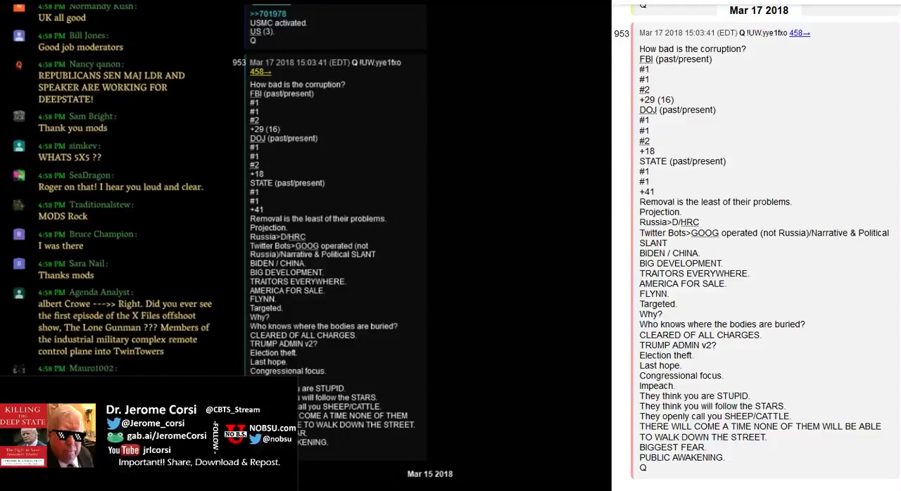
pyautogui.scroll(-3)
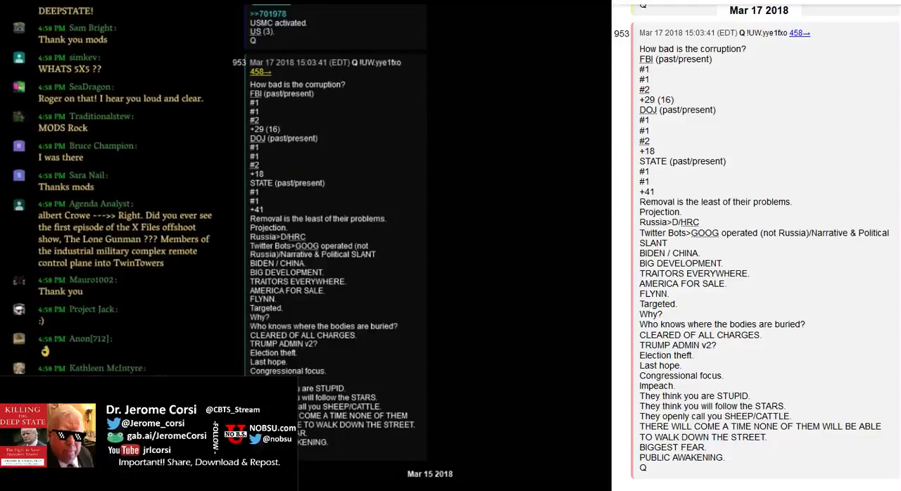
pyautogui.scroll(-3)
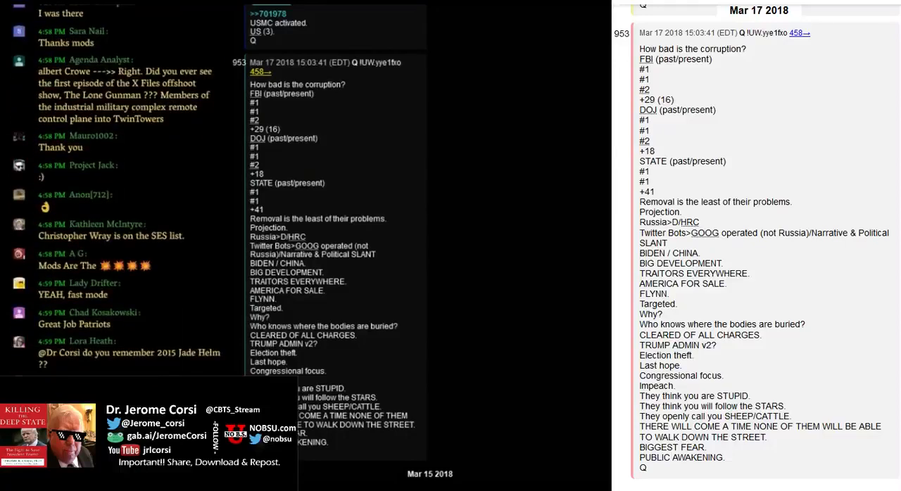
pyautogui.scroll(-3)
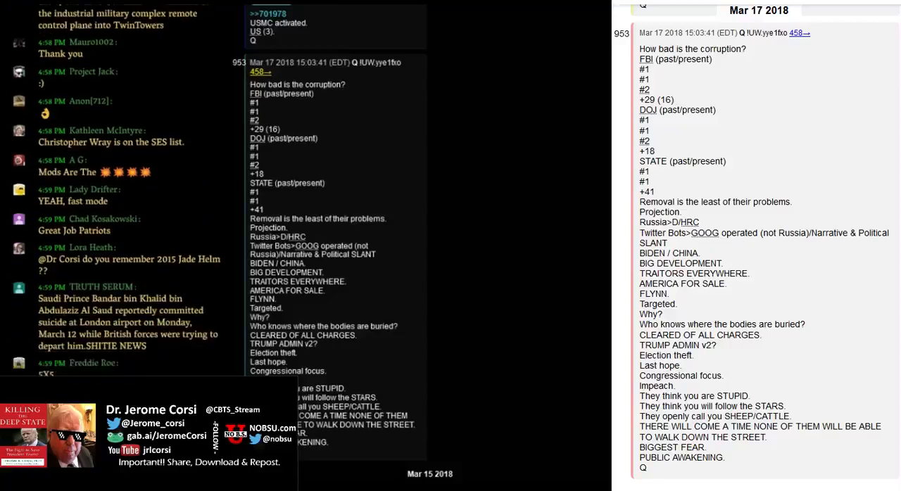
pyautogui.scroll(-3)
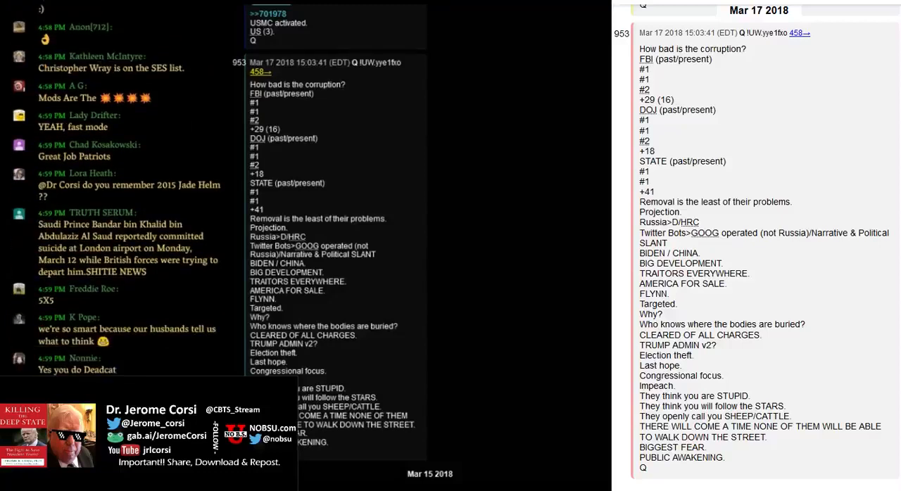
pyautogui.scroll(-3)
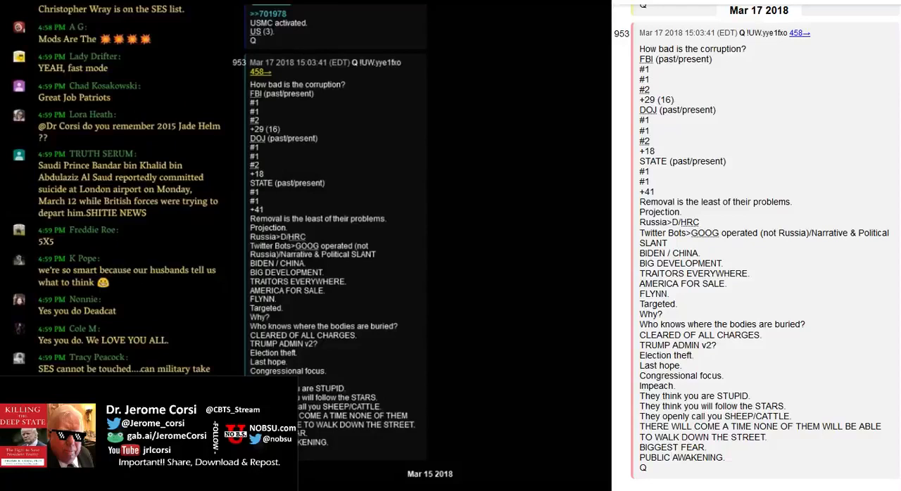
pyautogui.scroll(-3)
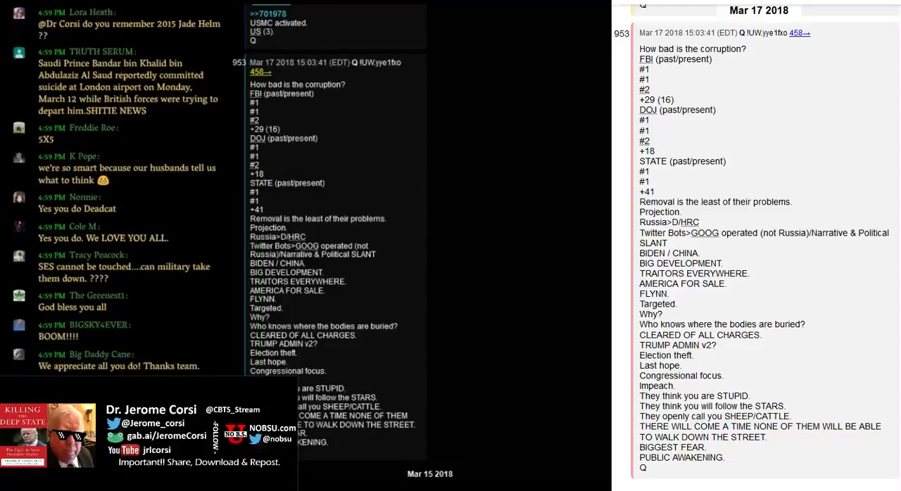
pyautogui.scroll(-3)
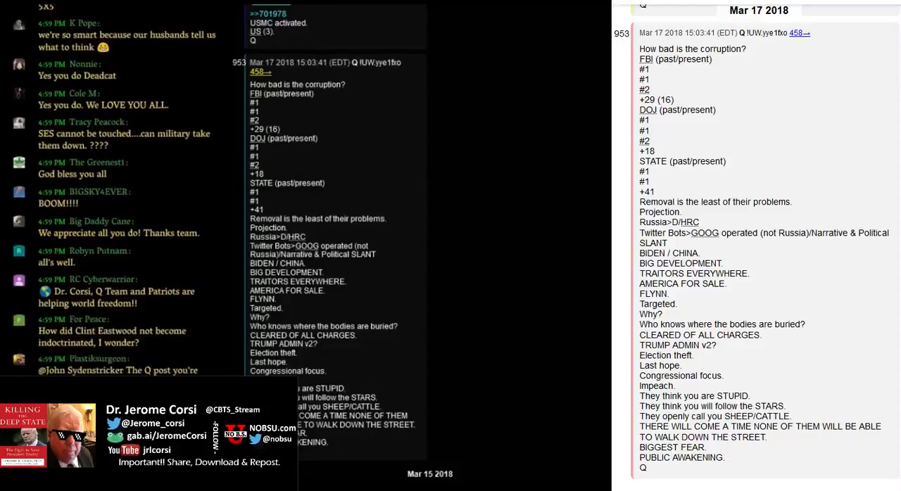
pyautogui.scroll(-3)
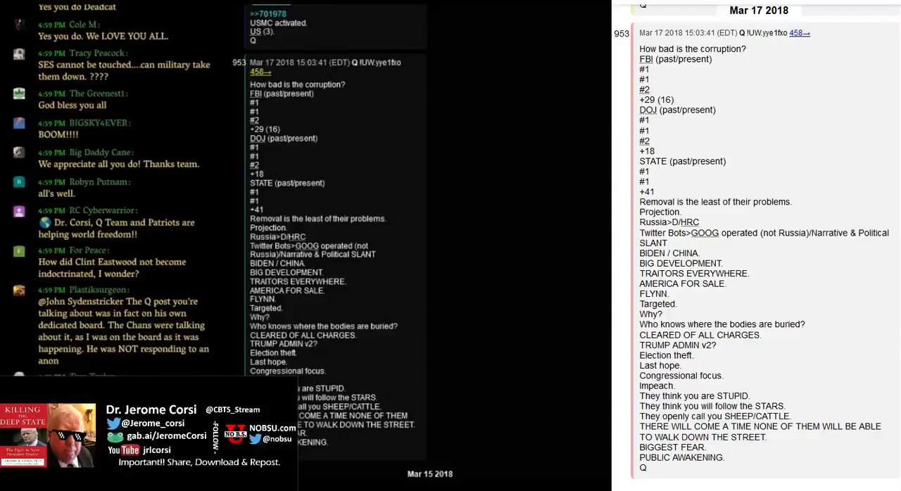
pyautogui.scroll(-3)
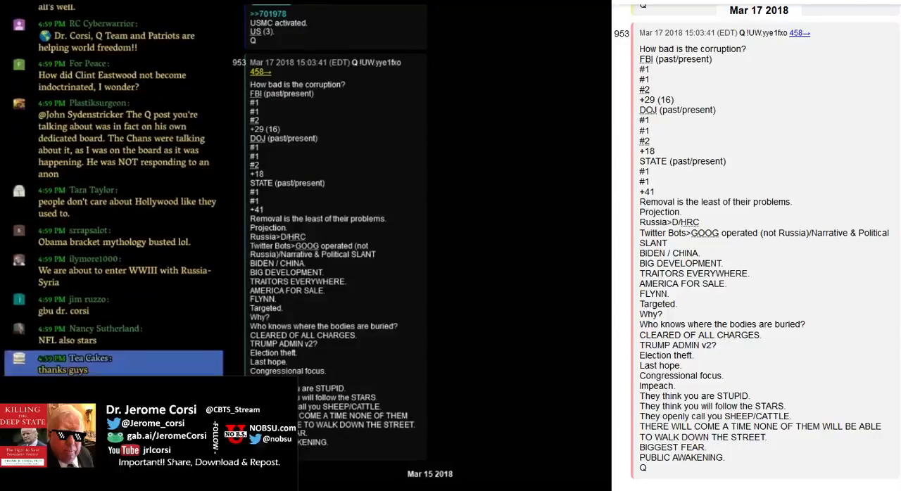
pyautogui.scroll(-3)
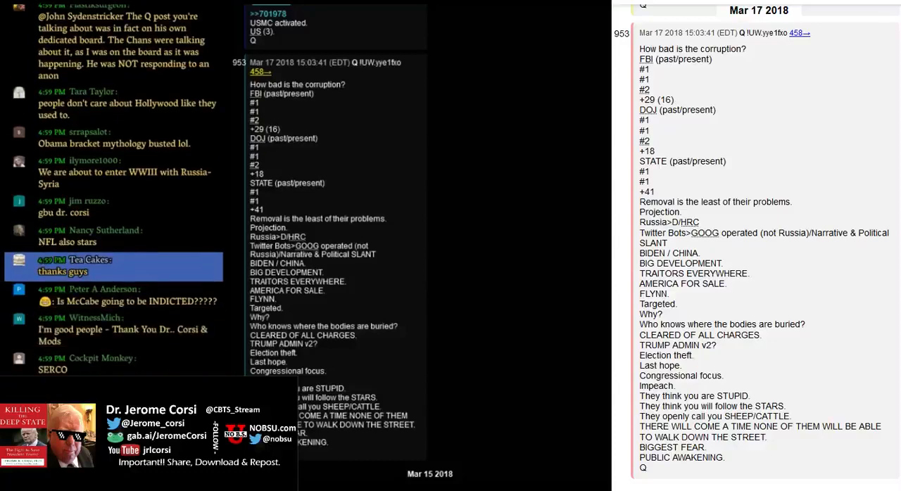
pyautogui.scroll(-3)
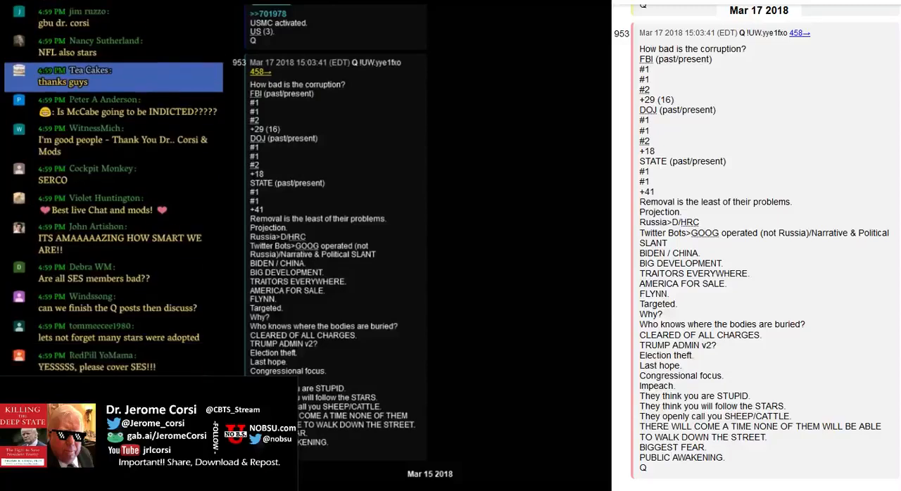
pyautogui.scroll(-3)
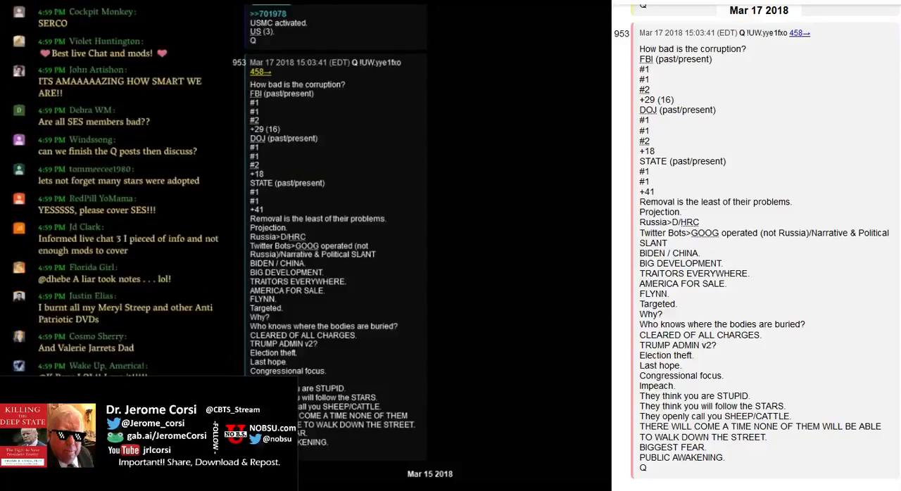
pyautogui.scroll(-3)
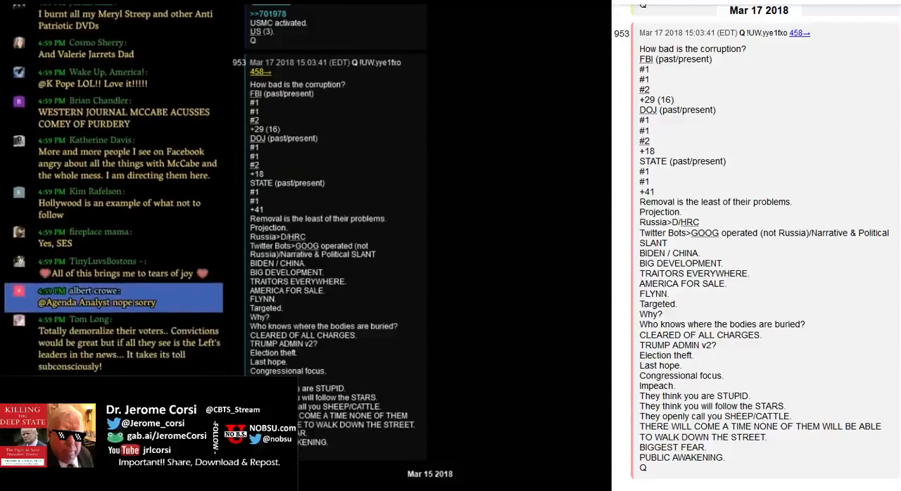
pyautogui.scroll(-3)
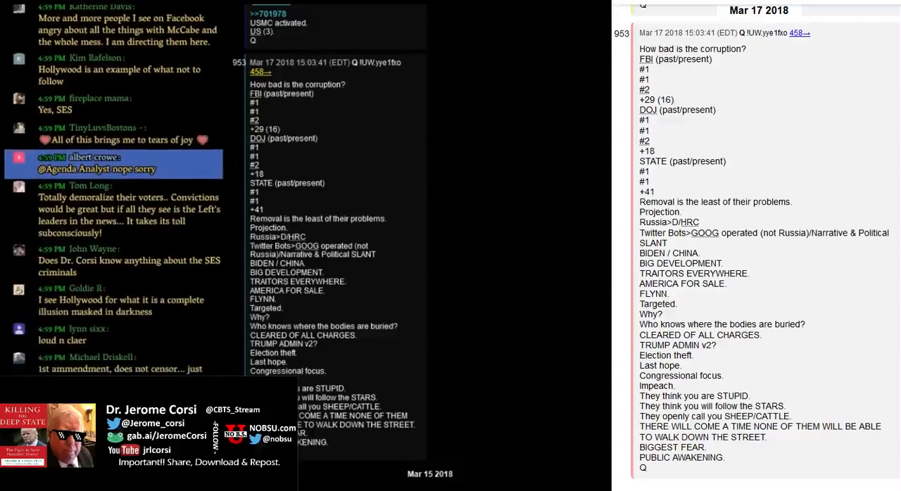
pyautogui.scroll(-3)
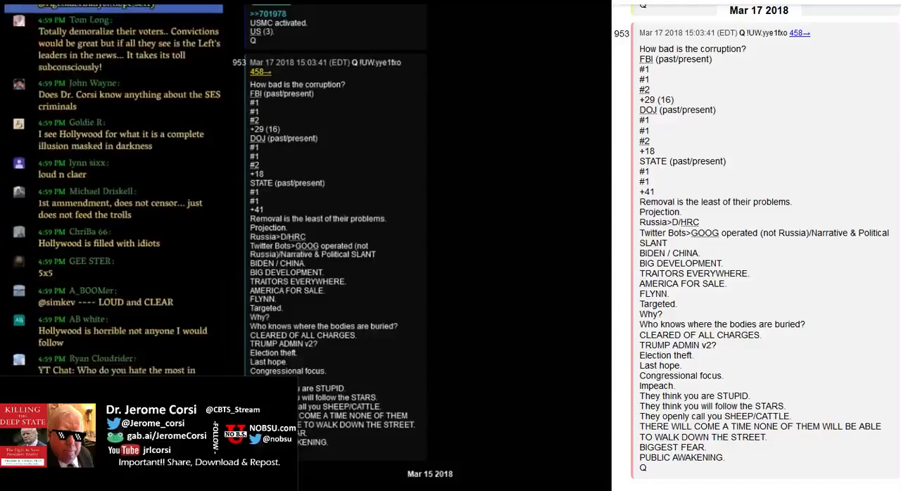
pyautogui.scroll(-3)
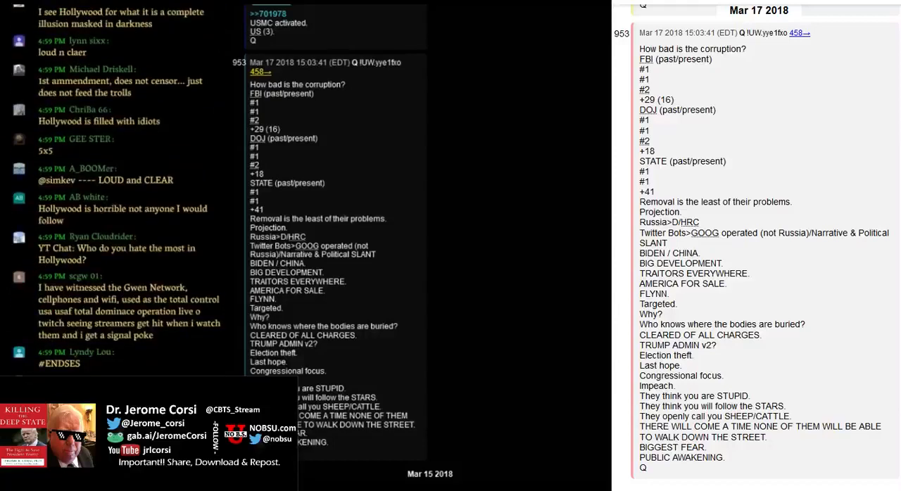
pyautogui.scroll(-3)
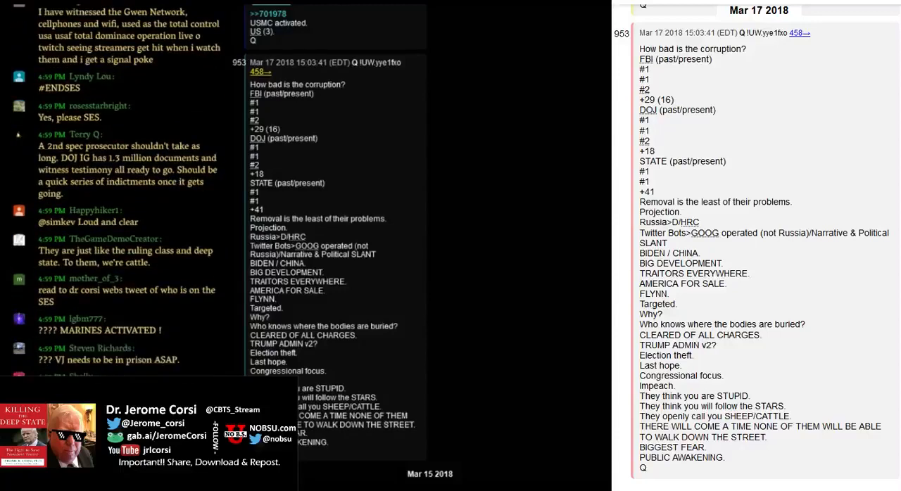
pyautogui.scroll(-3)
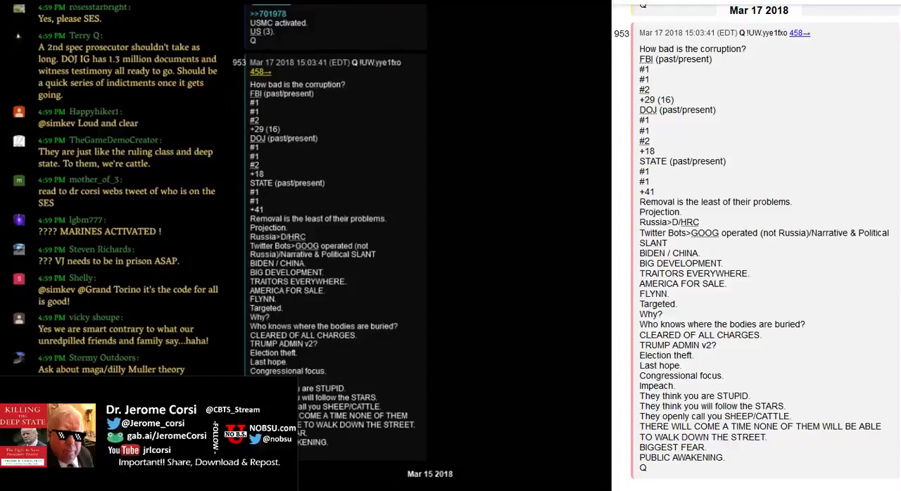
pyautogui.scroll(-3)
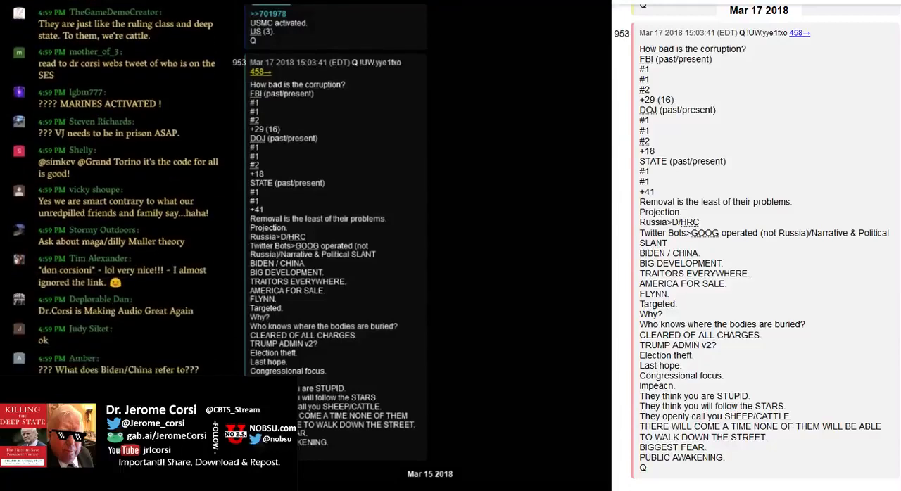
pyautogui.scroll(-3)
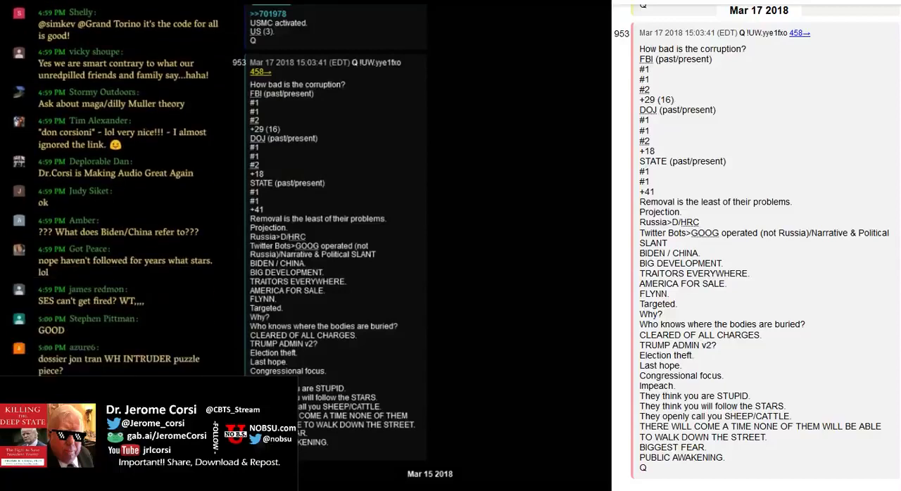
pyautogui.scroll(-3)
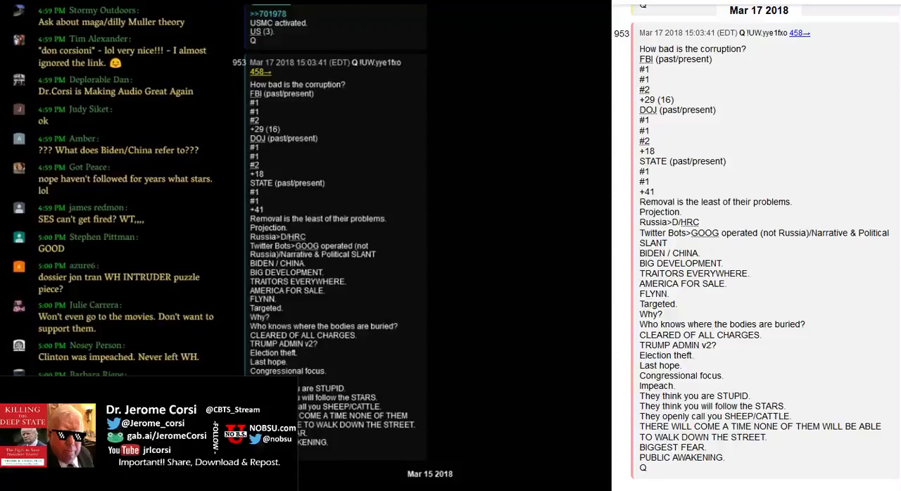
pyautogui.scroll(-3)
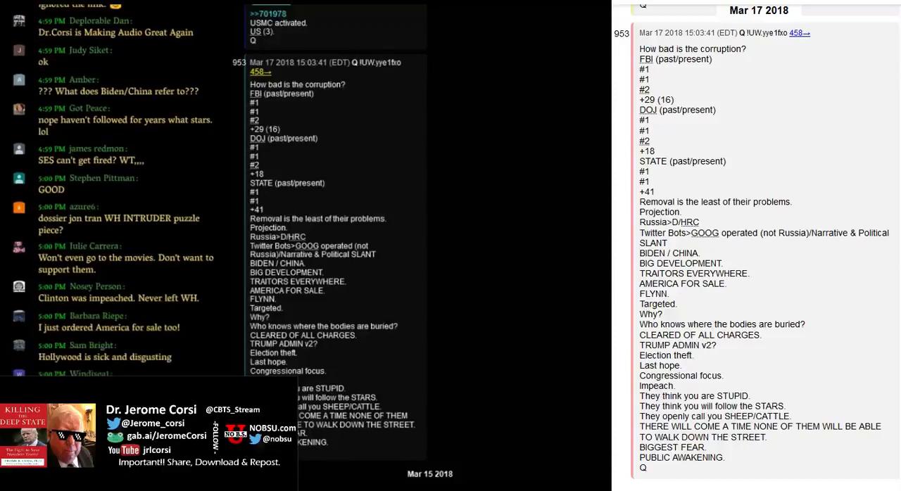
pyautogui.scroll(-3)
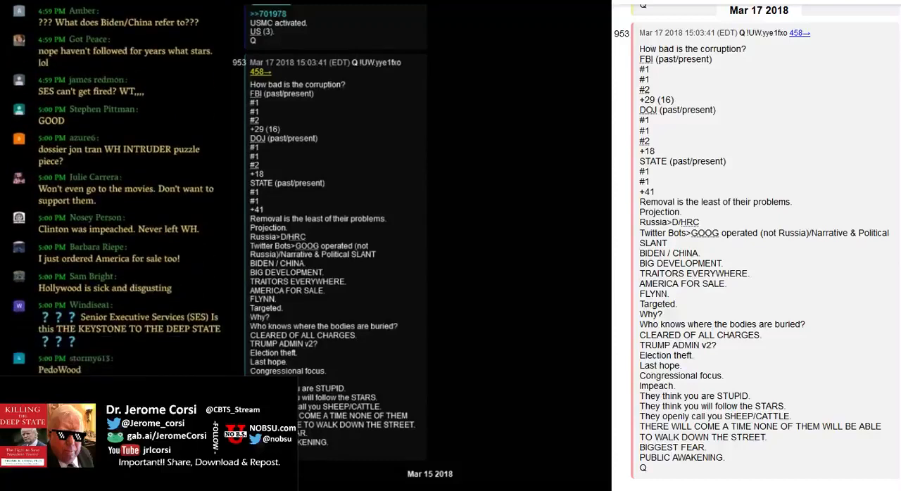
pyautogui.scroll(-3)
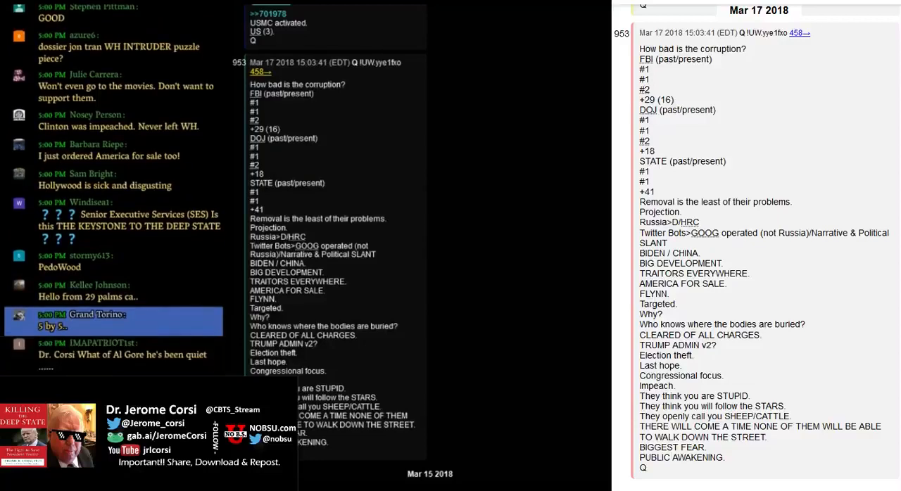
pyautogui.scroll(-3)
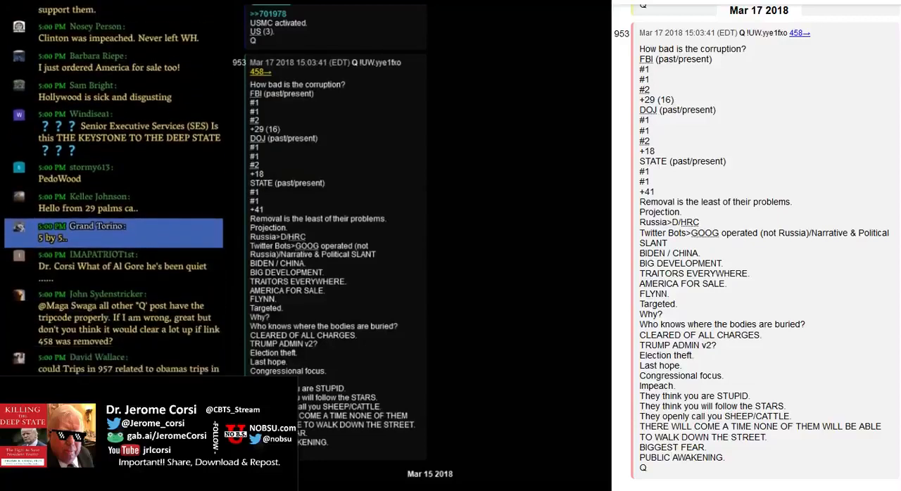
pyautogui.scroll(-3)
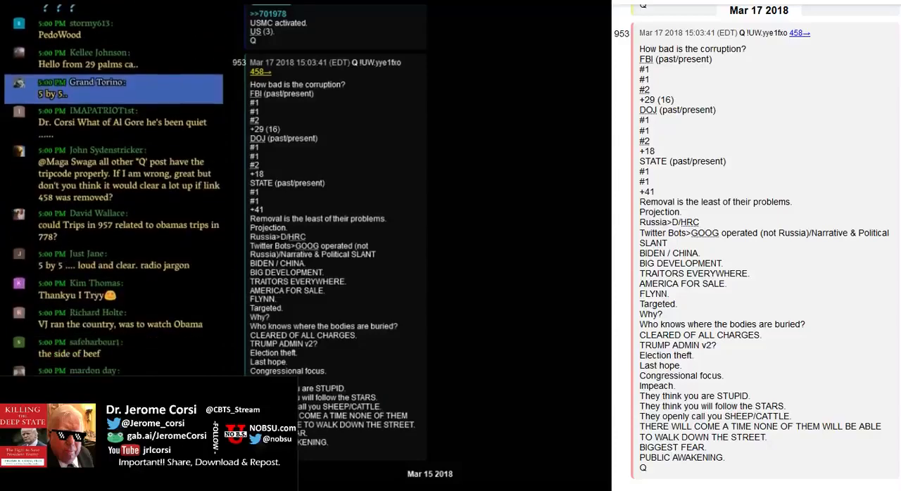
pyautogui.scroll(-3)
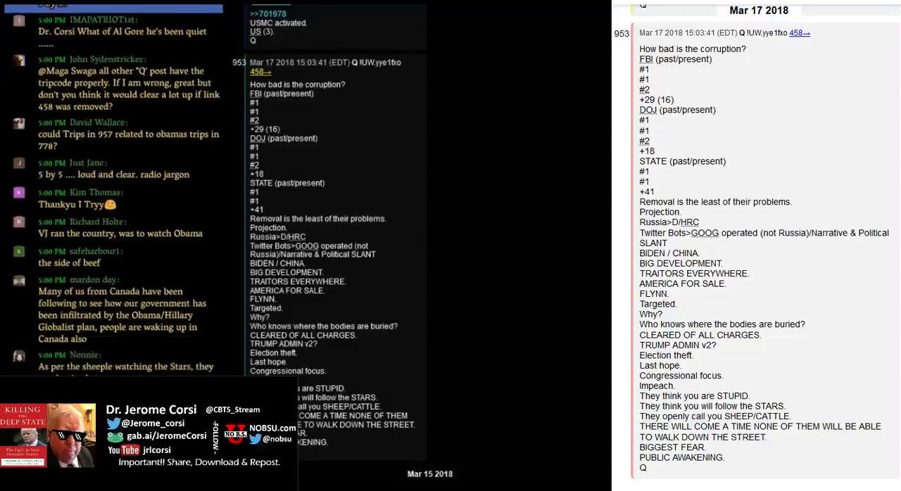
pyautogui.scroll(-3)
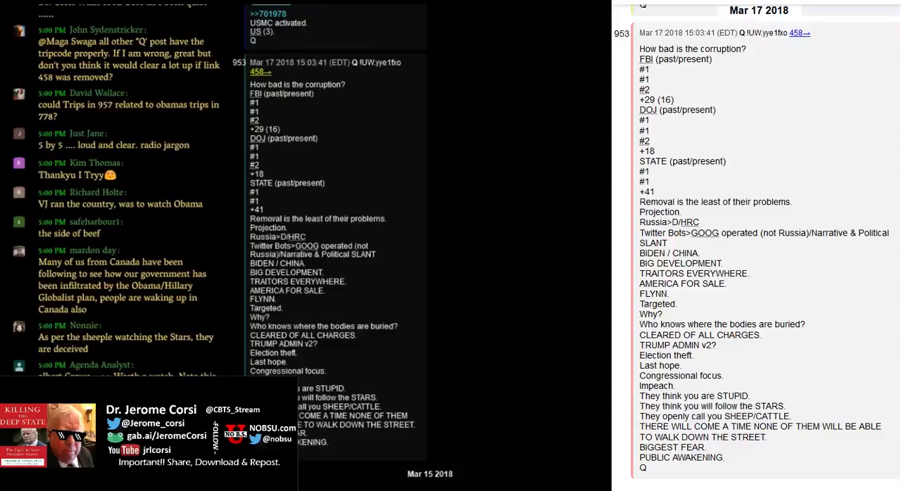
pyautogui.scroll(-3)
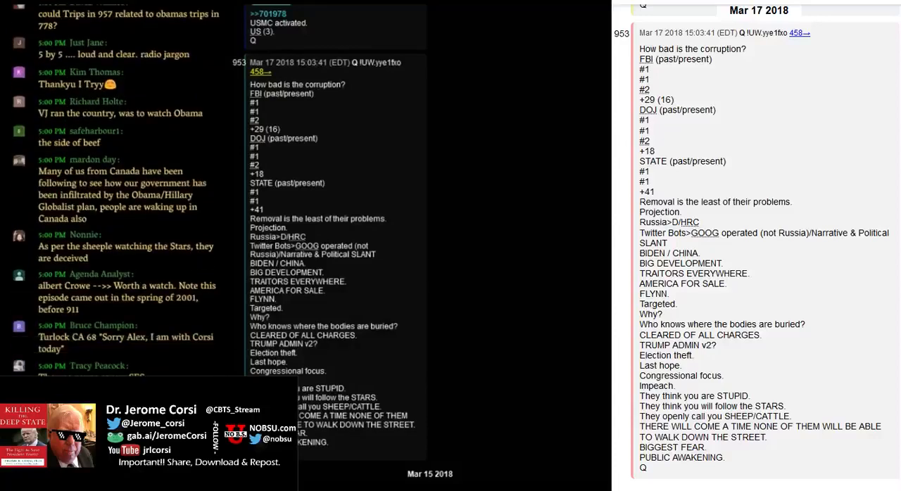
pyautogui.scroll(-3)
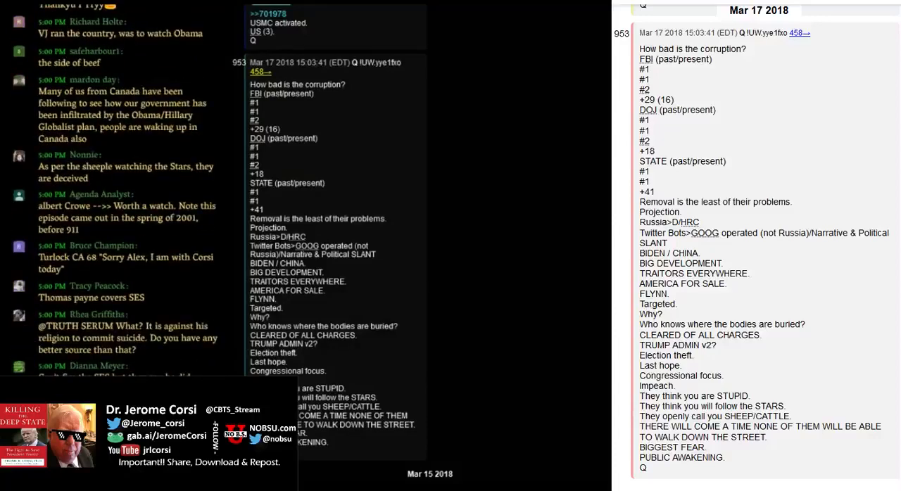
pyautogui.scroll(-3)
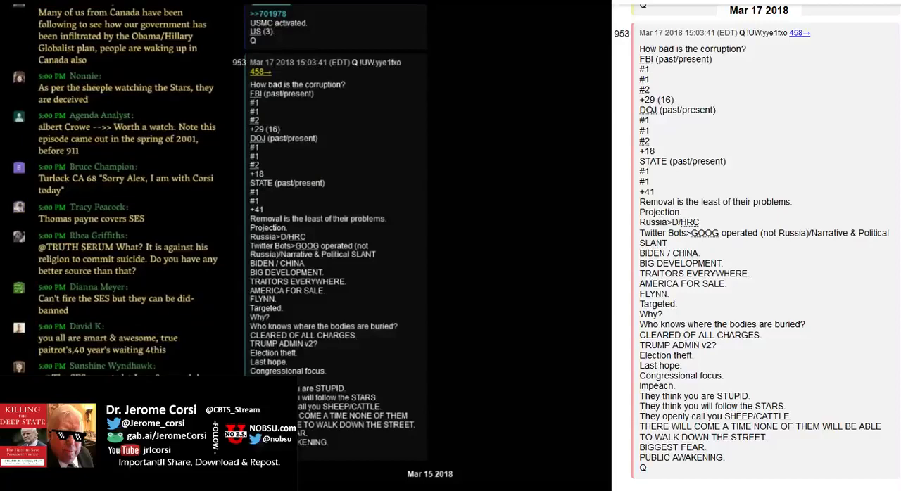
pyautogui.scroll(-3)
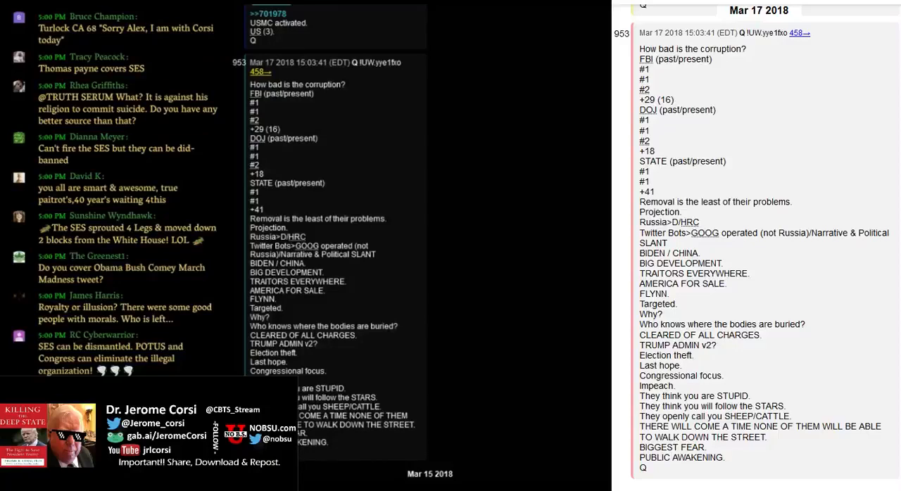
pyautogui.scroll(-3)
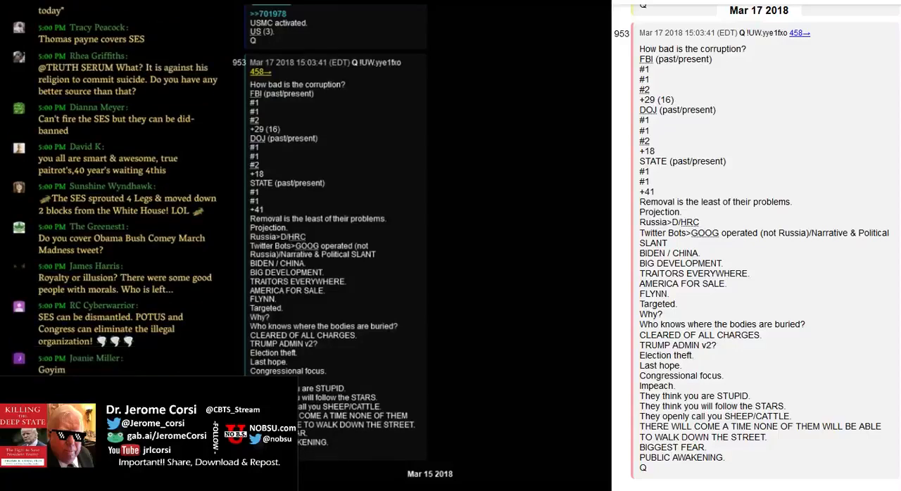
pyautogui.scroll(-3)
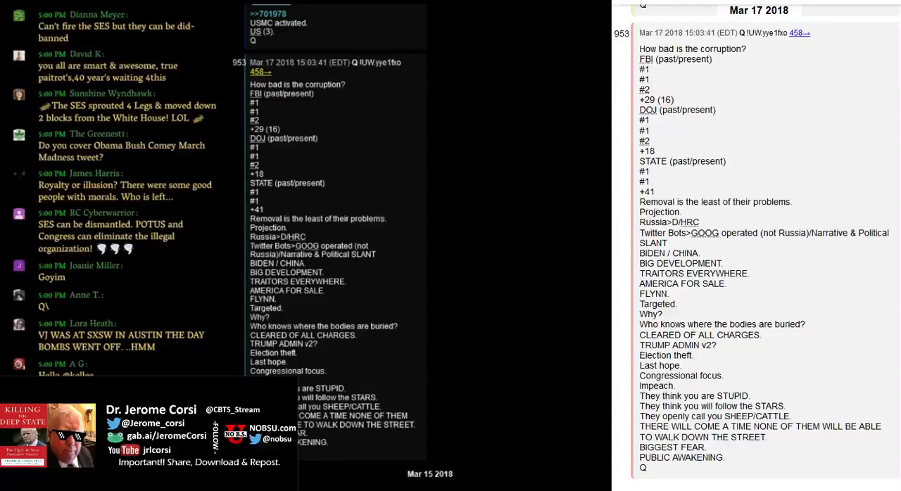
pyautogui.scroll(-3)
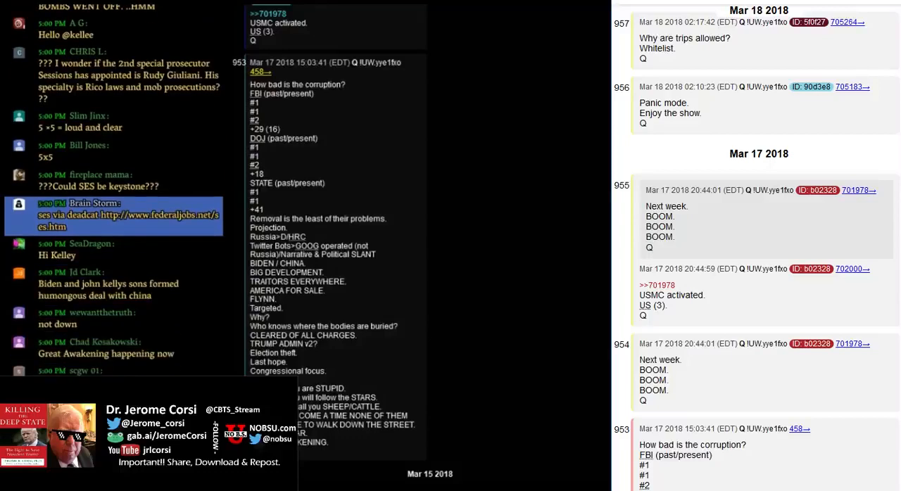
pyautogui.scroll(-3)
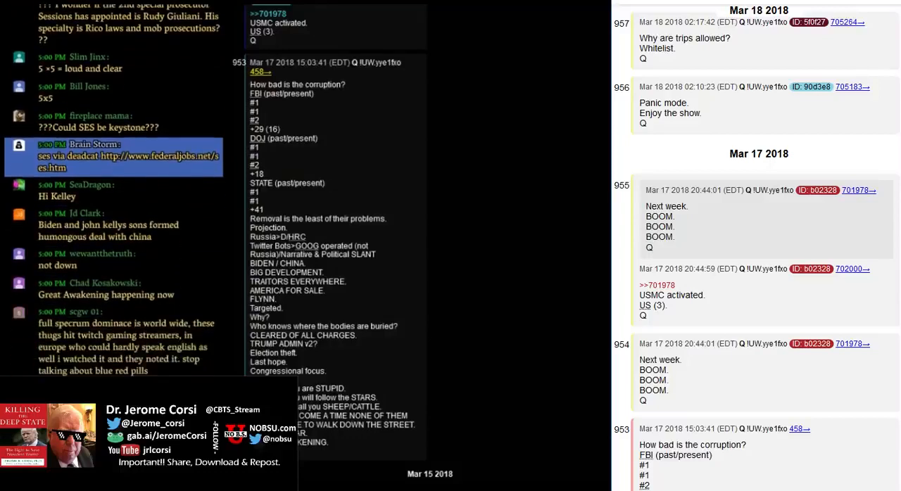
pyautogui.scroll(-3)
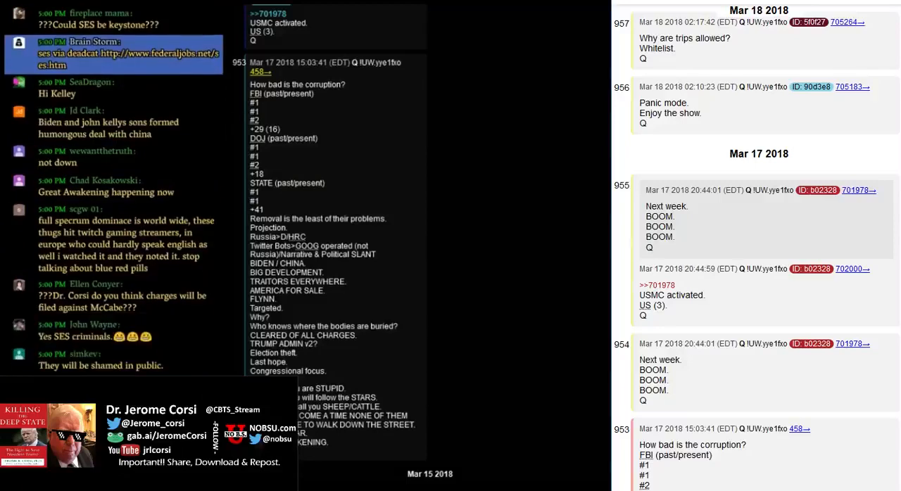
pyautogui.scroll(-3)
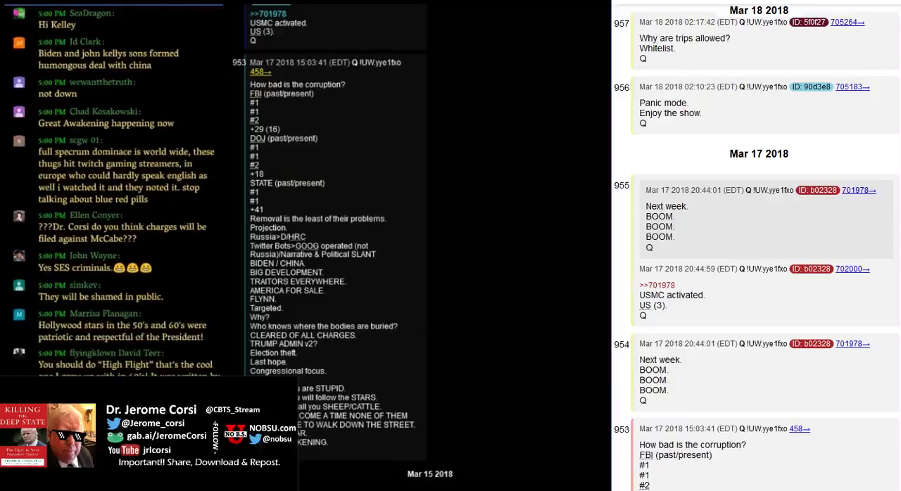
pyautogui.scroll(-3)
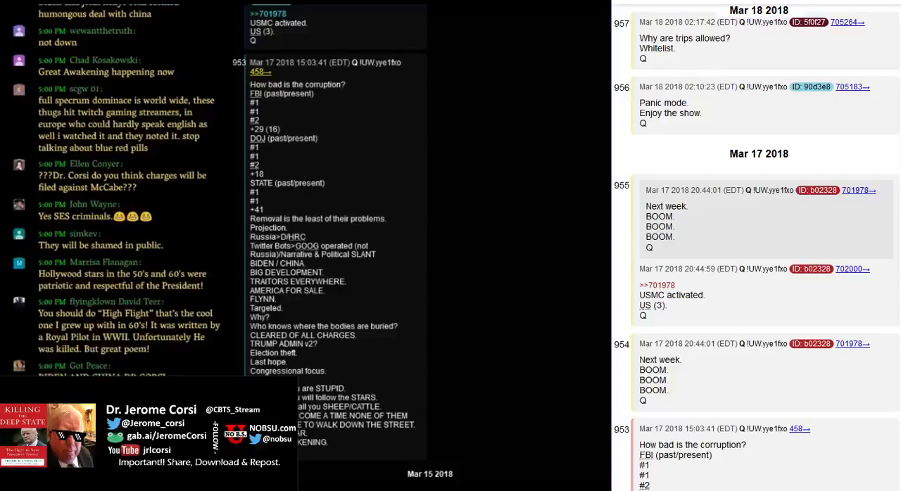
pyautogui.scroll(-3)
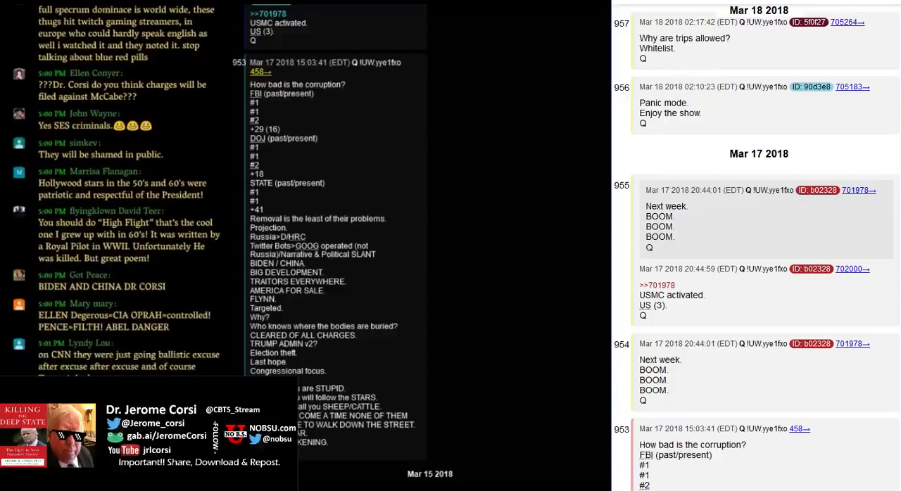
pyautogui.scroll(-3)
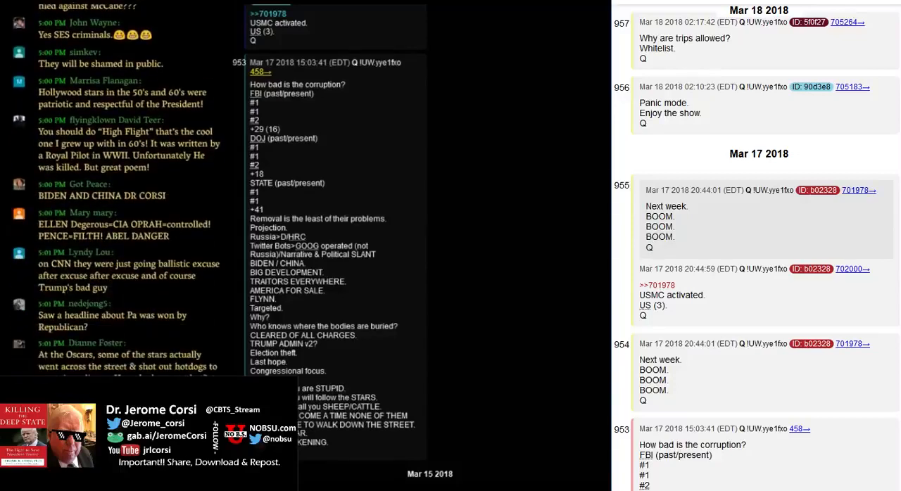
pyautogui.scroll(-3)
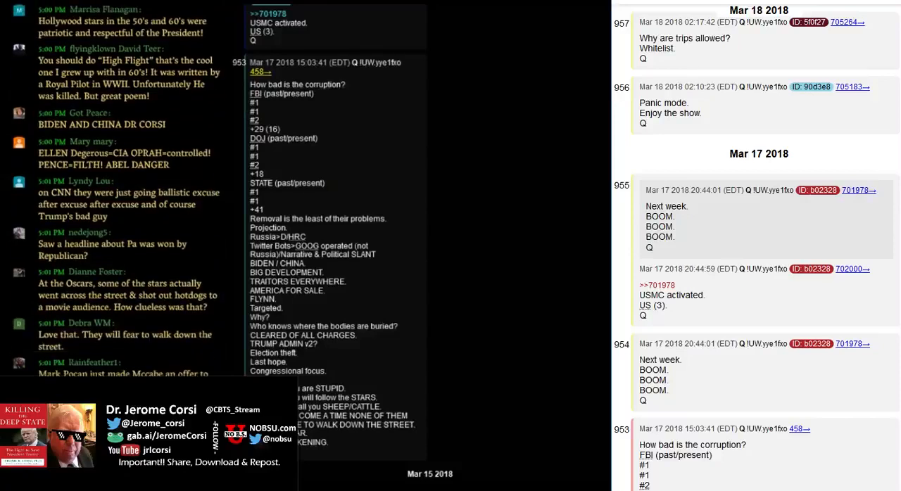
pyautogui.scroll(-3)
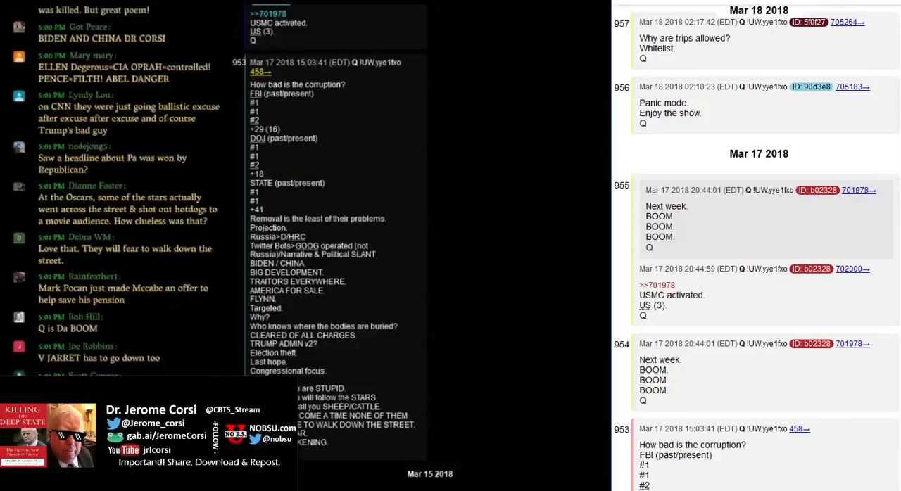
pyautogui.scroll(-3)
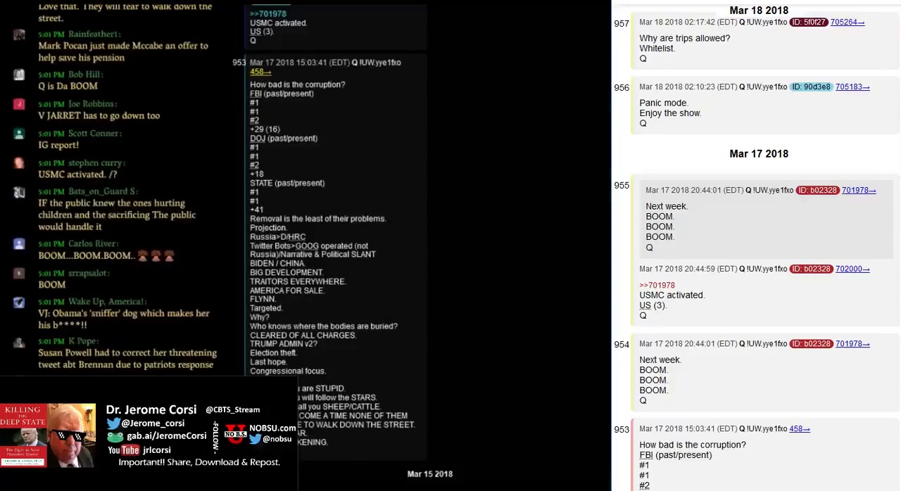
pyautogui.scroll(-3)
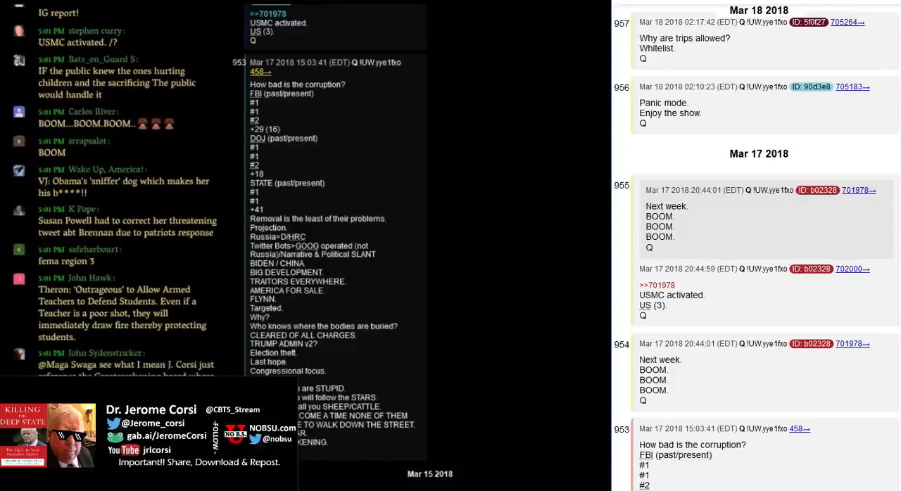
pyautogui.scroll(-3)
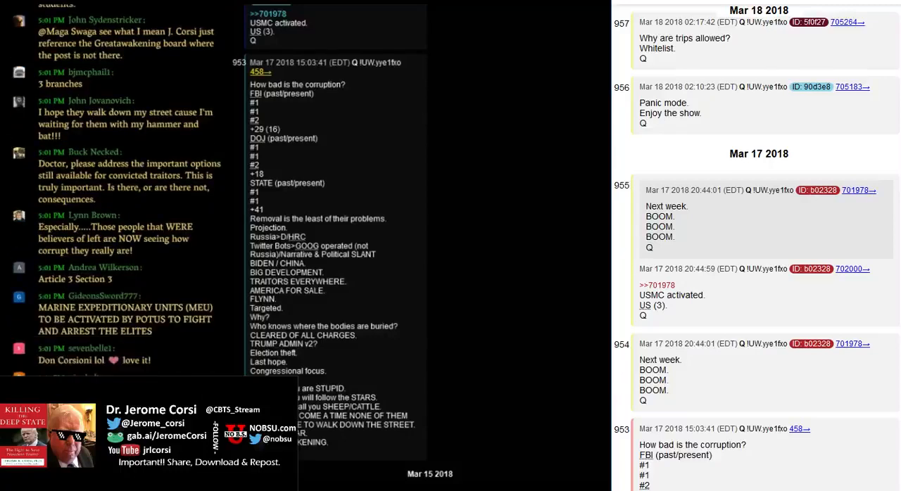
pyautogui.scroll(-3)
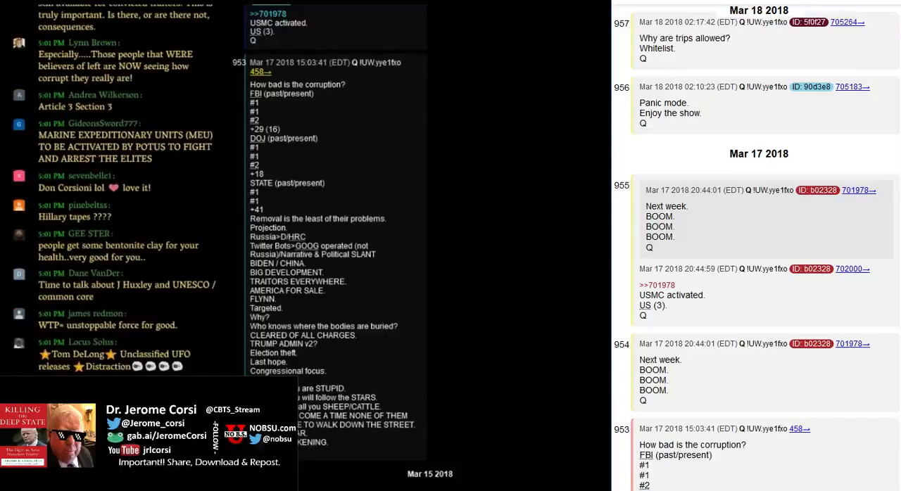
pyautogui.scroll(-3)
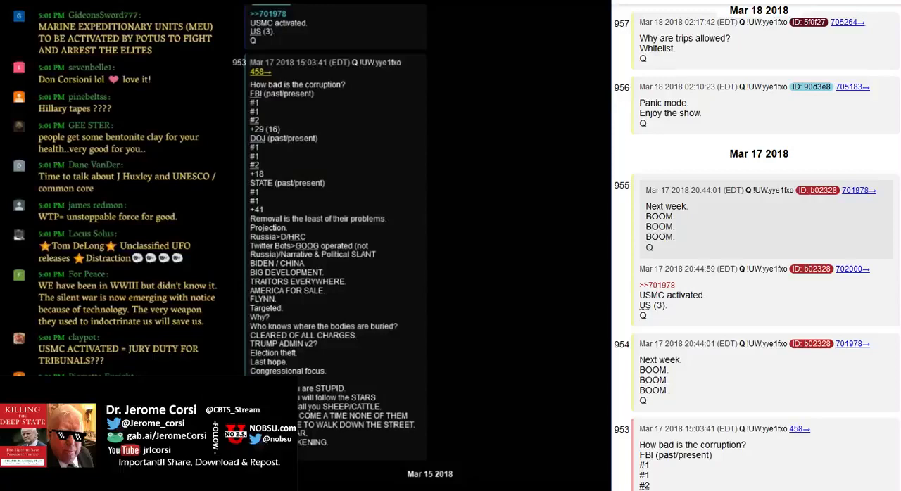
pyautogui.scroll(-3)
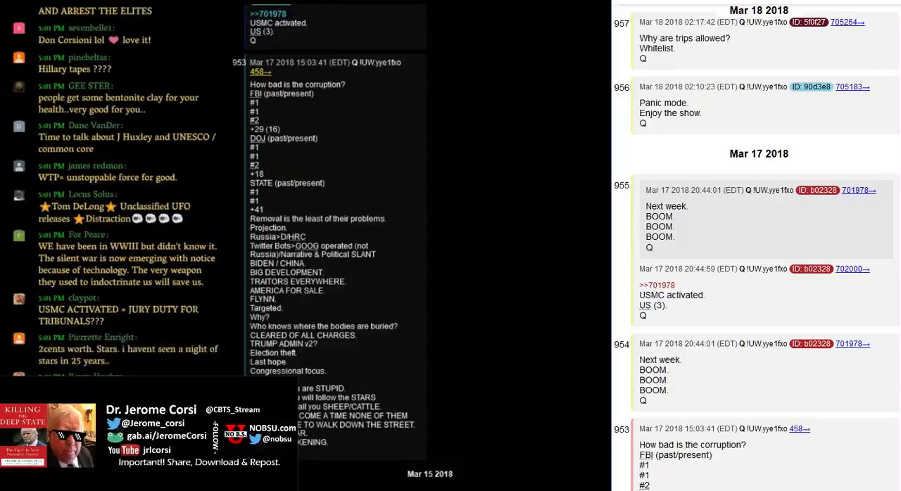
pyautogui.scroll(-3)
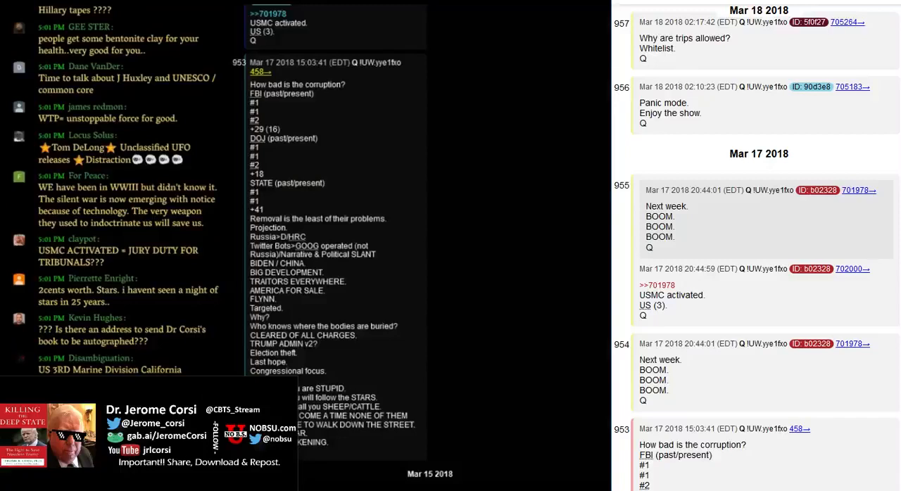
pyautogui.scroll(-3)
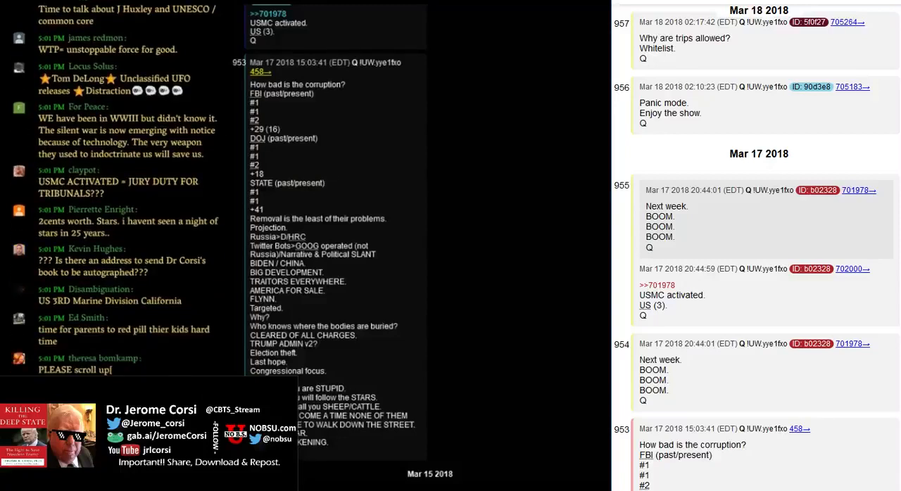
pyautogui.scroll(-3)
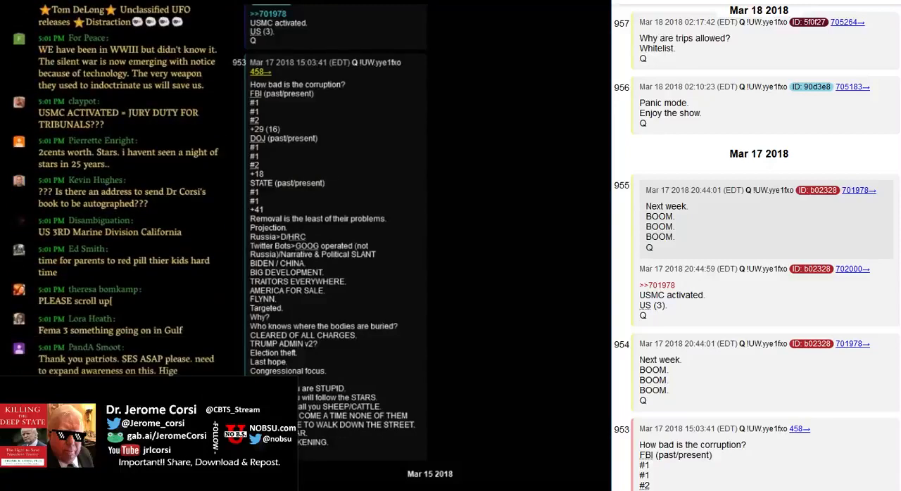
pyautogui.scroll(-3)
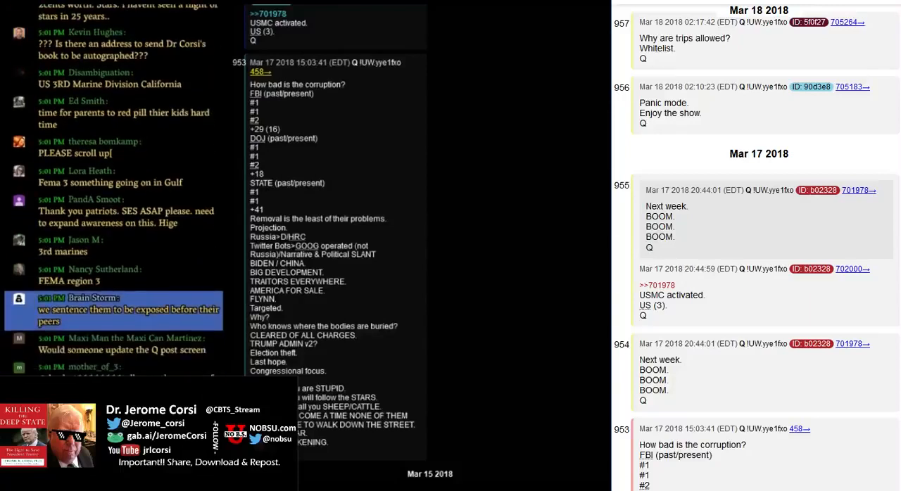
pyautogui.scroll(-3)
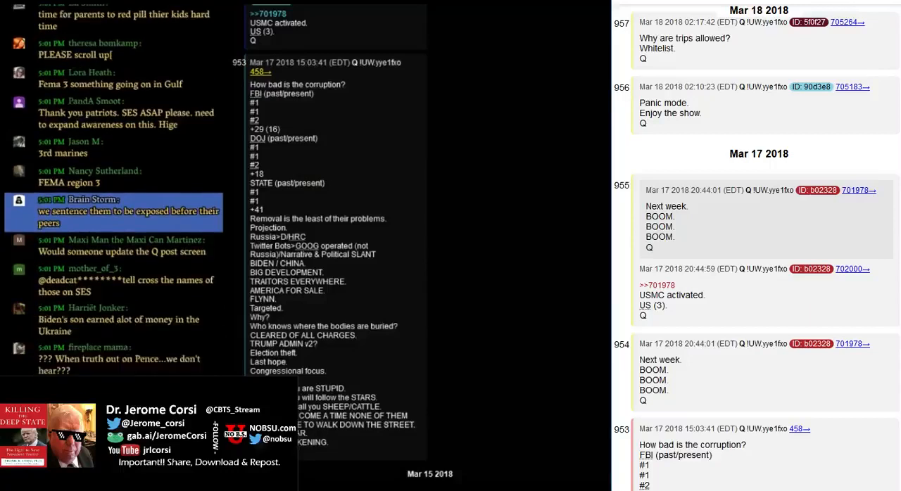
pyautogui.scroll(-3)
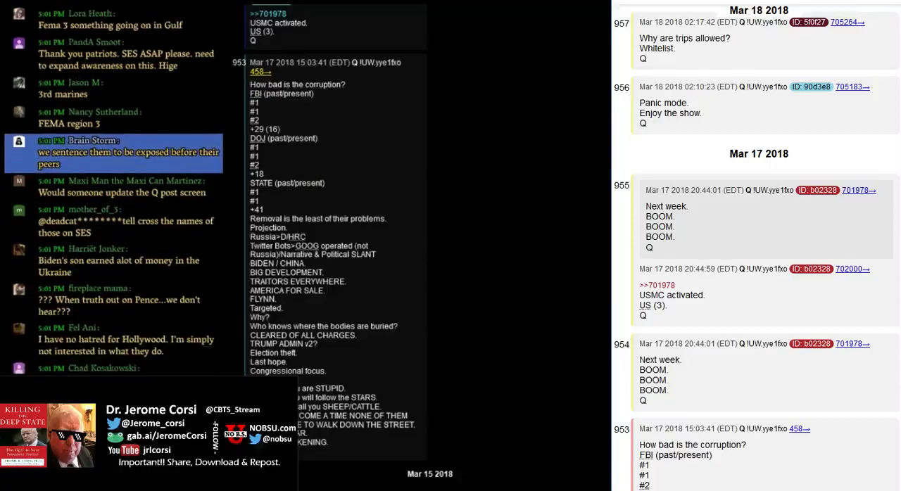
pyautogui.scroll(-3)
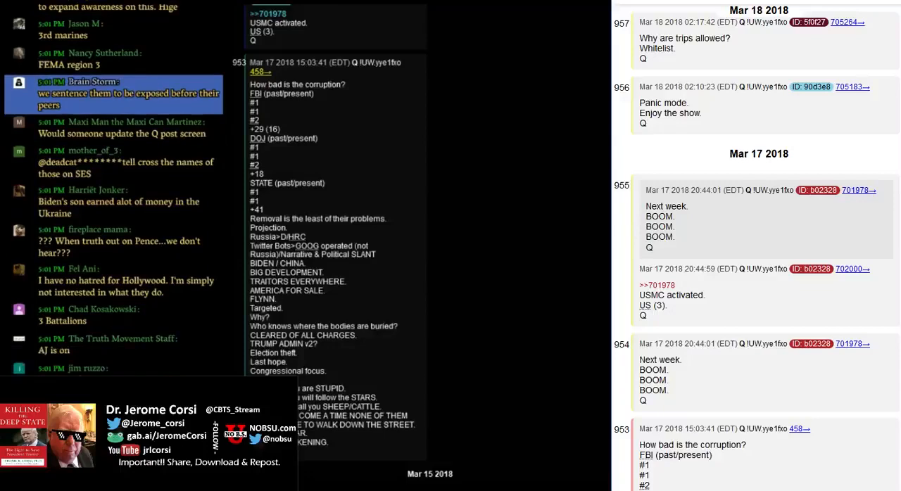
pyautogui.scroll(-3)
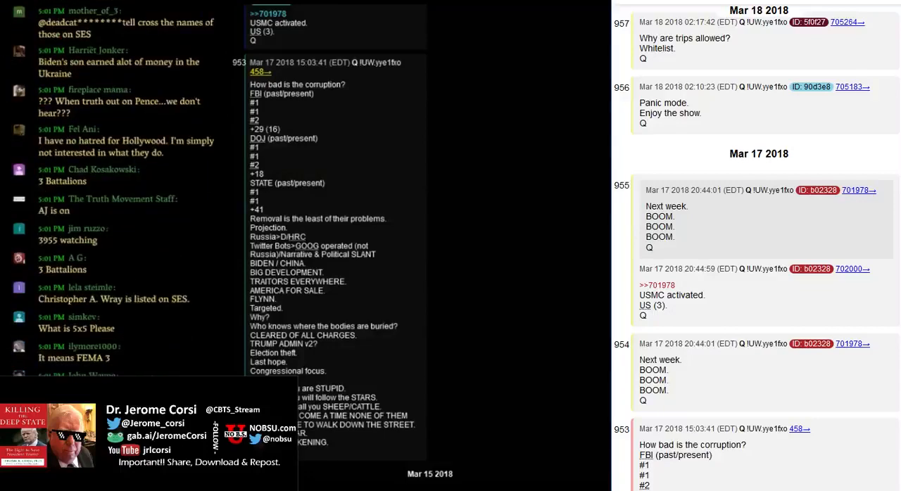
pyautogui.scroll(-3)
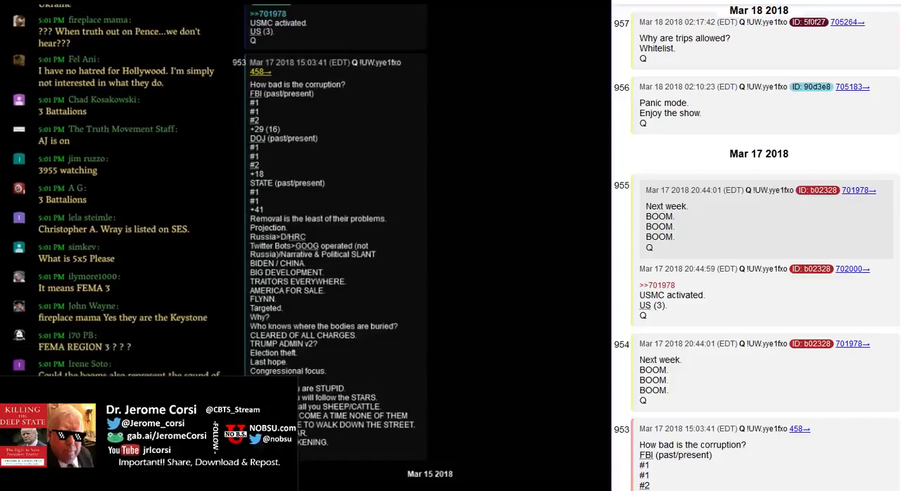
pyautogui.scroll(-3)
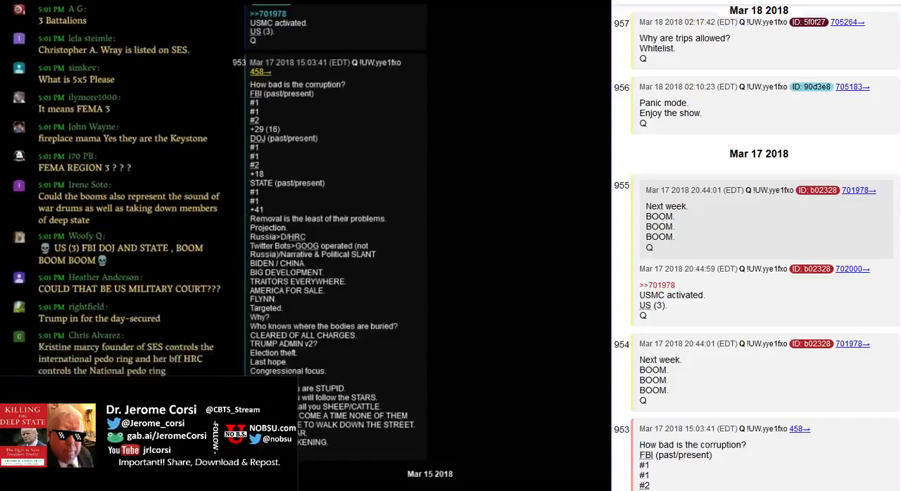
pyautogui.scroll(-3)
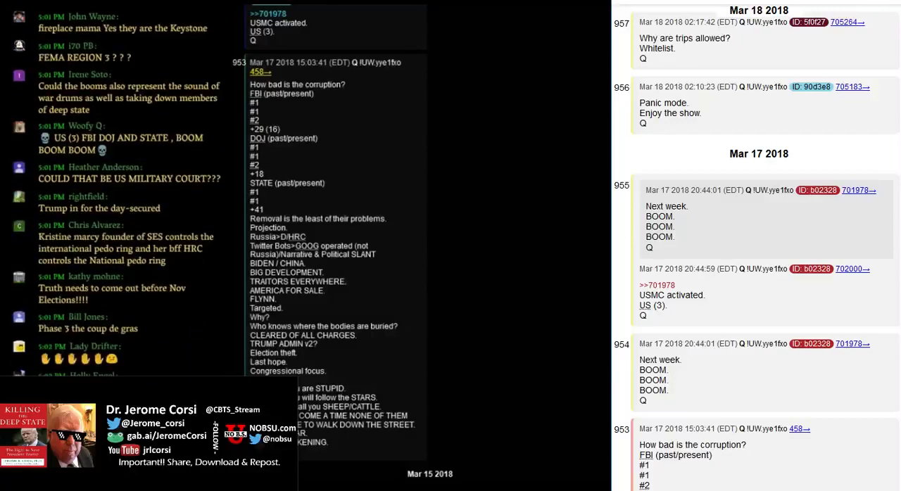
pyautogui.scroll(-3)
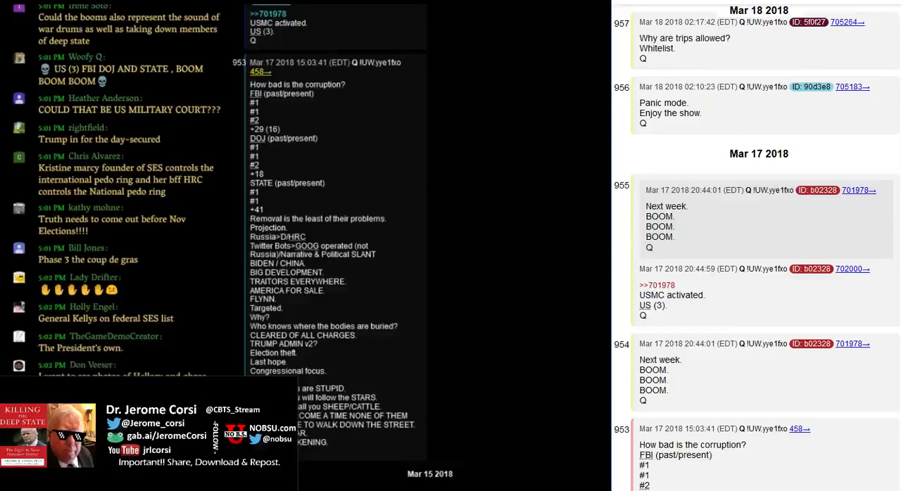
pyautogui.scroll(-3)
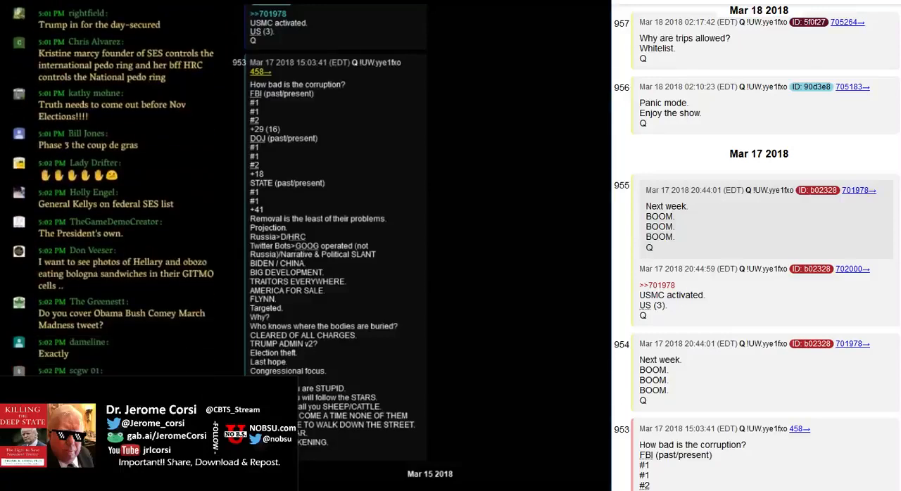
pyautogui.scroll(-3)
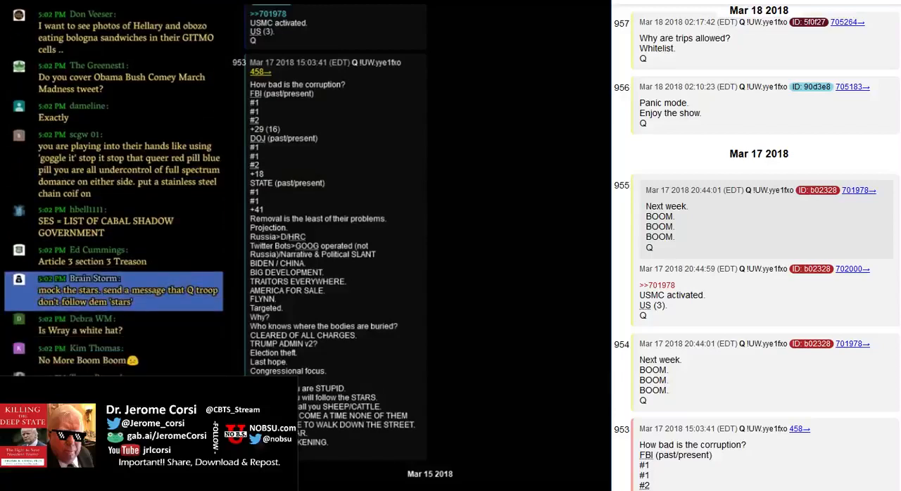
pyautogui.scroll(-3)
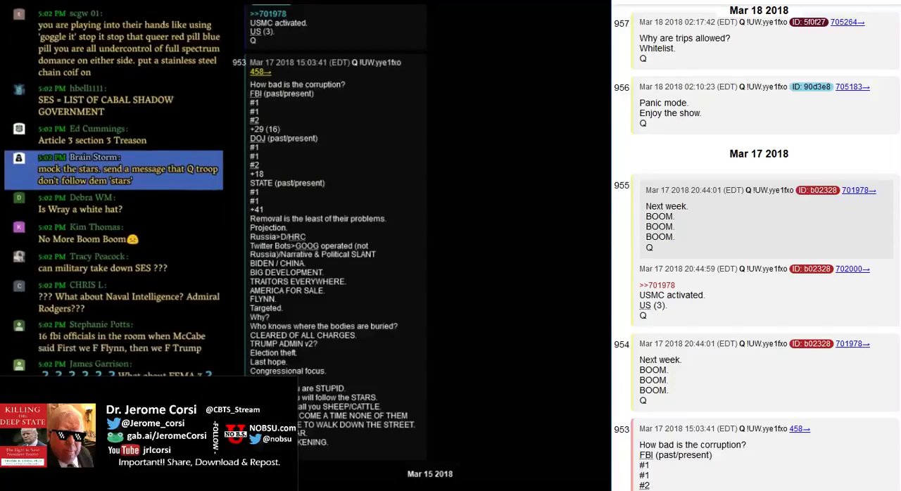
pyautogui.scroll(-3)
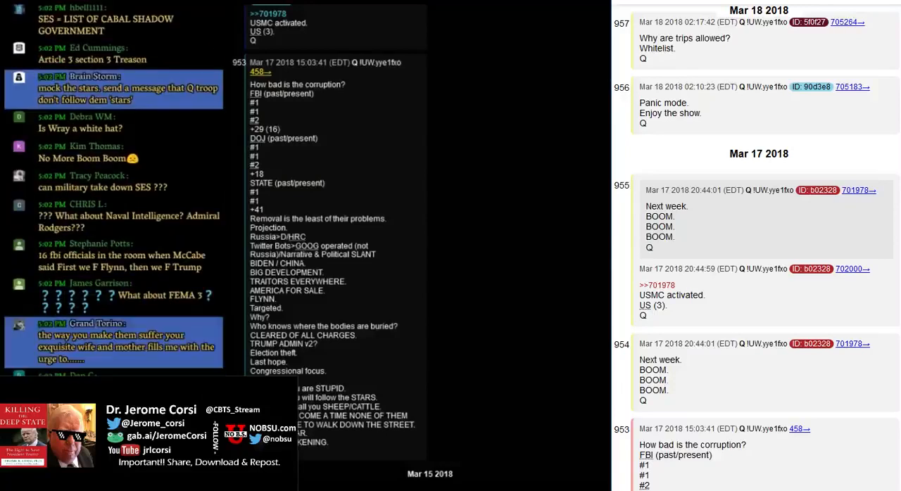
pyautogui.scroll(-3)
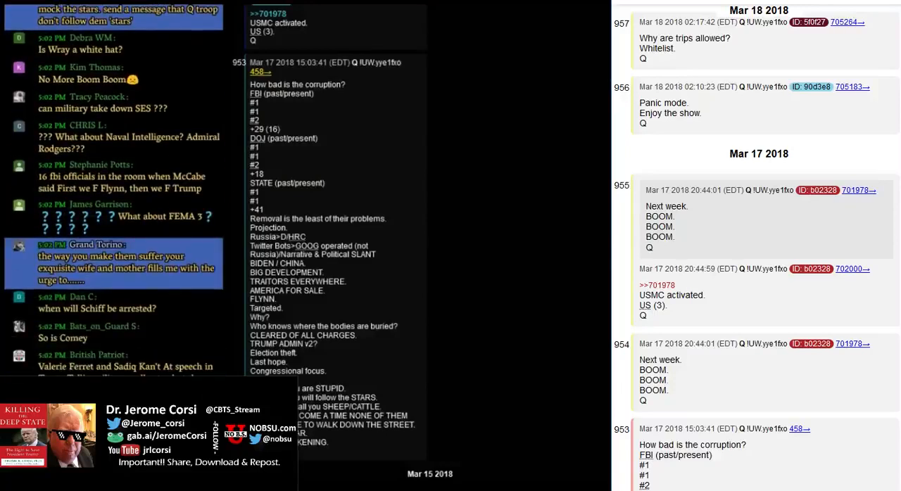
pyautogui.scroll(-3)
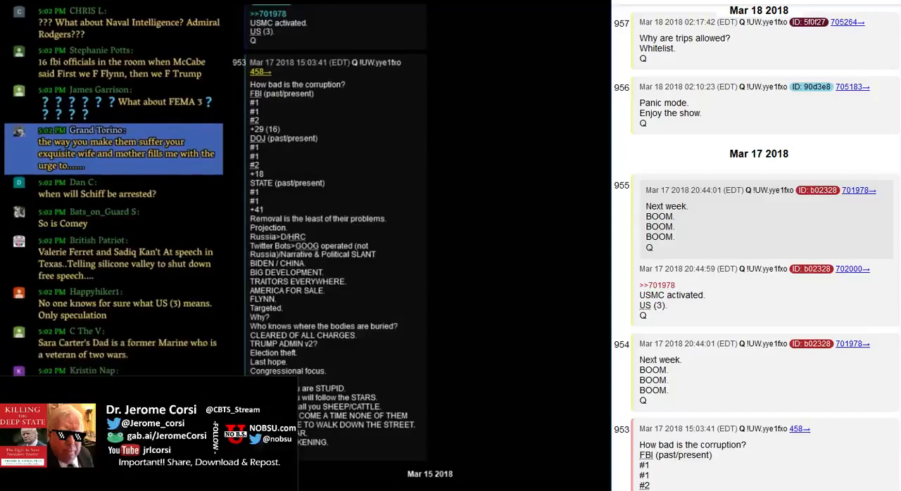
pyautogui.scroll(-3)
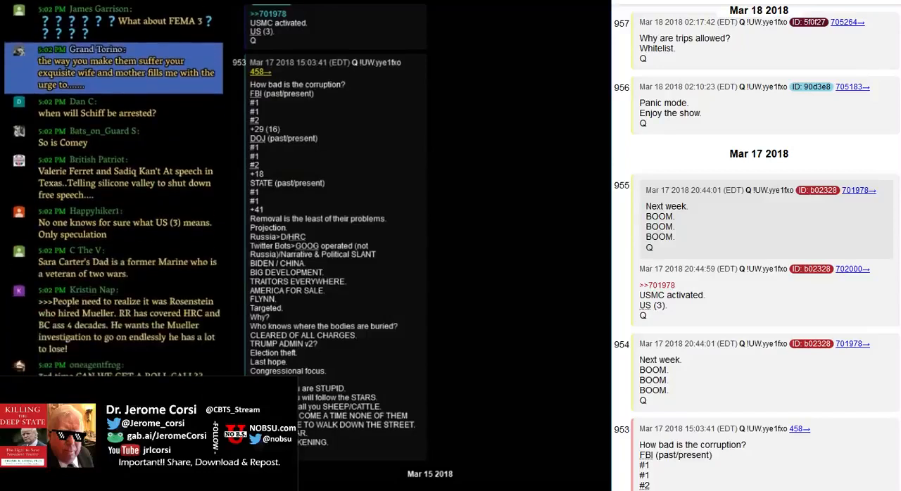
pyautogui.scroll(-3)
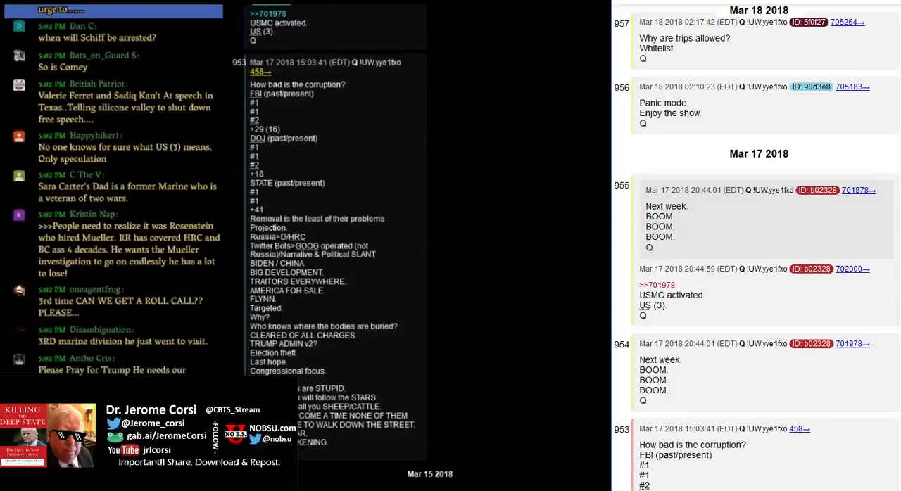
pyautogui.scroll(-3)
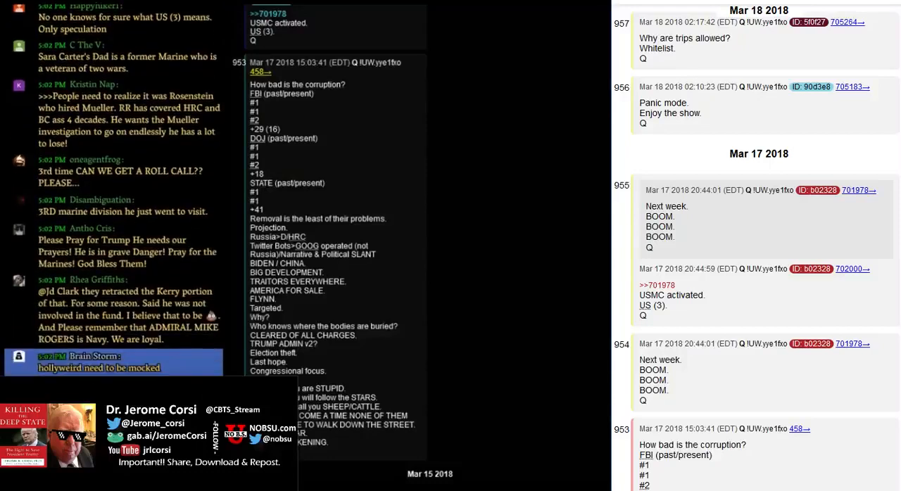
pyautogui.scroll(-3)
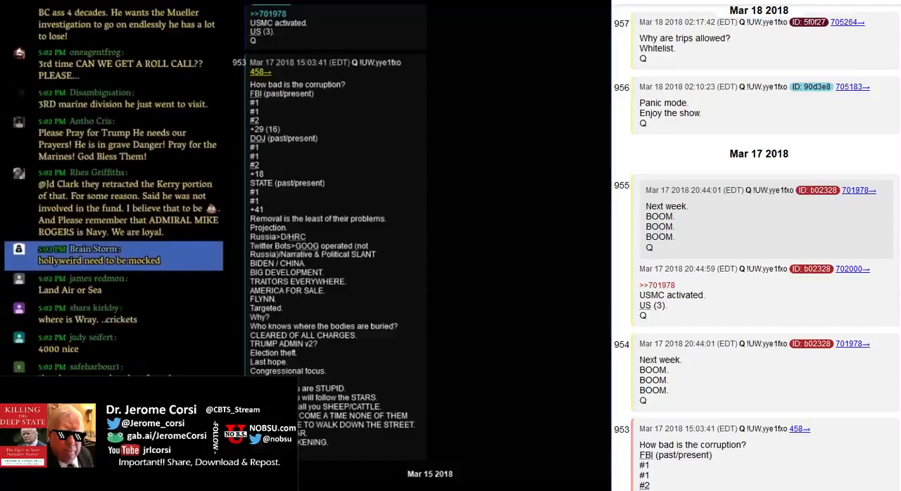
pyautogui.scroll(-3)
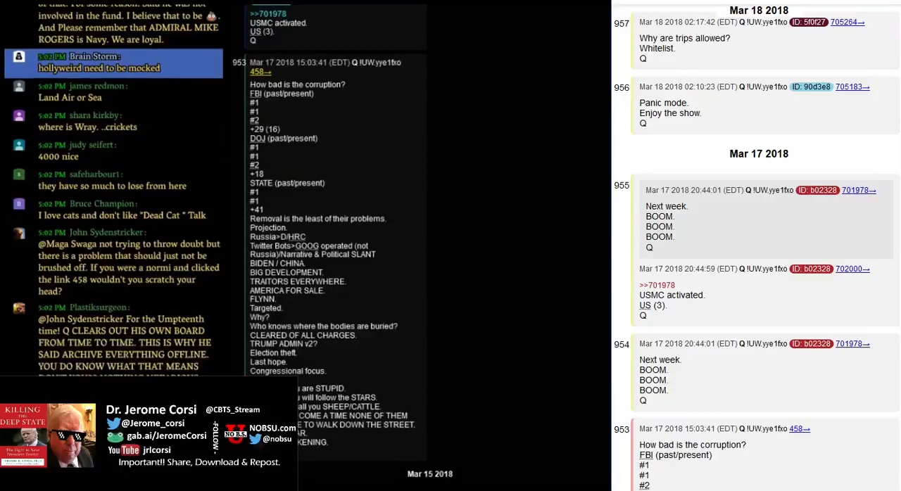
pyautogui.scroll(-3)
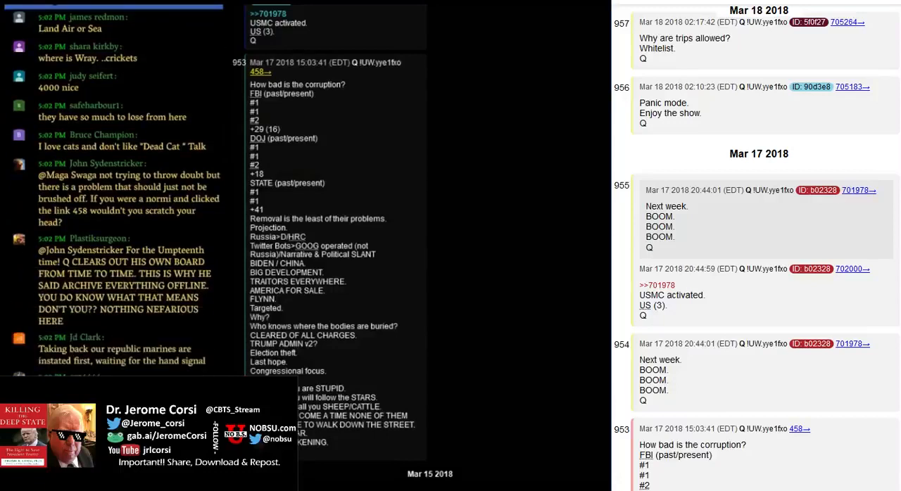
pyautogui.scroll(-3)
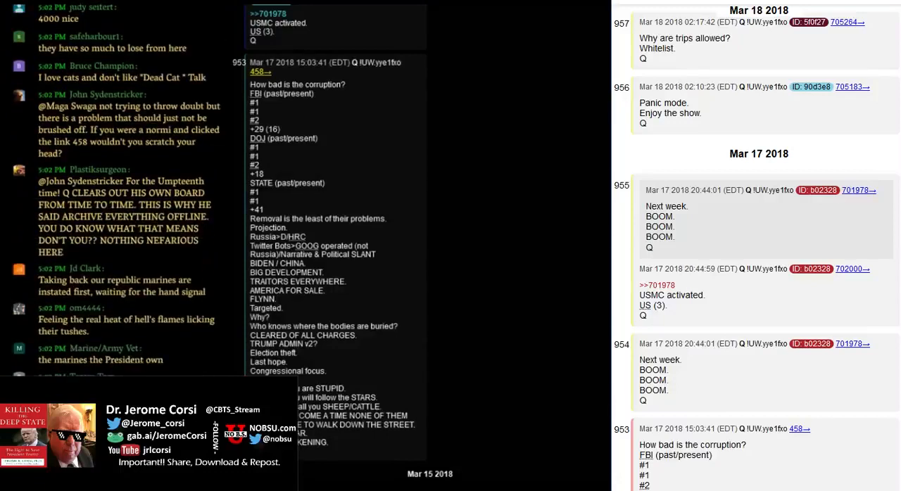
pyautogui.scroll(-3)
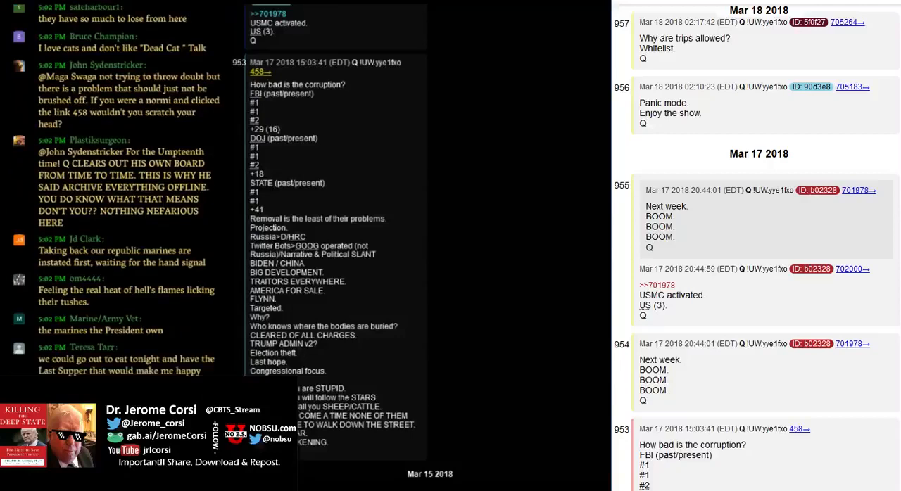
pyautogui.scroll(-3)
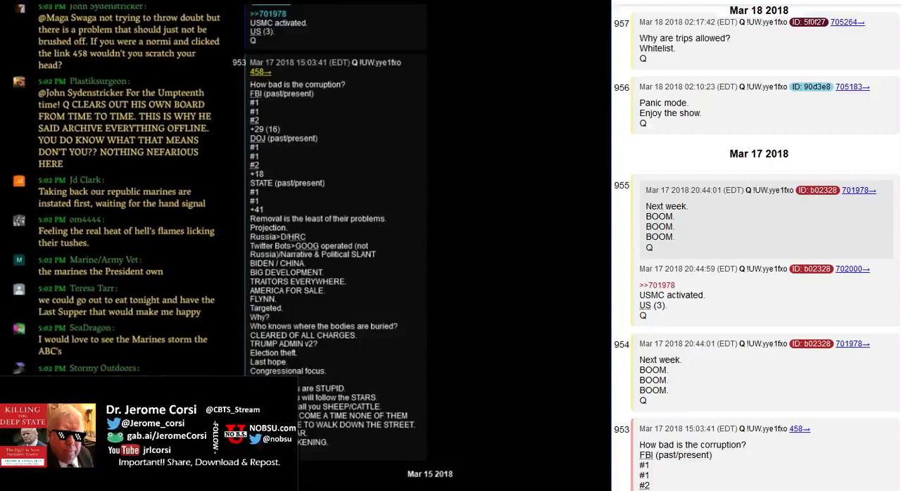
pyautogui.scroll(-3)
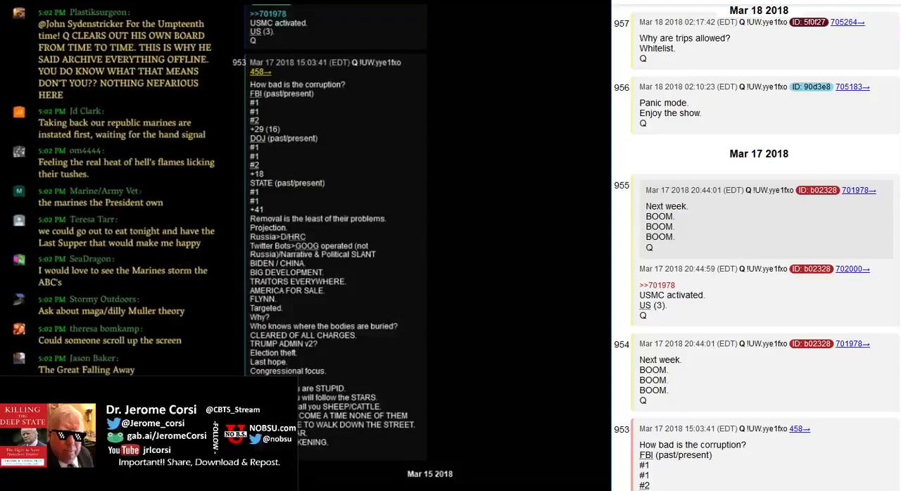
pyautogui.scroll(-3)
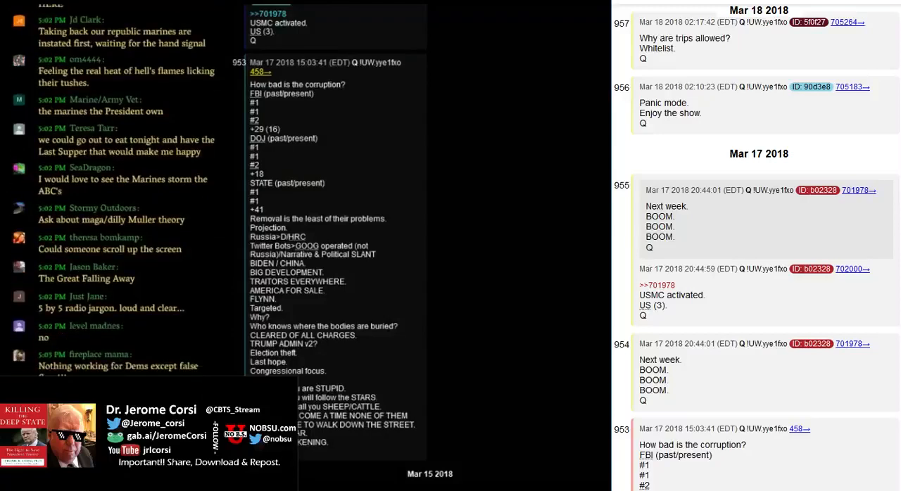
pyautogui.scroll(-3)
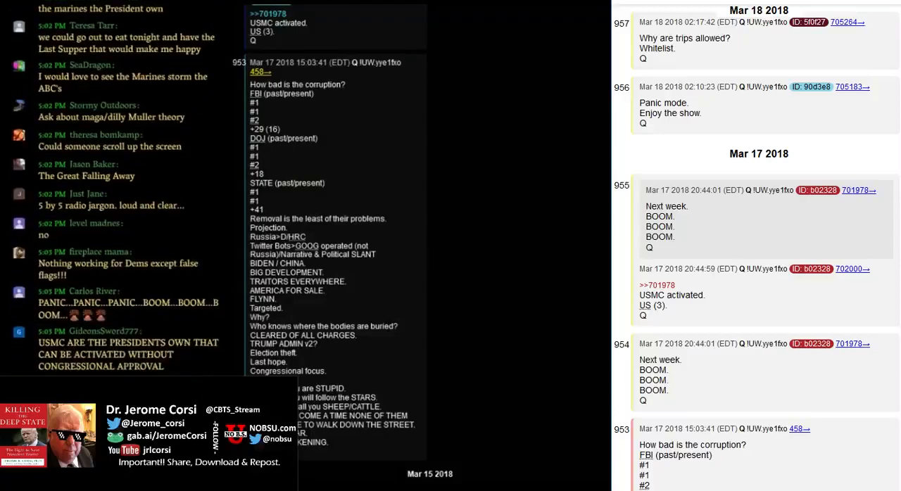
pyautogui.scroll(-3)
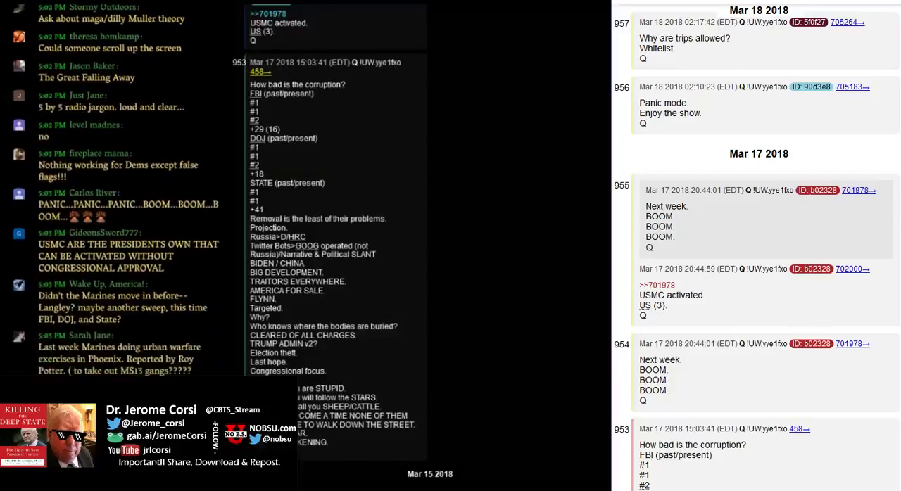
pyautogui.scroll(-3)
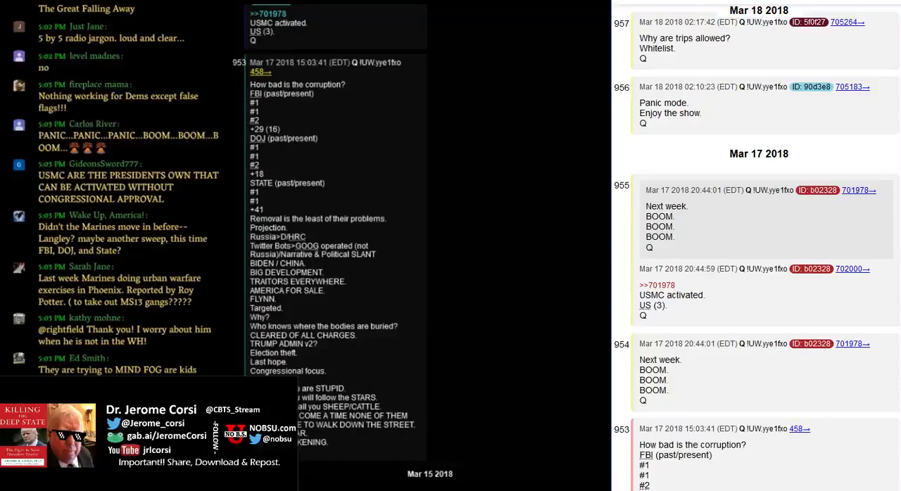
pyautogui.scroll(-3)
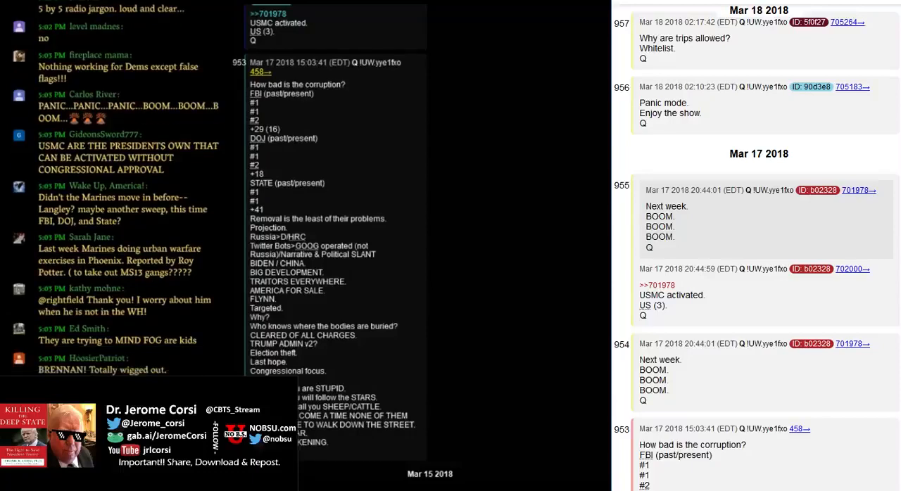
pyautogui.scroll(-3)
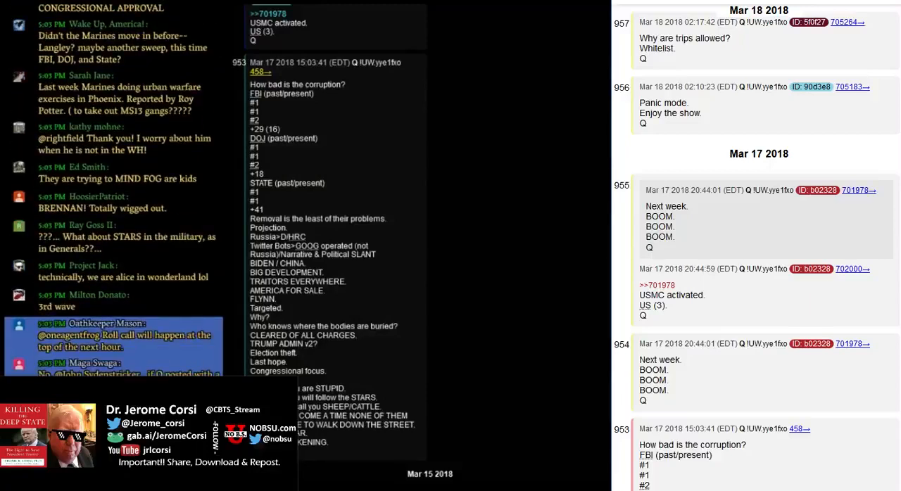
pyautogui.scroll(-3)
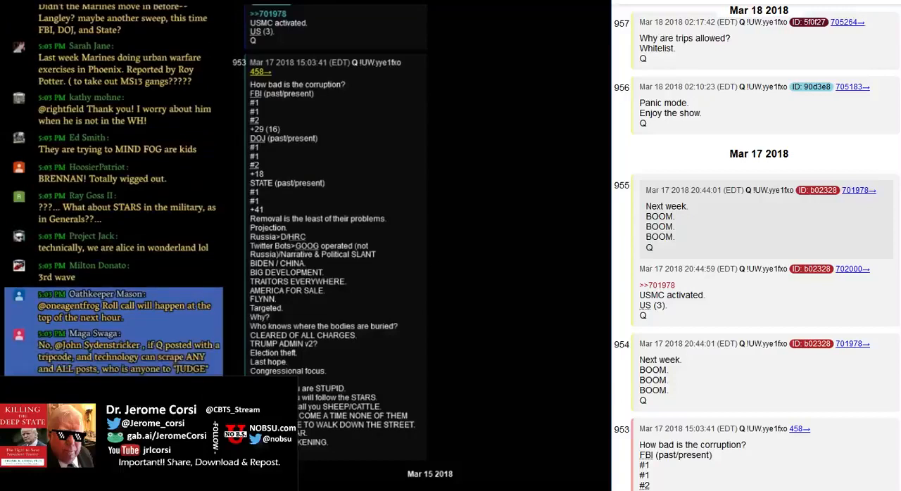
pyautogui.scroll(-3)
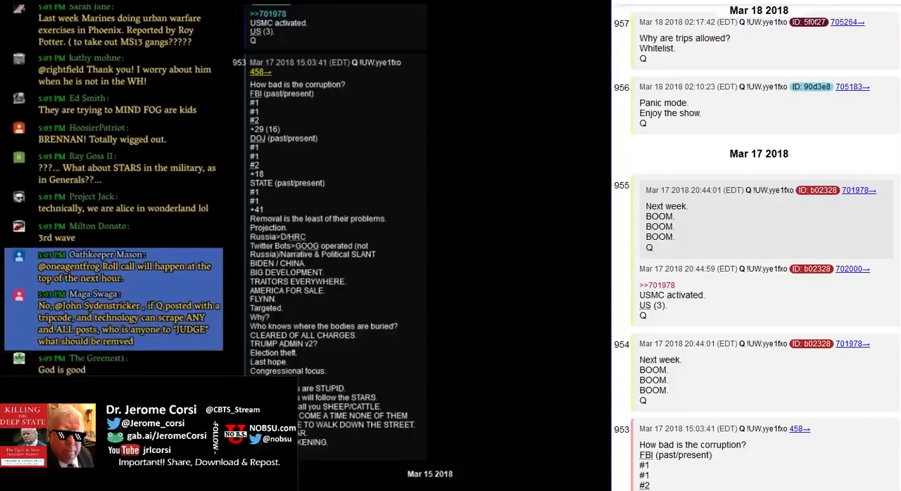
pyautogui.scroll(-3)
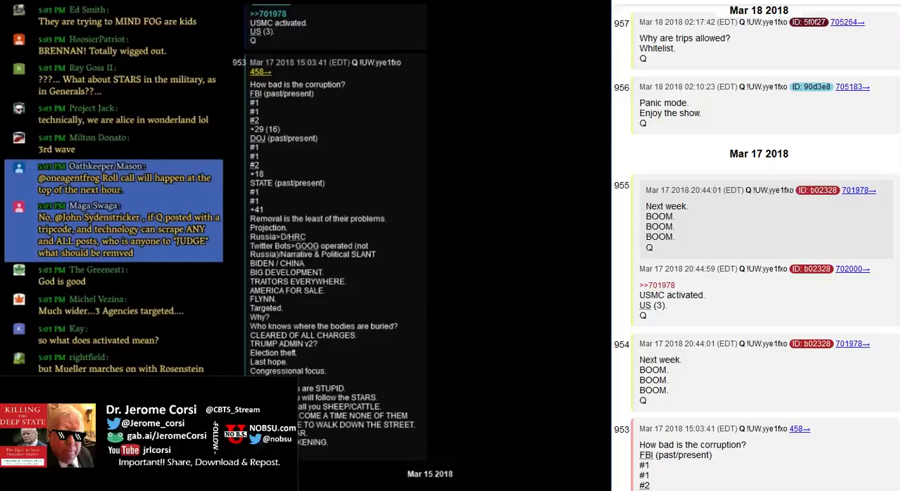
pyautogui.scroll(-3)
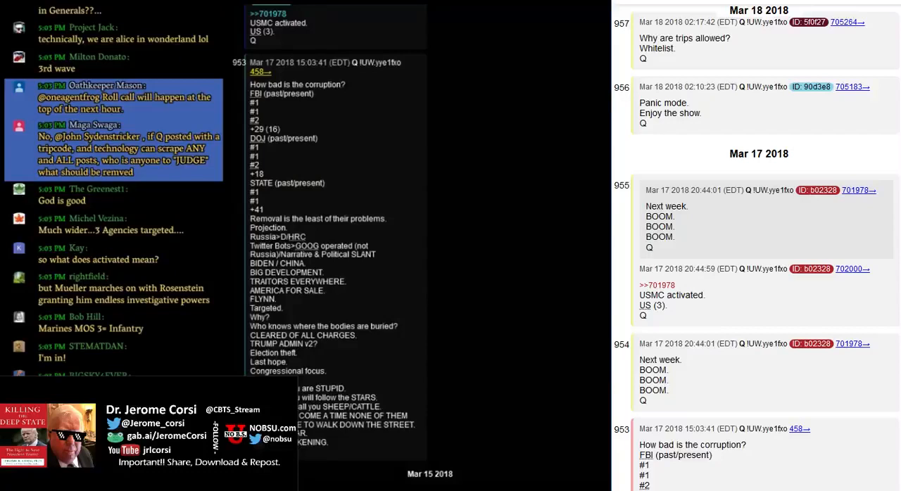
pyautogui.scroll(-3)
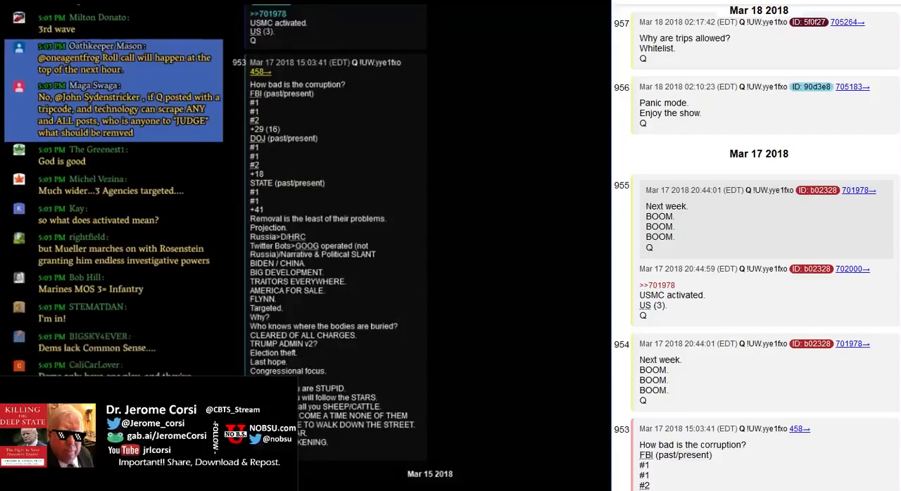
pyautogui.scroll(-3)
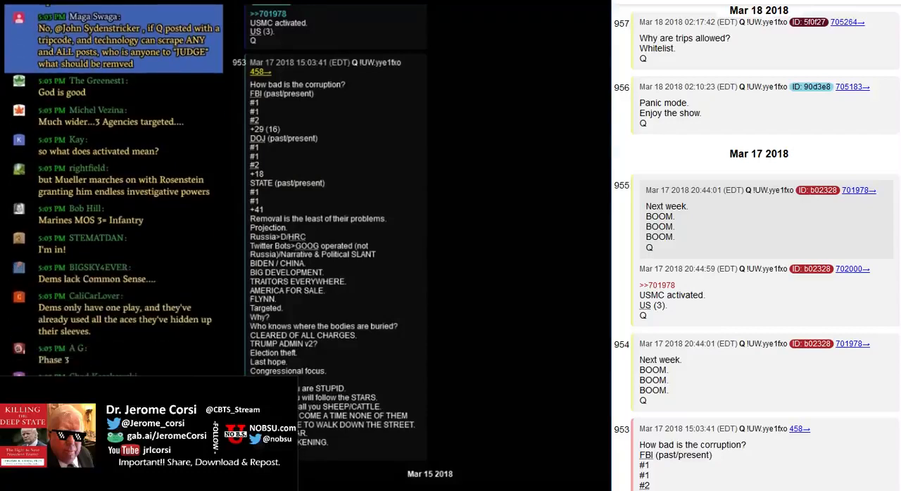
pyautogui.scroll(-3)
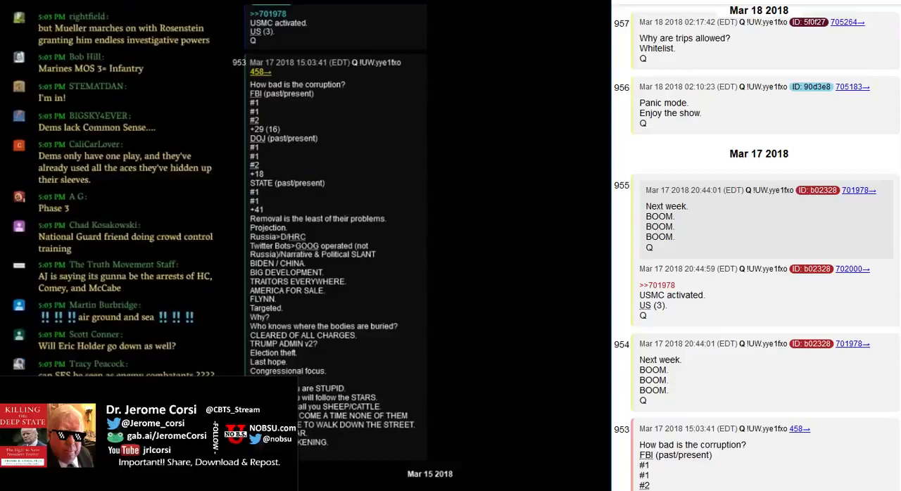
pyautogui.scroll(-3)
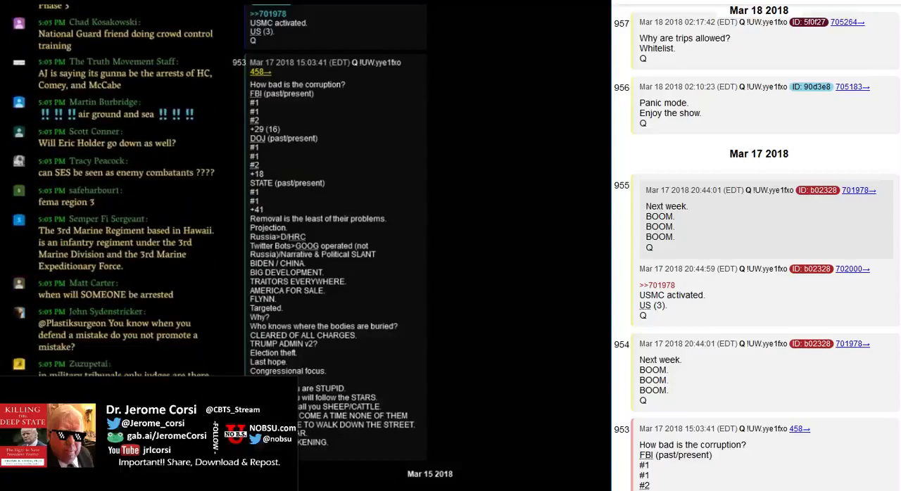
pyautogui.scroll(-3)
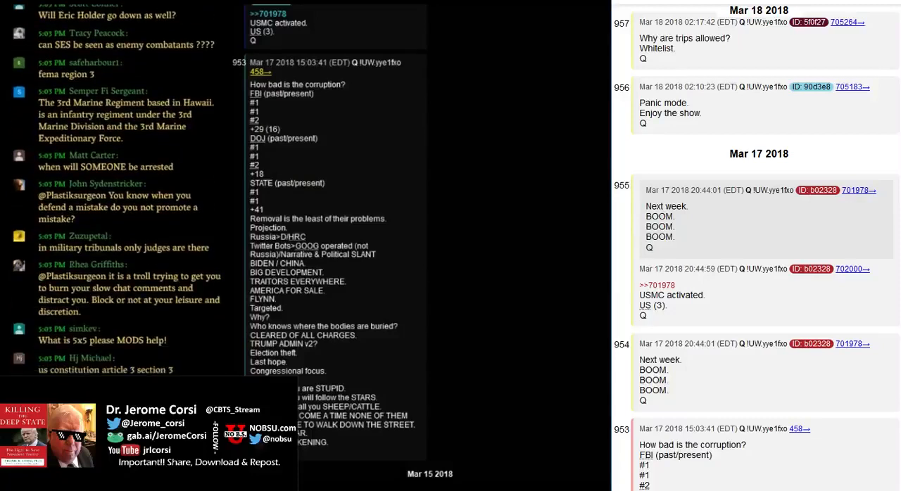
pyautogui.scroll(-3)
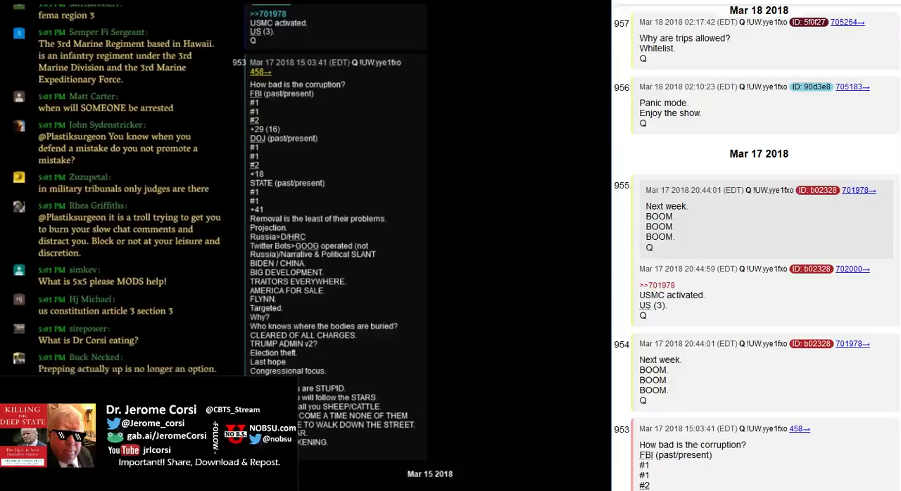
pyautogui.scroll(-3)
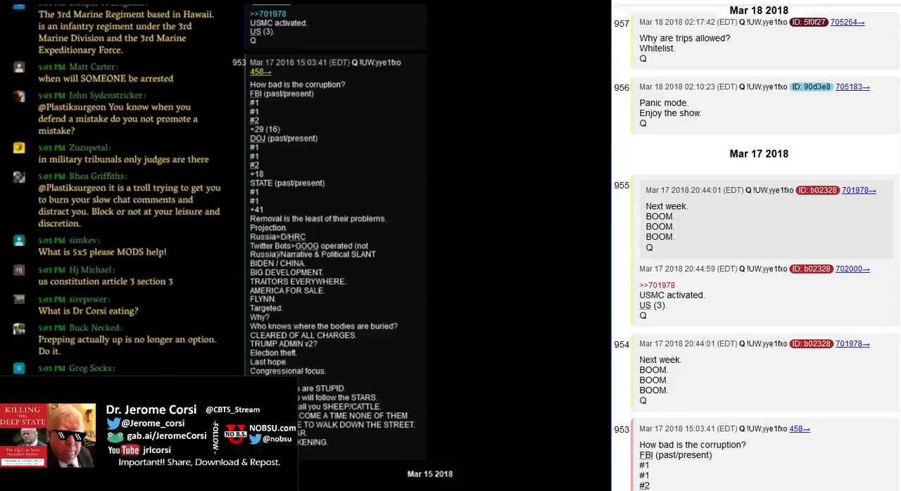
pyautogui.scroll(-3)
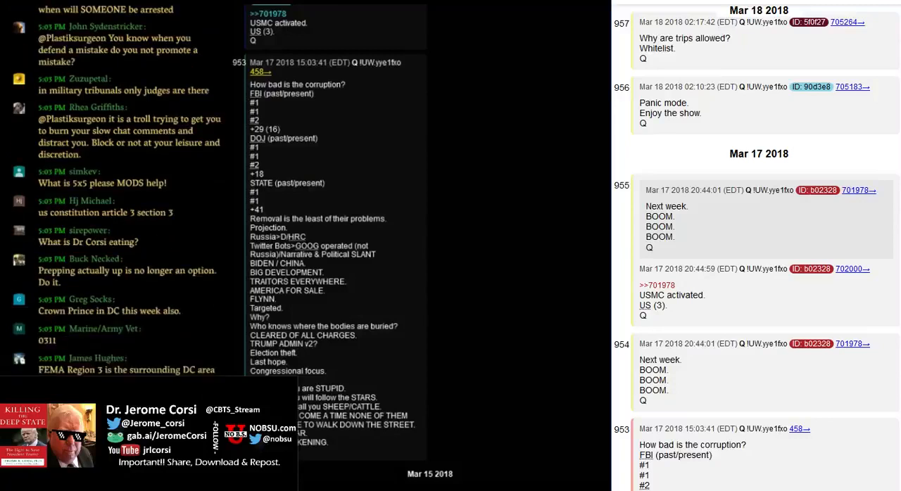
pyautogui.scroll(-3)
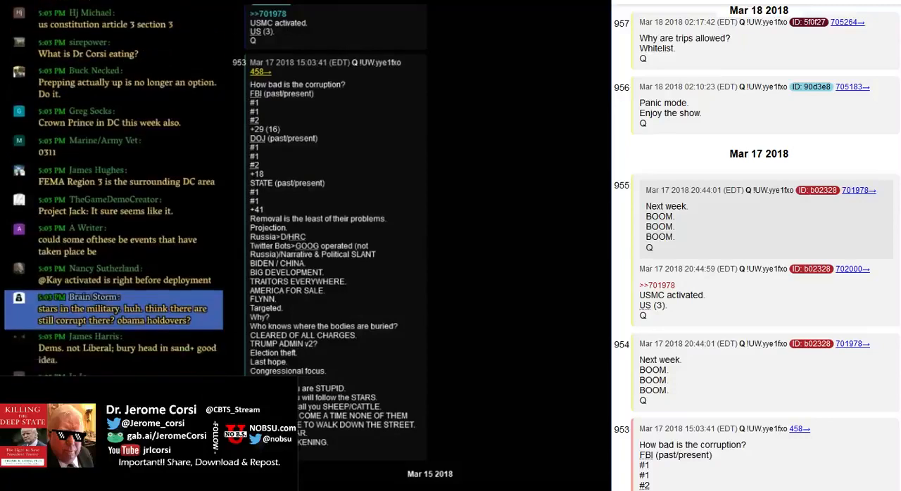
pyautogui.scroll(-3)
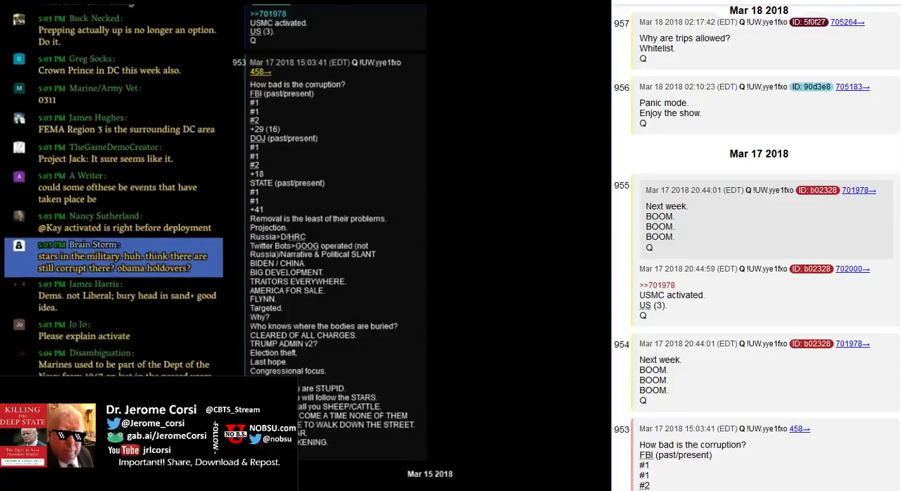
pyautogui.scroll(-3)
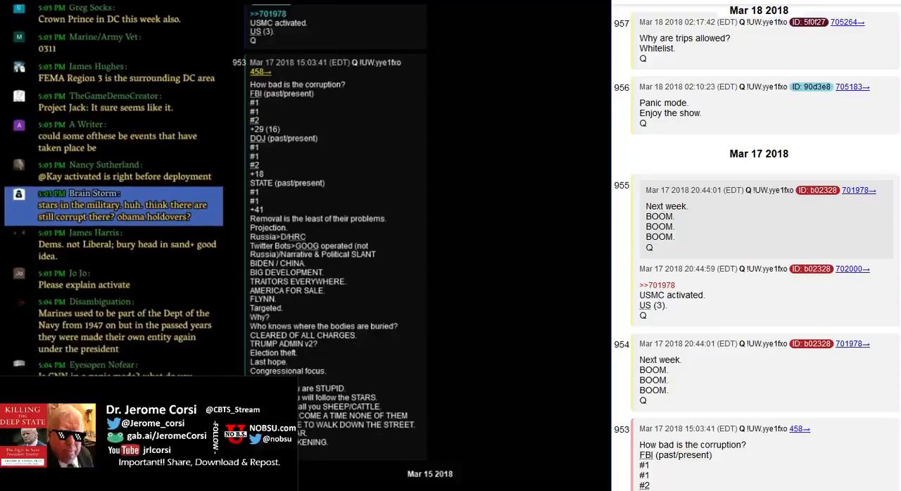
pyautogui.scroll(-3)
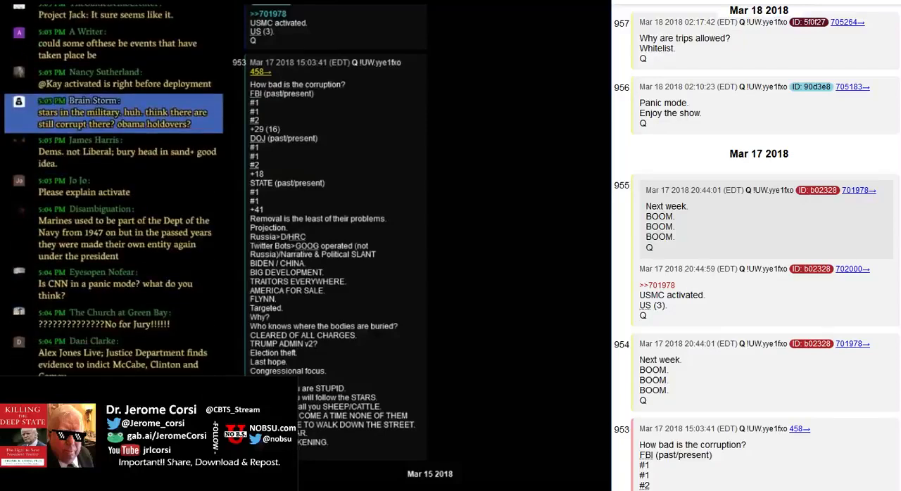
pyautogui.scroll(-3)
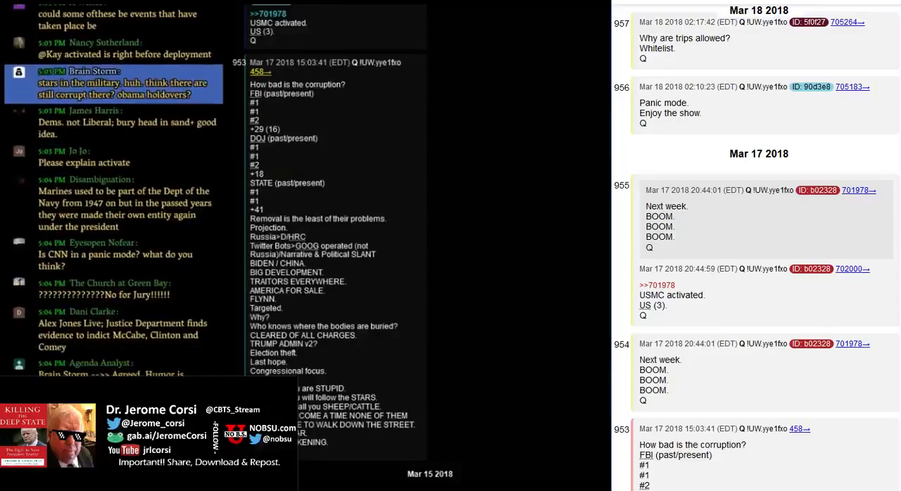
pyautogui.scroll(-3)
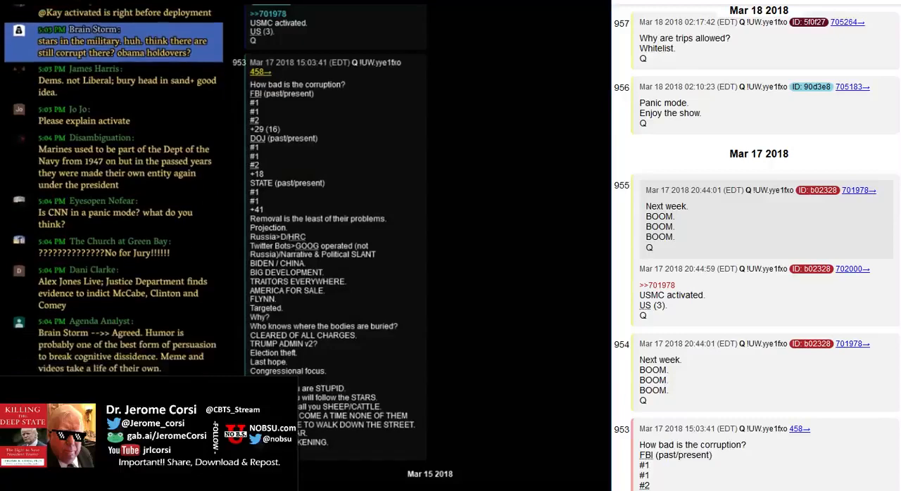
pyautogui.scroll(-3)
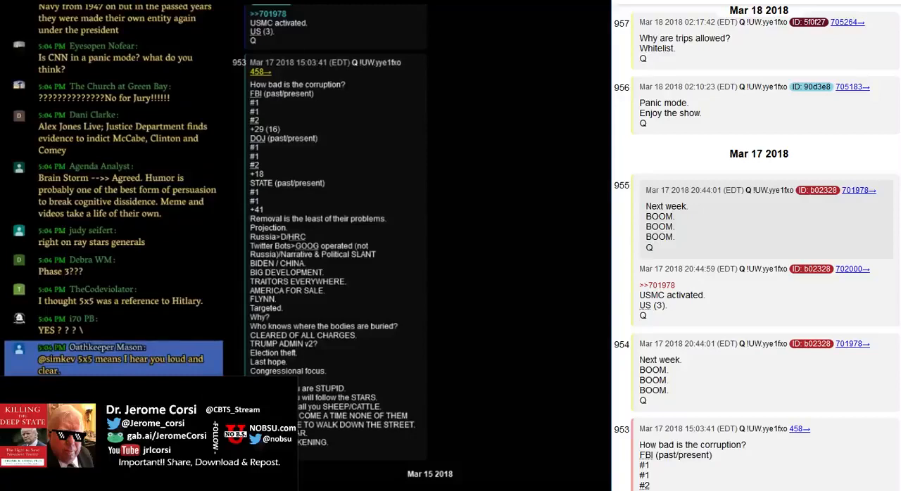
pyautogui.scroll(-3)
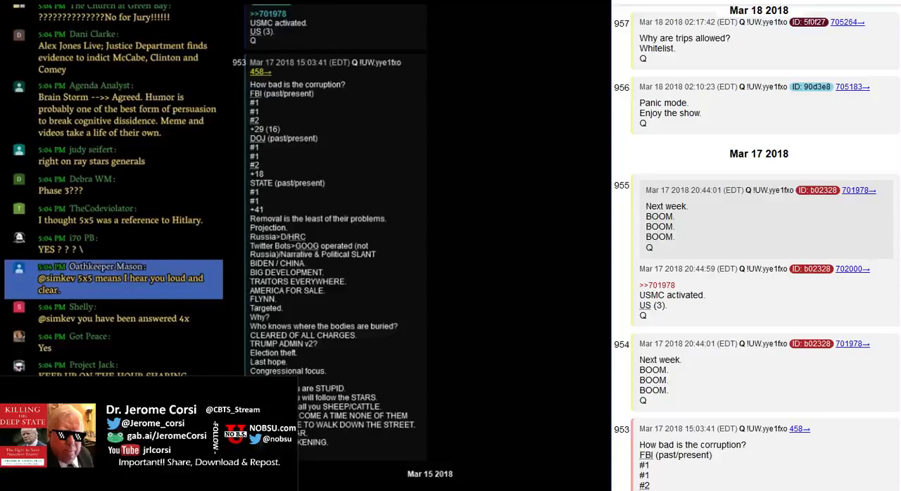
pyautogui.scroll(-3)
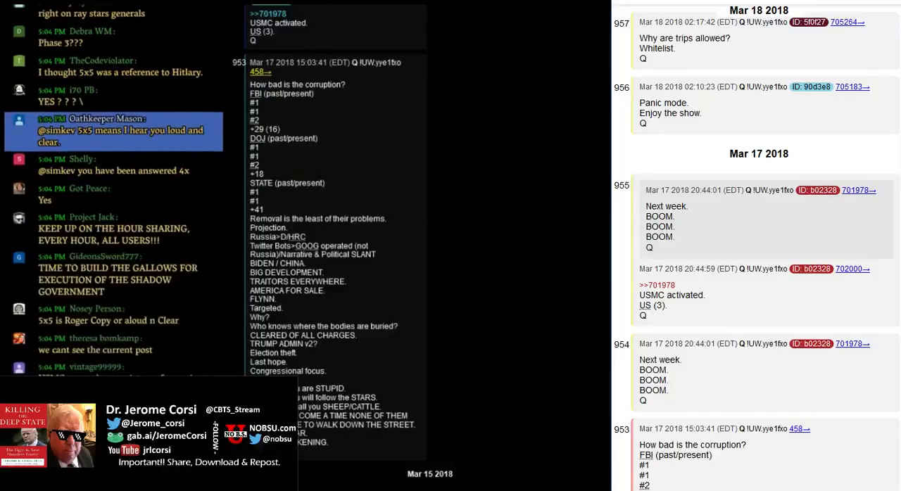
pyautogui.scroll(-3)
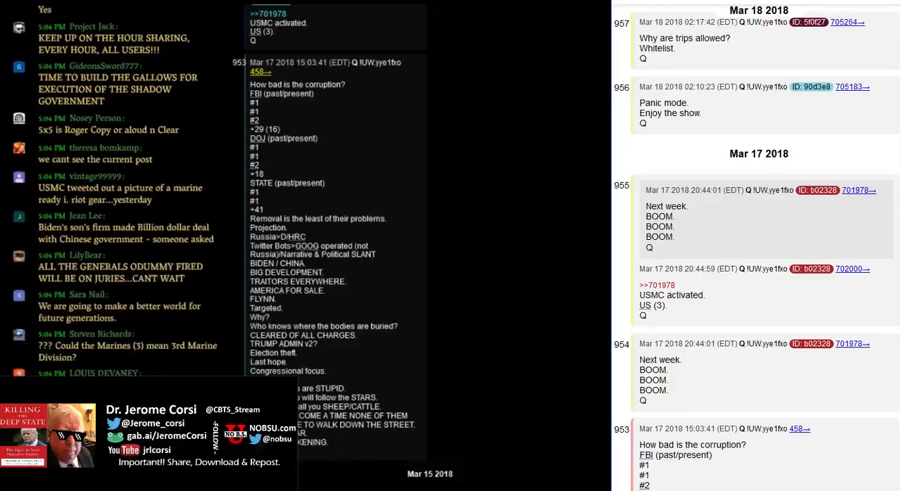
pyautogui.scroll(-3)
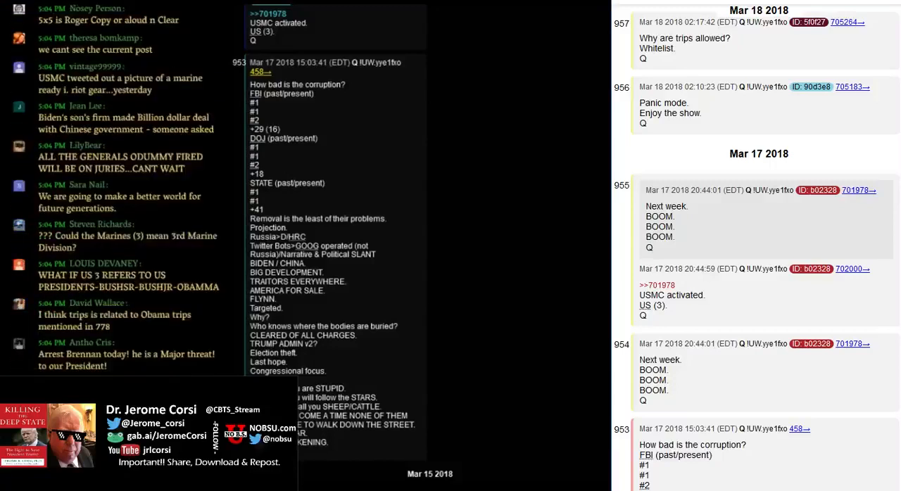
pyautogui.scroll(-3)
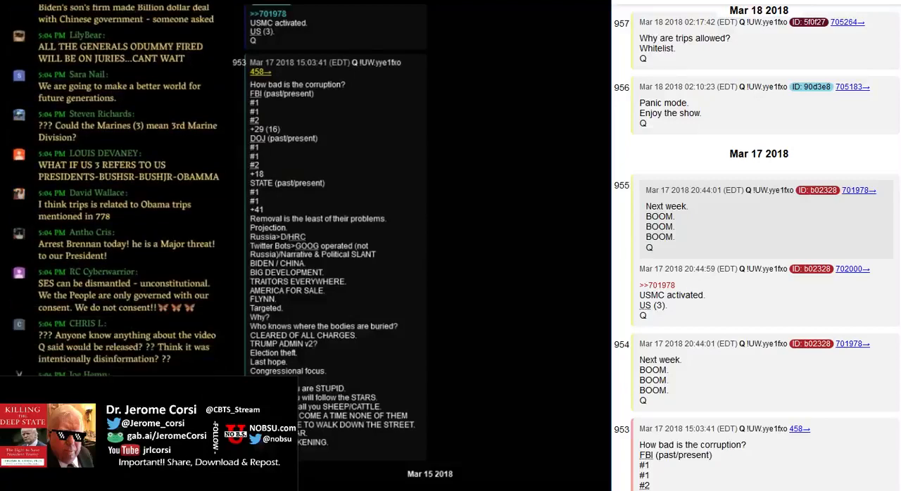
pyautogui.scroll(-3)
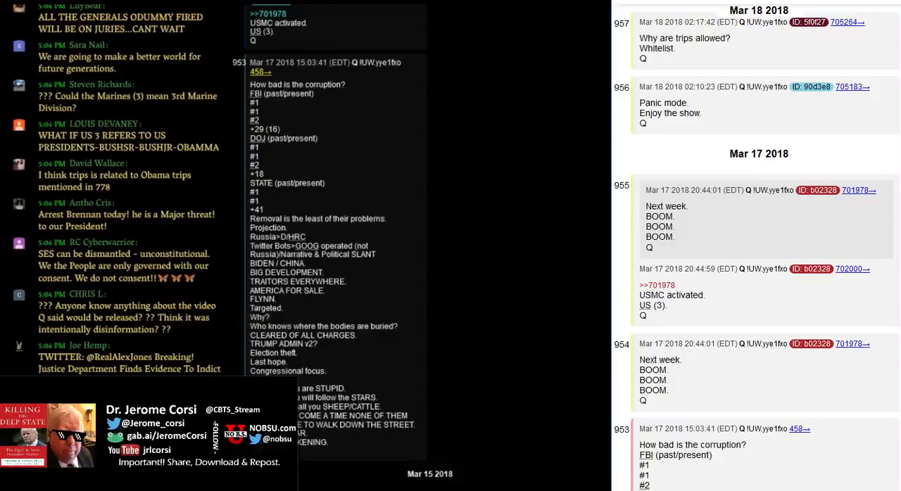
pyautogui.scroll(-3)
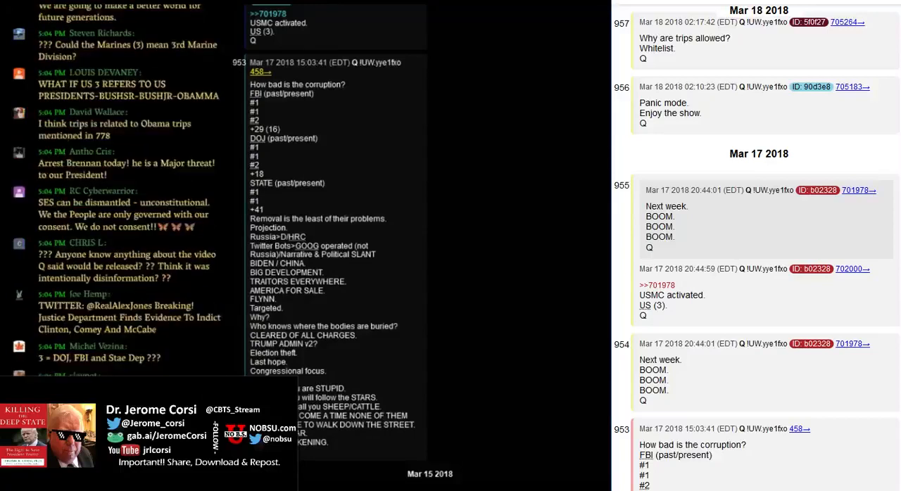
pyautogui.scroll(-3)
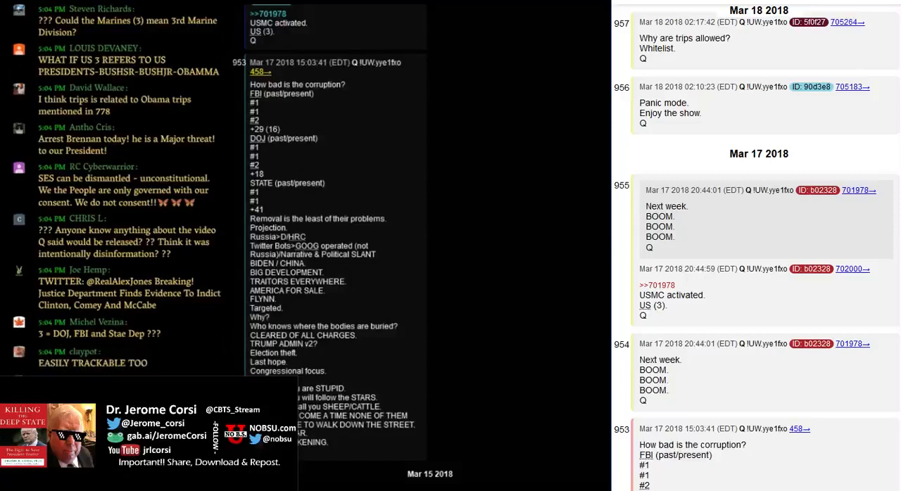
pyautogui.scroll(-3)
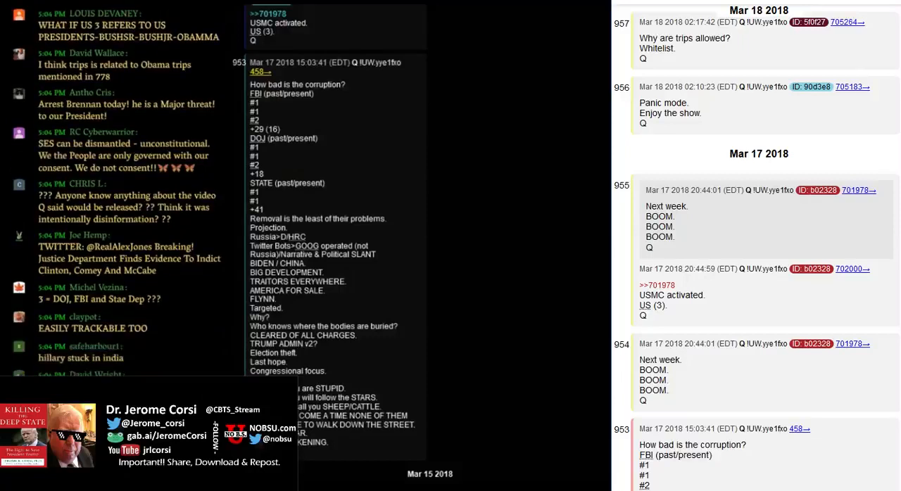
pyautogui.scroll(-3)
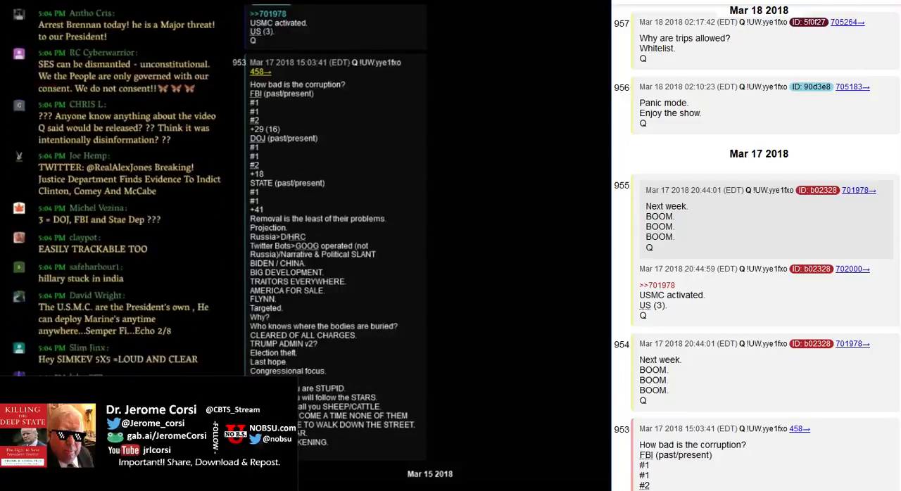
pyautogui.scroll(-3)
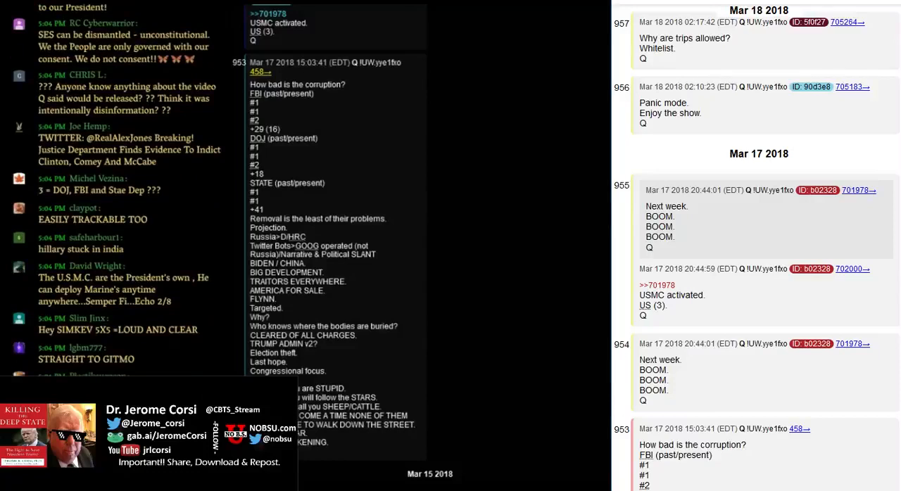
pyautogui.scroll(-3)
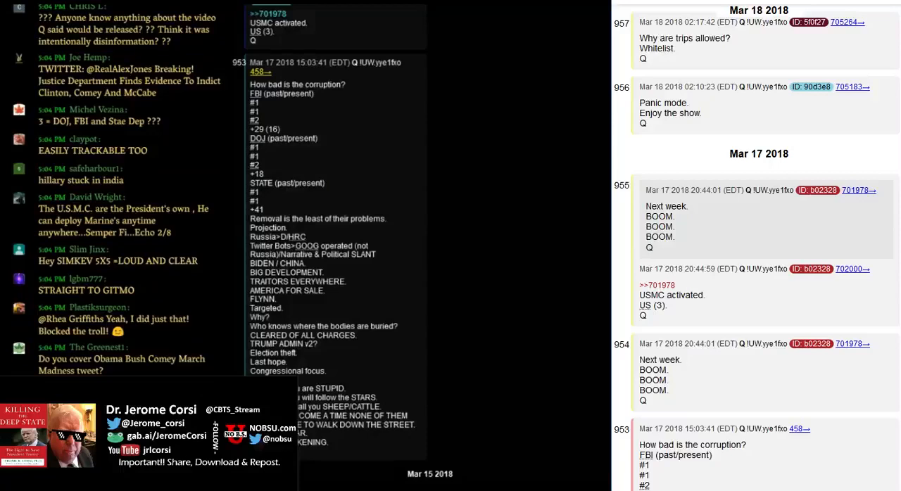
pyautogui.scroll(-3)
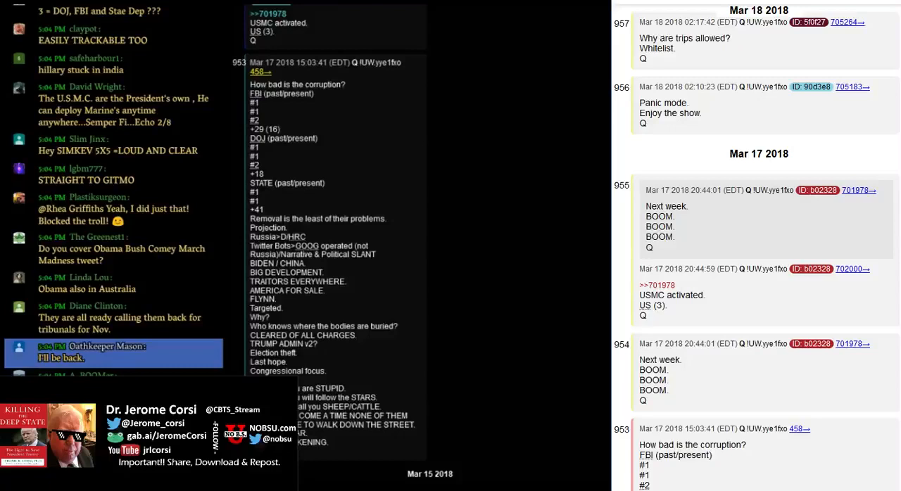
pyautogui.scroll(-3)
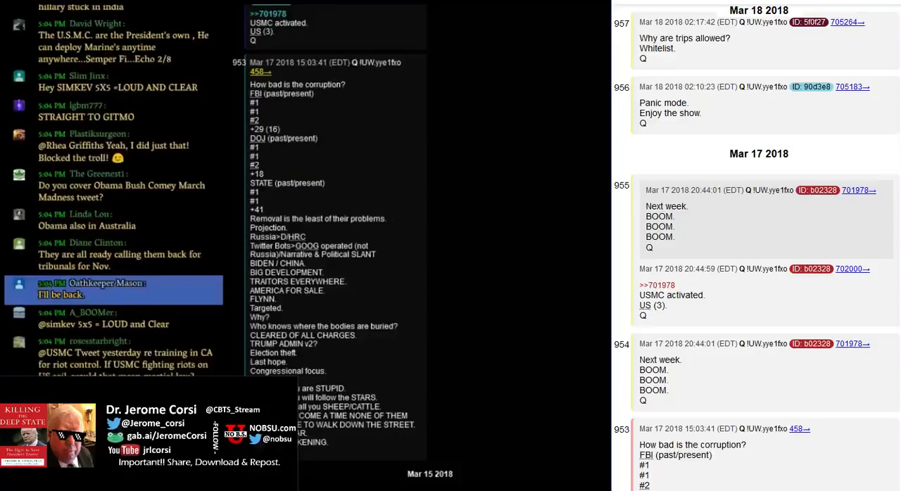
pyautogui.scroll(-3)
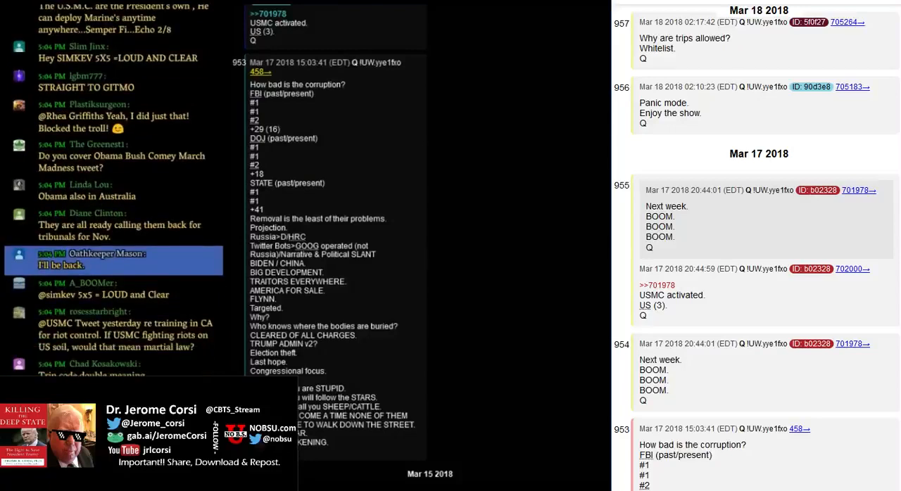
pyautogui.scroll(-3)
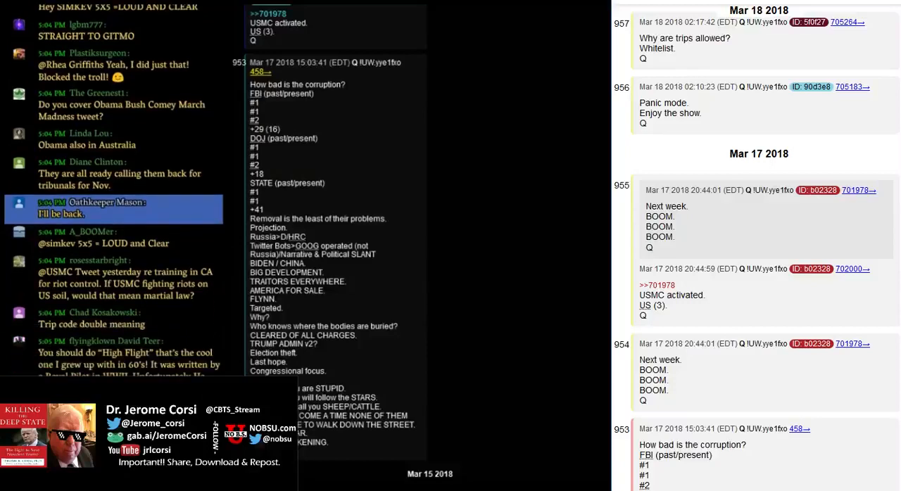
pyautogui.scroll(-3)
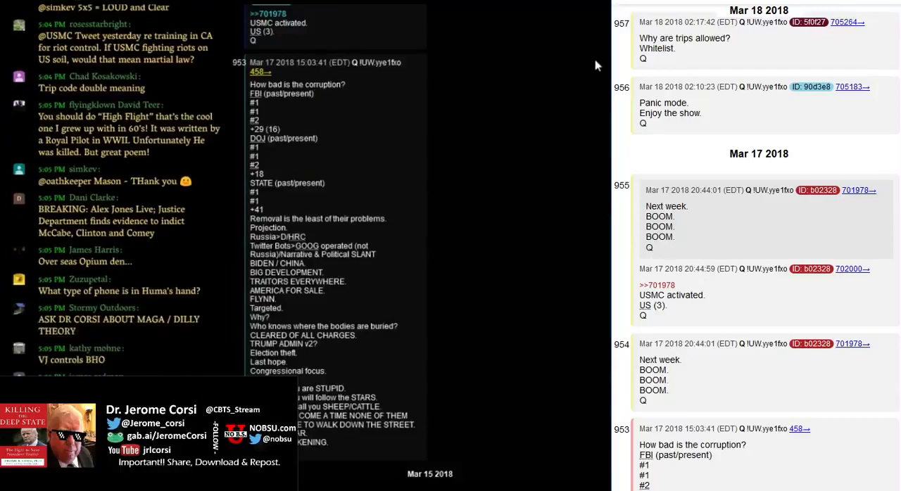
pyautogui.scroll(-3)
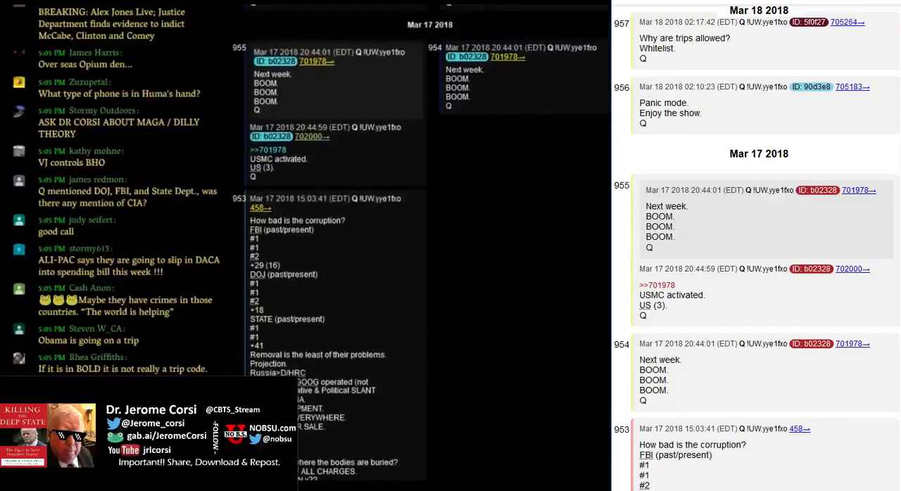
pyautogui.scroll(-3)
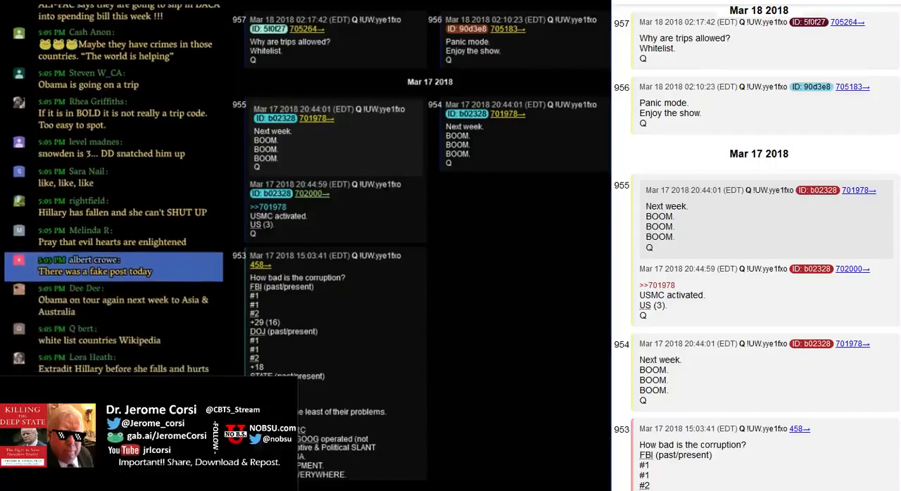
pyautogui.scroll(-3)
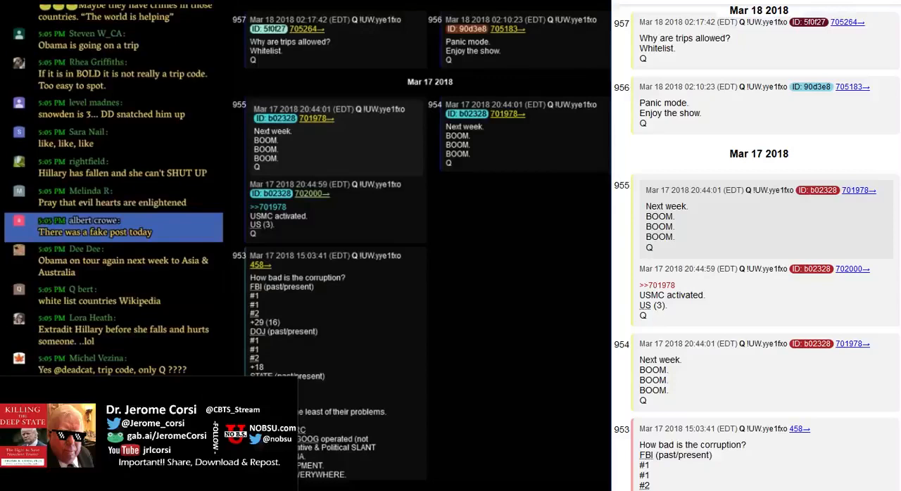
pyautogui.scroll(-3)
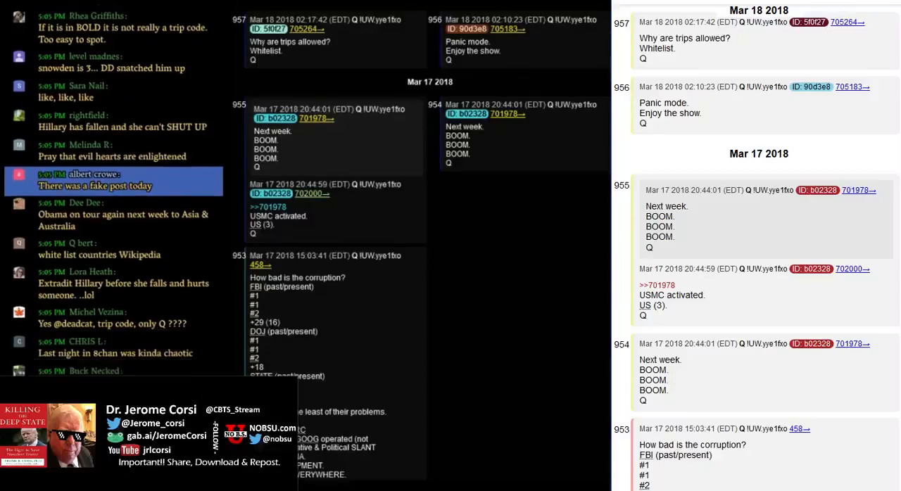
pyautogui.scroll(-3)
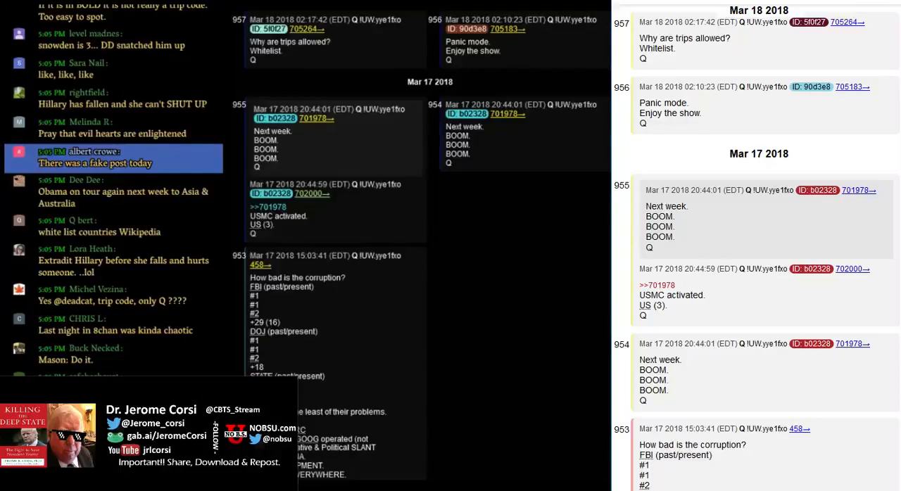
pyautogui.scroll(-3)
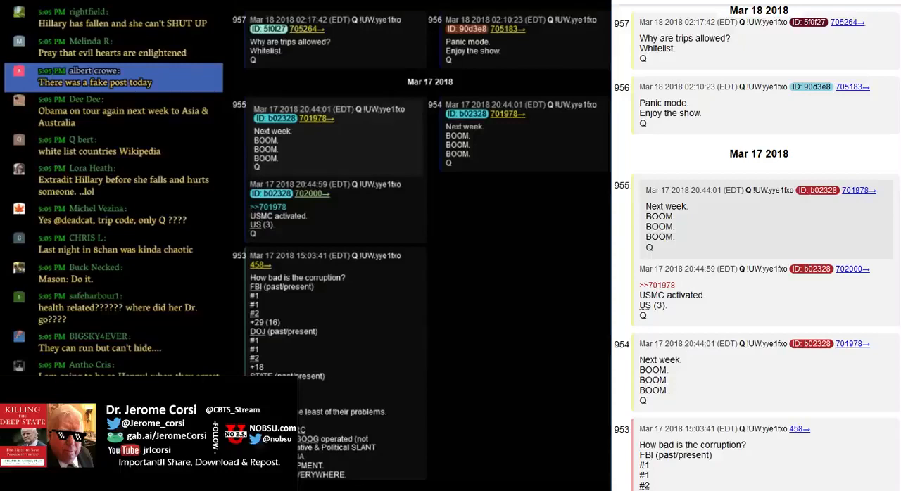
pyautogui.scroll(-3)
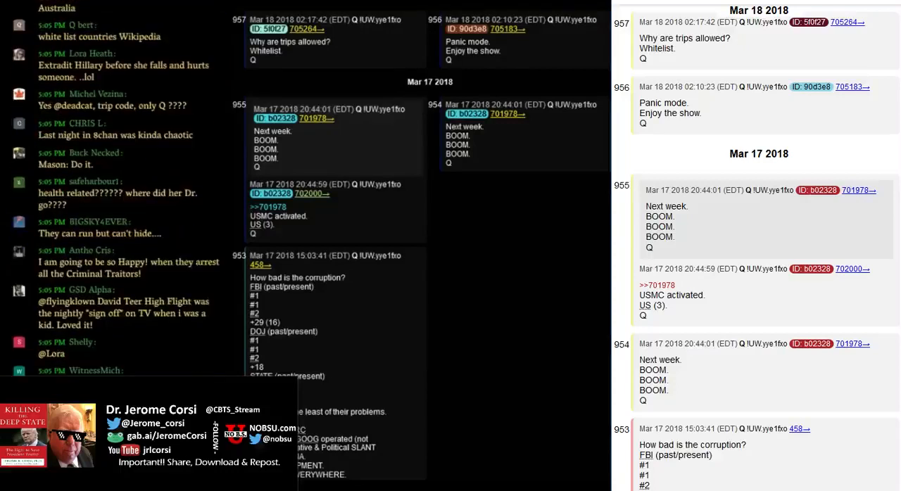
pyautogui.scroll(-3)
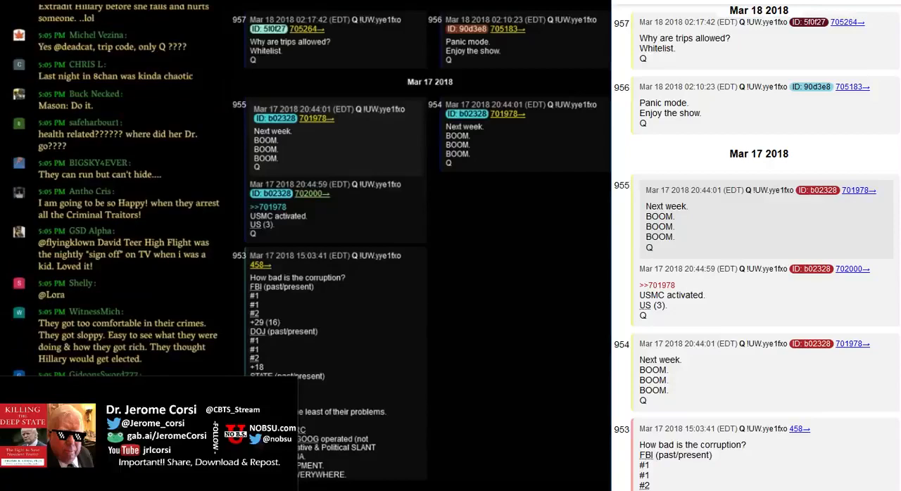
pyautogui.scroll(-3)
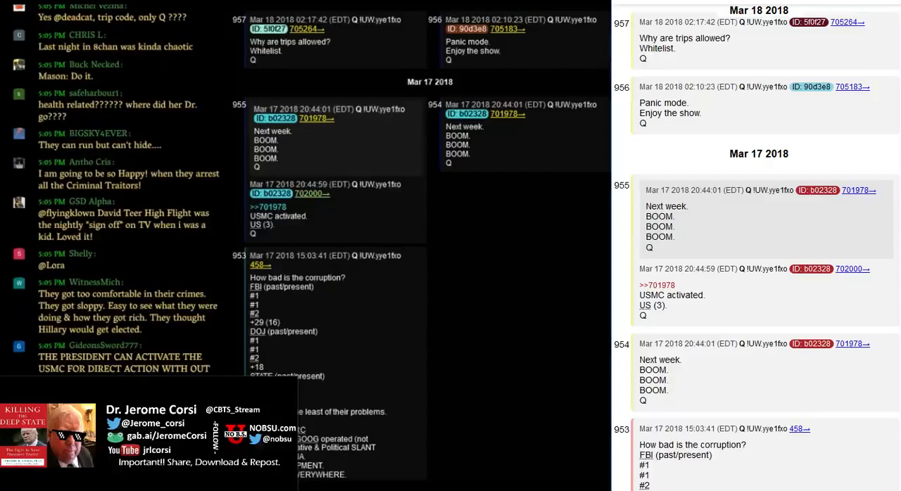
pyautogui.scroll(-3)
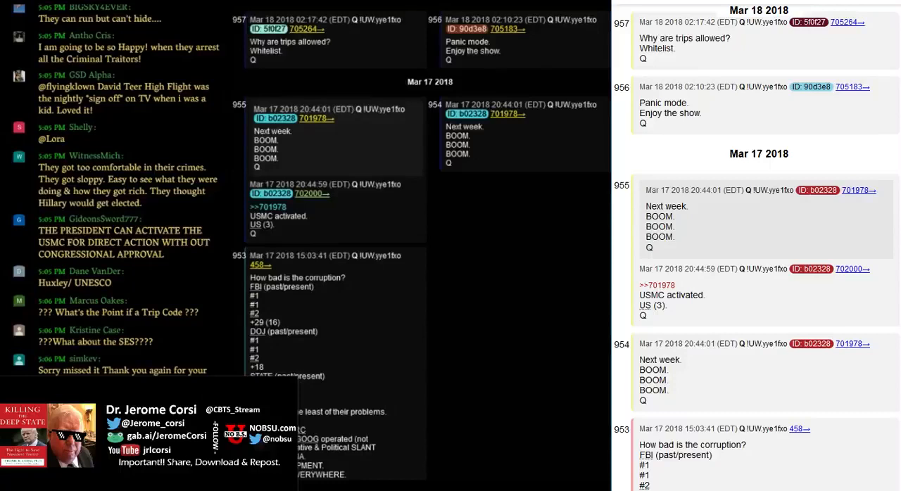
pyautogui.scroll(-3)
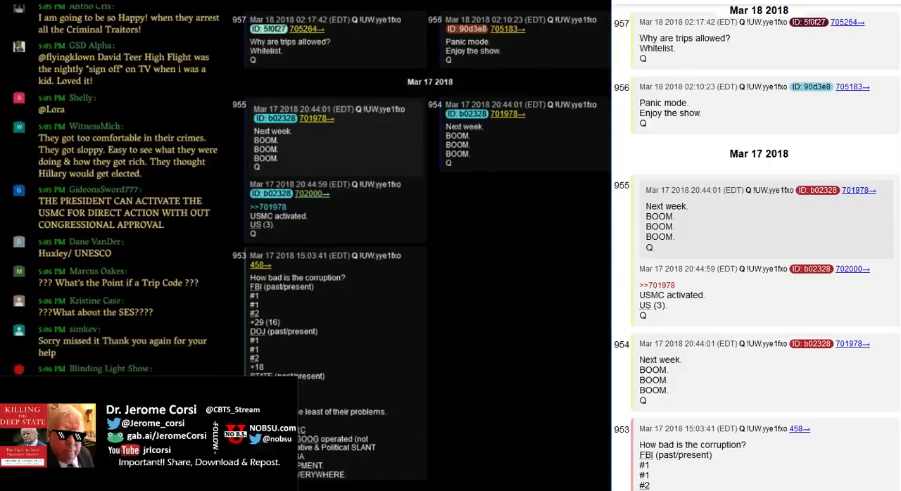
pyautogui.scroll(-3)
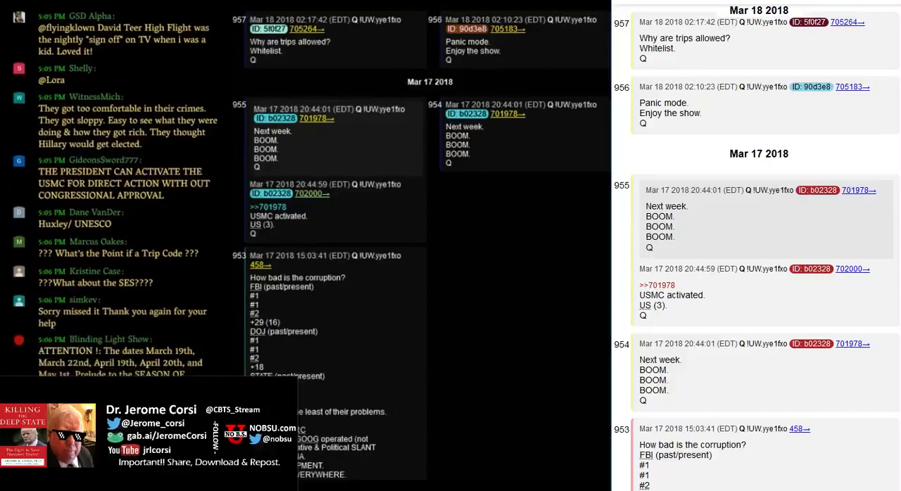
pyautogui.scroll(-3)
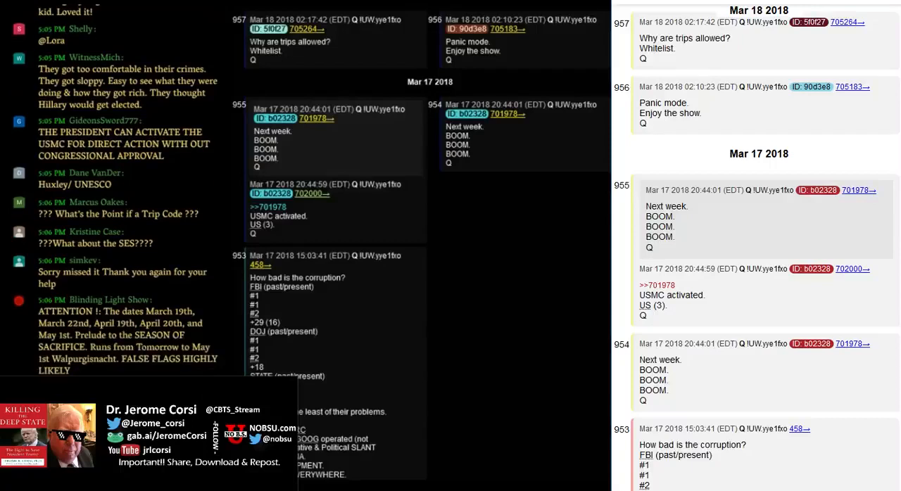
pyautogui.scroll(-3)
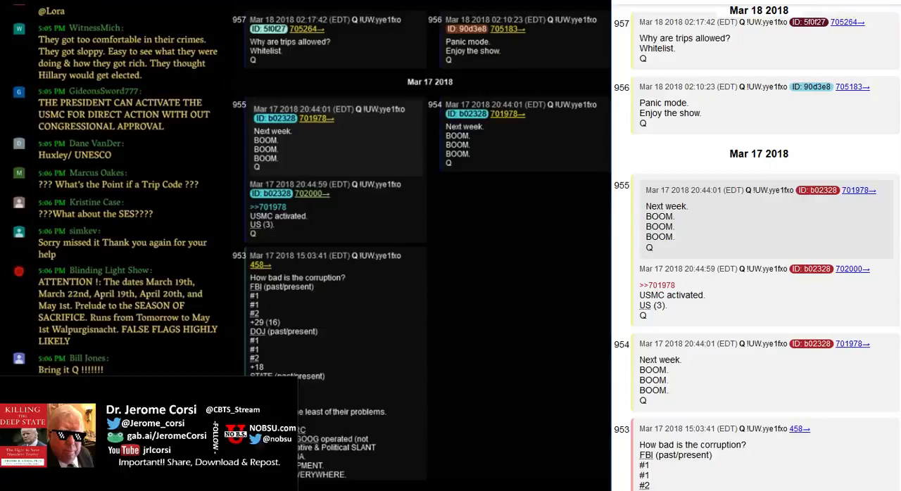
pyautogui.scroll(-3)
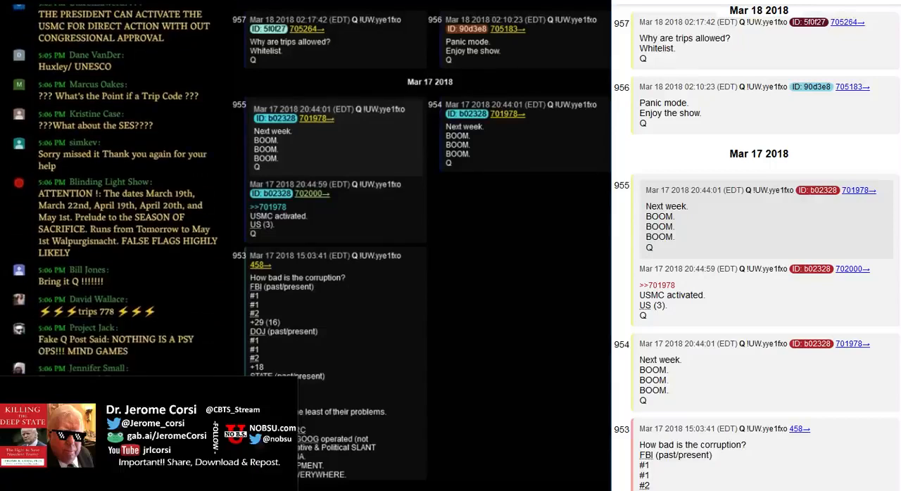
pyautogui.scroll(-3)
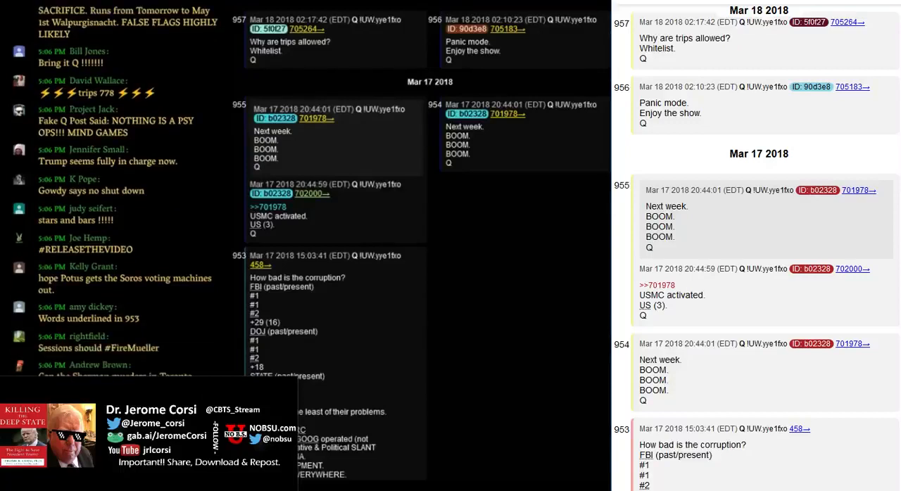
pyautogui.scroll(-3)
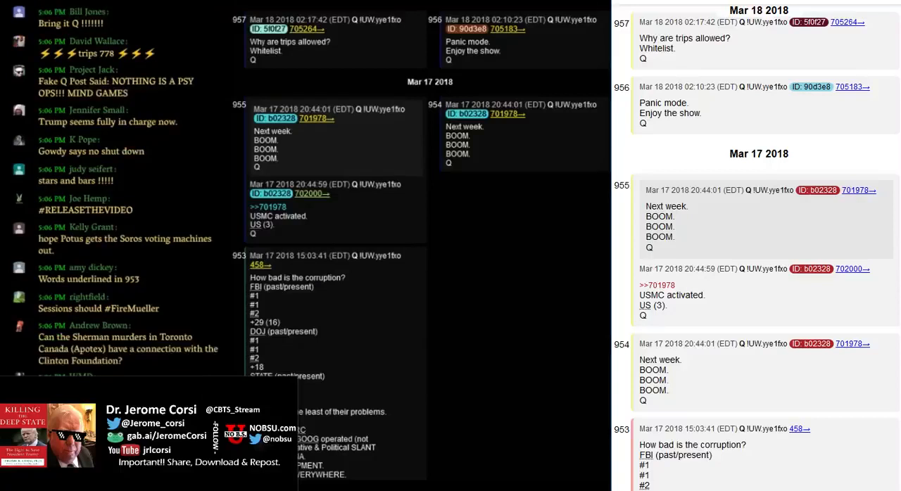
pyautogui.scroll(-3)
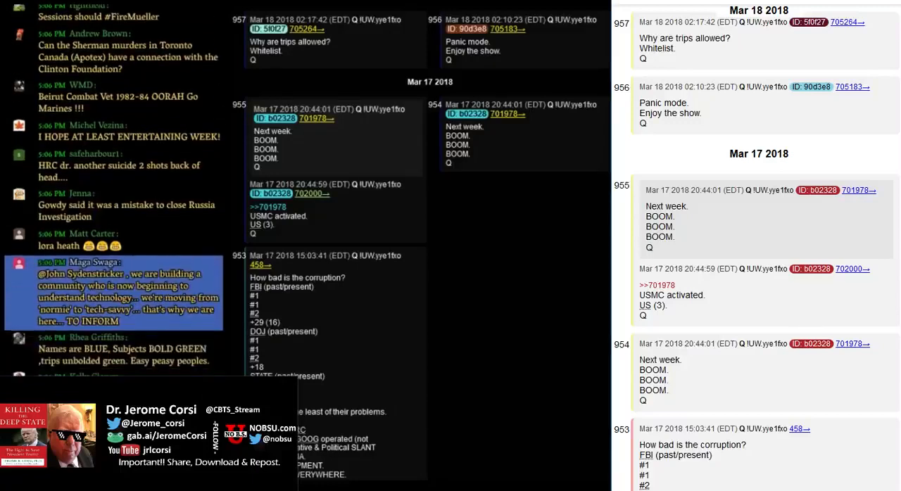
pyautogui.scroll(-3)
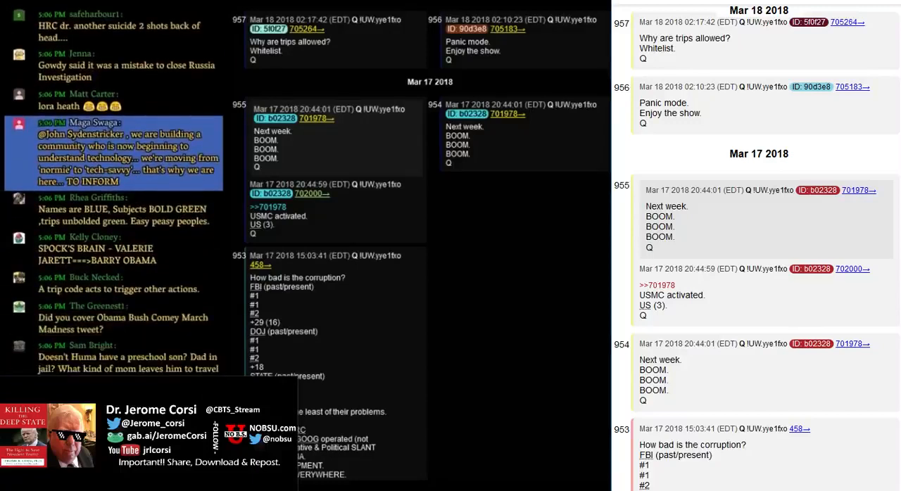
pyautogui.scroll(-3)
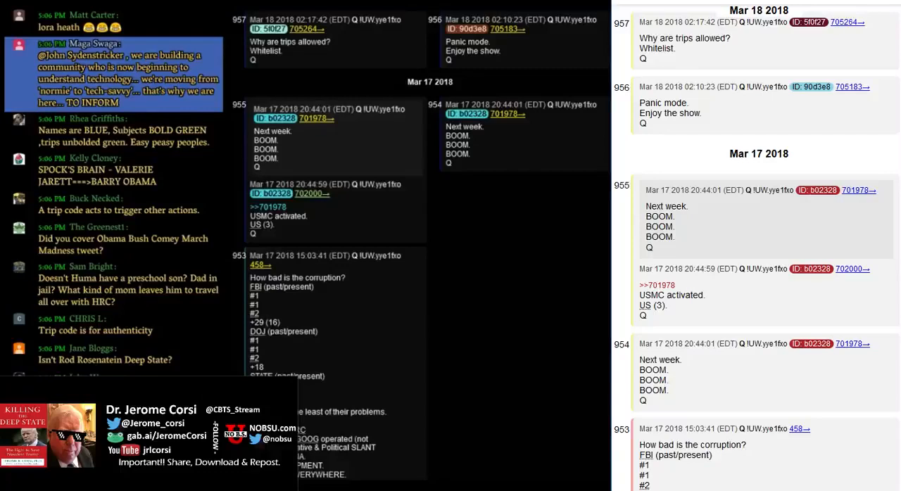
pyautogui.scroll(-3)
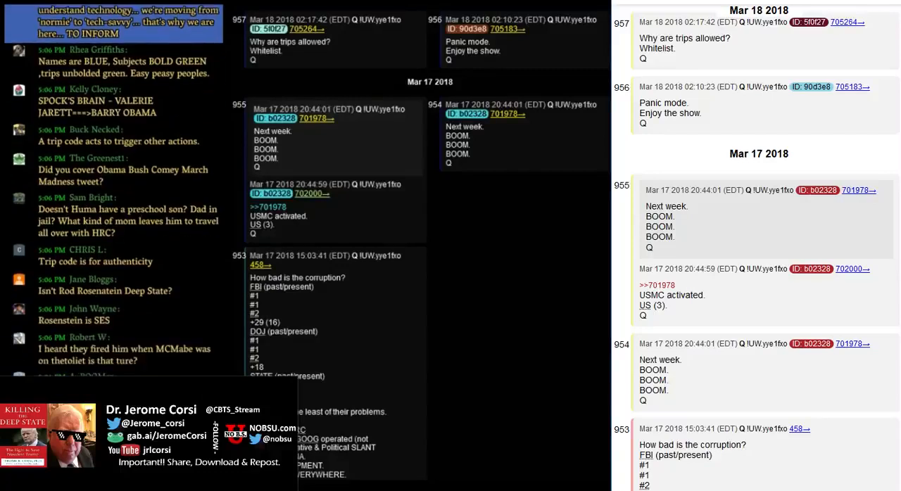
pyautogui.scroll(-3)
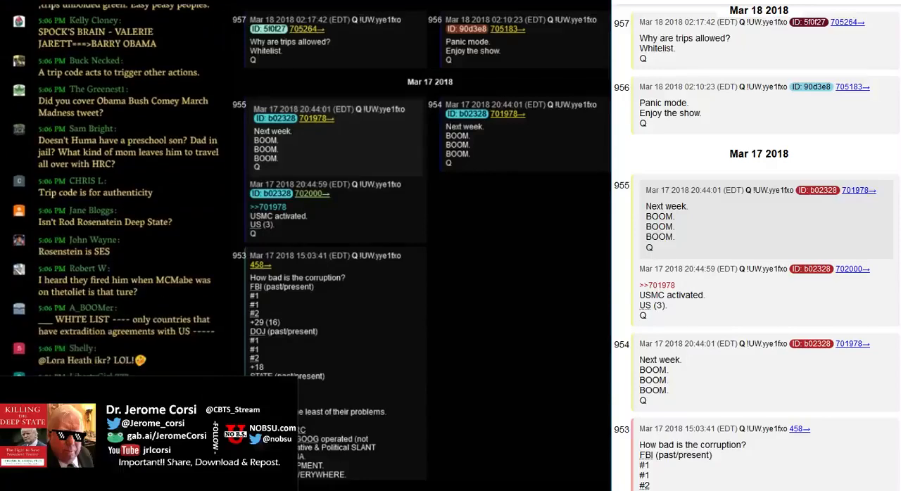
pyautogui.scroll(-3)
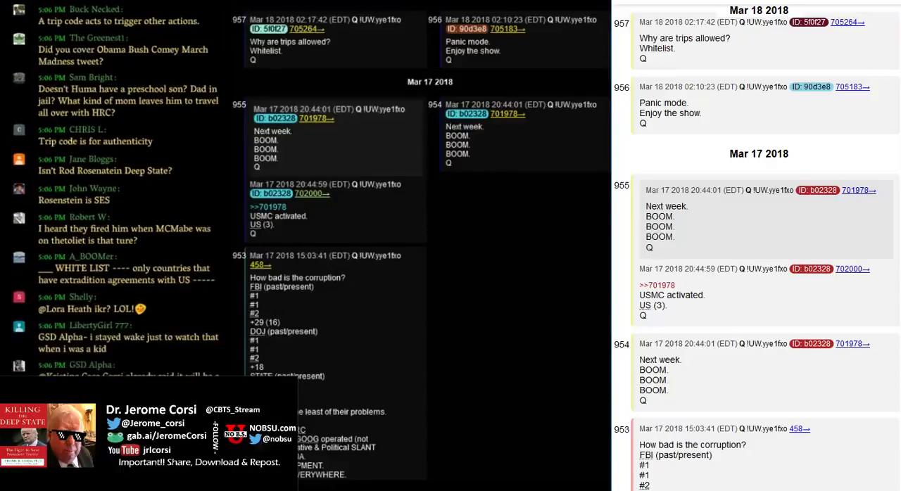
pyautogui.scroll(-3)
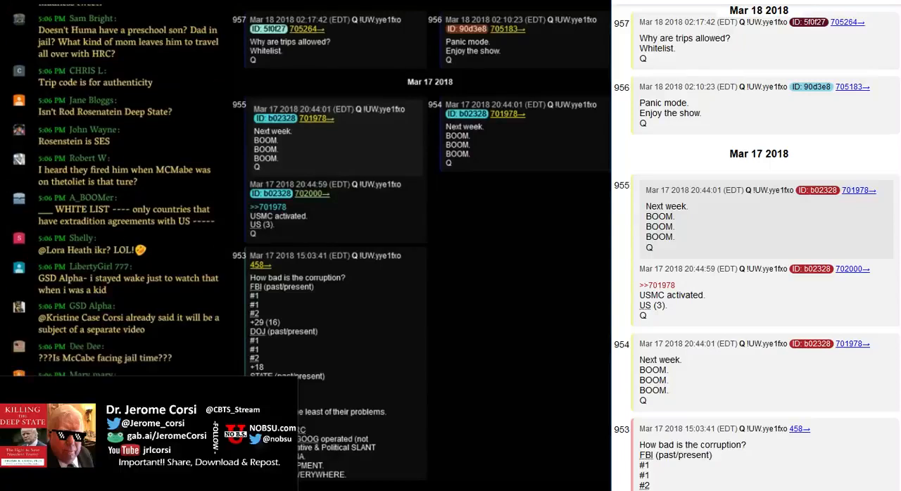
pyautogui.scroll(-3)
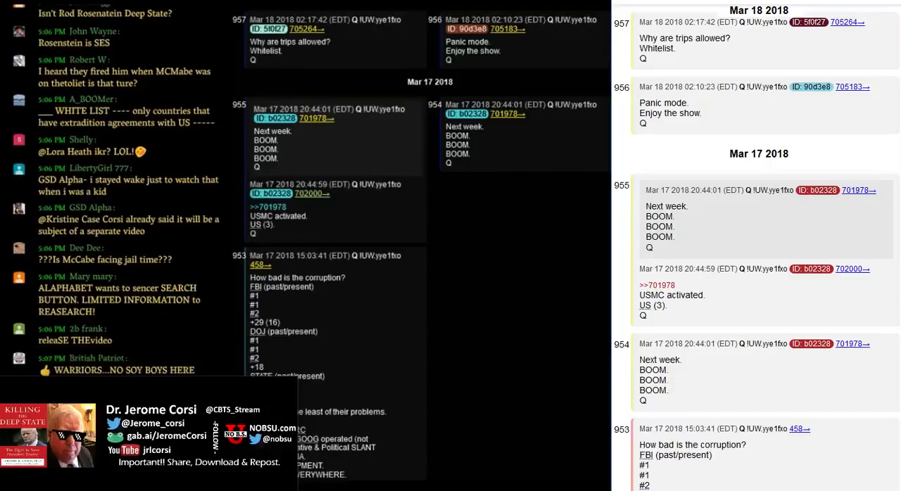
pyautogui.scroll(-3)
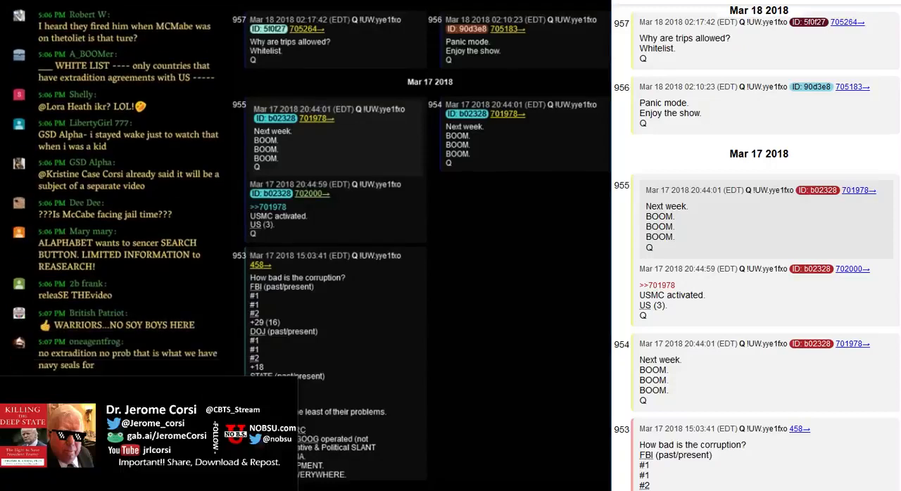
pyautogui.scroll(-3)
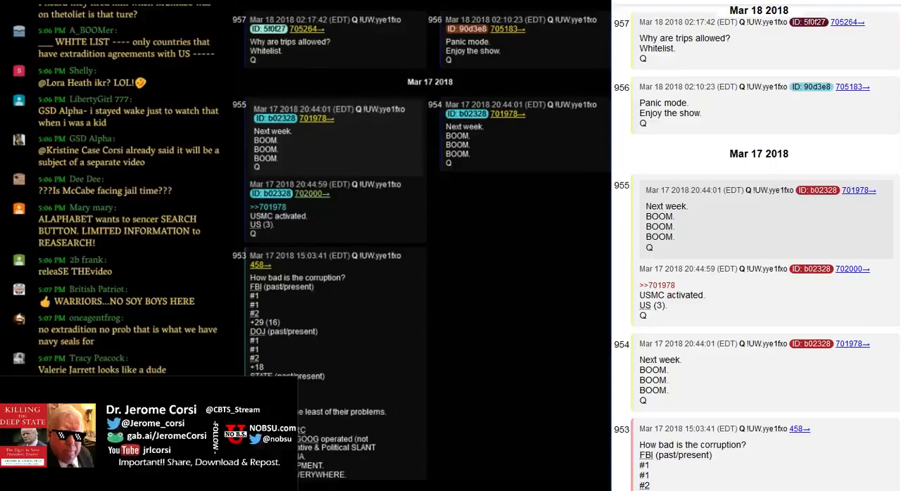
pyautogui.scroll(-3)
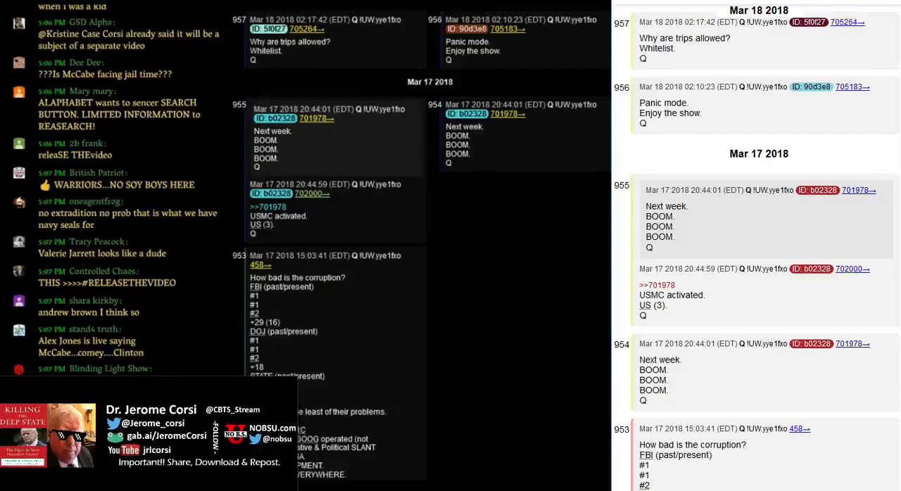
pyautogui.scroll(-3)
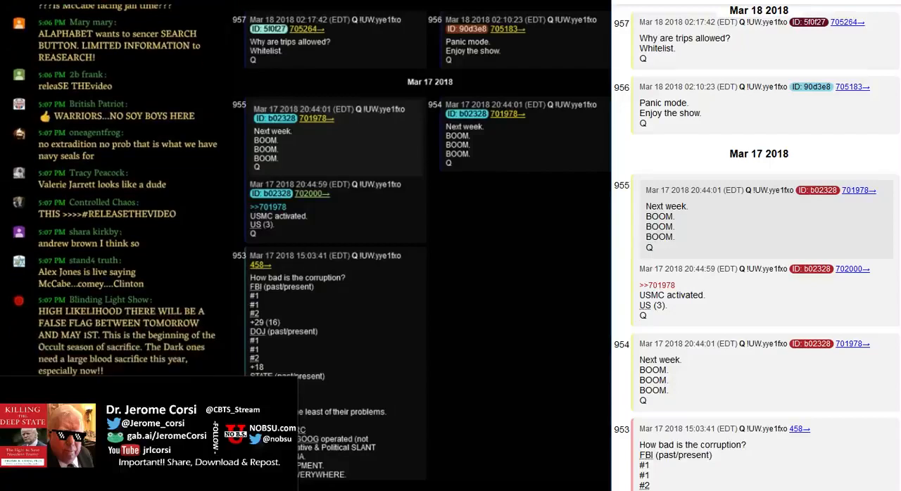
pyautogui.scroll(-3)
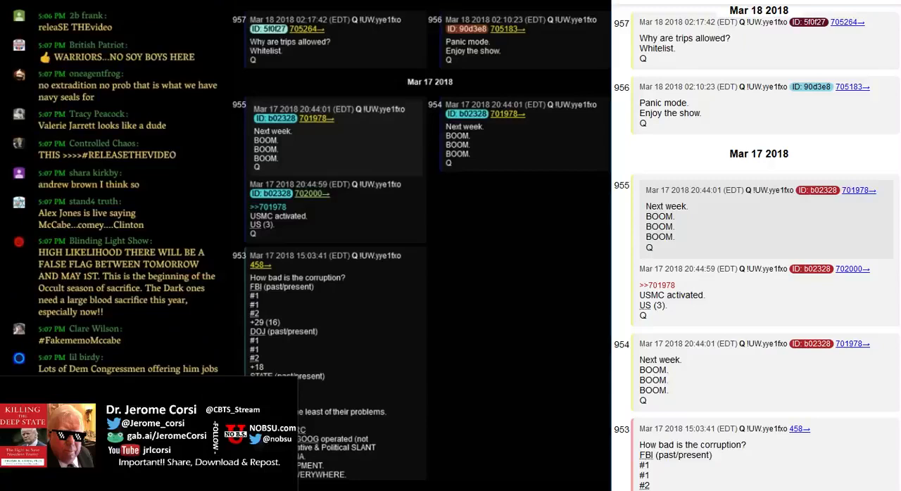
pyautogui.scroll(-3)
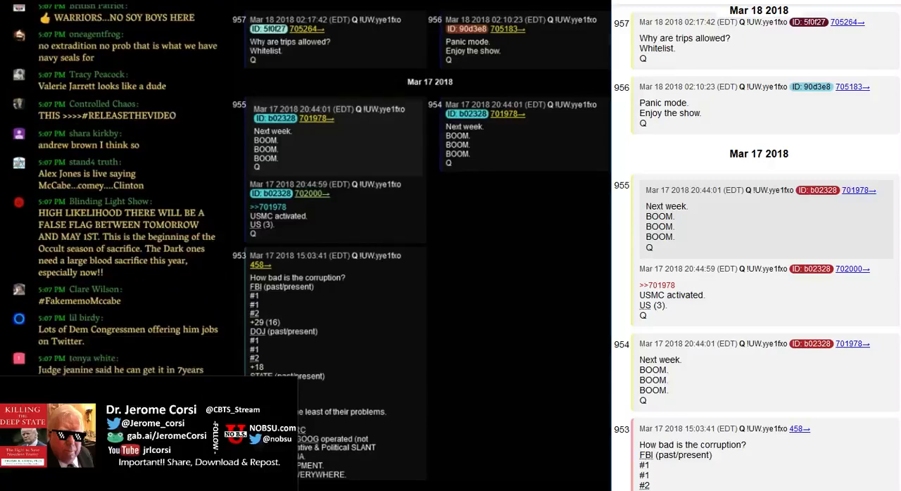
pyautogui.scroll(-3)
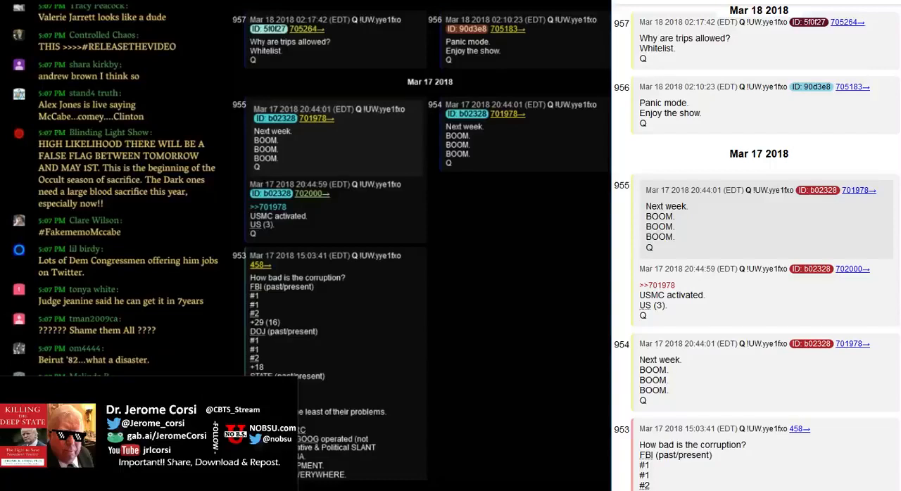
pyautogui.scroll(-3)
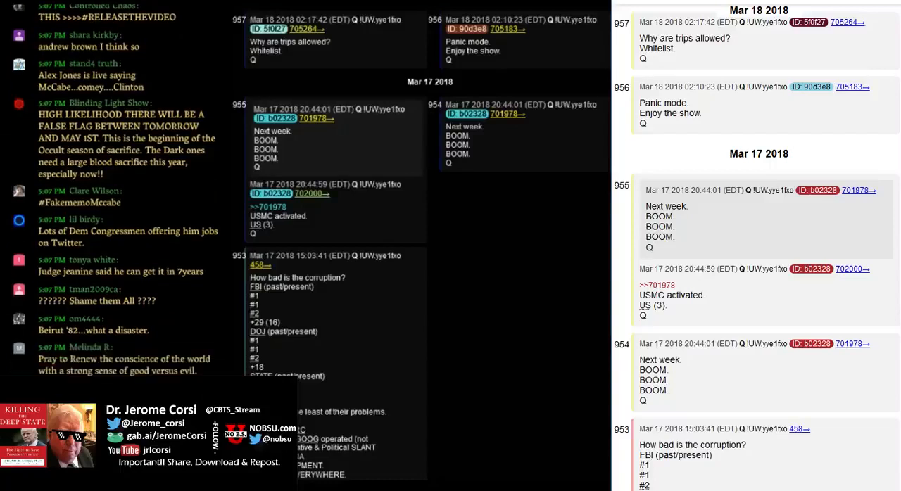
pyautogui.scroll(-3)
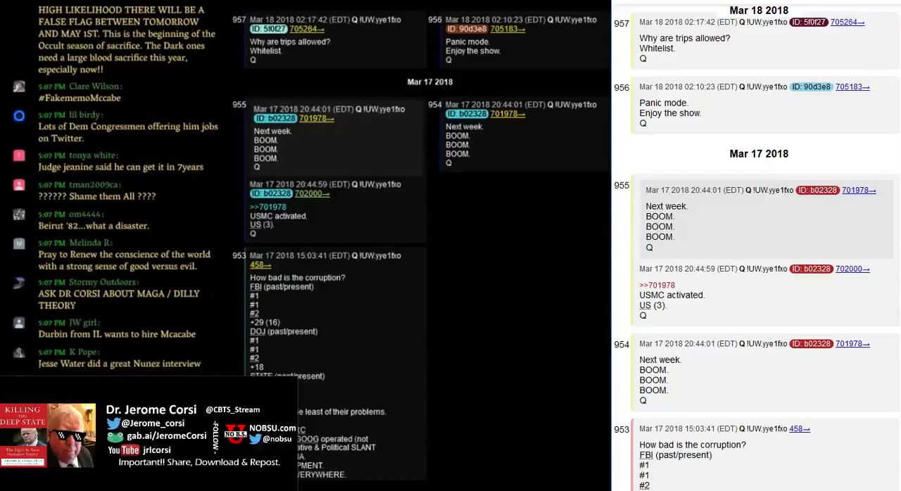
pyautogui.scroll(-3)
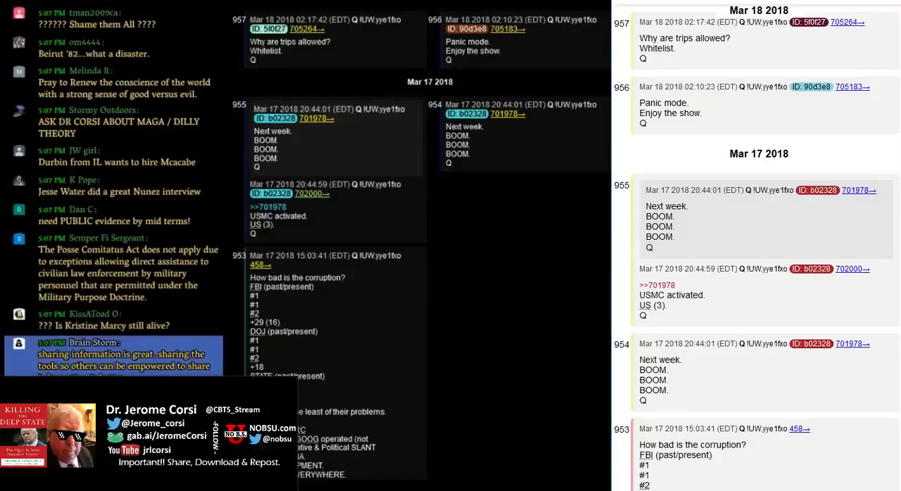
pyautogui.scroll(-3)
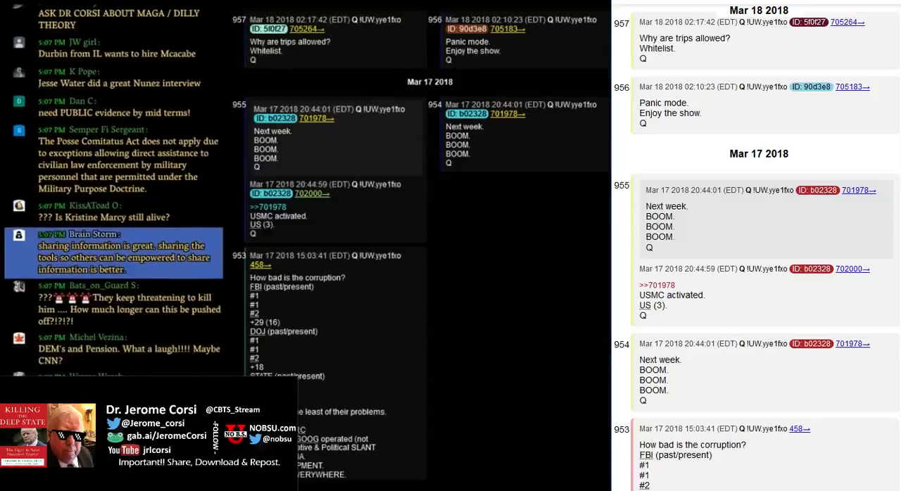
pyautogui.scroll(-3)
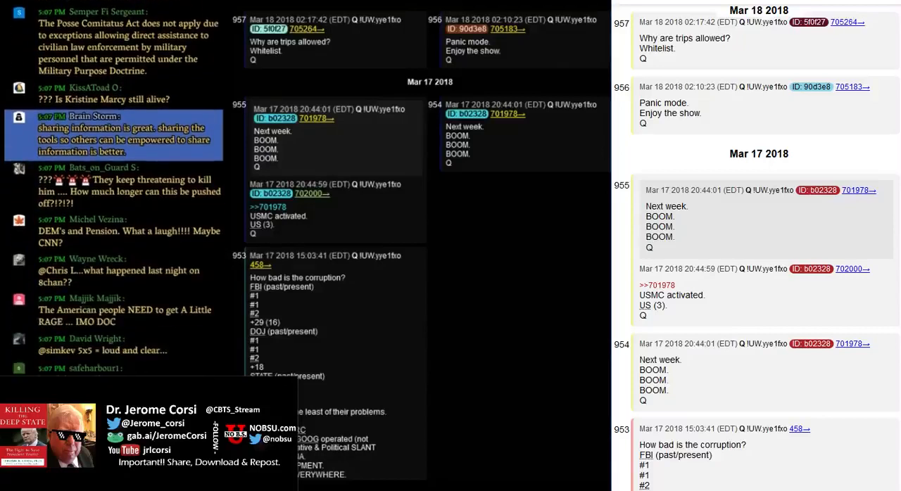
pyautogui.scroll(-3)
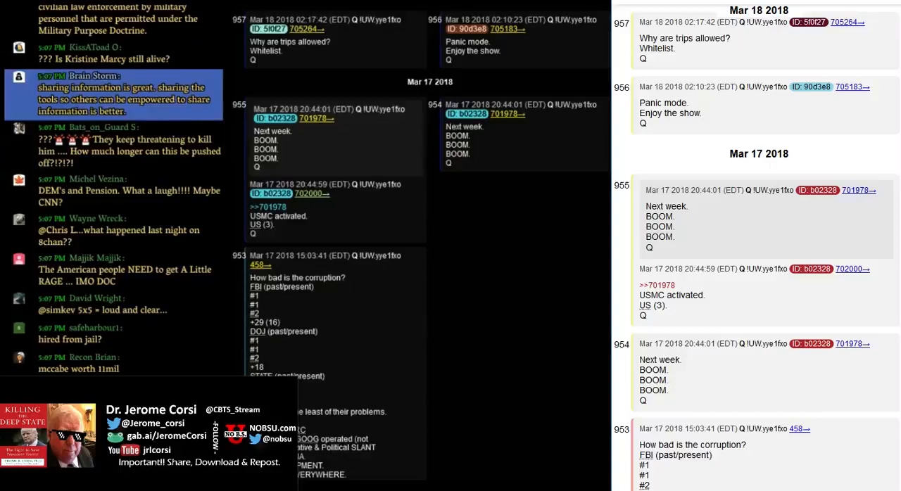
pyautogui.scroll(-3)
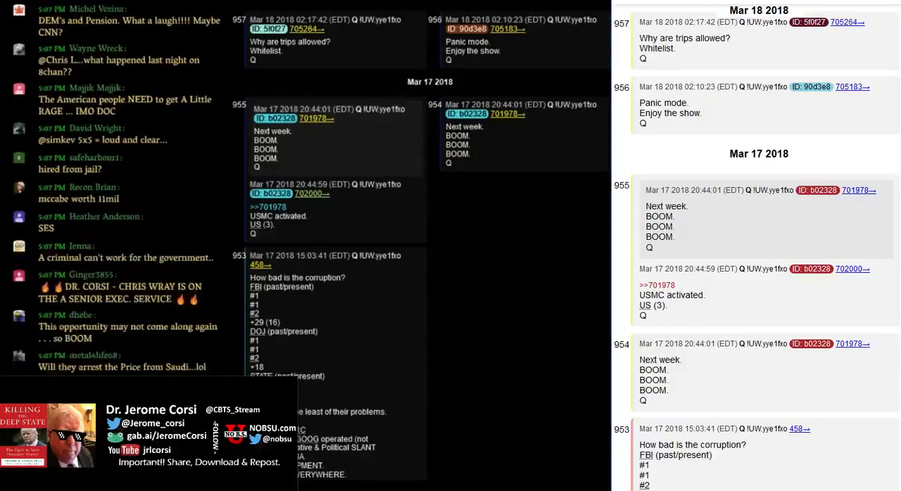
pyautogui.scroll(-3)
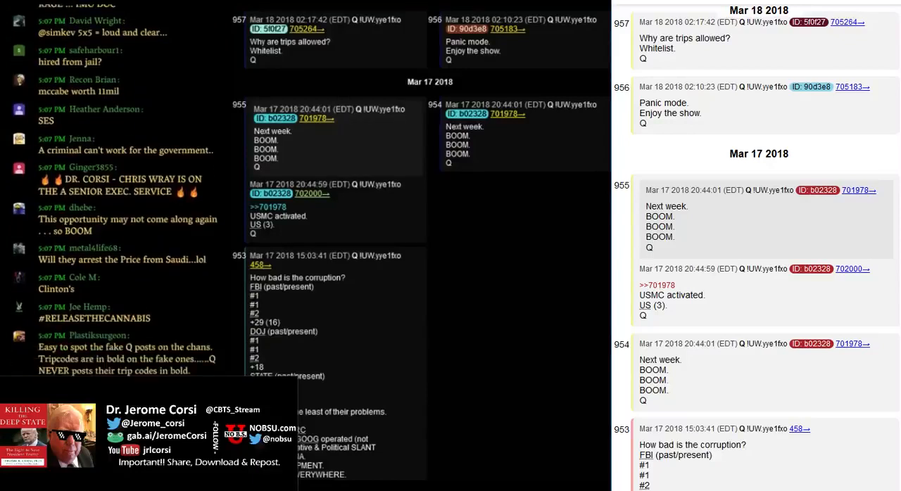
pyautogui.scroll(-3)
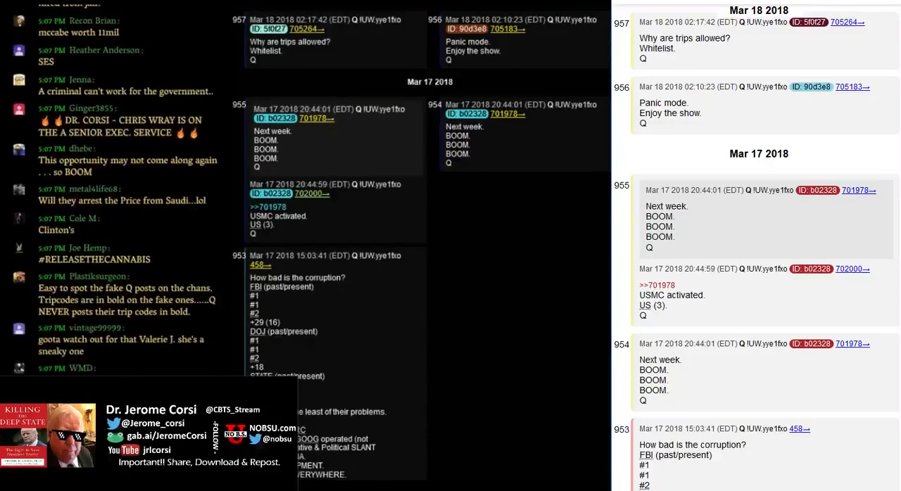
pyautogui.scroll(-3)
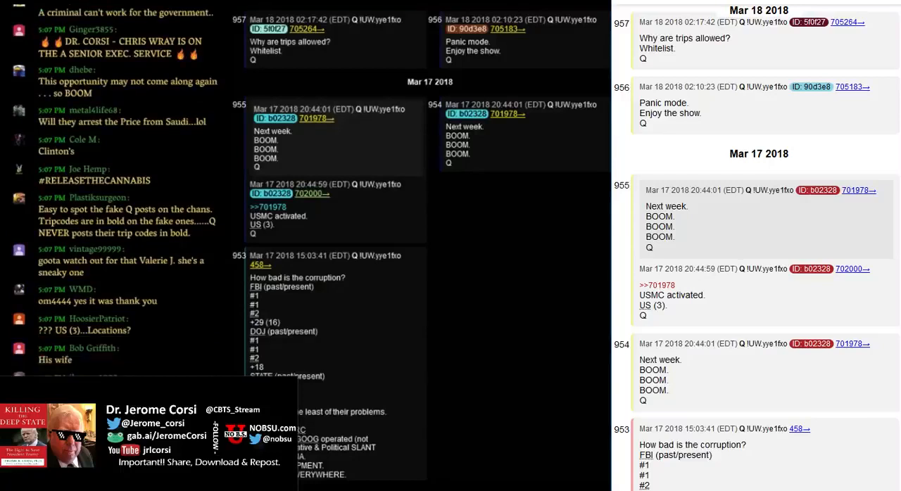
pyautogui.scroll(-3)
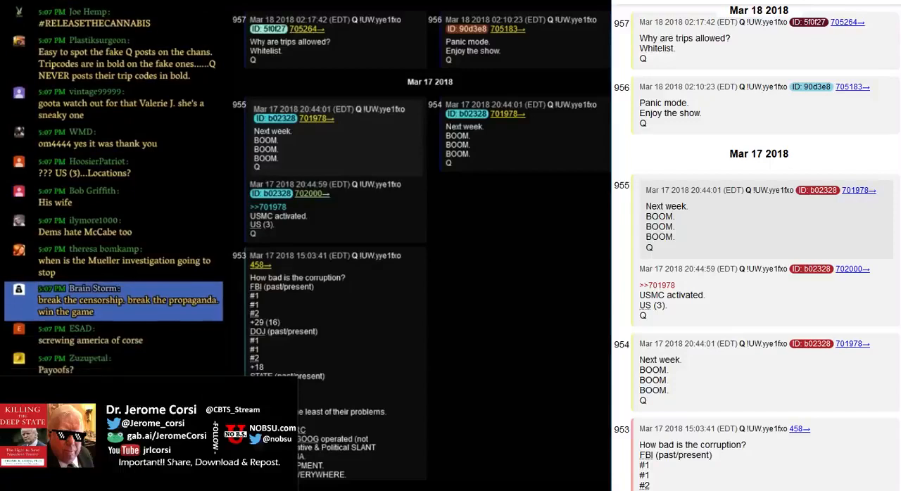
pyautogui.scroll(-3)
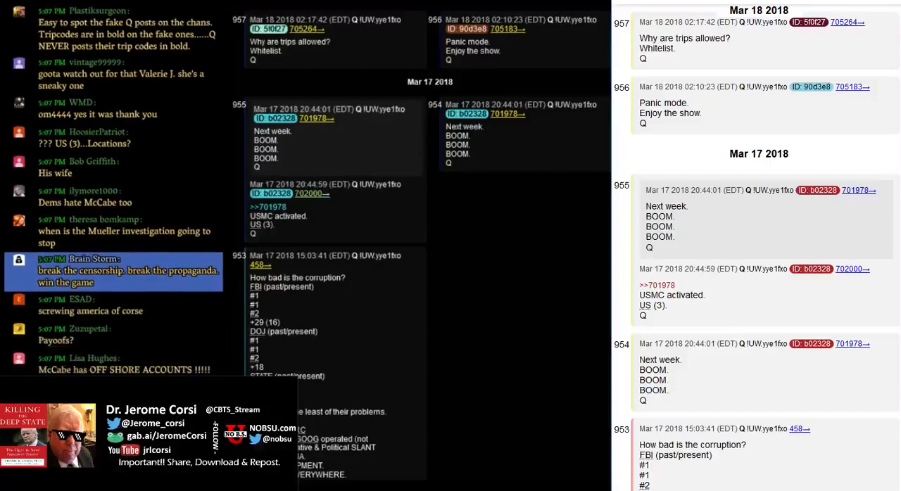
pyautogui.scroll(-3)
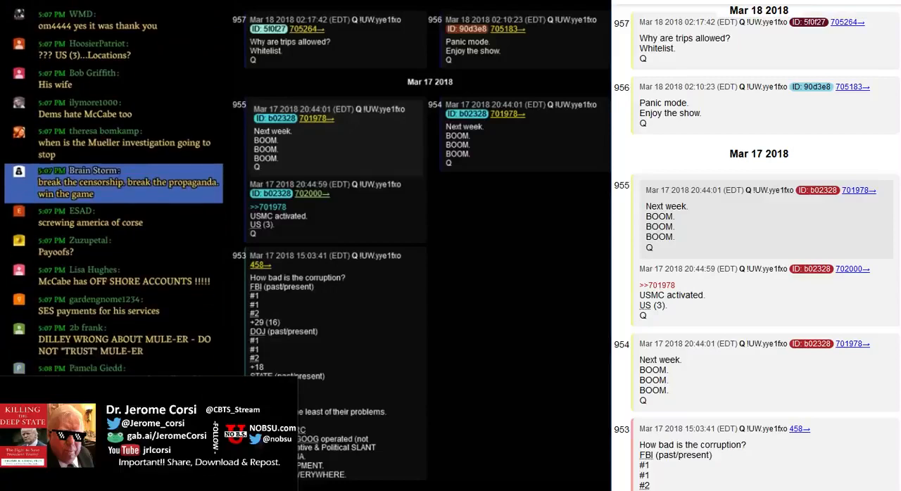
pyautogui.scroll(-3)
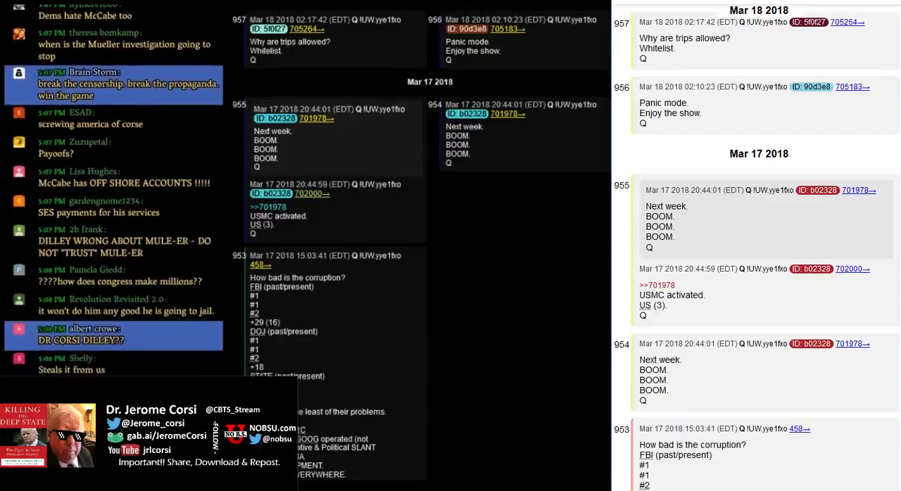
pyautogui.scroll(-3)
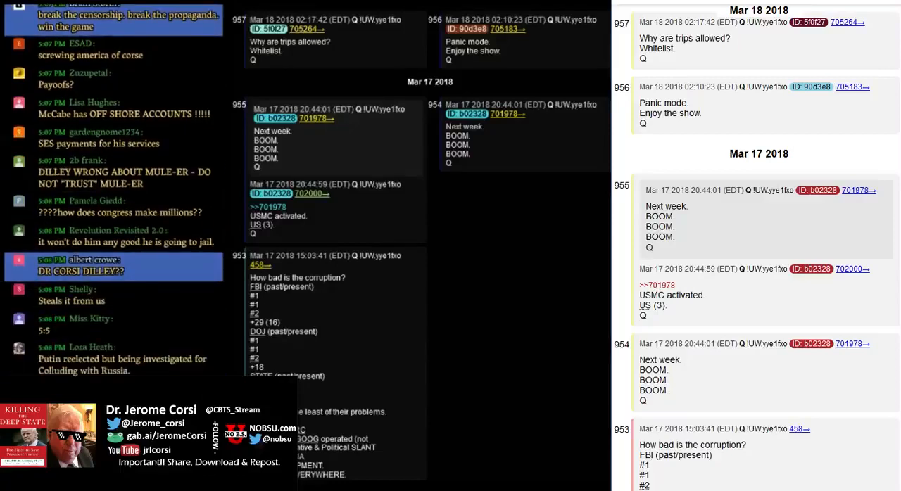
pyautogui.scroll(-3)
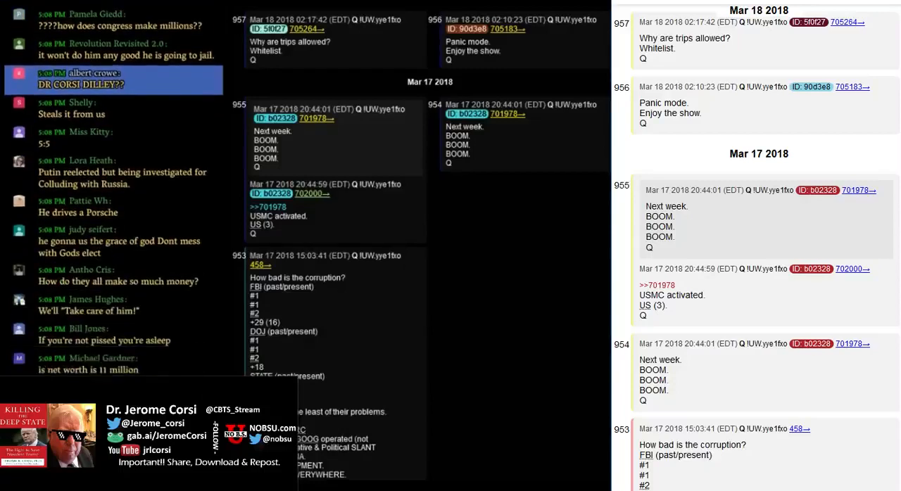
pyautogui.scroll(-3)
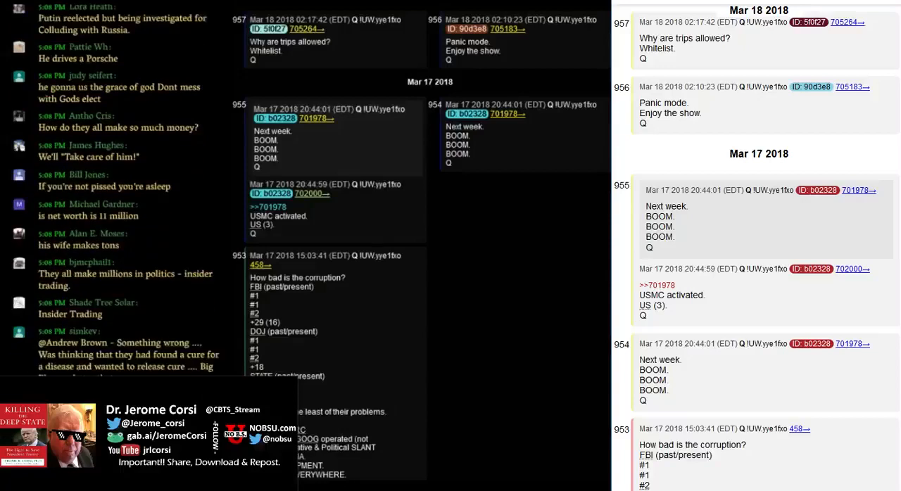
pyautogui.scroll(-3)
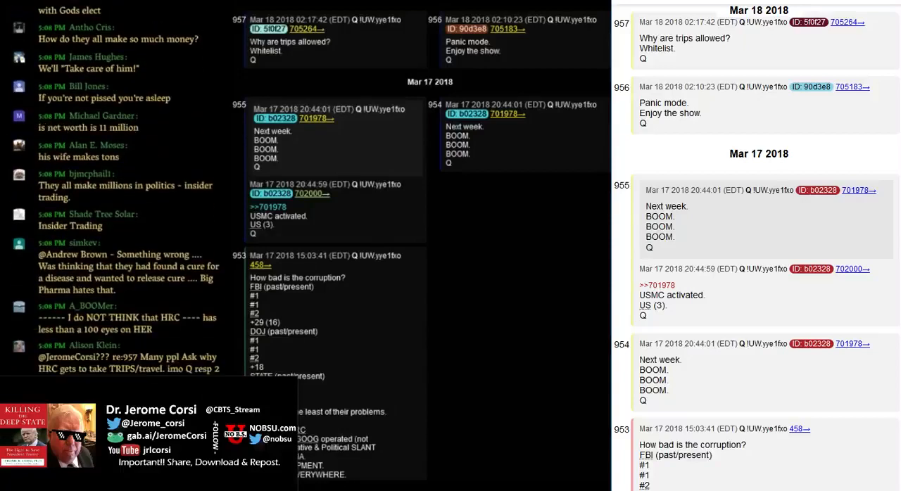
pyautogui.scroll(-3)
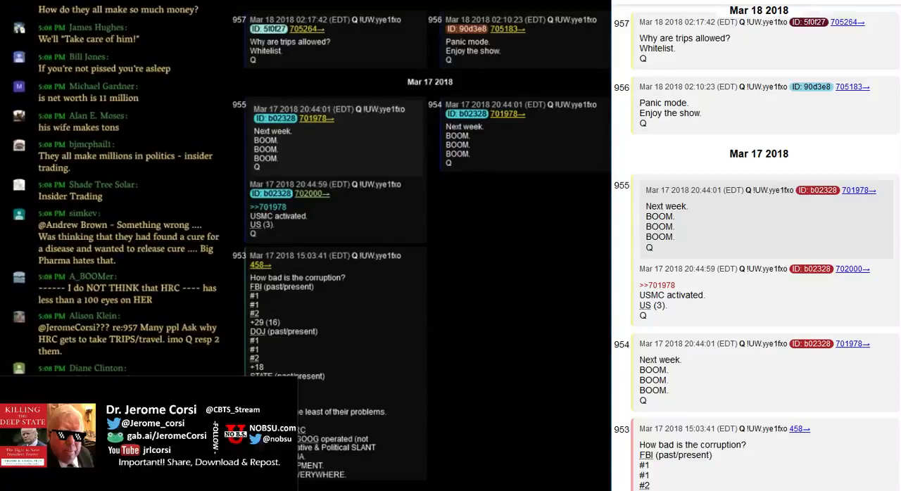
pyautogui.scroll(-3)
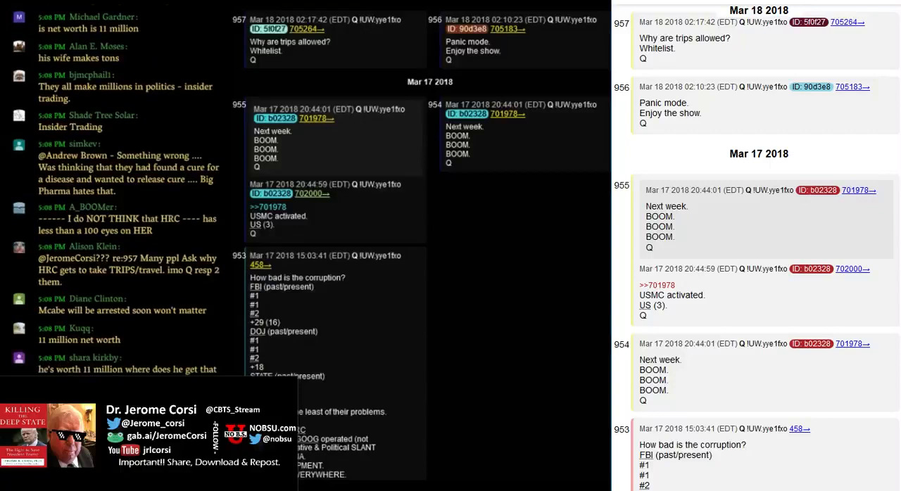
pyautogui.scroll(-3)
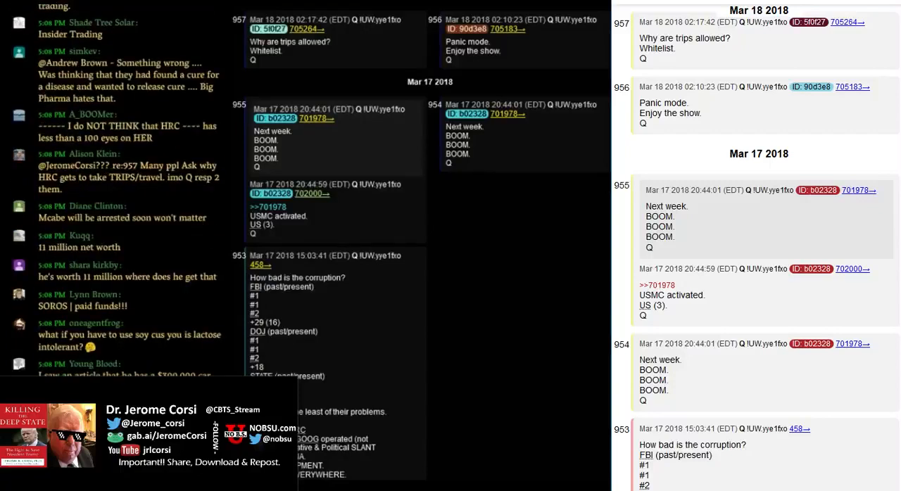
pyautogui.scroll(-3)
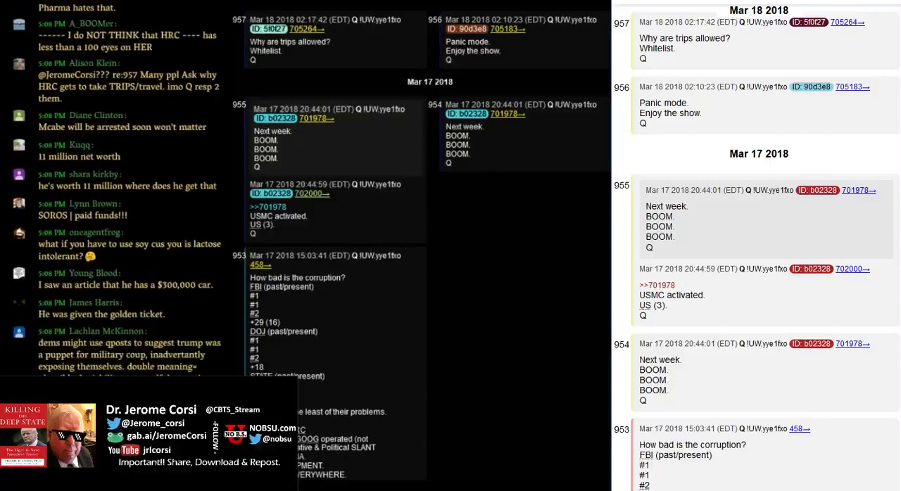
pyautogui.scroll(-3)
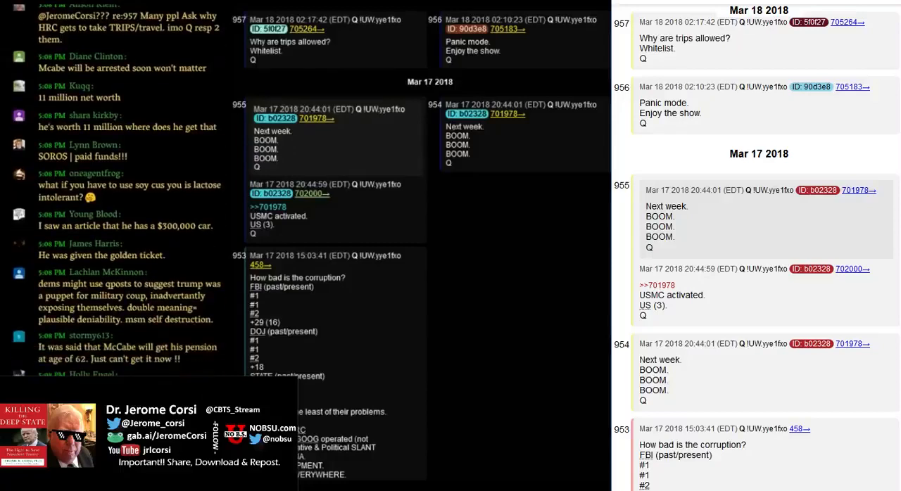
pyautogui.scroll(-3)
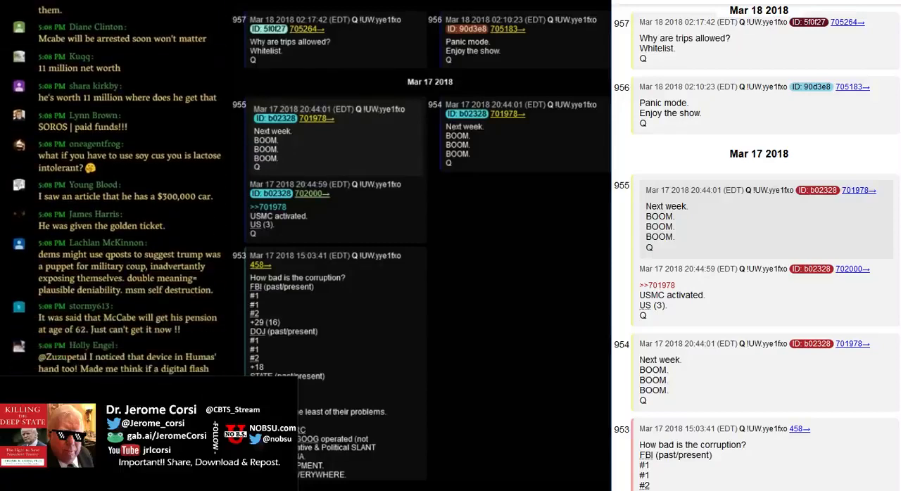
pyautogui.scroll(-3)
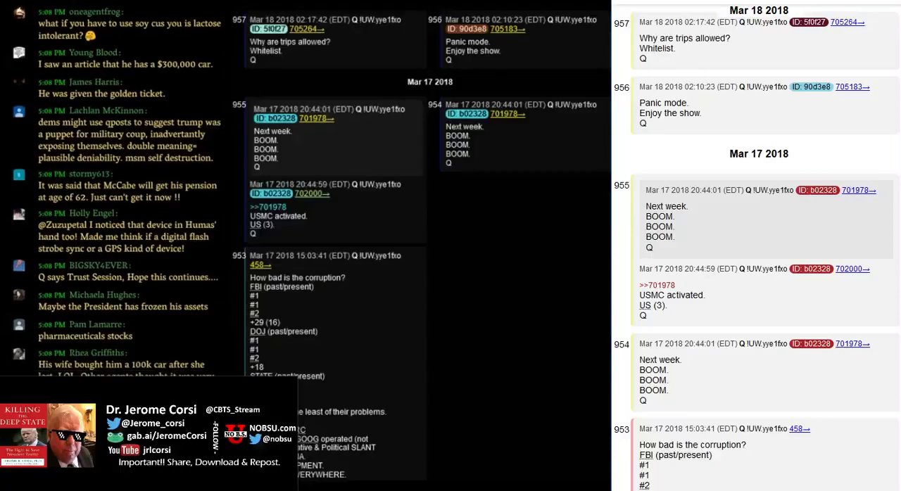
pyautogui.scroll(-3)
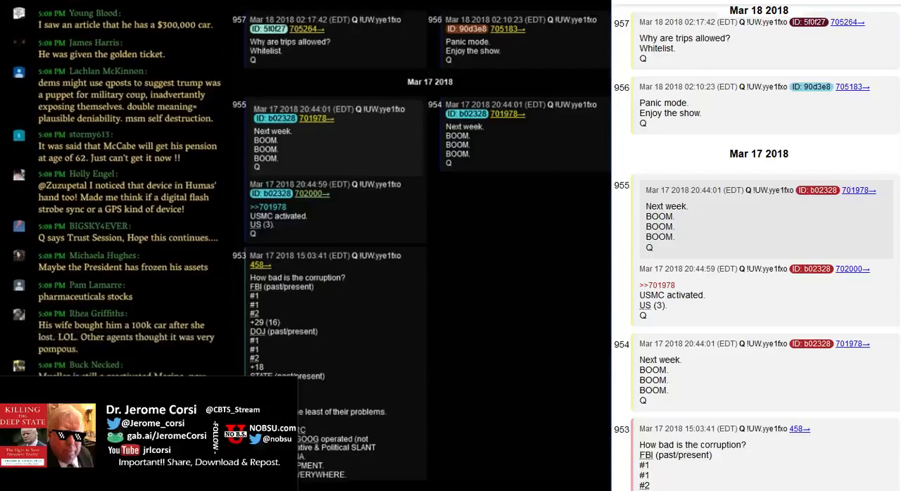
pyautogui.scroll(-3)
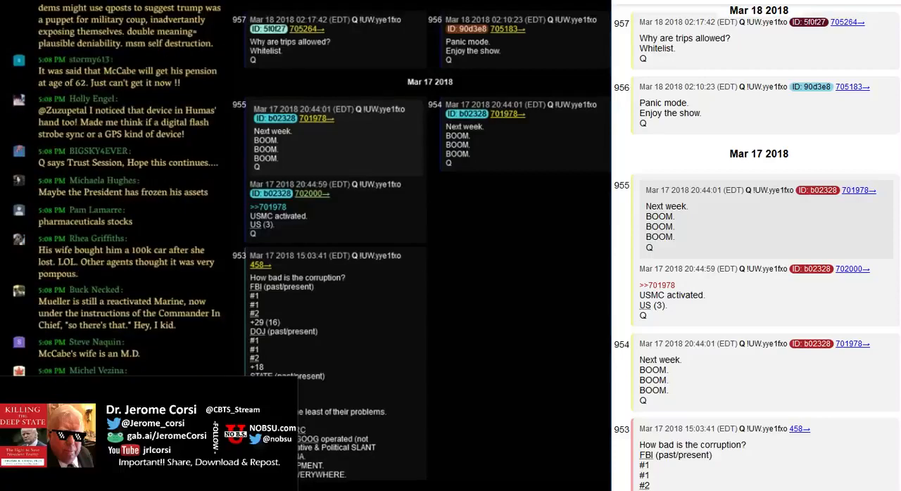
pyautogui.scroll(-3)
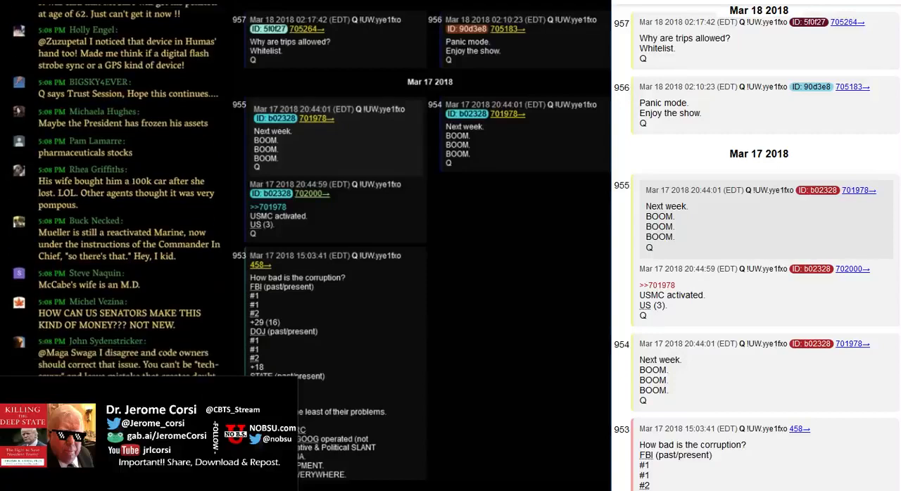
pyautogui.scroll(-3)
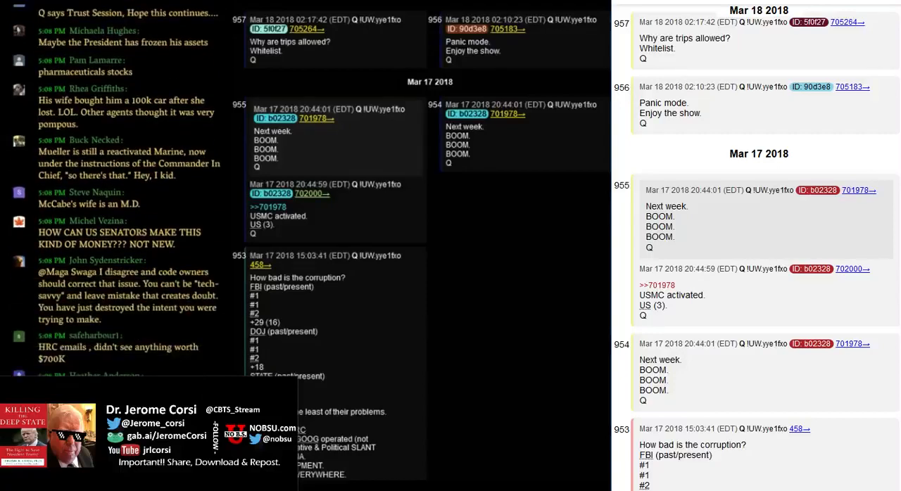
pyautogui.scroll(-3)
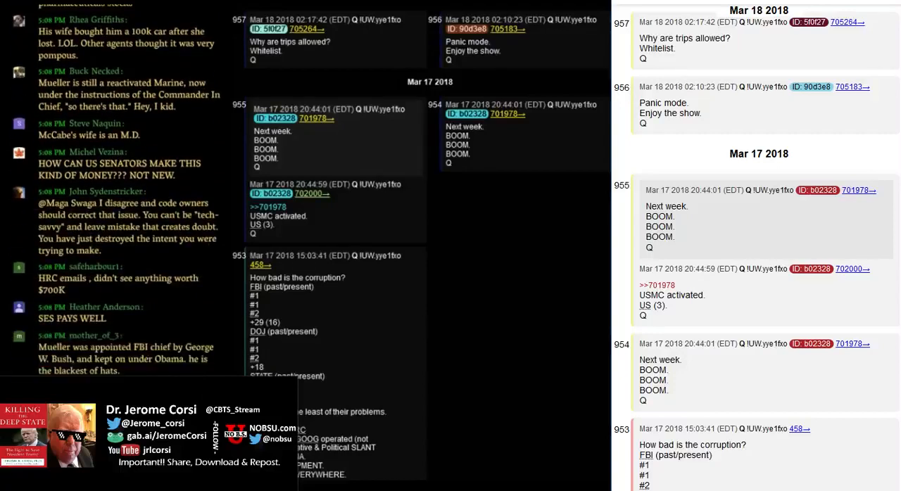
pyautogui.scroll(-3)
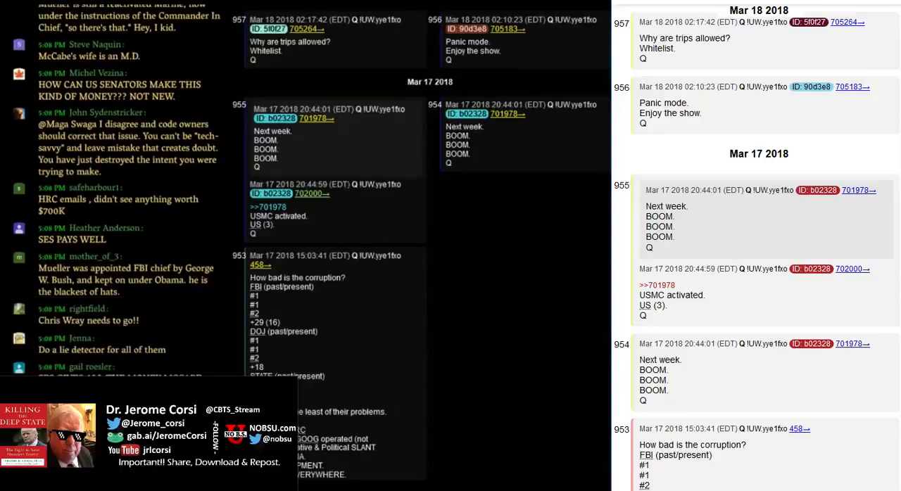
pyautogui.scroll(-3)
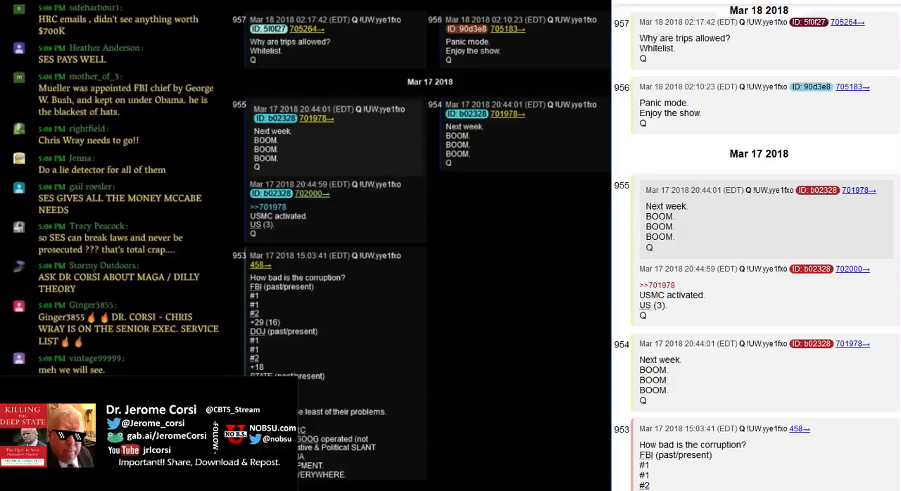
pyautogui.scroll(-3)
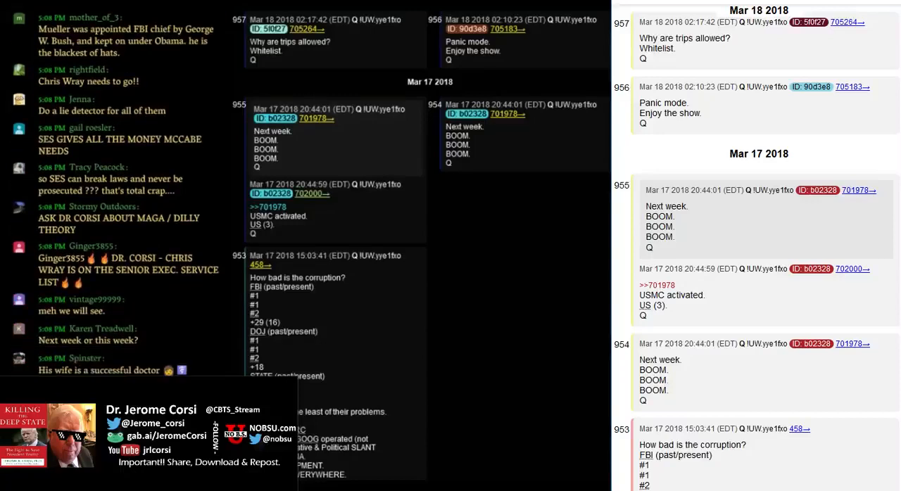
pyautogui.scroll(-3)
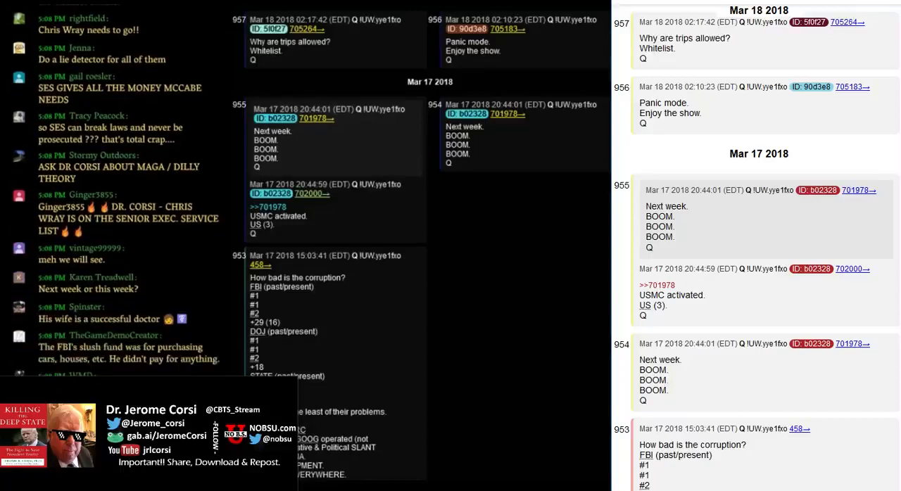
pyautogui.scroll(-3)
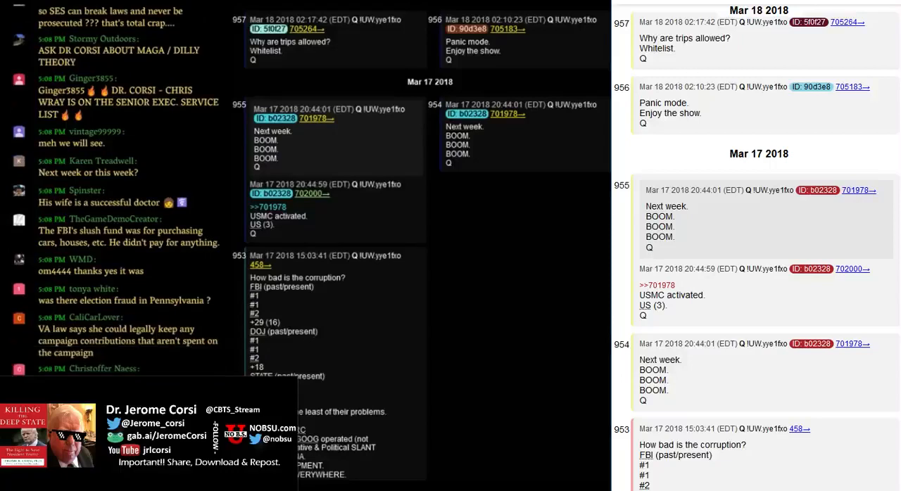
pyautogui.scroll(-3)
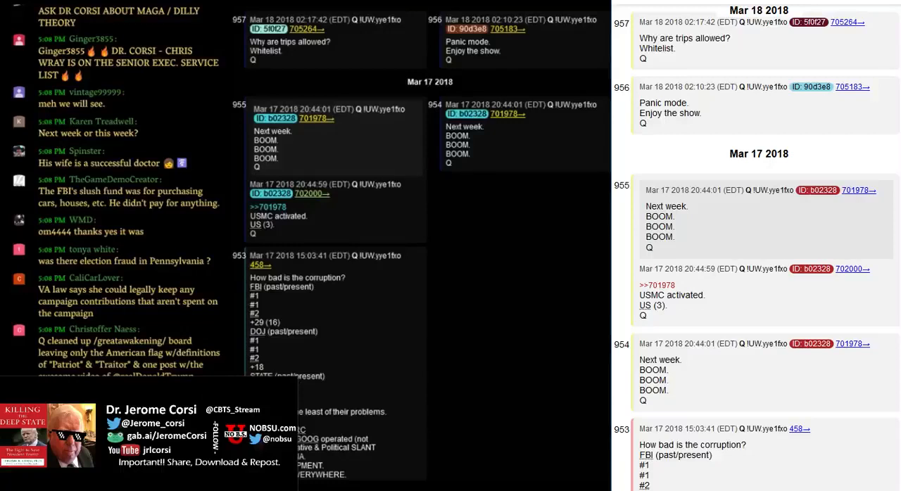
pyautogui.scroll(-3)
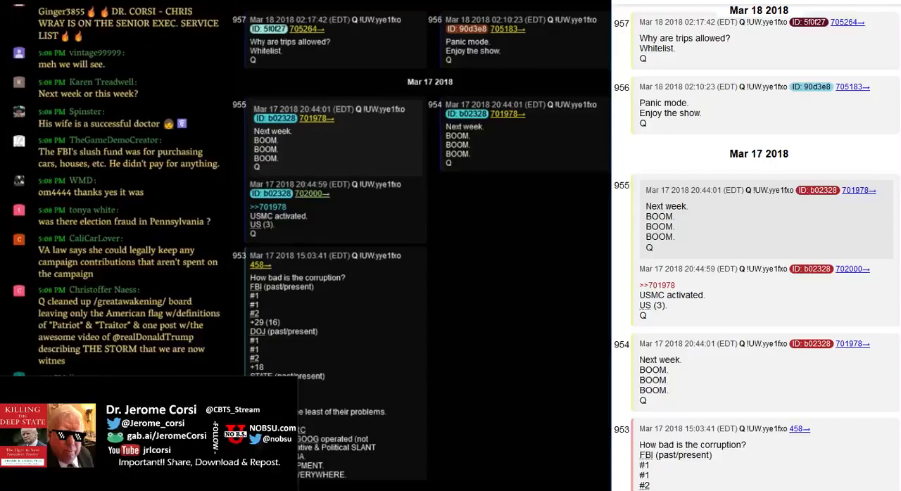
pyautogui.scroll(-3)
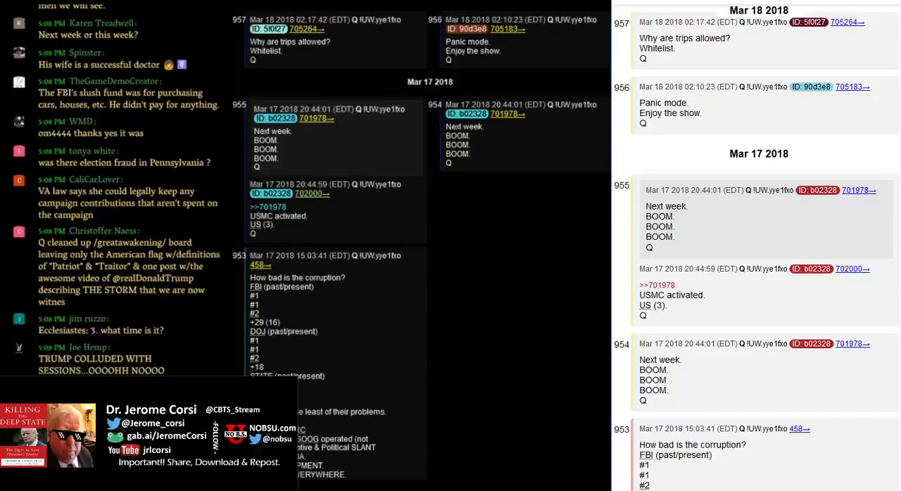
pyautogui.scroll(-3)
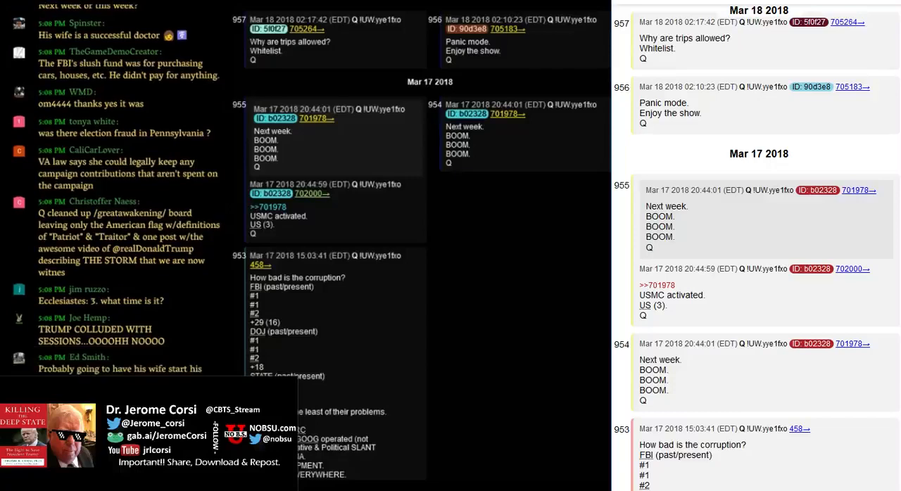
pyautogui.scroll(-3)
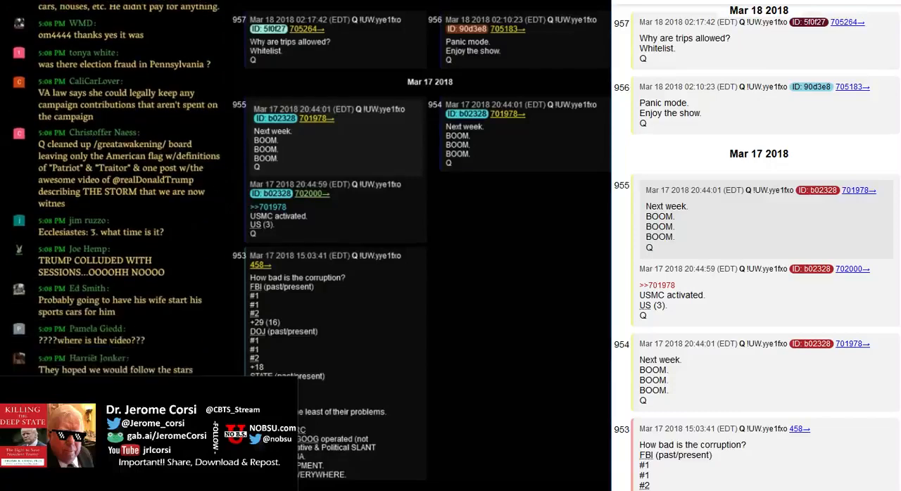
pyautogui.scroll(-3)
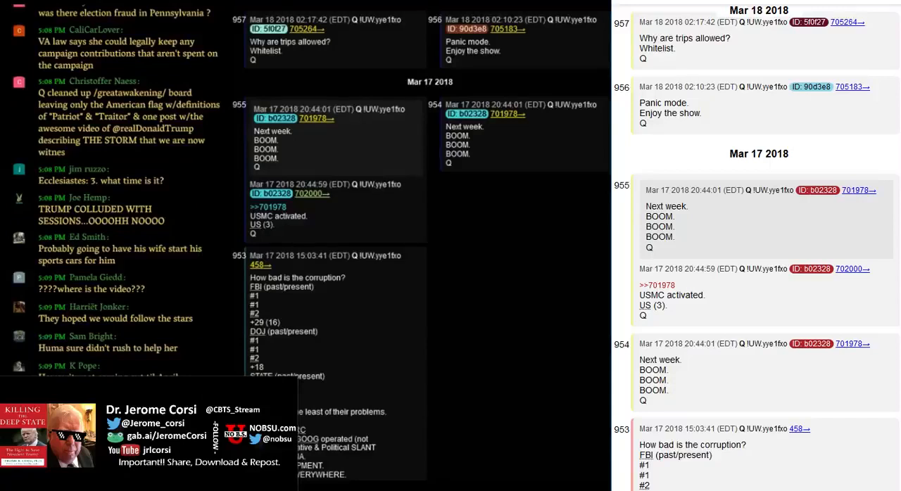
pyautogui.scroll(-3)
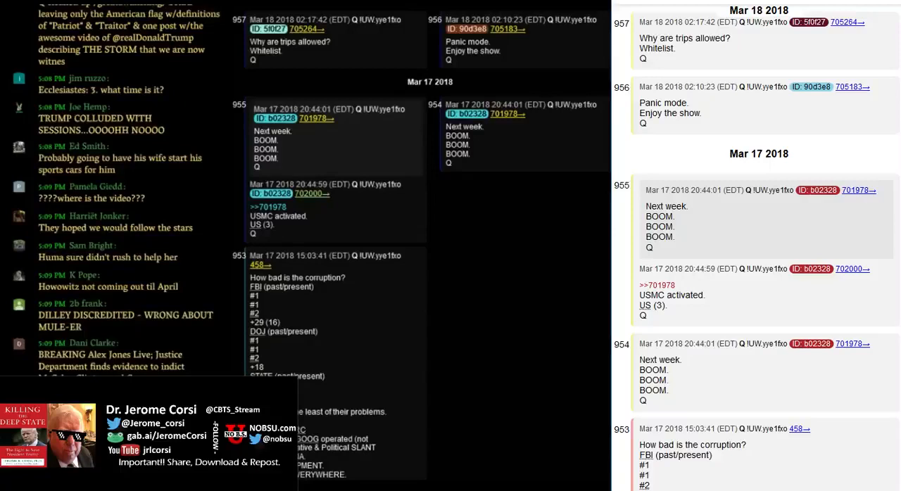
pyautogui.scroll(-3)
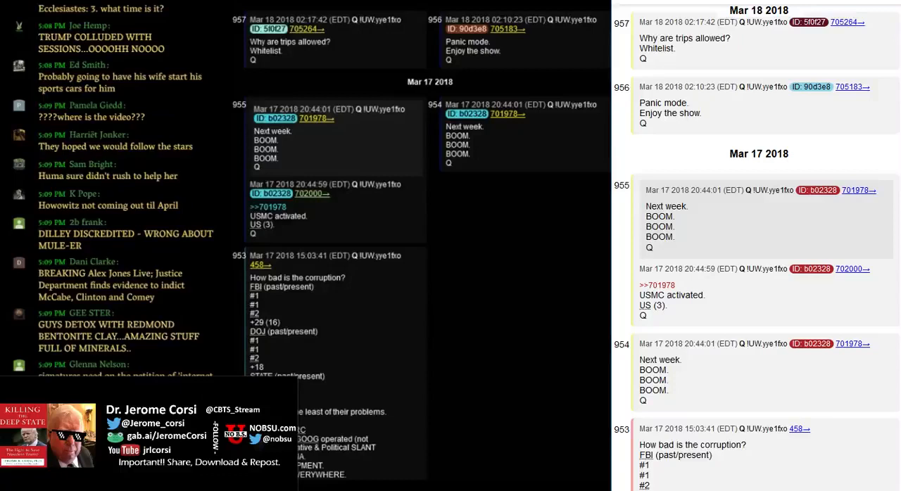
pyautogui.scroll(-3)
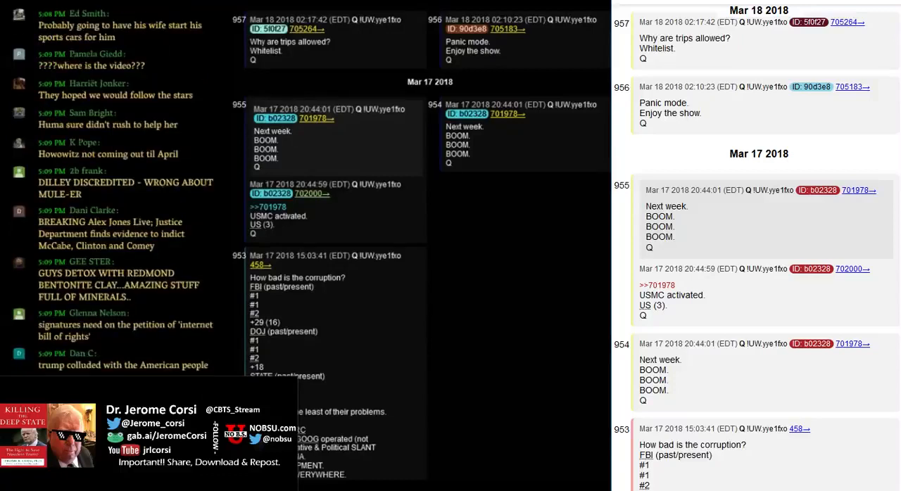
pyautogui.scroll(-3)
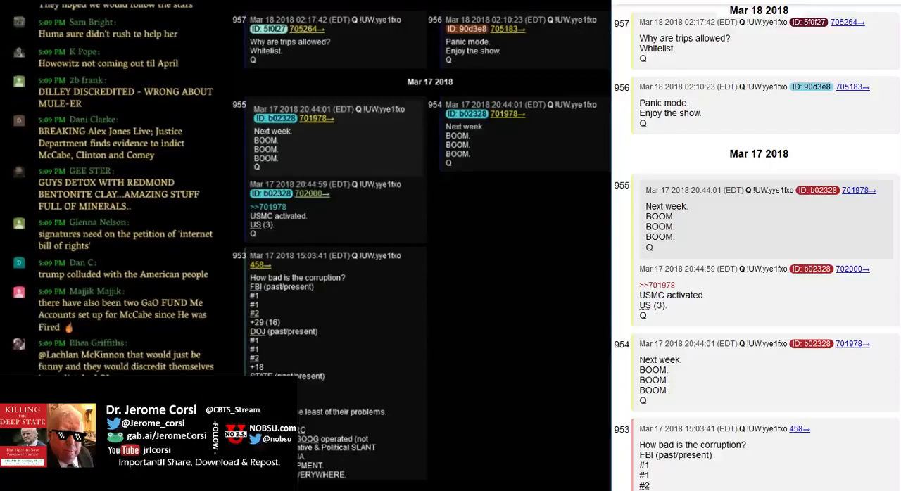
pyautogui.scroll(-3)
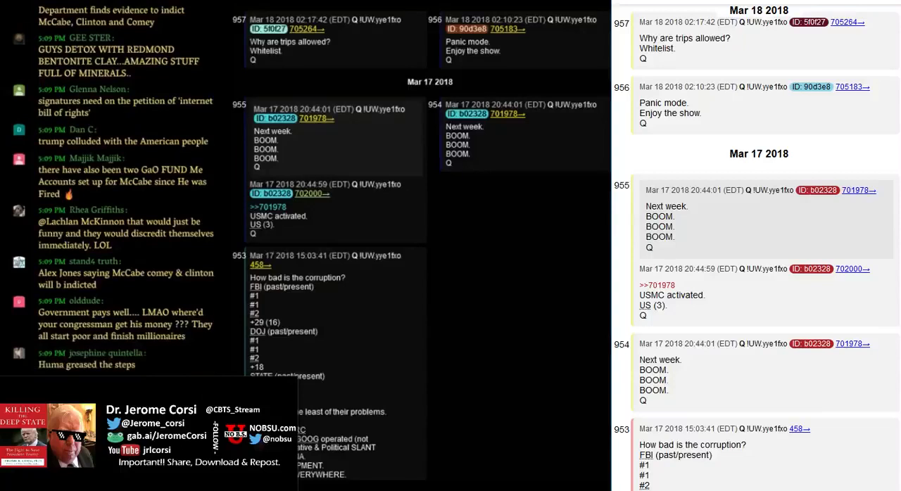
pyautogui.scroll(-3)
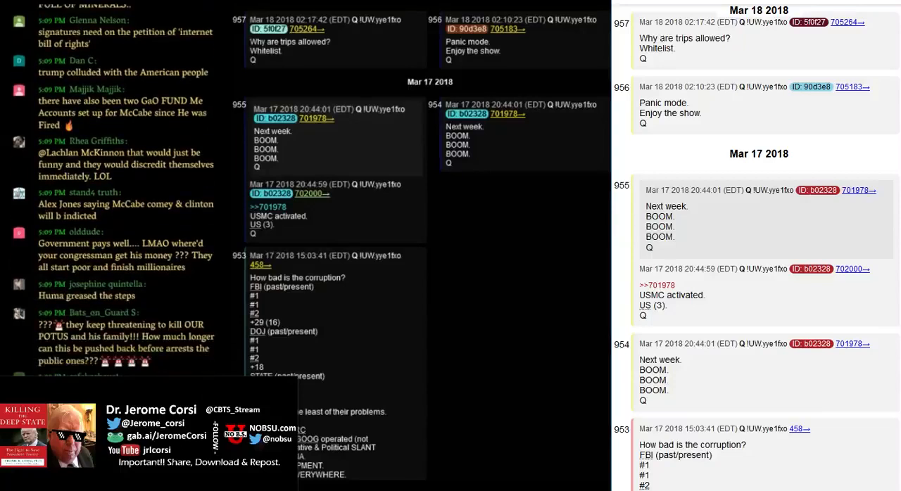
pyautogui.scroll(-3)
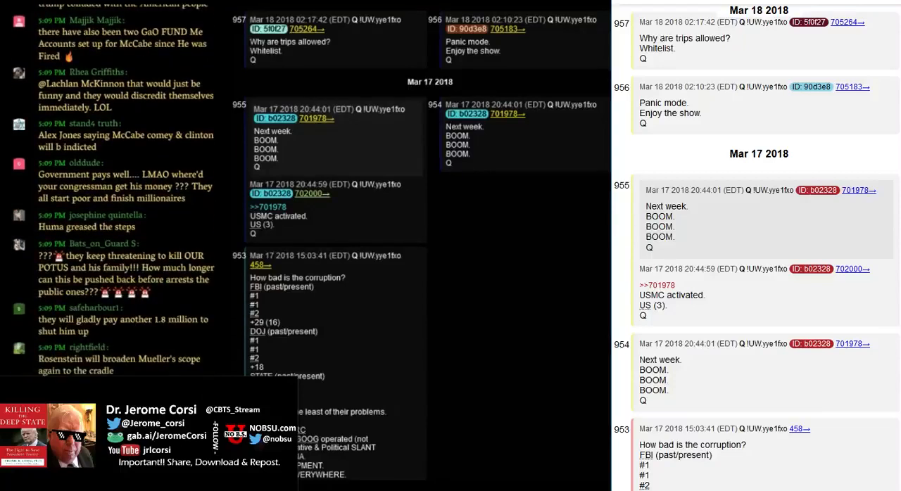
pyautogui.scroll(-3)
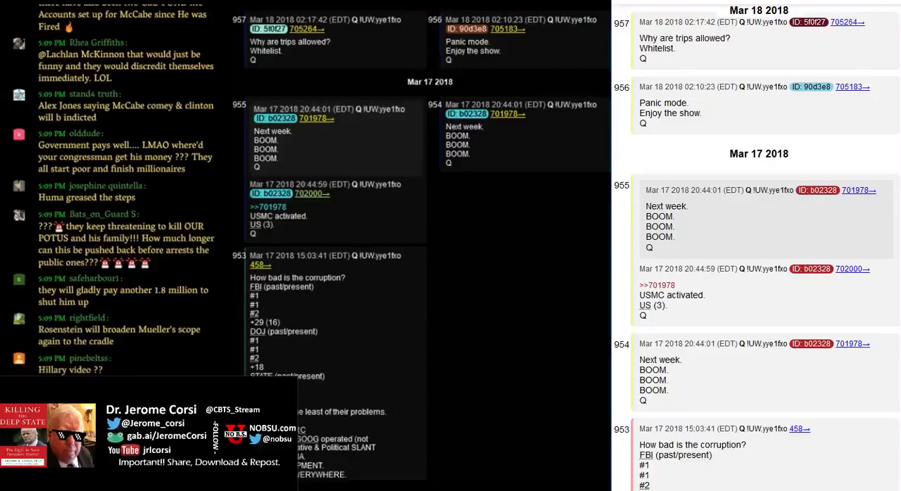
pyautogui.scroll(-3)
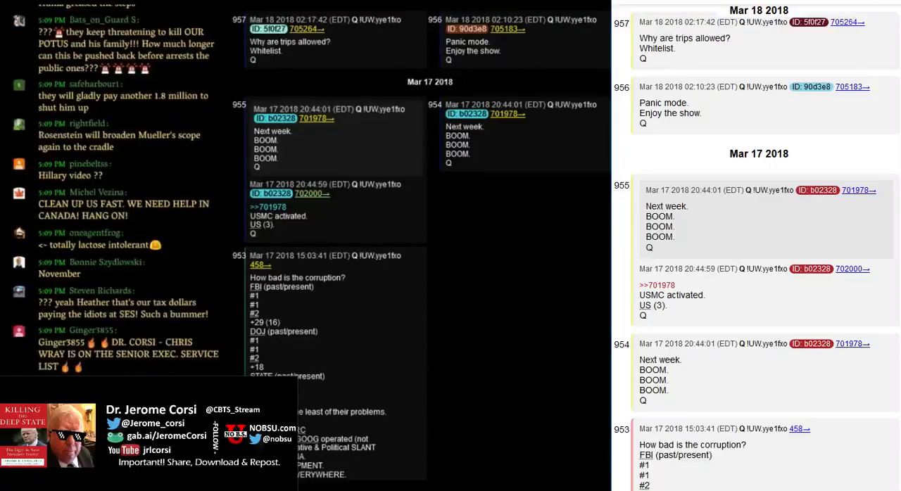
pyautogui.scroll(-3)
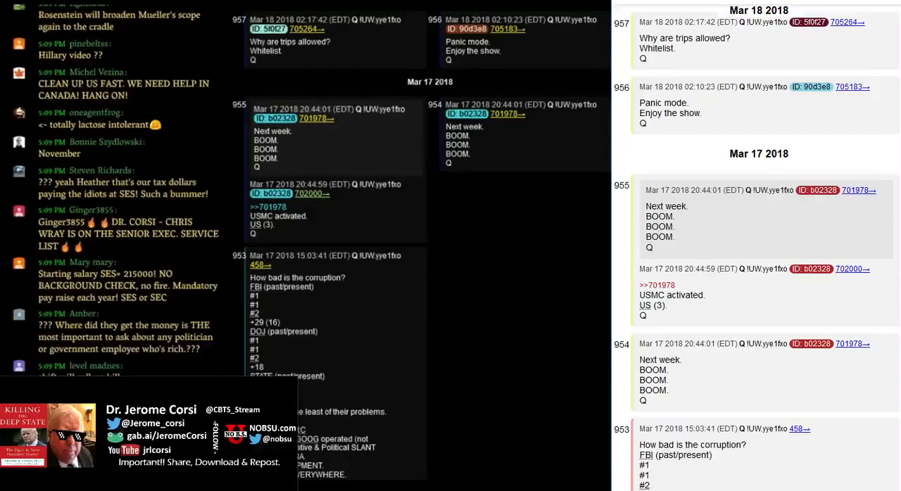
pyautogui.scroll(-3)
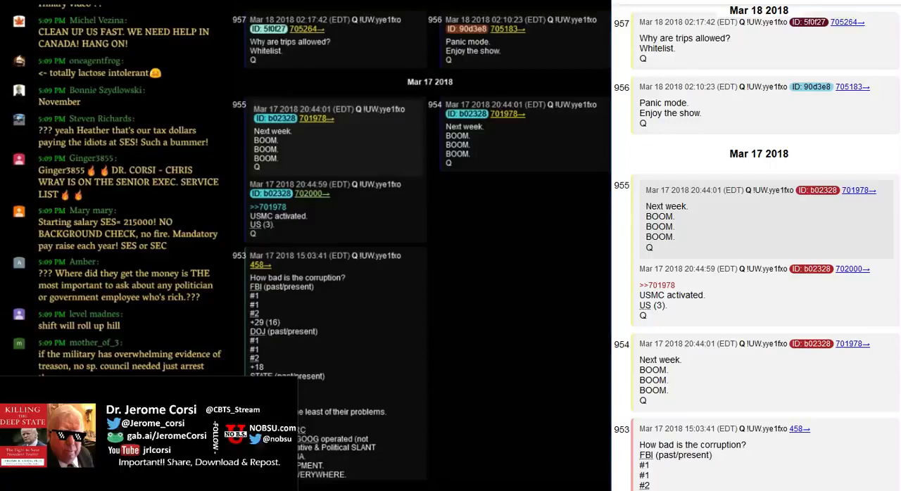
pyautogui.scroll(-3)
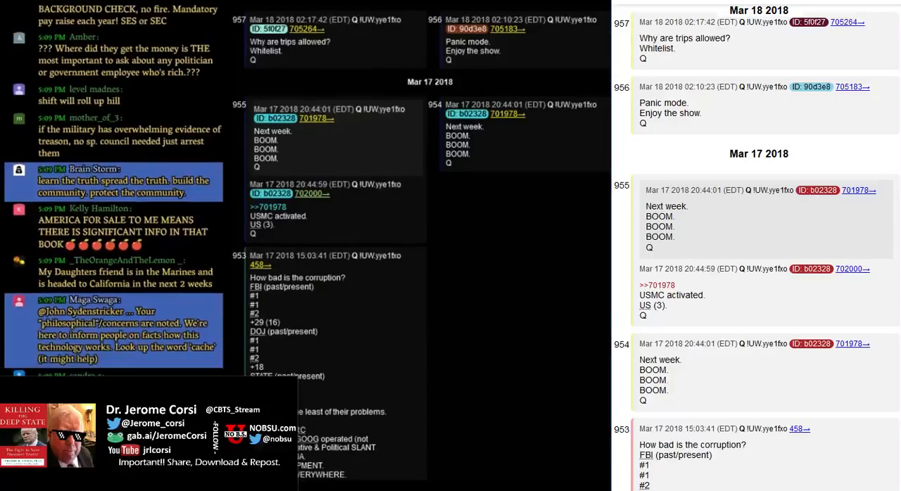
pyautogui.scroll(-3)
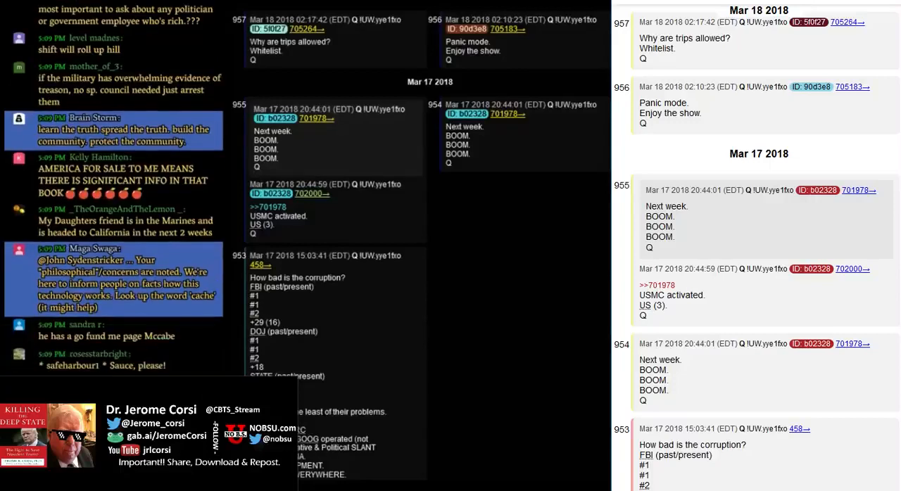
pyautogui.scroll(-3)
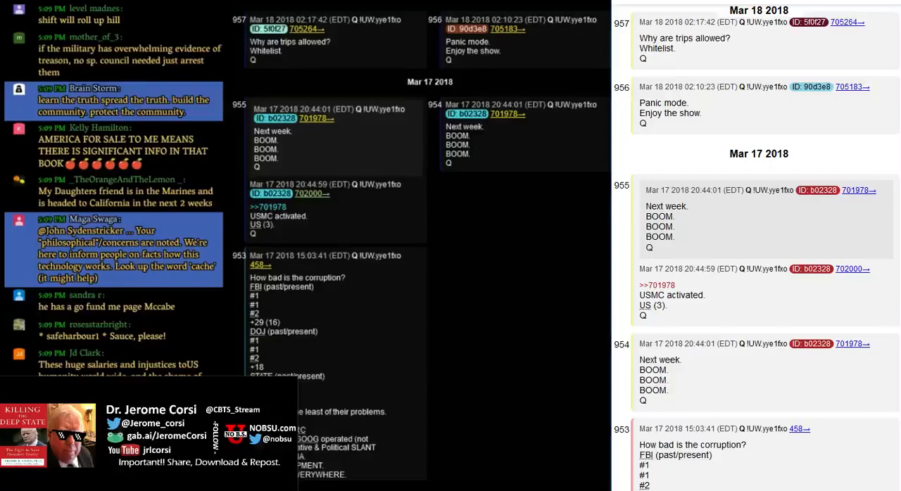
pyautogui.scroll(-3)
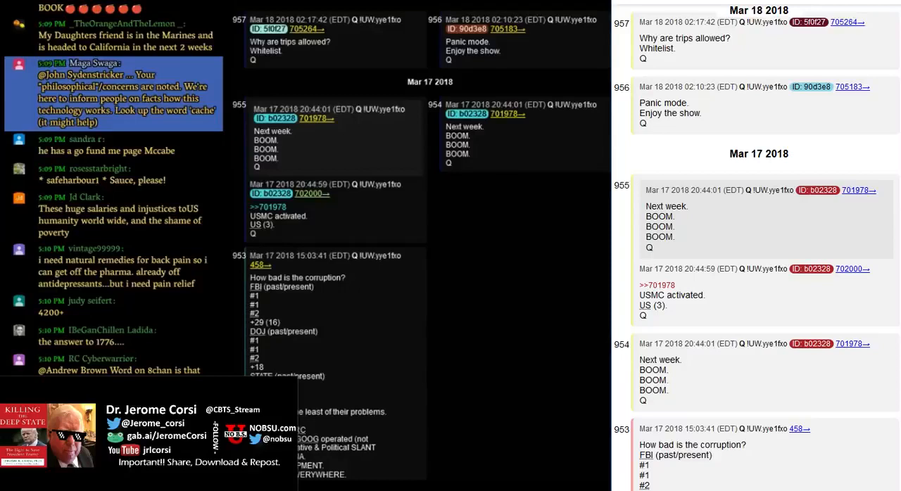
pyautogui.scroll(-3)
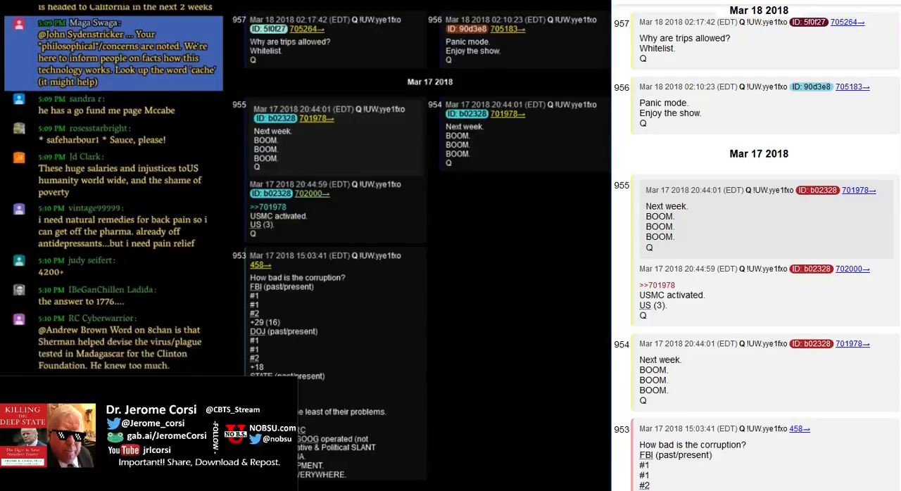
pyautogui.scroll(-3)
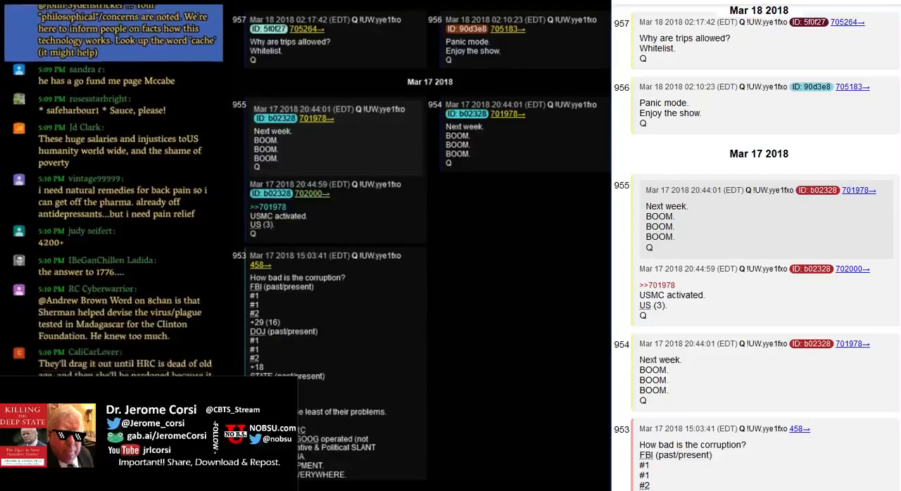
pyautogui.scroll(-3)
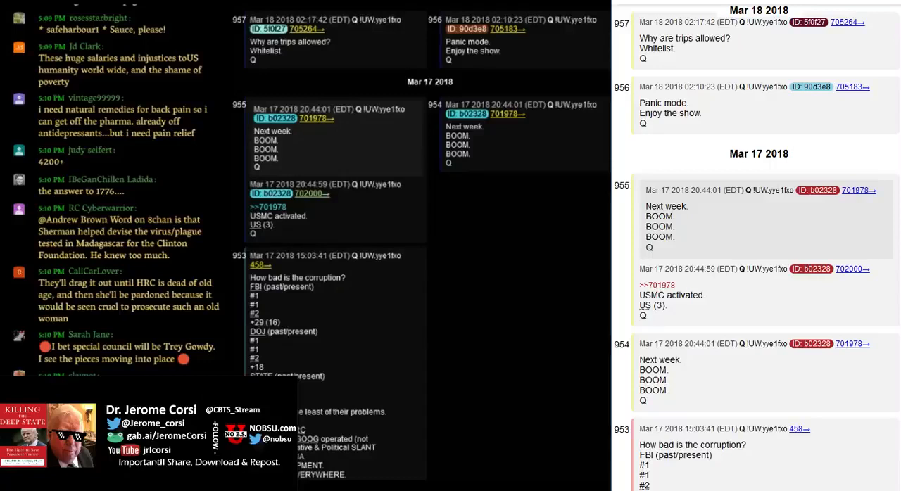
pyautogui.scroll(-3)
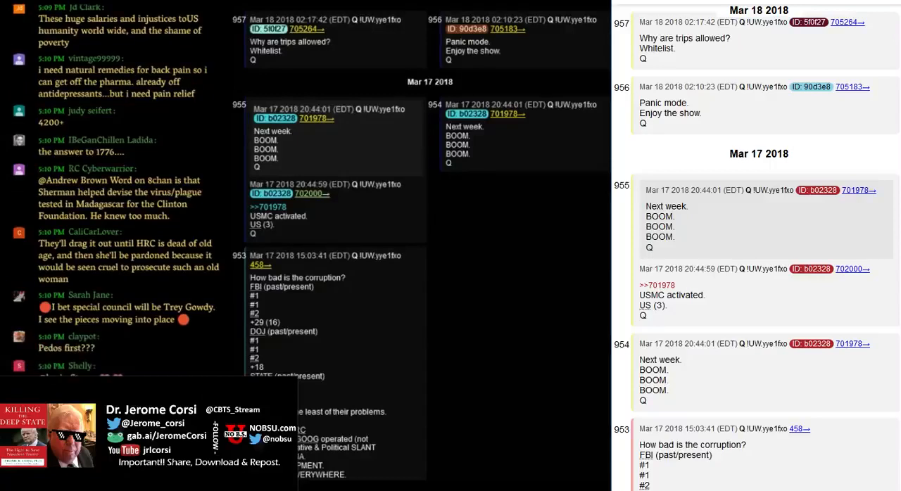
pyautogui.scroll(-3)
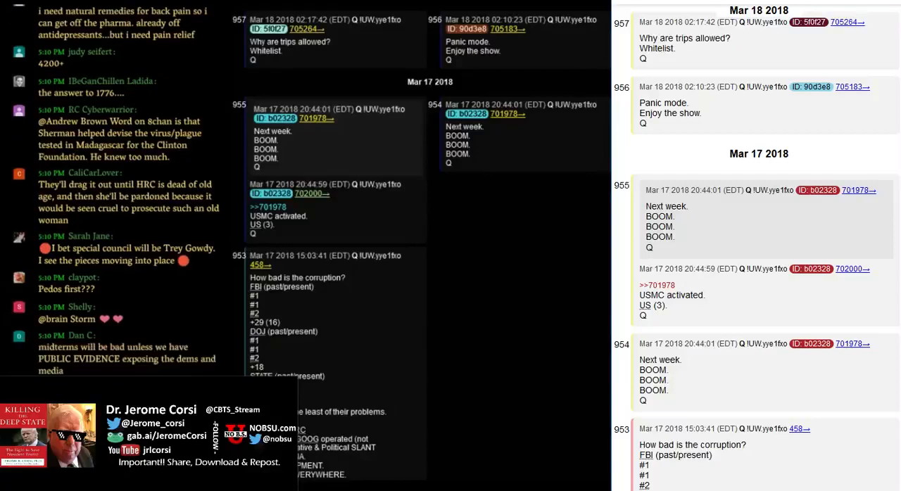
pyautogui.scroll(-3)
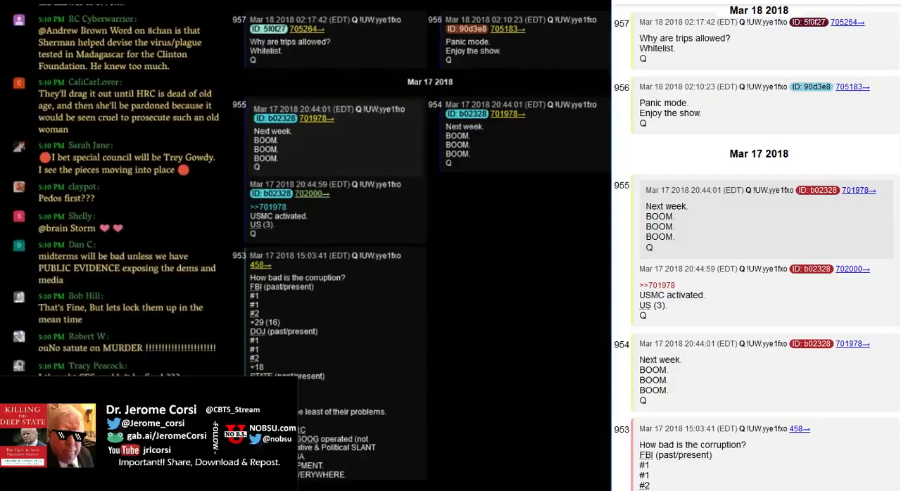
pyautogui.scroll(-3)
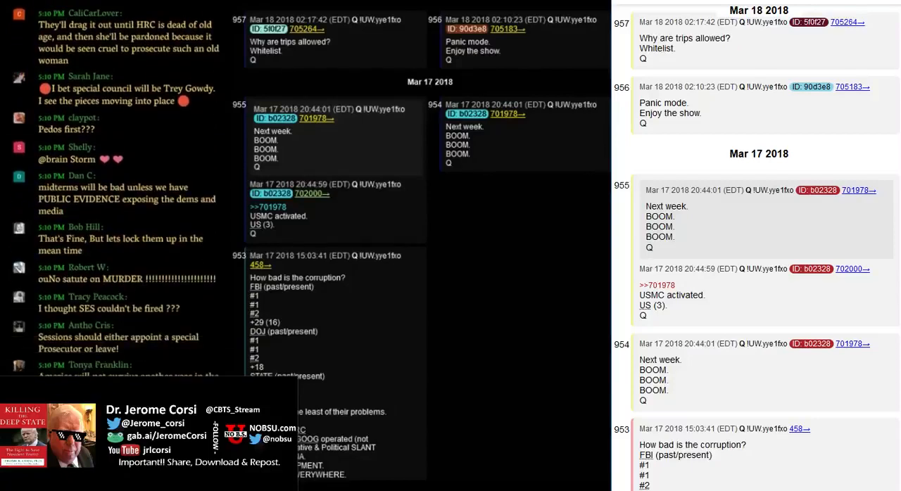
pyautogui.scroll(-3)
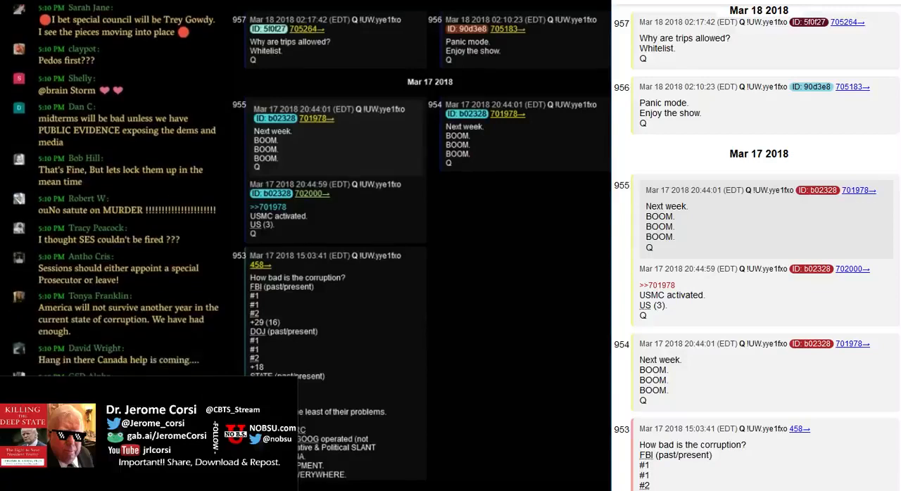
pyautogui.scroll(-3)
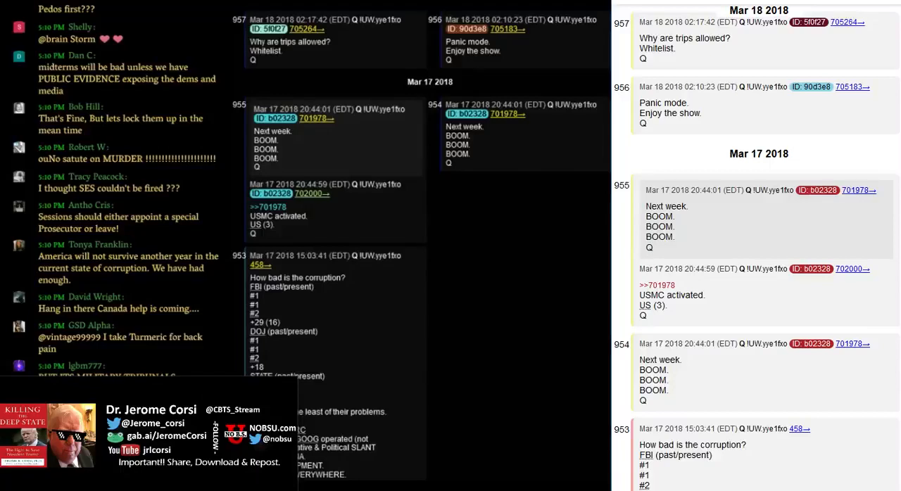
pyautogui.scroll(-3)
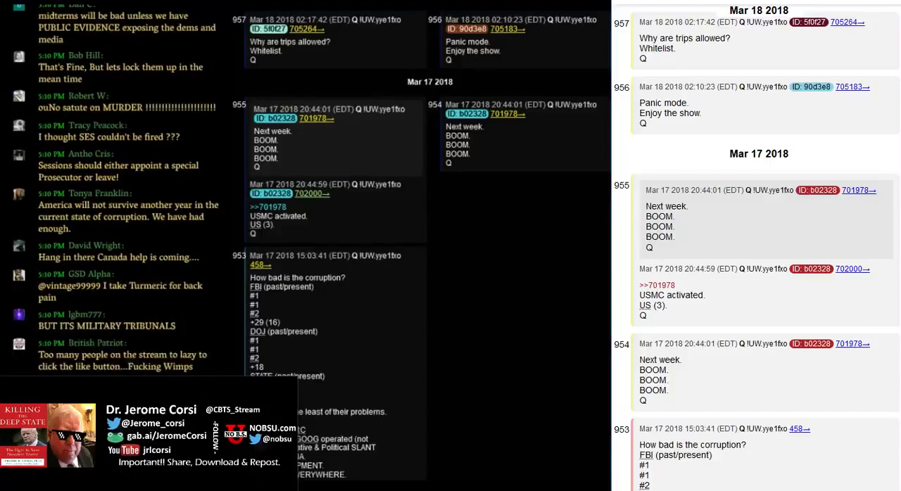
pyautogui.scroll(-3)
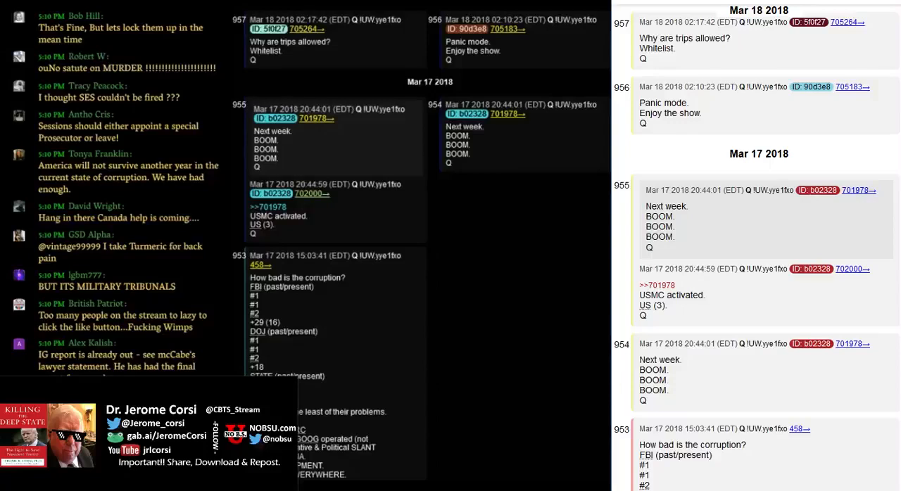
pyautogui.scroll(-3)
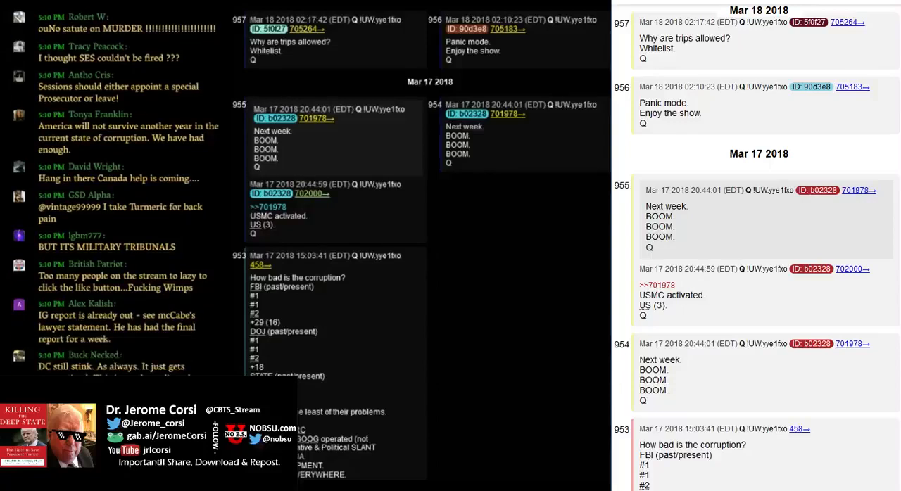
pyautogui.scroll(-3)
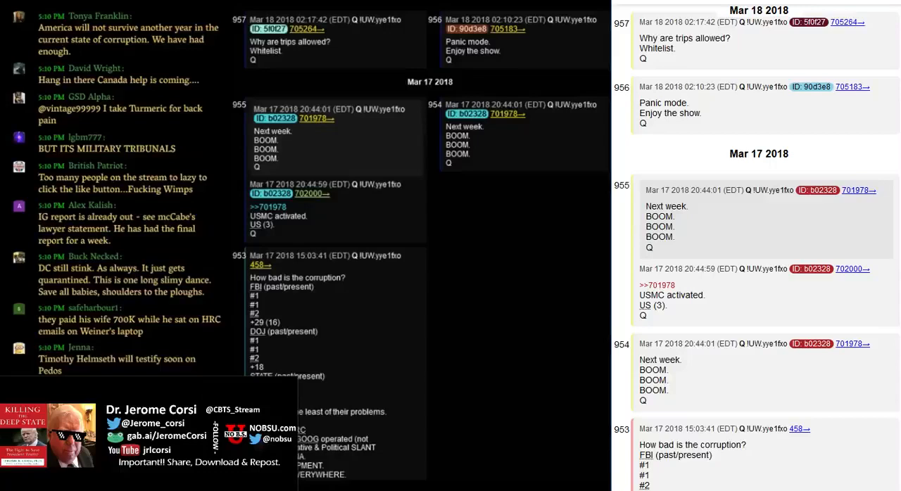
pyautogui.scroll(-3)
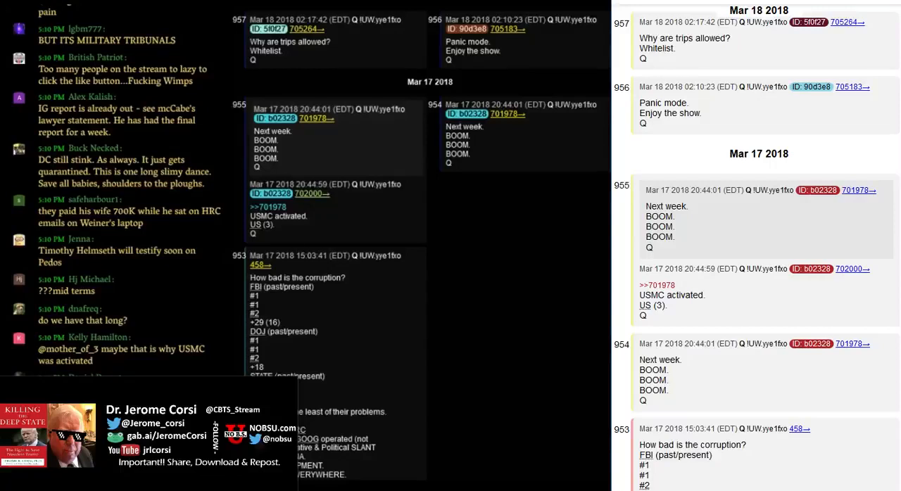
pyautogui.scroll(-3)
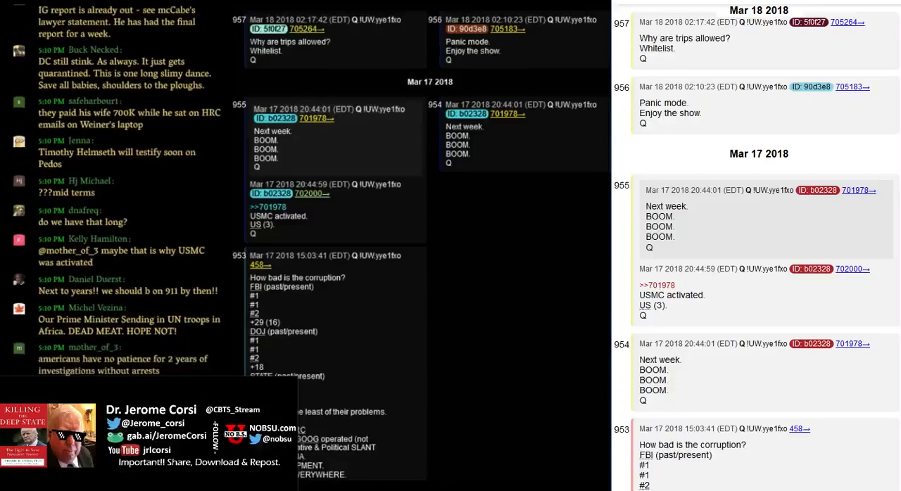
pyautogui.scroll(-3)
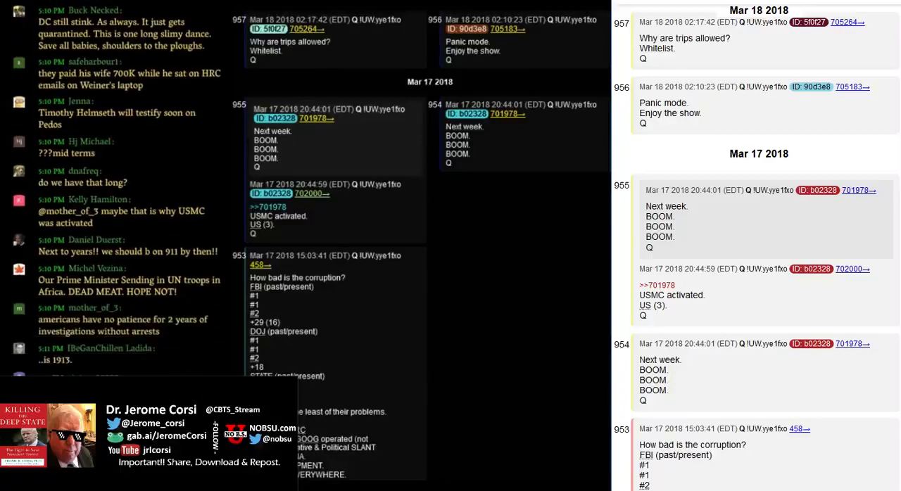
pyautogui.scroll(-3)
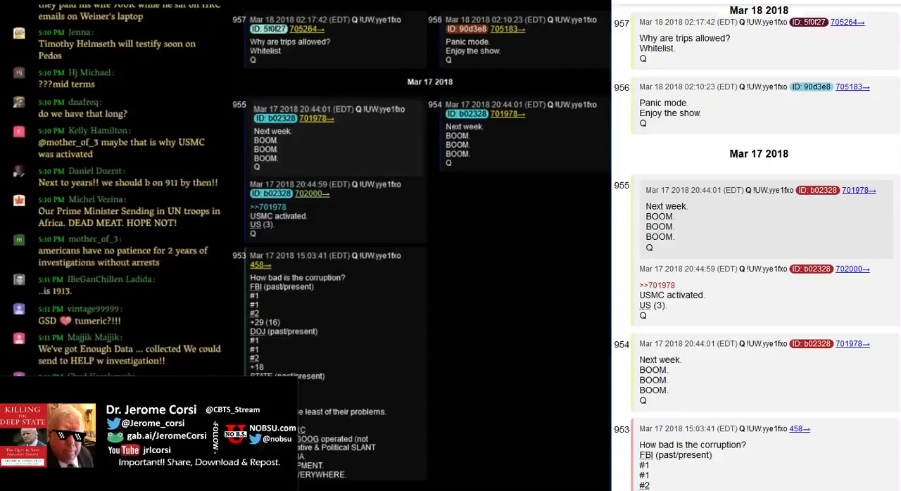
pyautogui.scroll(-3)
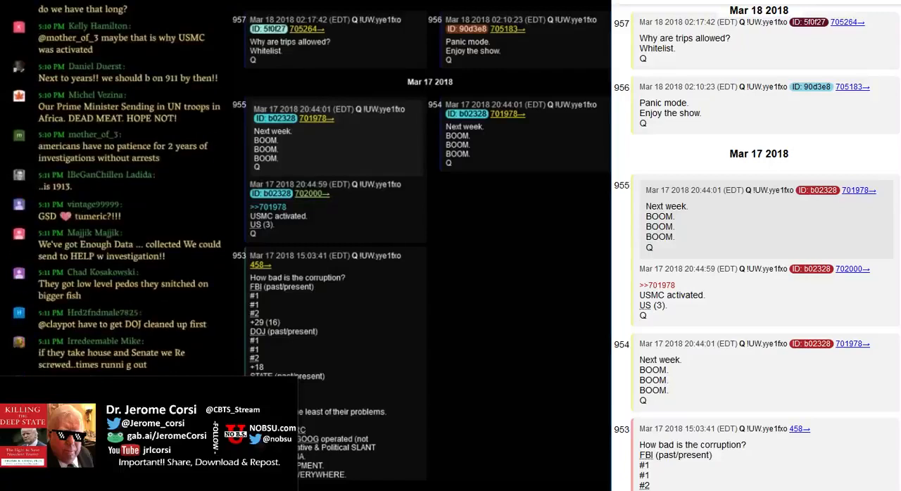
pyautogui.scroll(-3)
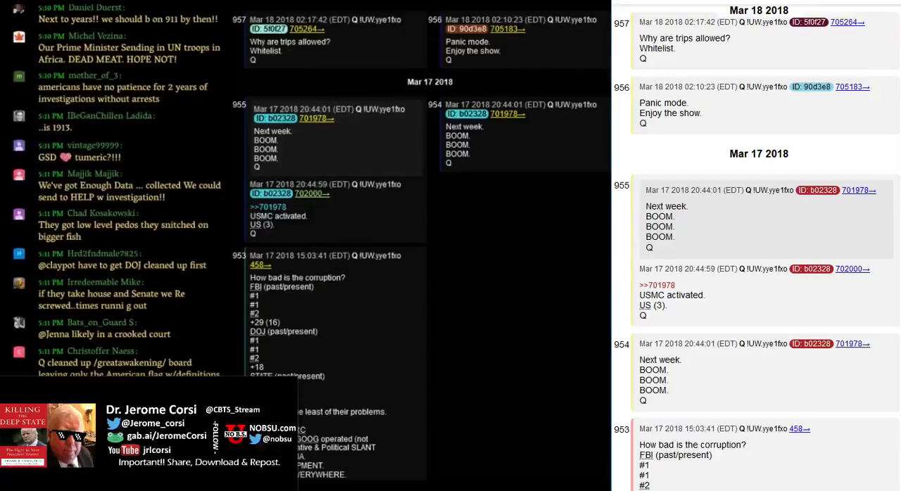
pyautogui.scroll(-3)
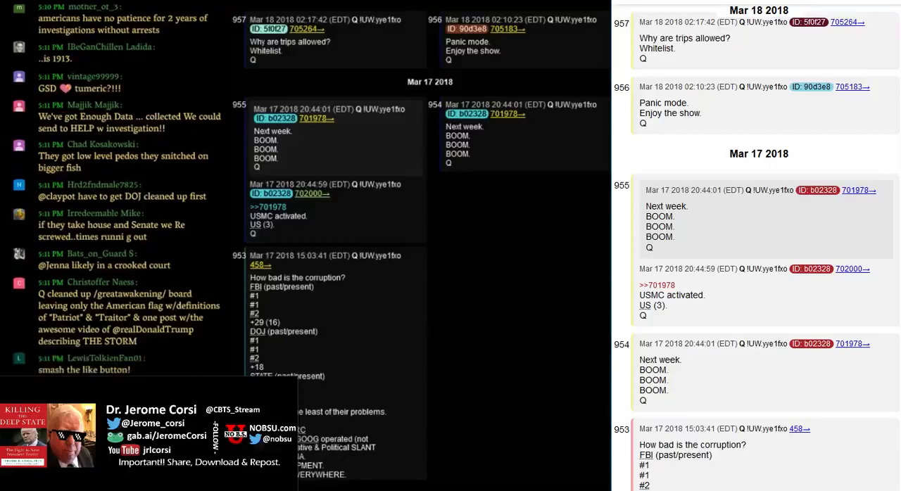
pyautogui.scroll(-3)
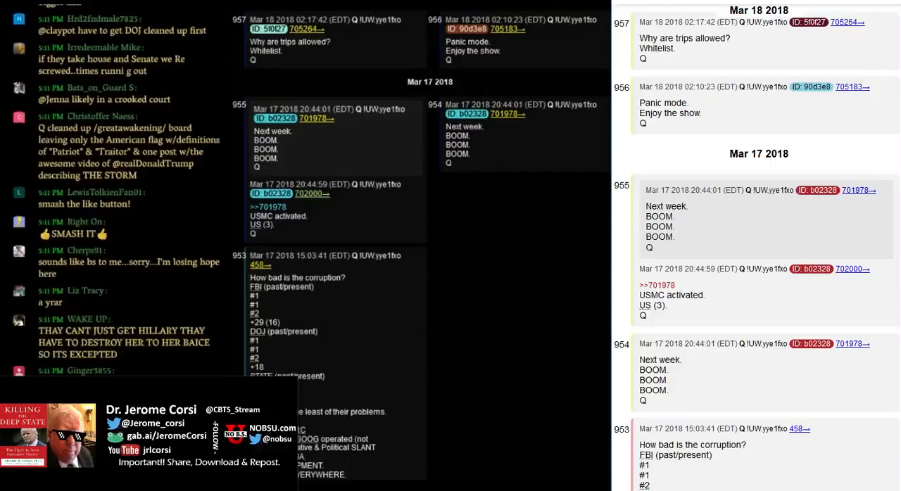
pyautogui.scroll(-3)
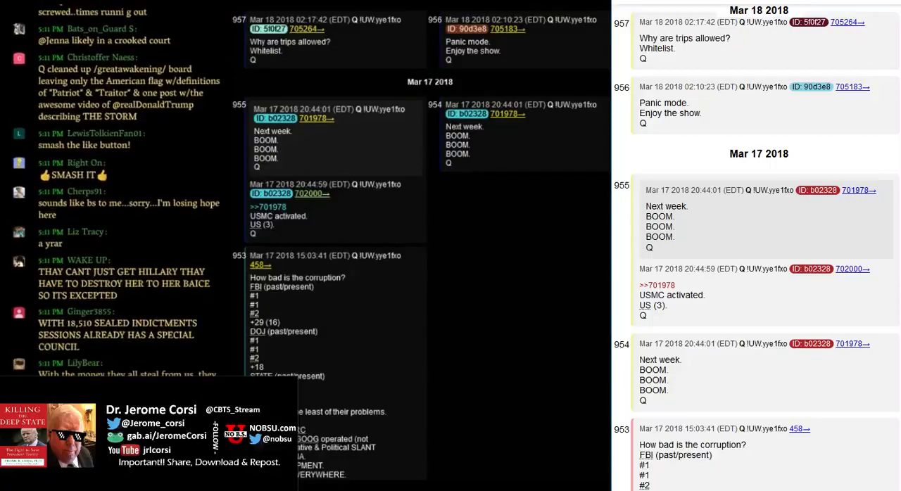
pyautogui.scroll(-3)
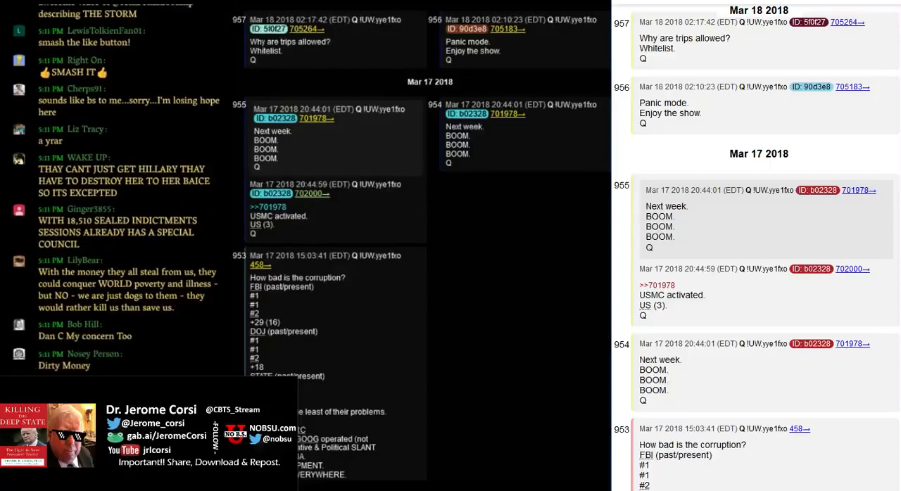
pyautogui.scroll(-3)
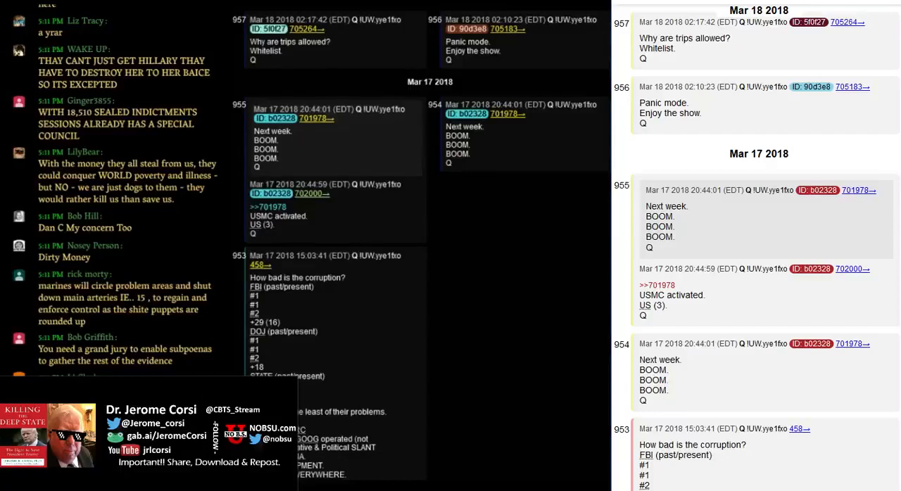
pyautogui.scroll(-3)
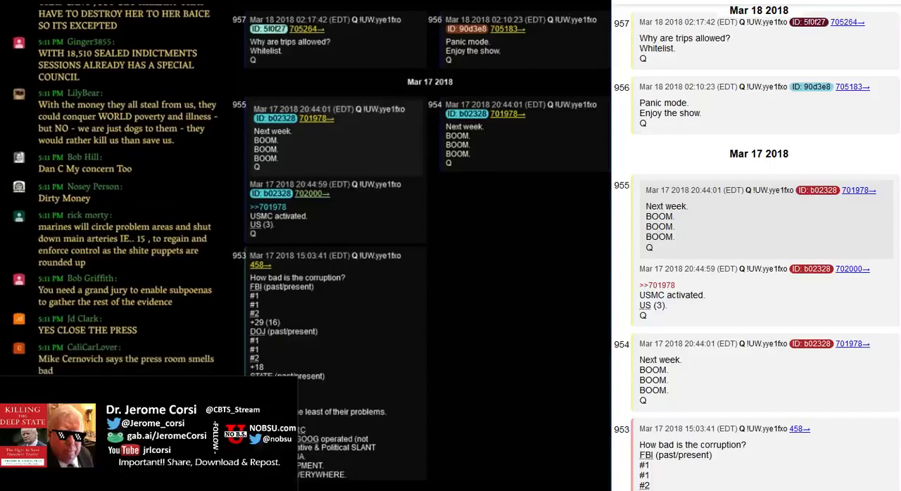
pyautogui.scroll(-3)
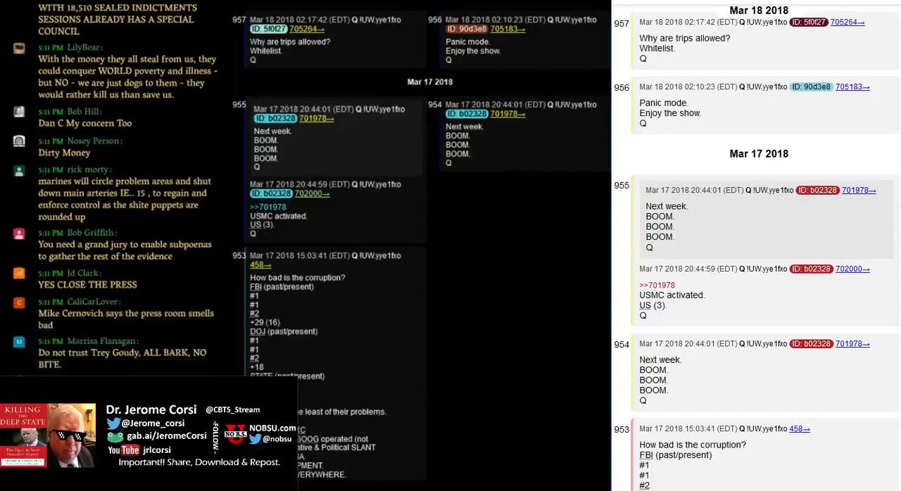
pyautogui.scroll(-3)
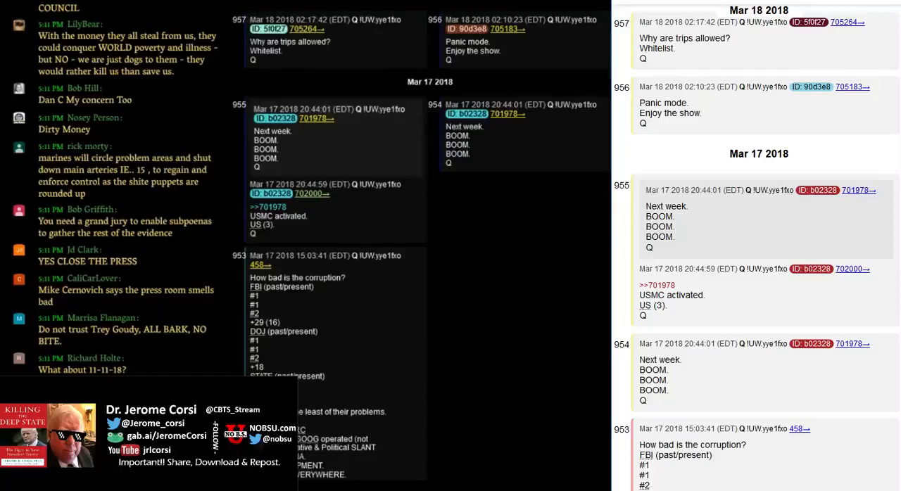
pyautogui.scroll(-3)
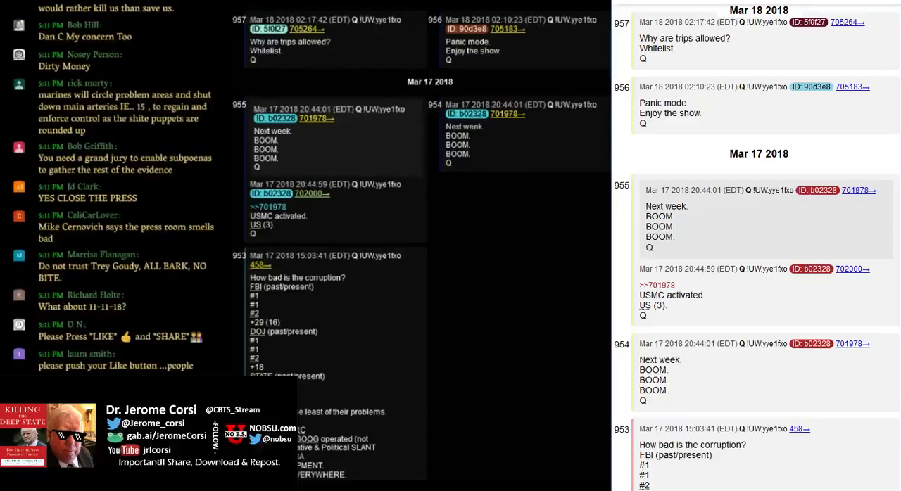
pyautogui.scroll(-3)
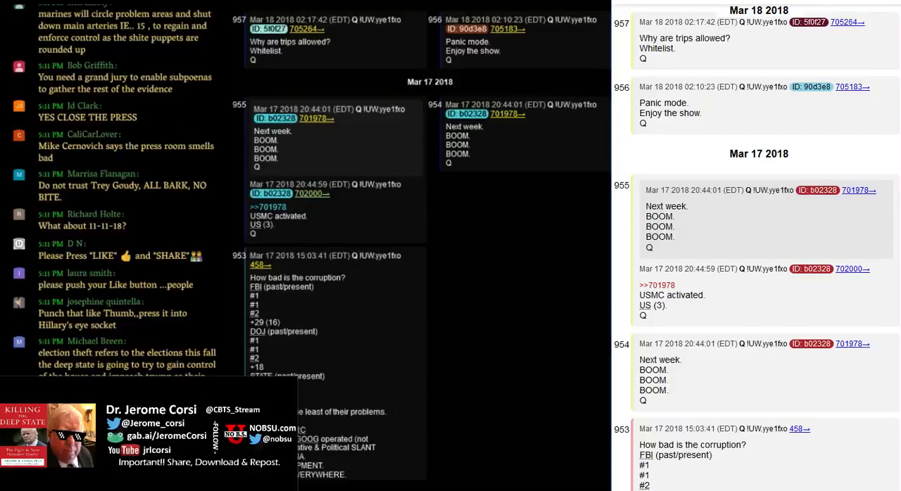
pyautogui.scroll(-3)
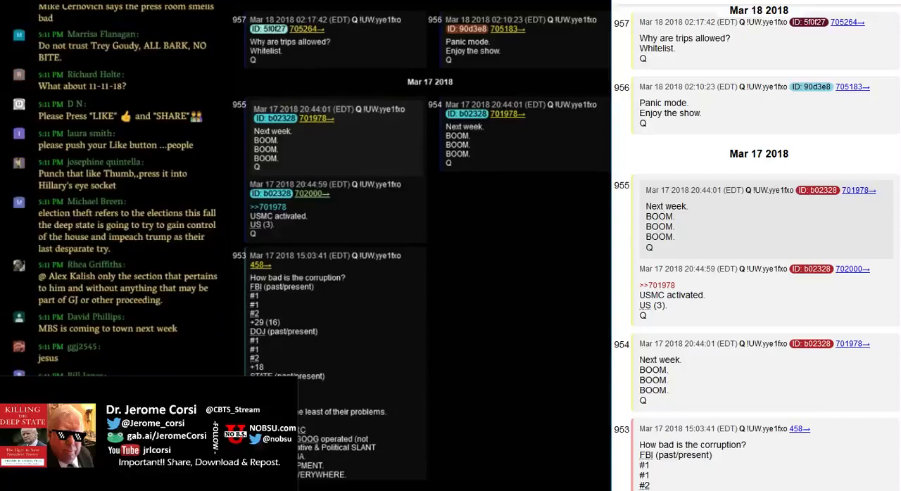
pyautogui.scroll(-3)
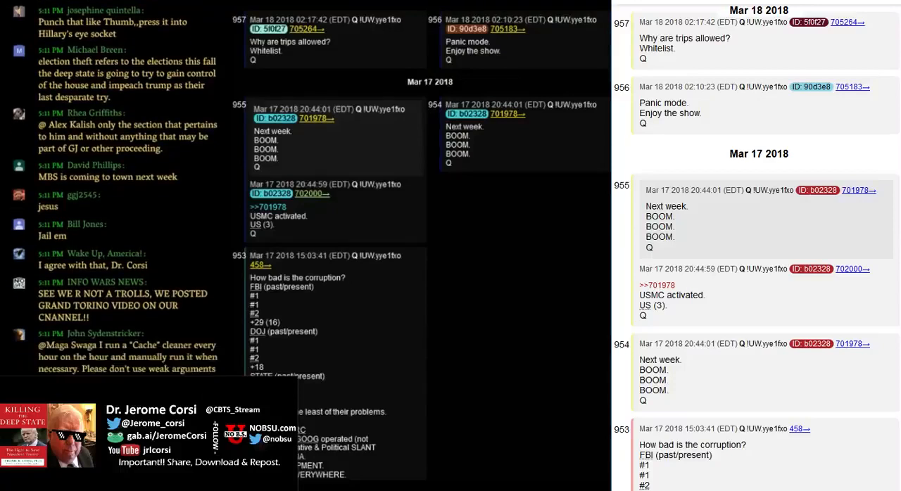
pyautogui.scroll(-3)
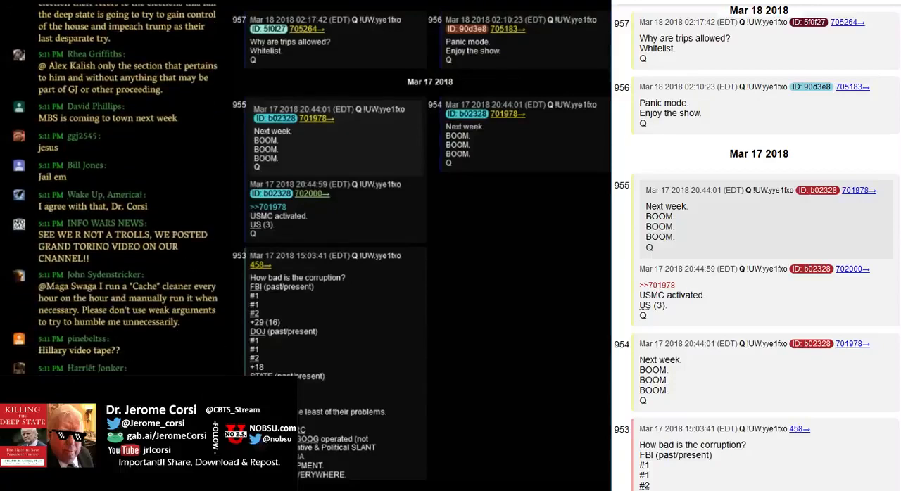
pyautogui.scroll(-3)
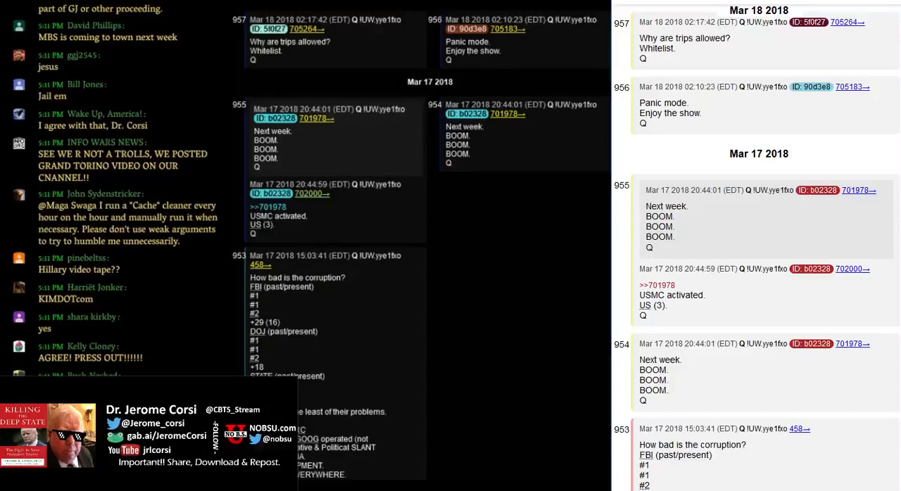
pyautogui.scroll(-3)
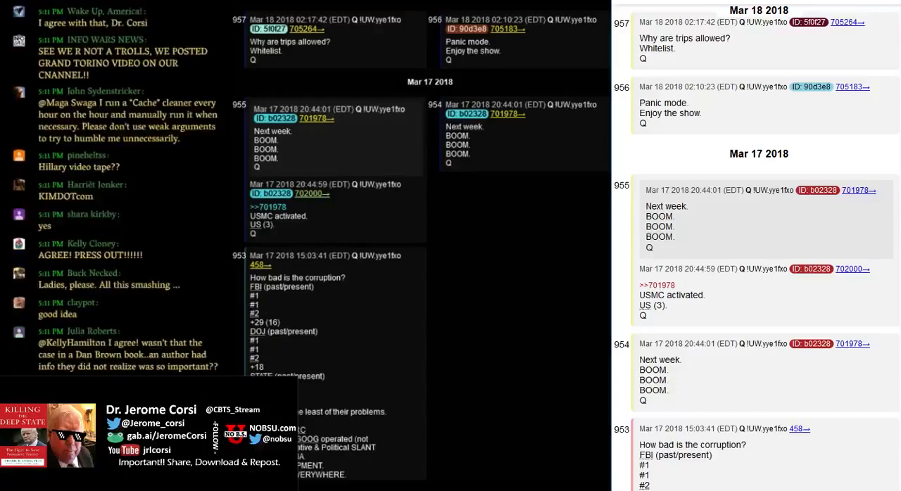
pyautogui.scroll(-3)
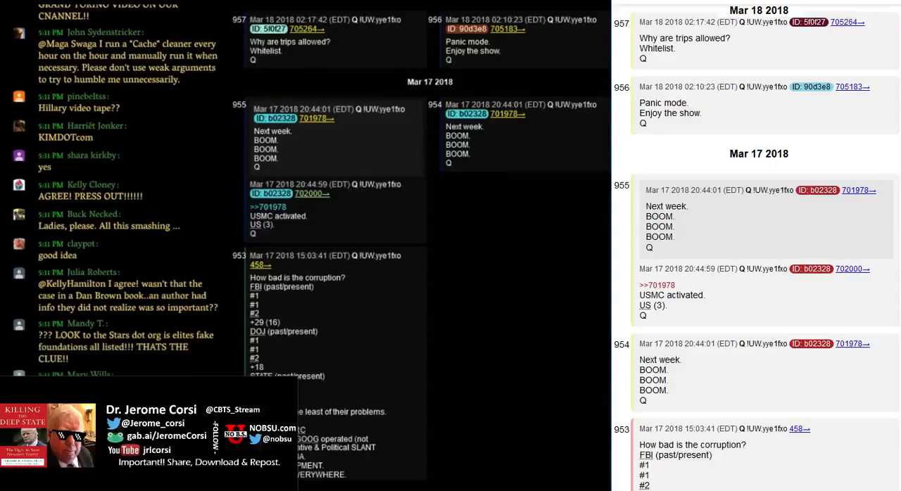
pyautogui.scroll(-3)
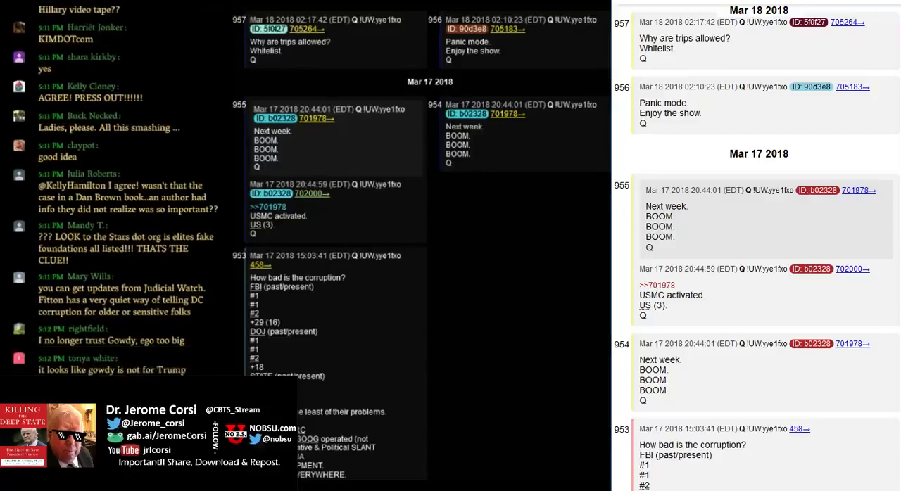
pyautogui.scroll(-3)
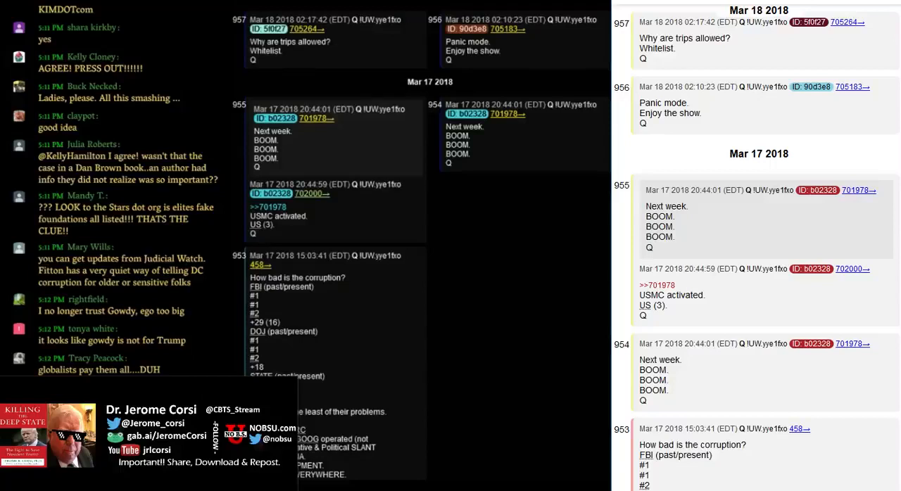
pyautogui.scroll(-3)
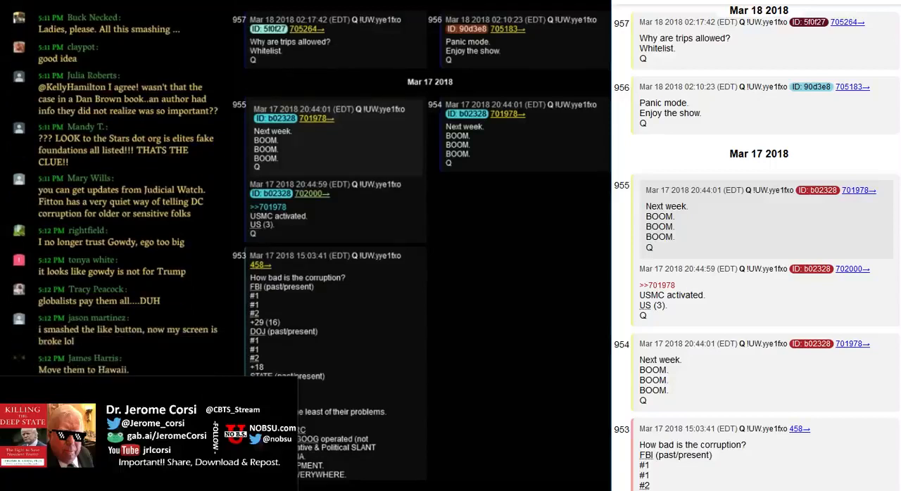
pyautogui.scroll(-3)
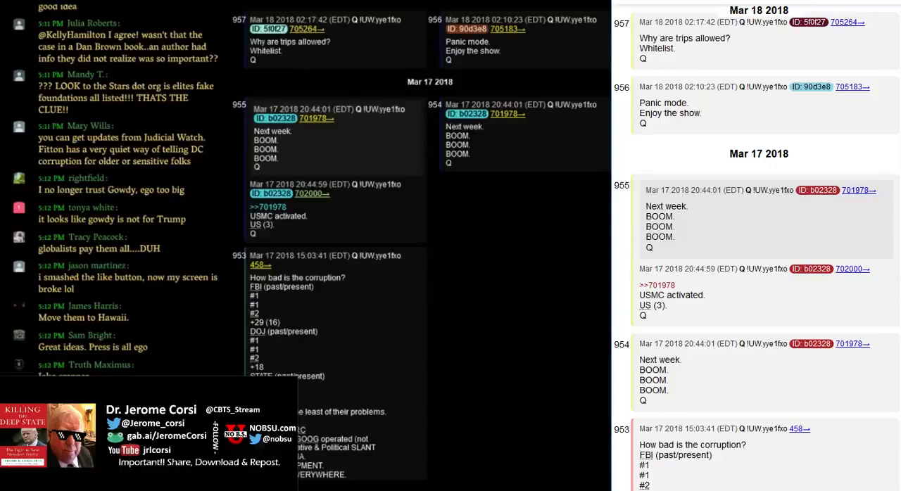
pyautogui.scroll(-3)
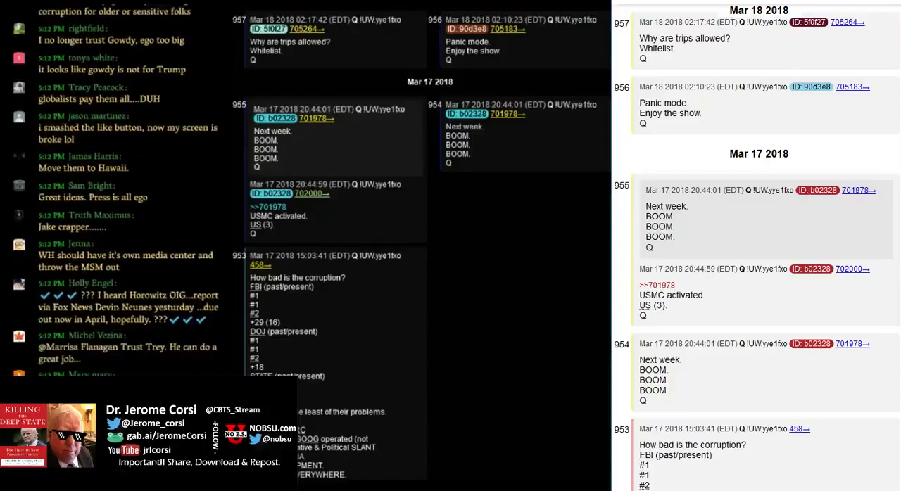
pyautogui.scroll(-3)
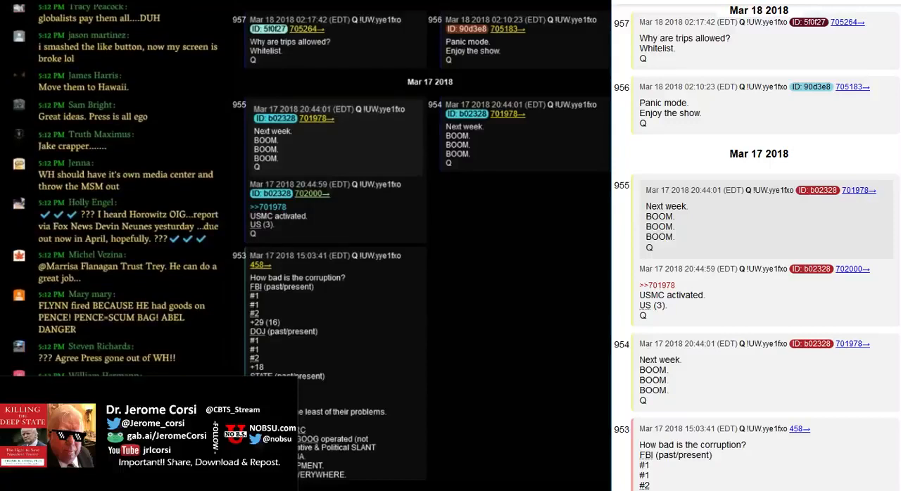
pyautogui.scroll(-3)
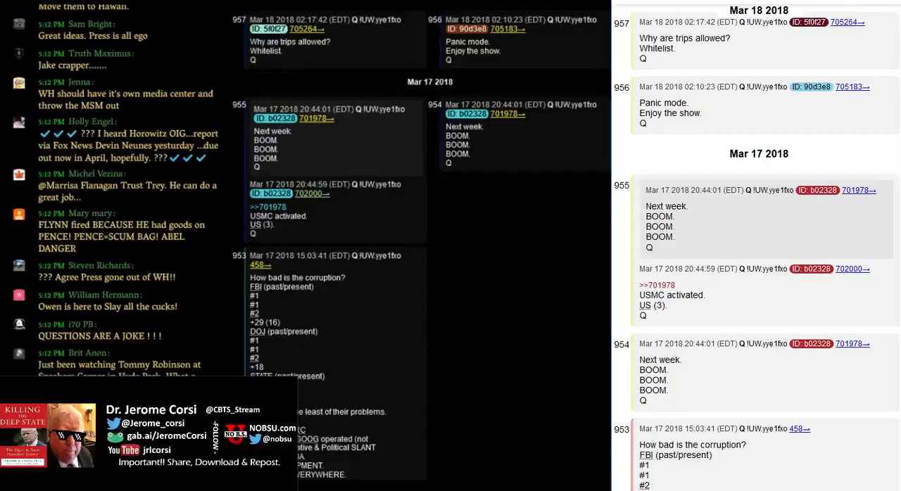
pyautogui.scroll(-3)
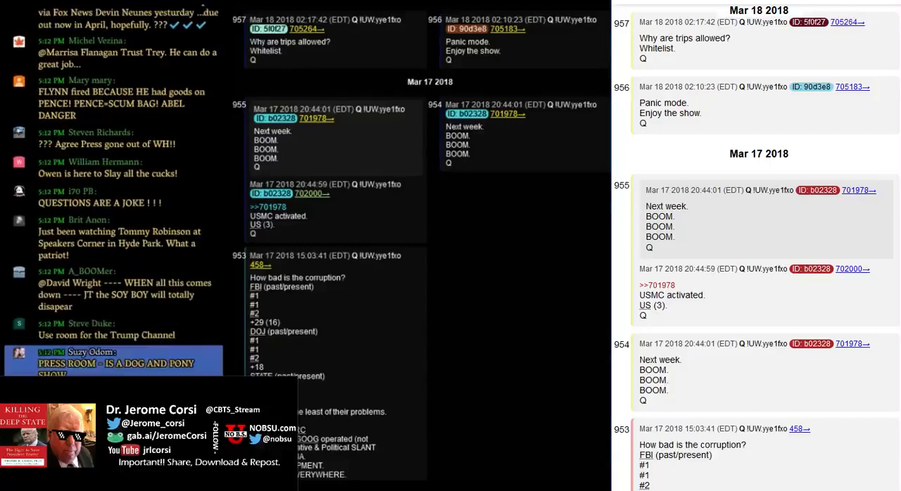
pyautogui.scroll(-3)
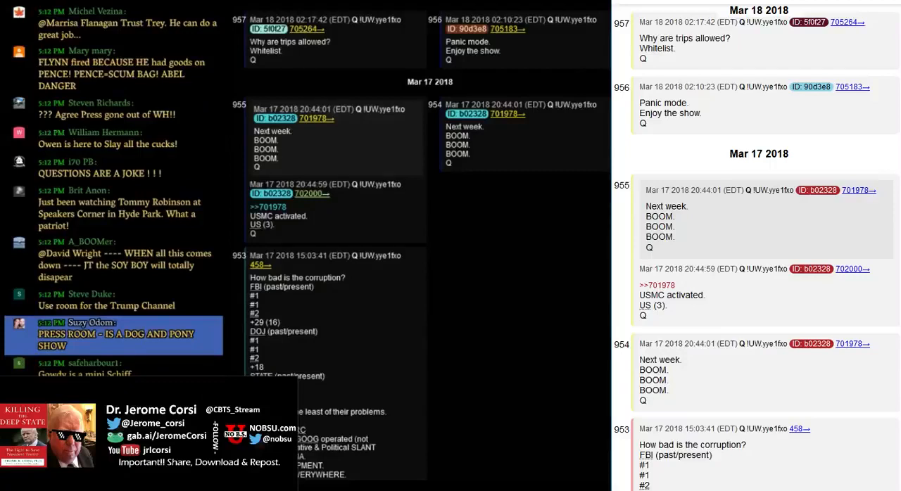
pyautogui.scroll(-3)
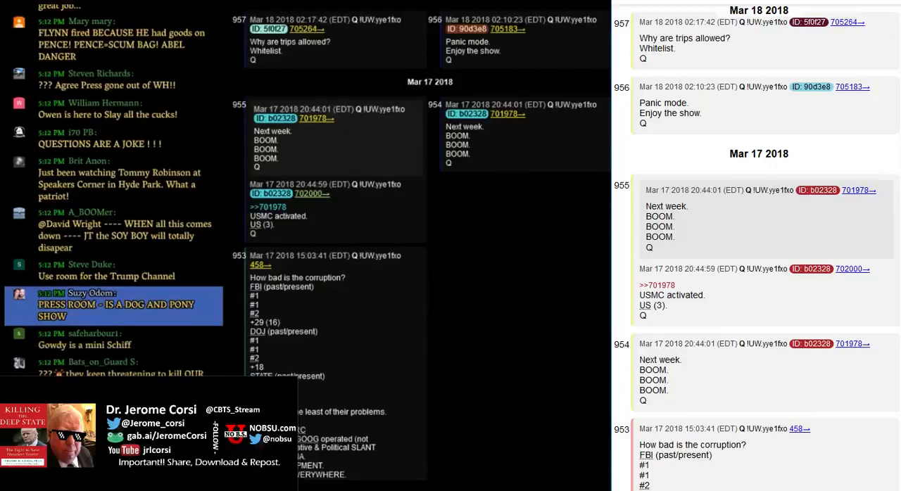
pyautogui.scroll(-3)
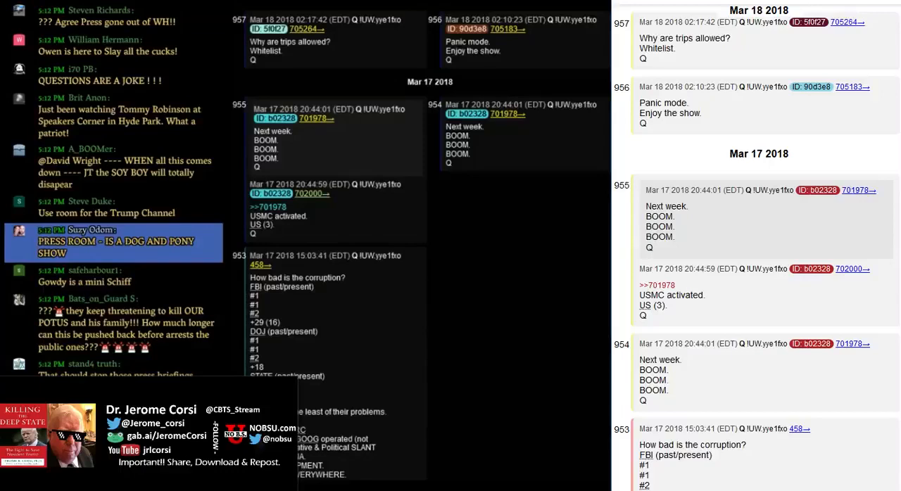
pyautogui.scroll(-3)
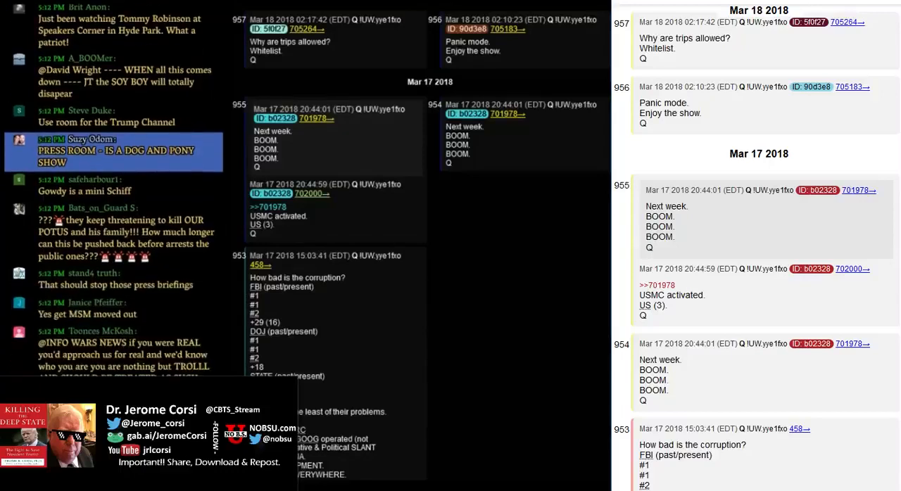
pyautogui.scroll(-3)
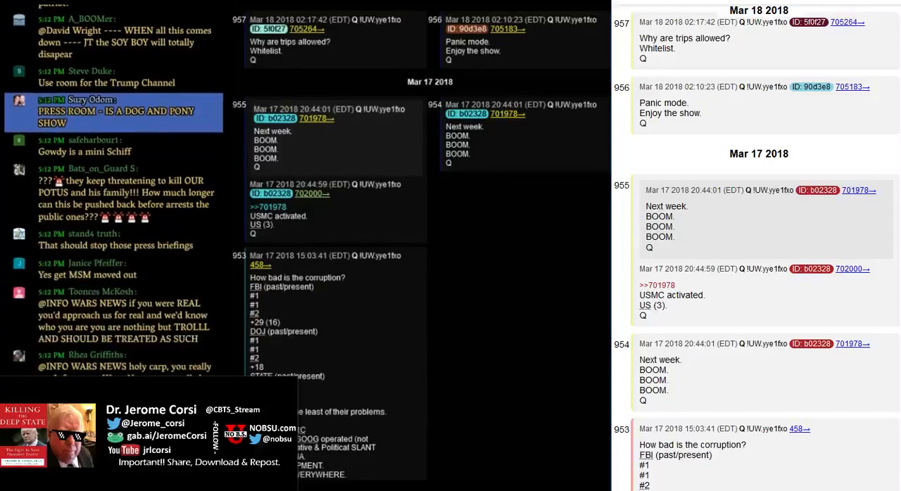
pyautogui.scroll(-3)
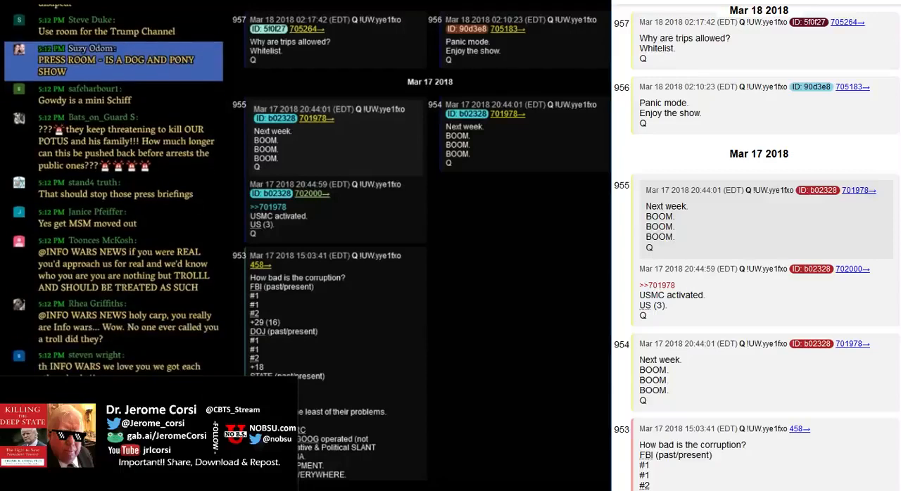
pyautogui.scroll(-3)
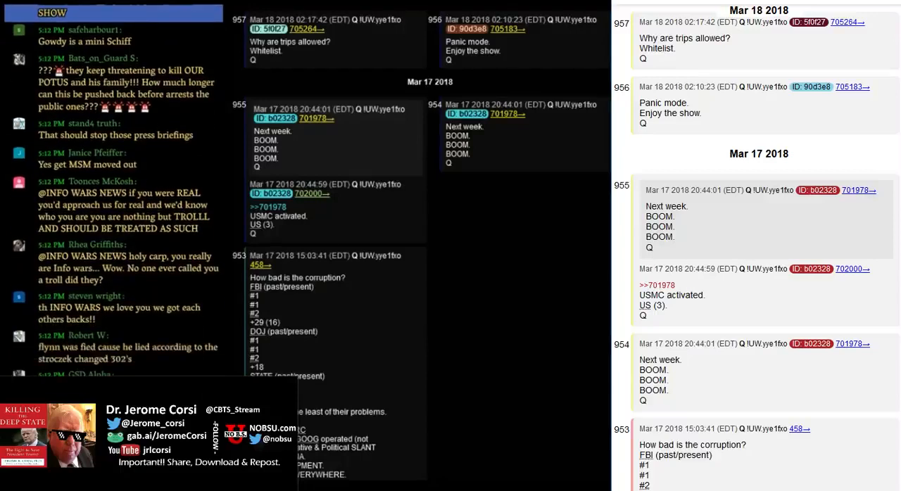
pyautogui.scroll(-3)
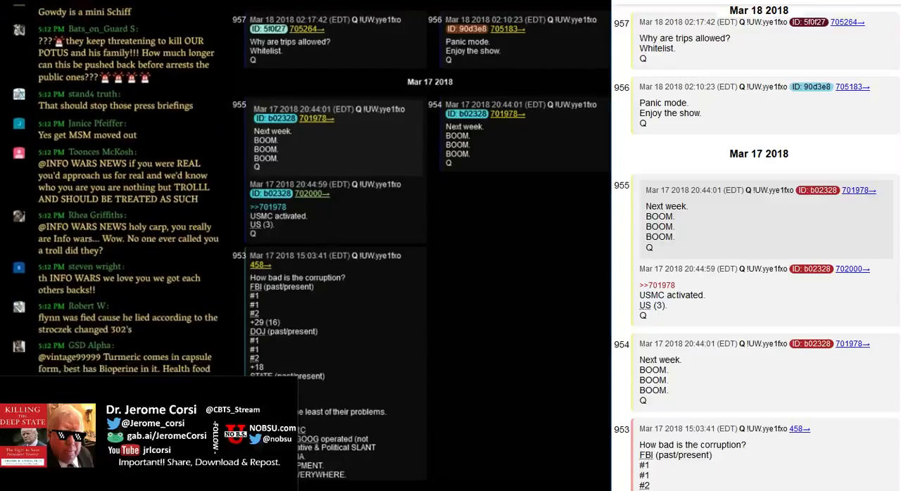
pyautogui.scroll(-3)
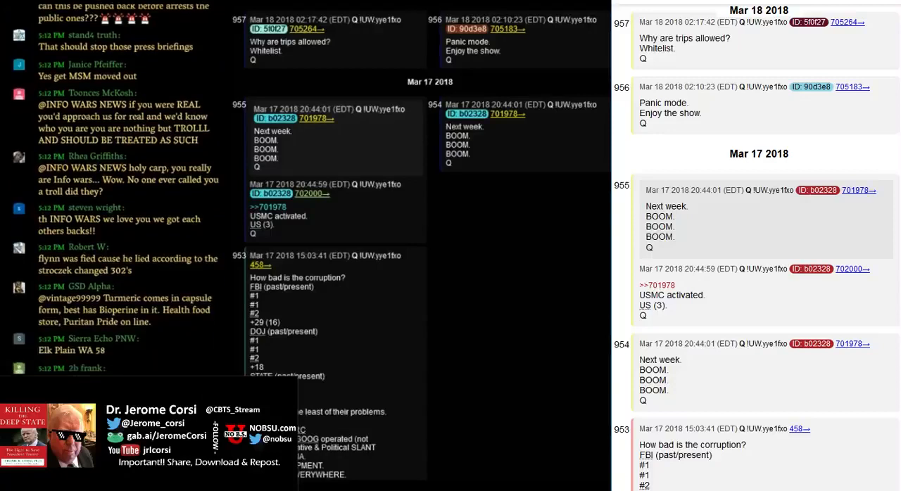
pyautogui.scroll(-3)
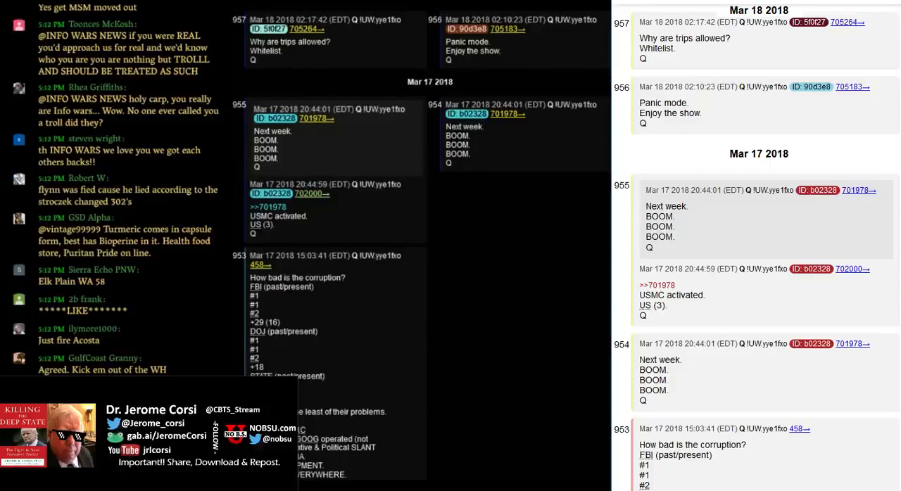
pyautogui.scroll(-3)
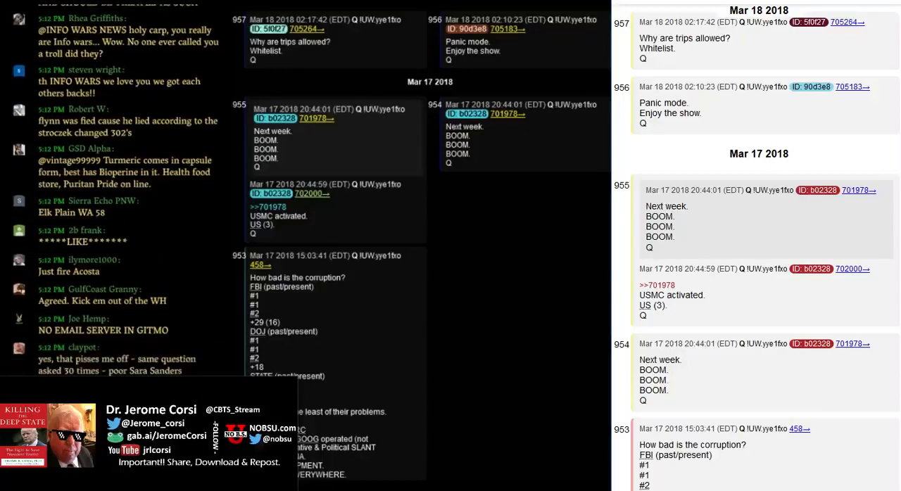
pyautogui.scroll(-3)
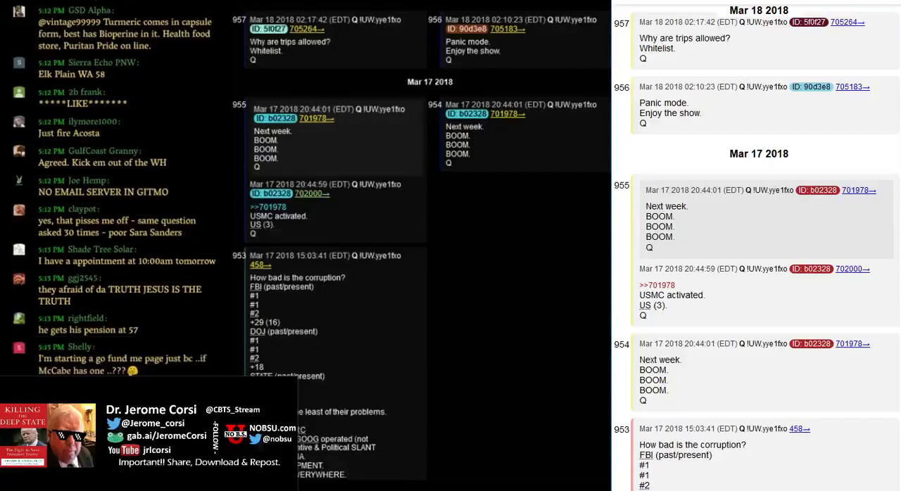
pyautogui.scroll(-3)
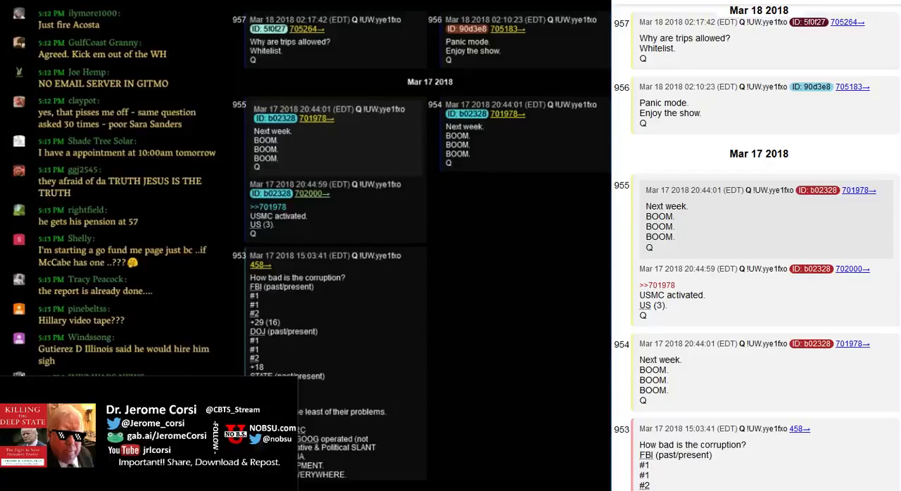
pyautogui.scroll(-3)
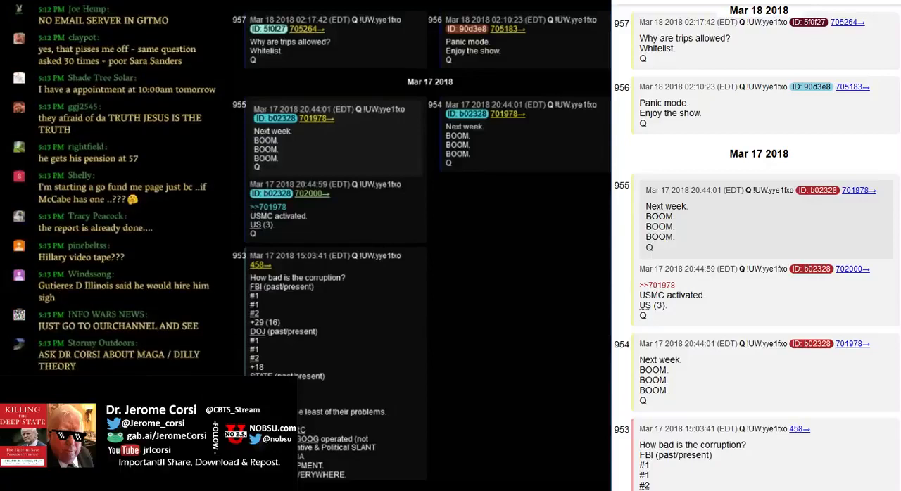
pyautogui.scroll(-3)
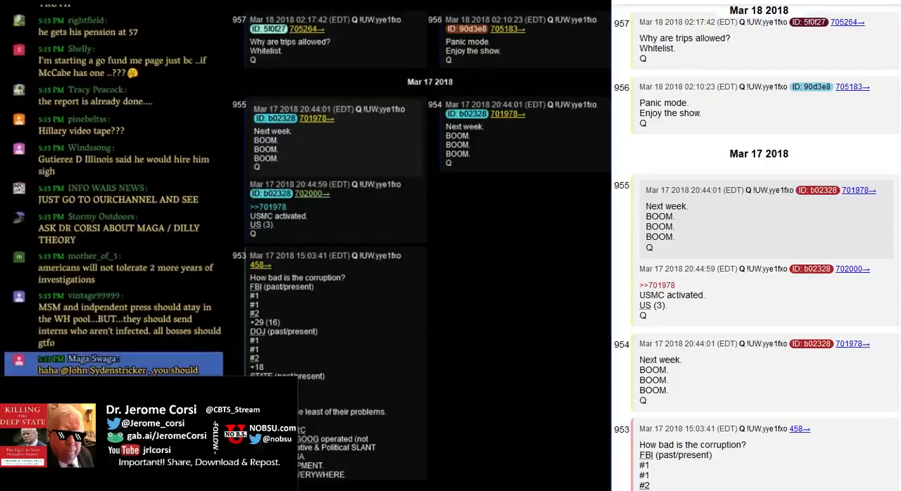
pyautogui.scroll(-3)
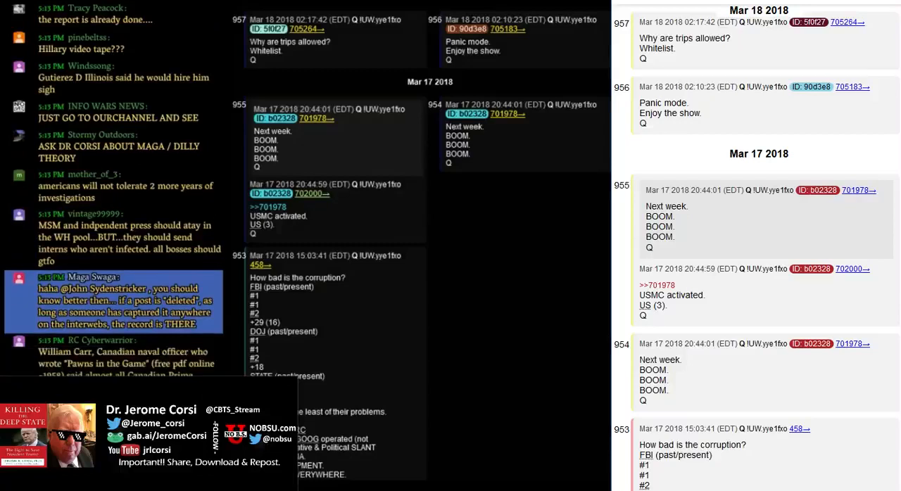
pyautogui.scroll(-3)
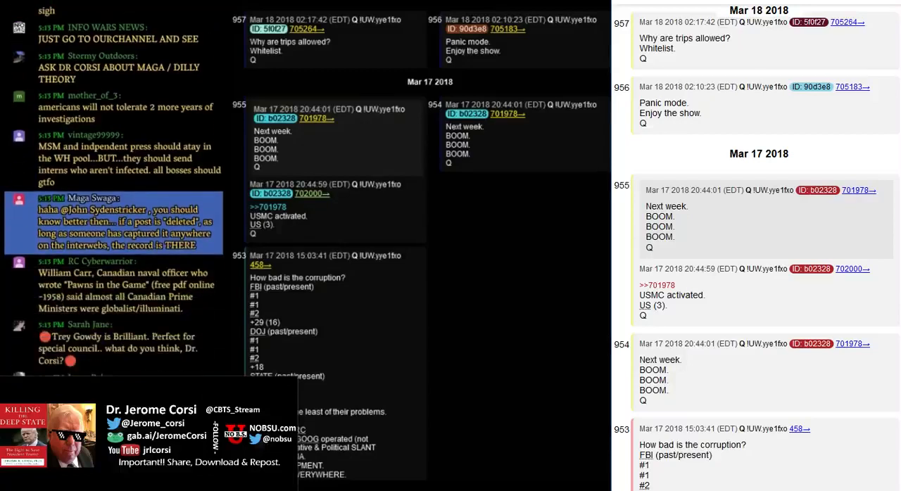
pyautogui.scroll(-3)
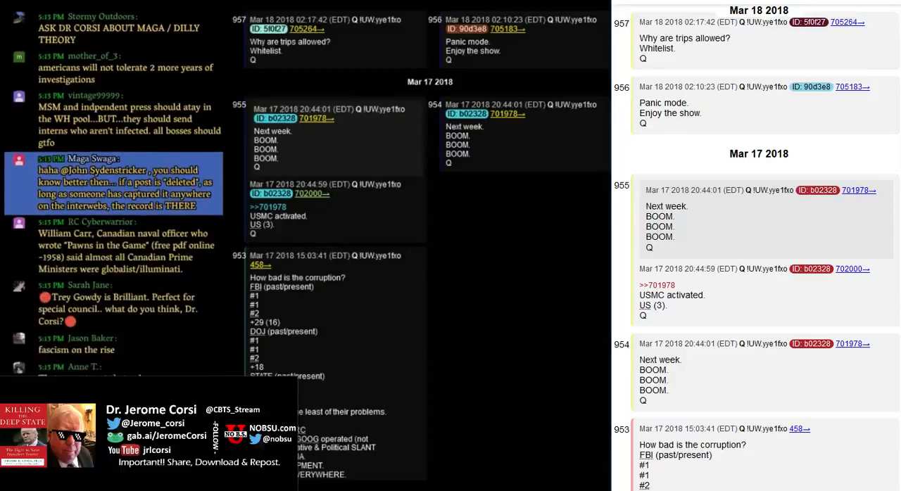
pyautogui.scroll(-3)
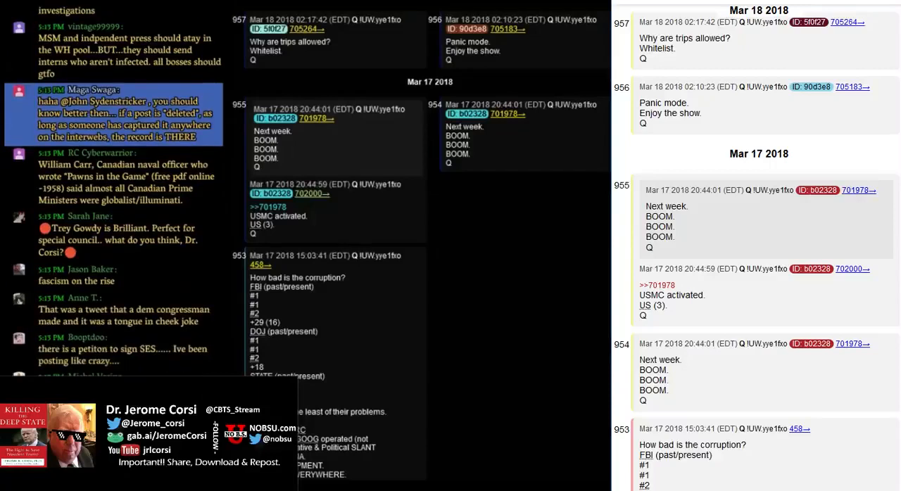
pyautogui.scroll(-3)
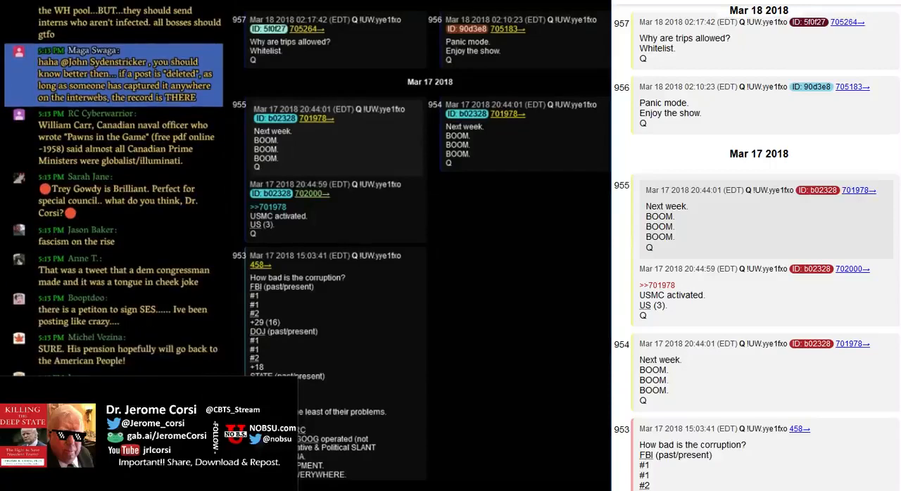
pyautogui.scroll(-3)
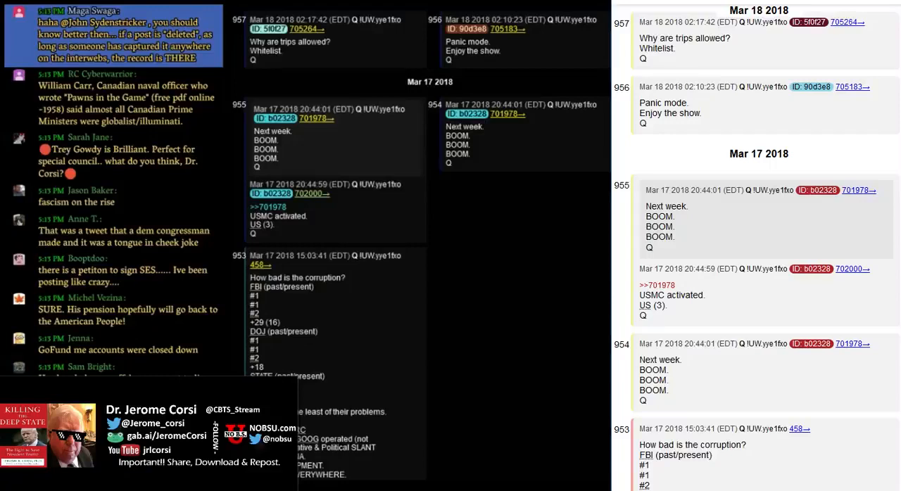
pyautogui.scroll(-3)
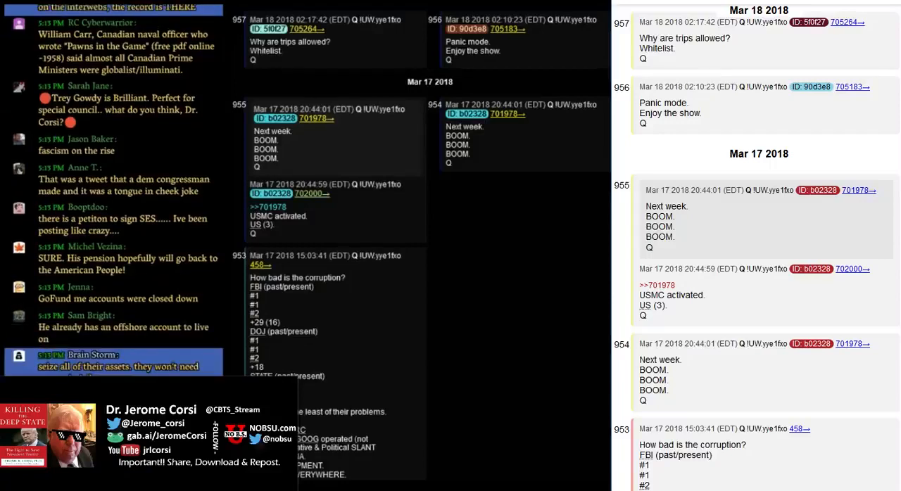
pyautogui.scroll(-3)
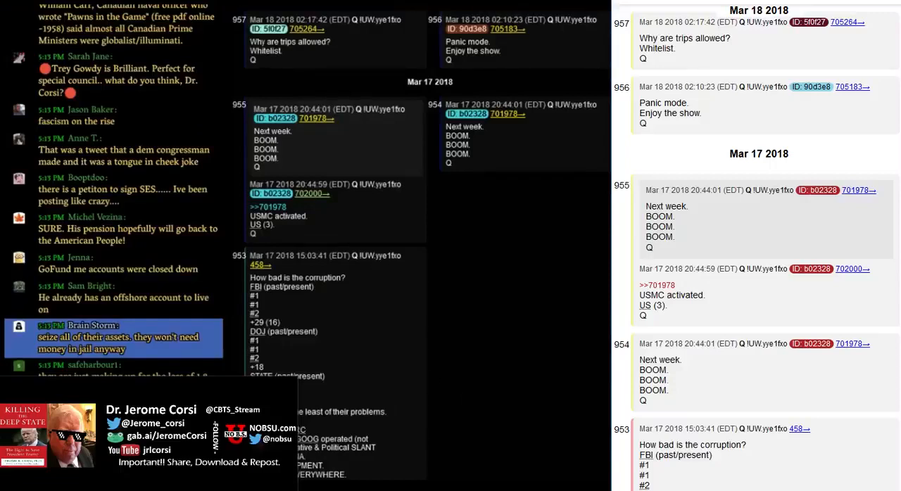
pyautogui.scroll(-3)
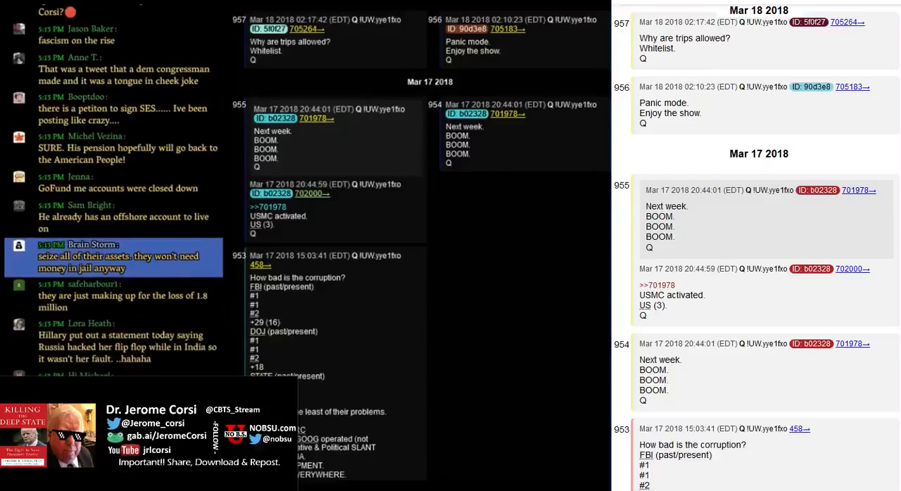
pyautogui.scroll(-3)
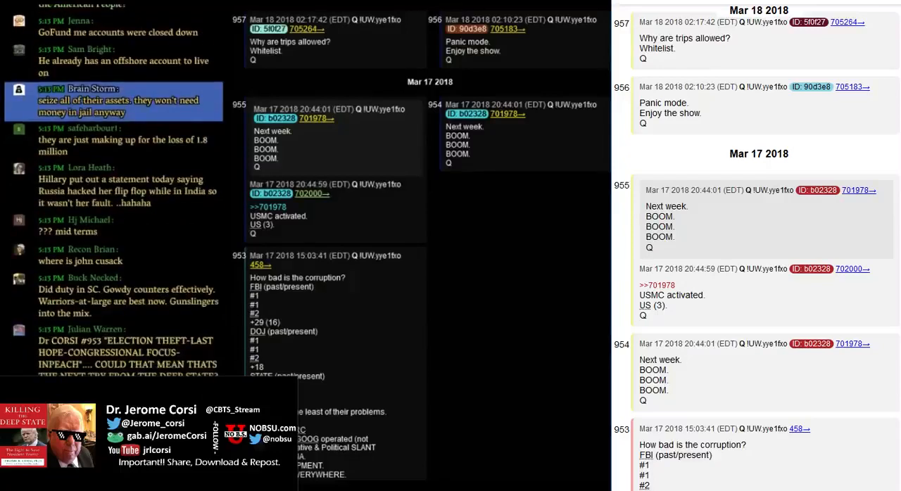
pyautogui.scroll(-3)
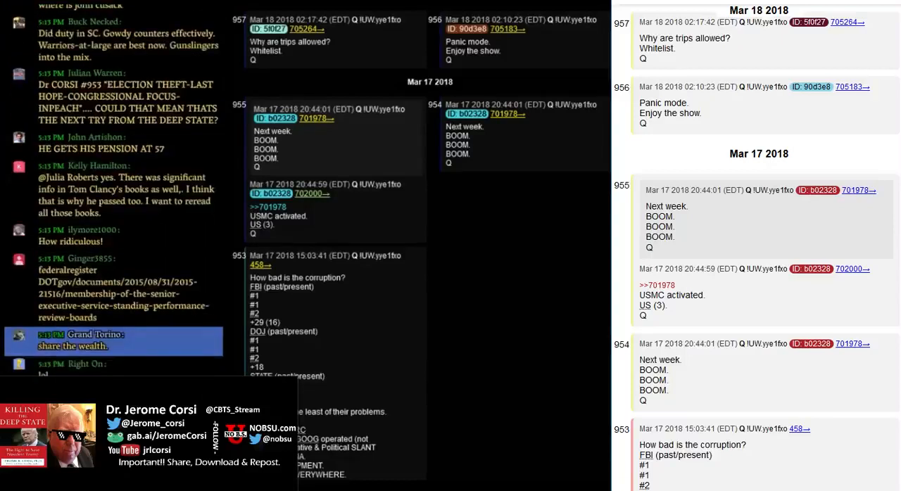
pyautogui.scroll(-3)
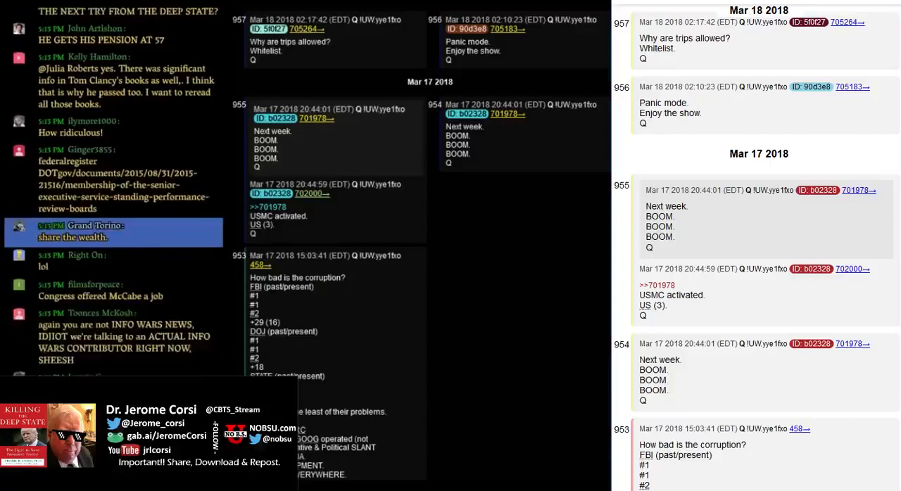
pyautogui.scroll(-3)
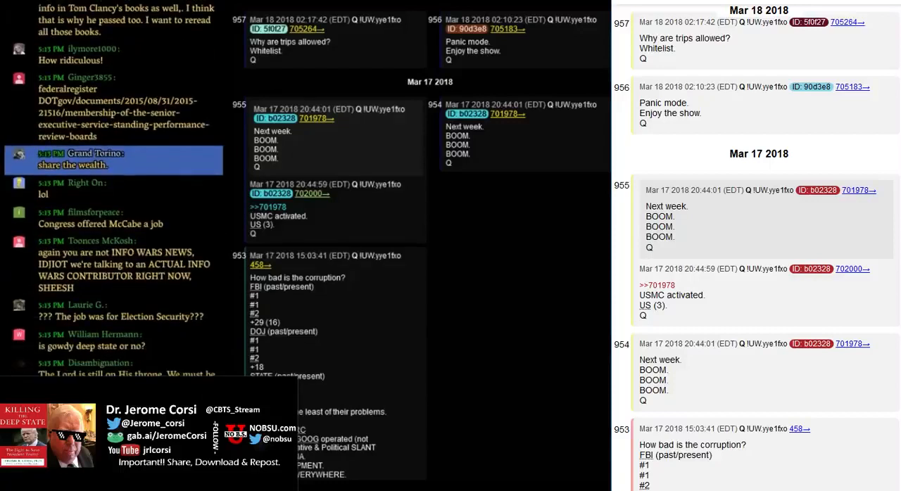
pyautogui.scroll(-3)
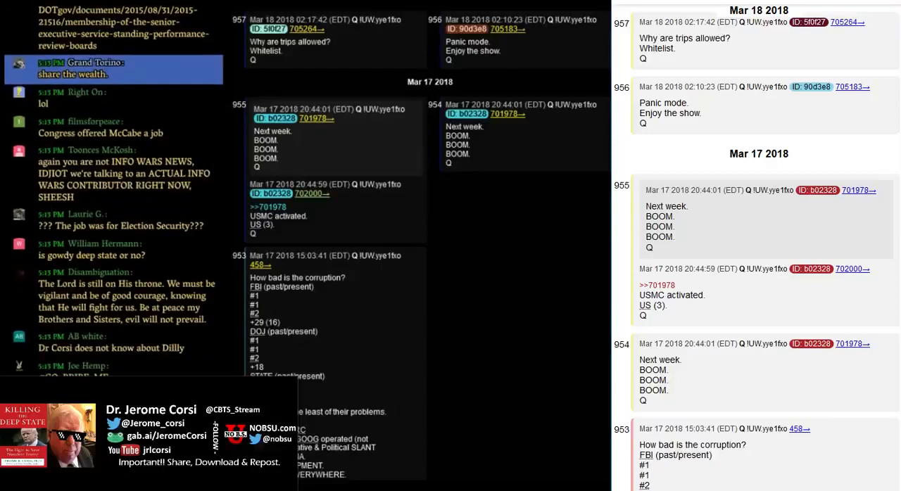
pyautogui.scroll(-3)
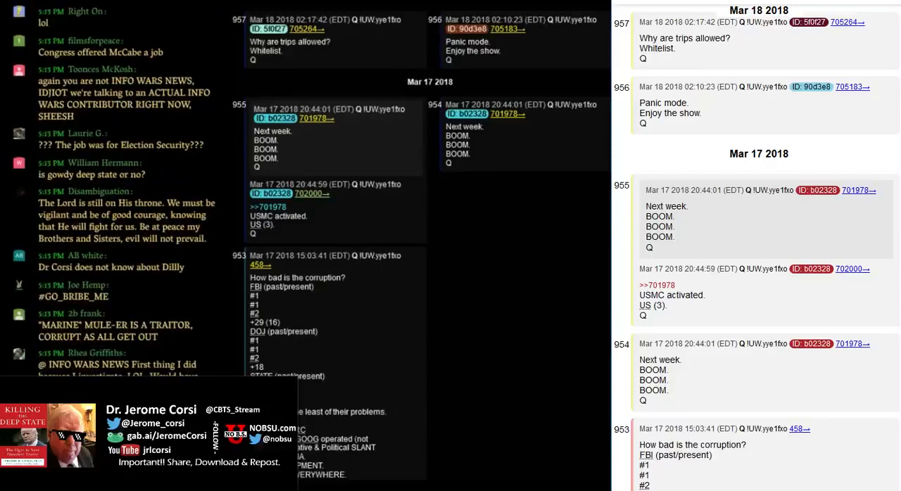
pyautogui.scroll(-3)
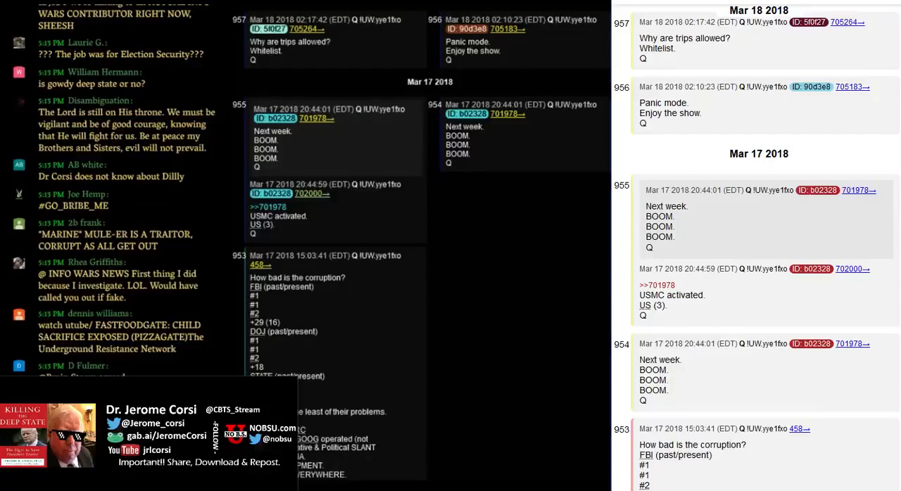
pyautogui.scroll(-3)
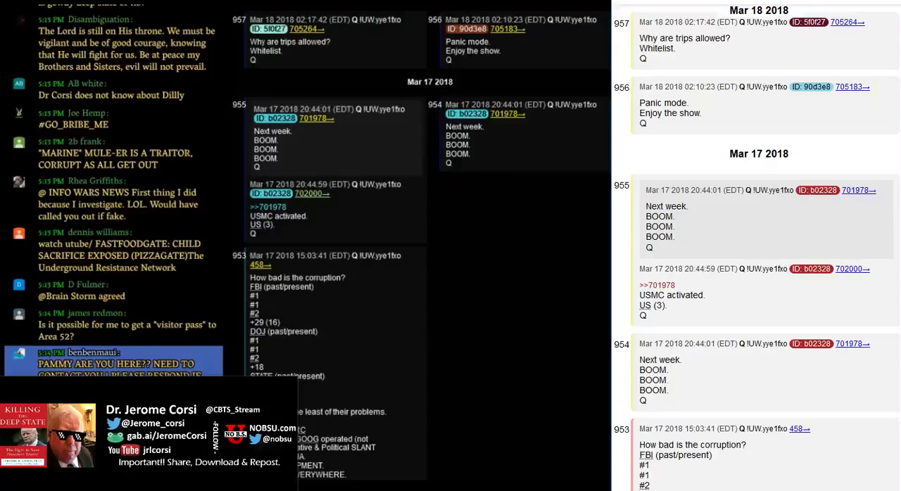
pyautogui.scroll(-3)
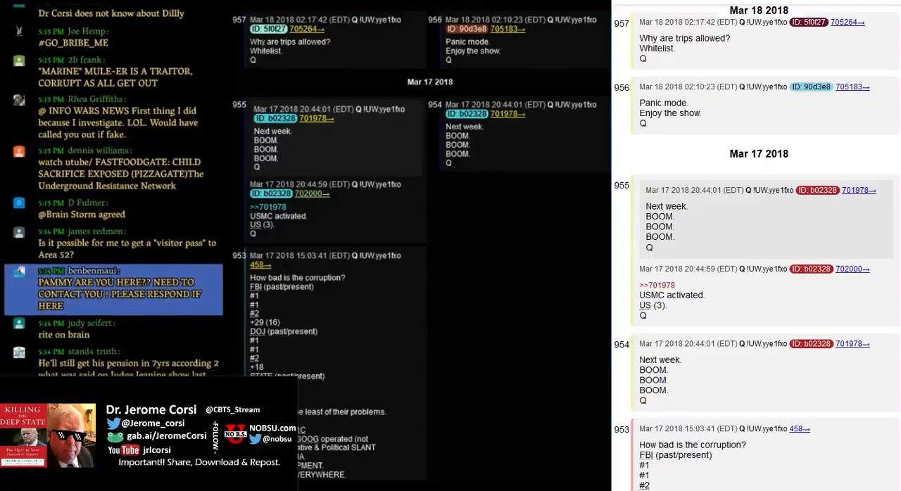
pyautogui.scroll(-3)
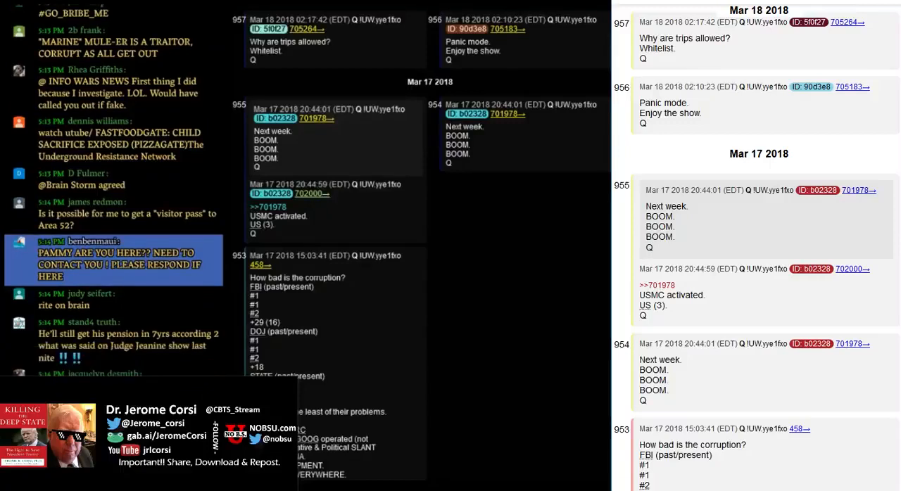
pyautogui.scroll(-3)
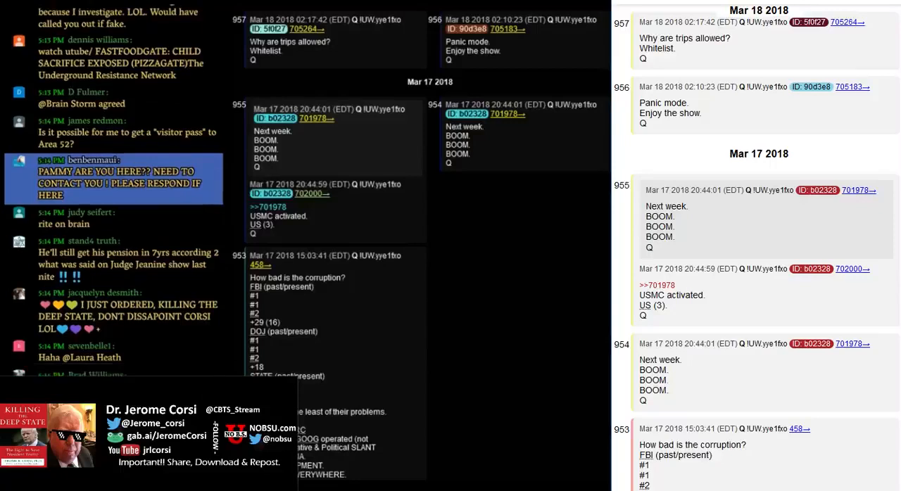
pyautogui.scroll(-3)
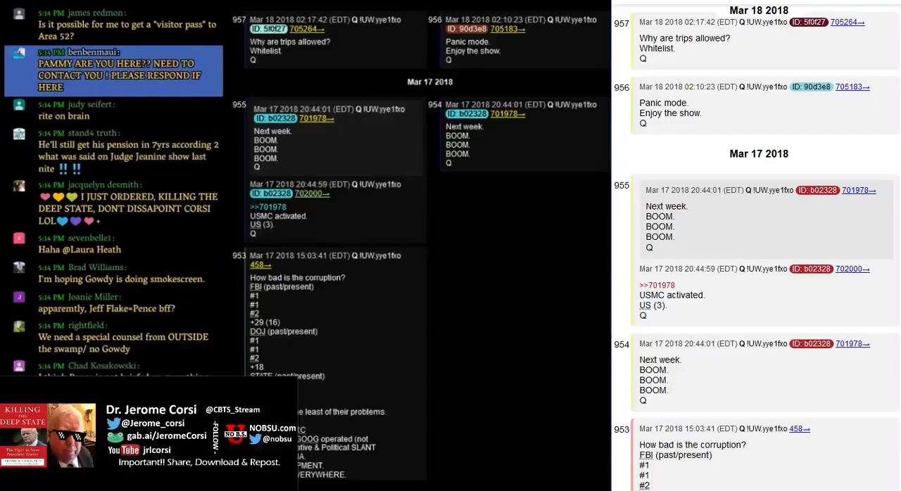
pyautogui.scroll(-3)
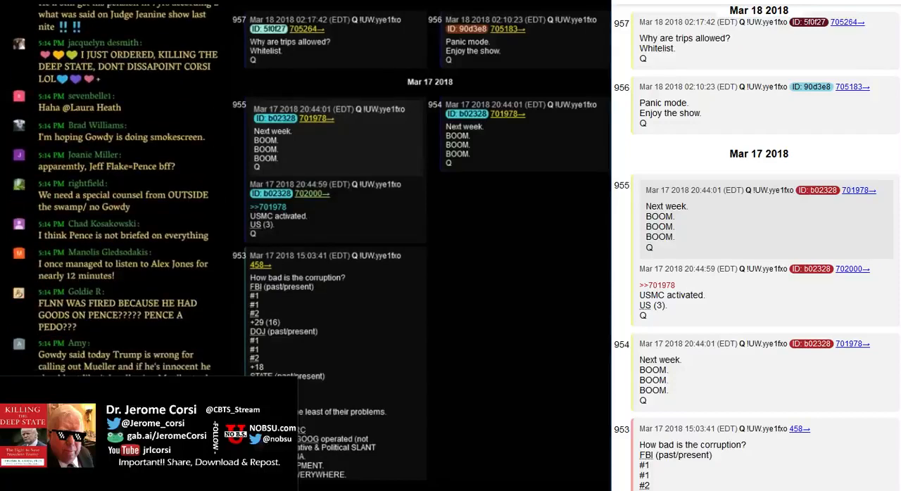
pyautogui.scroll(-3)
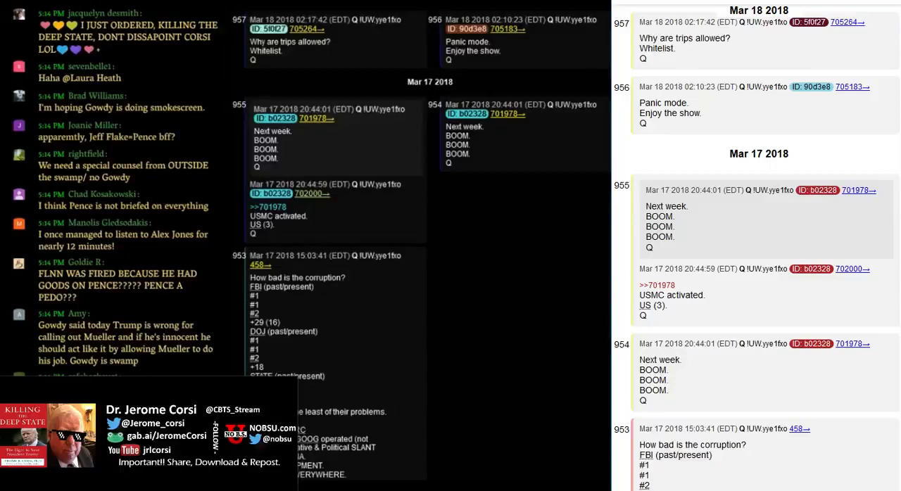
pyautogui.scroll(-3)
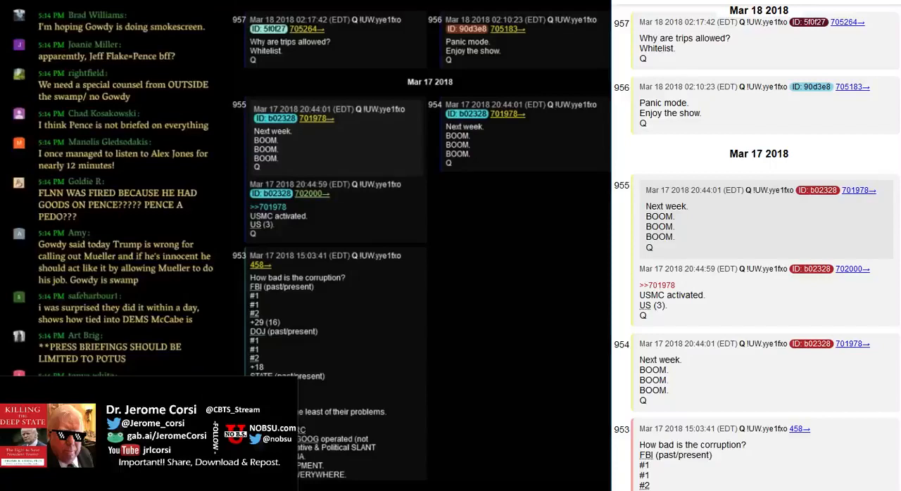
pyautogui.scroll(-3)
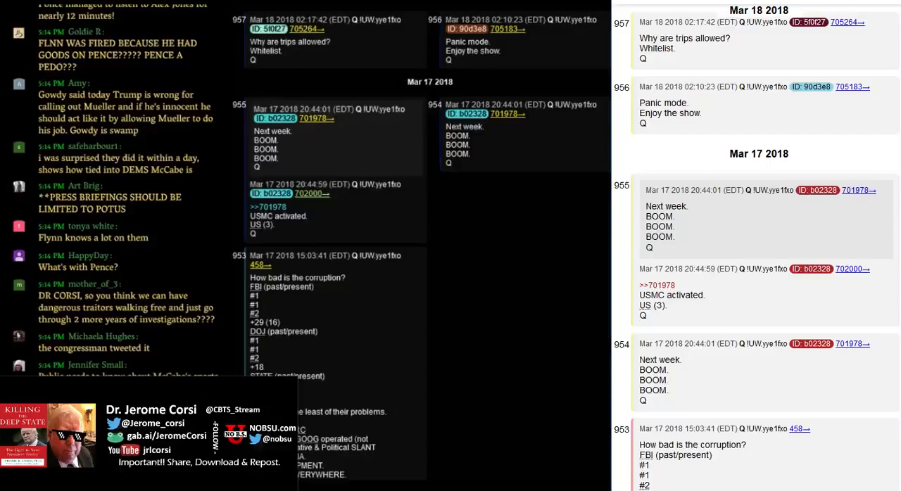
pyautogui.scroll(-3)
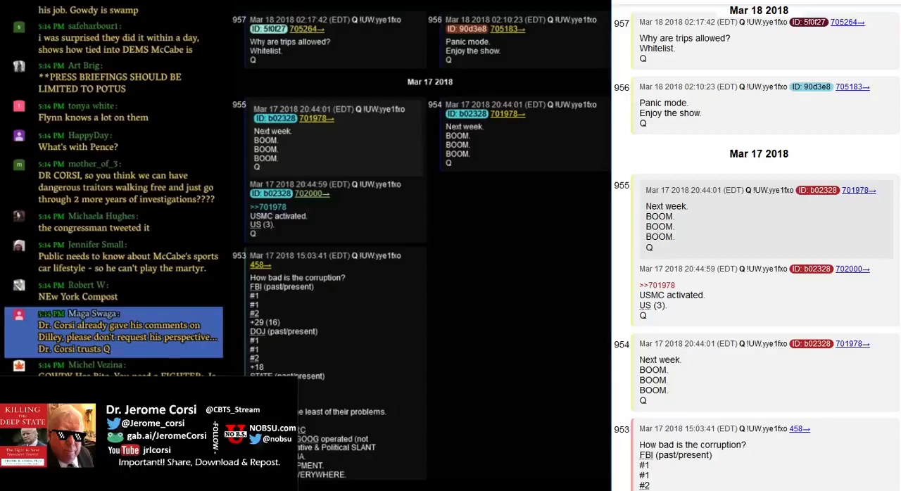
pyautogui.scroll(-3)
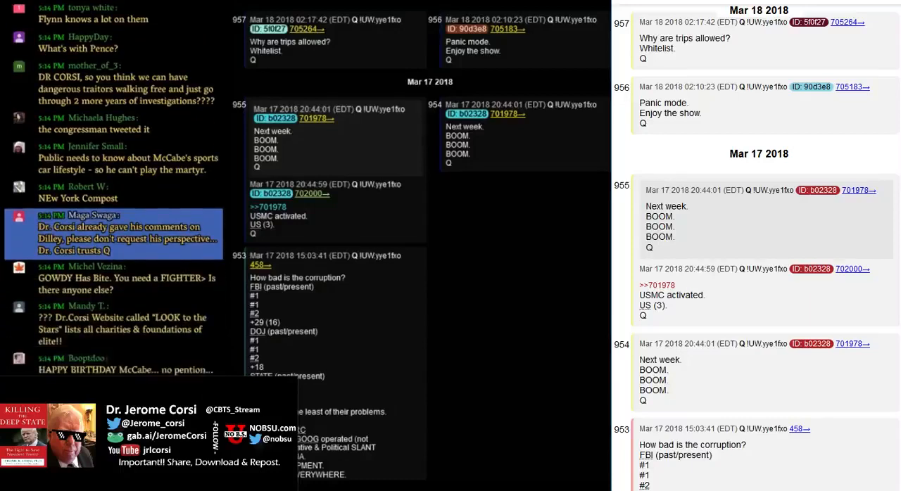
pyautogui.scroll(-3)
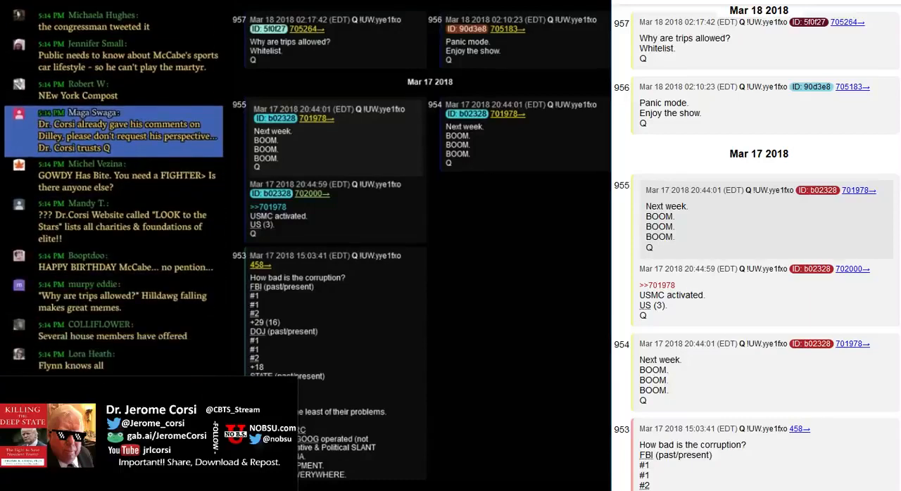
pyautogui.scroll(-3)
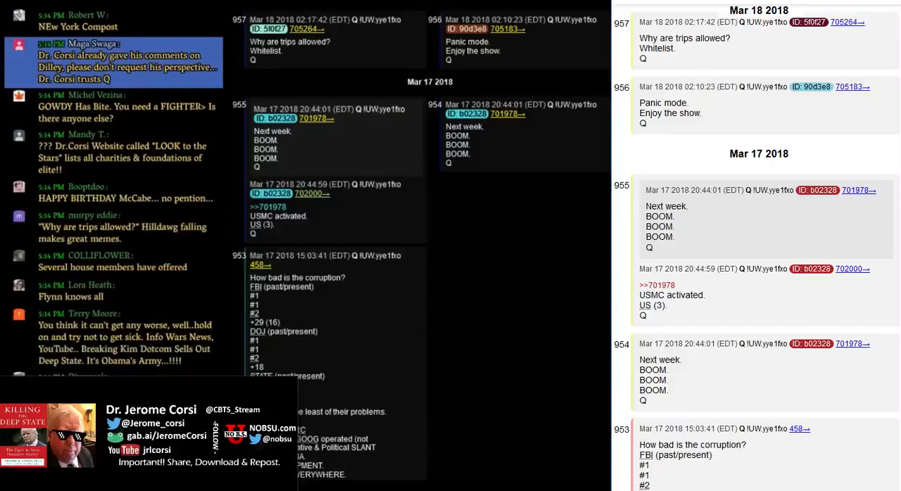
pyautogui.scroll(-3)
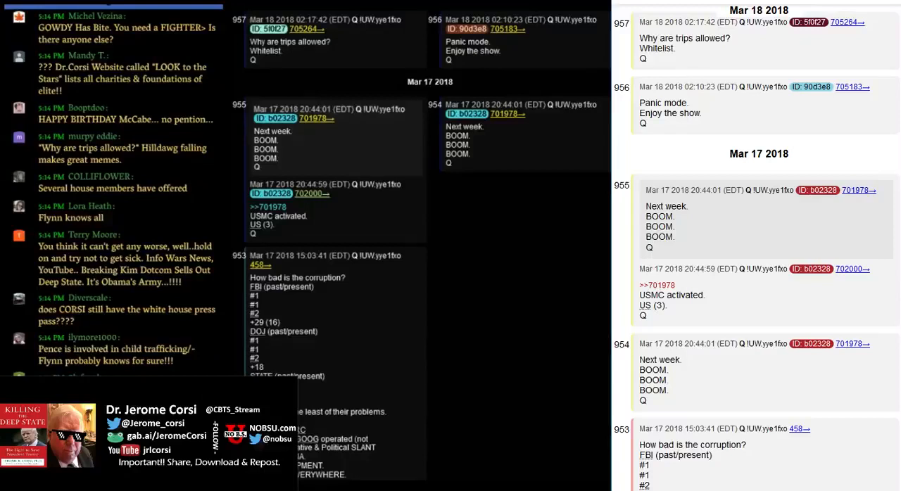
pyautogui.scroll(-3)
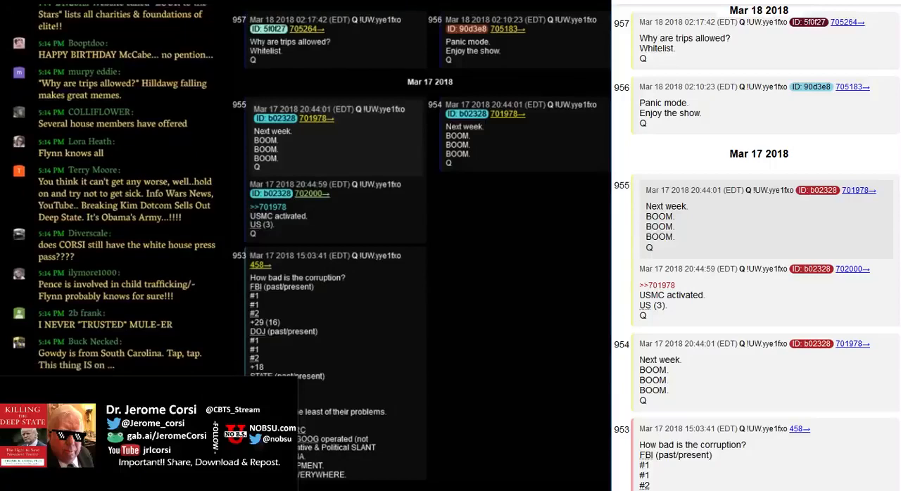
pyautogui.scroll(-3)
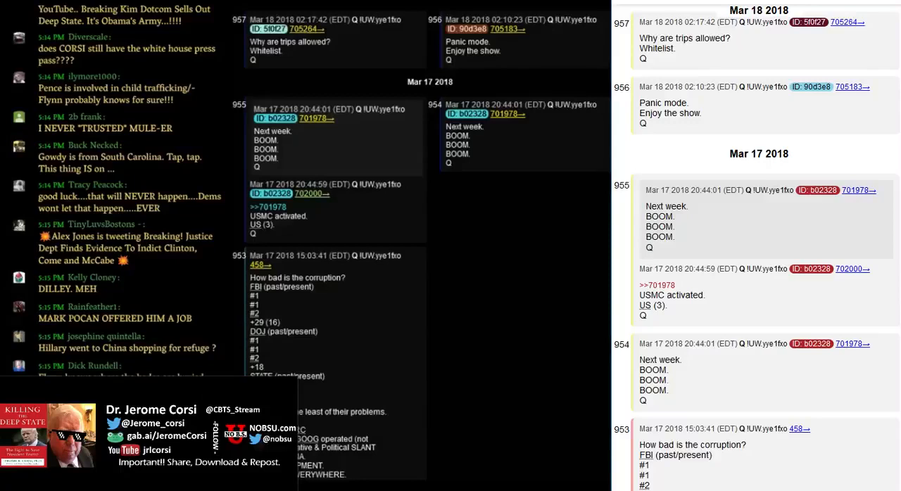
pyautogui.scroll(-3)
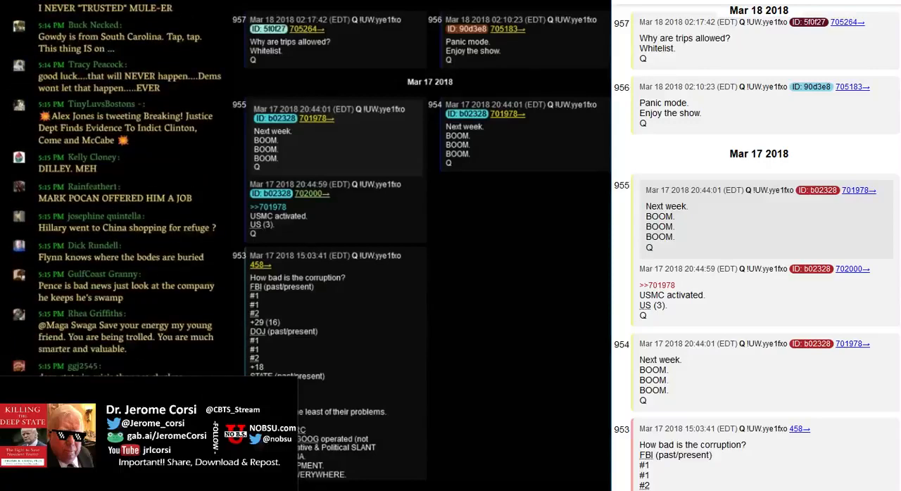
pyautogui.scroll(-3)
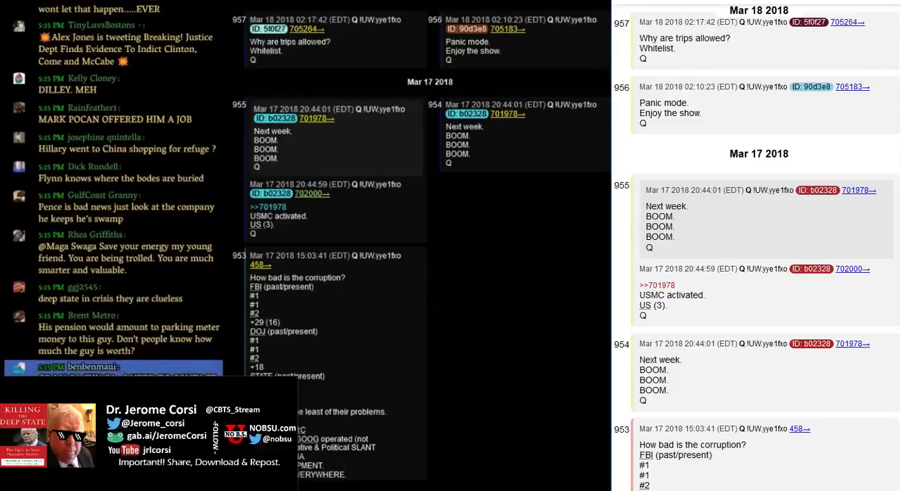
pyautogui.scroll(-3)
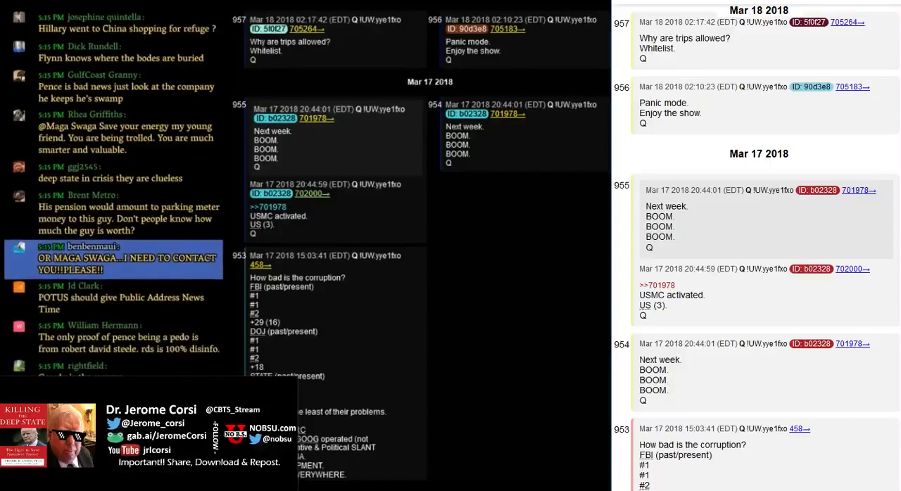
pyautogui.scroll(-3)
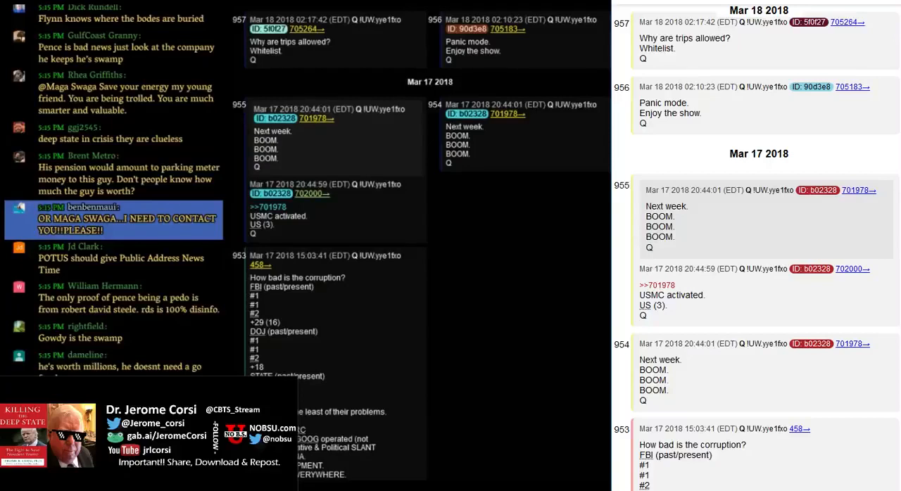
pyautogui.scroll(-3)
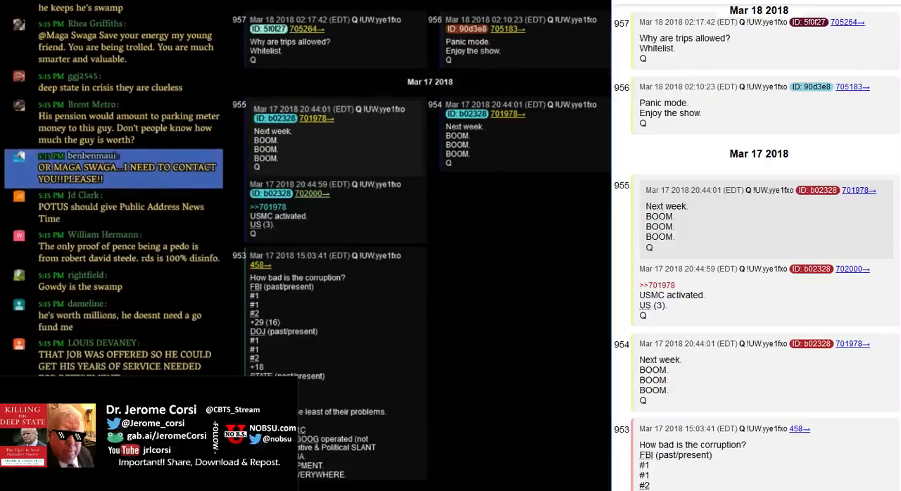
pyautogui.scroll(-3)
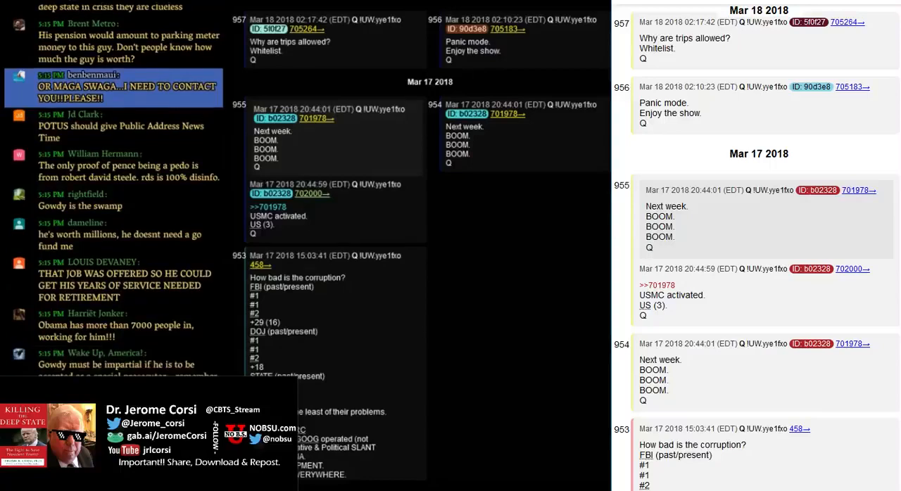
pyautogui.scroll(-3)
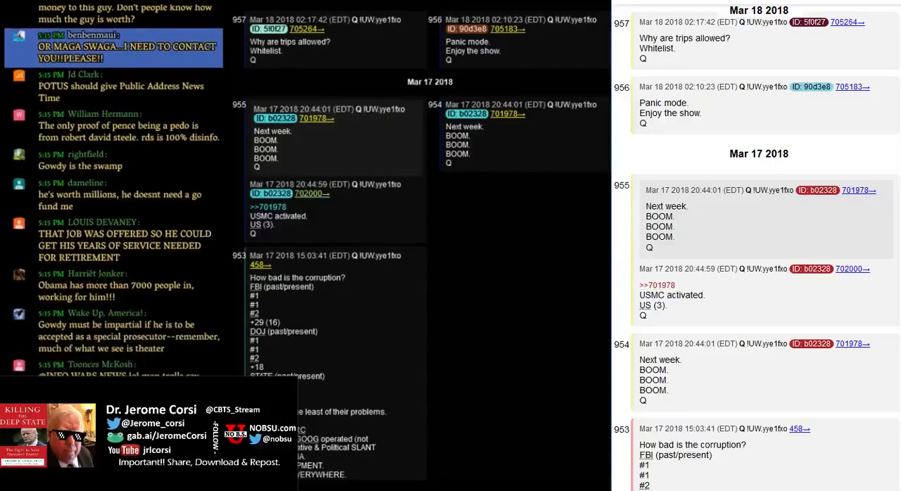
pyautogui.scroll(-3)
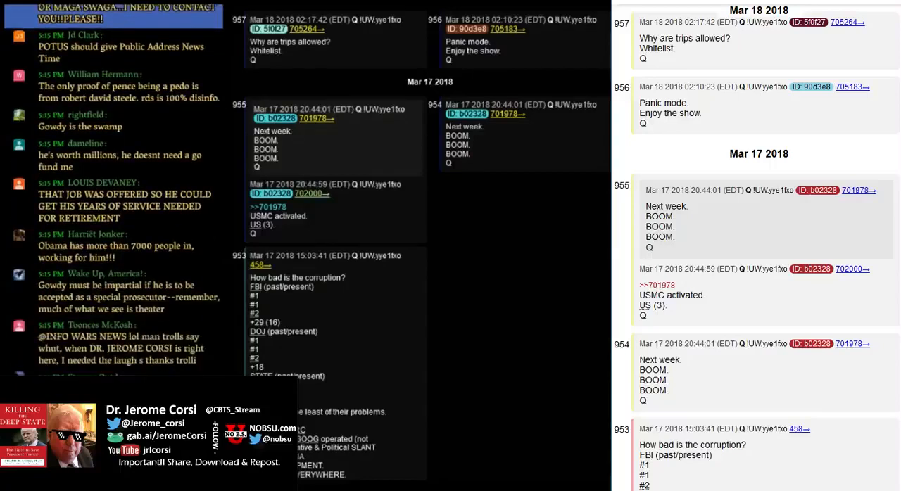
pyautogui.scroll(-3)
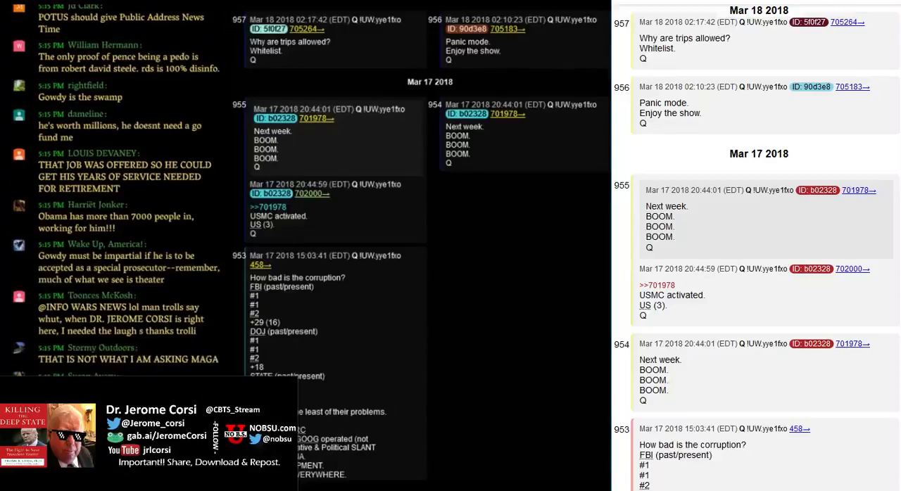
pyautogui.scroll(-3)
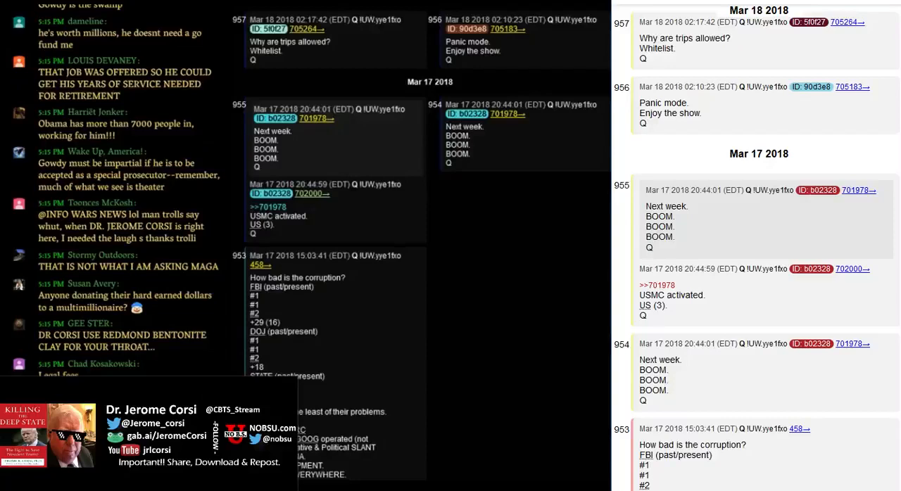
pyautogui.scroll(-3)
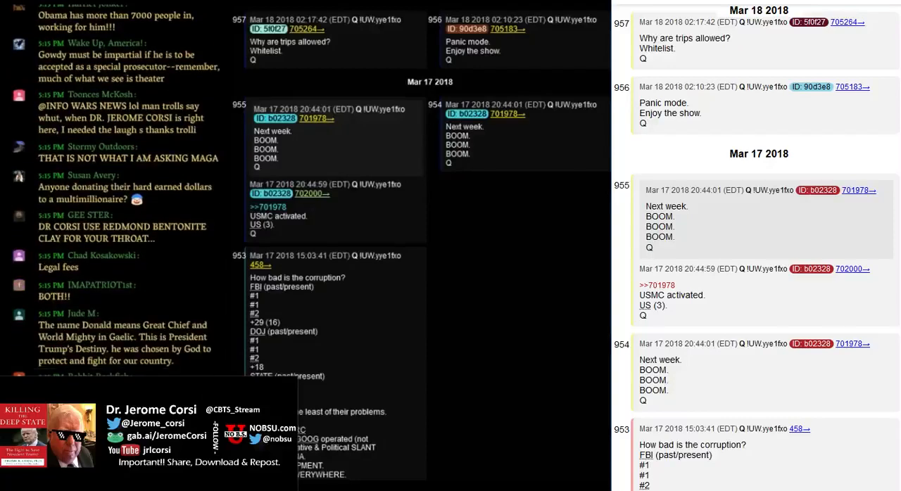
pyautogui.scroll(-3)
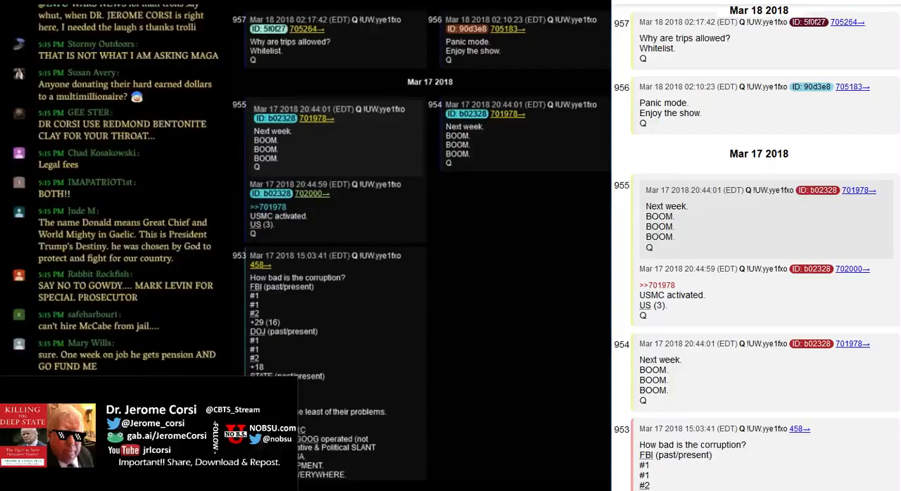
pyautogui.scroll(-3)
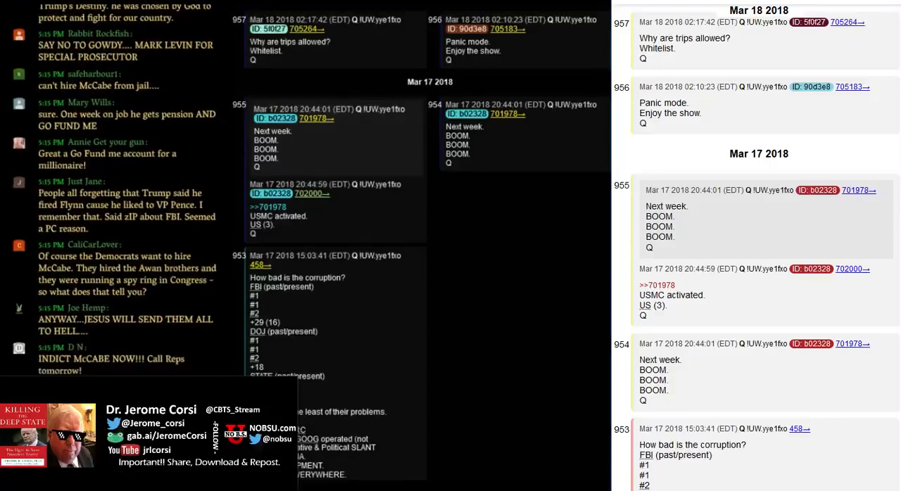
pyautogui.scroll(-3)
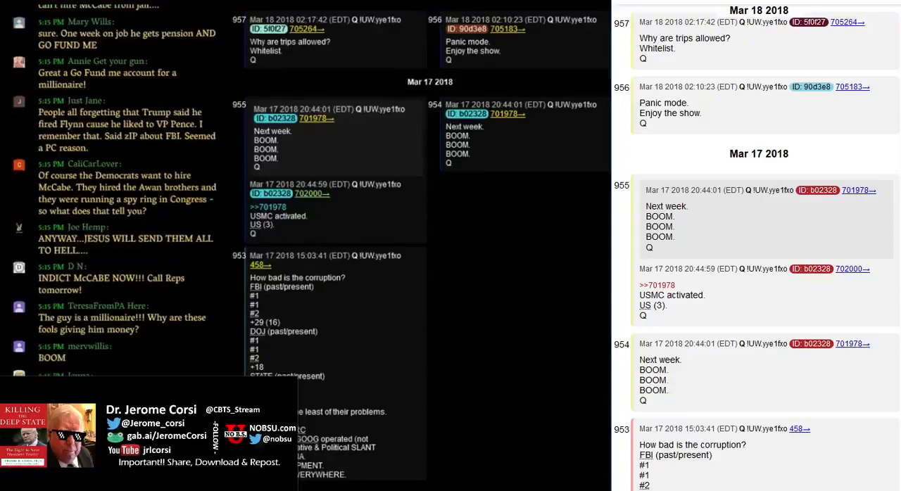
pyautogui.scroll(-3)
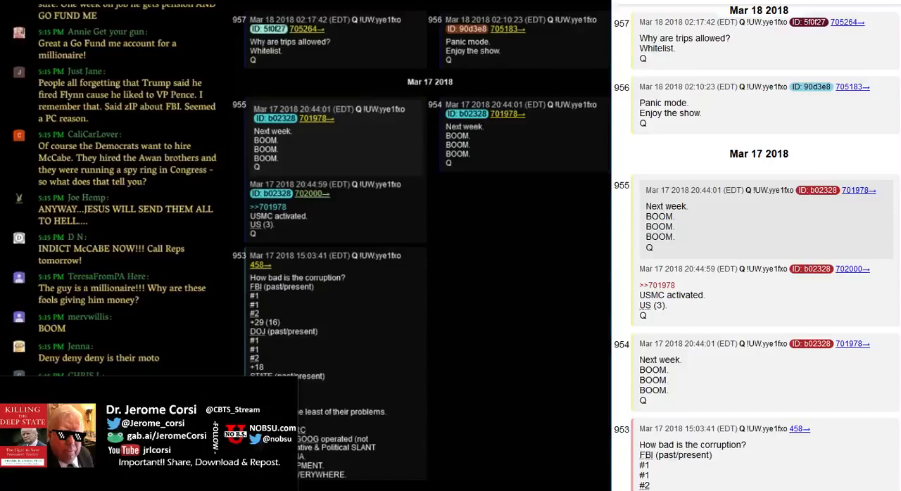
pyautogui.scroll(-3)
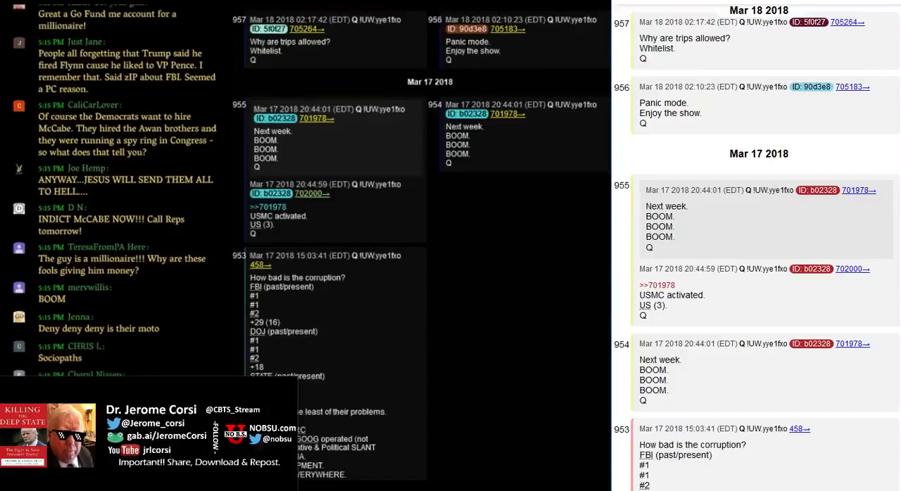
pyautogui.scroll(-3)
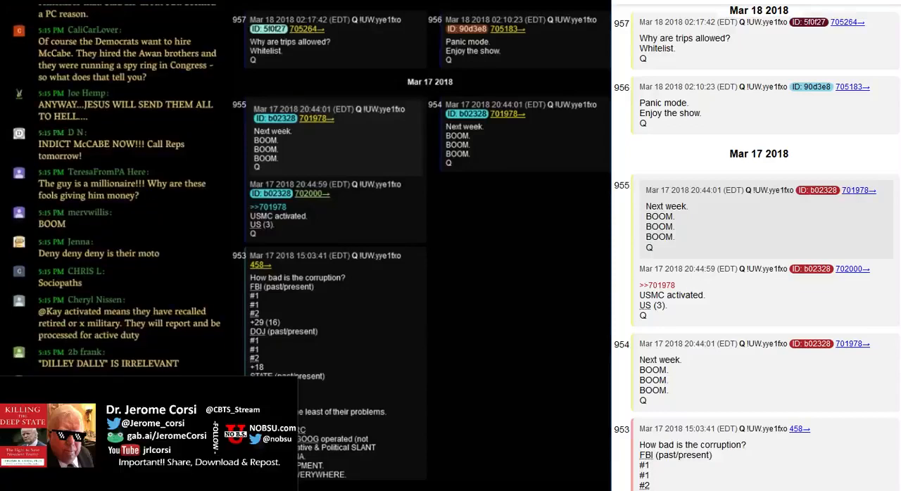
pyautogui.scroll(-3)
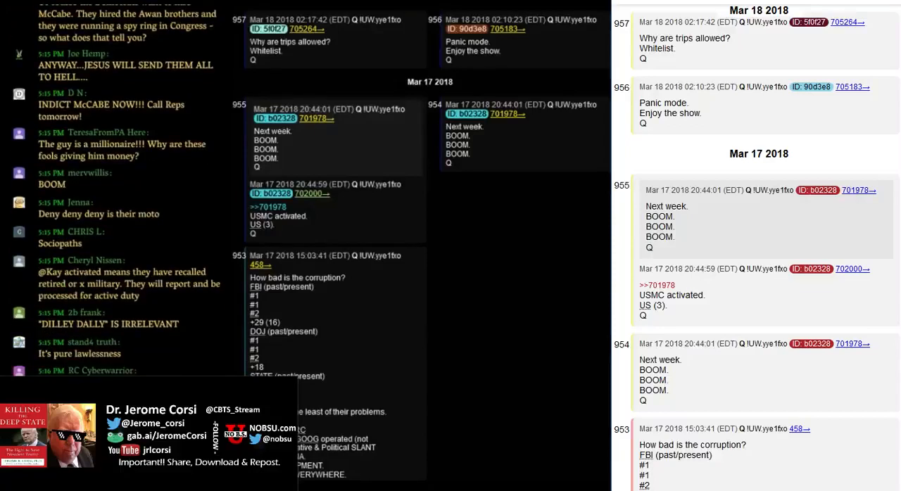
pyautogui.scroll(-3)
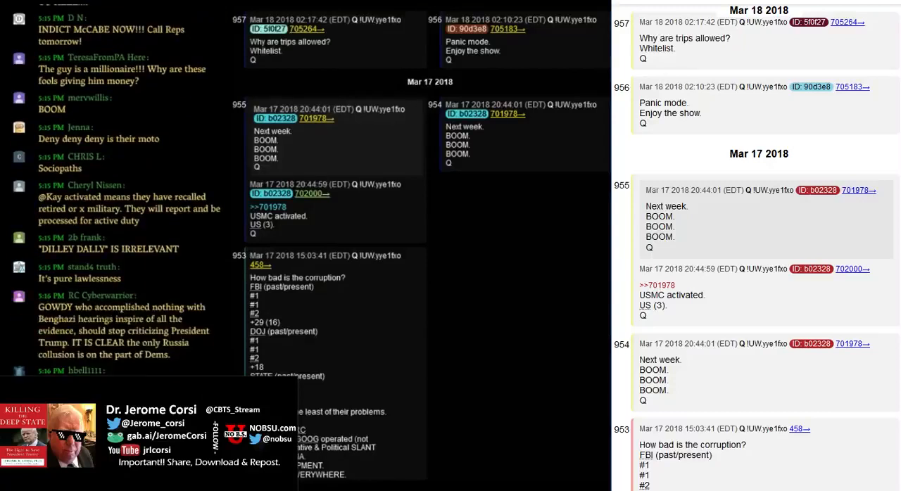
pyautogui.scroll(-3)
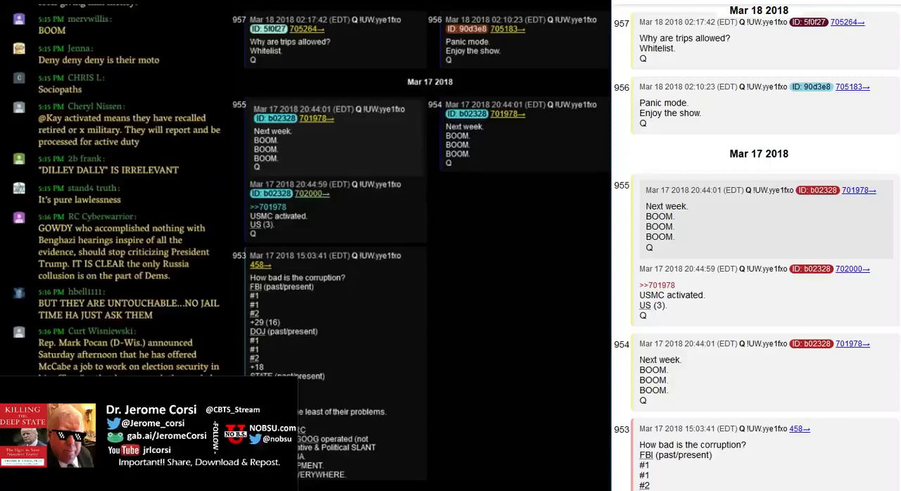
pyautogui.scroll(-3)
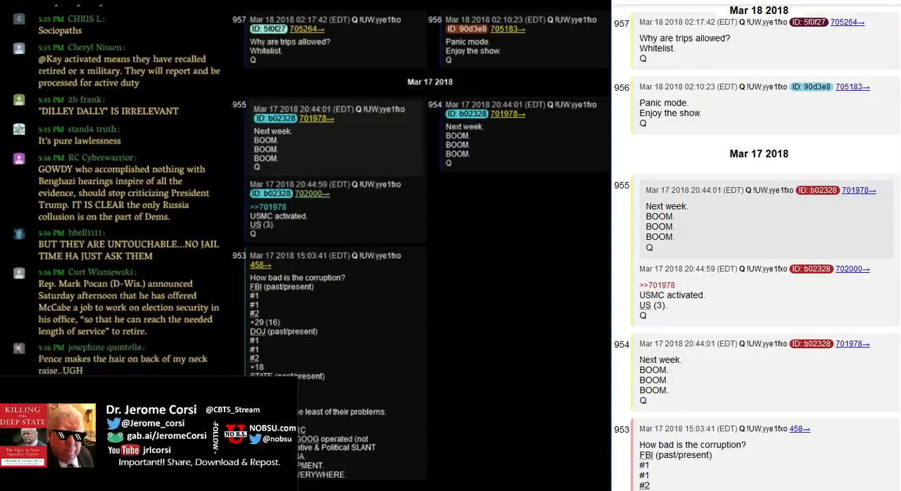
pyautogui.scroll(-3)
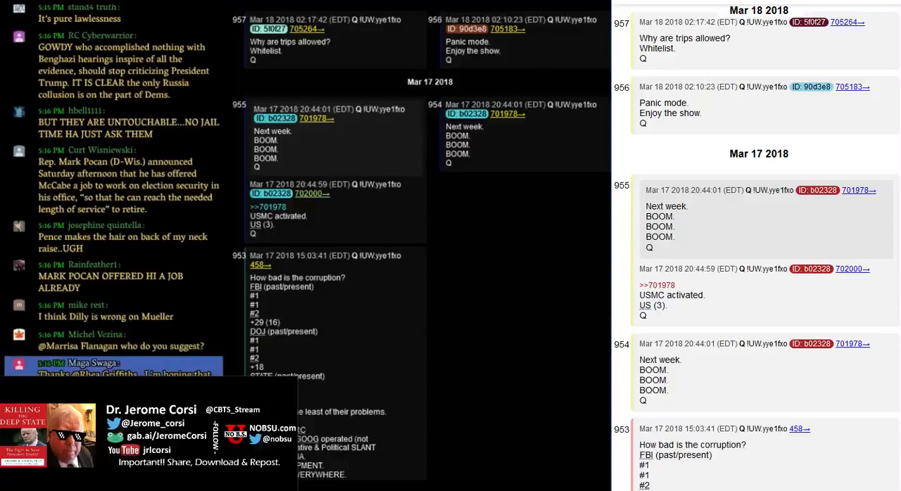
pyautogui.scroll(-3)
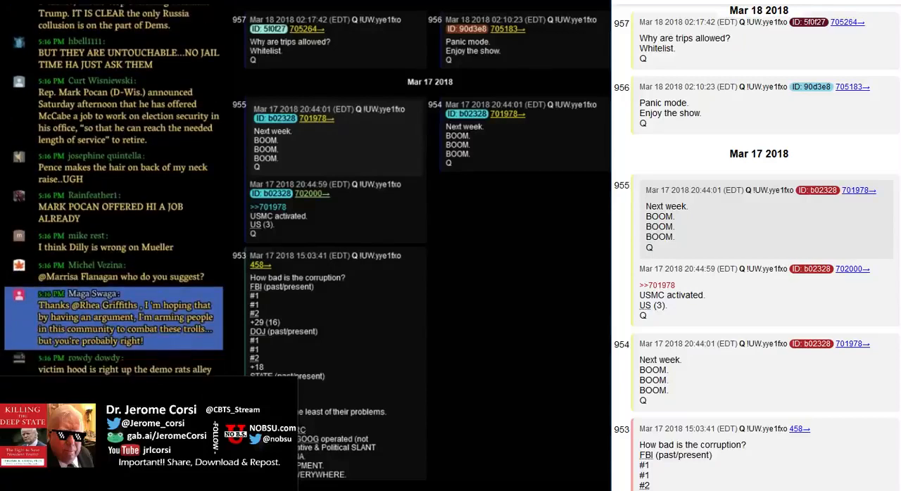
pyautogui.scroll(-3)
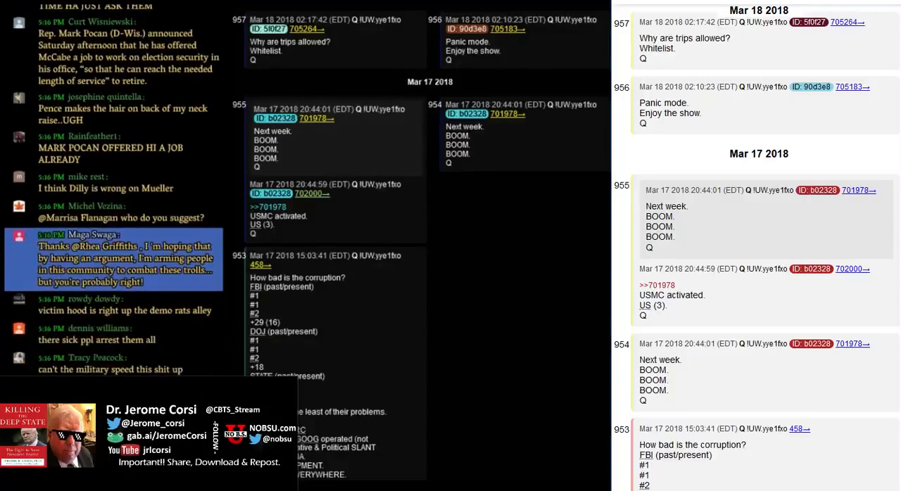
pyautogui.scroll(-3)
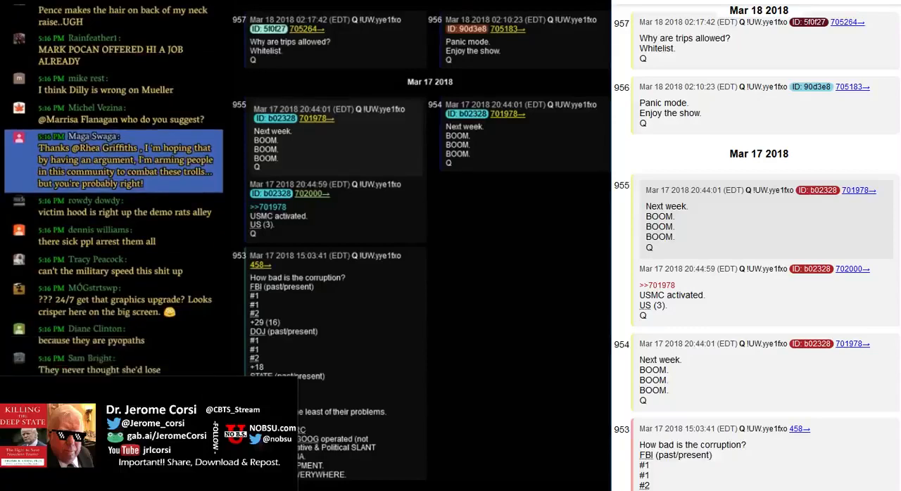
pyautogui.scroll(-3)
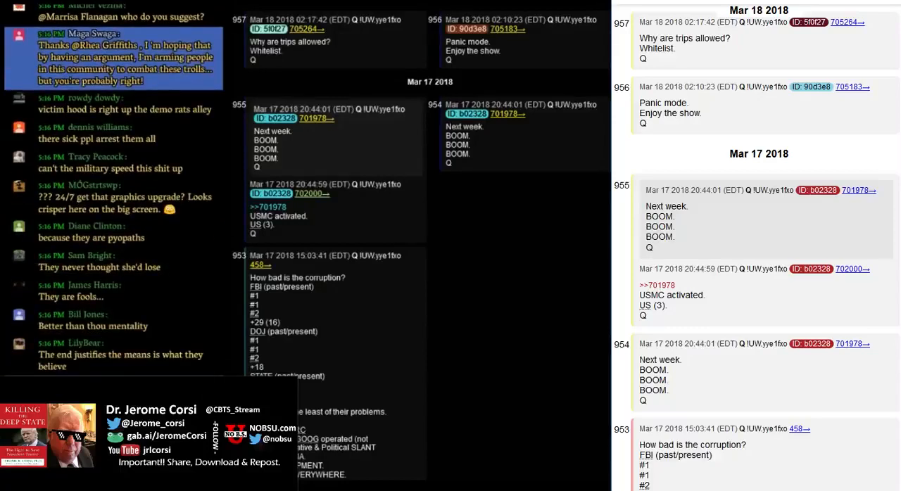
pyautogui.scroll(-3)
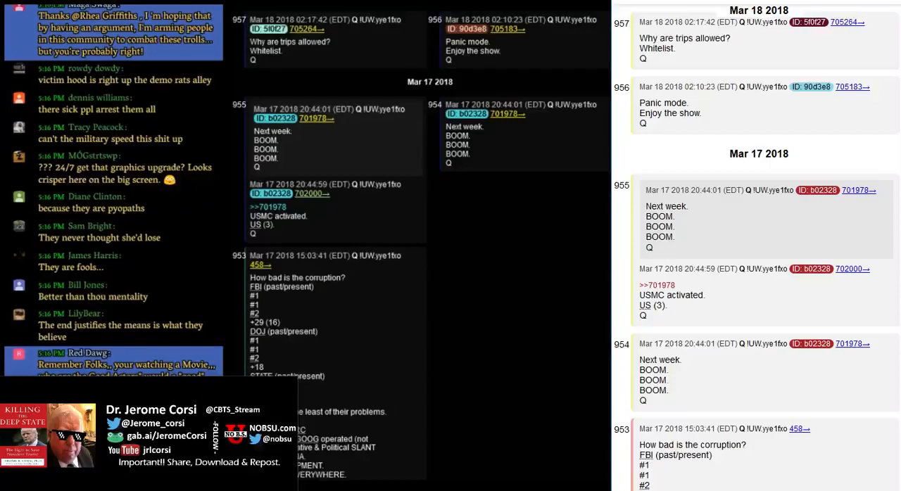
pyautogui.scroll(-3)
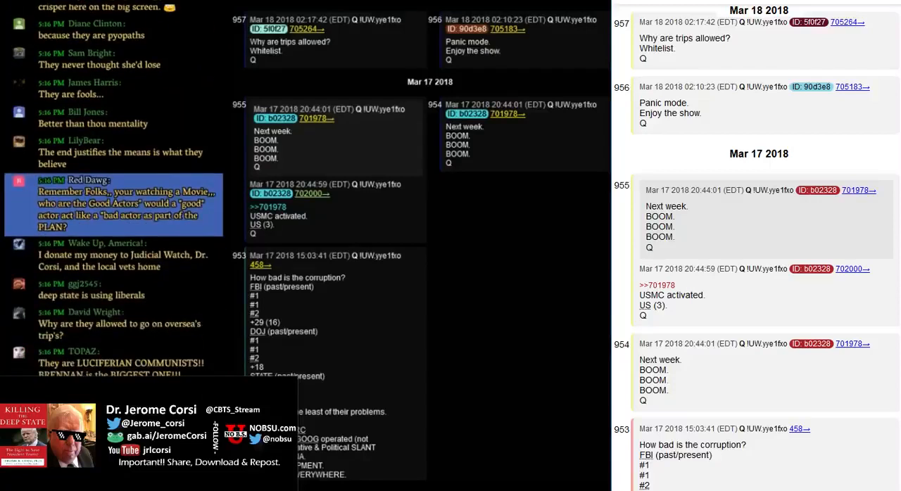
pyautogui.scroll(-3)
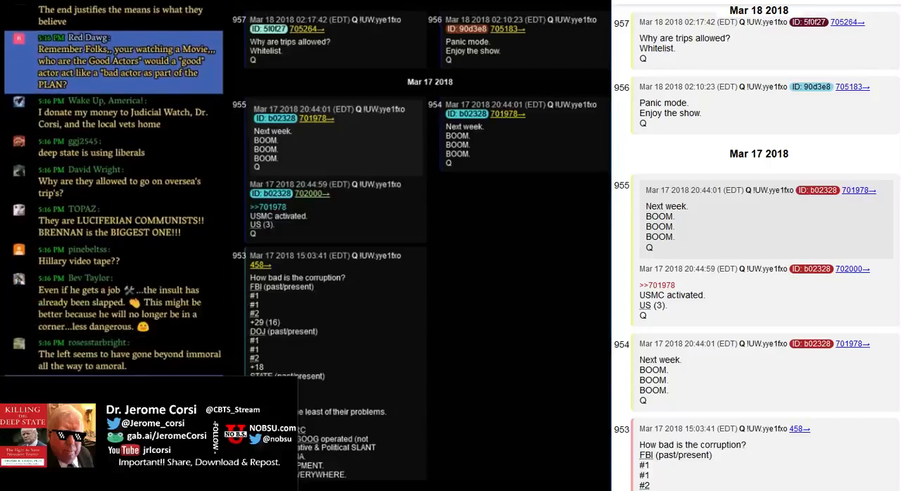
pyautogui.scroll(-3)
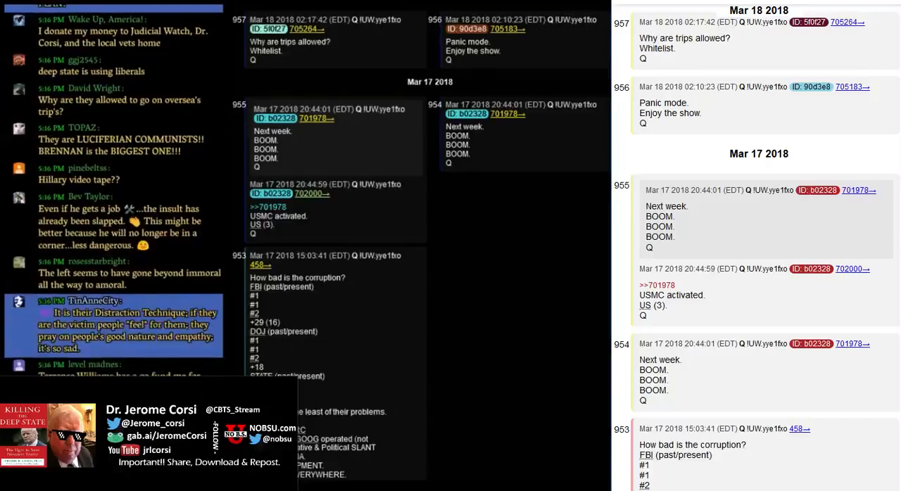
pyautogui.scroll(-3)
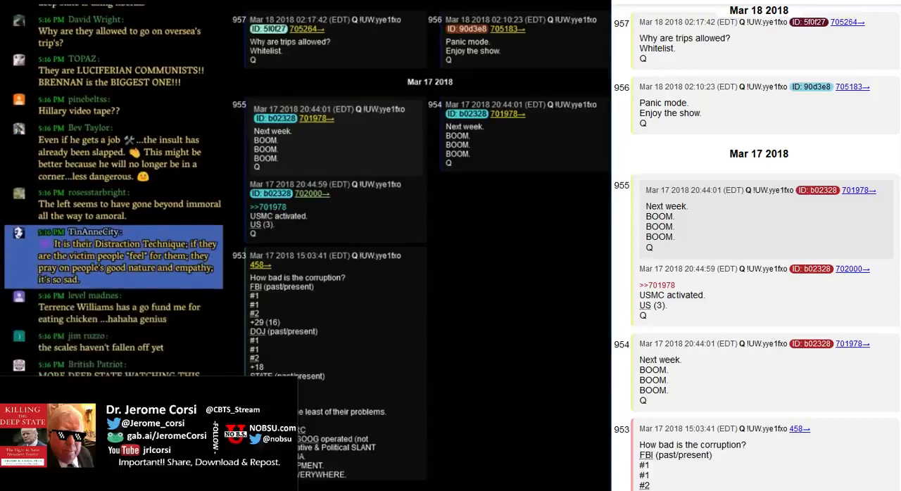
pyautogui.scroll(-3)
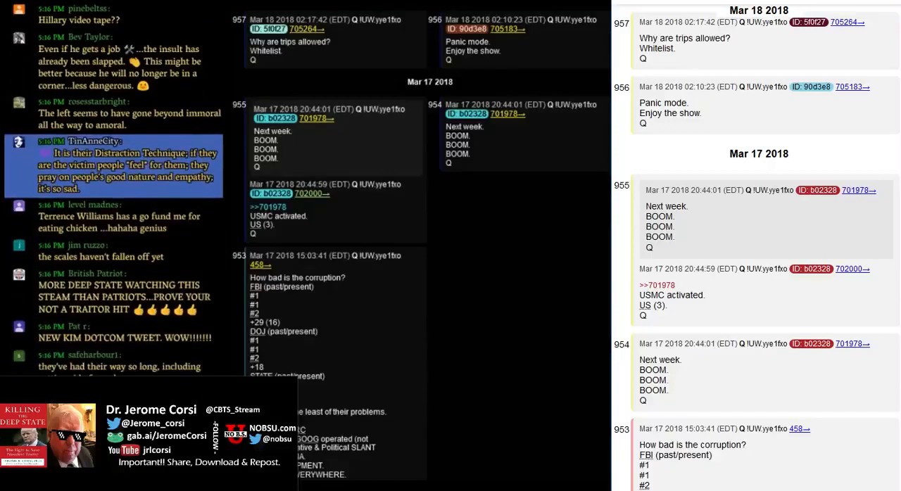
pyautogui.scroll(-3)
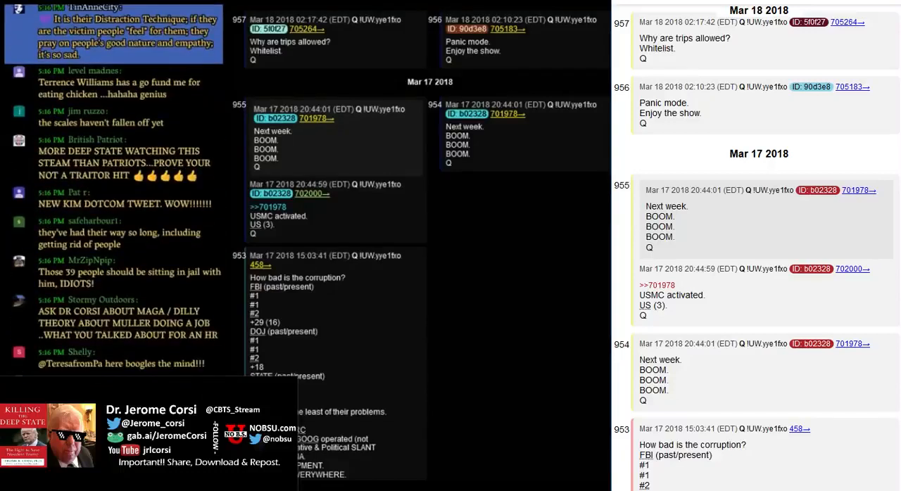
pyautogui.scroll(-3)
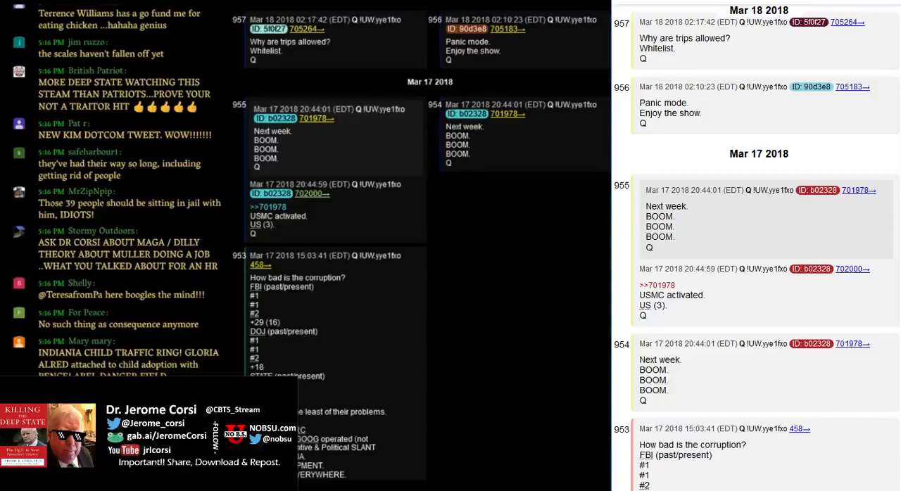
pyautogui.scroll(-3)
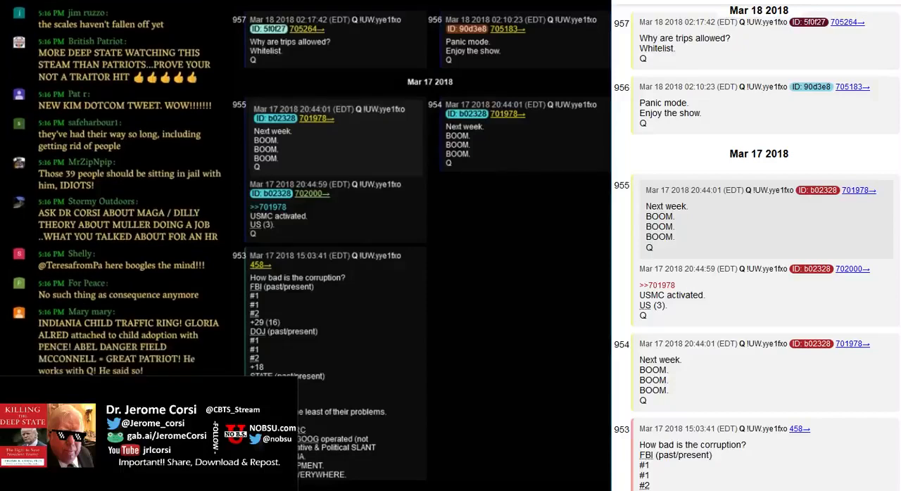
pyautogui.scroll(-3)
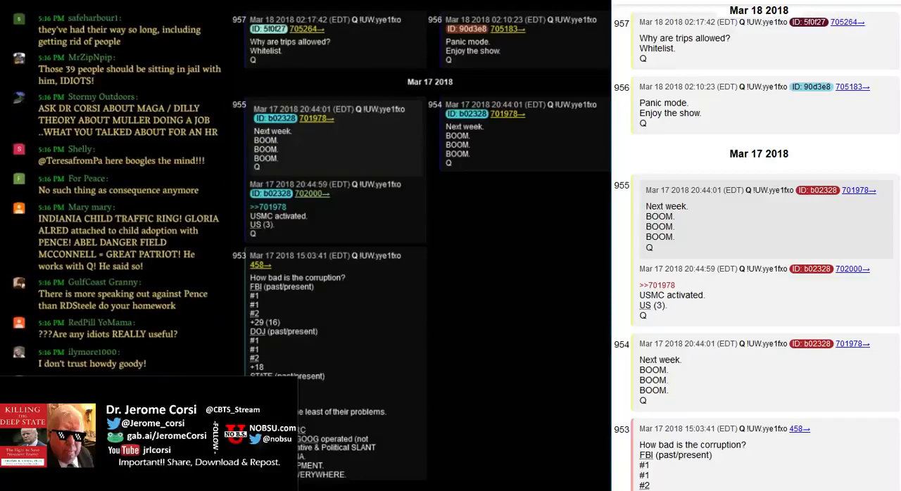
pyautogui.scroll(-3)
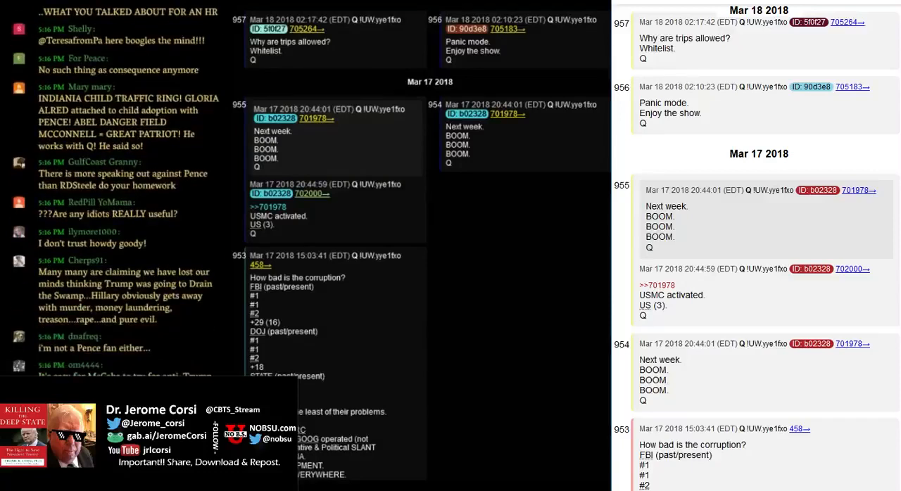
pyautogui.scroll(-3)
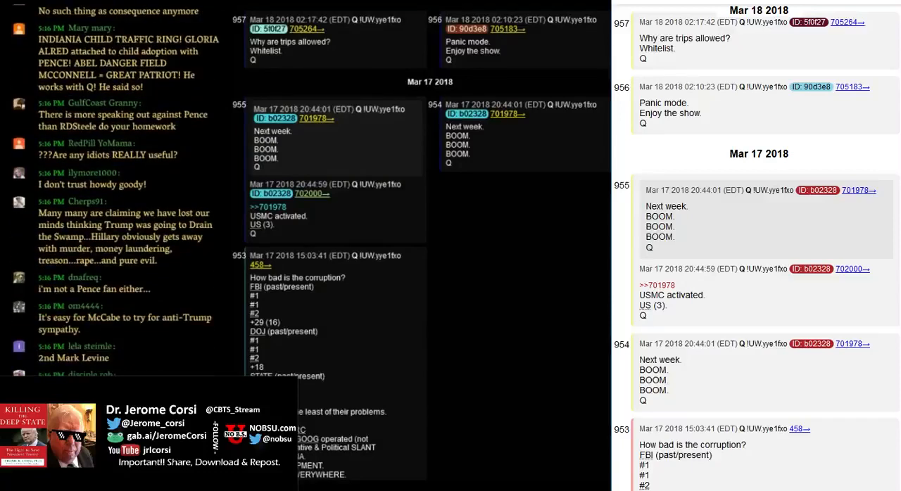
pyautogui.scroll(-3)
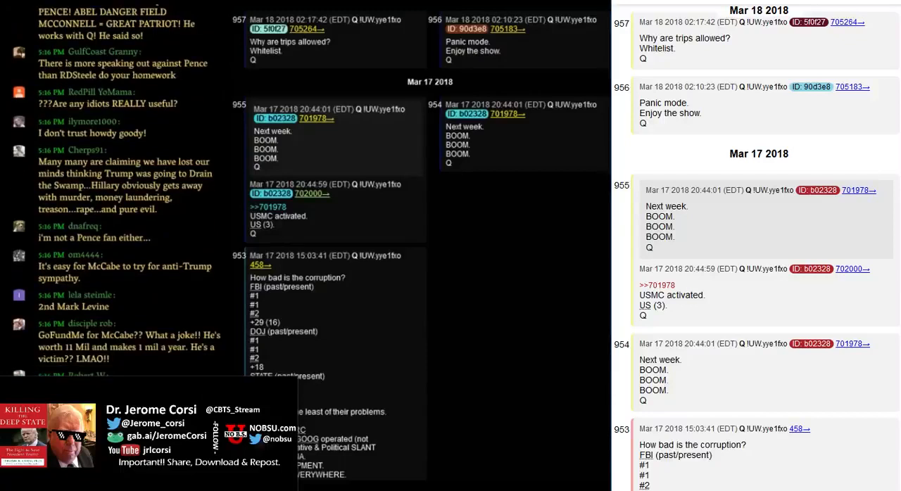
pyautogui.scroll(-3)
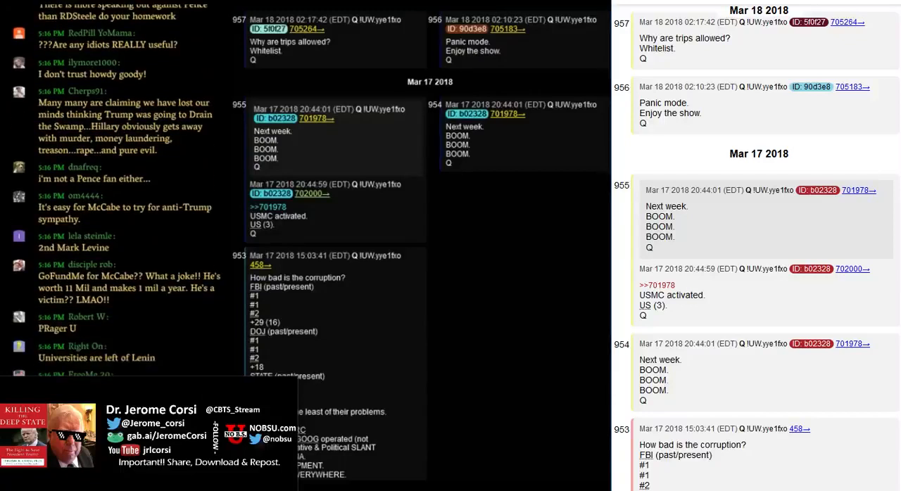
pyautogui.scroll(-3)
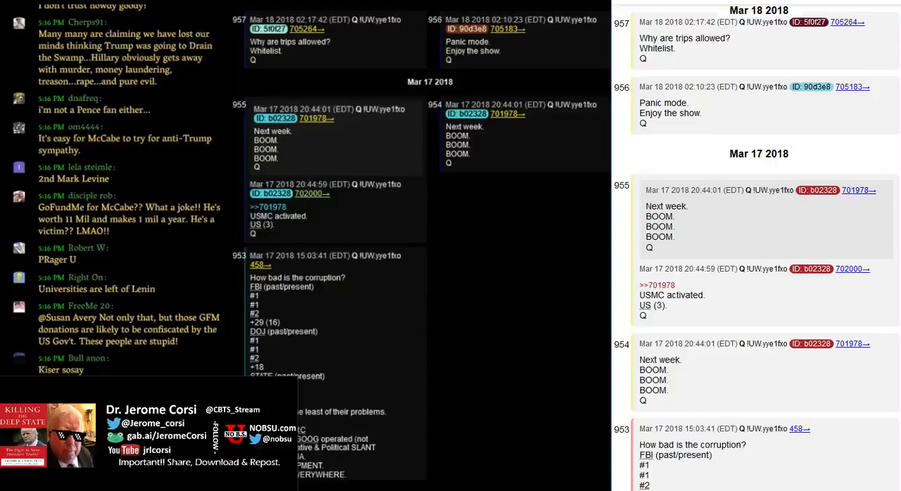
pyautogui.scroll(-3)
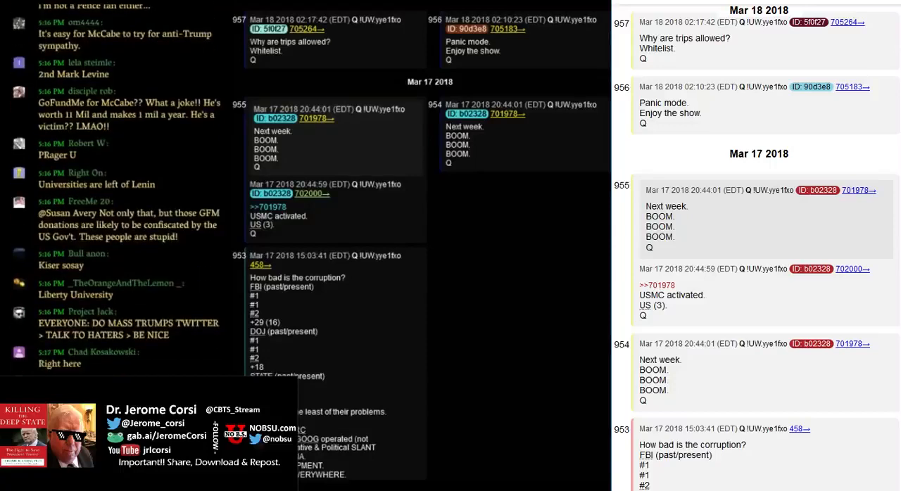
pyautogui.scroll(-3)
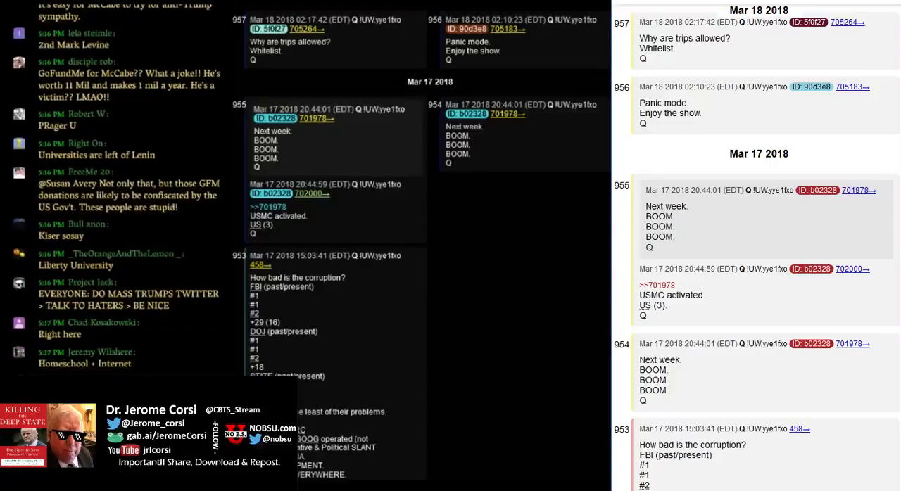
pyautogui.scroll(-3)
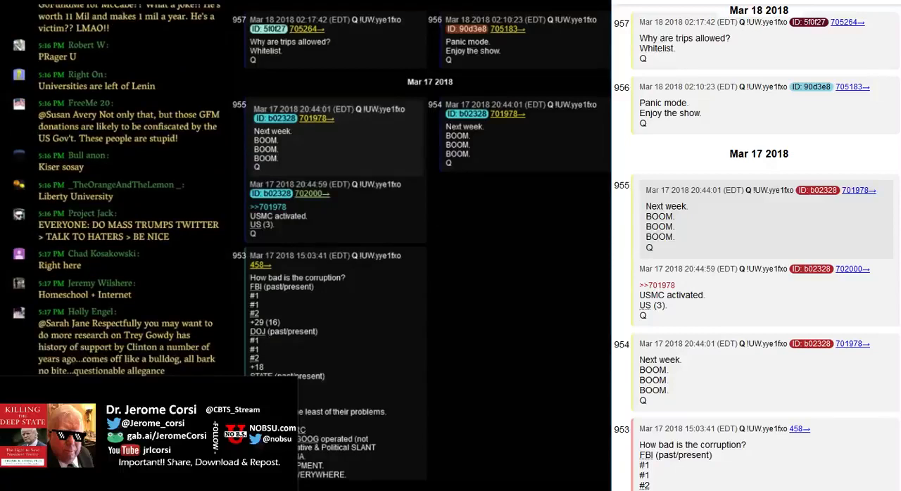
pyautogui.scroll(-3)
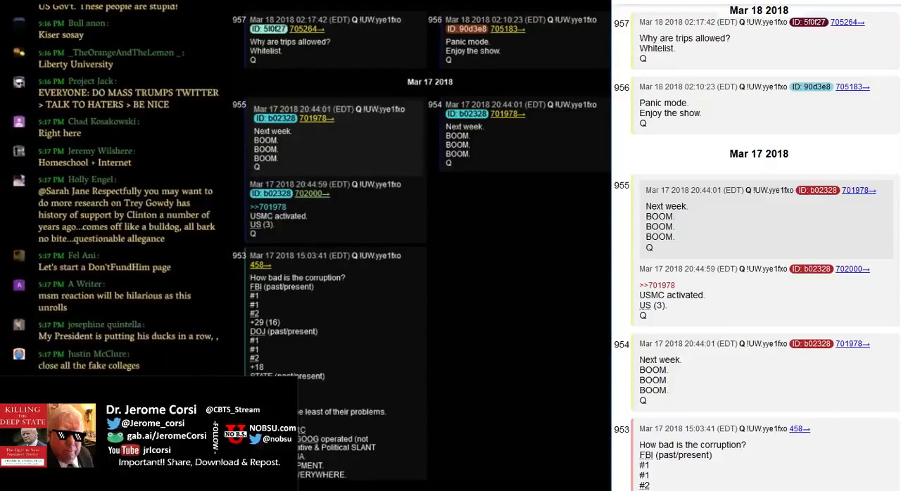
pyautogui.scroll(-3)
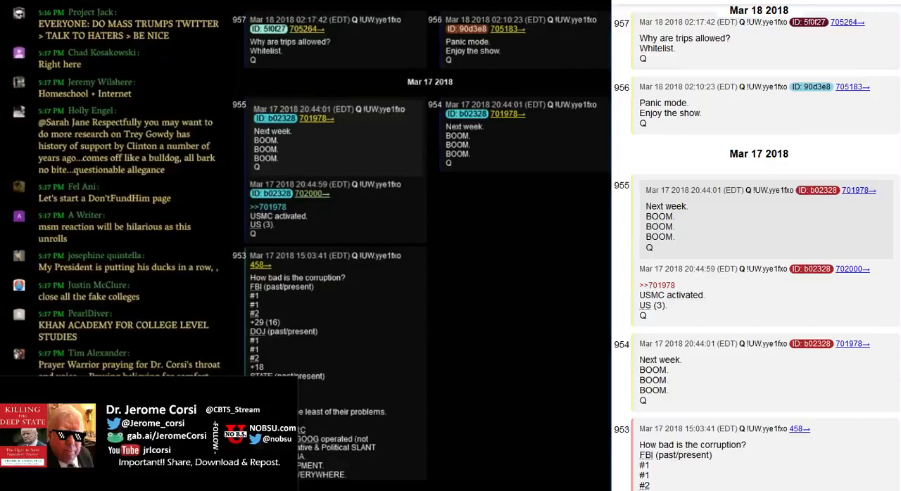
pyautogui.scroll(-3)
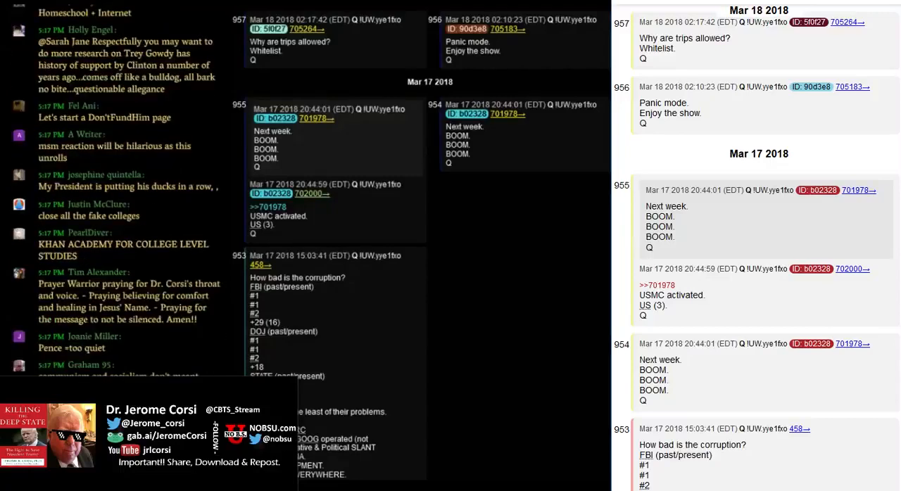
pyautogui.scroll(-3)
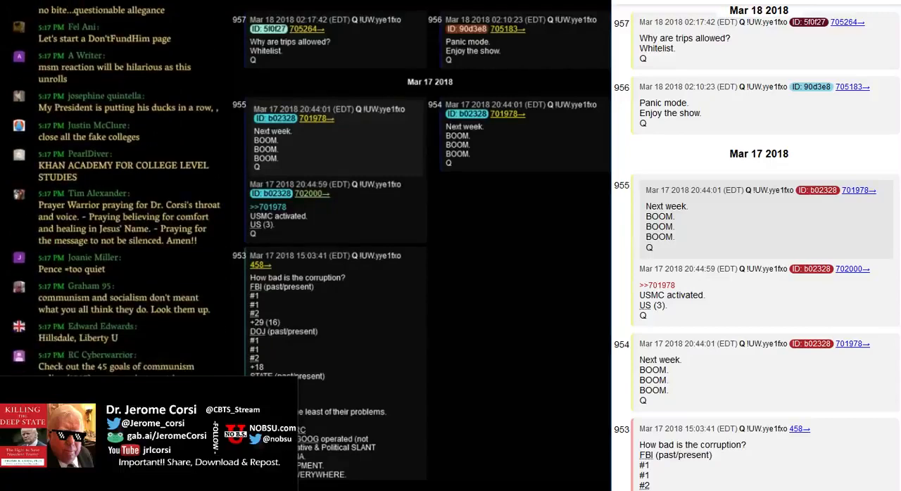
pyautogui.scroll(-3)
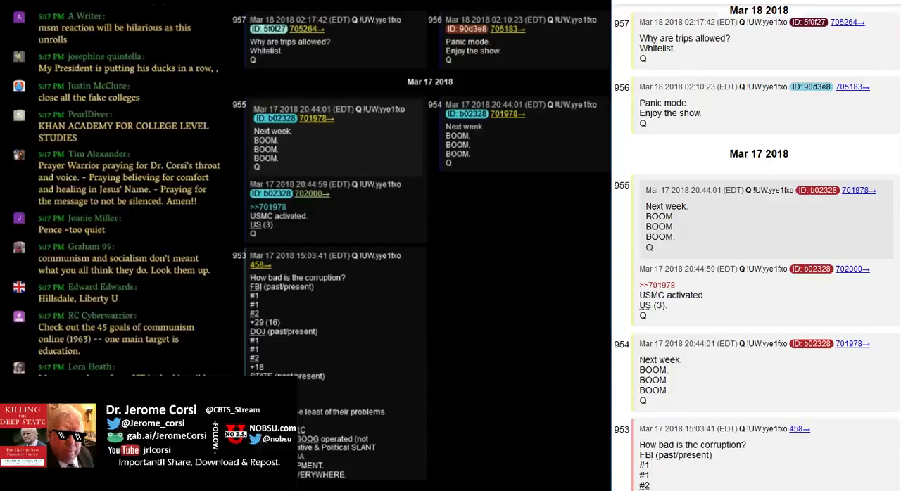
pyautogui.scroll(-3)
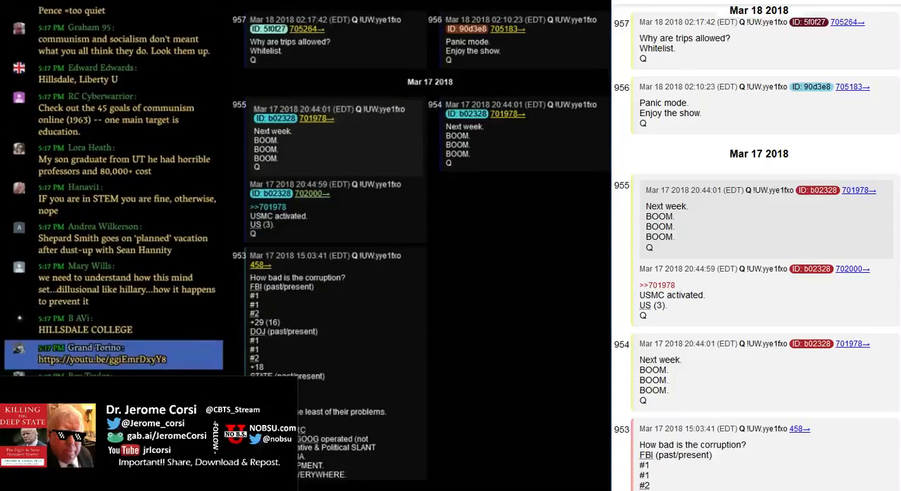
pyautogui.scroll(-3)
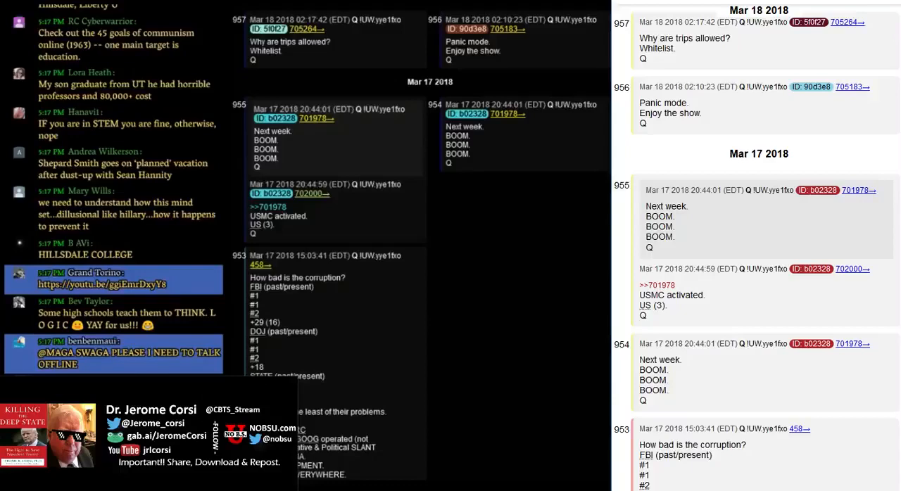
pyautogui.scroll(-3)
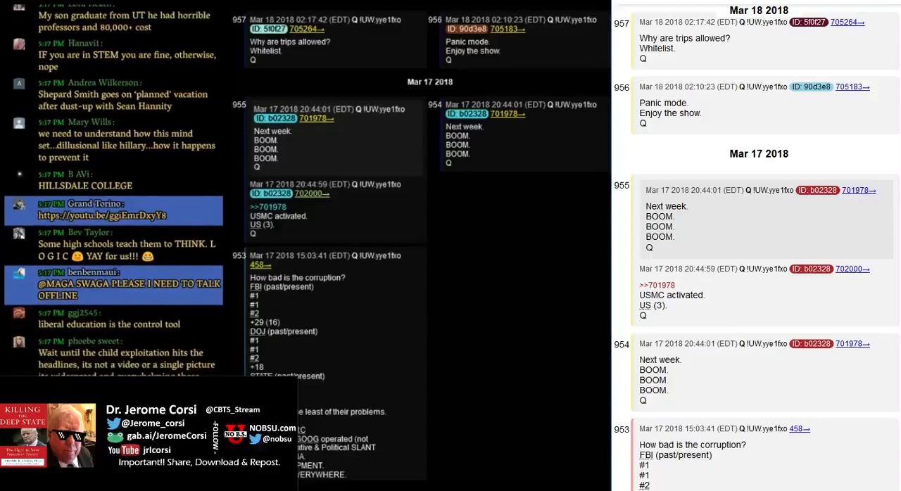
pyautogui.scroll(-3)
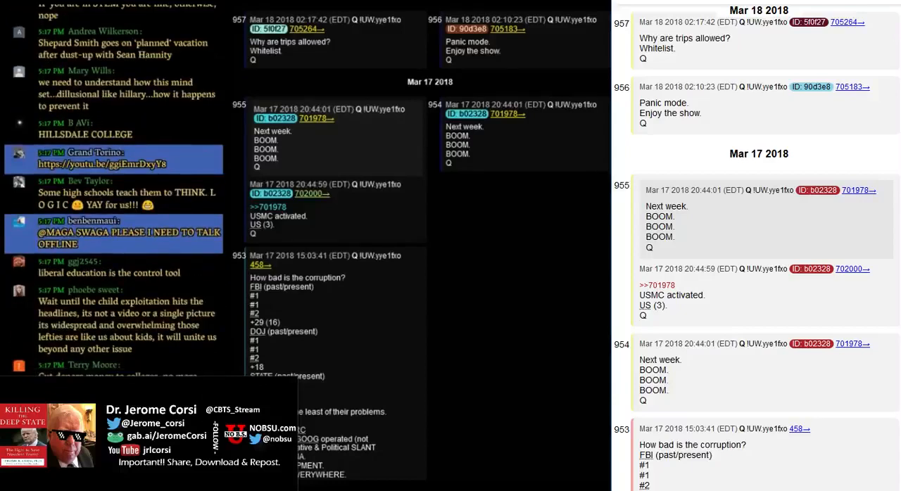
pyautogui.scroll(-3)
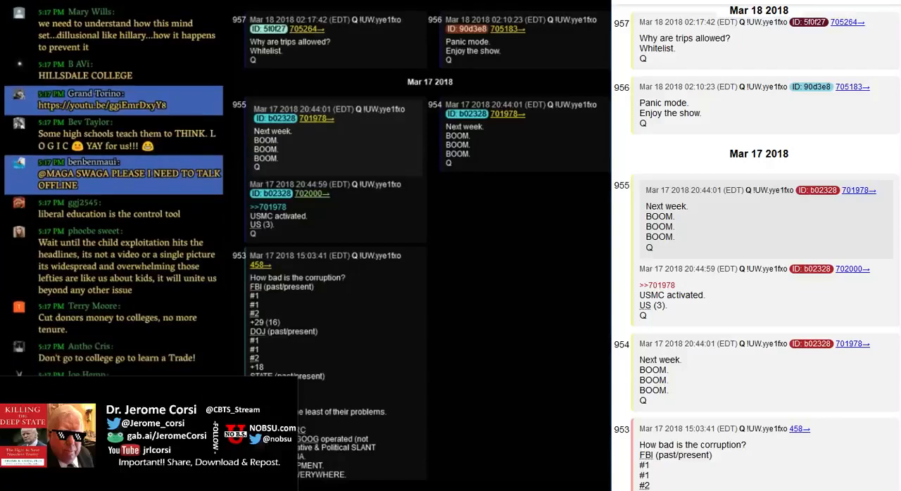
pyautogui.scroll(-3)
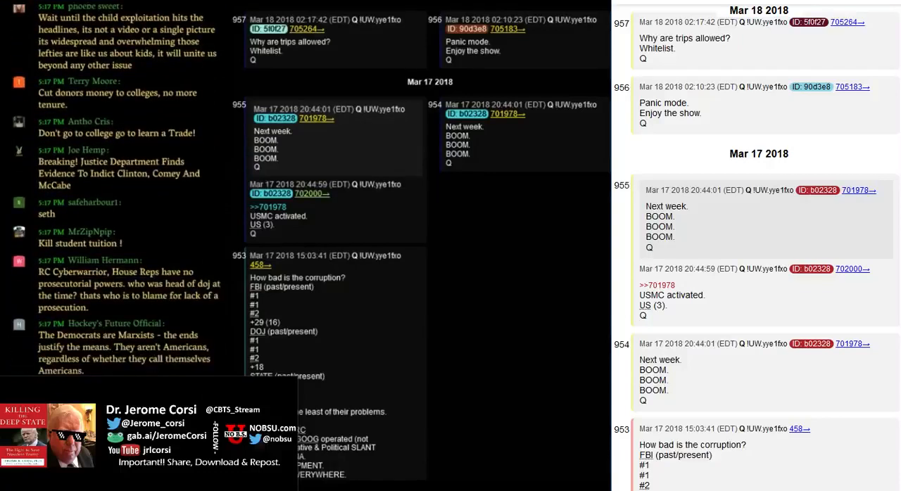
pyautogui.scroll(-3)
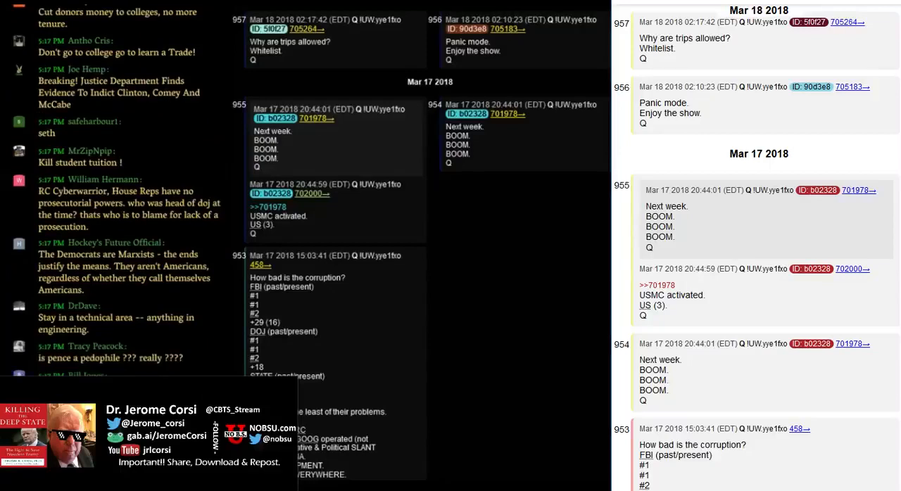
pyautogui.scroll(-3)
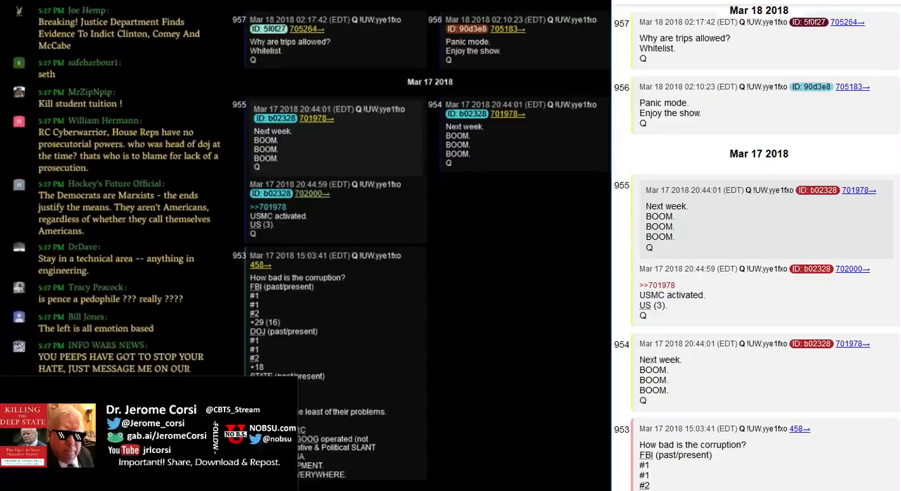
pyautogui.scroll(-3)
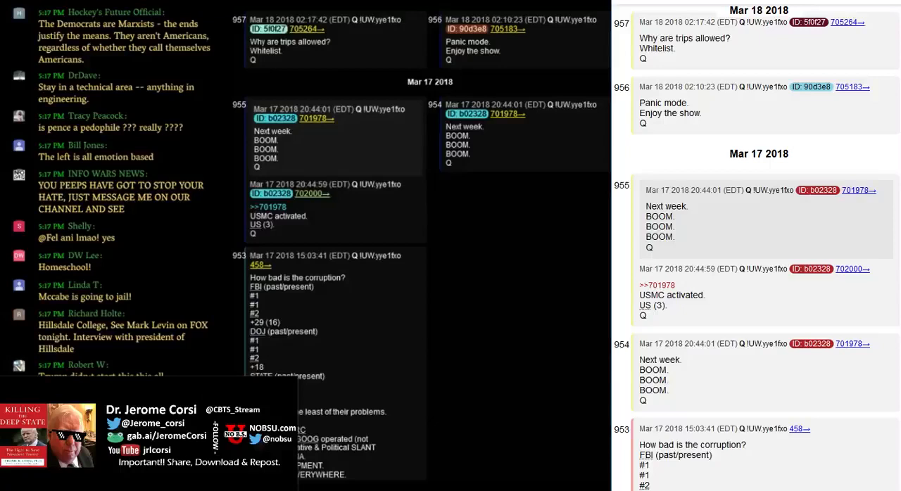
pyautogui.scroll(-3)
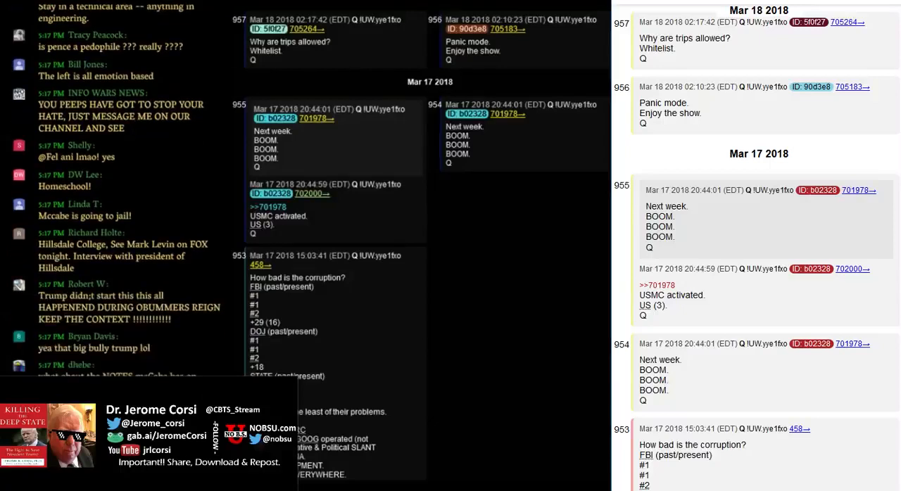
pyautogui.scroll(-3)
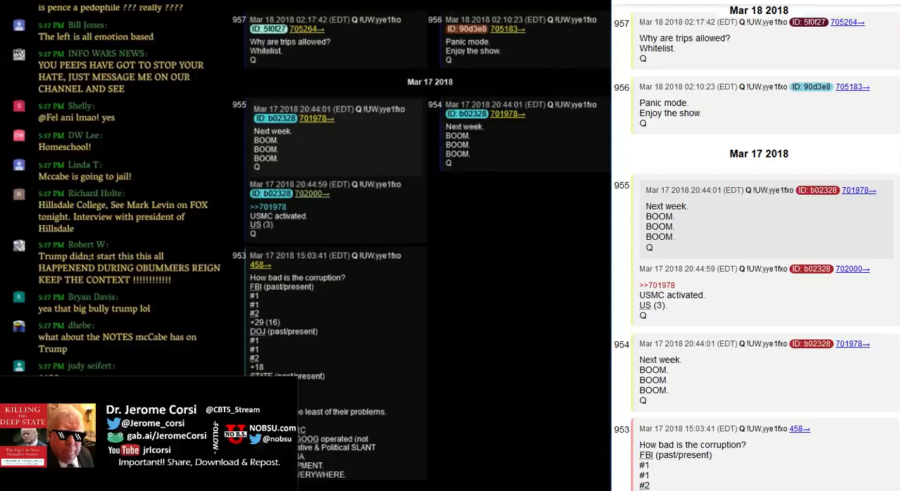
pyautogui.scroll(-3)
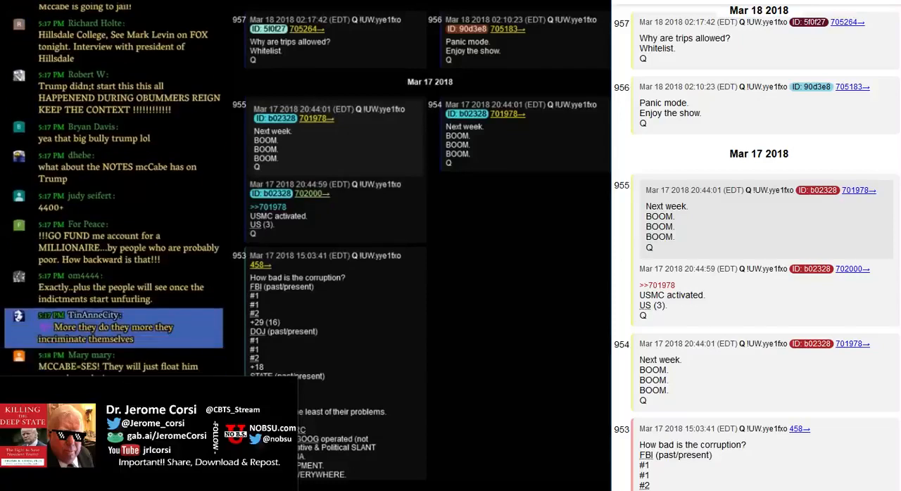
pyautogui.scroll(-3)
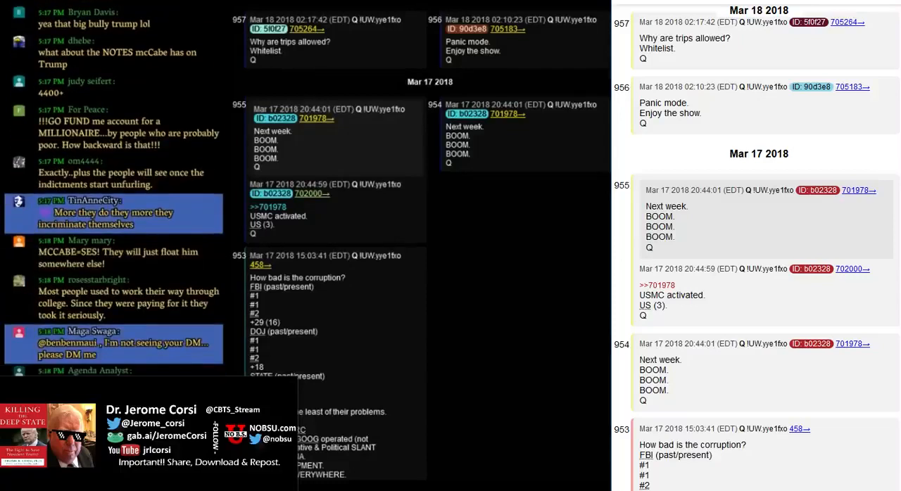
pyautogui.scroll(-3)
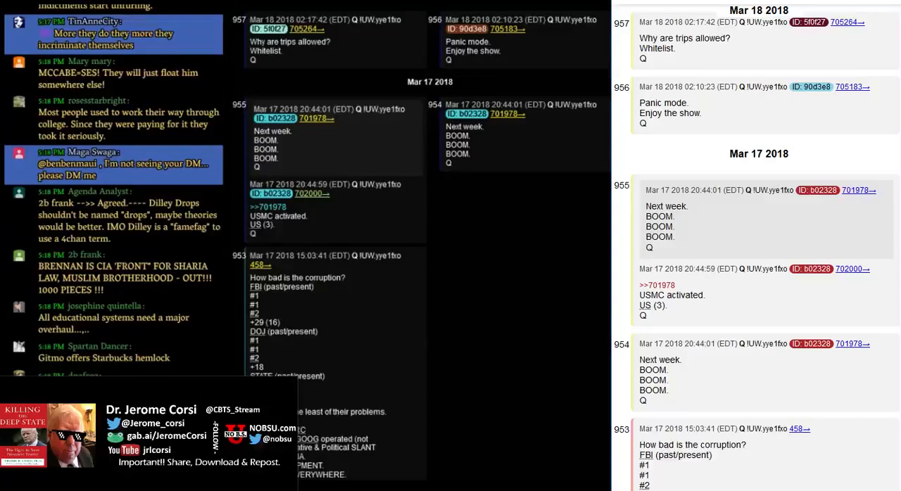
pyautogui.scroll(-3)
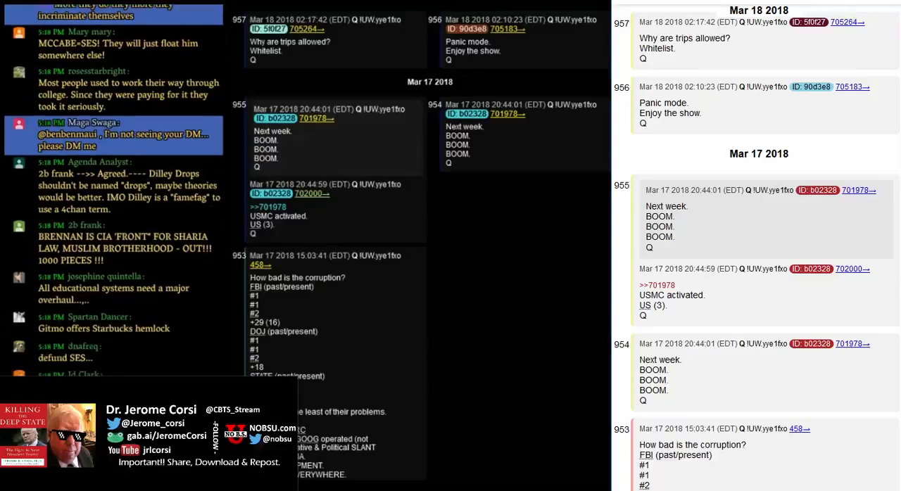
pyautogui.scroll(-3)
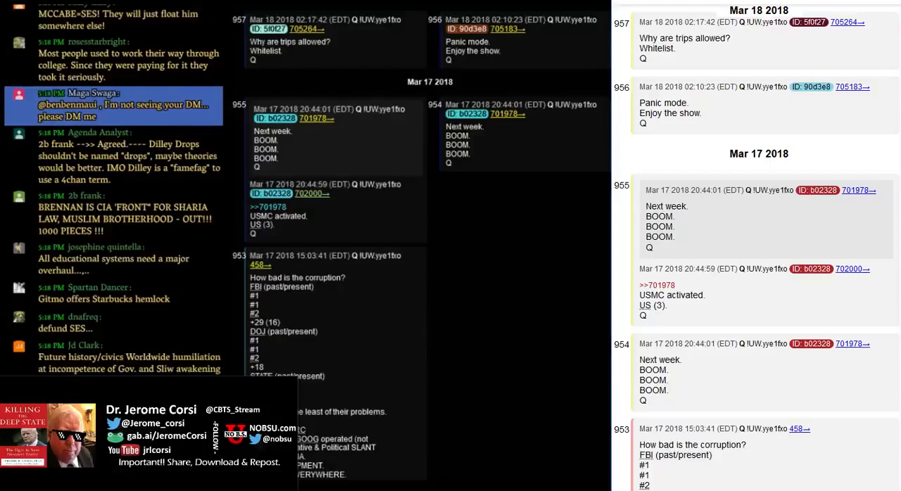
pyautogui.scroll(-3)
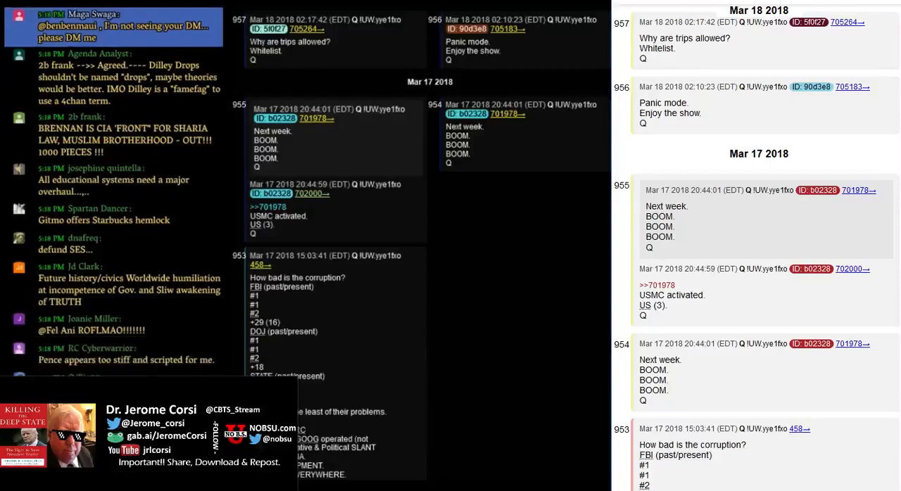
pyautogui.scroll(-3)
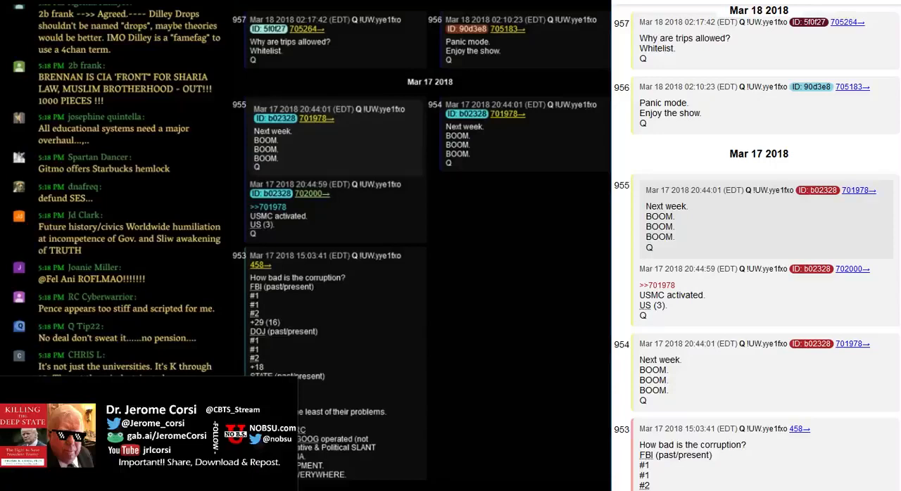
pyautogui.scroll(-3)
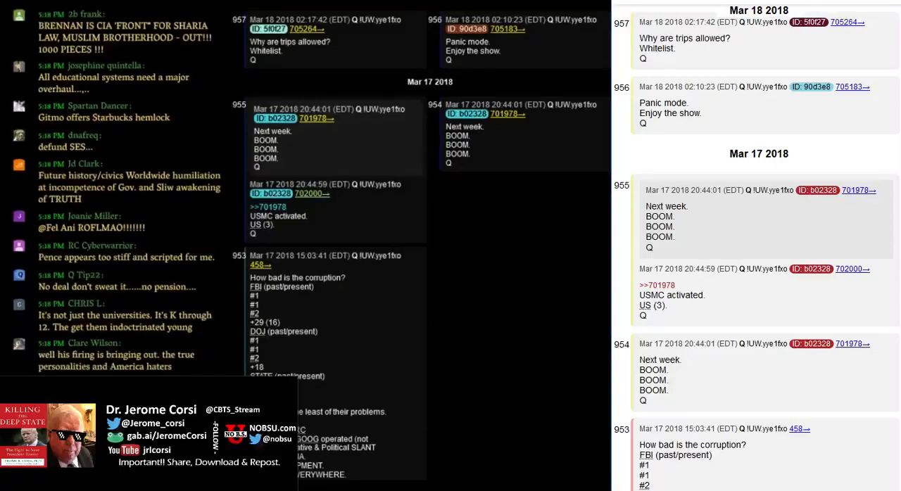
pyautogui.scroll(-3)
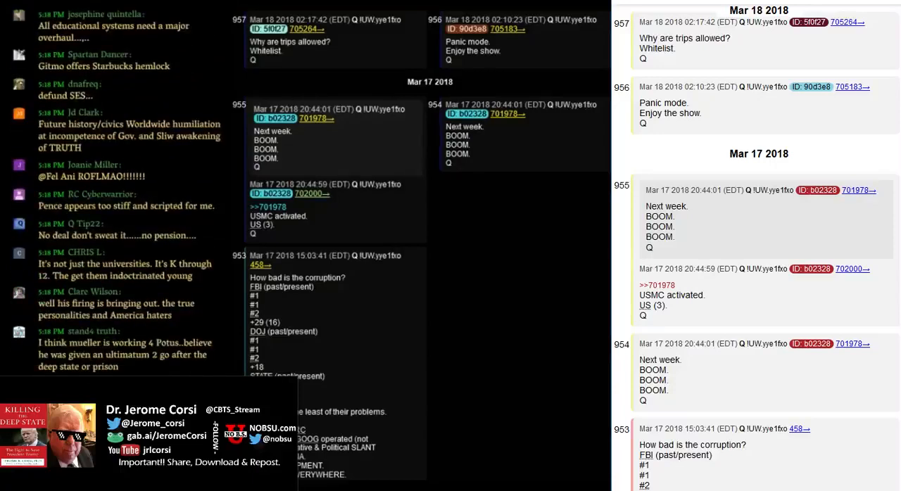
pyautogui.scroll(-3)
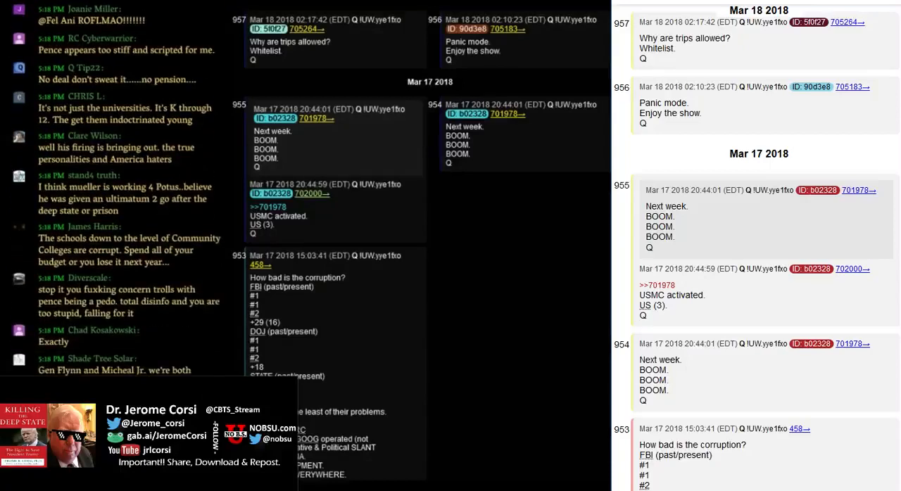
pyautogui.scroll(-3)
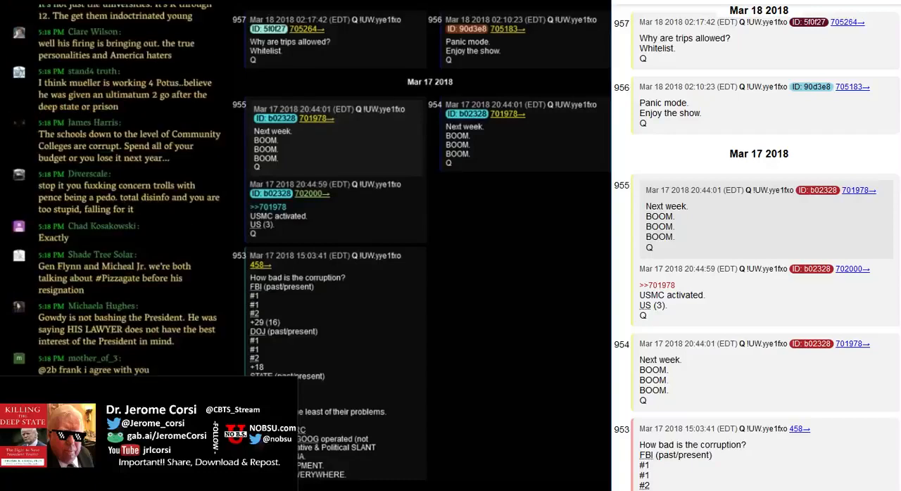
pyautogui.scroll(-3)
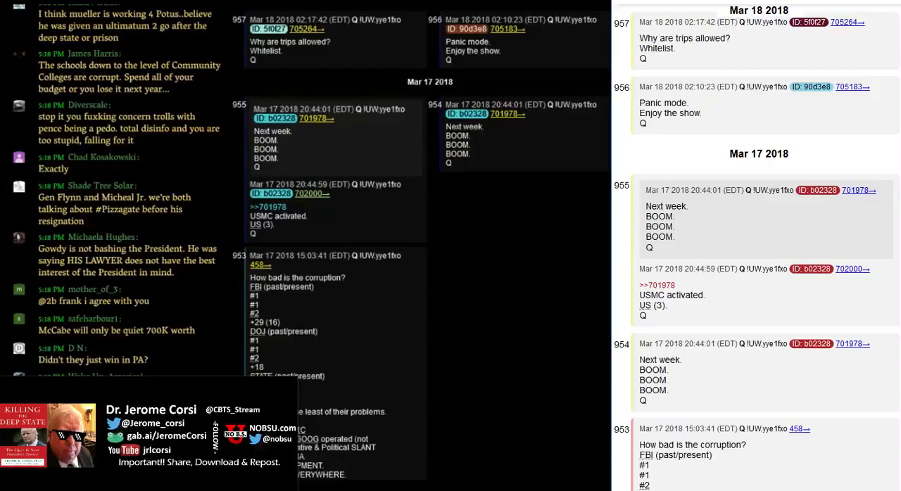
pyautogui.scroll(-3)
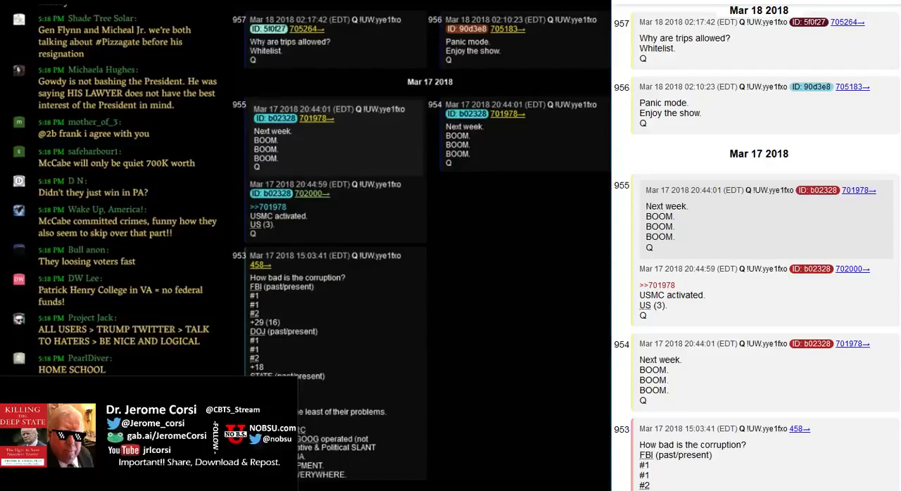
pyautogui.scroll(-3)
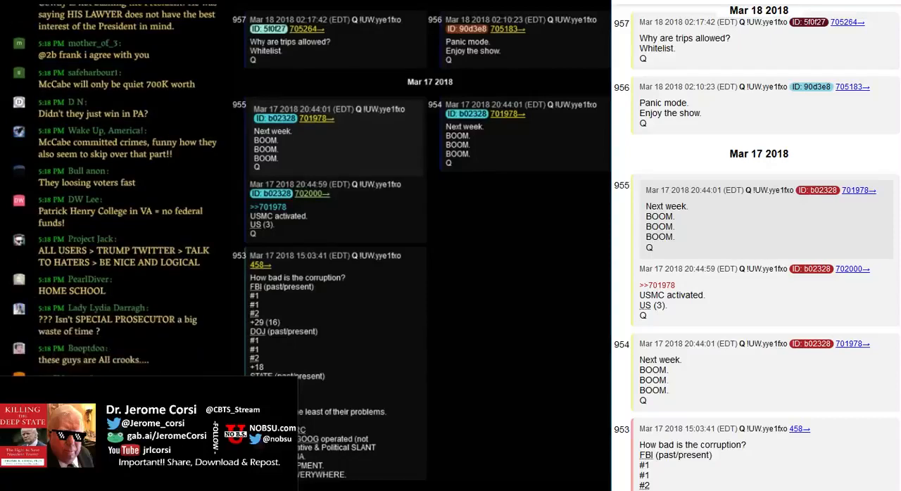
pyautogui.scroll(-3)
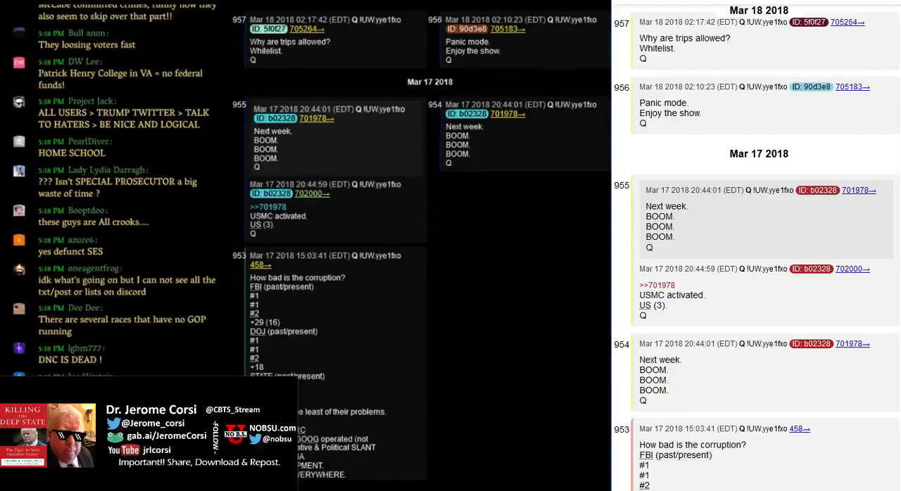
pyautogui.scroll(-3)
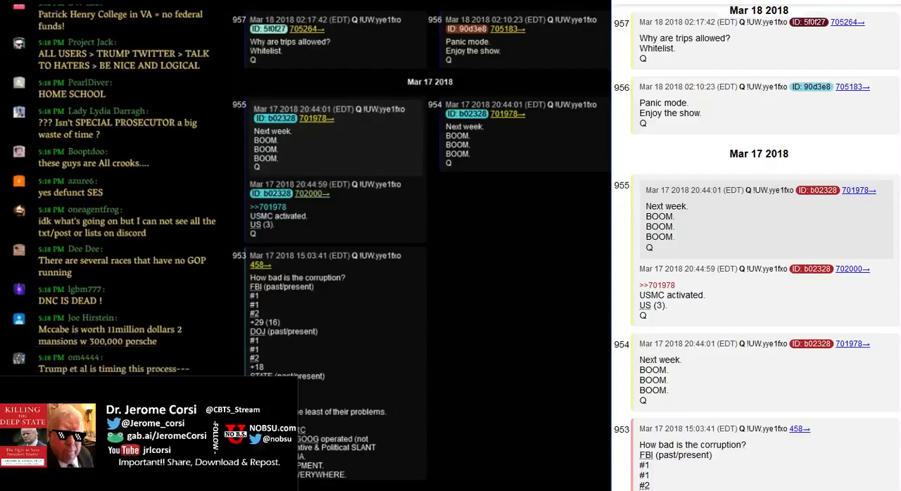
pyautogui.scroll(-3)
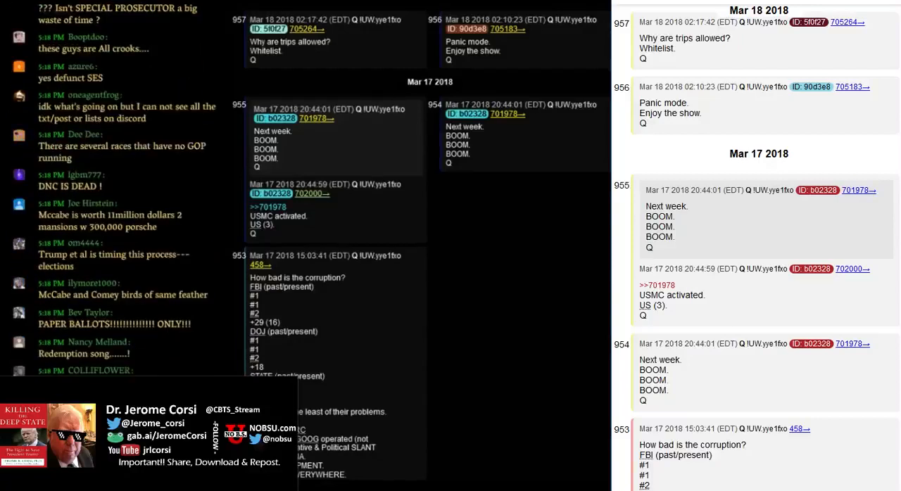
pyautogui.scroll(-3)
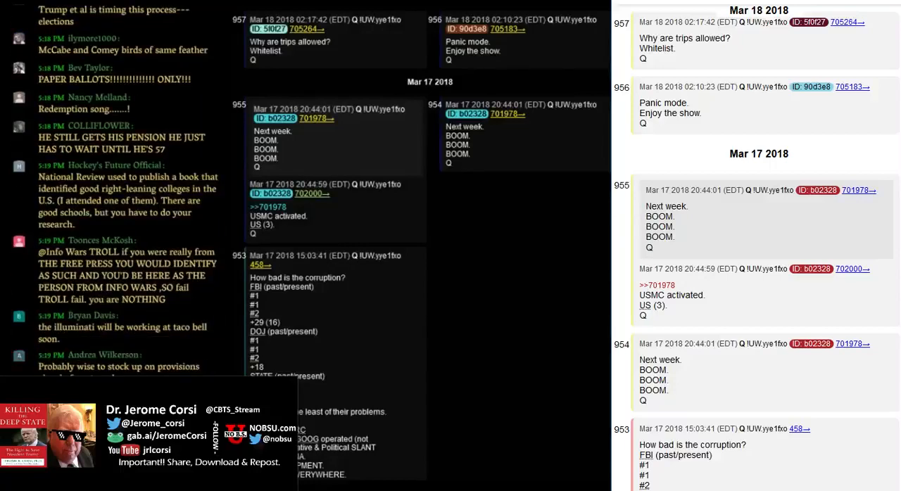
pyautogui.scroll(-3)
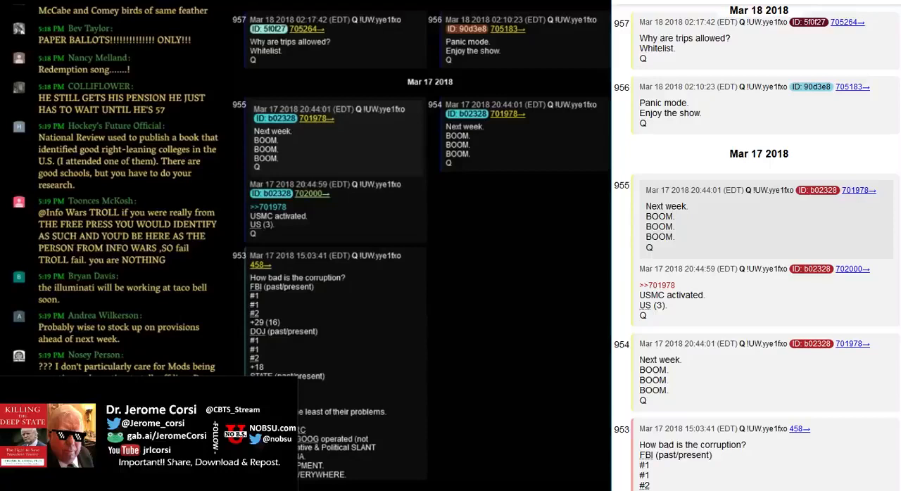
pyautogui.scroll(-3)
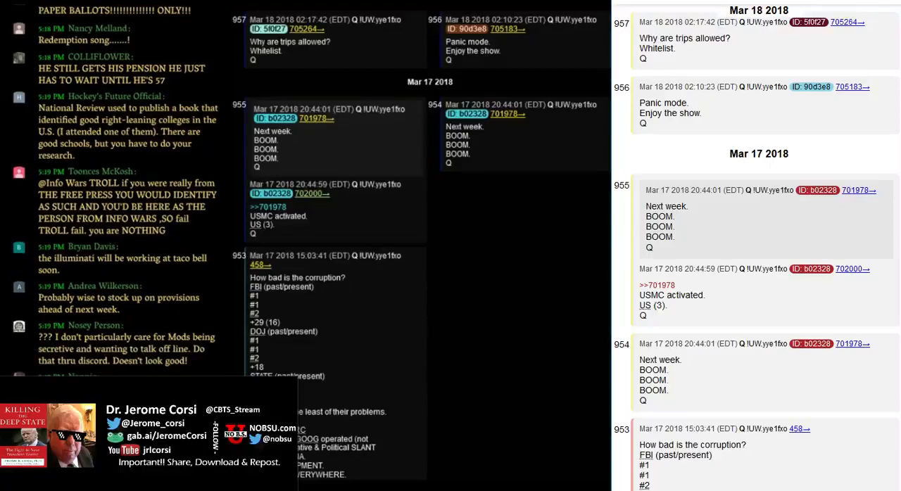
pyautogui.scroll(-3)
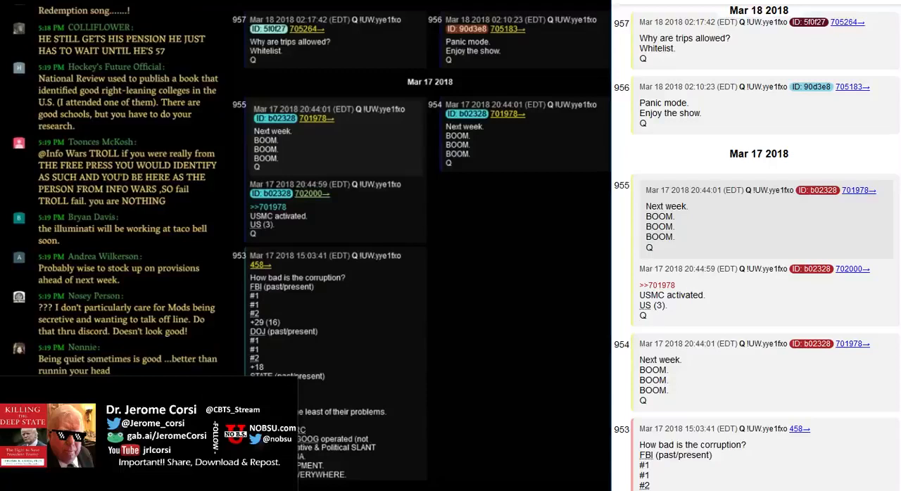
pyautogui.scroll(-3)
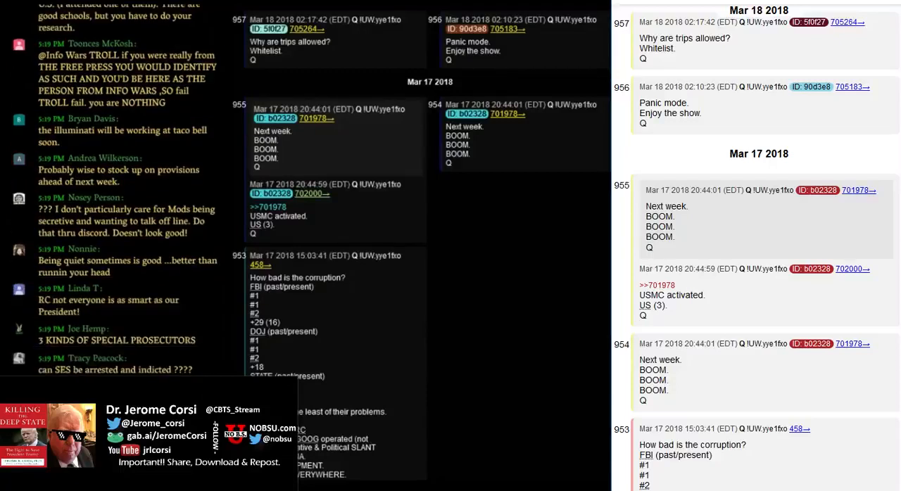
pyautogui.scroll(-3)
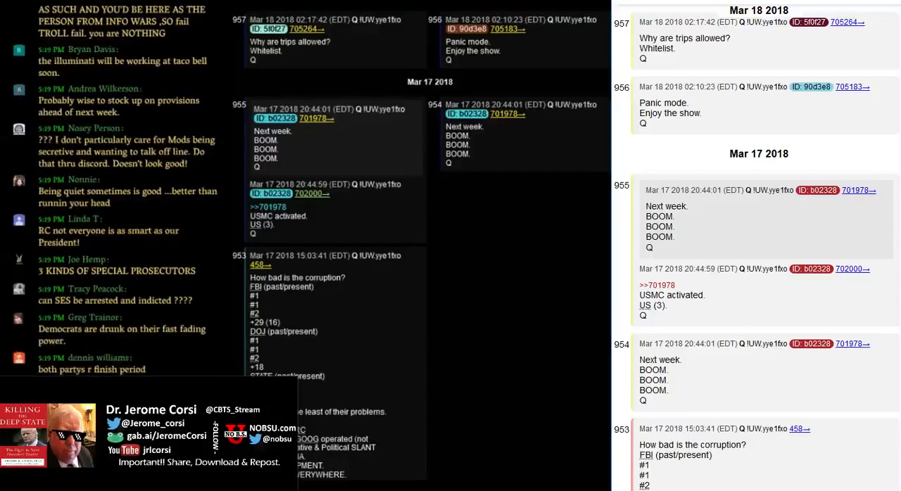
pyautogui.scroll(-3)
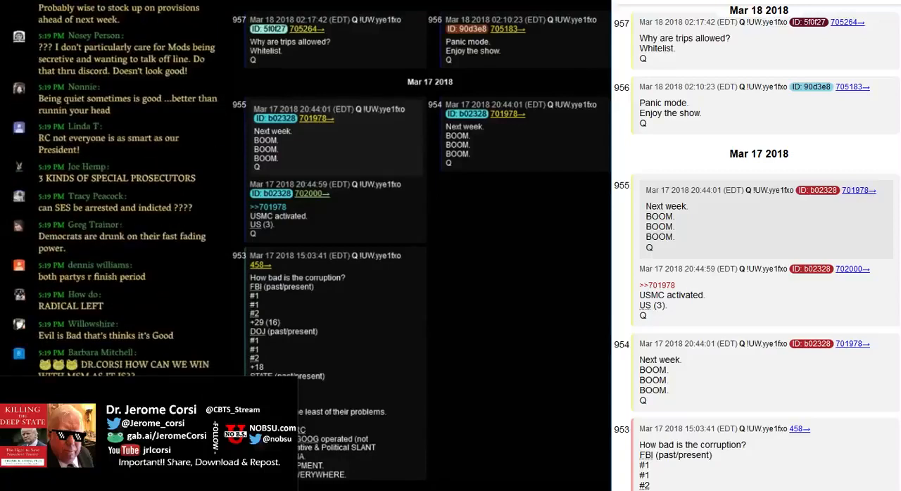
pyautogui.scroll(-3)
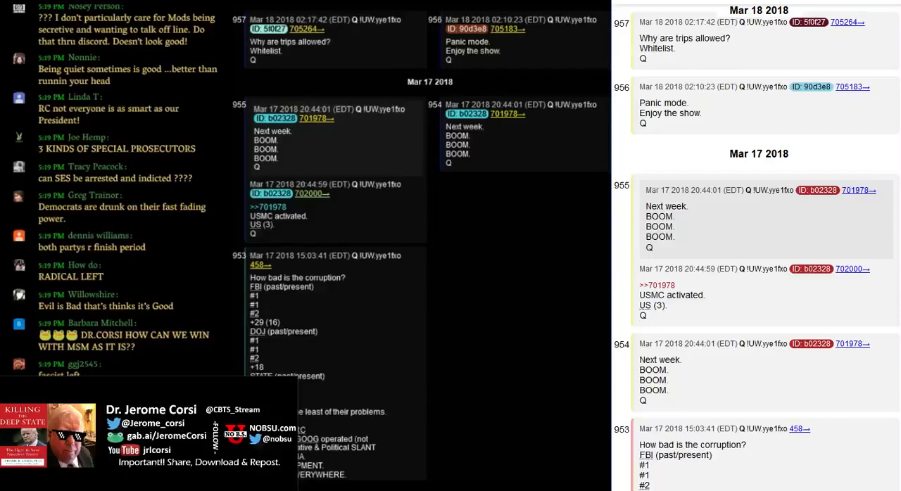
pyautogui.scroll(-3)
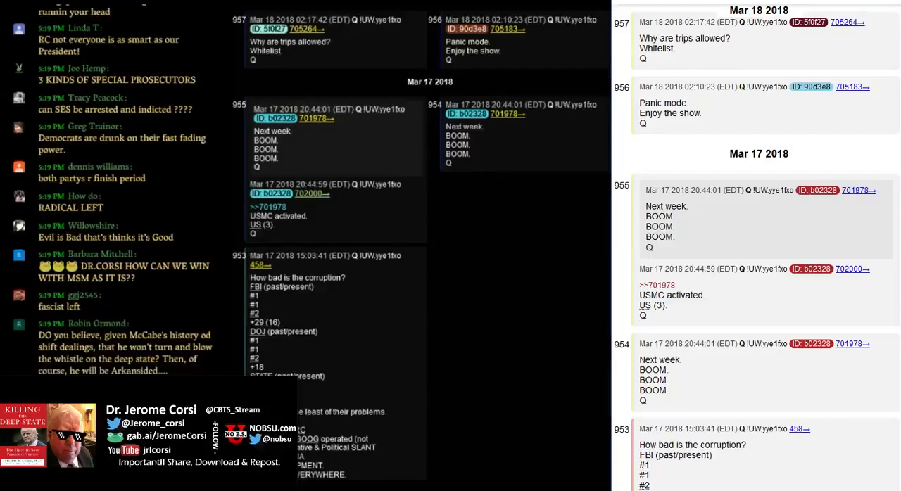
pyautogui.scroll(-3)
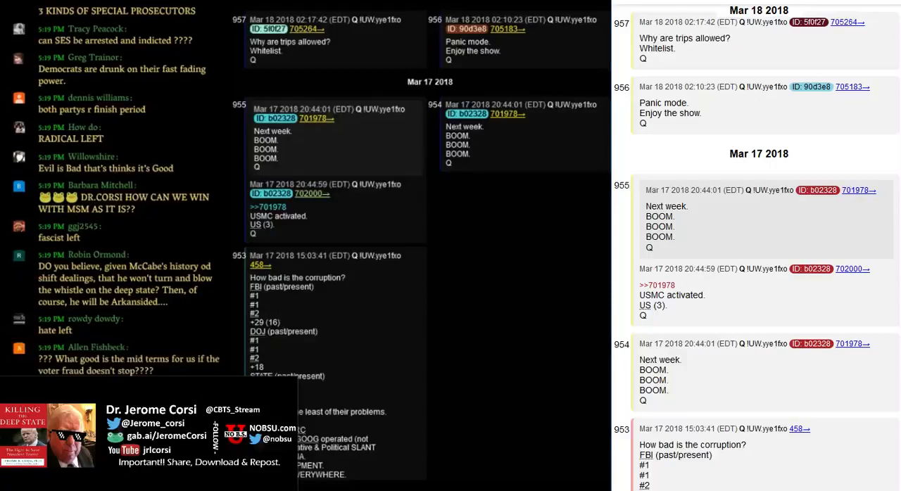
pyautogui.scroll(-3)
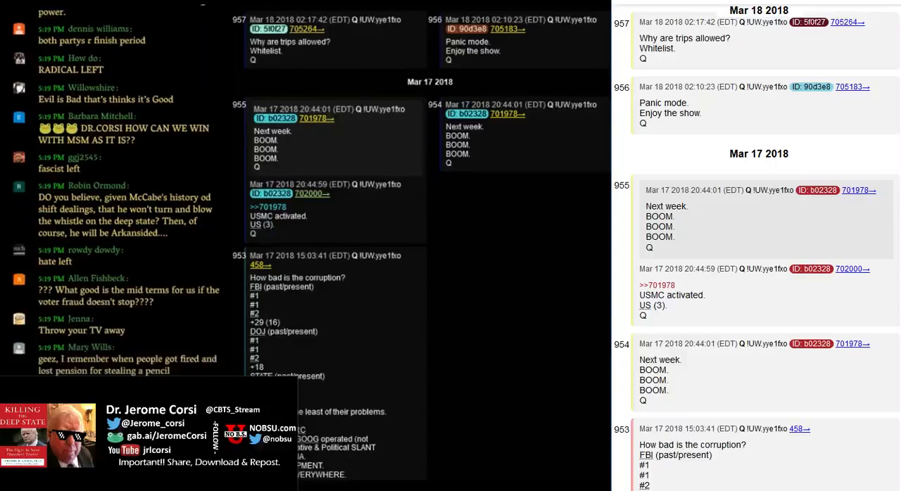
pyautogui.scroll(-3)
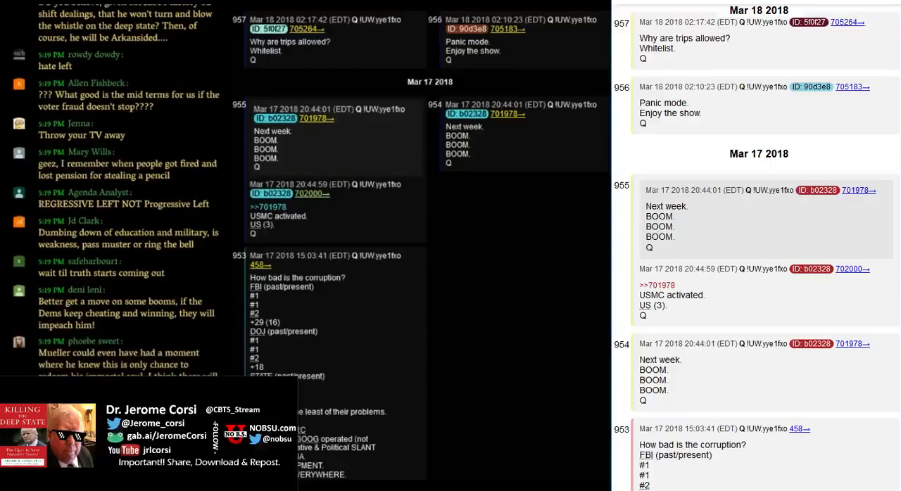
pyautogui.scroll(-3)
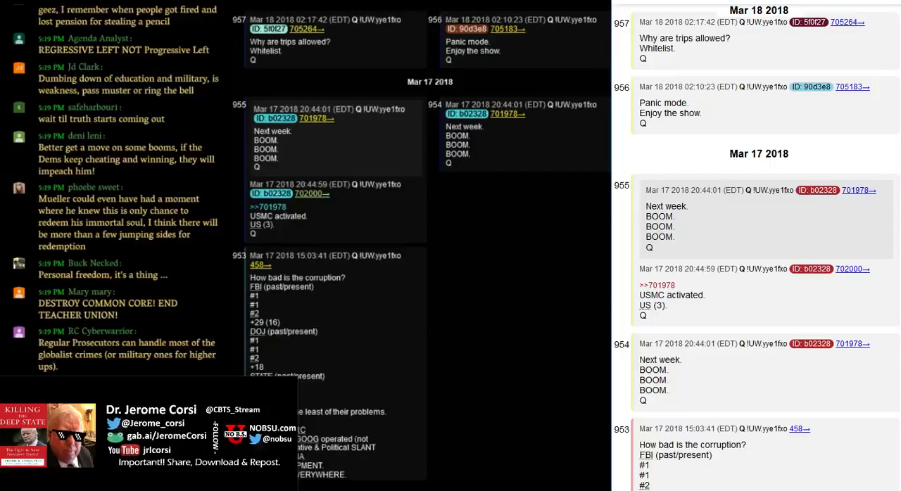
pyautogui.scroll(-3)
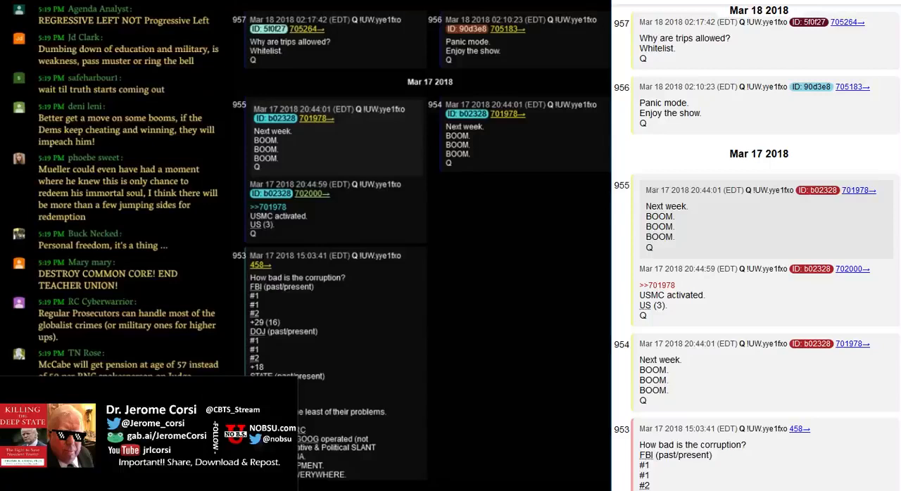
pyautogui.scroll(-3)
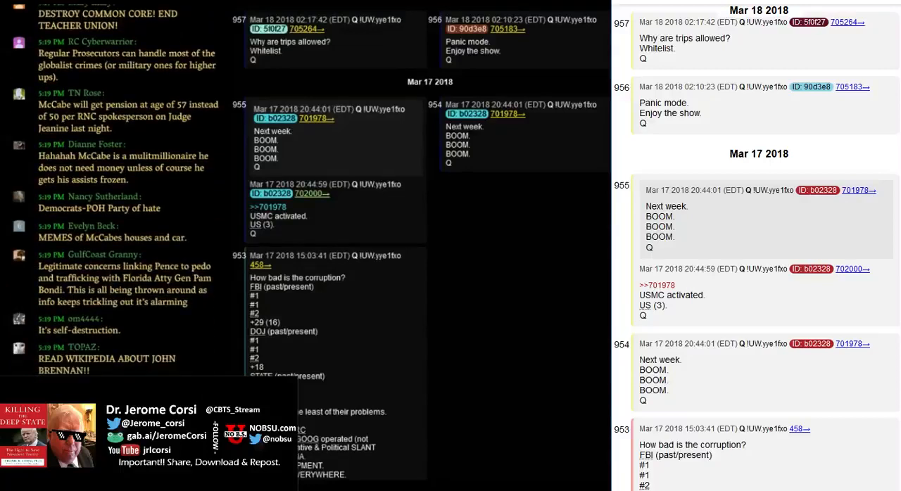
pyautogui.scroll(-3)
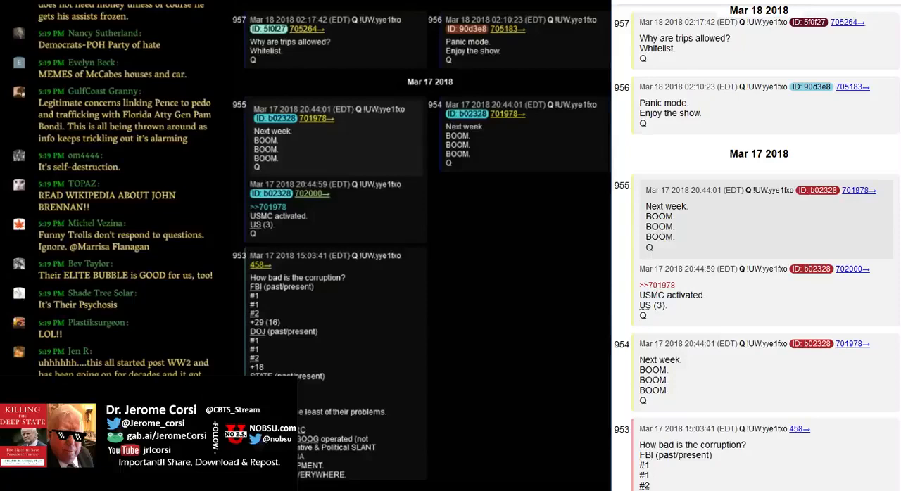
pyautogui.scroll(-3)
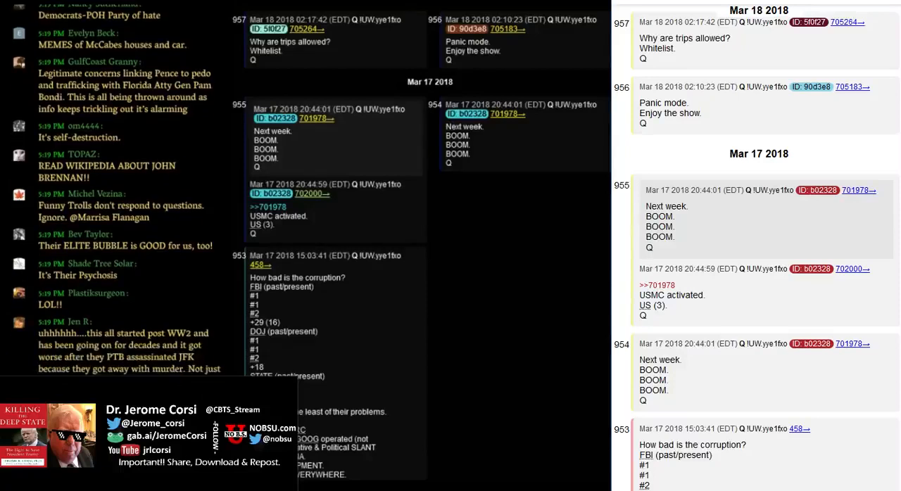
pyautogui.scroll(-3)
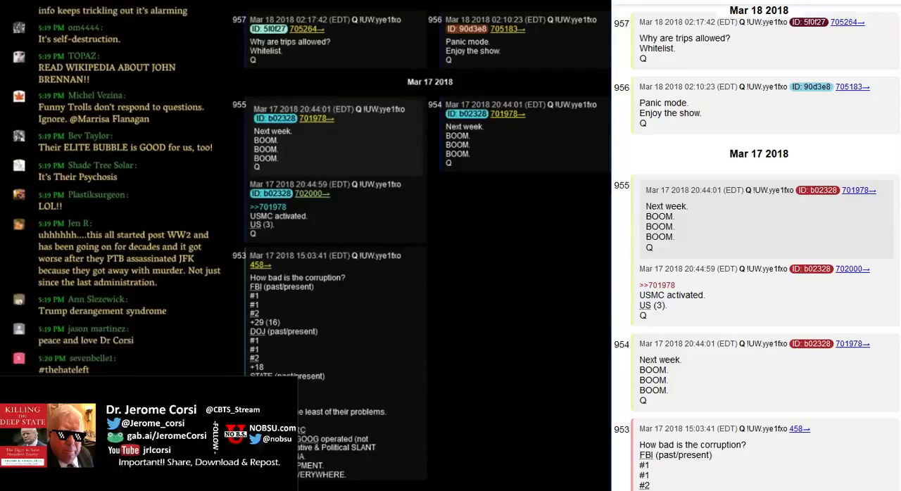
pyautogui.scroll(-3)
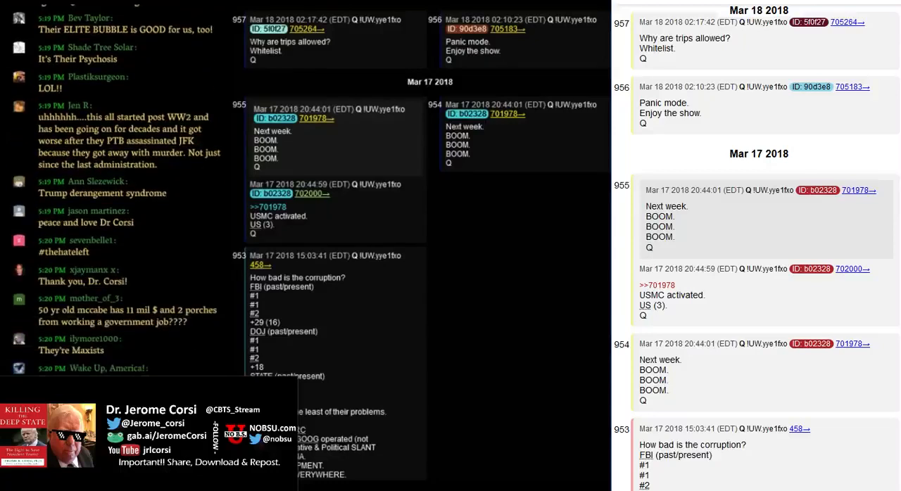
pyautogui.scroll(-3)
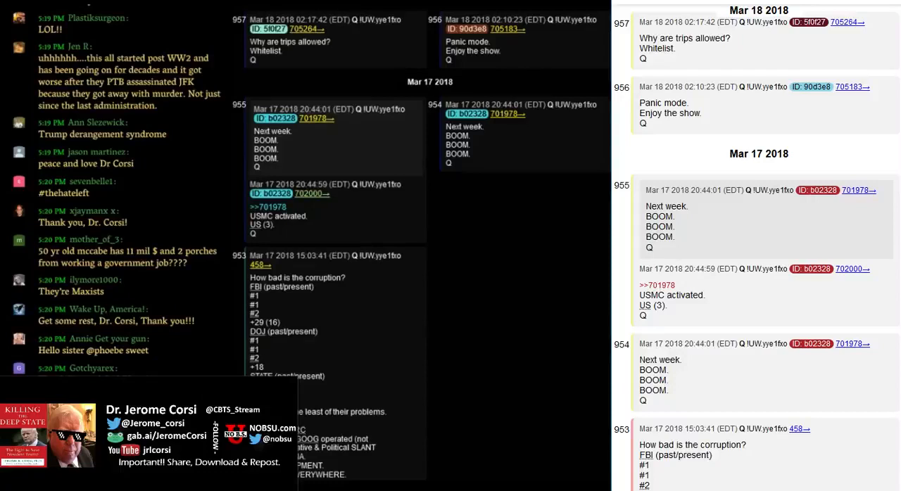
pyautogui.scroll(-3)
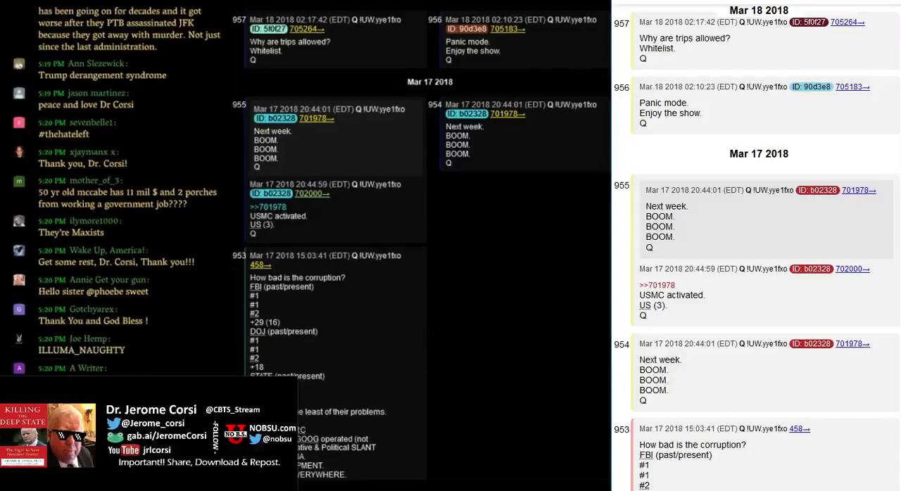
pyautogui.scroll(-3)
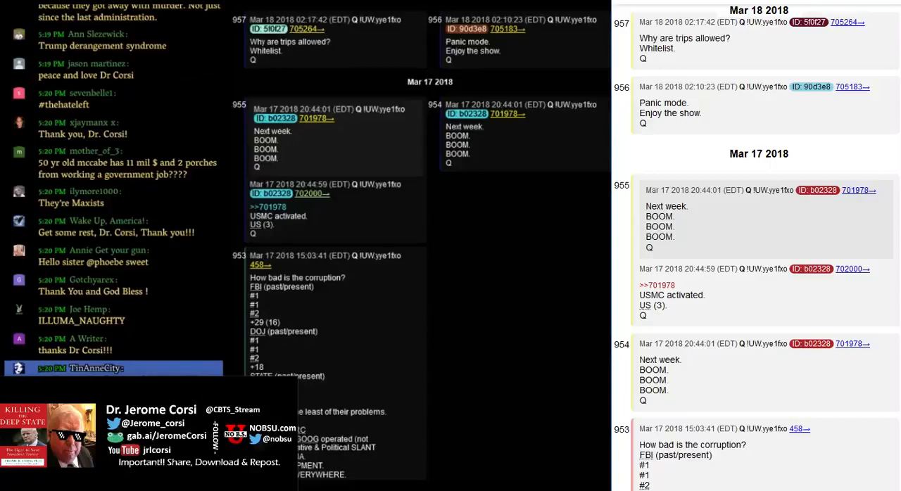